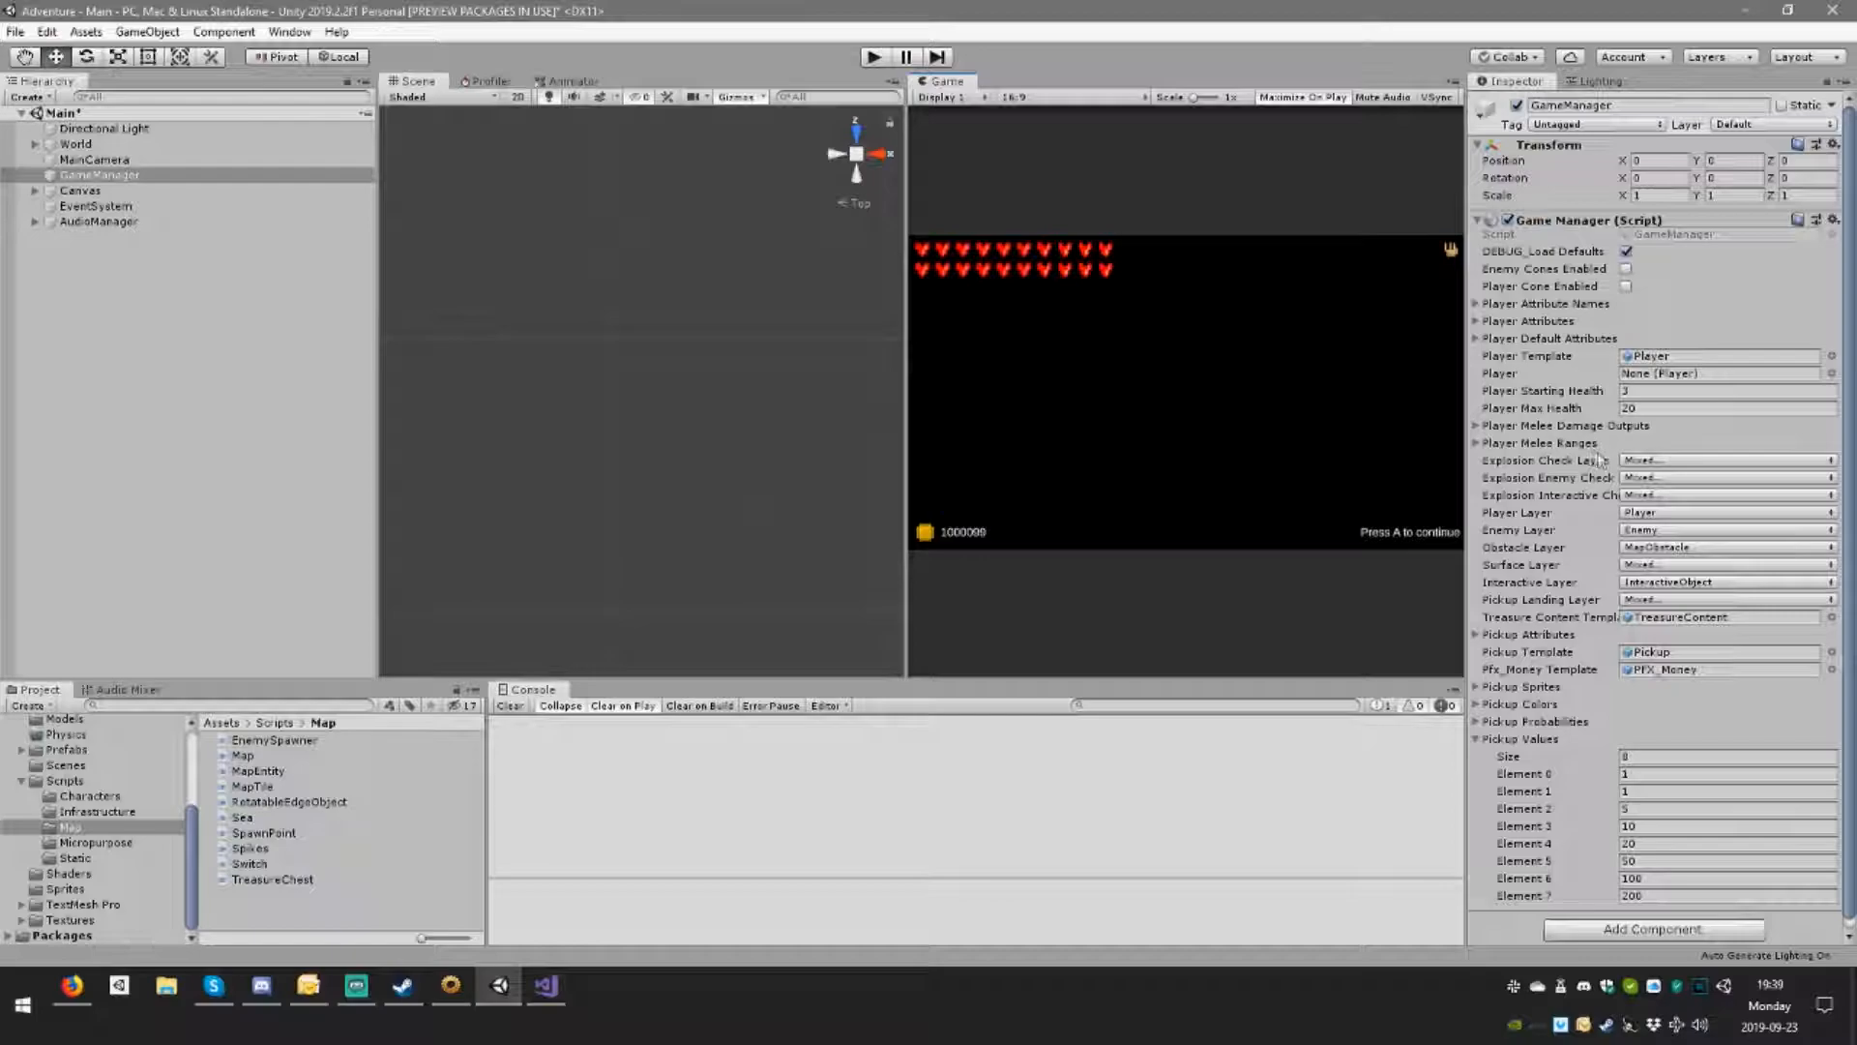
Step: Open the Assets > Materials folder in the Project window
{"action": "left_click", "coordinate": [1626, 252]}
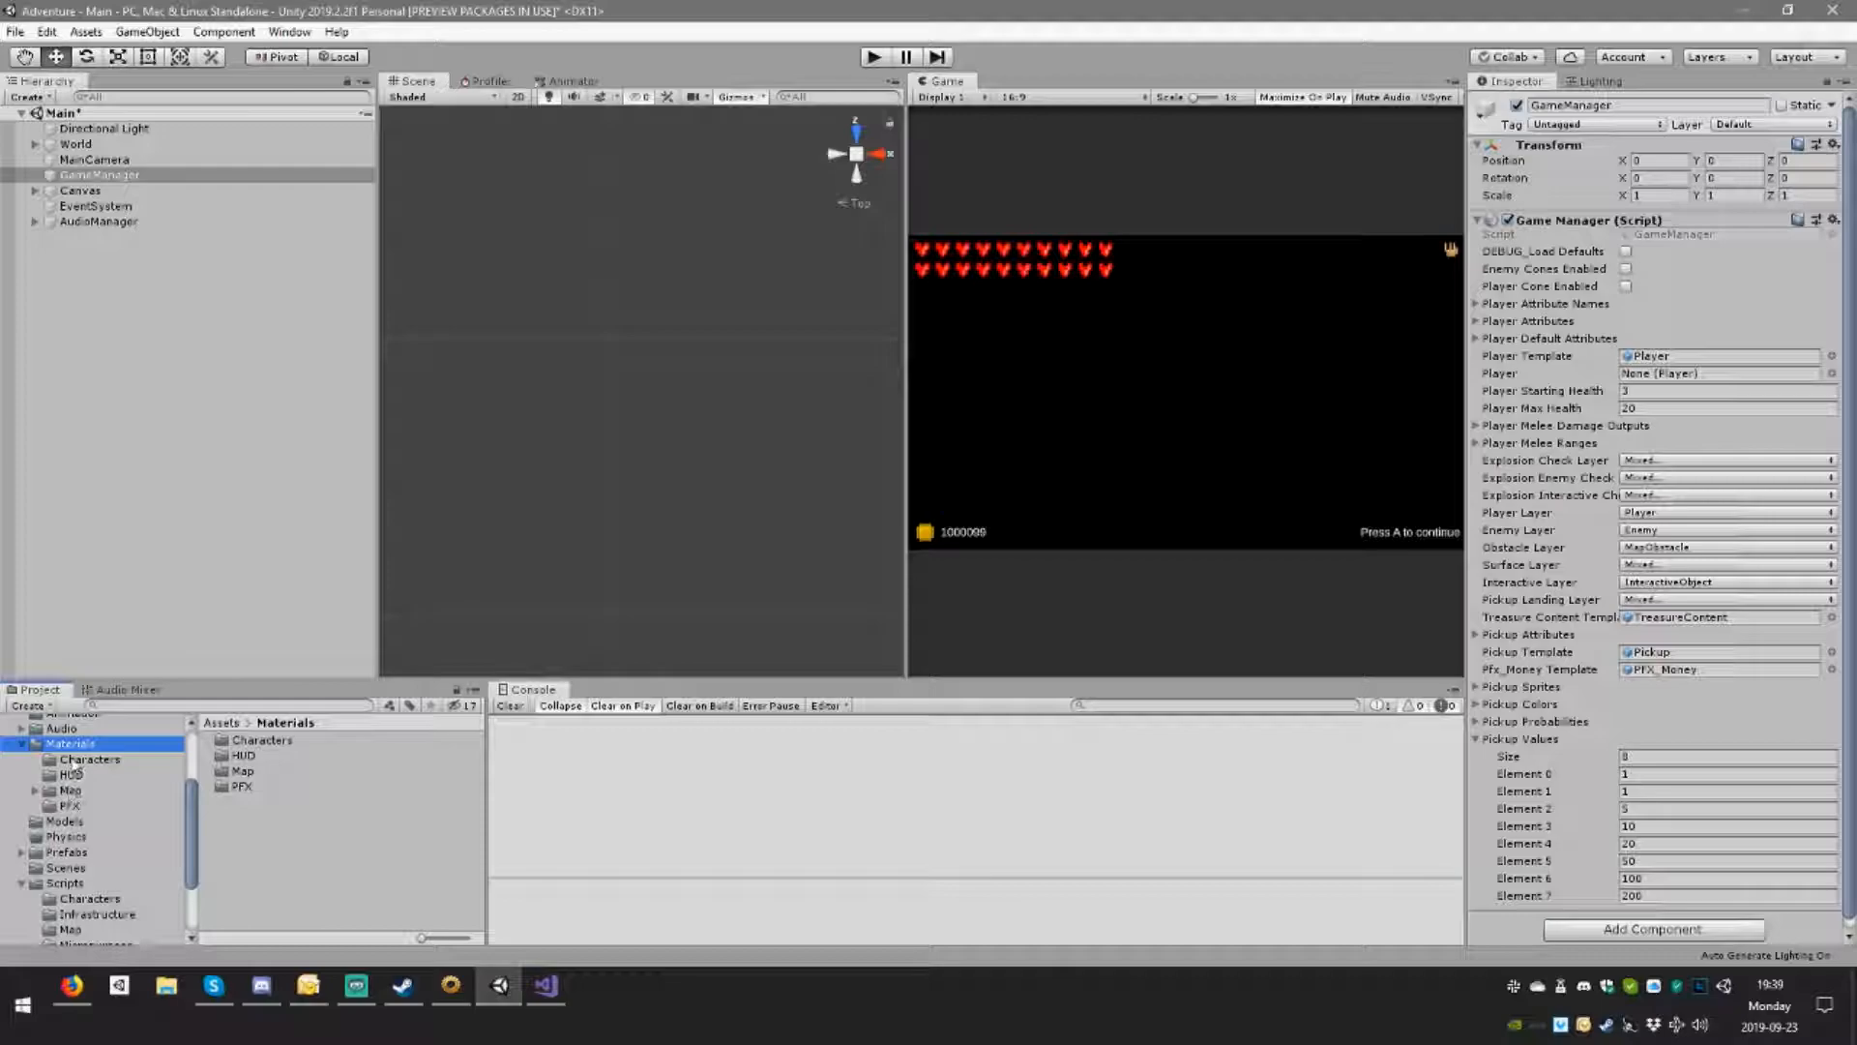
Step: Inspect the Spike and SpawnPointInactive entity materials, then open the Prefabs folder
{"action": "left_click", "coordinate": [250, 785]}
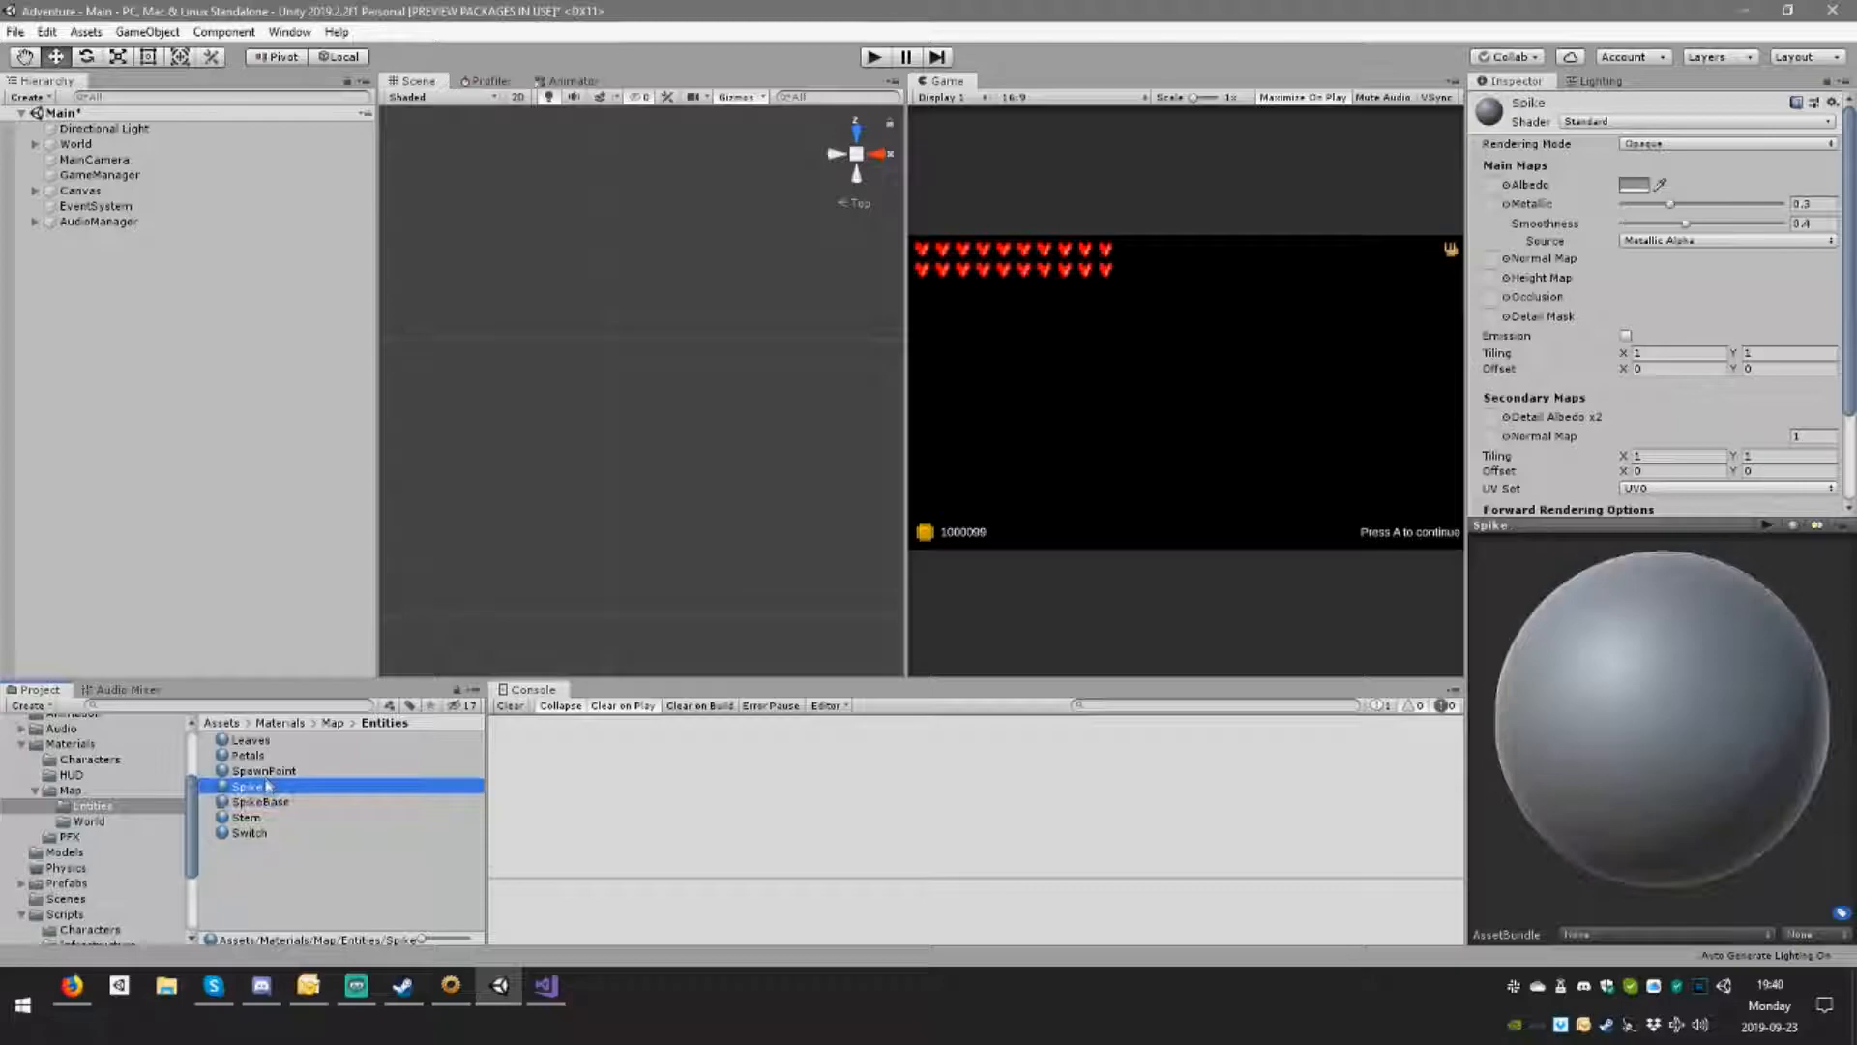
{"action": "left_click", "coordinate": [263, 770]}
{"action": "type", "text": "SpawnPointInactive"}
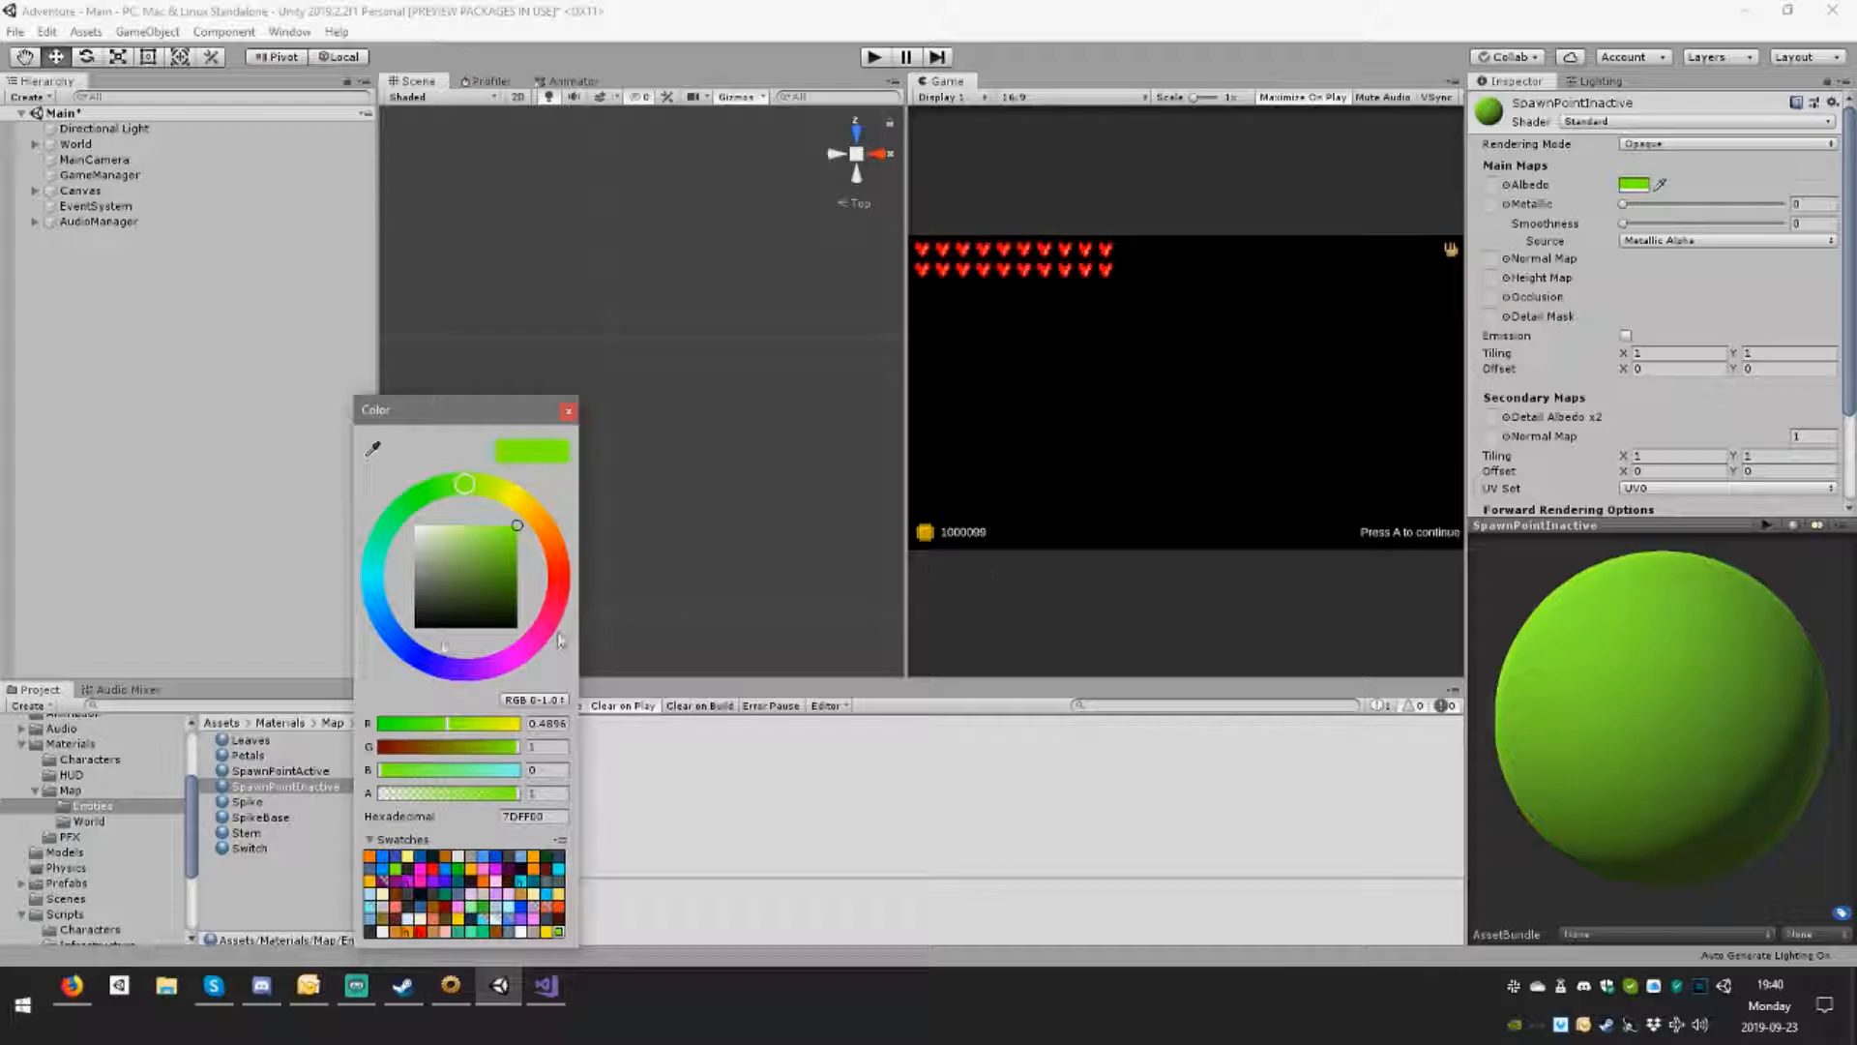
{"action": "left_click", "coordinate": [568, 411]}
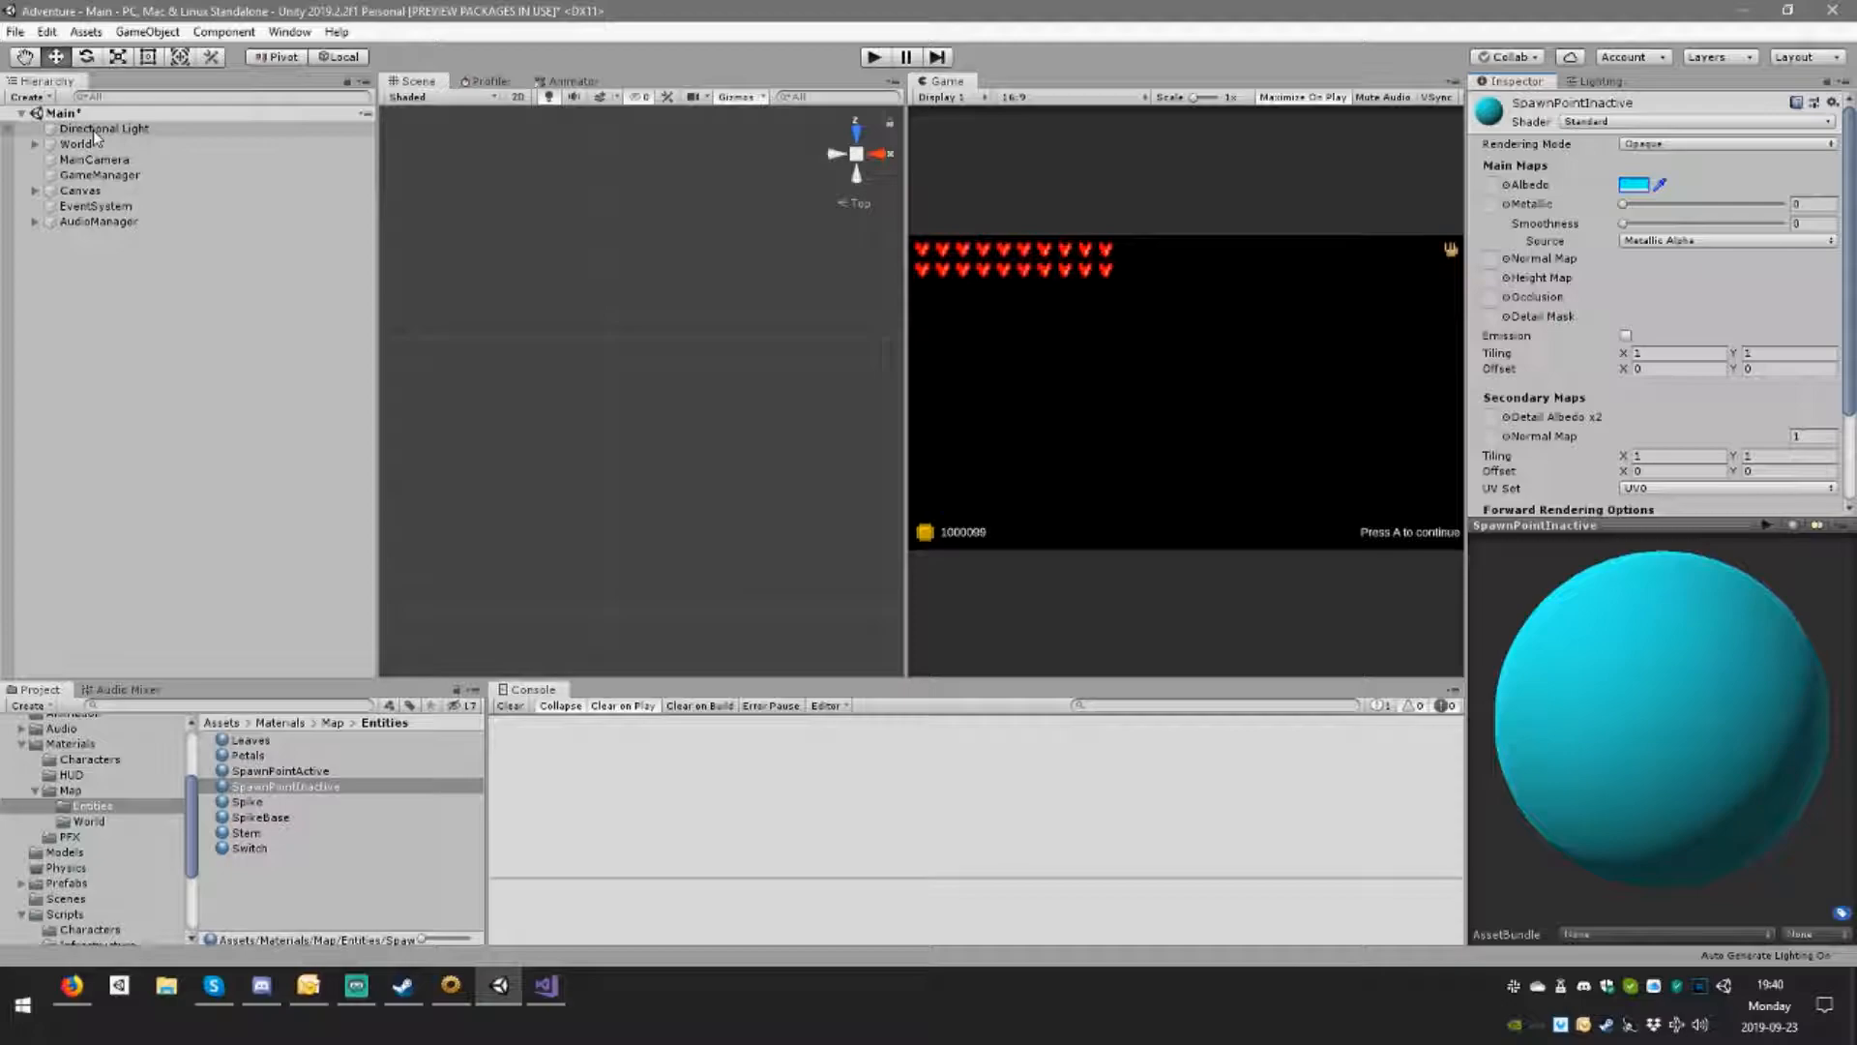
{"action": "left_click", "coordinate": [100, 174]}
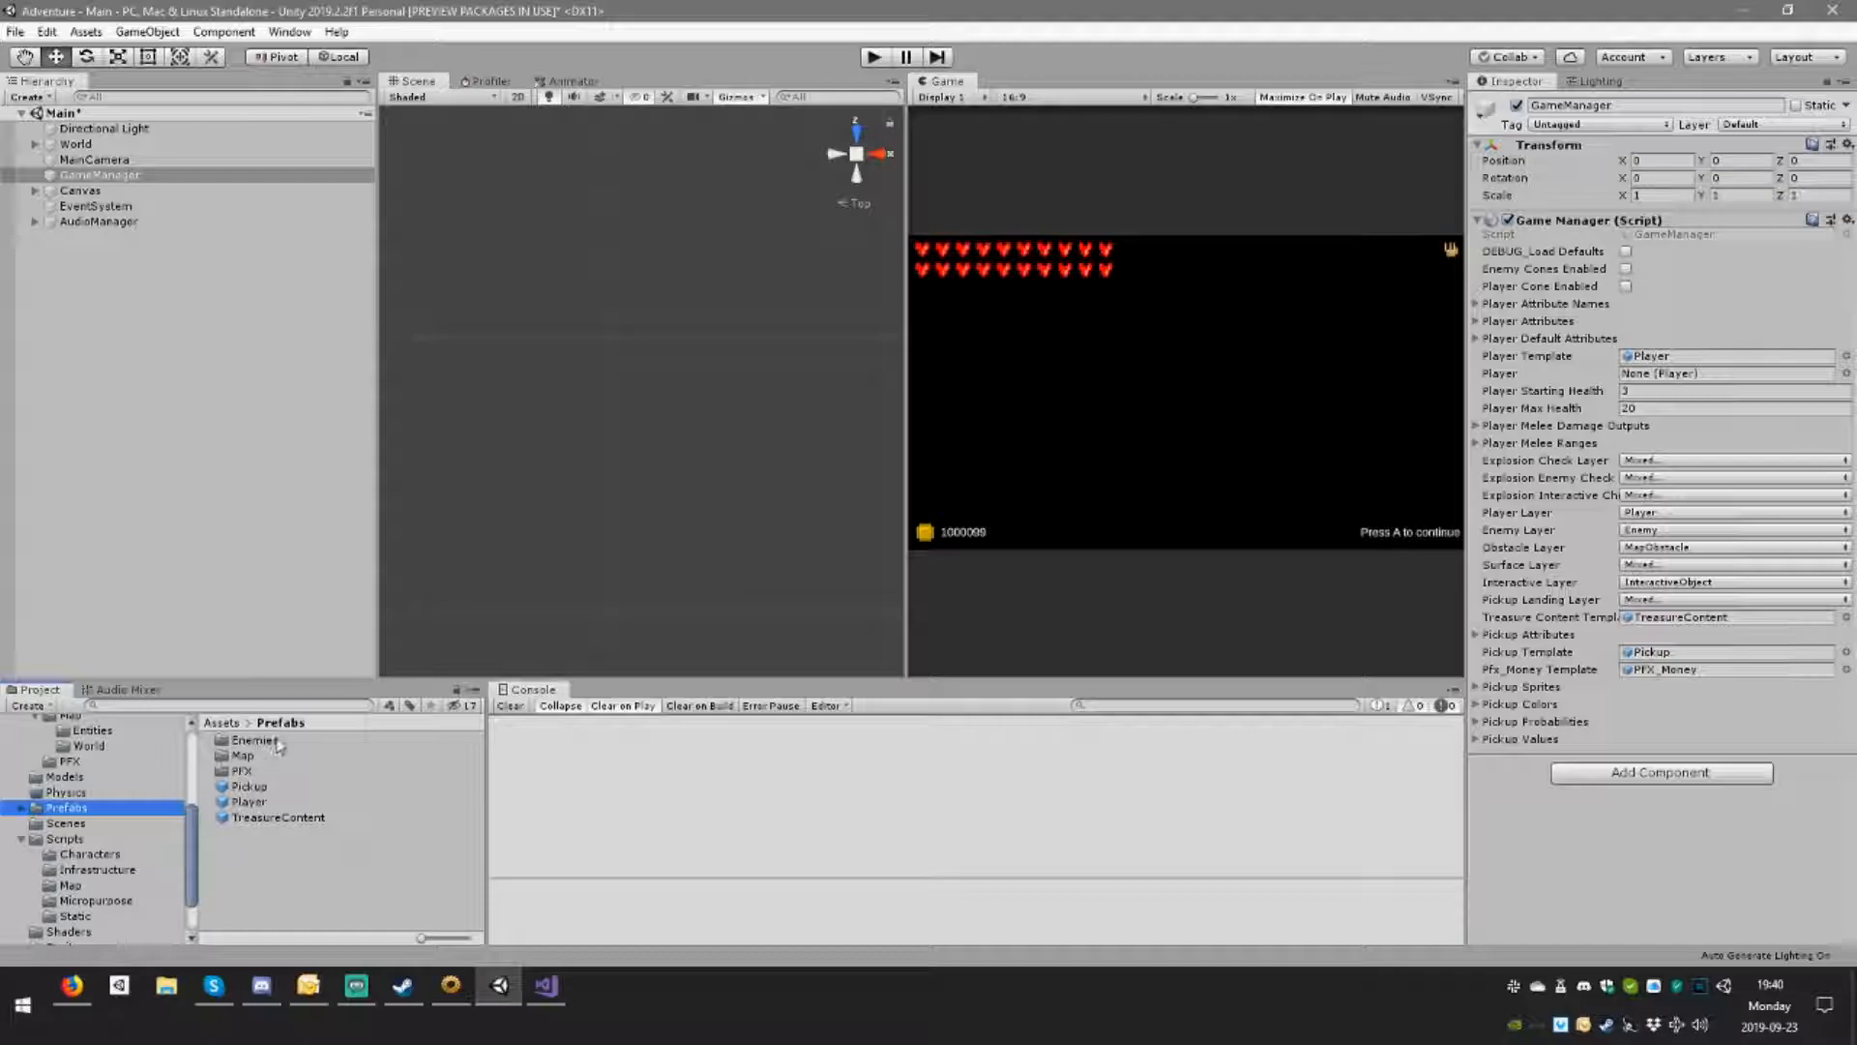
Step: Select the SpawnPoint prefab in Prefabs > Map > Entities and open its SpawnPoint script
{"action": "left_click", "coordinate": [265, 771]}
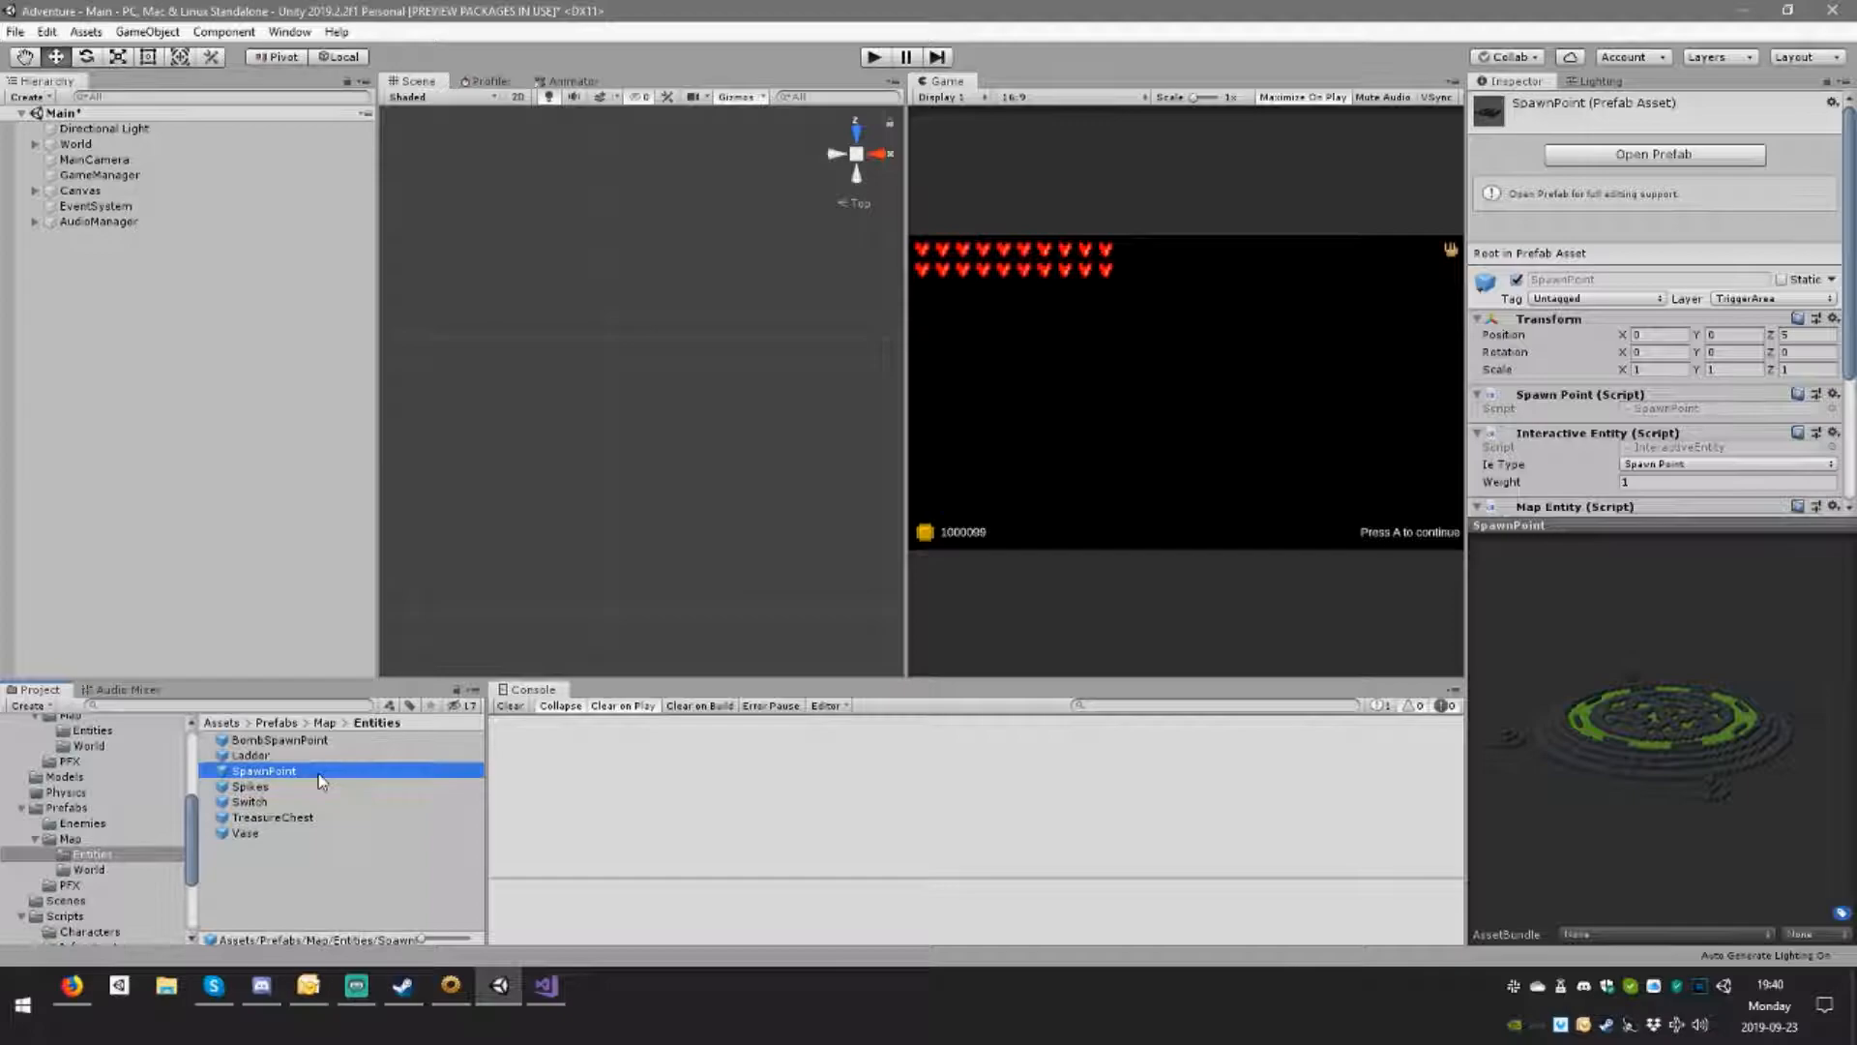
{"action": "left_click", "coordinate": [1652, 154]}
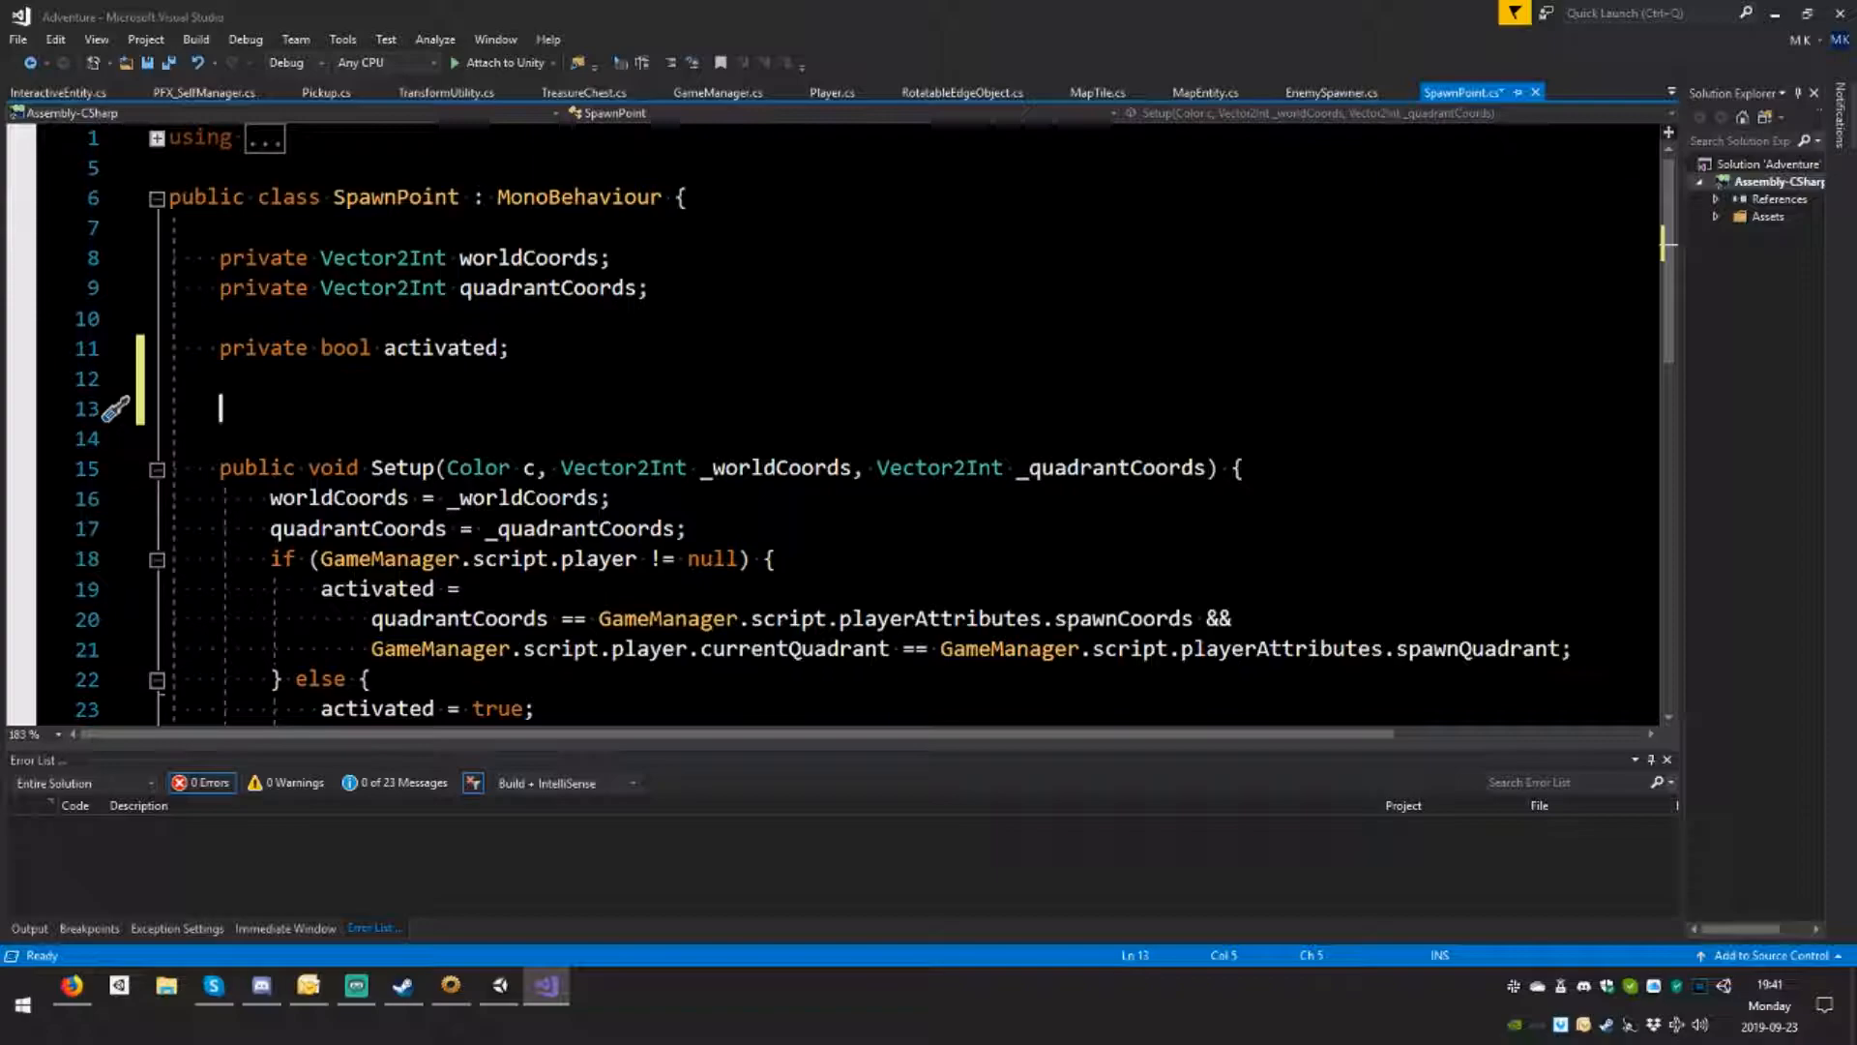
Step: Declare '[SerializeField] private Material[] spawnPointColorMaterials = default;' and save the script
{"action": "type", "text": "[Ser"}
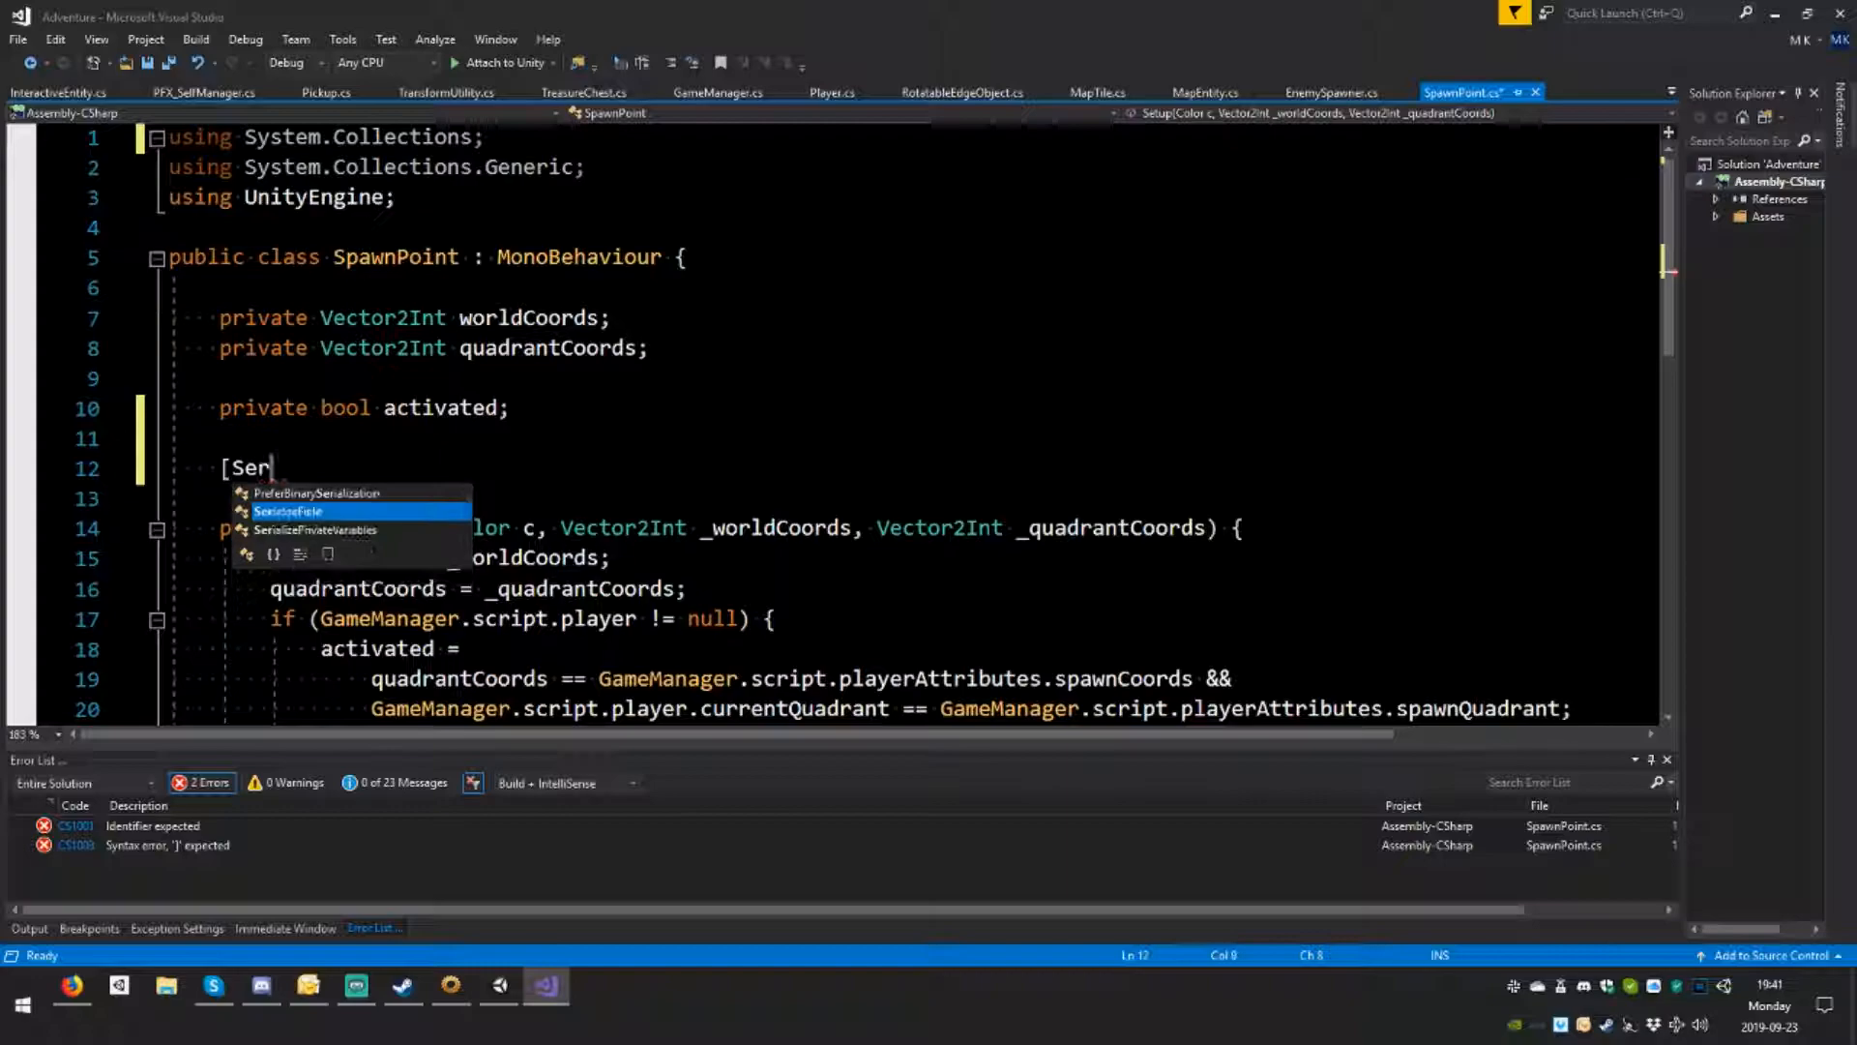
{"action": "type", "text": "ializeField]"}
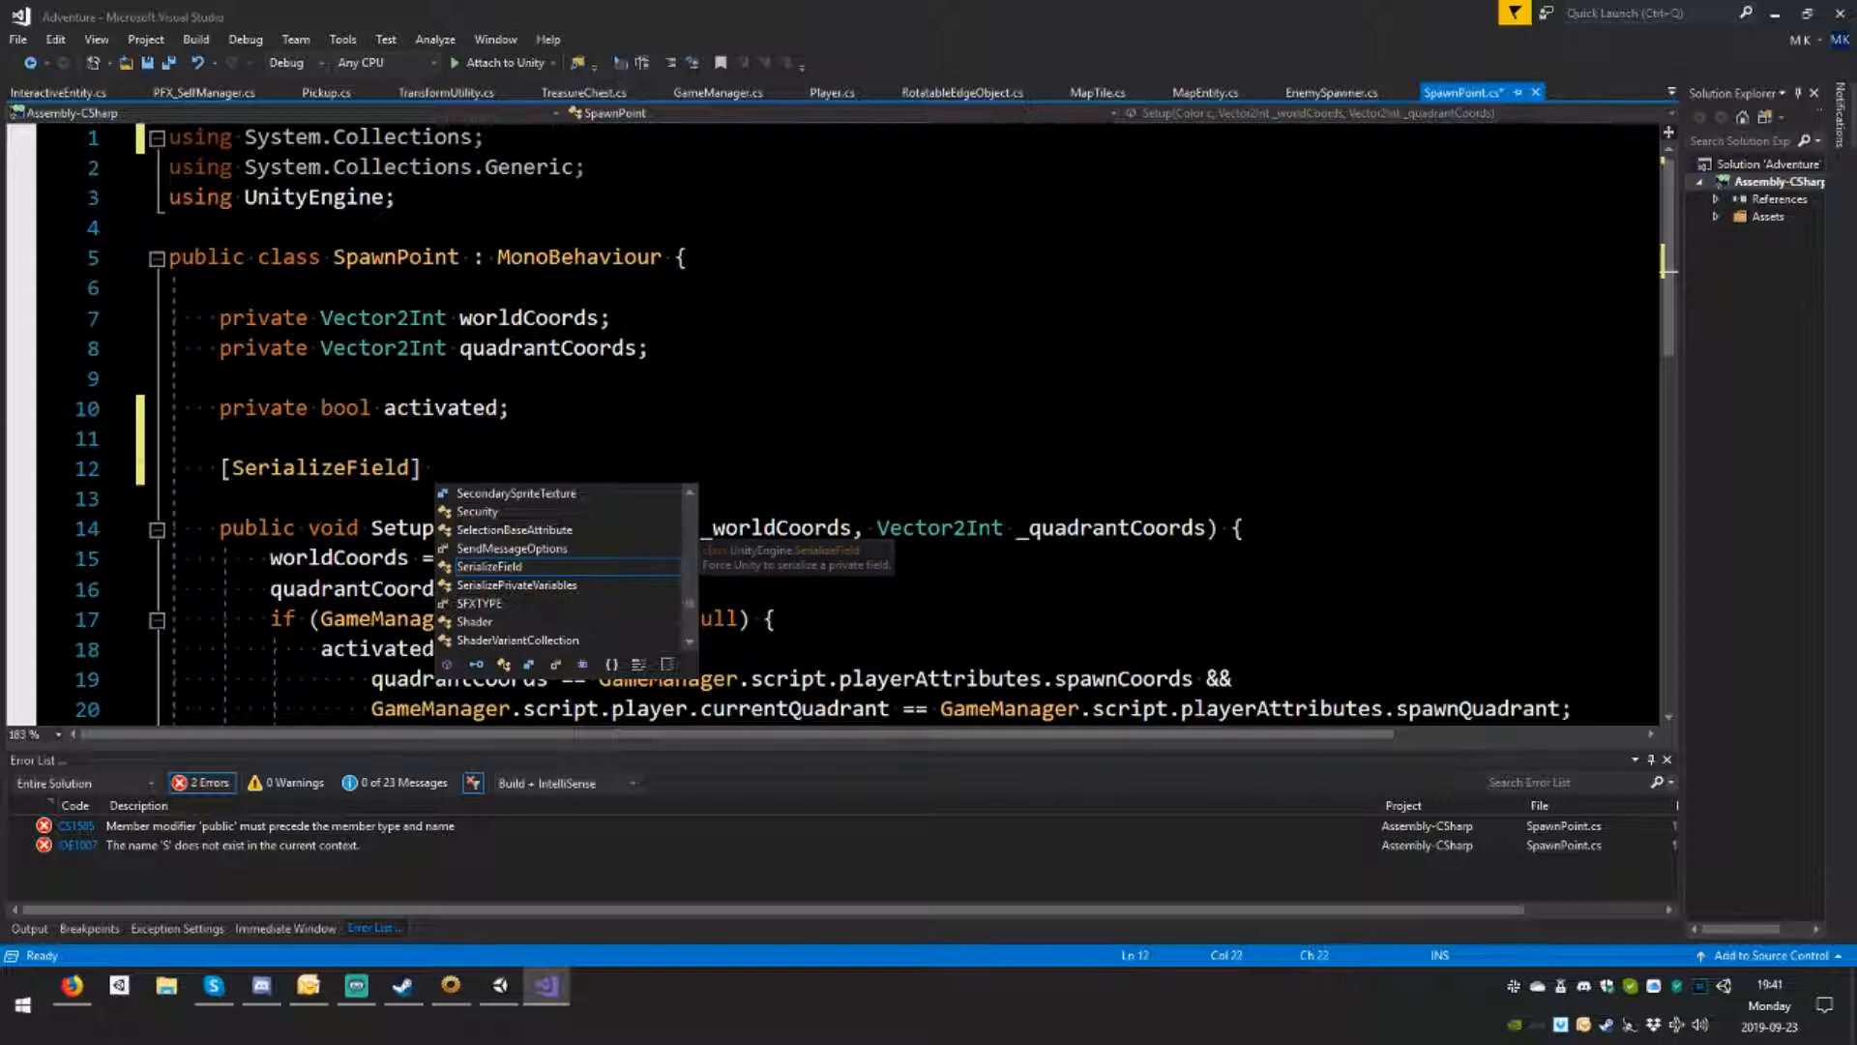
{"action": "type", "text": "private Mat"}
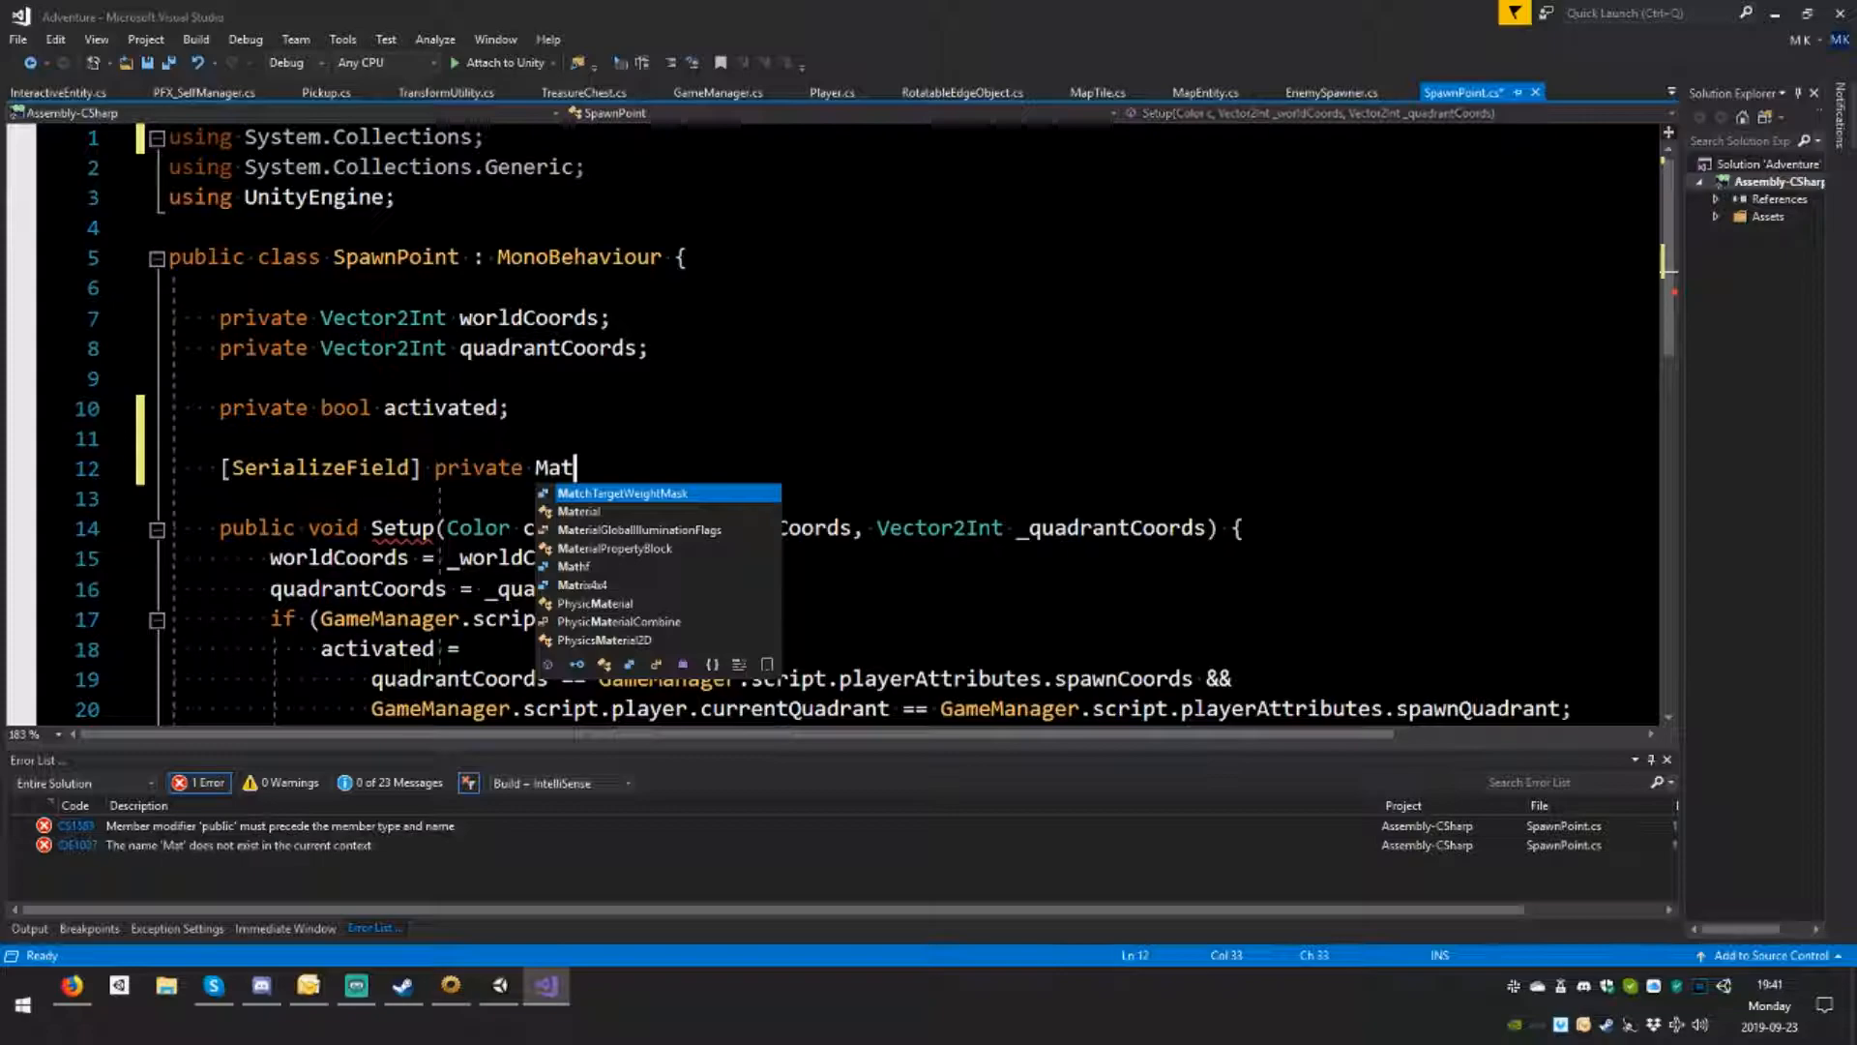
{"action": "type", "text": "erial[]"}
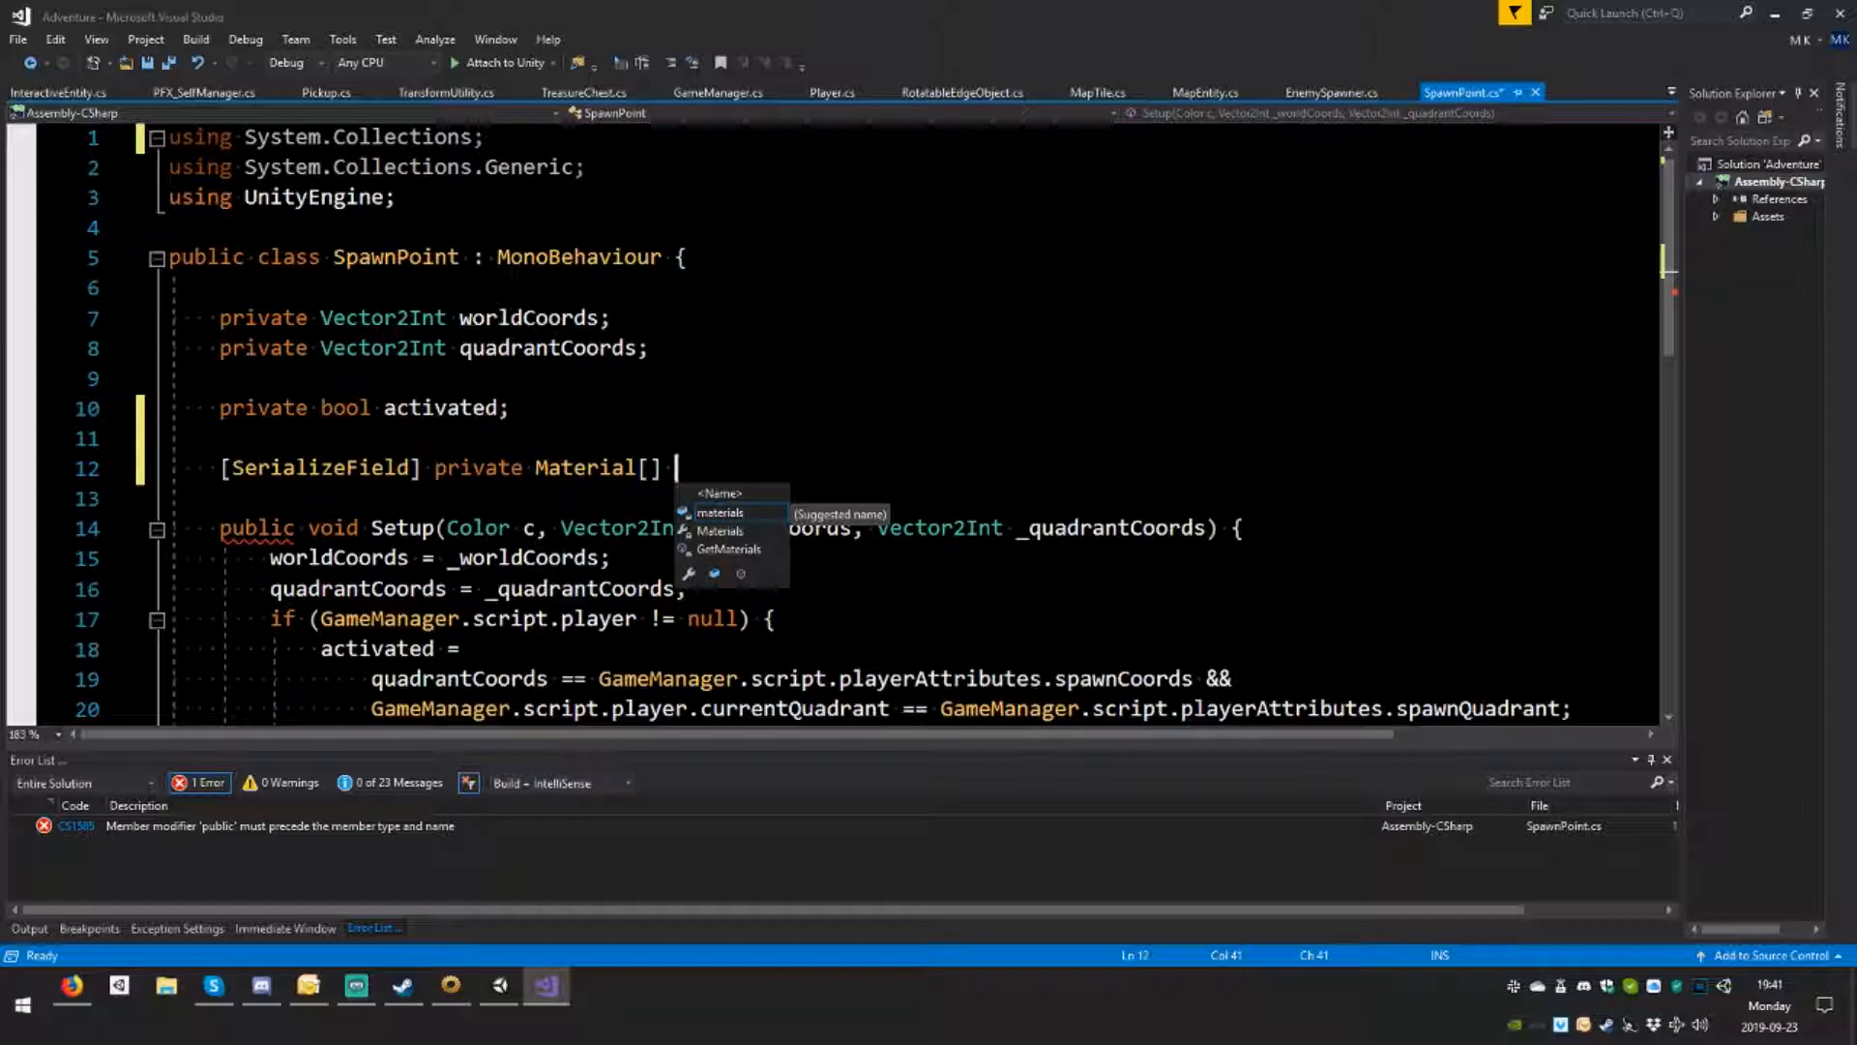
{"action": "type", "text": "m"}
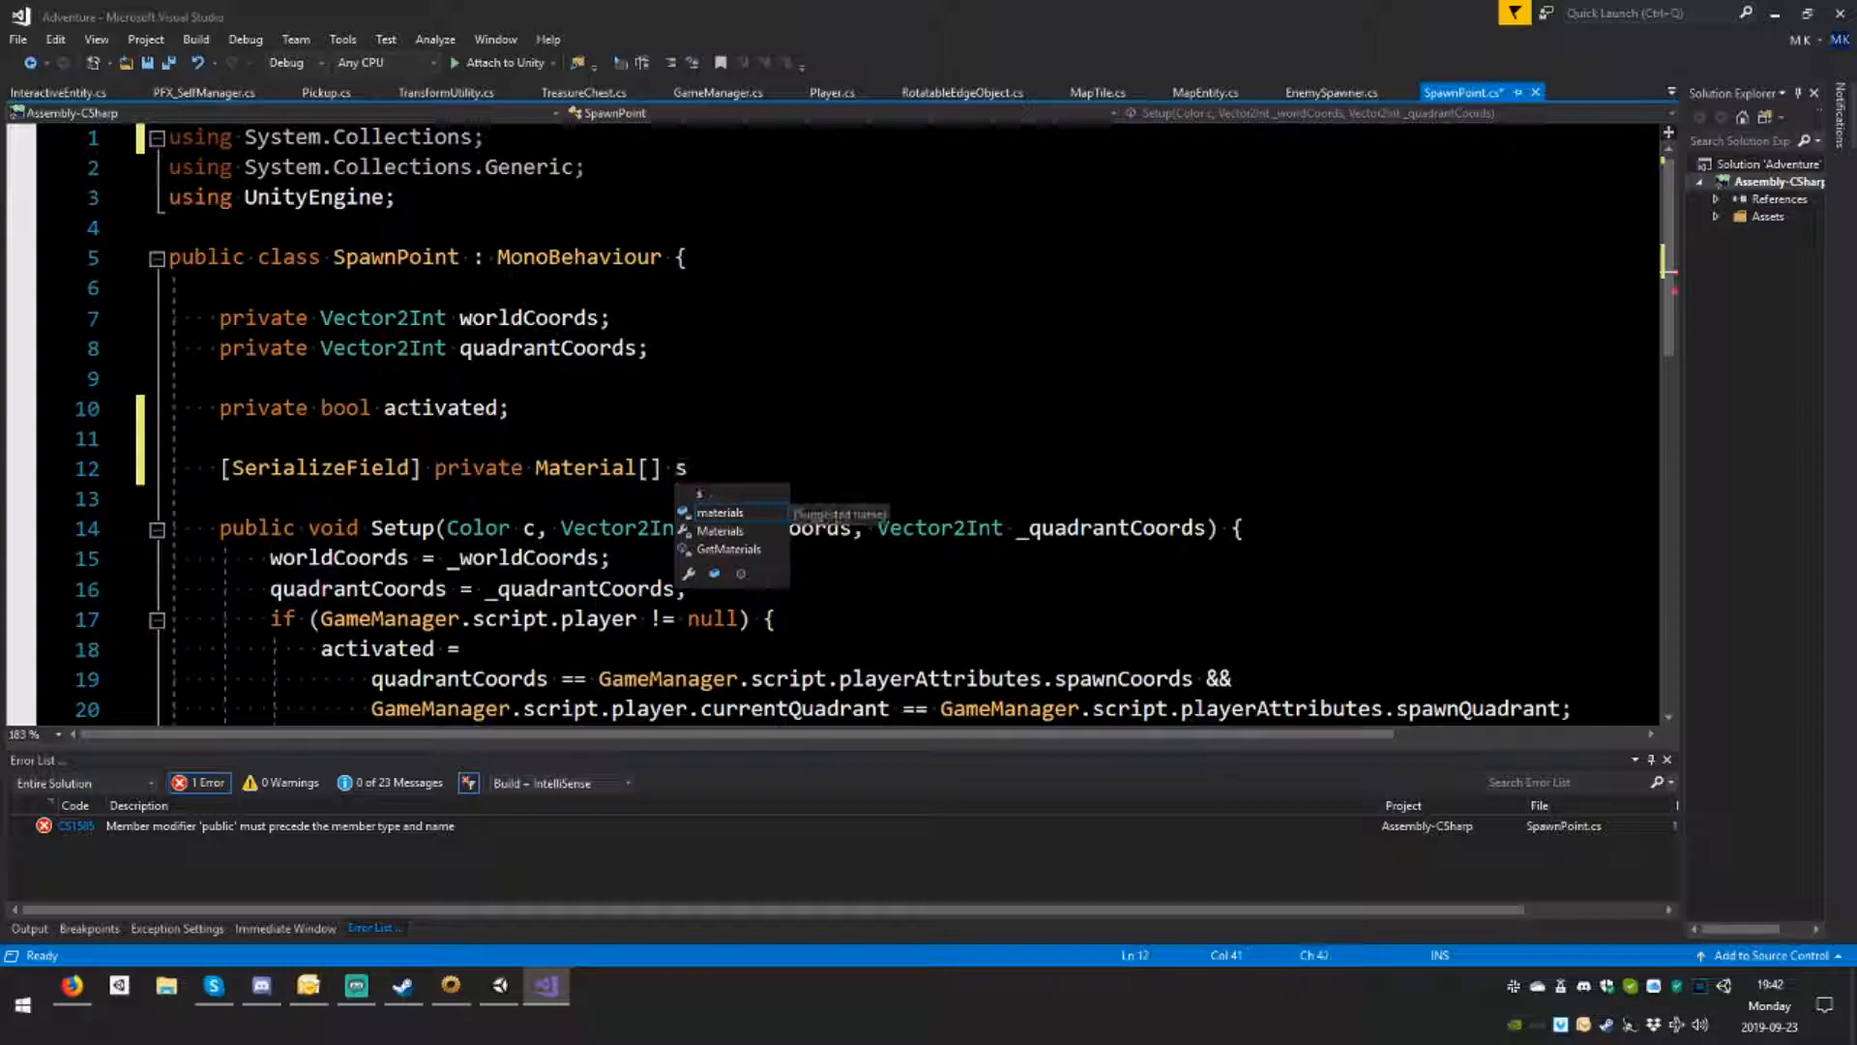
{"action": "type", "text": "pawnPointColo"}
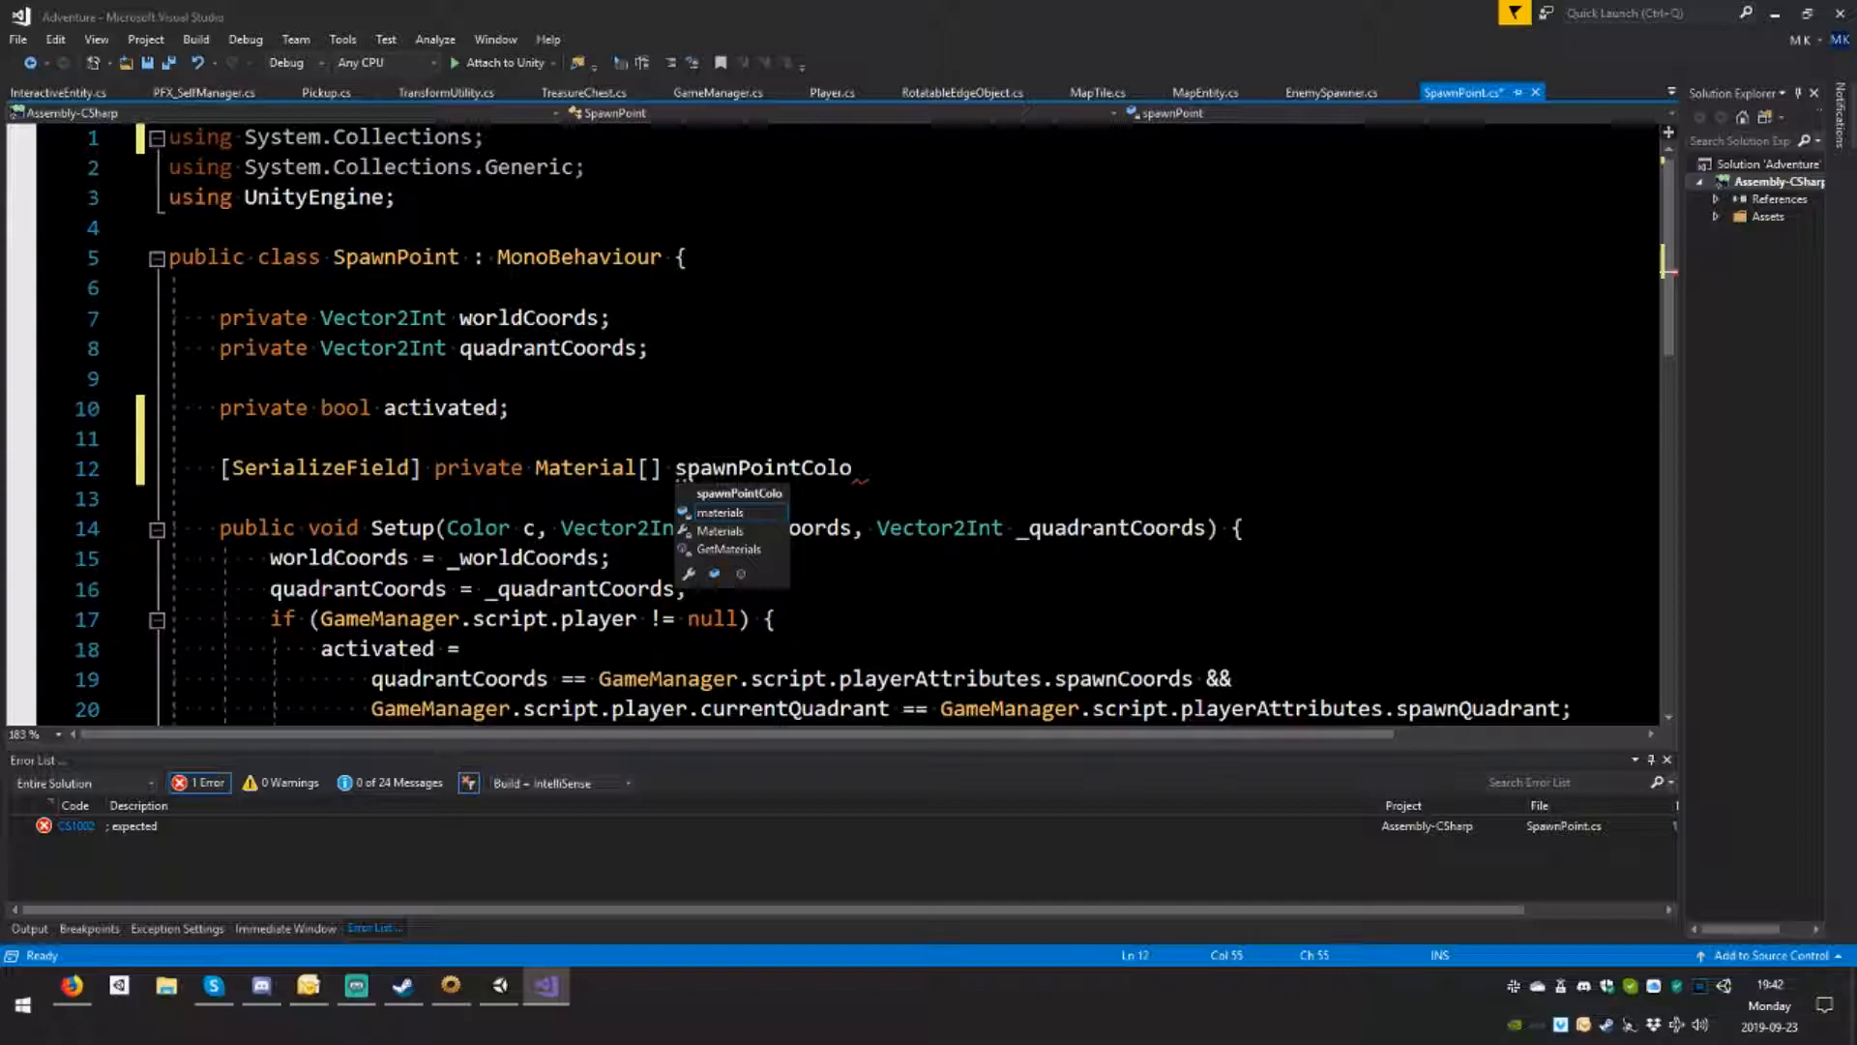
{"action": "type", "text": "rMaterials = default;"}
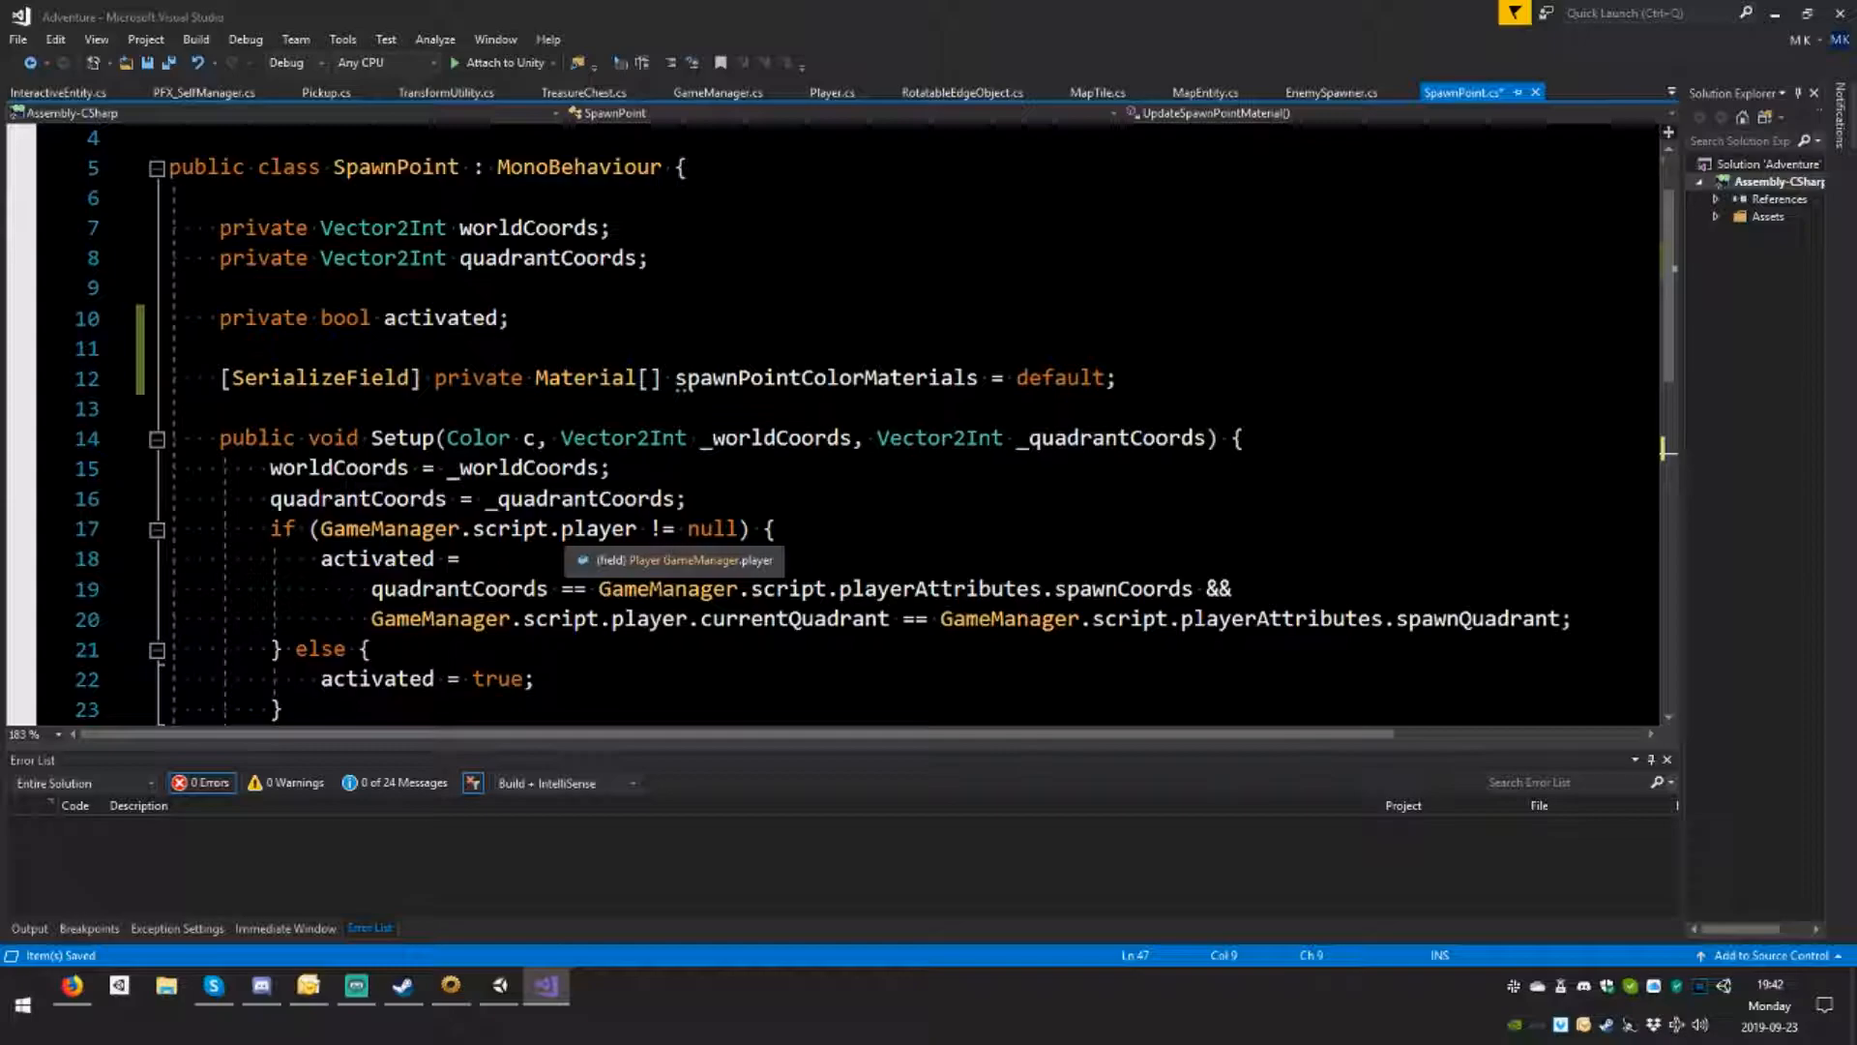
Step: Check the SpawnPoint prefab in Unity, then duplicate the field as a single Material
{"action": "left_click", "coordinate": [497, 986]}
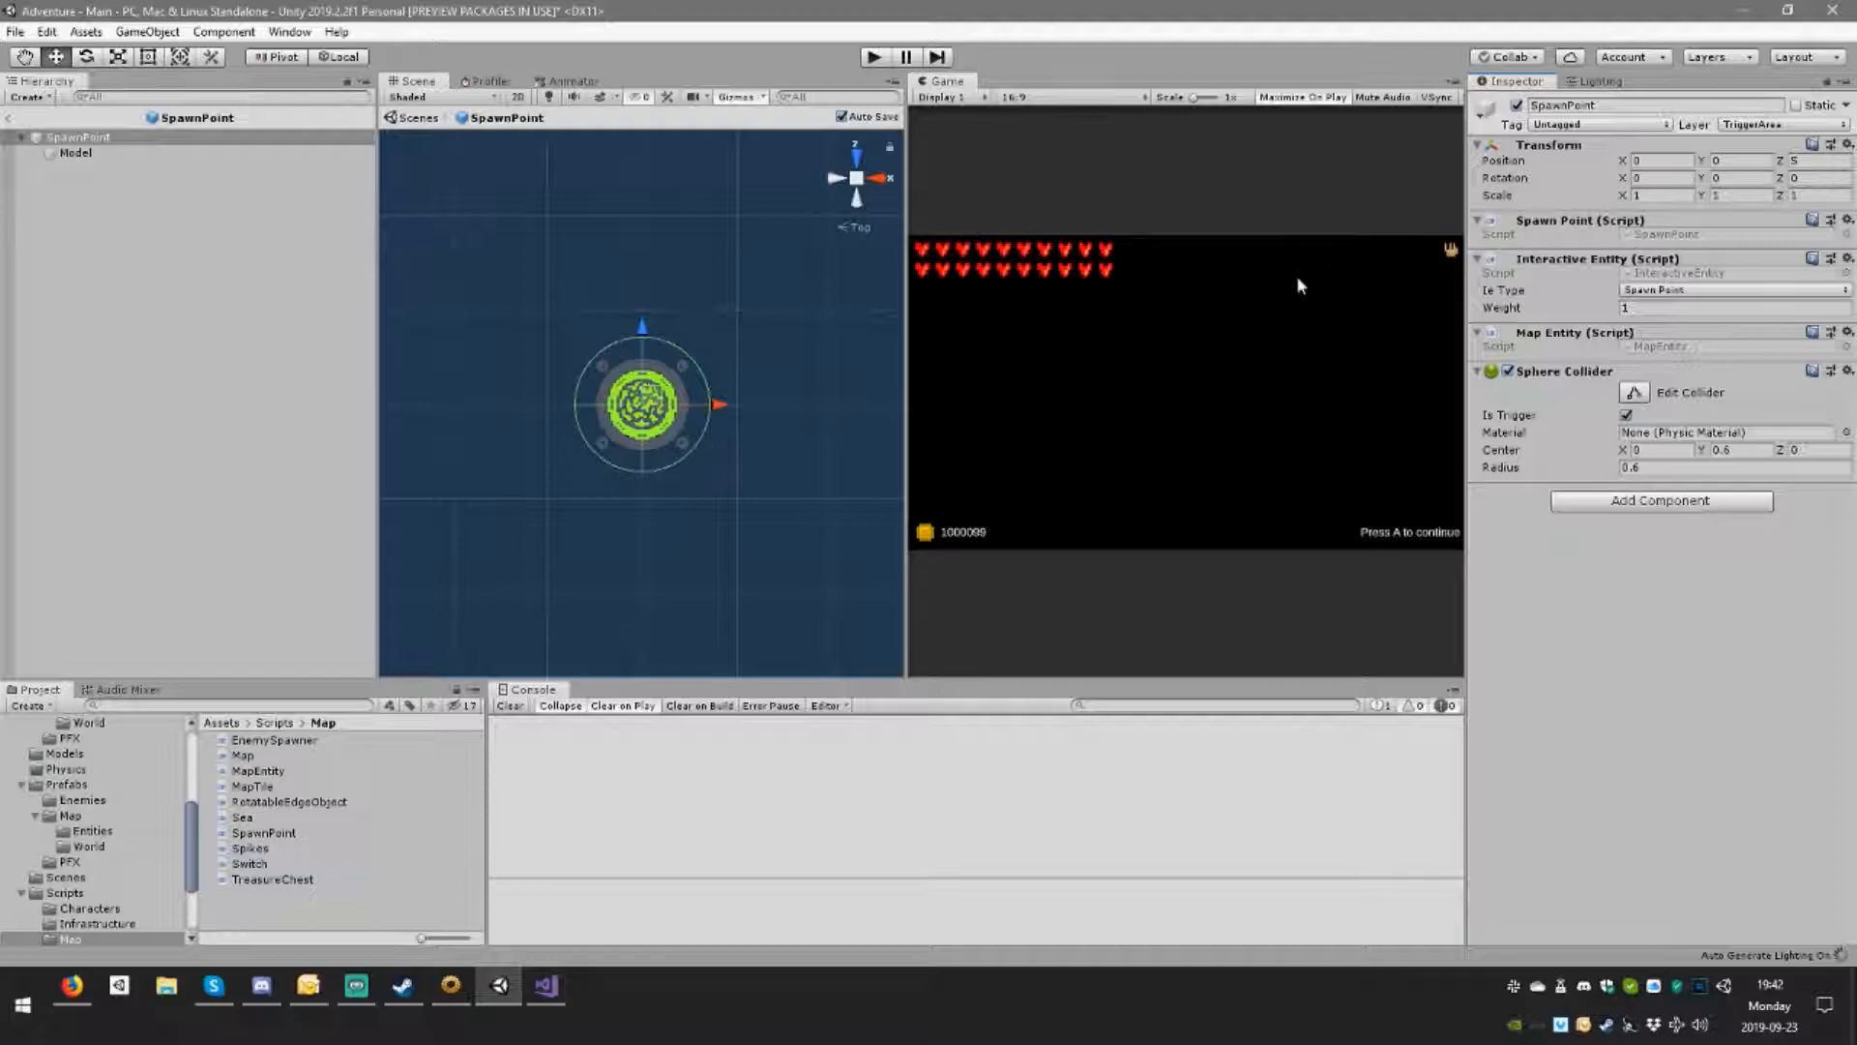
{"action": "left_click", "coordinate": [76, 154]}
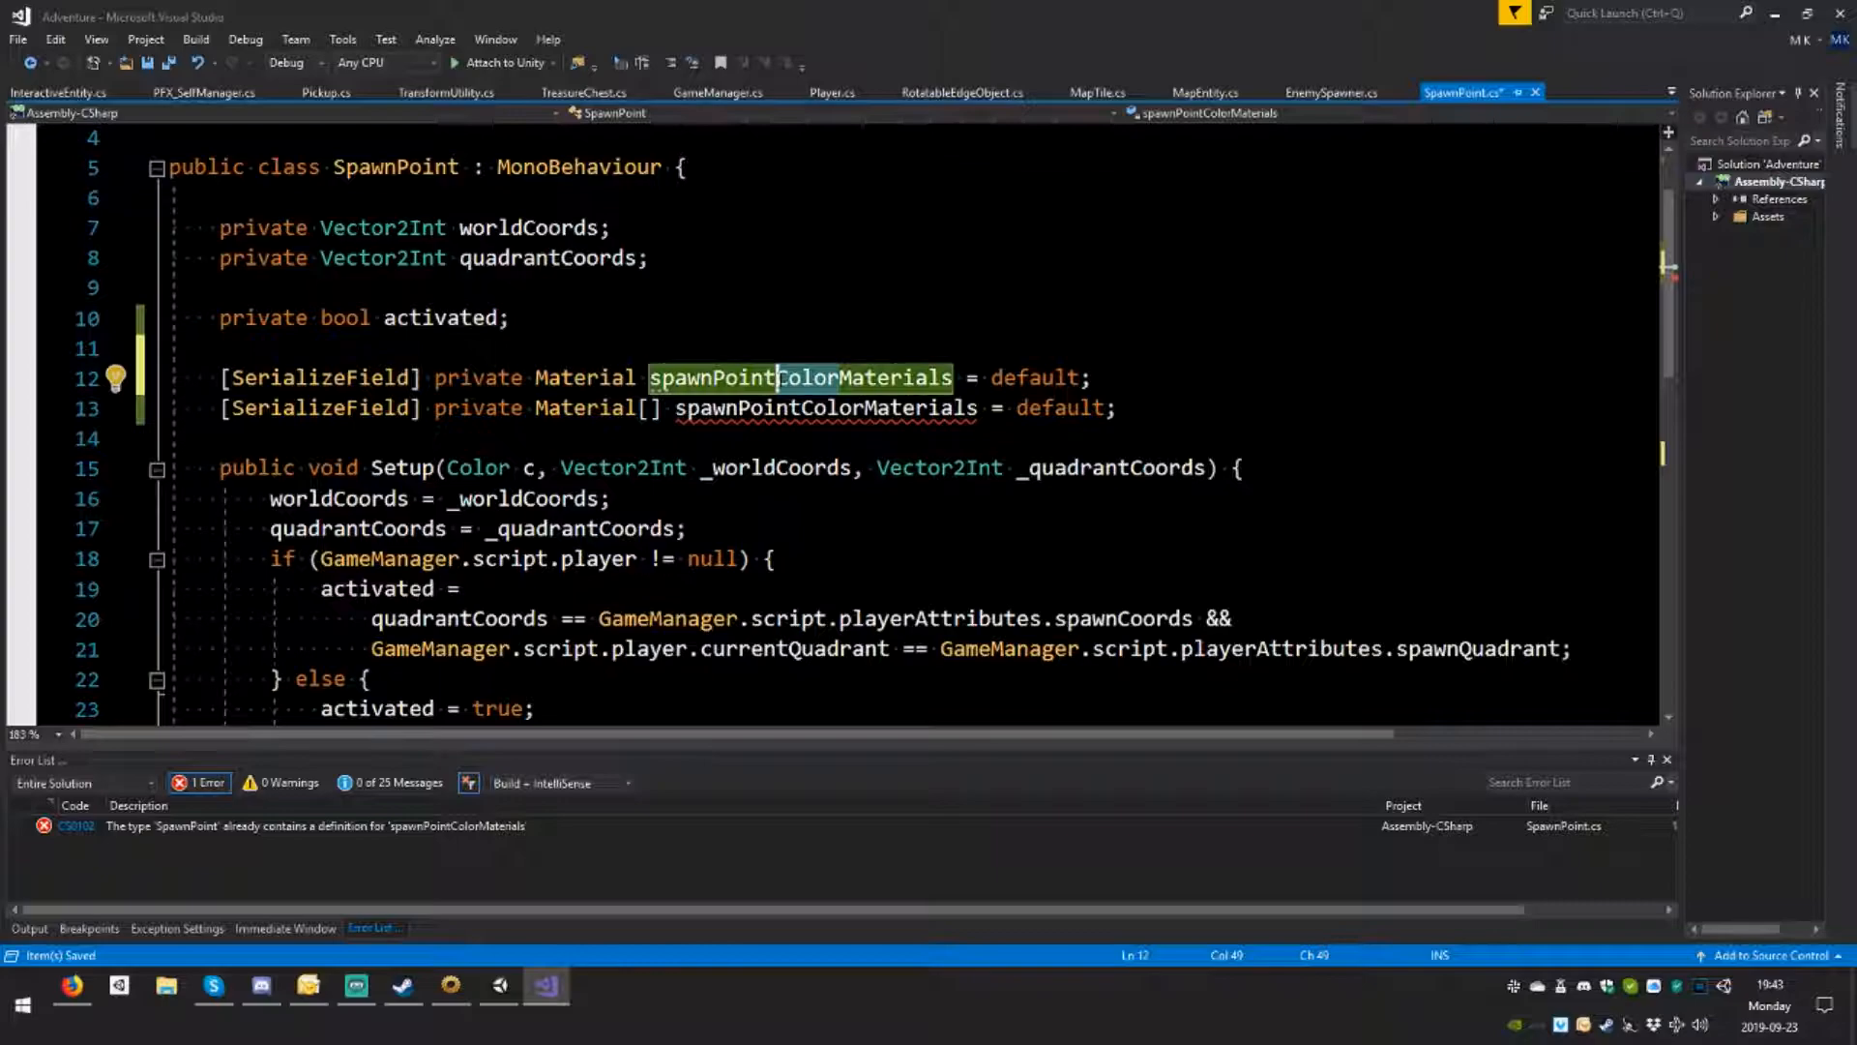
Step: Rename the duplicate to spawnPointBodyColorMaterial and declare a private MeshRenderer mr field
{"action": "type", "text": "spawnPointBody"}
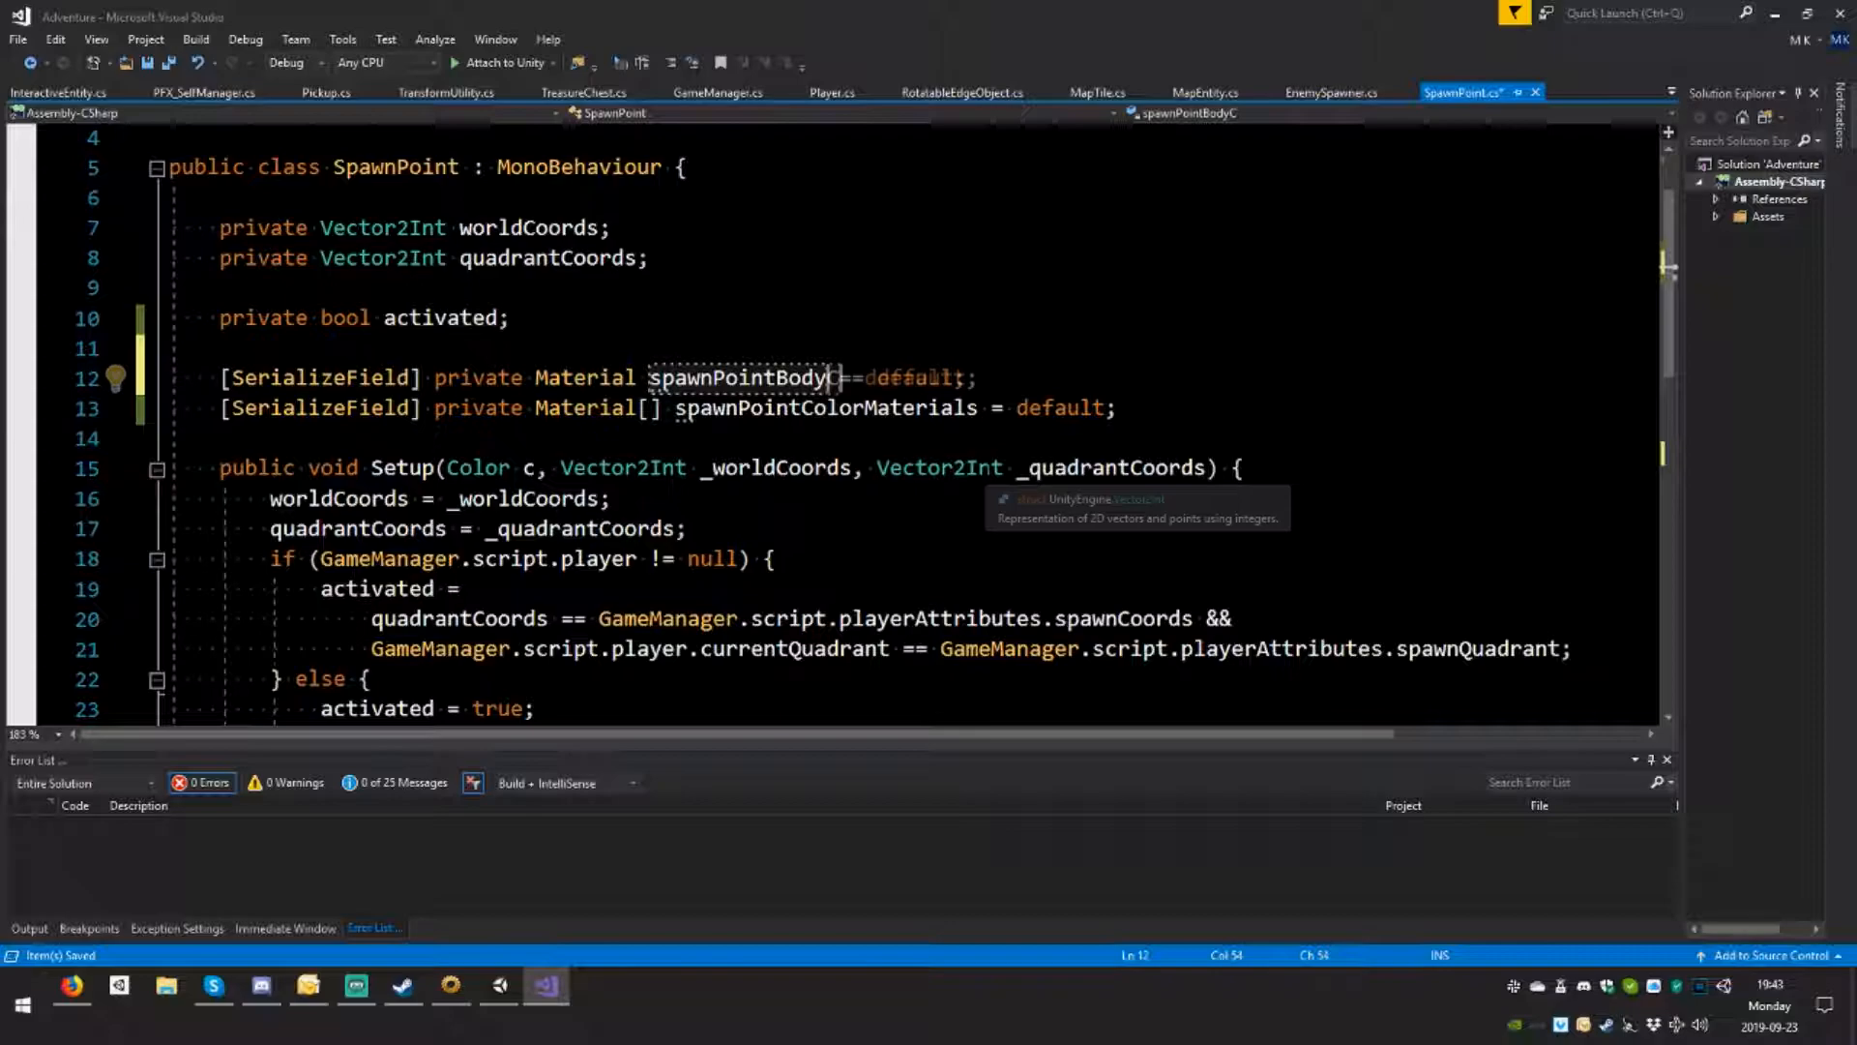
{"action": "type", "text": "ColorMaterial"}
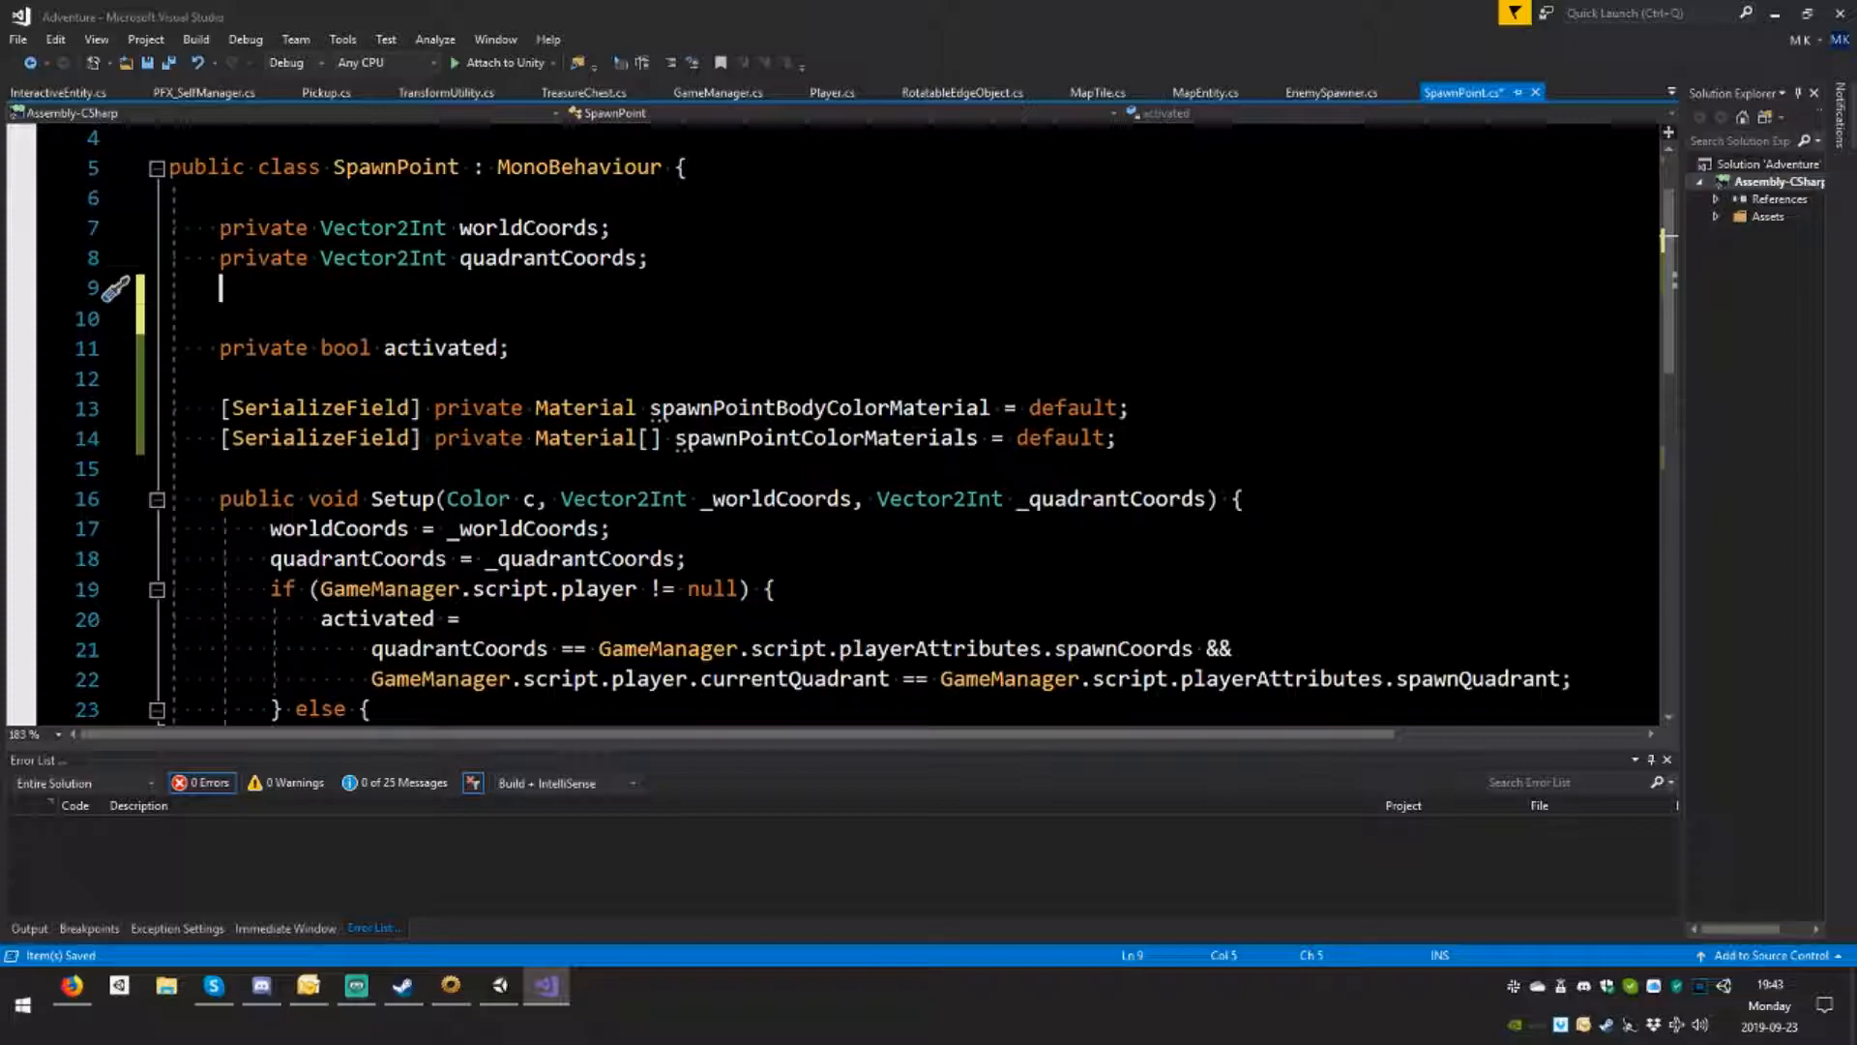
{"action": "type", "text": "private MeshRenderer mr;"}
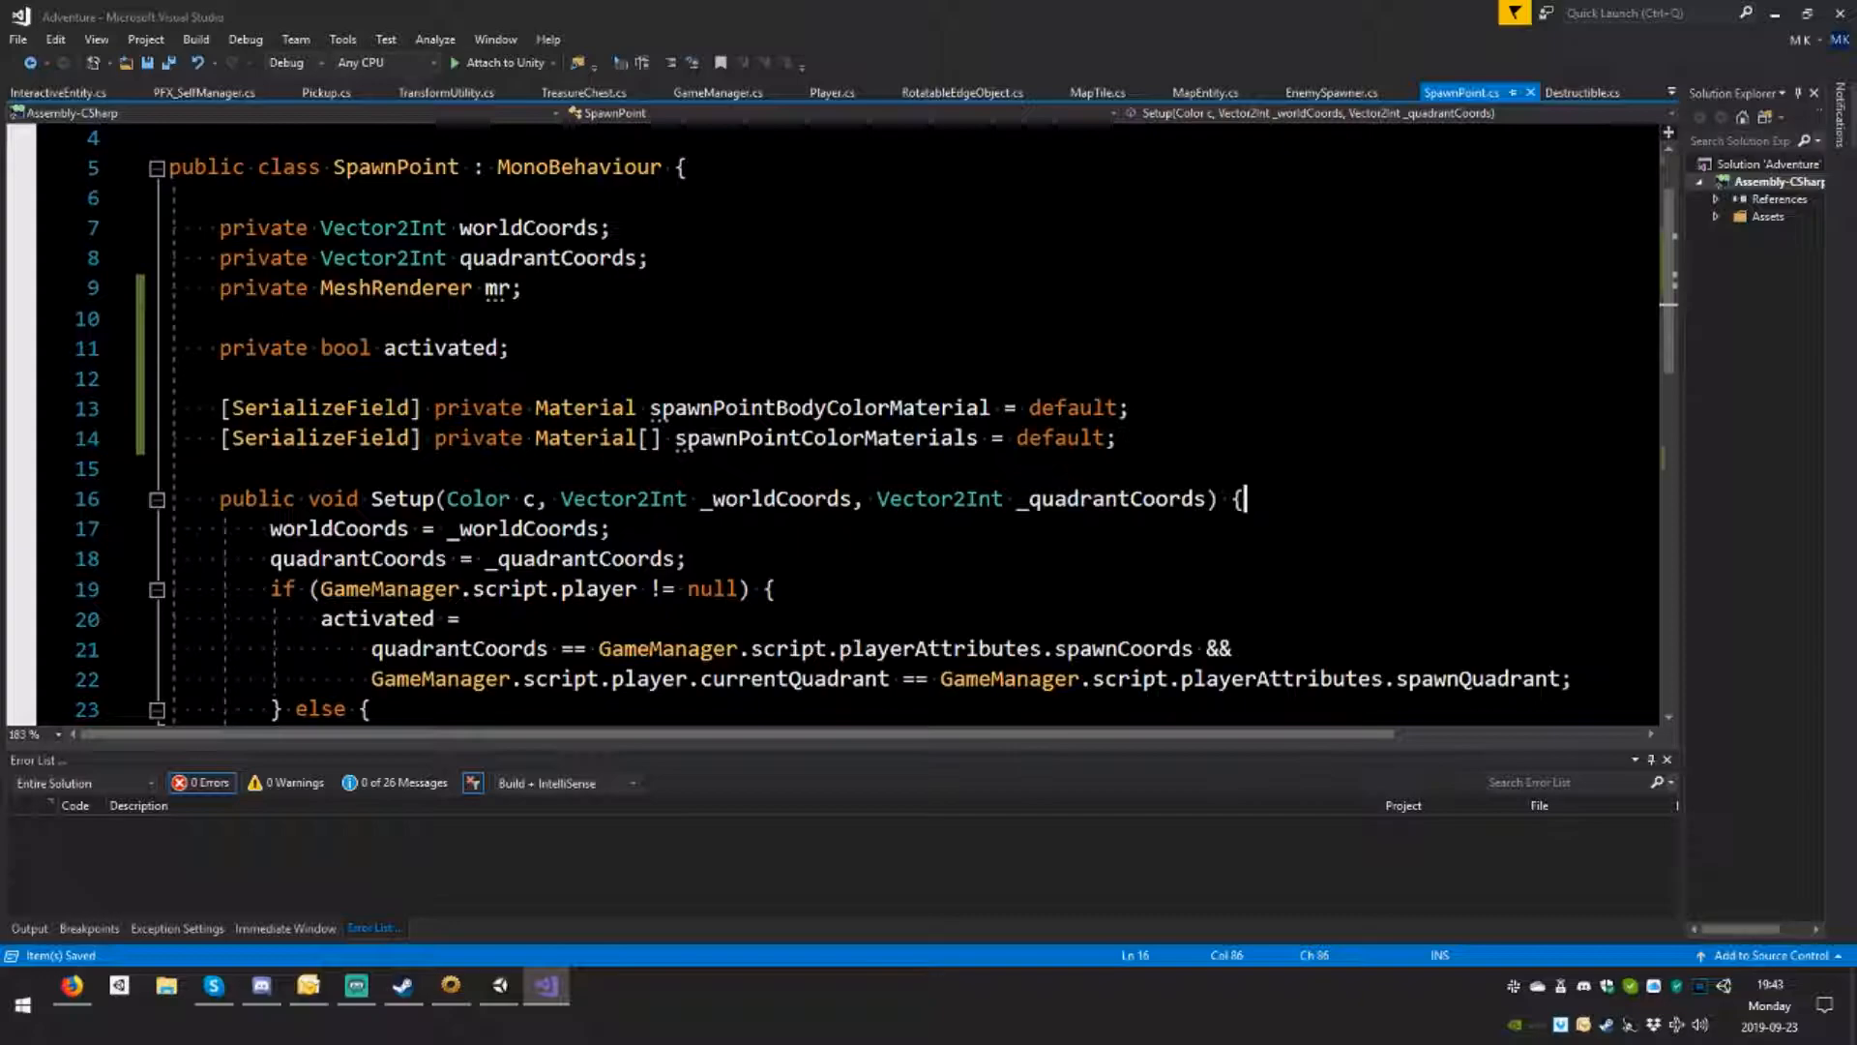
Step: Start Setup with 'mr = transform.Find("Model").GetComponent<MeshRenderer>();'
{"action": "type", "text": "mr ="}
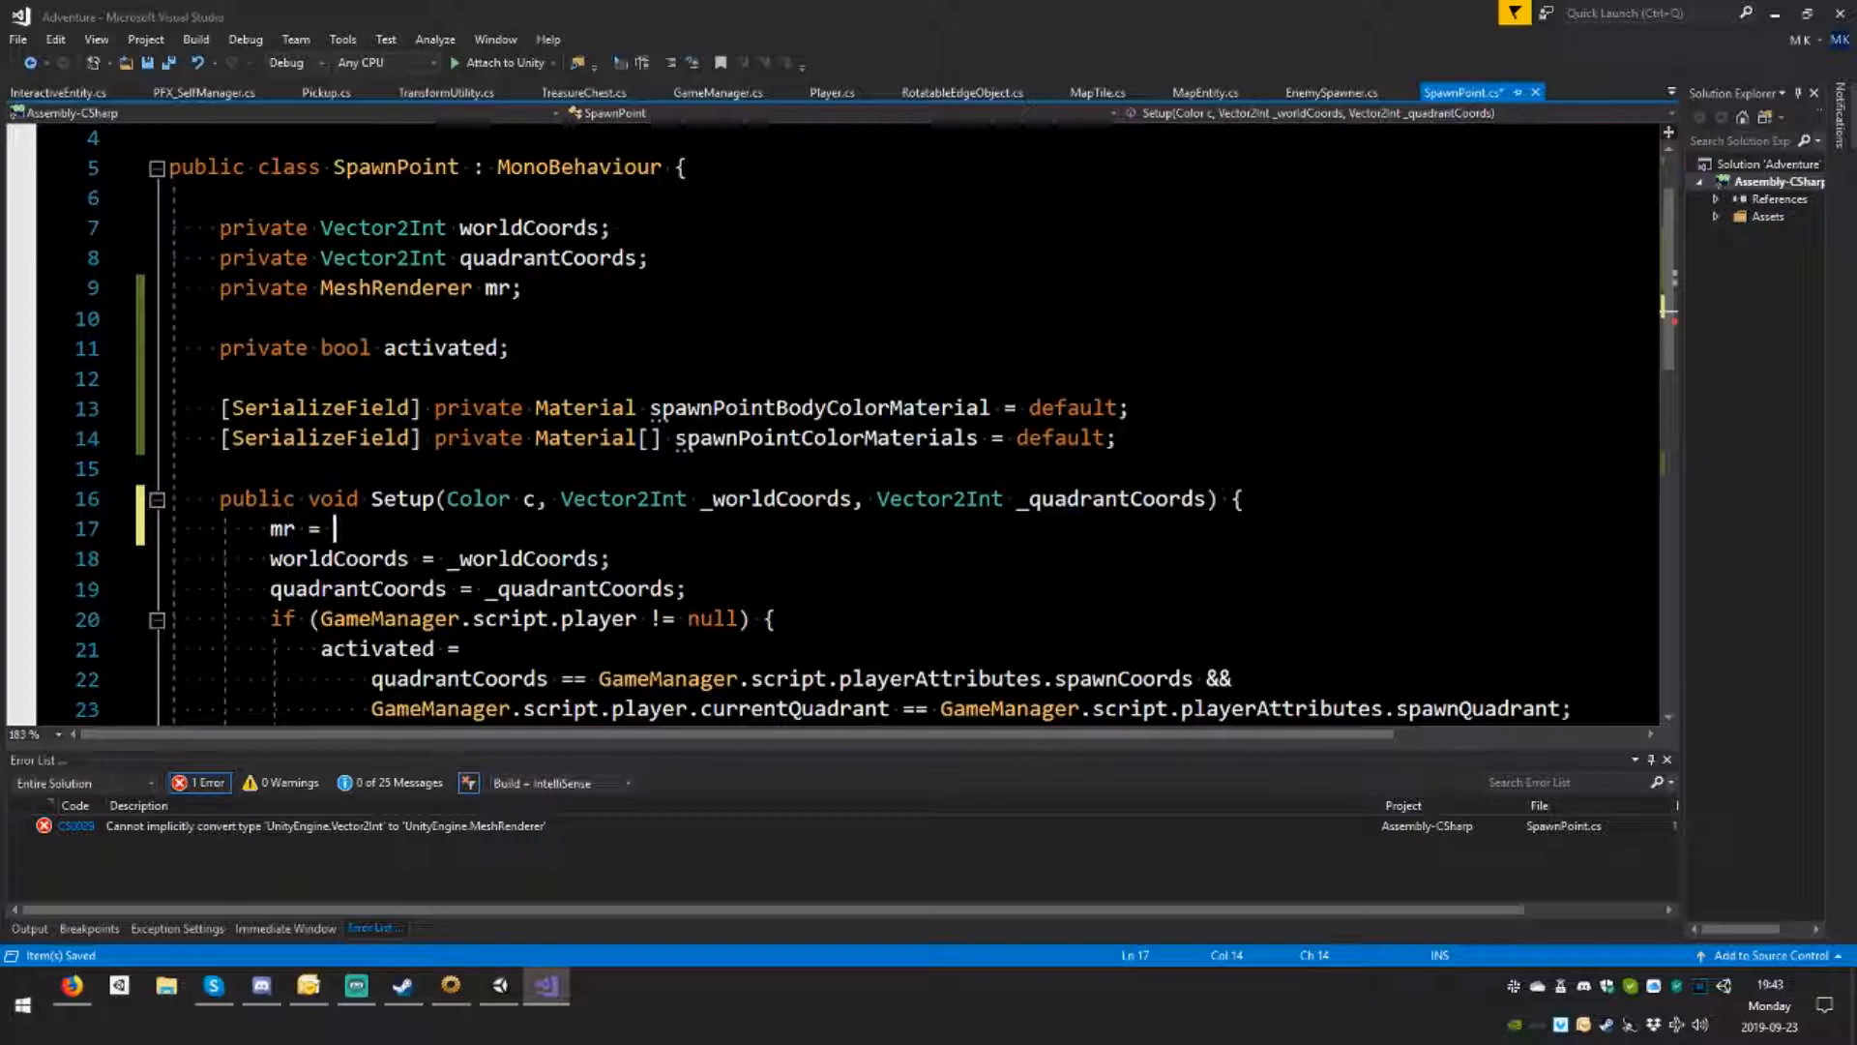
{"action": "type", "text": "G"}
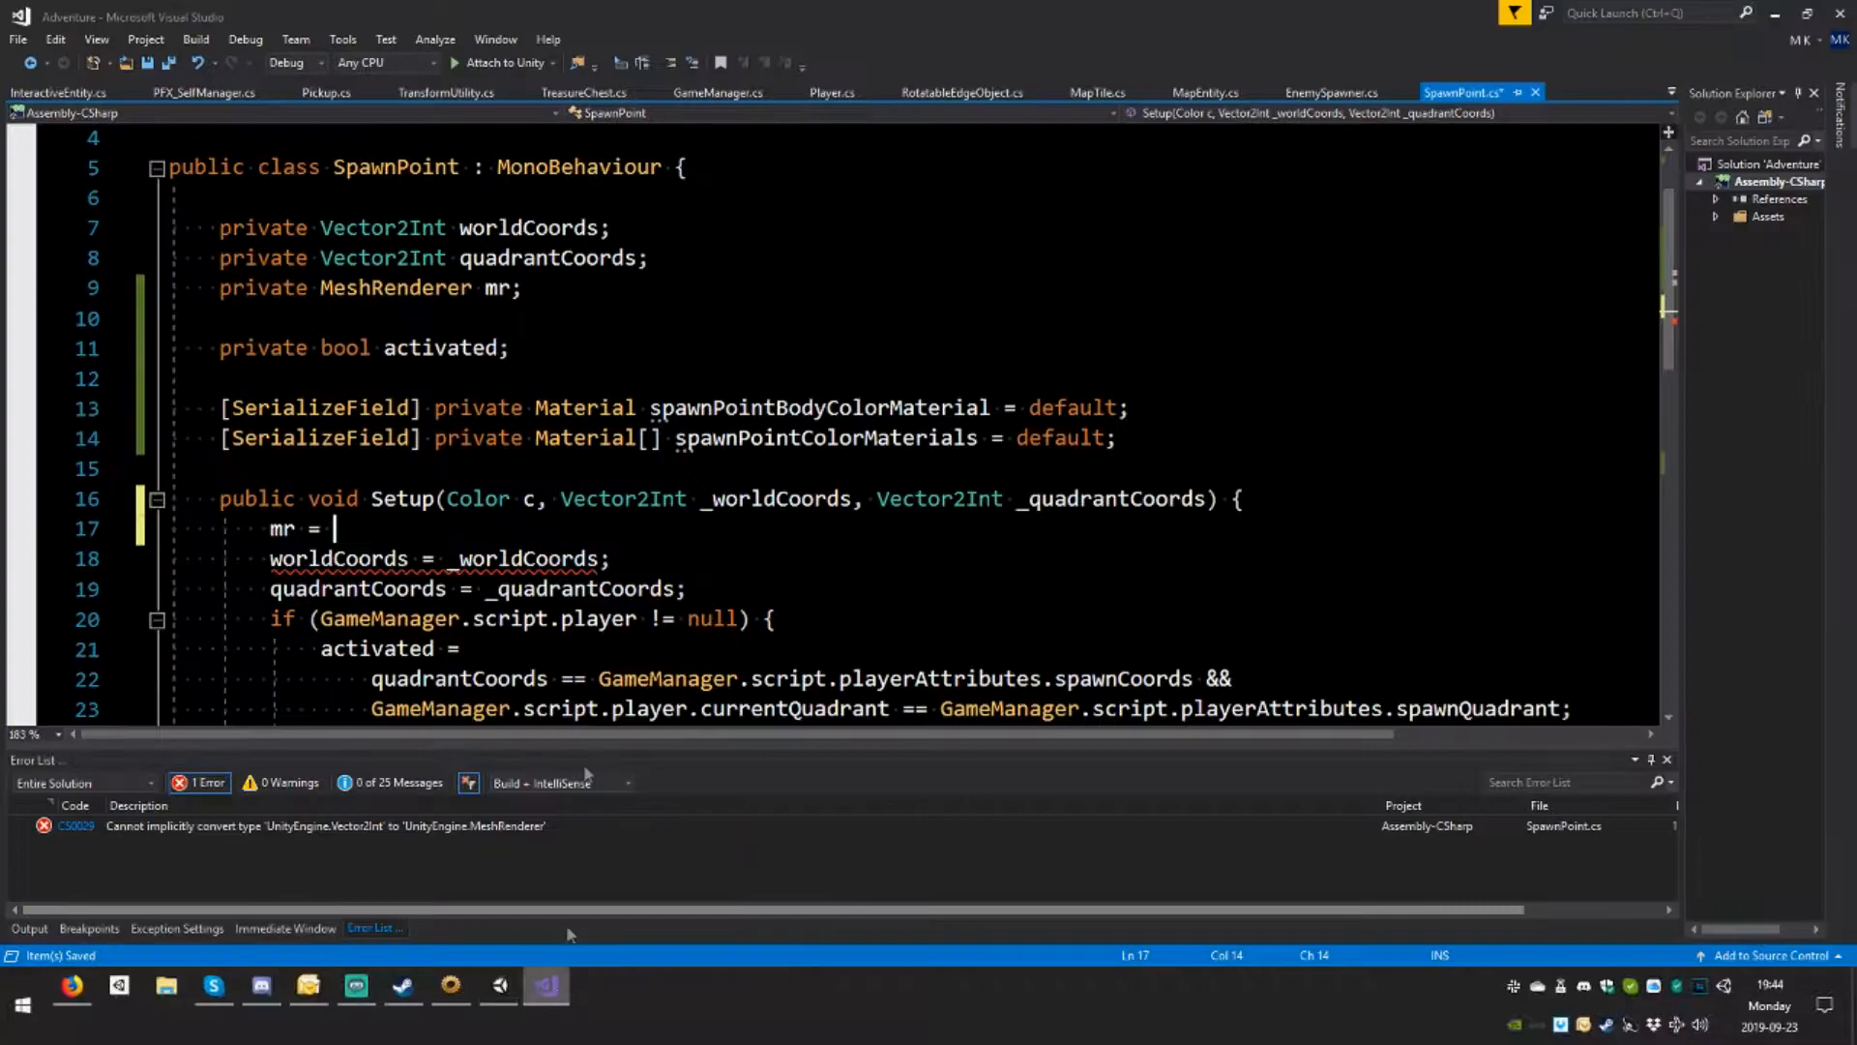
{"action": "type", "text": "transform.Find"}
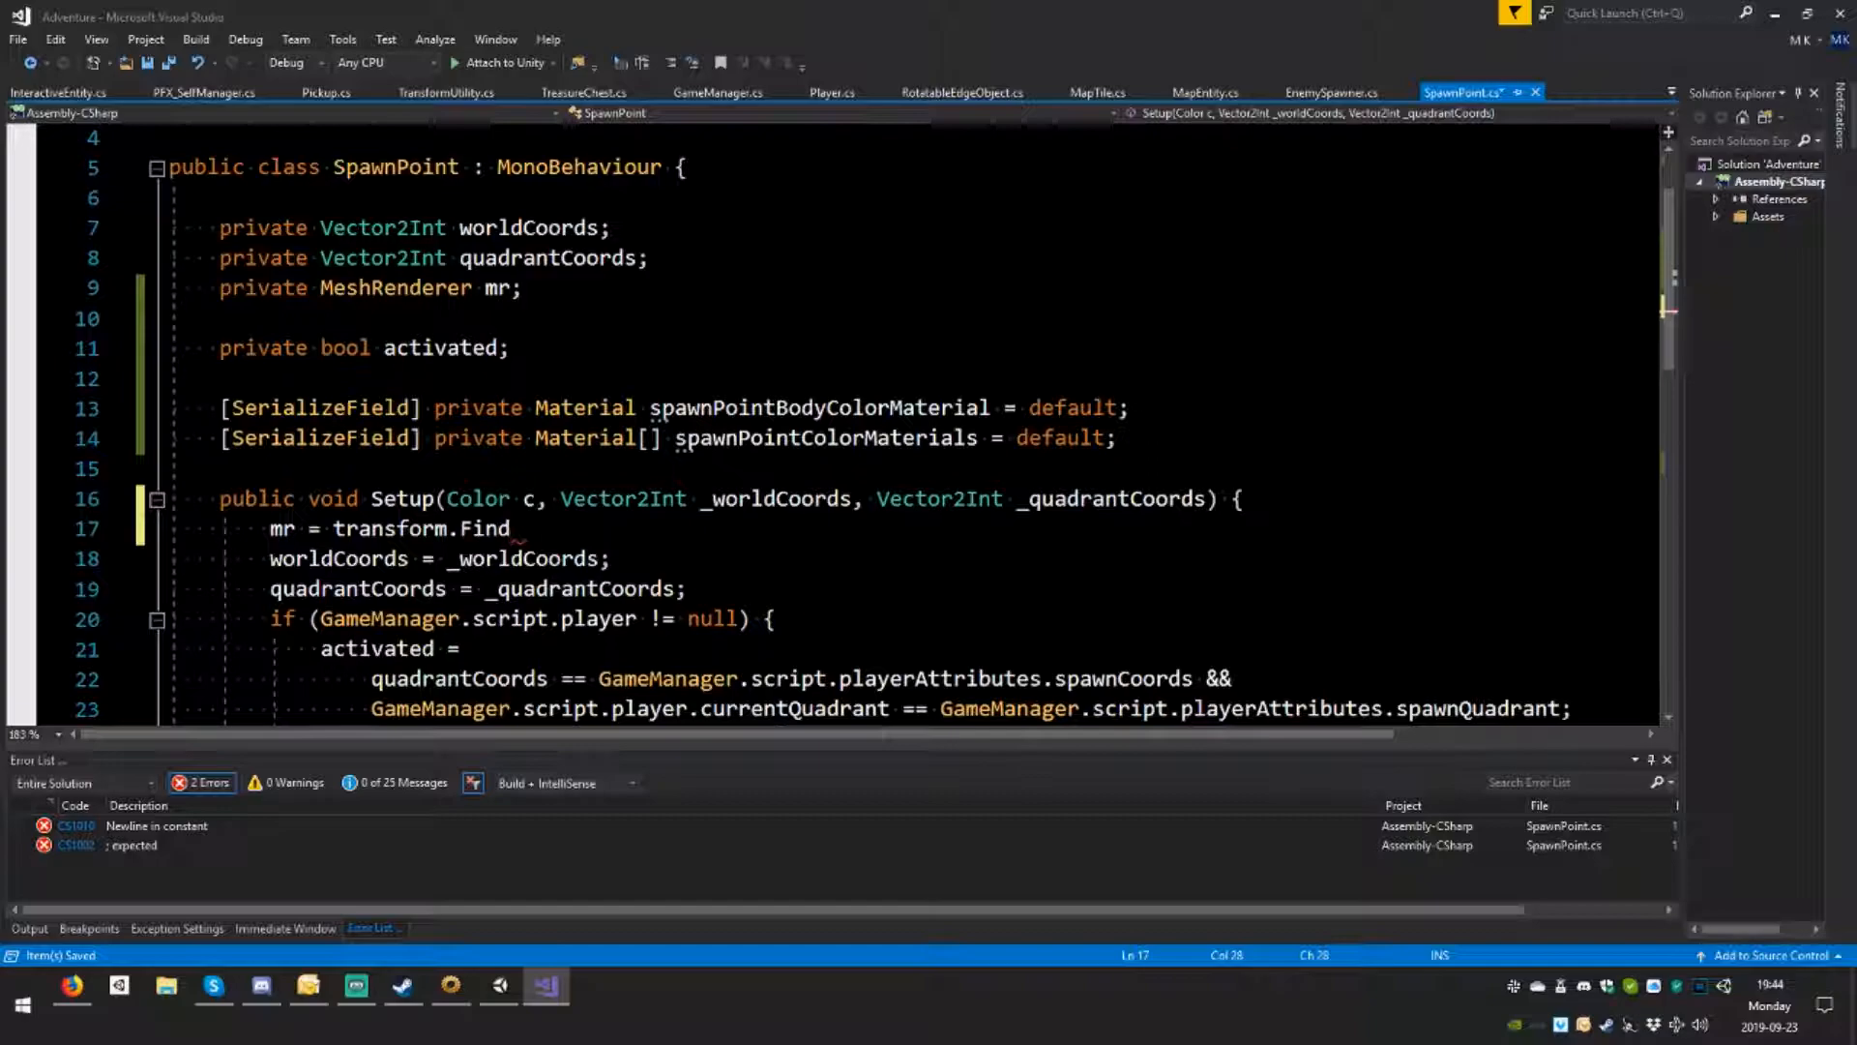
{"action": "type", "text": "(Model\").GetComponent<M"}
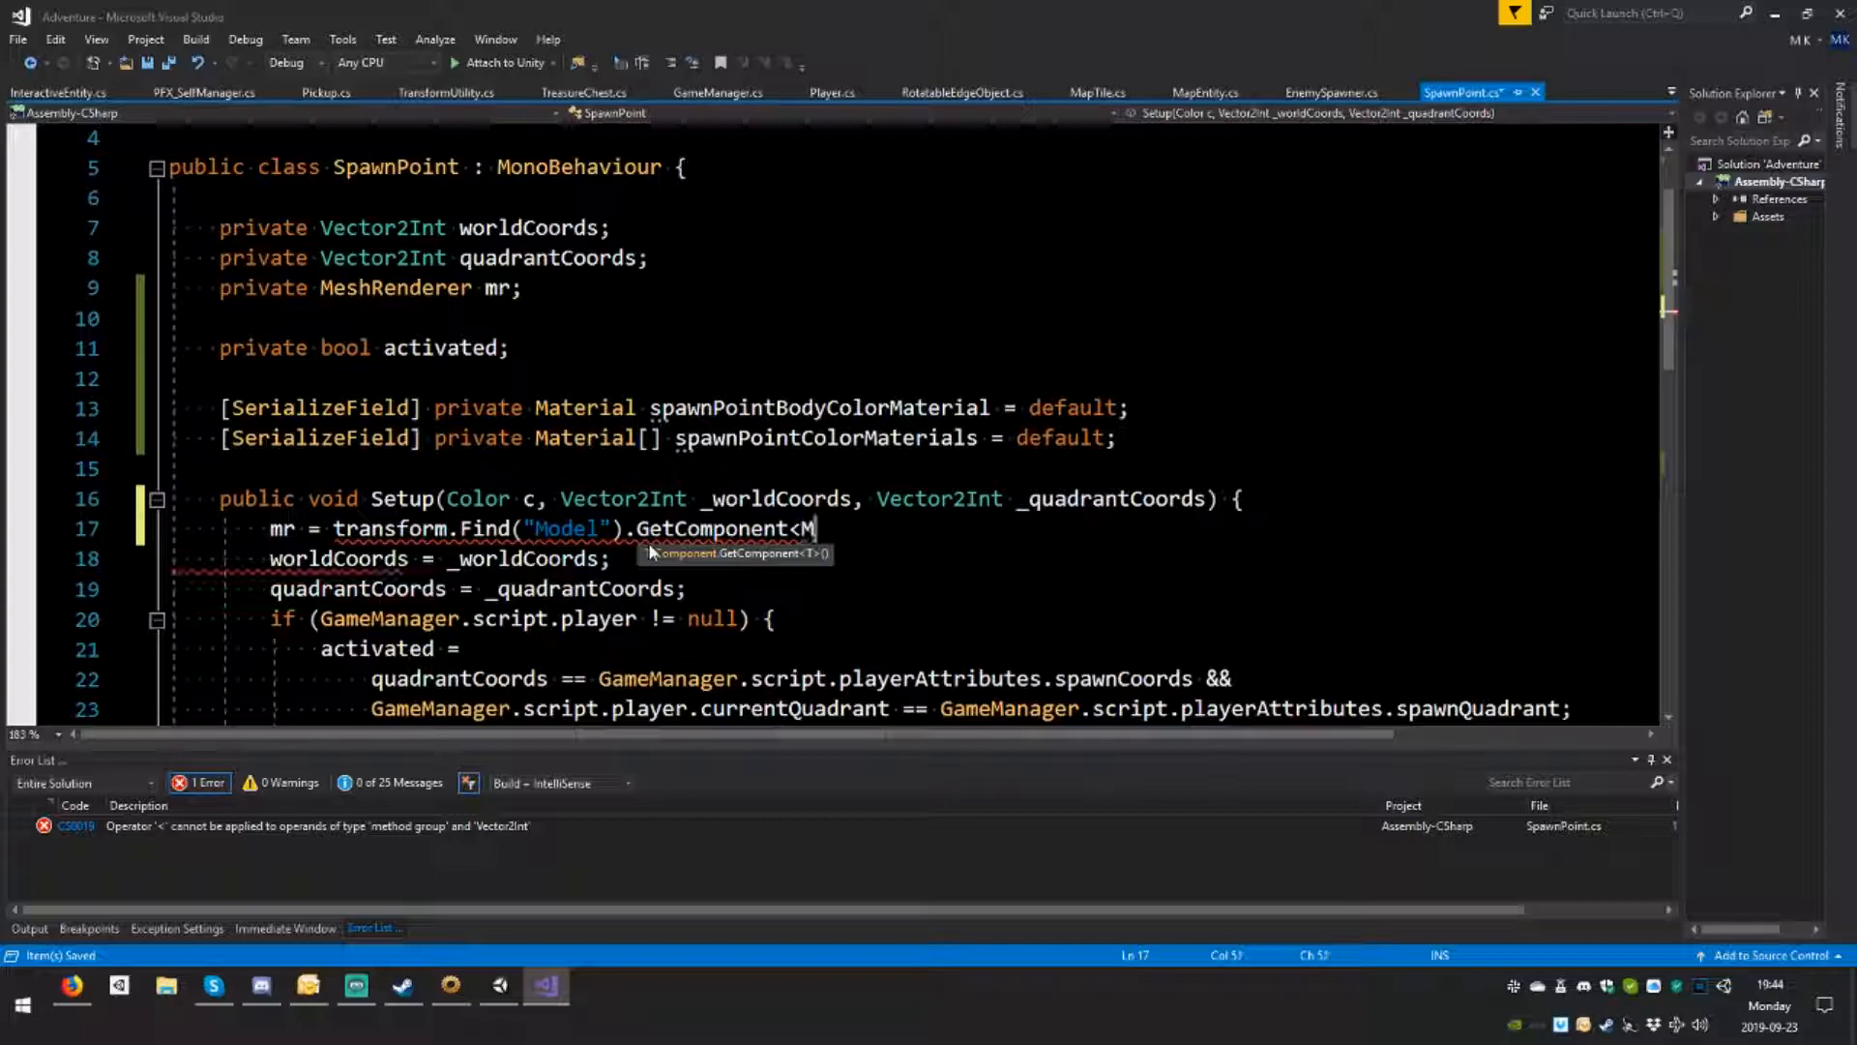
{"action": "type", "text": "eshRenderer>();"}
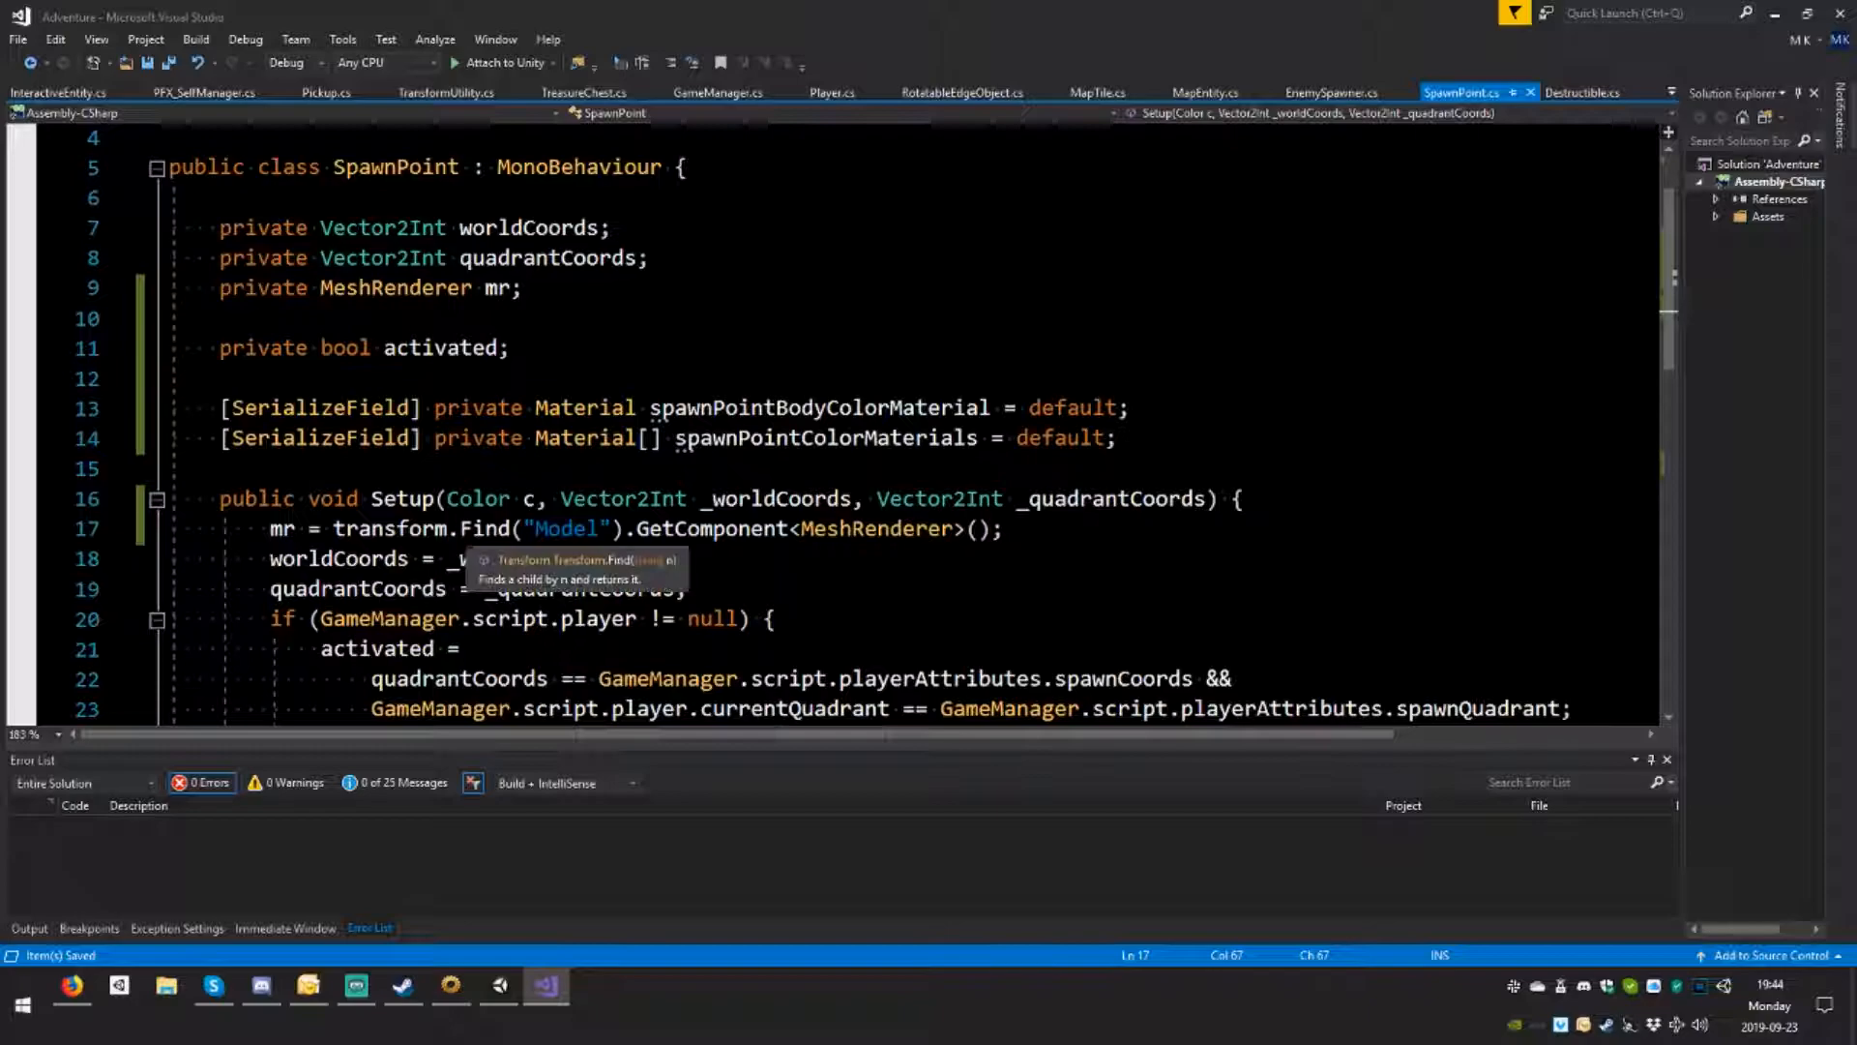
Step: Add 'Material[] mats = new Material[2];' and set mats[0] to spawnPointBodyColorMaterial
{"action": "scroll", "scroll_direction": "down", "scroll_amount": 3}
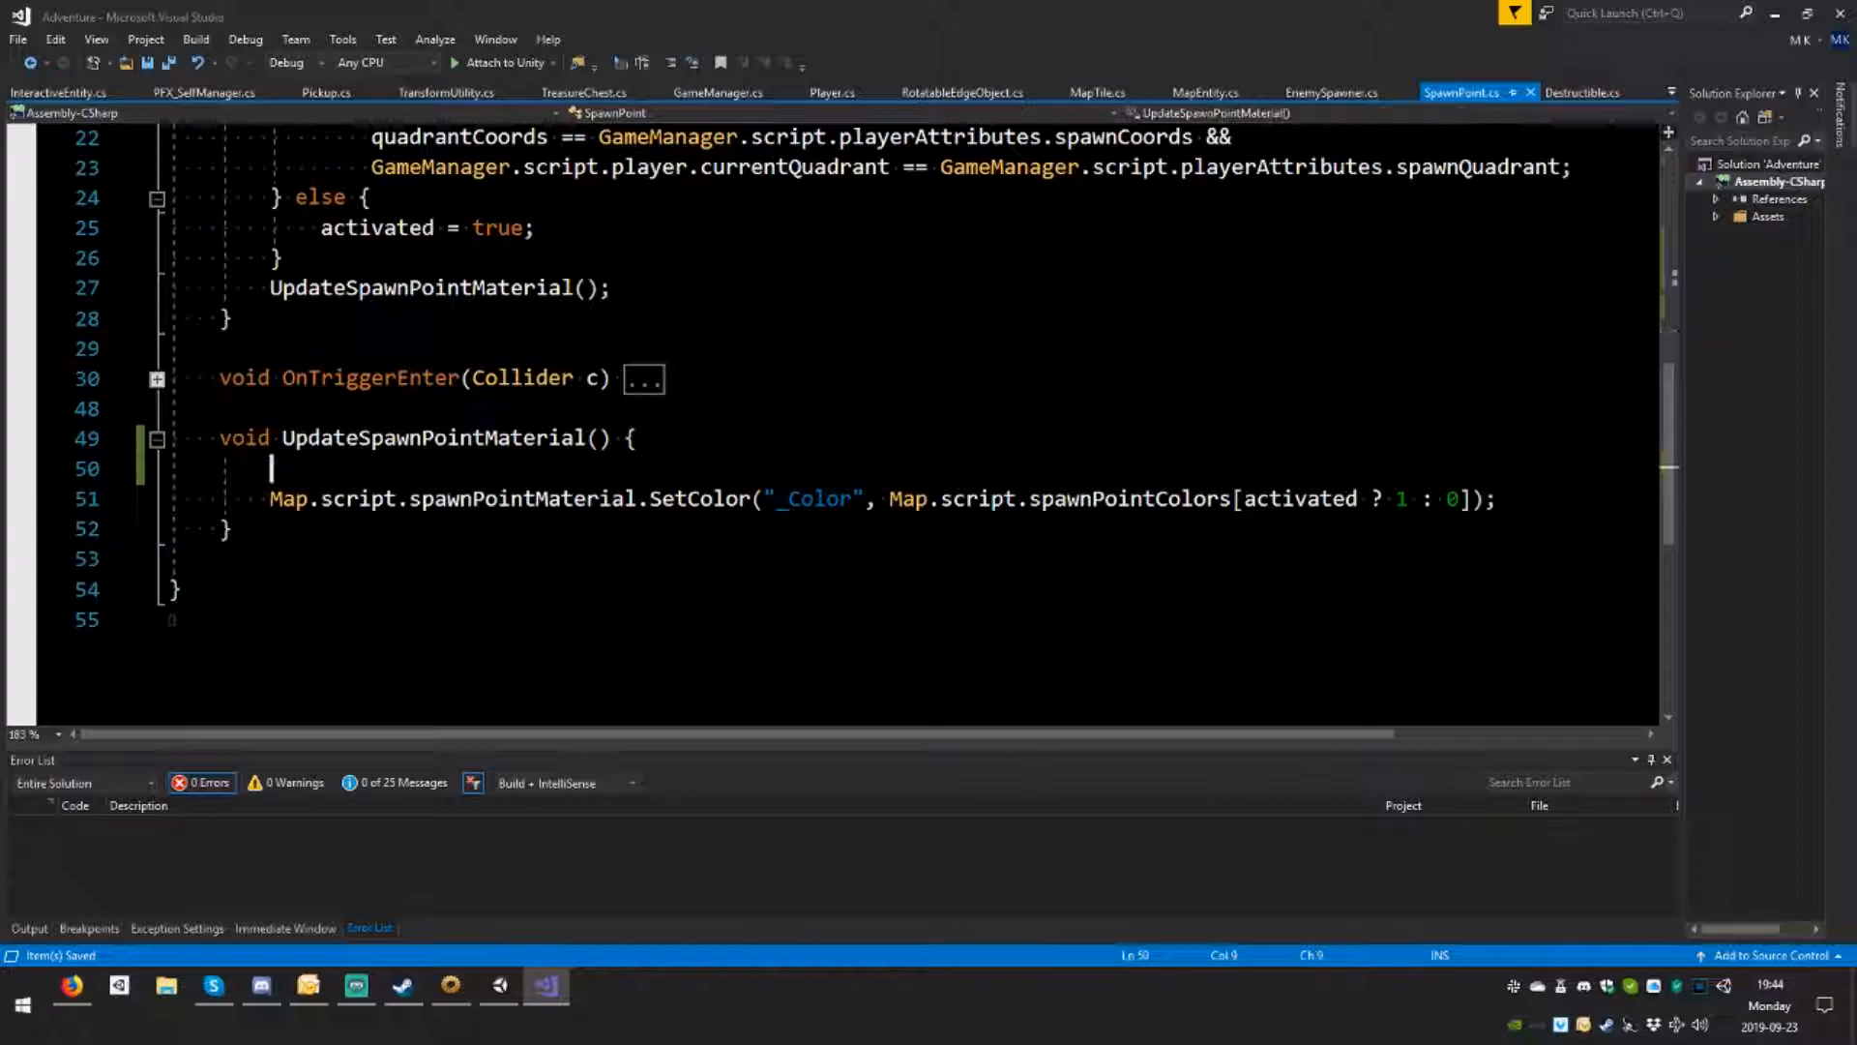
{"action": "type", "text": "M"}
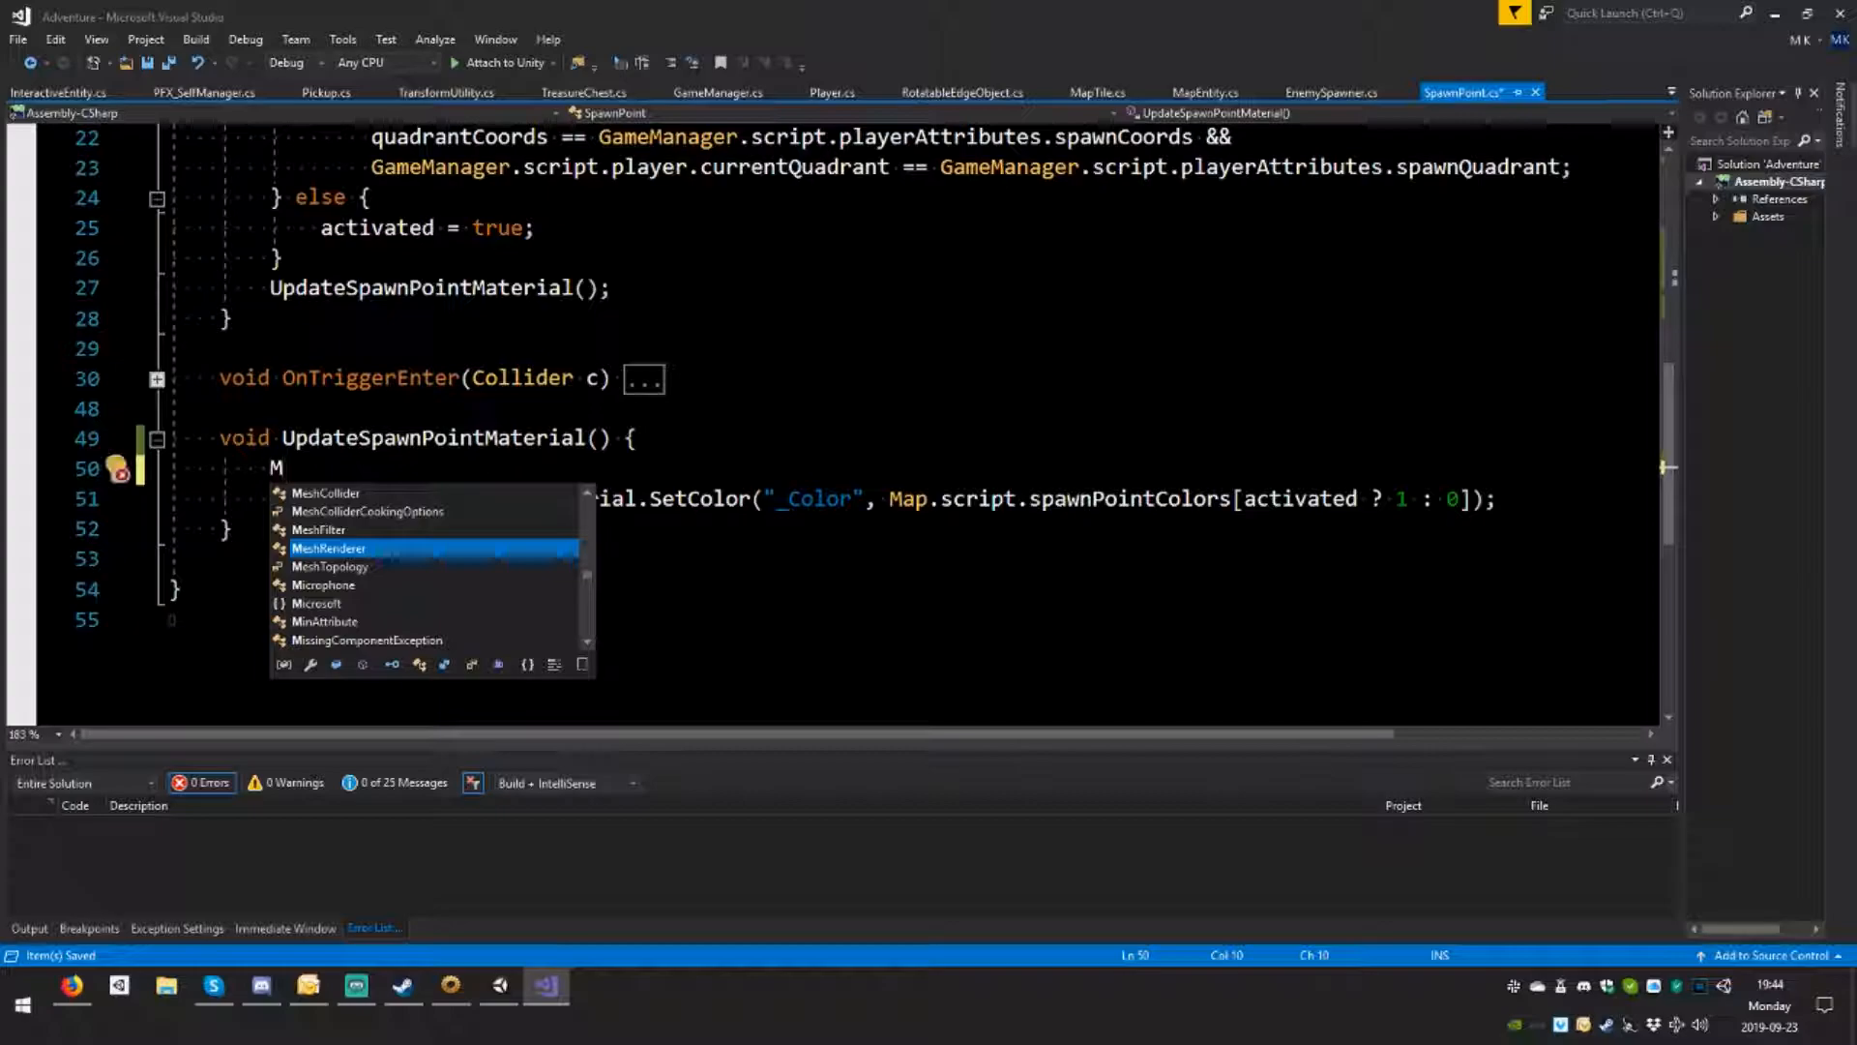
{"action": "type", "text": "aterial[] mats"}
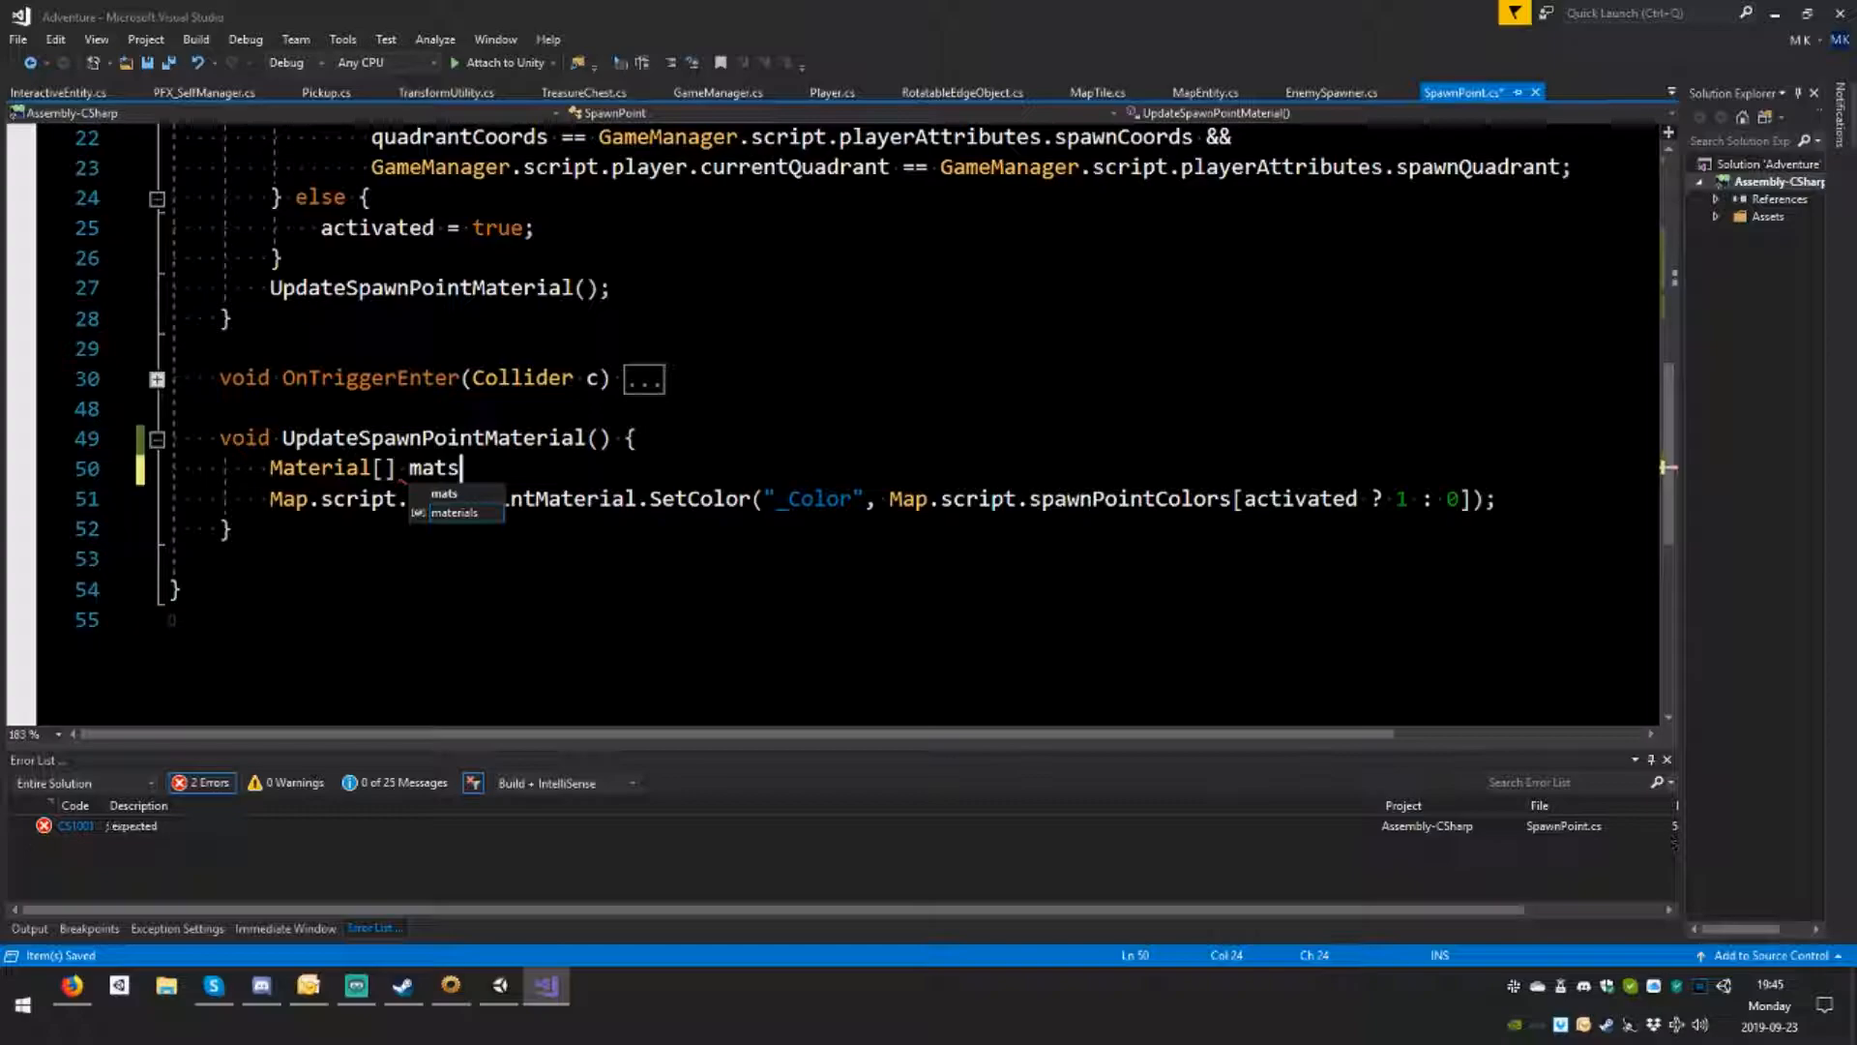
{"action": "type", "text": "= new Material"}
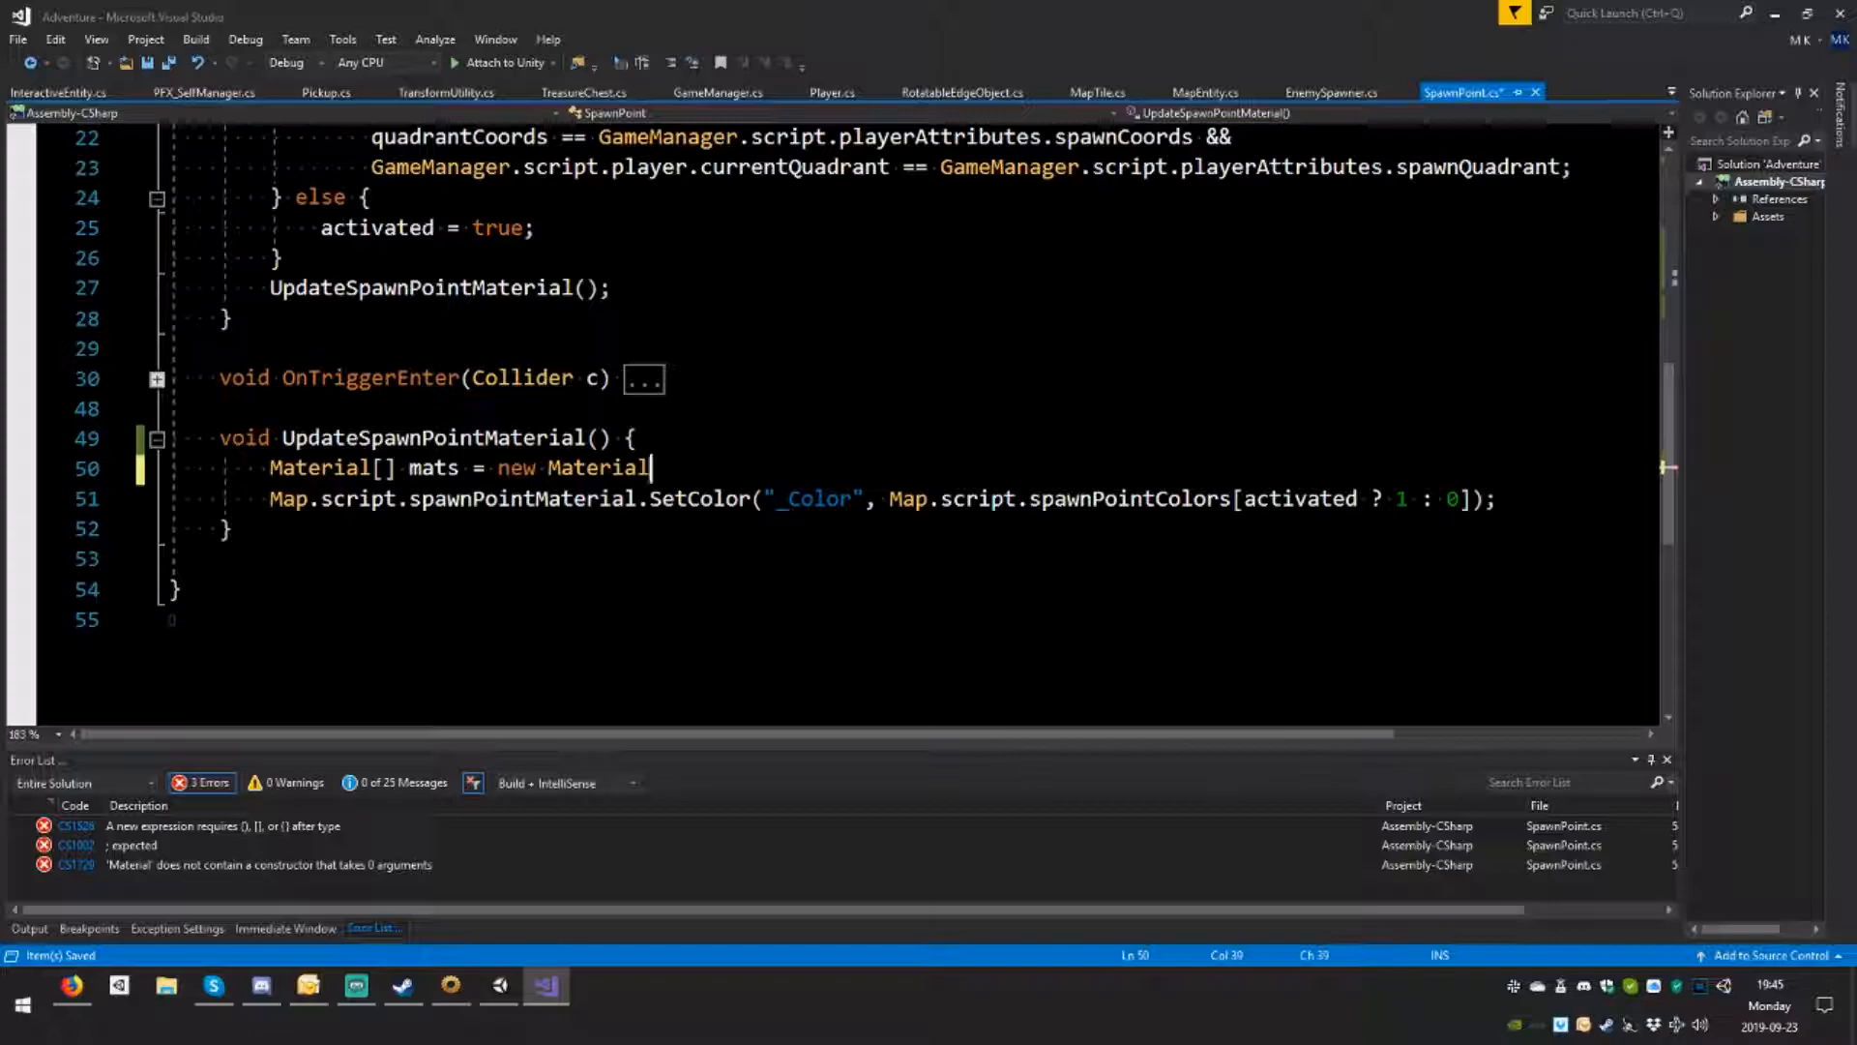
{"action": "type", "text": "[2];"}
{"action": "type", "text": "mats"}
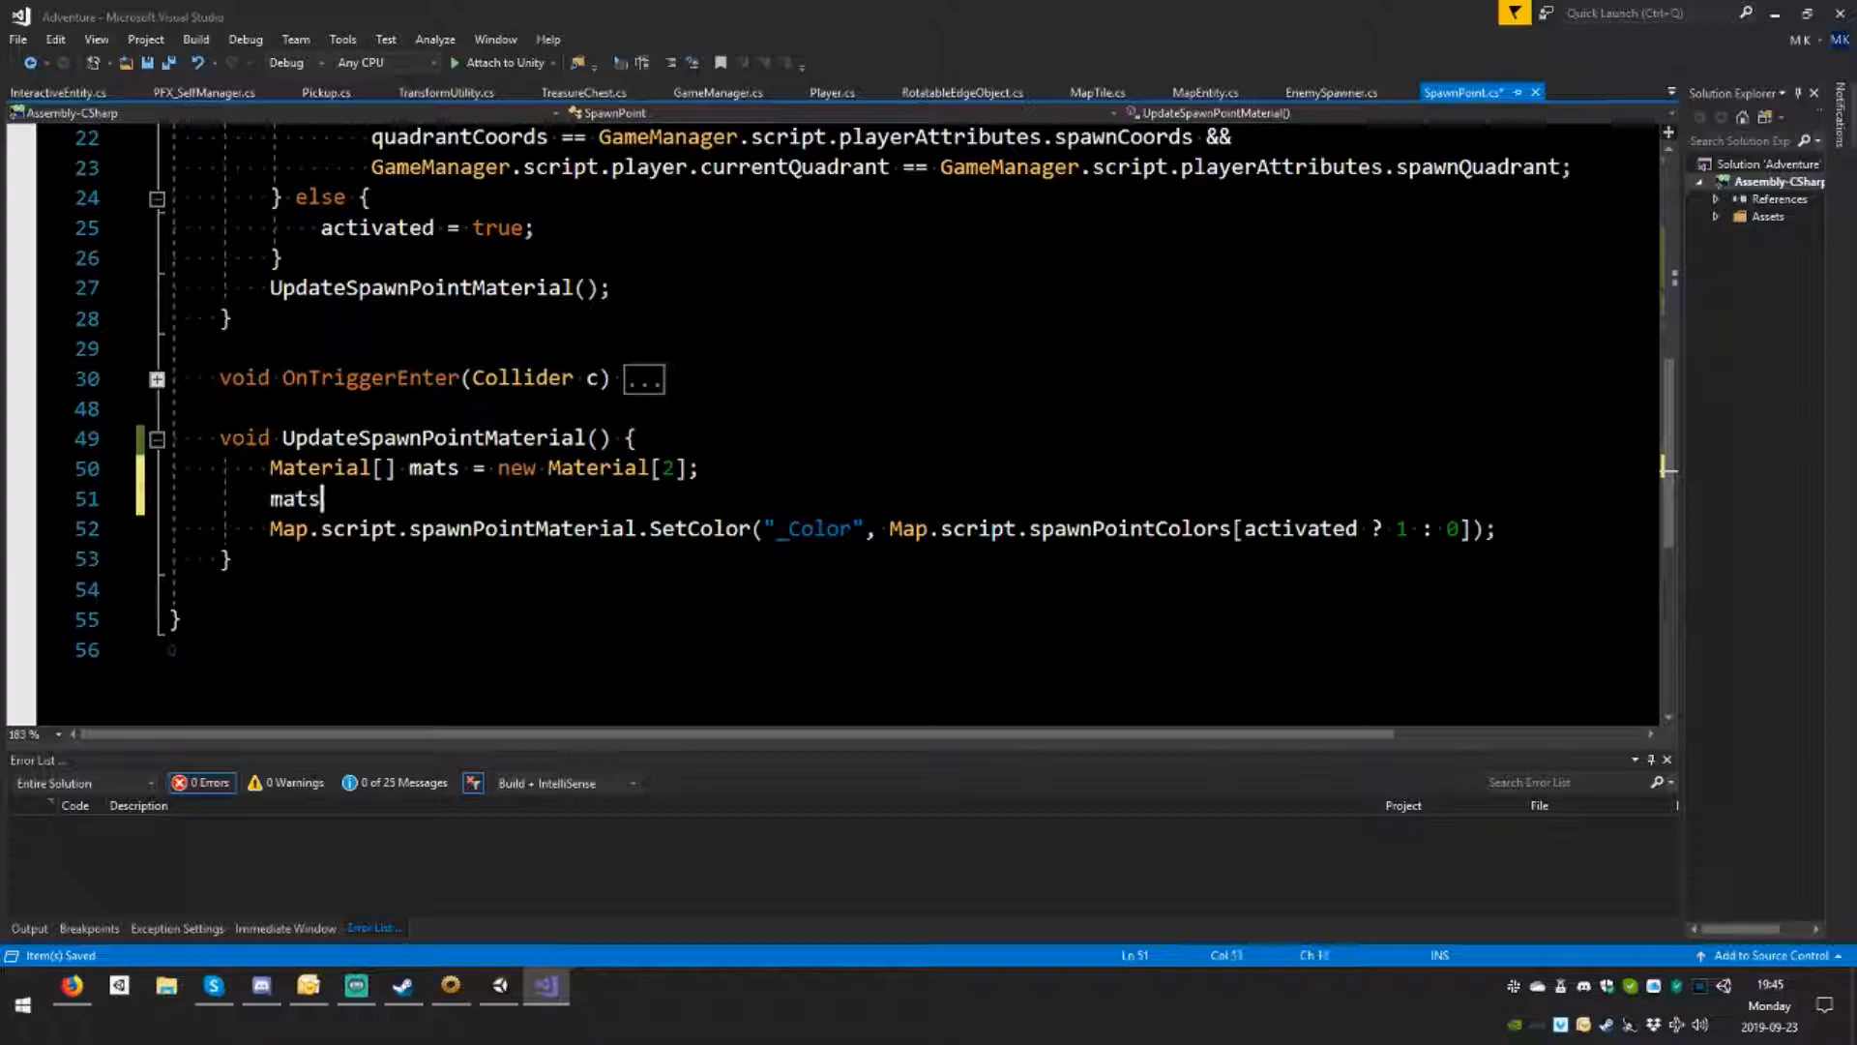
{"action": "type", "text": "[0] ="}
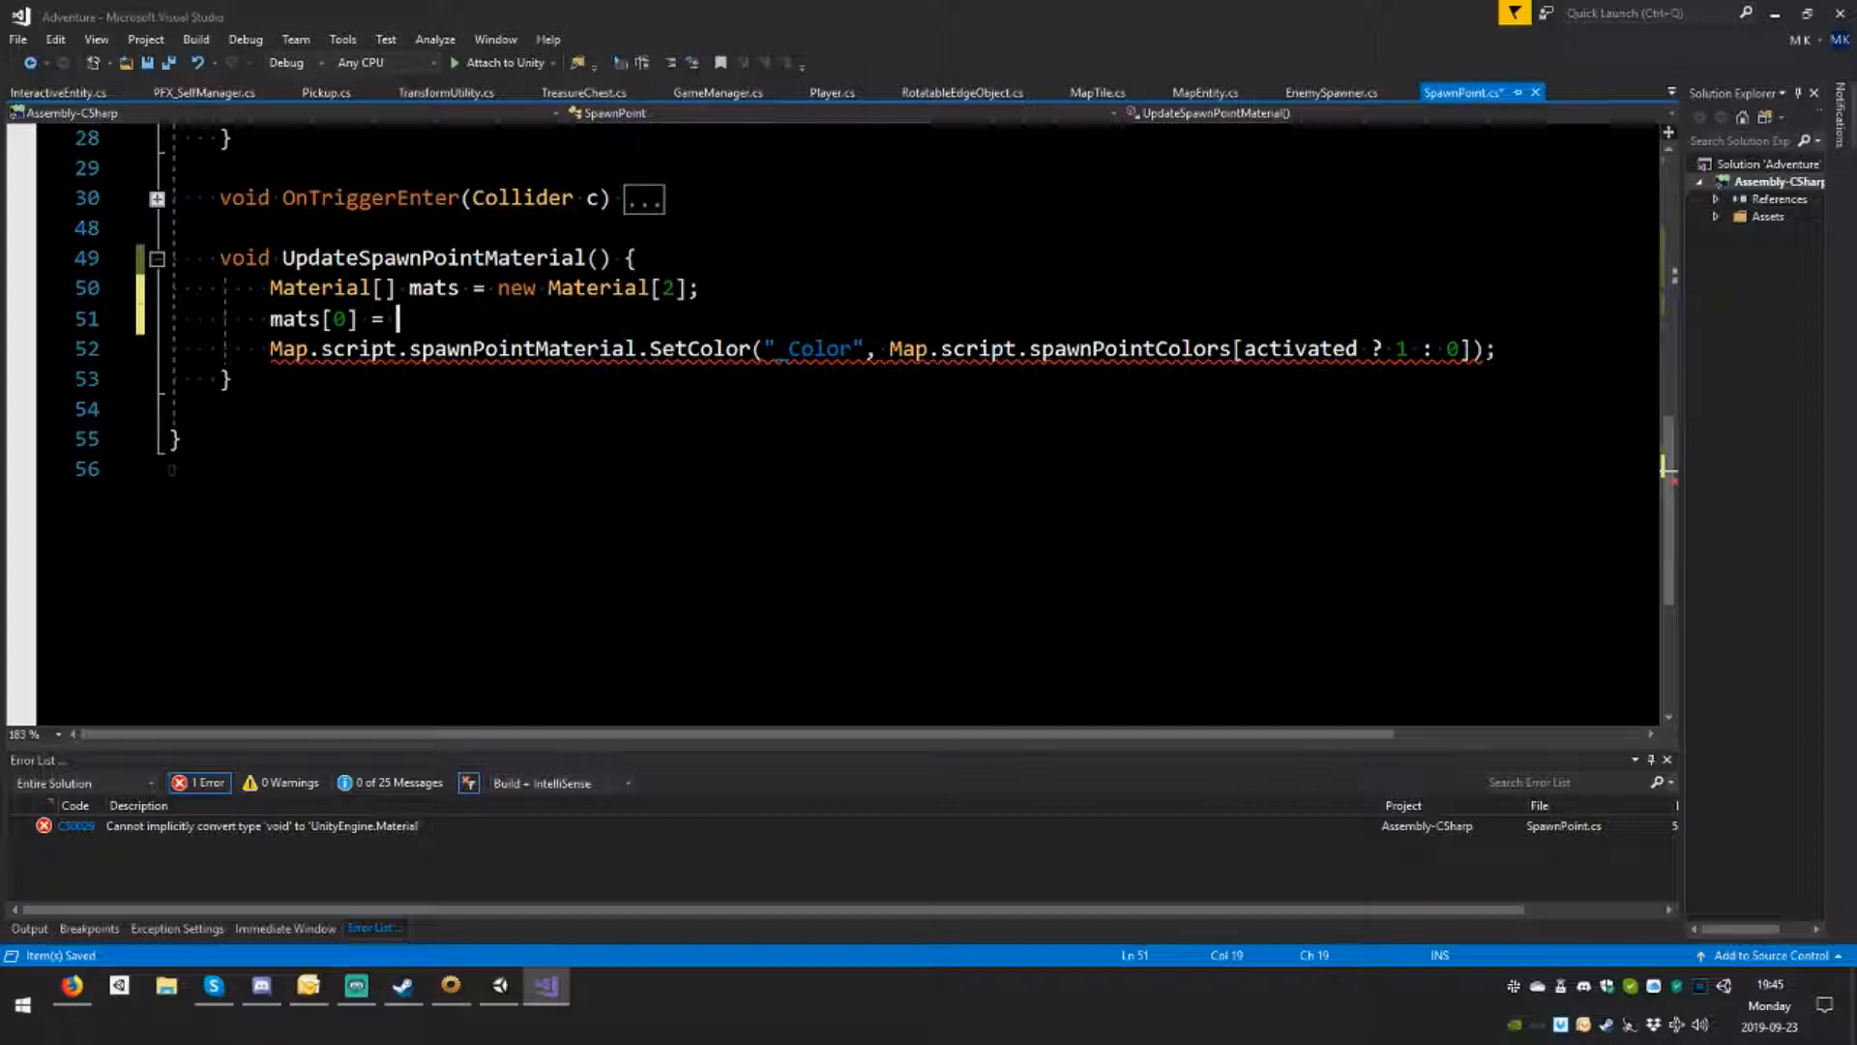
{"action": "type", "text": "spawnPointBodyColorMaterial;"}
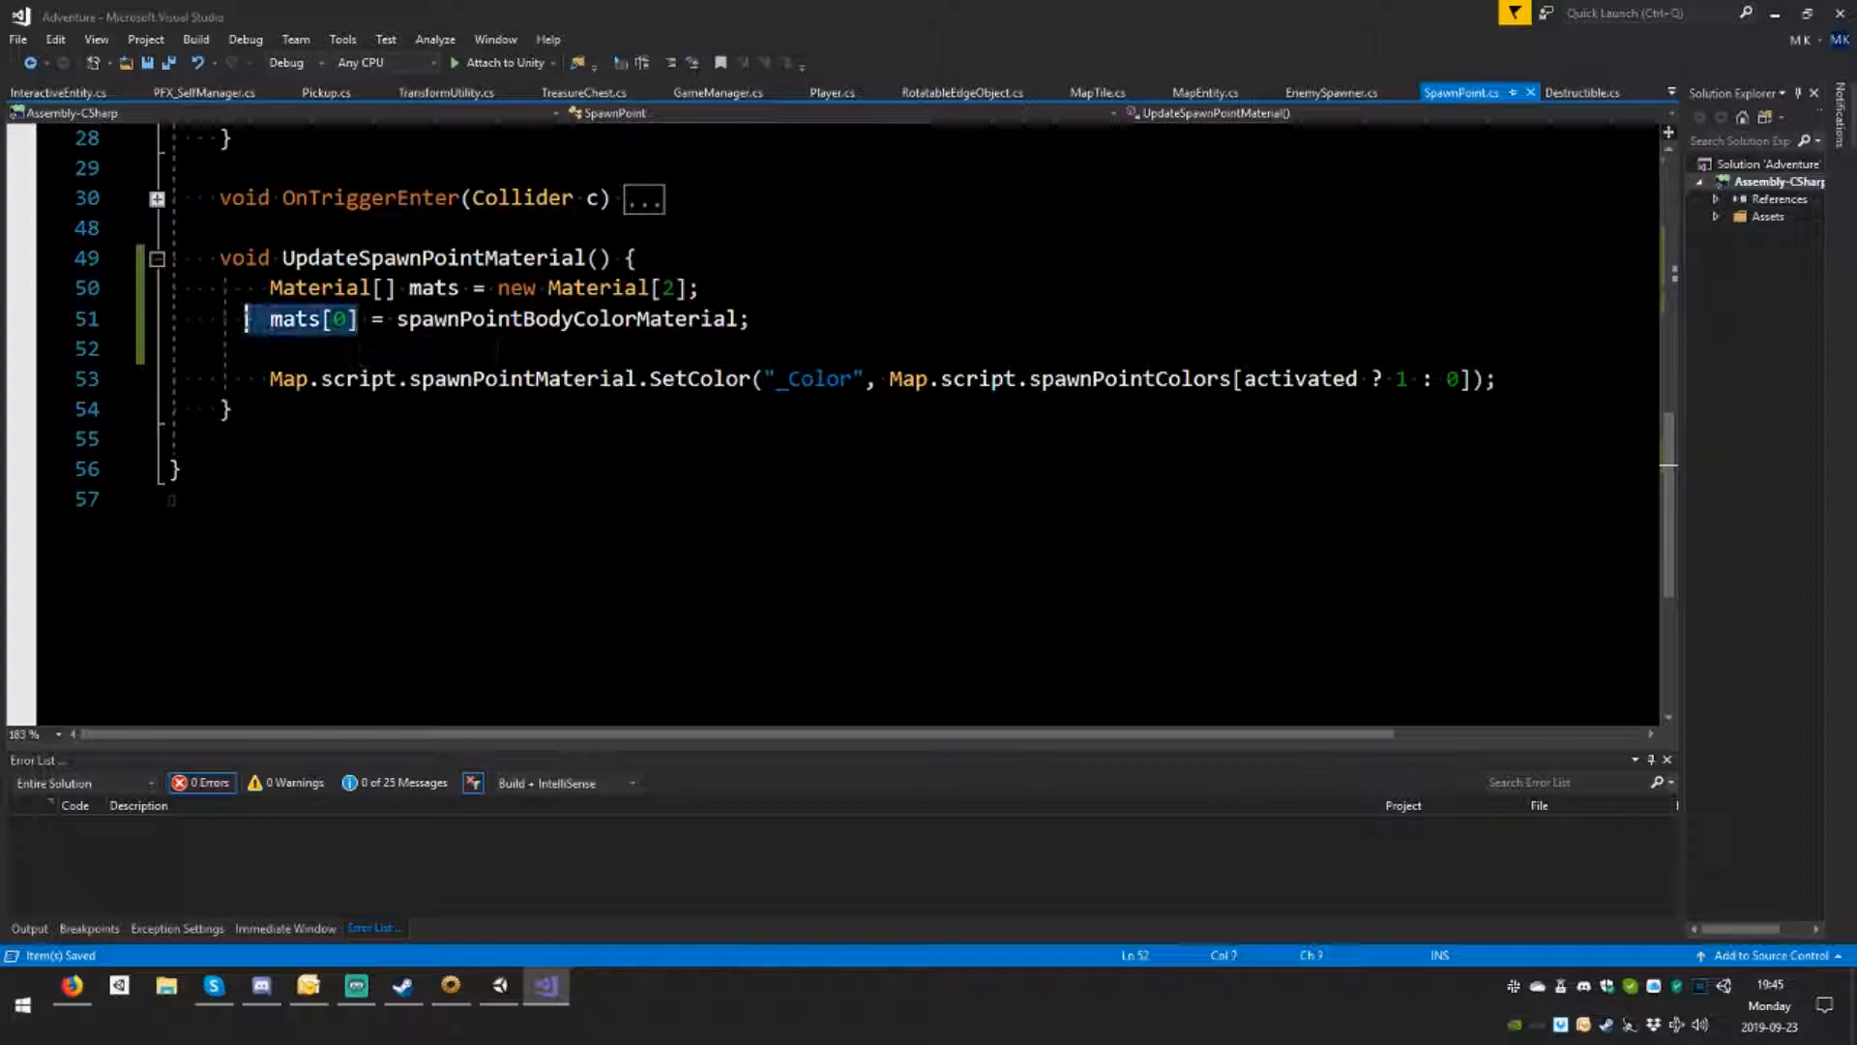
Step: Set mats[1] to spawnPointColorMaterials[1] when activated, otherwise spawnPointColorMaterials[0]
{"action": "type", "text": "mats[1] ="}
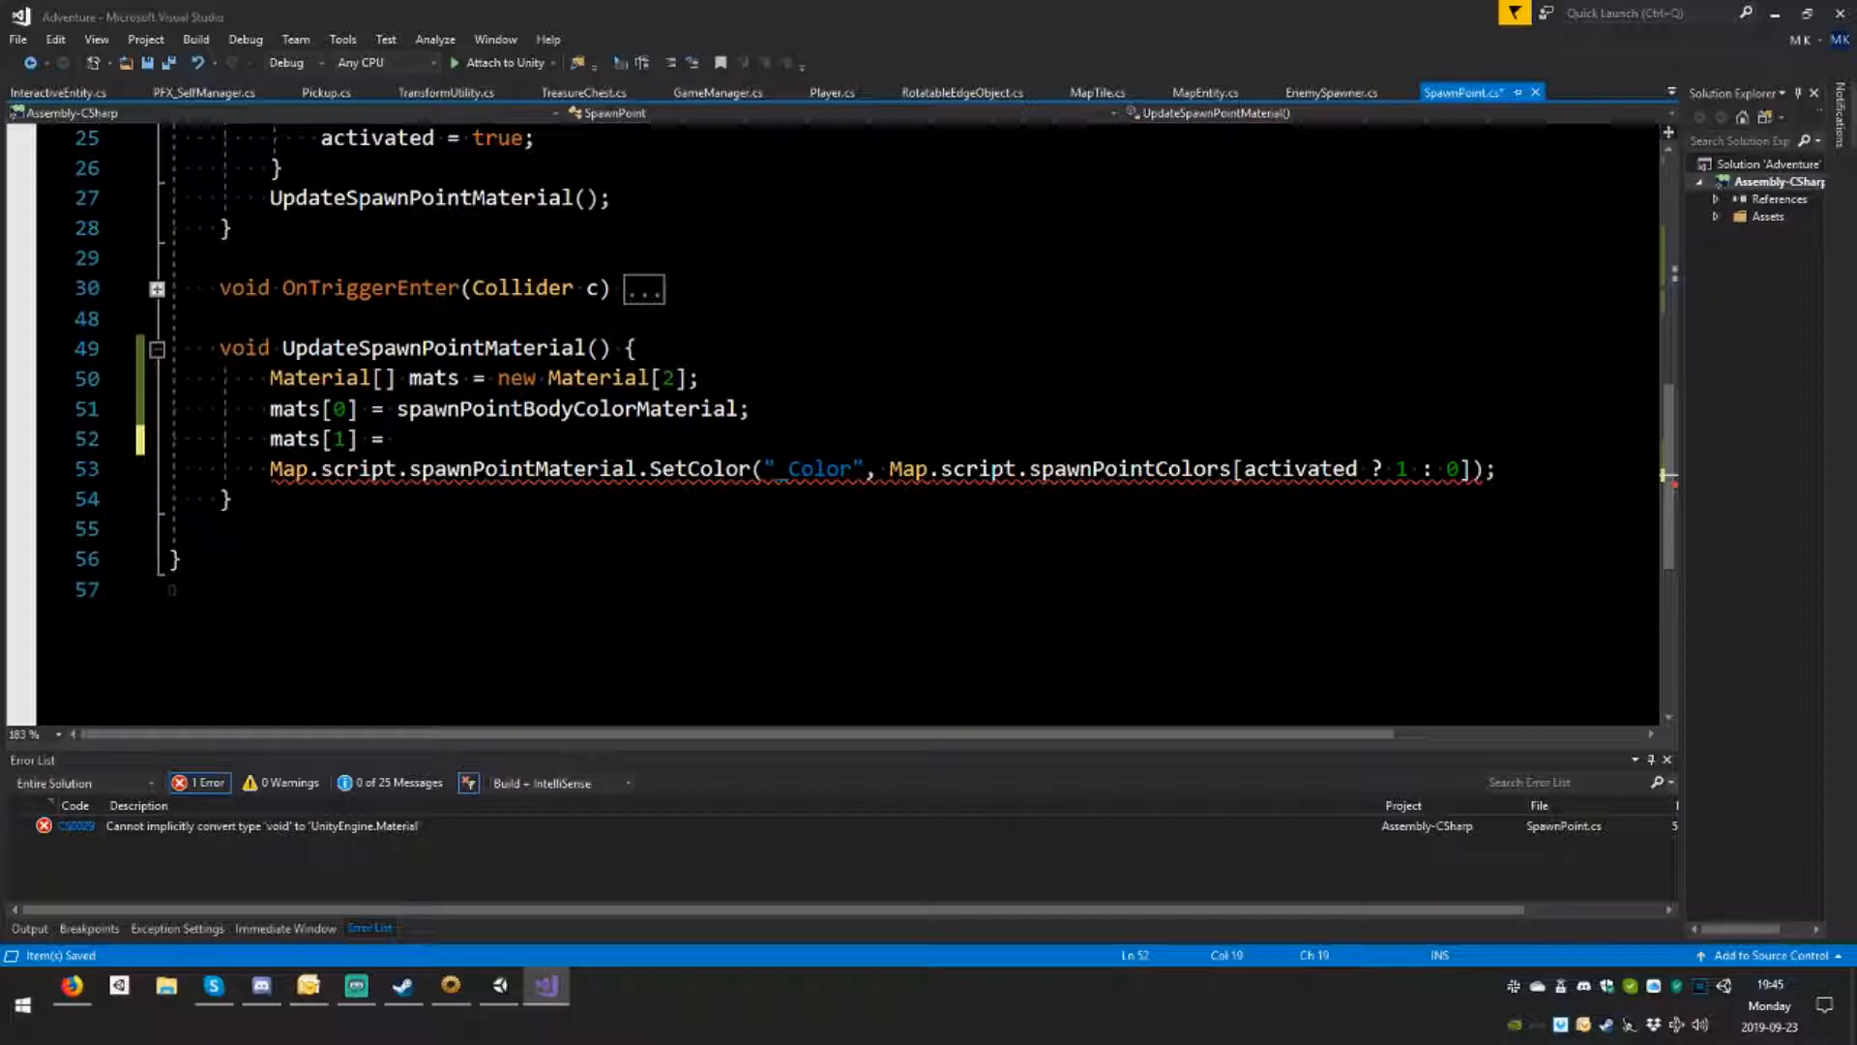
{"action": "type", "text": "activated ?"}
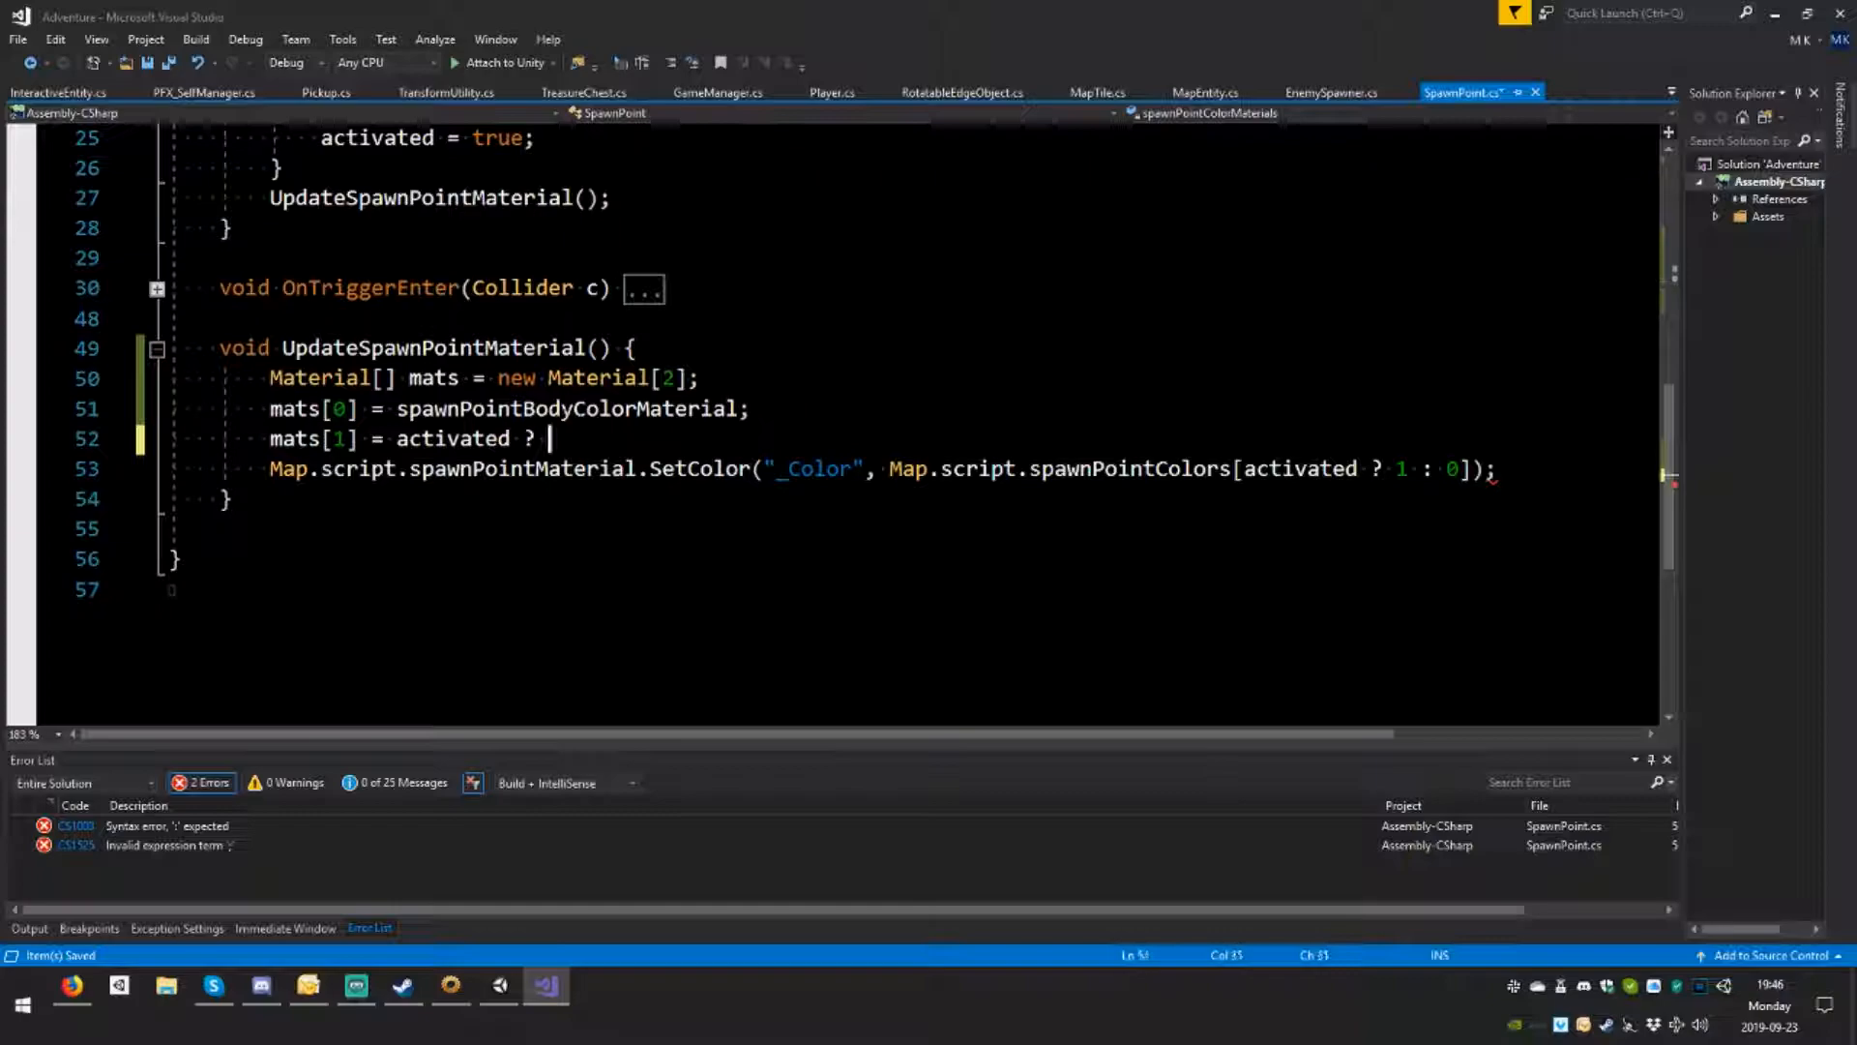
{"action": "type", "text": "spawnPointColorMaterials[1] :"}
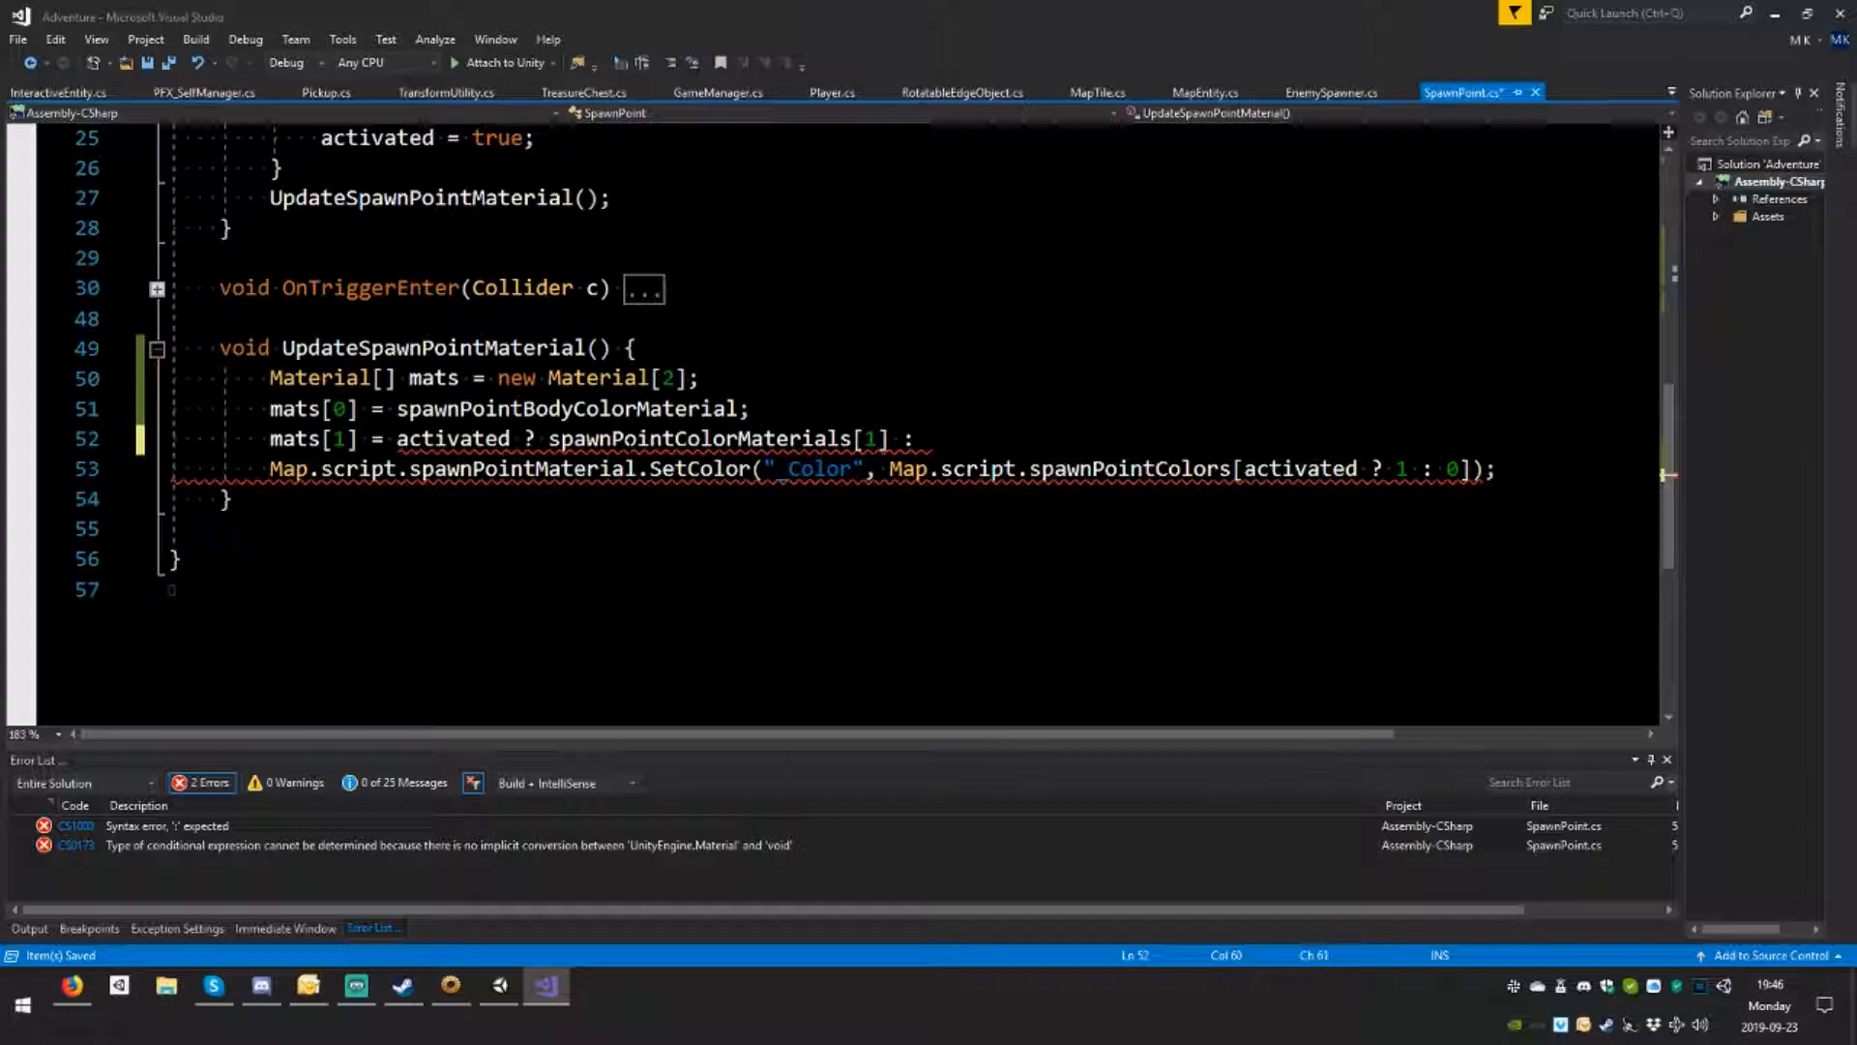
{"action": "type", "text": "spawnPointColorMaterials[0];"}
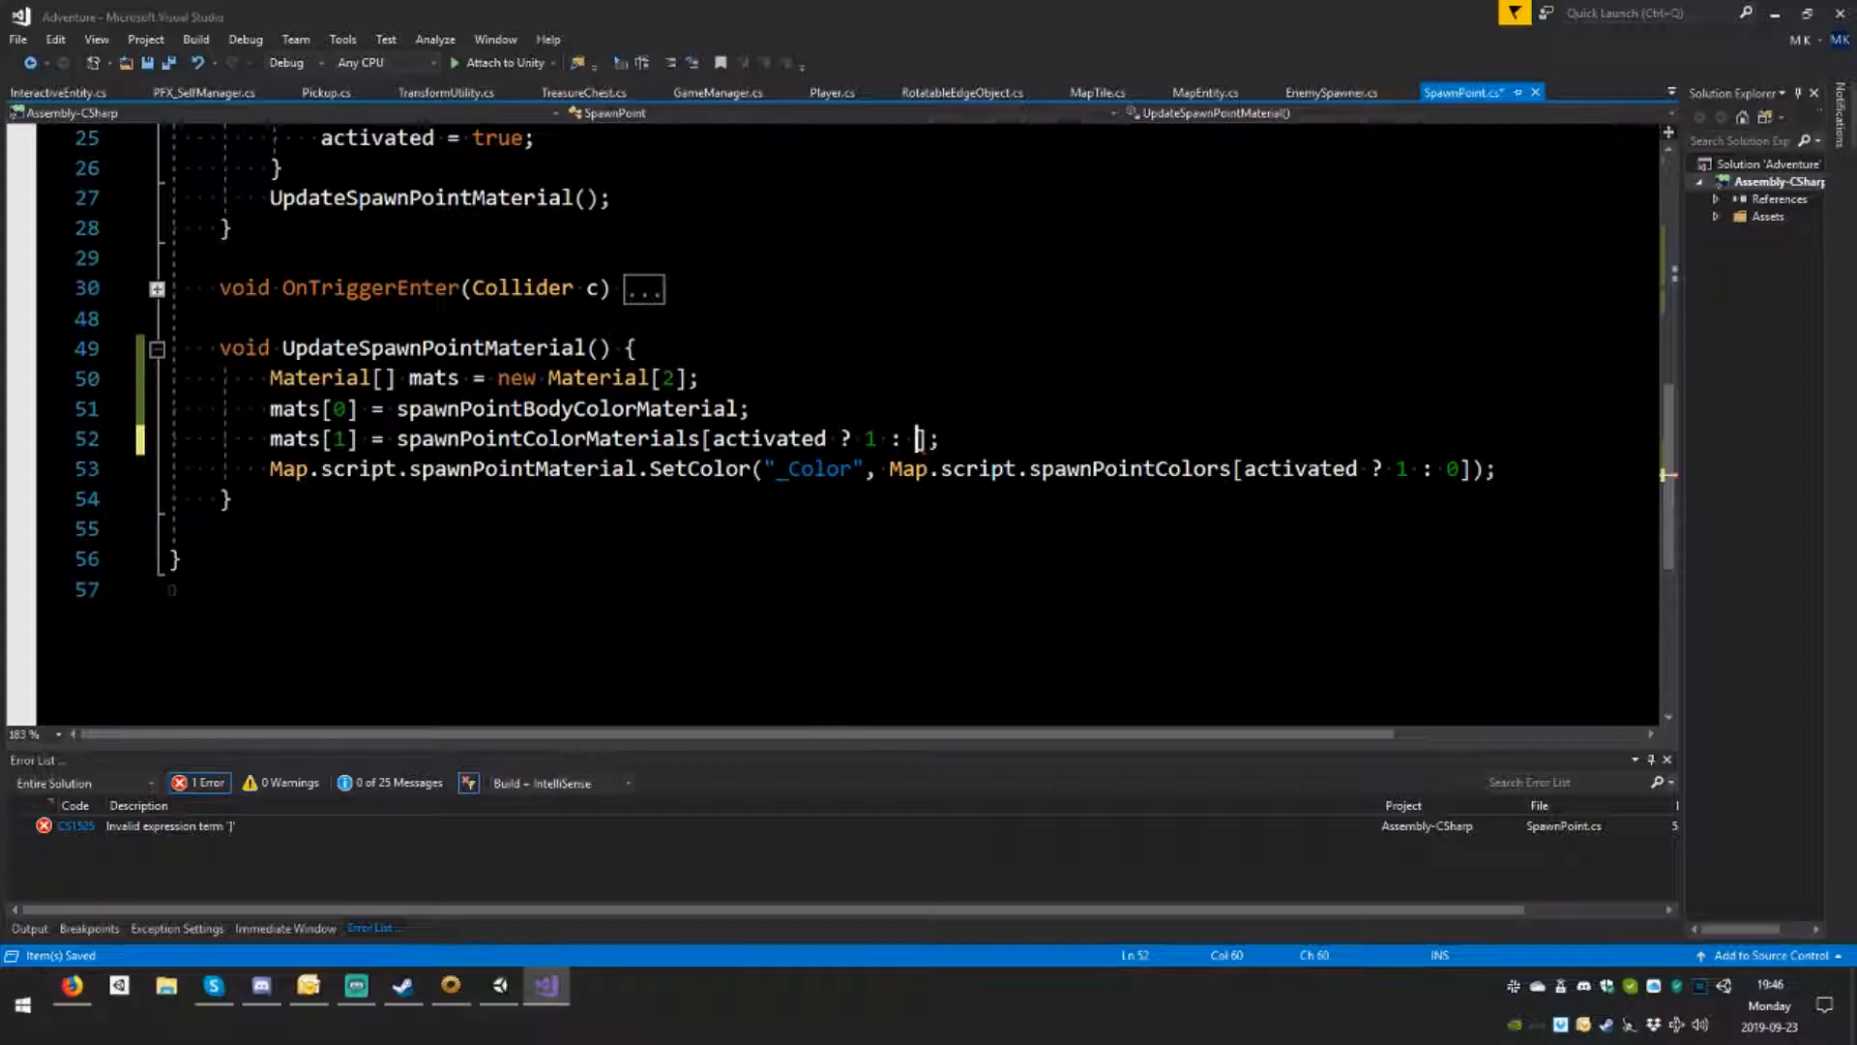
{"action": "type", "text": "ac"}
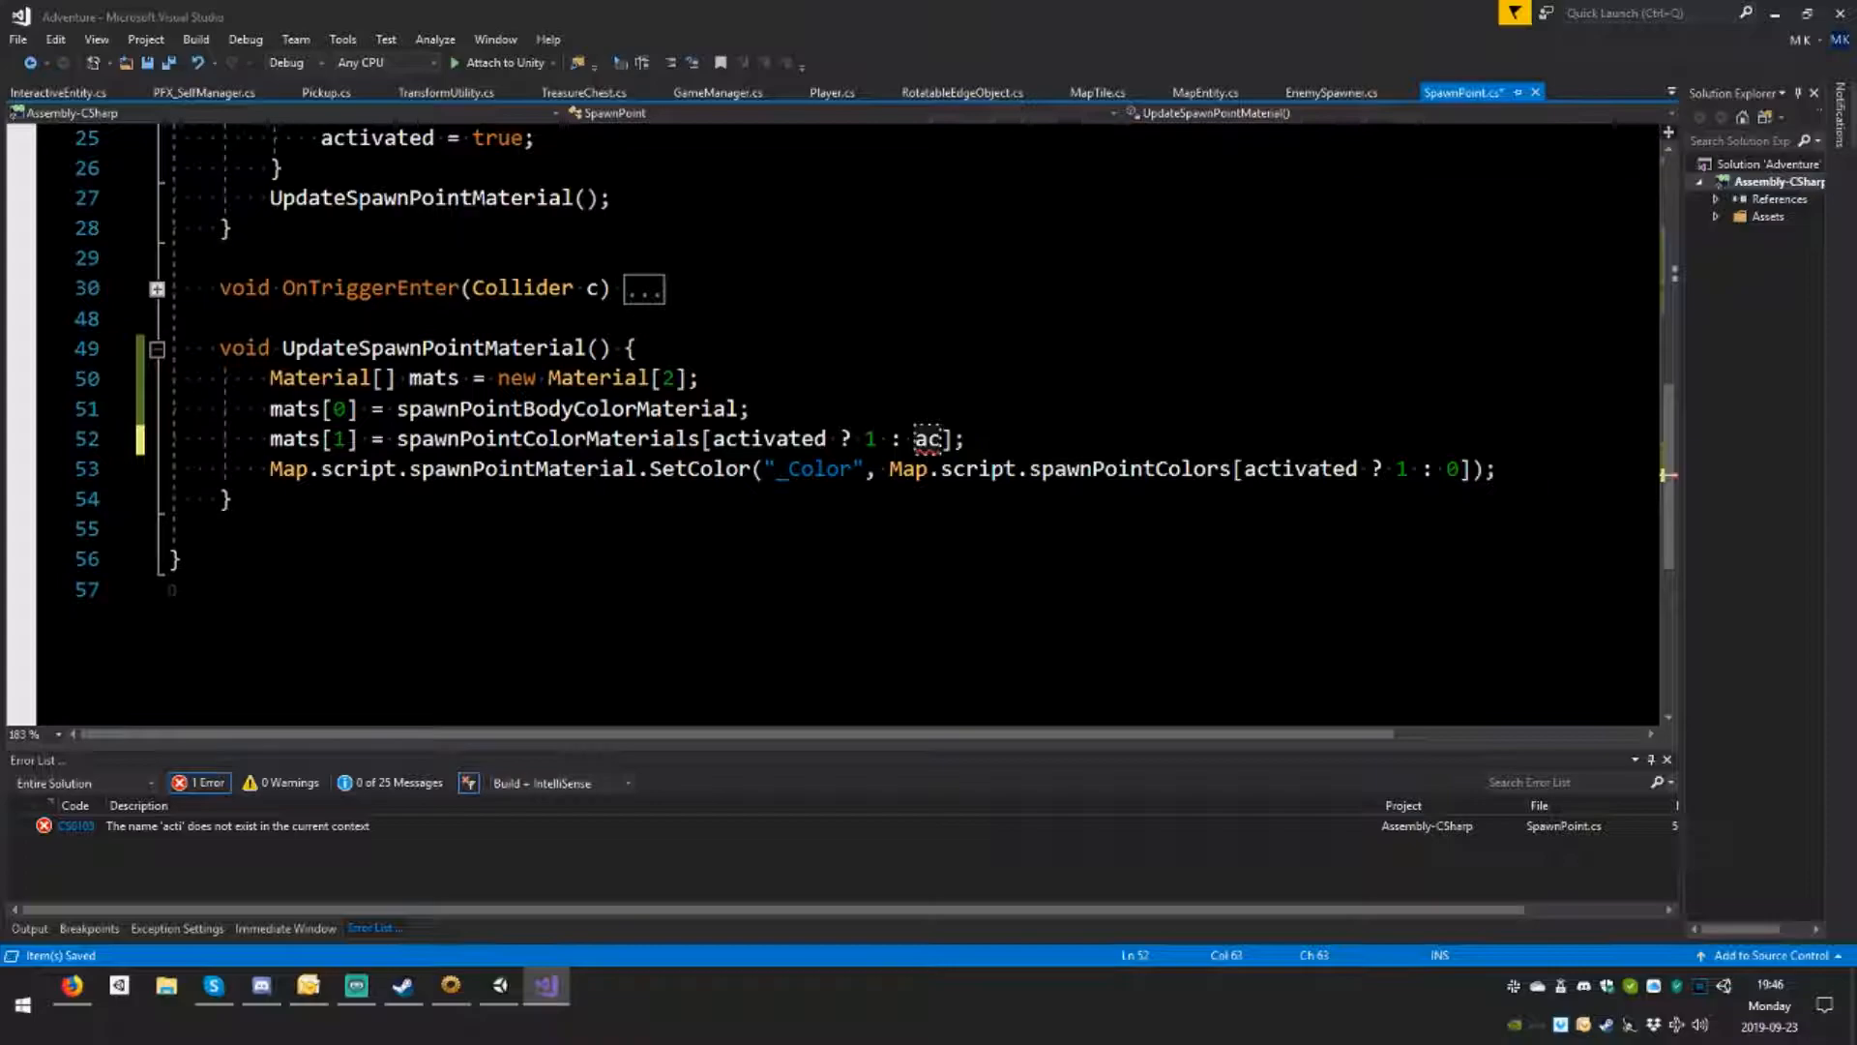
Step: Finish UpdateSpawnPointMaterial with 'mr.sharedMaterials = mats;'
{"action": "type", "text": "0"}
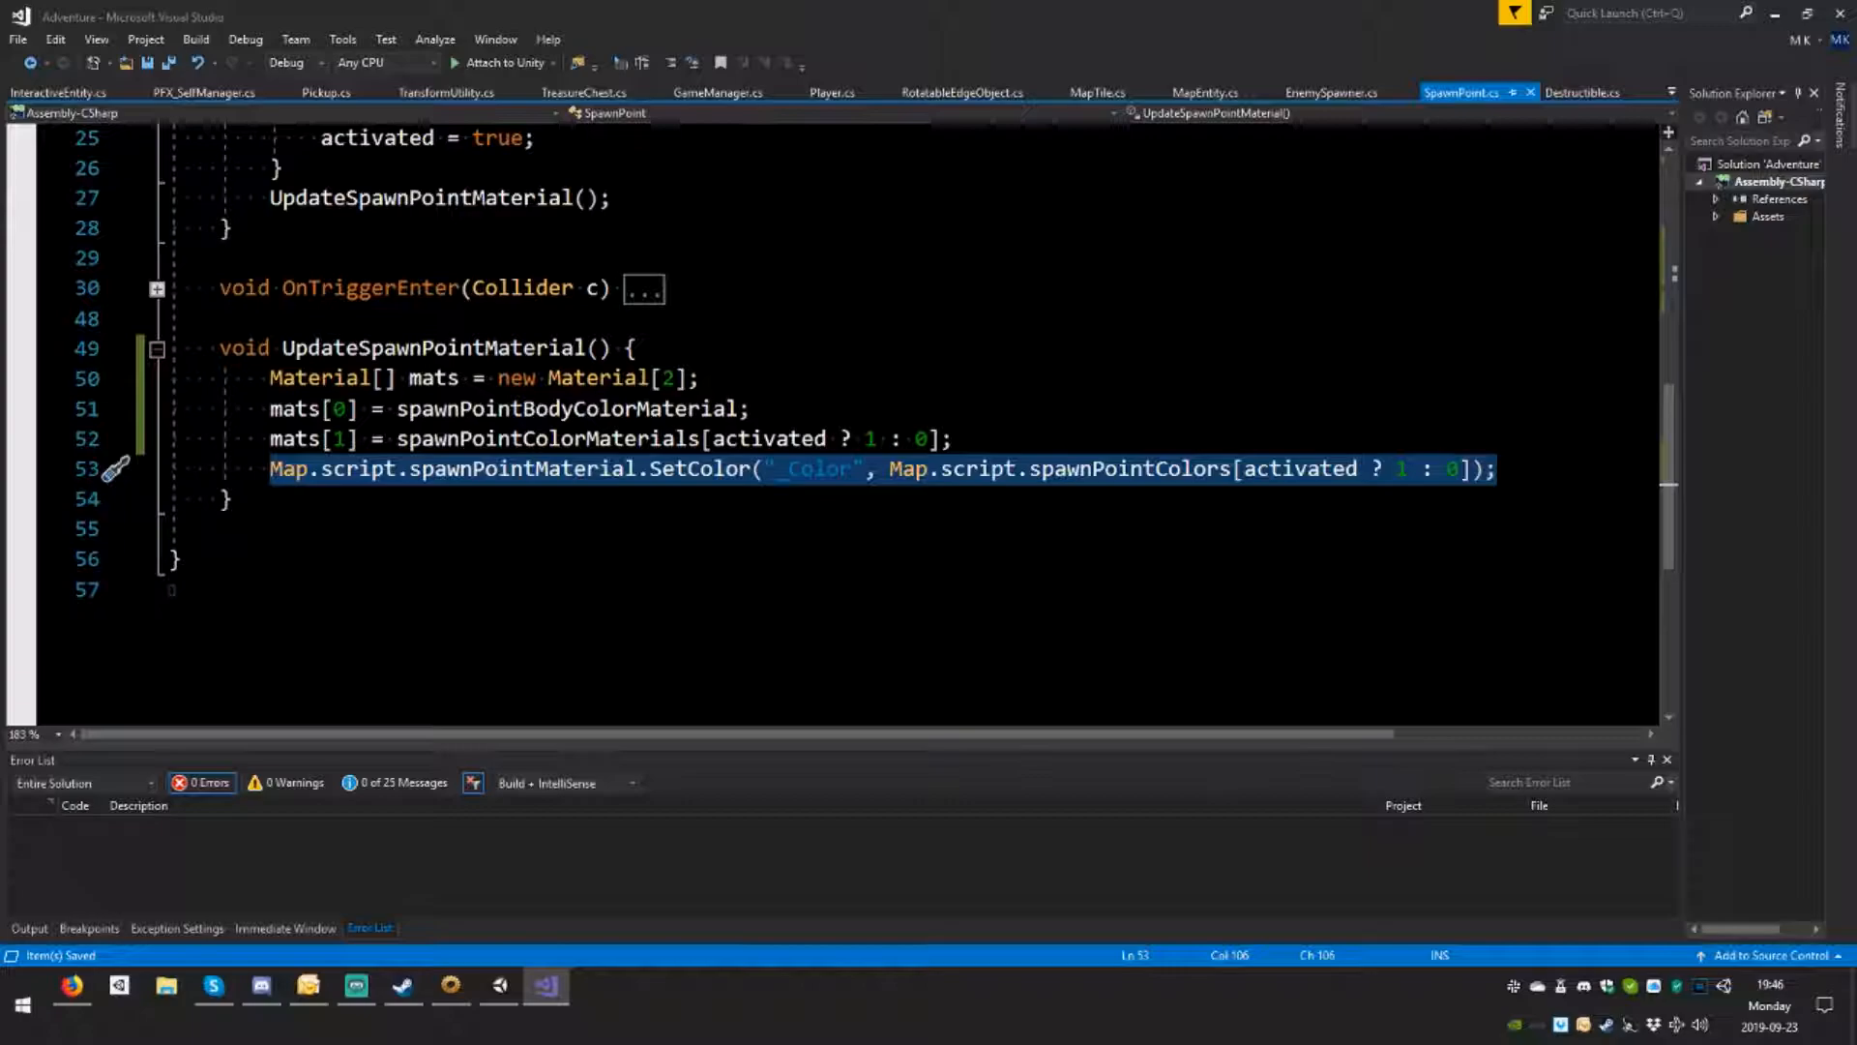
{"action": "type", "text": "mr."}
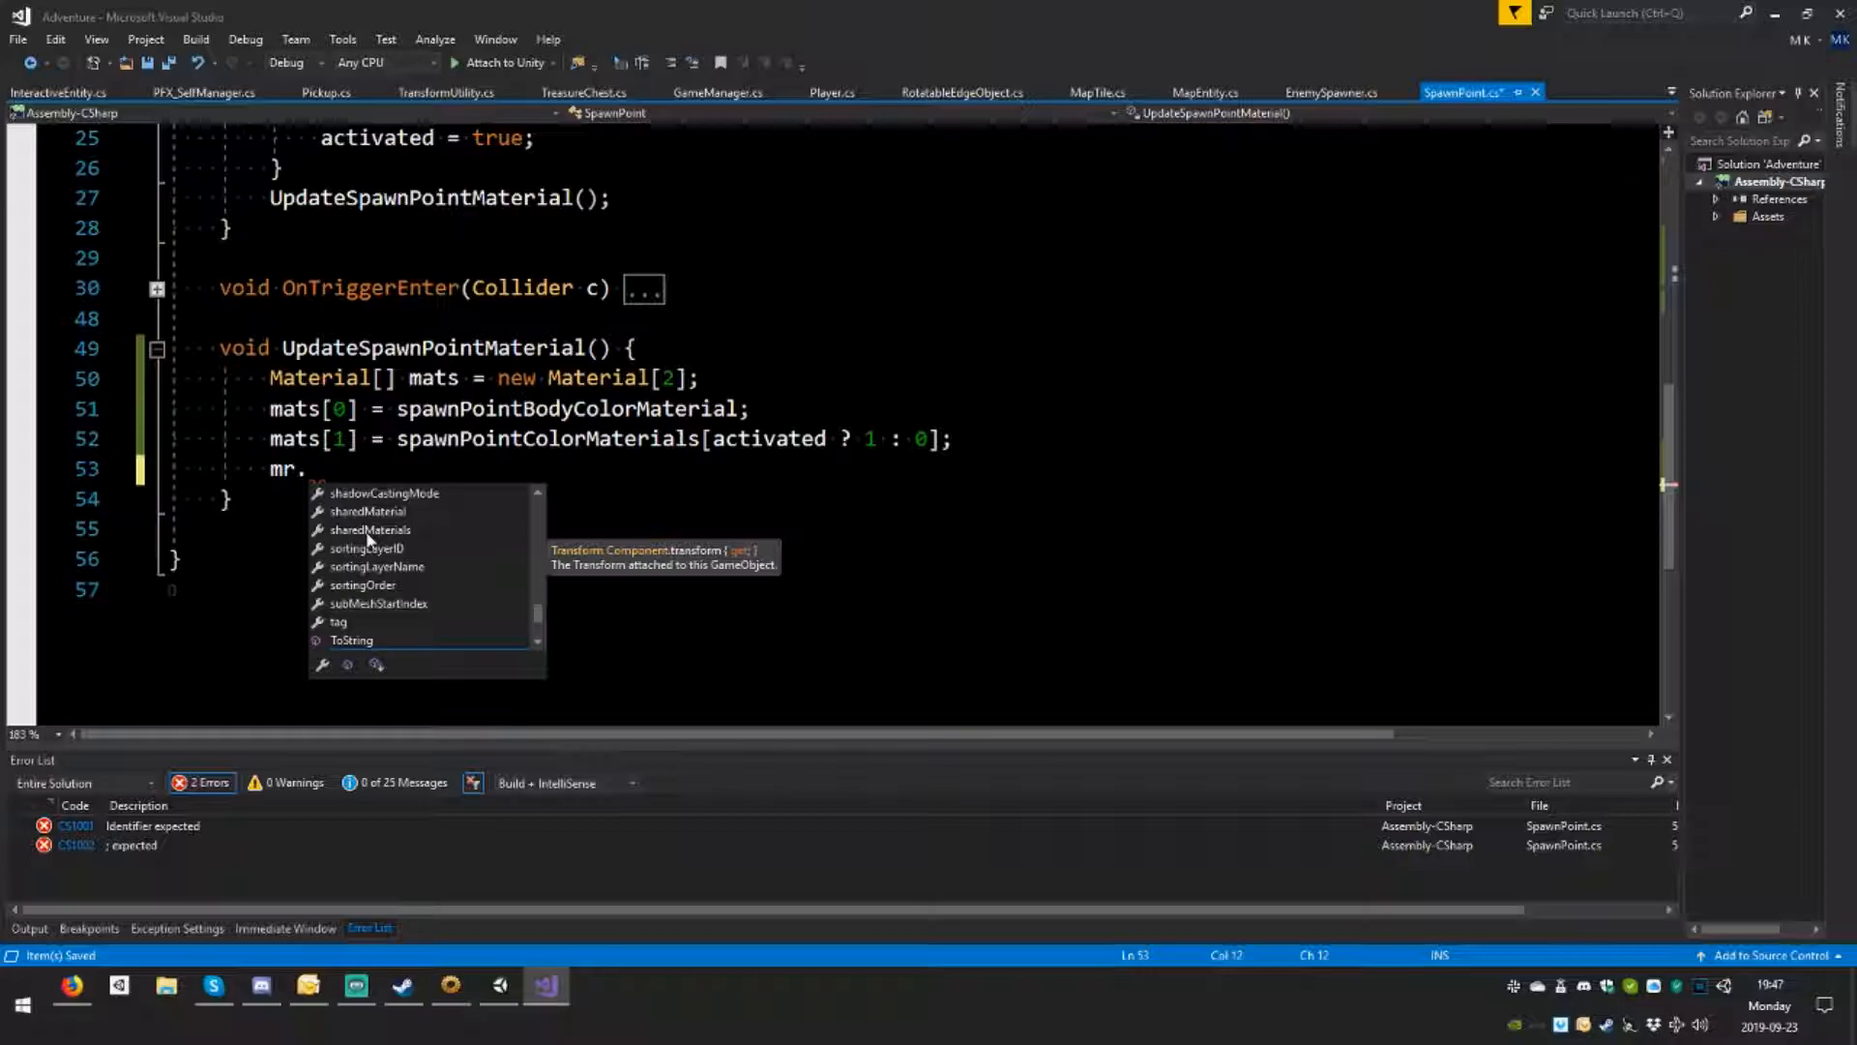
{"action": "type", "text": "sharedMaterials = mats"}
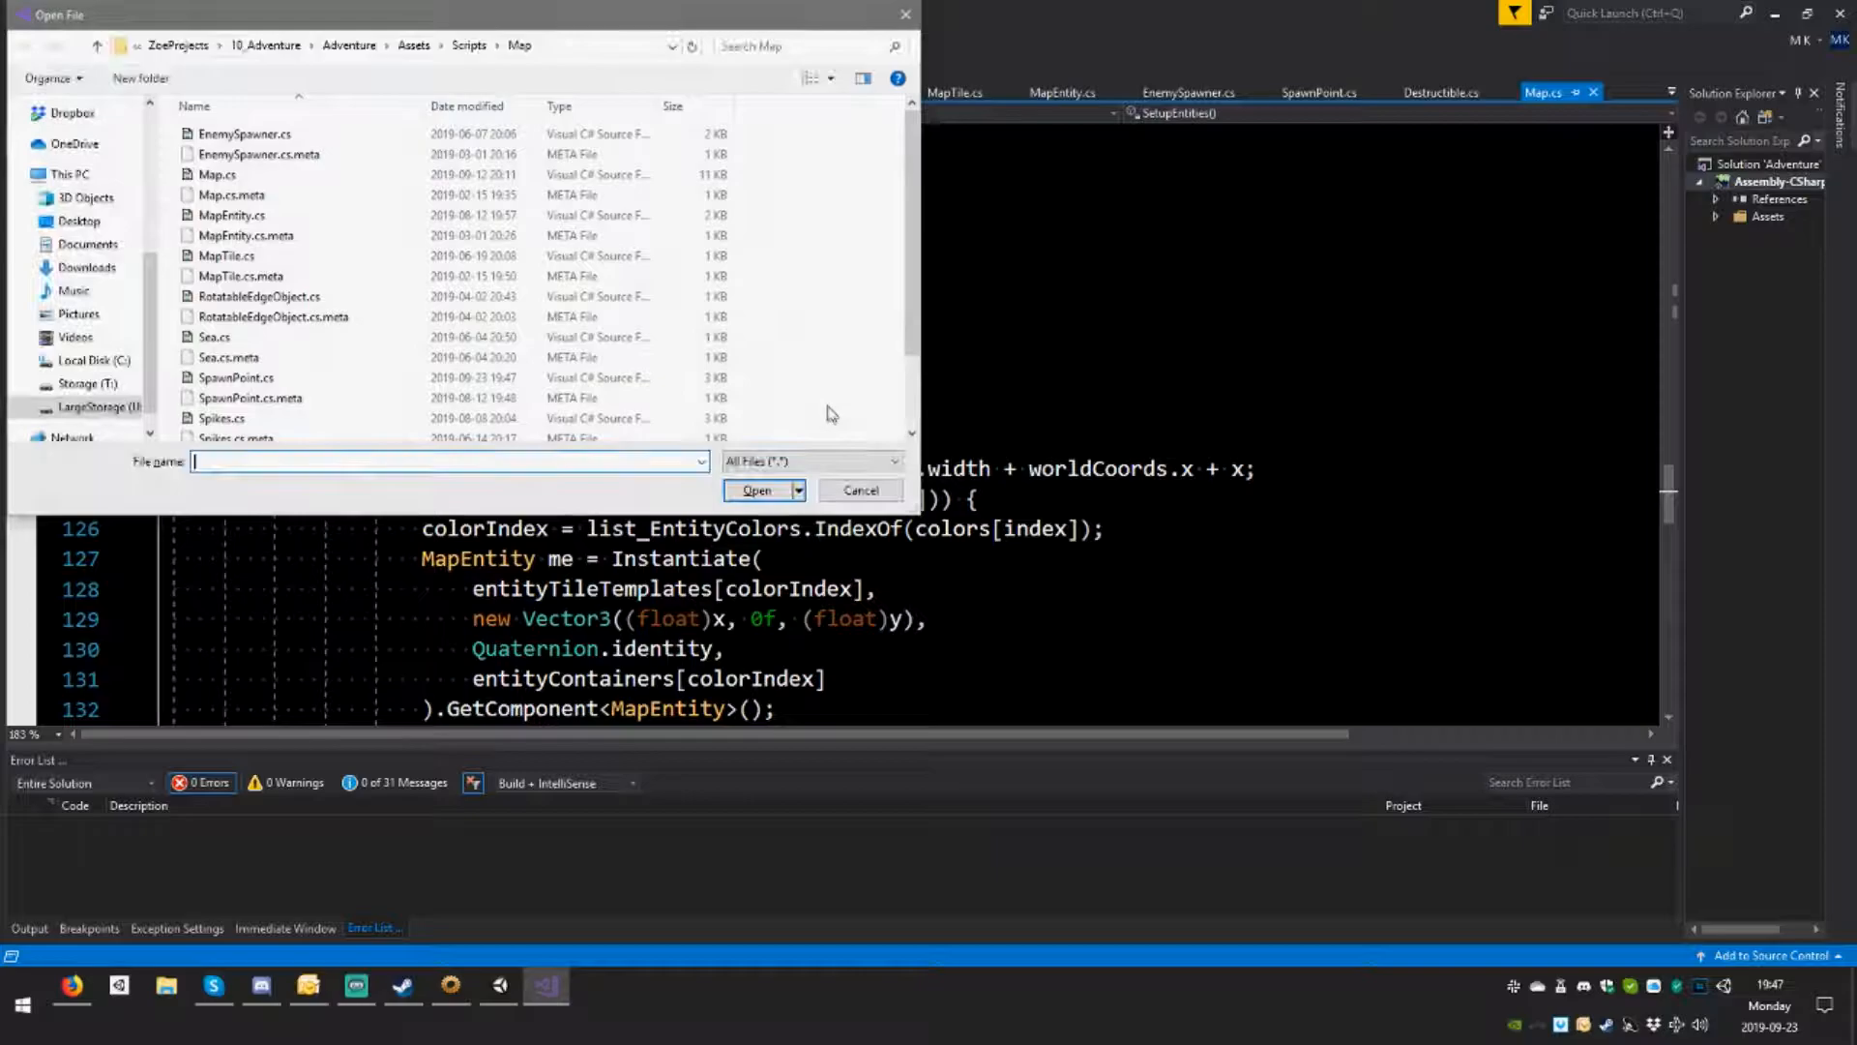
Step: Show Map.cs's entity field declarations, down to the switchSpikeColors colour array
{"action": "left_click", "coordinate": [859, 490]}
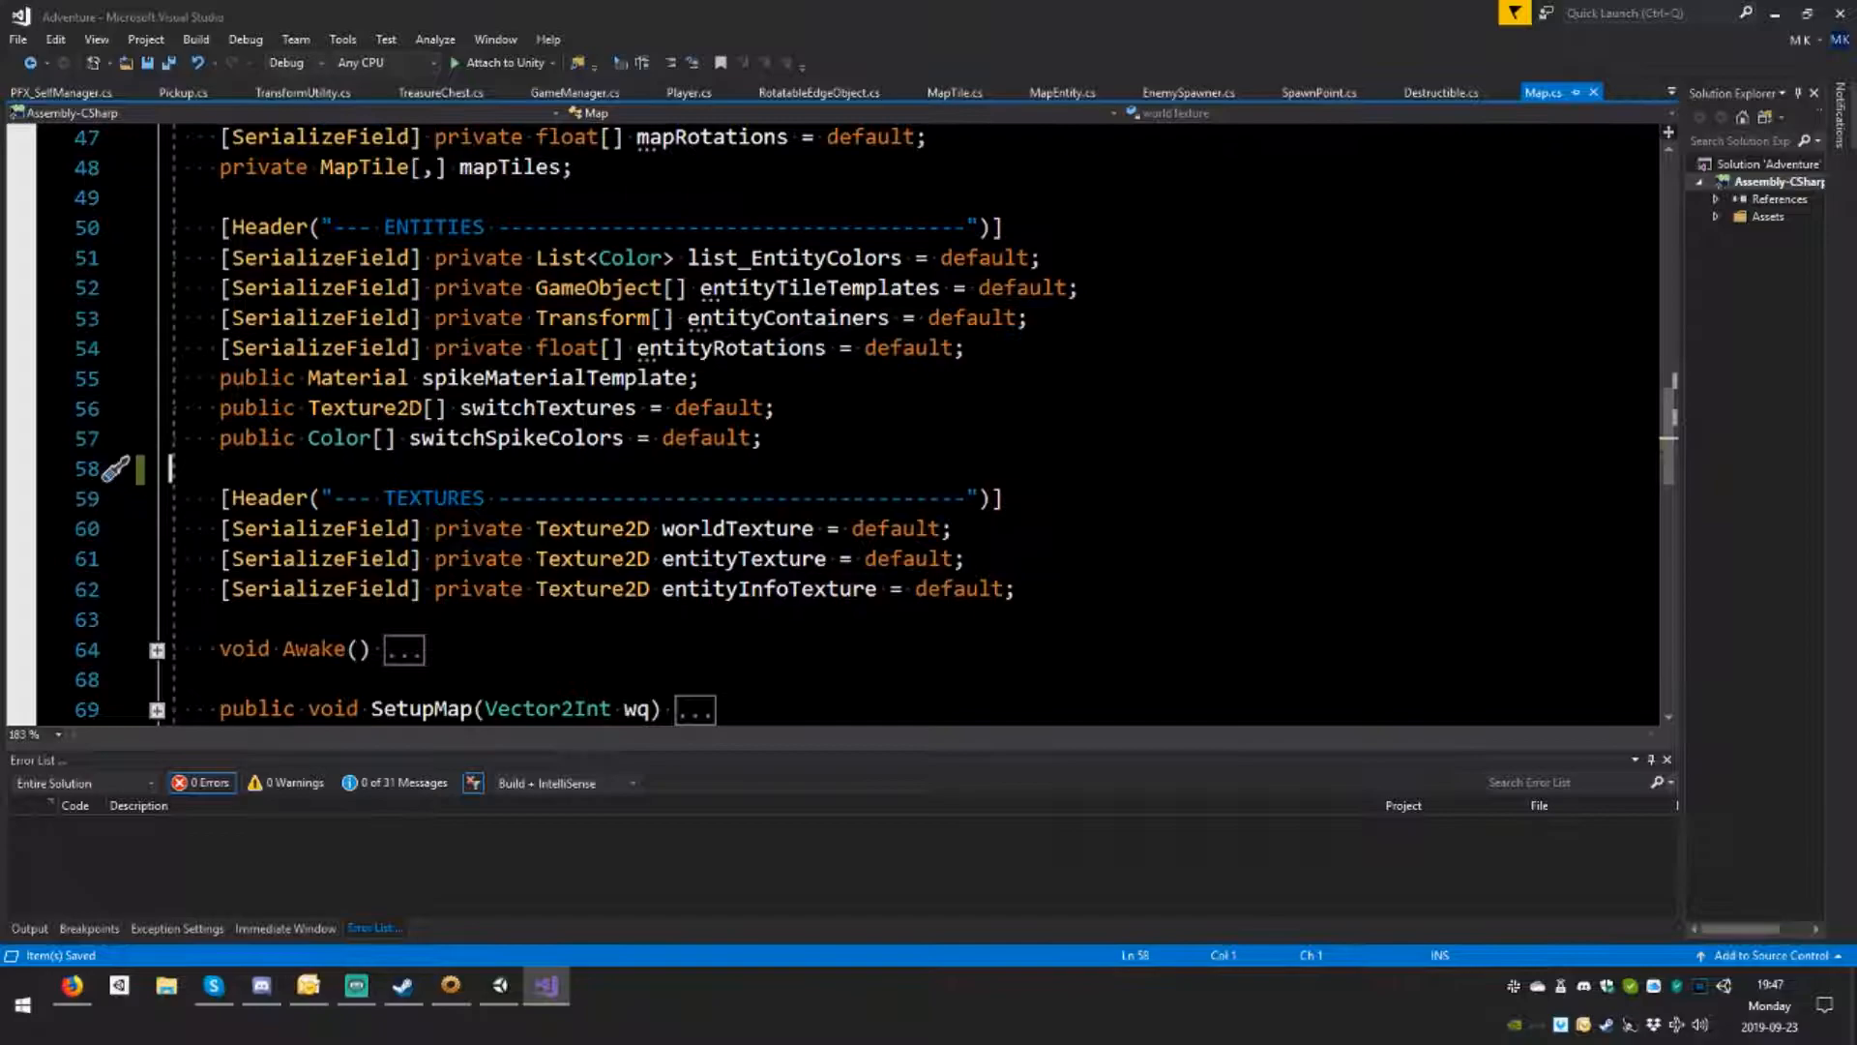
{"action": "left_click", "coordinate": [497, 984]}
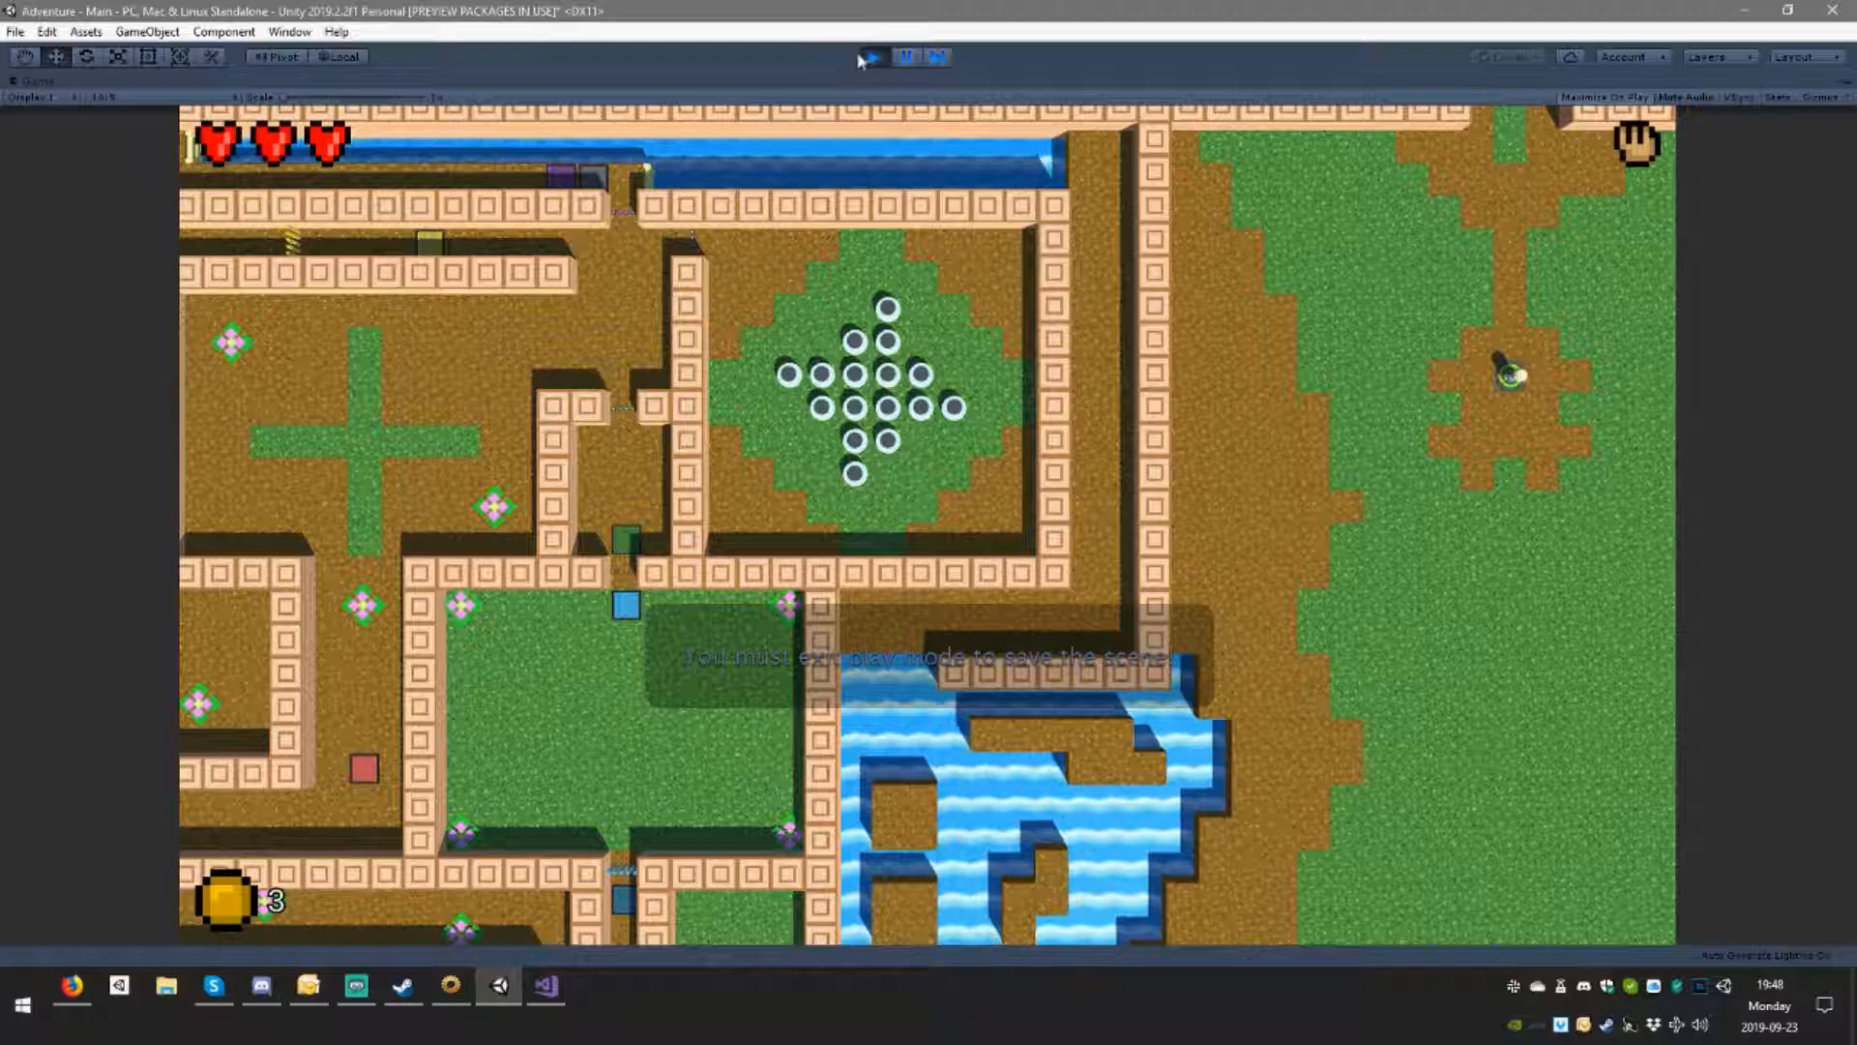
Step: Stop, restart, then exit the Unity play session to retest spawn point behaviour
{"action": "left_click", "coordinate": [908, 57]}
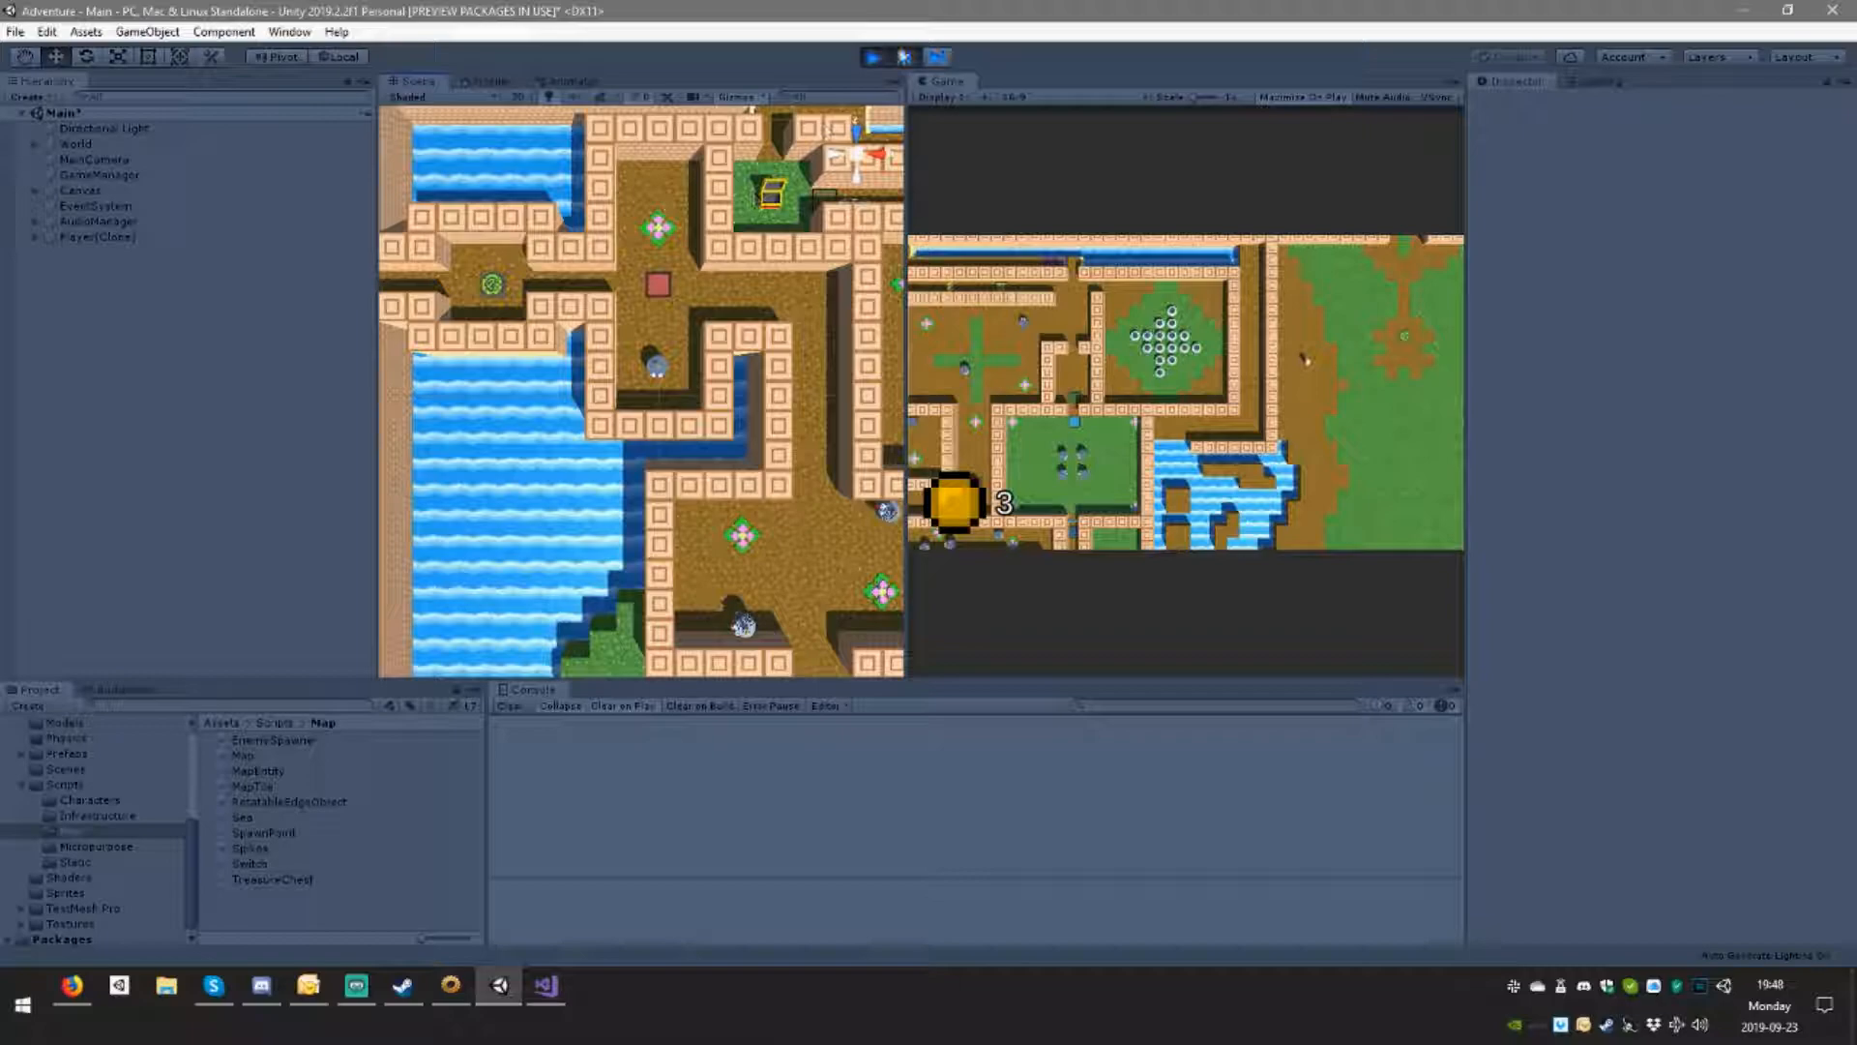
{"action": "left_click", "coordinate": [872, 57]}
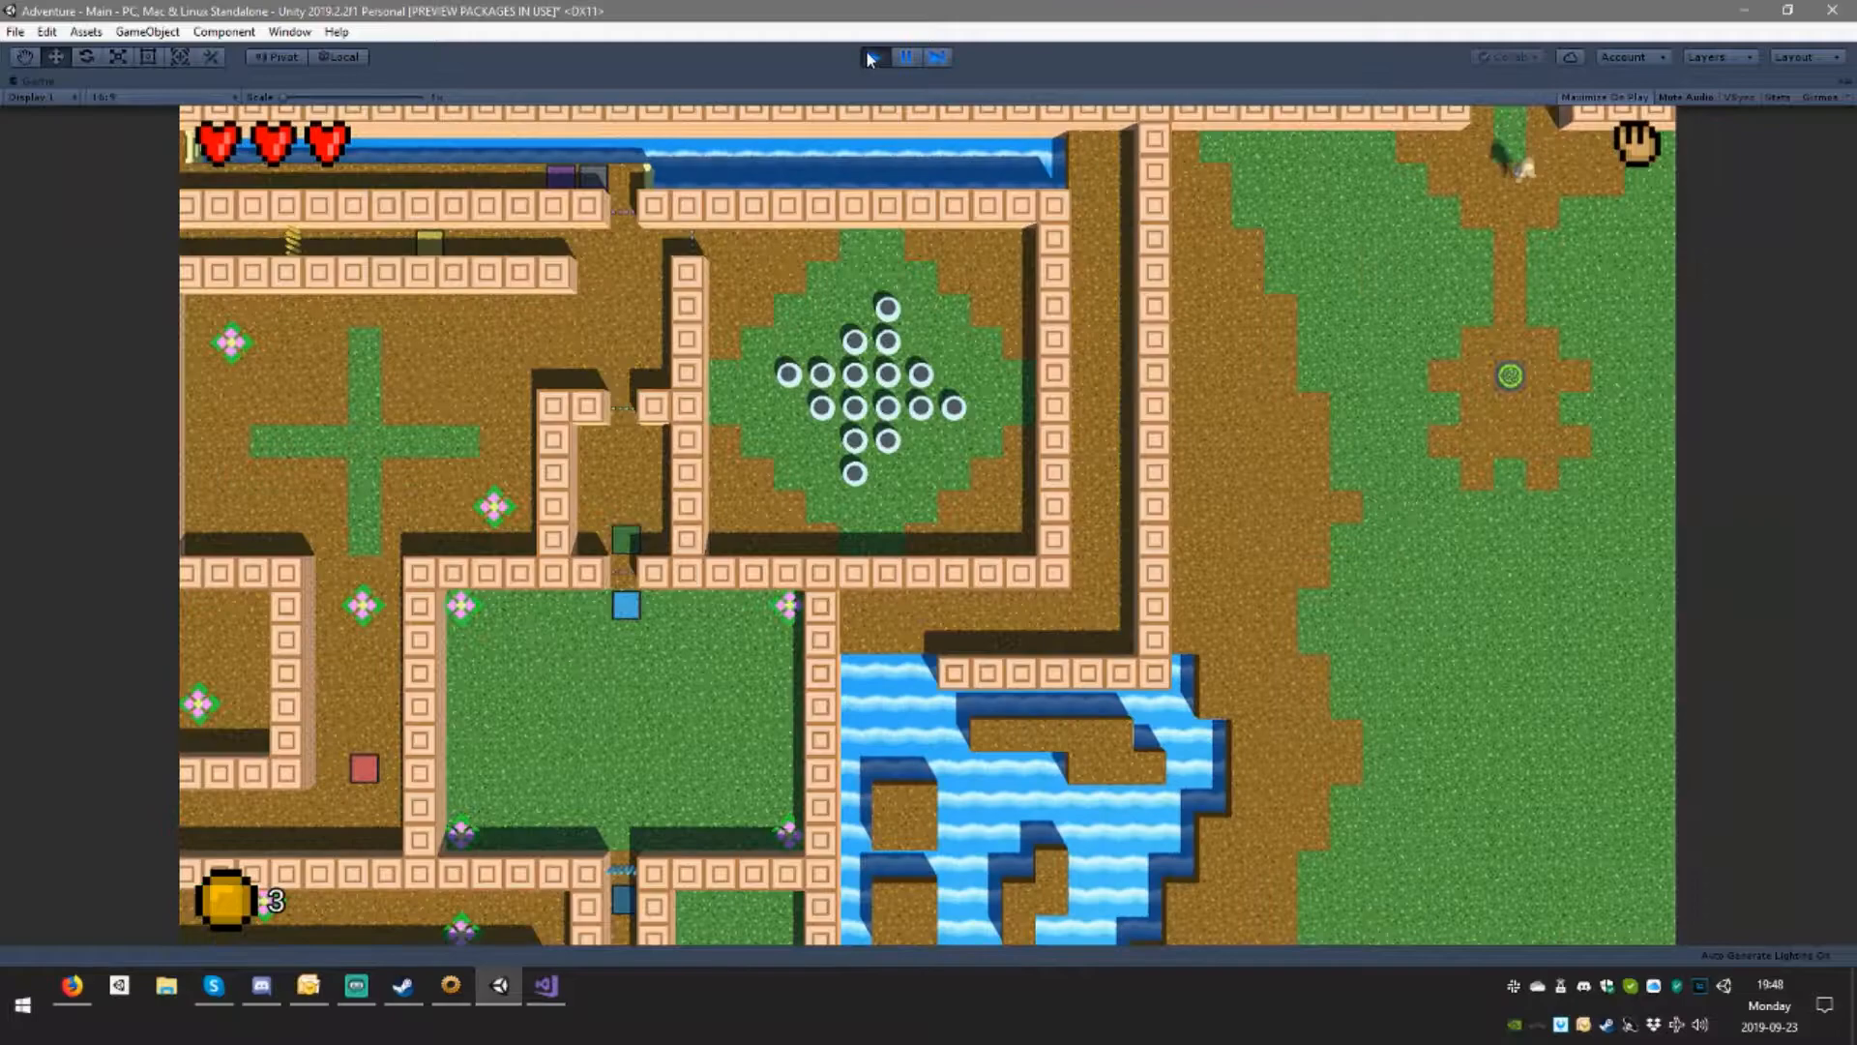
{"action": "left_click", "coordinate": [906, 57]}
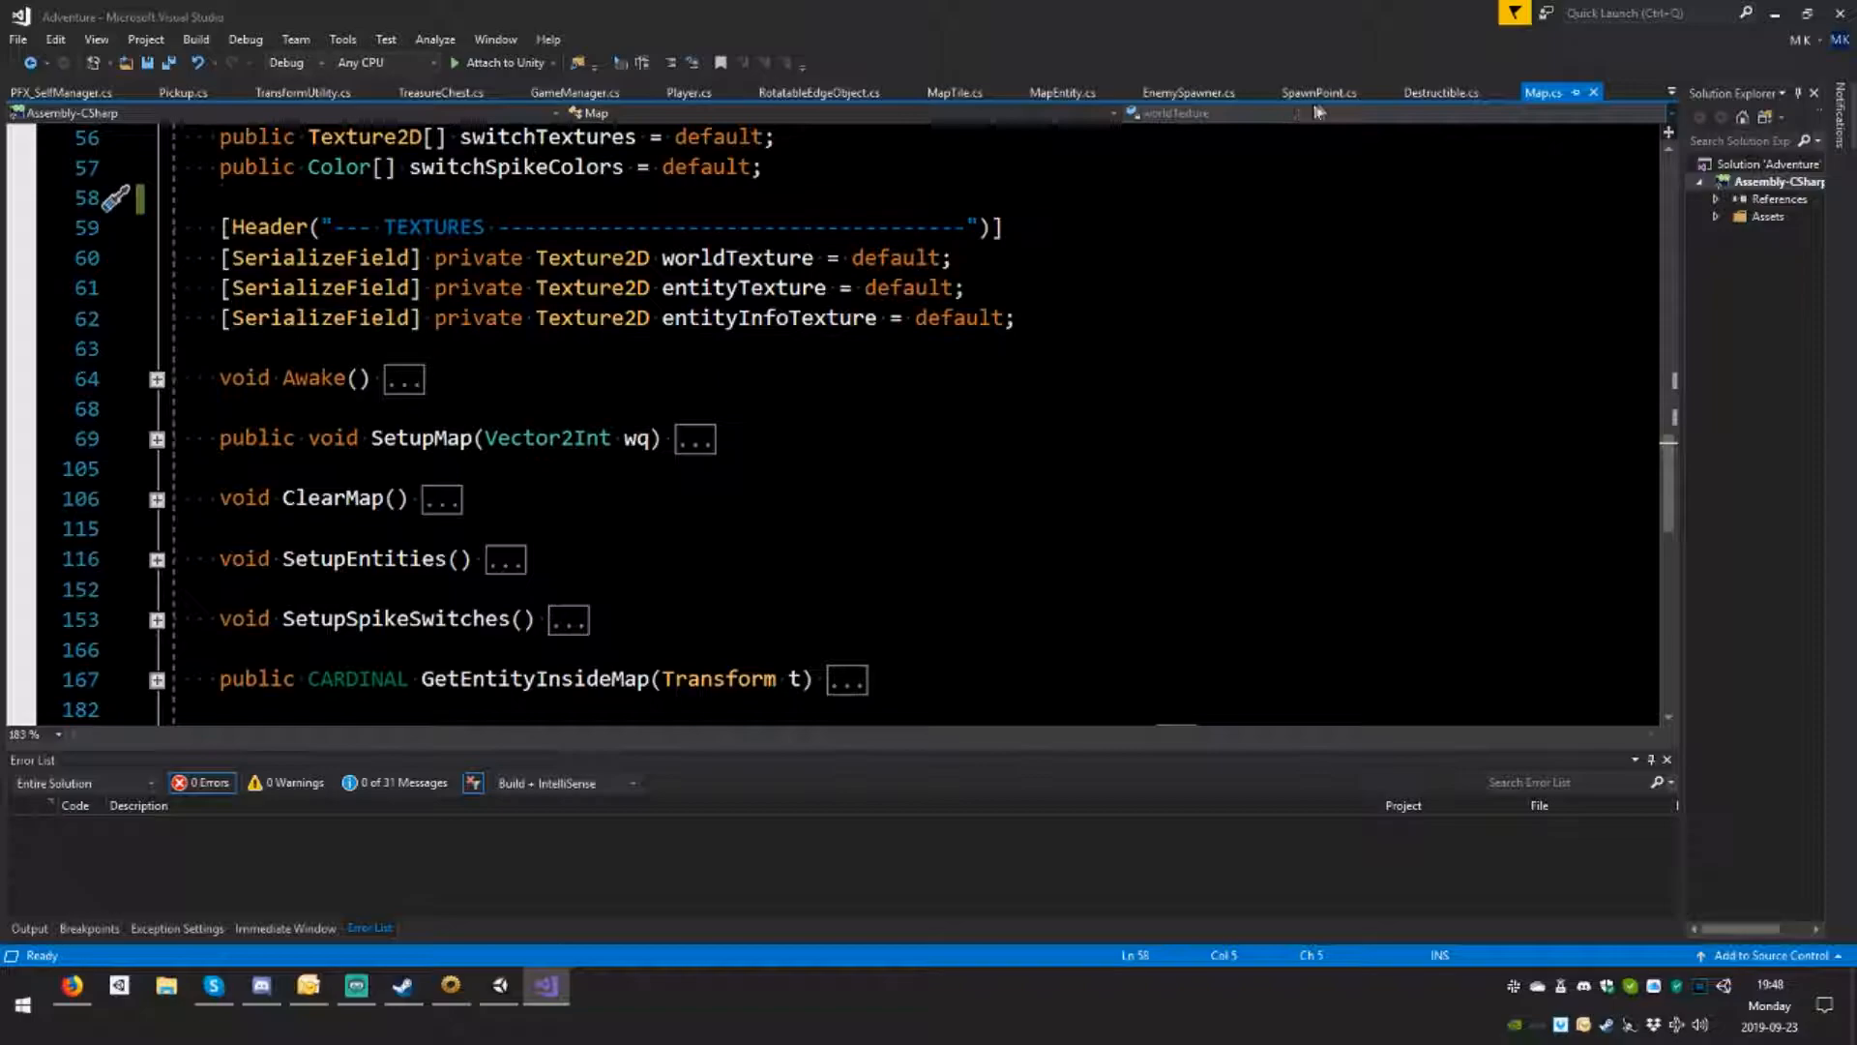
Step: Bring up SpawnPoint.cs and expand its Setup method's quadrantCoords activation check
{"action": "left_click", "coordinate": [1316, 93]}
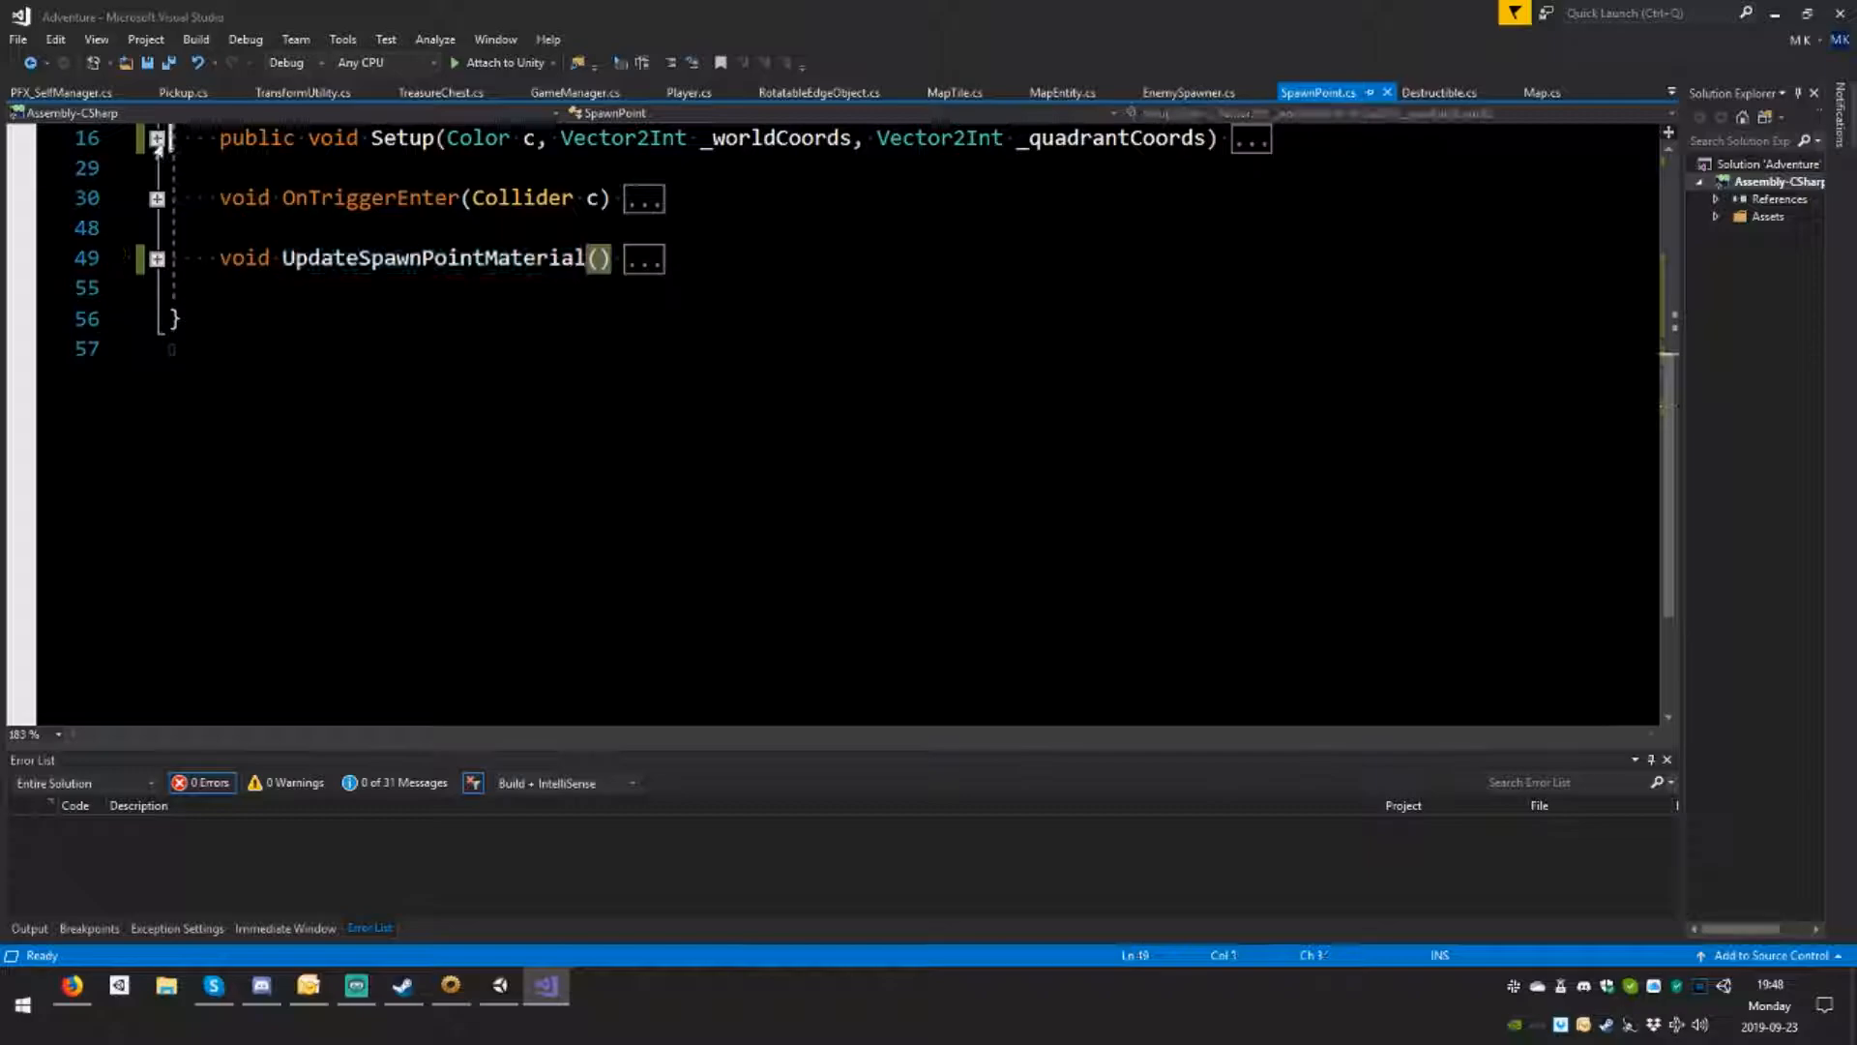
{"action": "left_click", "coordinate": [155, 137]}
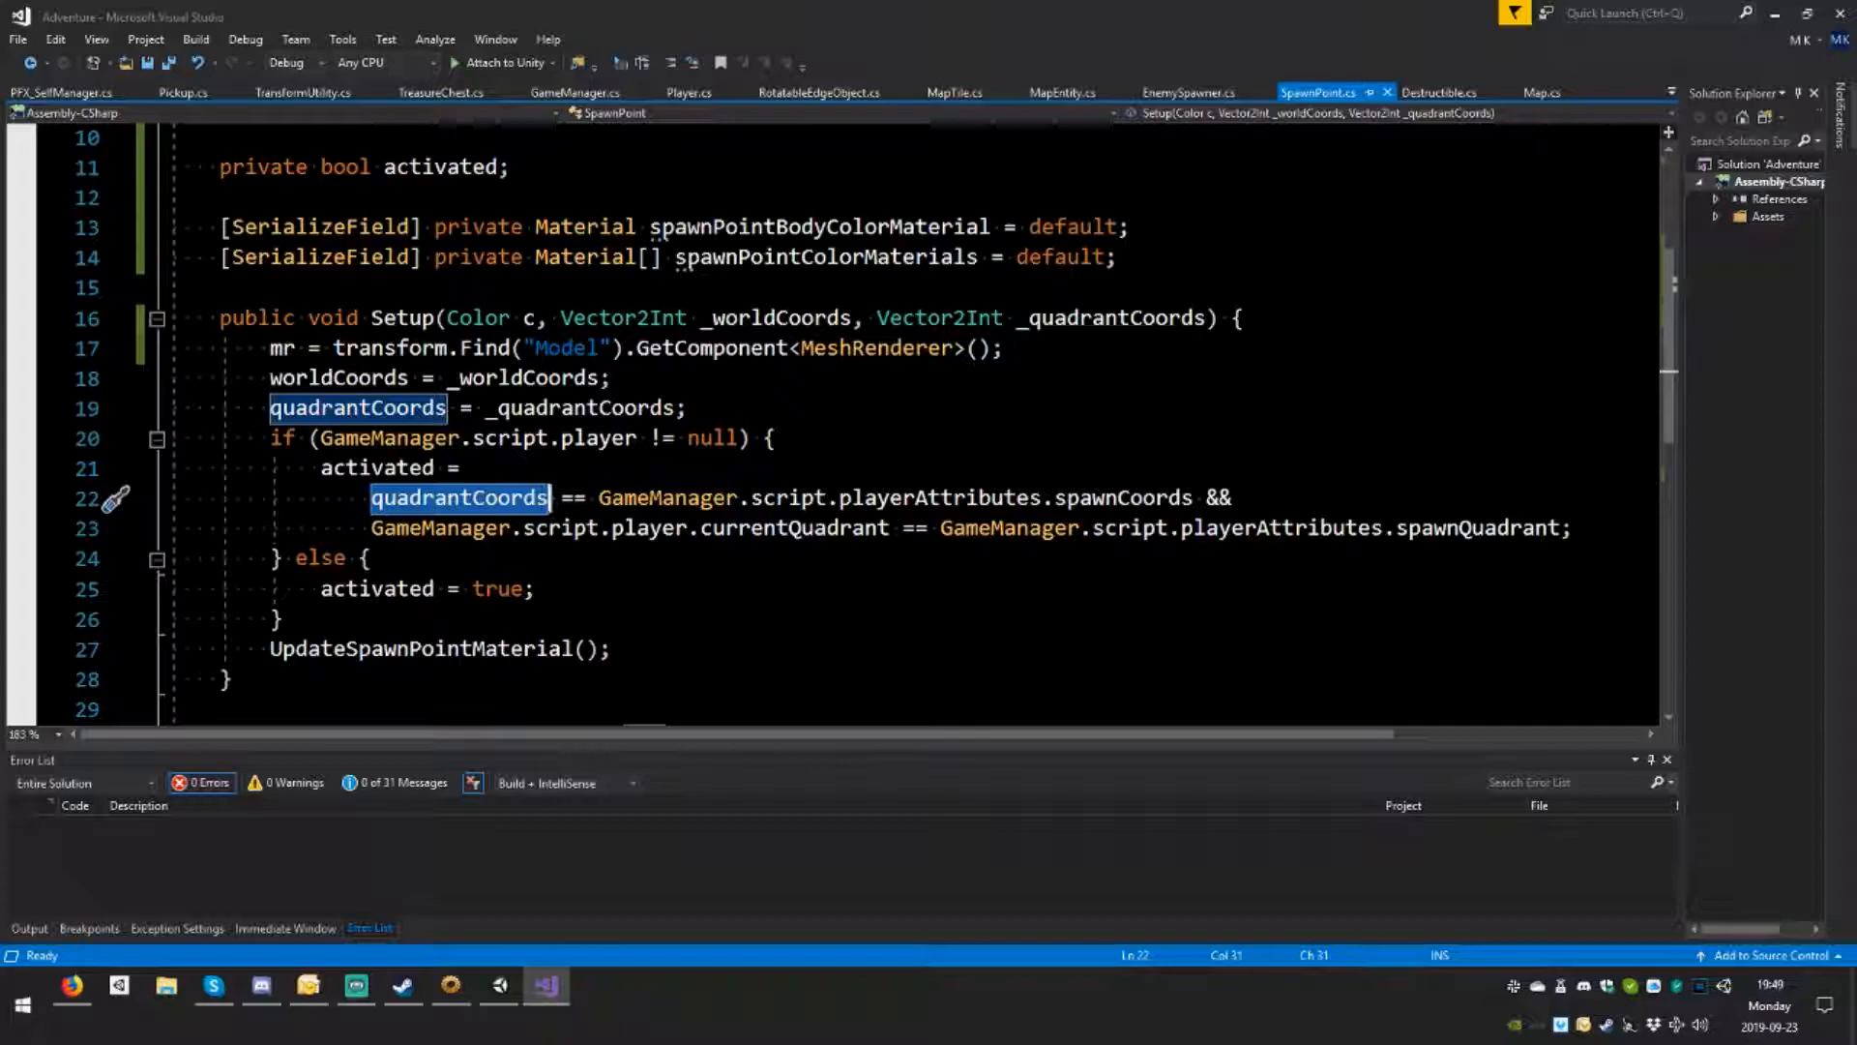
Step: Add a Debug.Log in Setup printing quadrantCoords vs spawnCoords and currentQuadrant vs spawnQuadrant
{"action": "type", "text": "Debug.Log("}
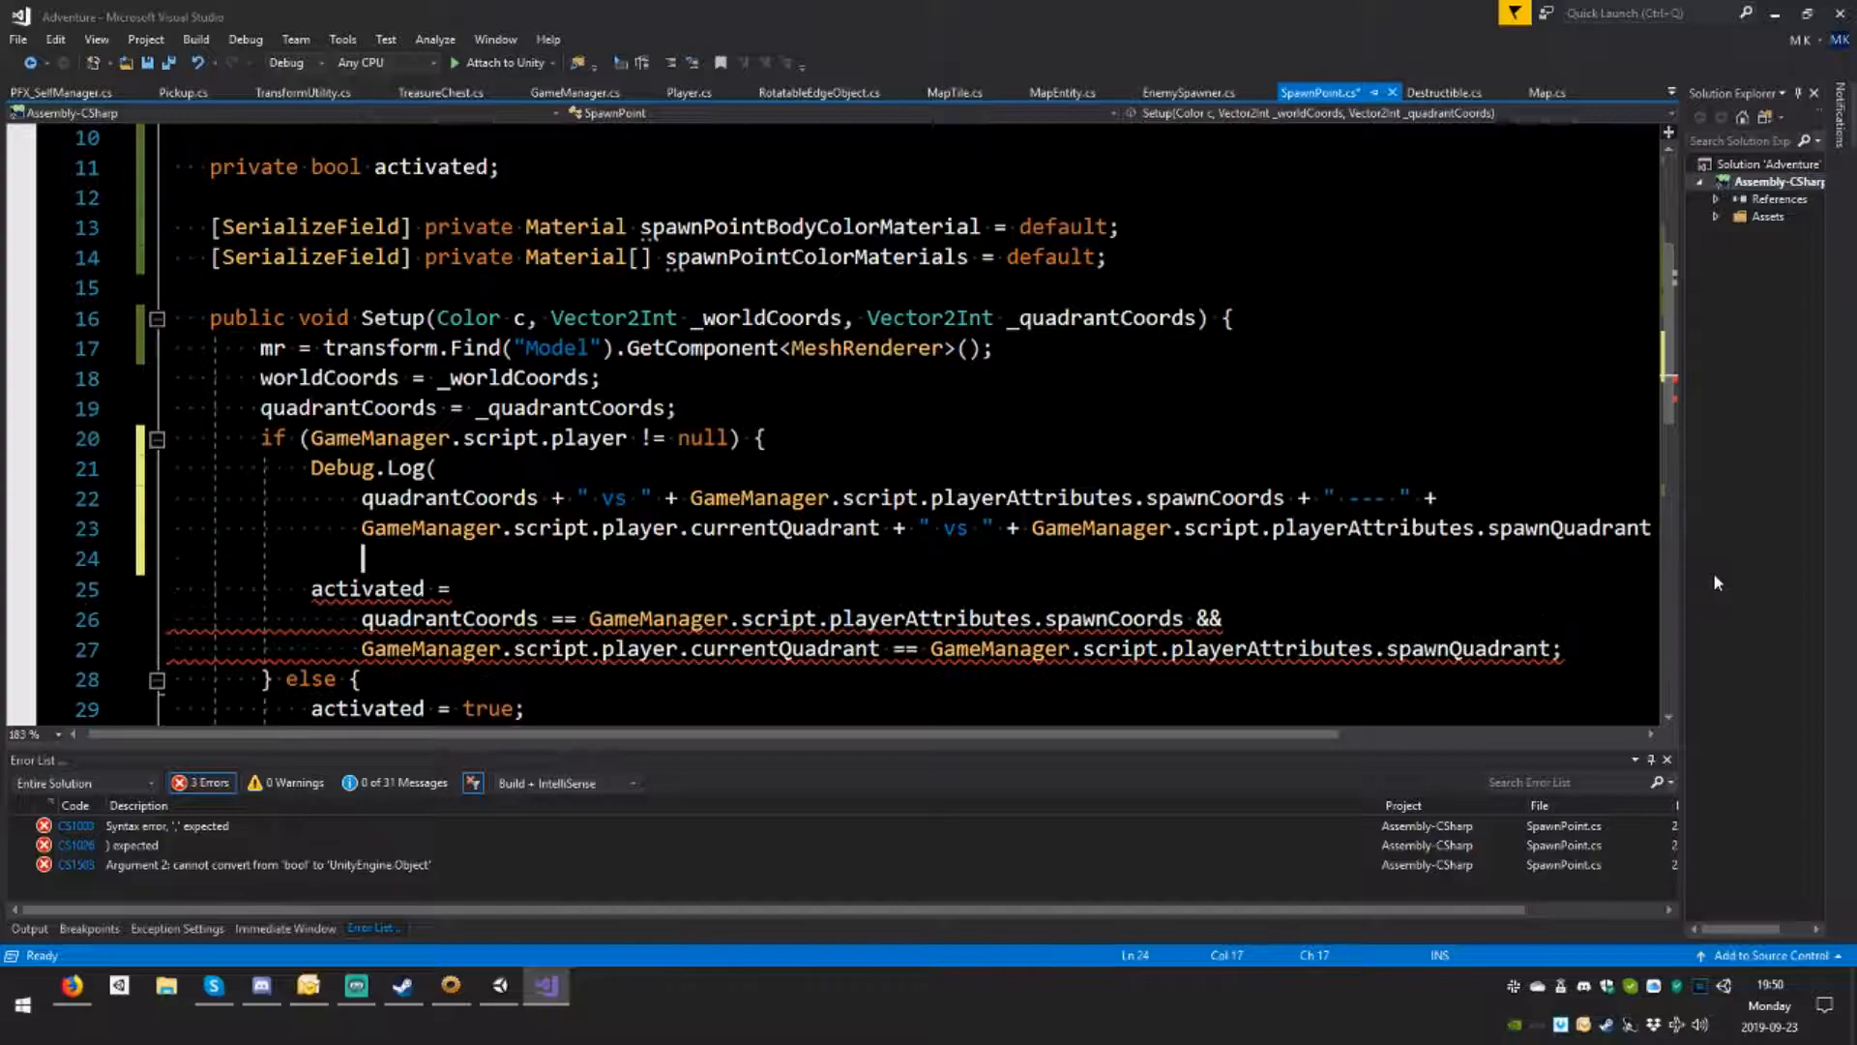
{"action": "type", "text": ");"}
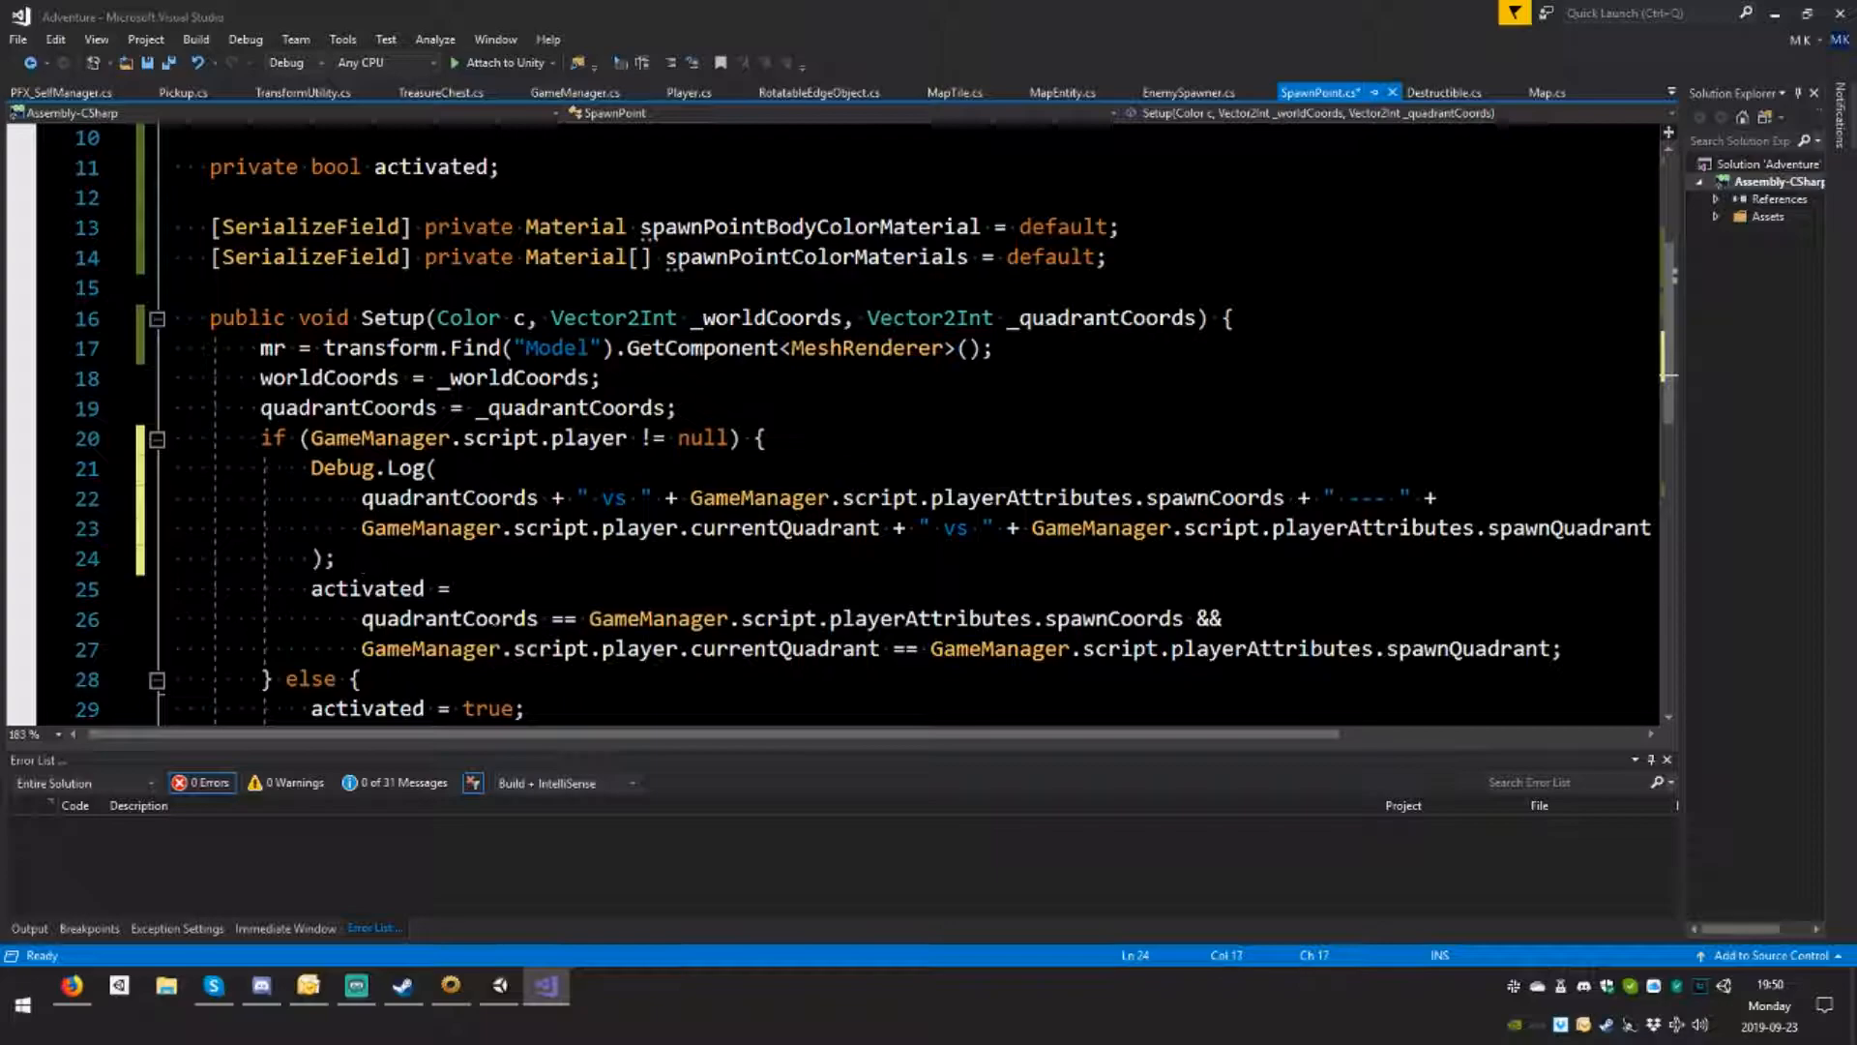
{"action": "key", "text": "Ctrl+D"}
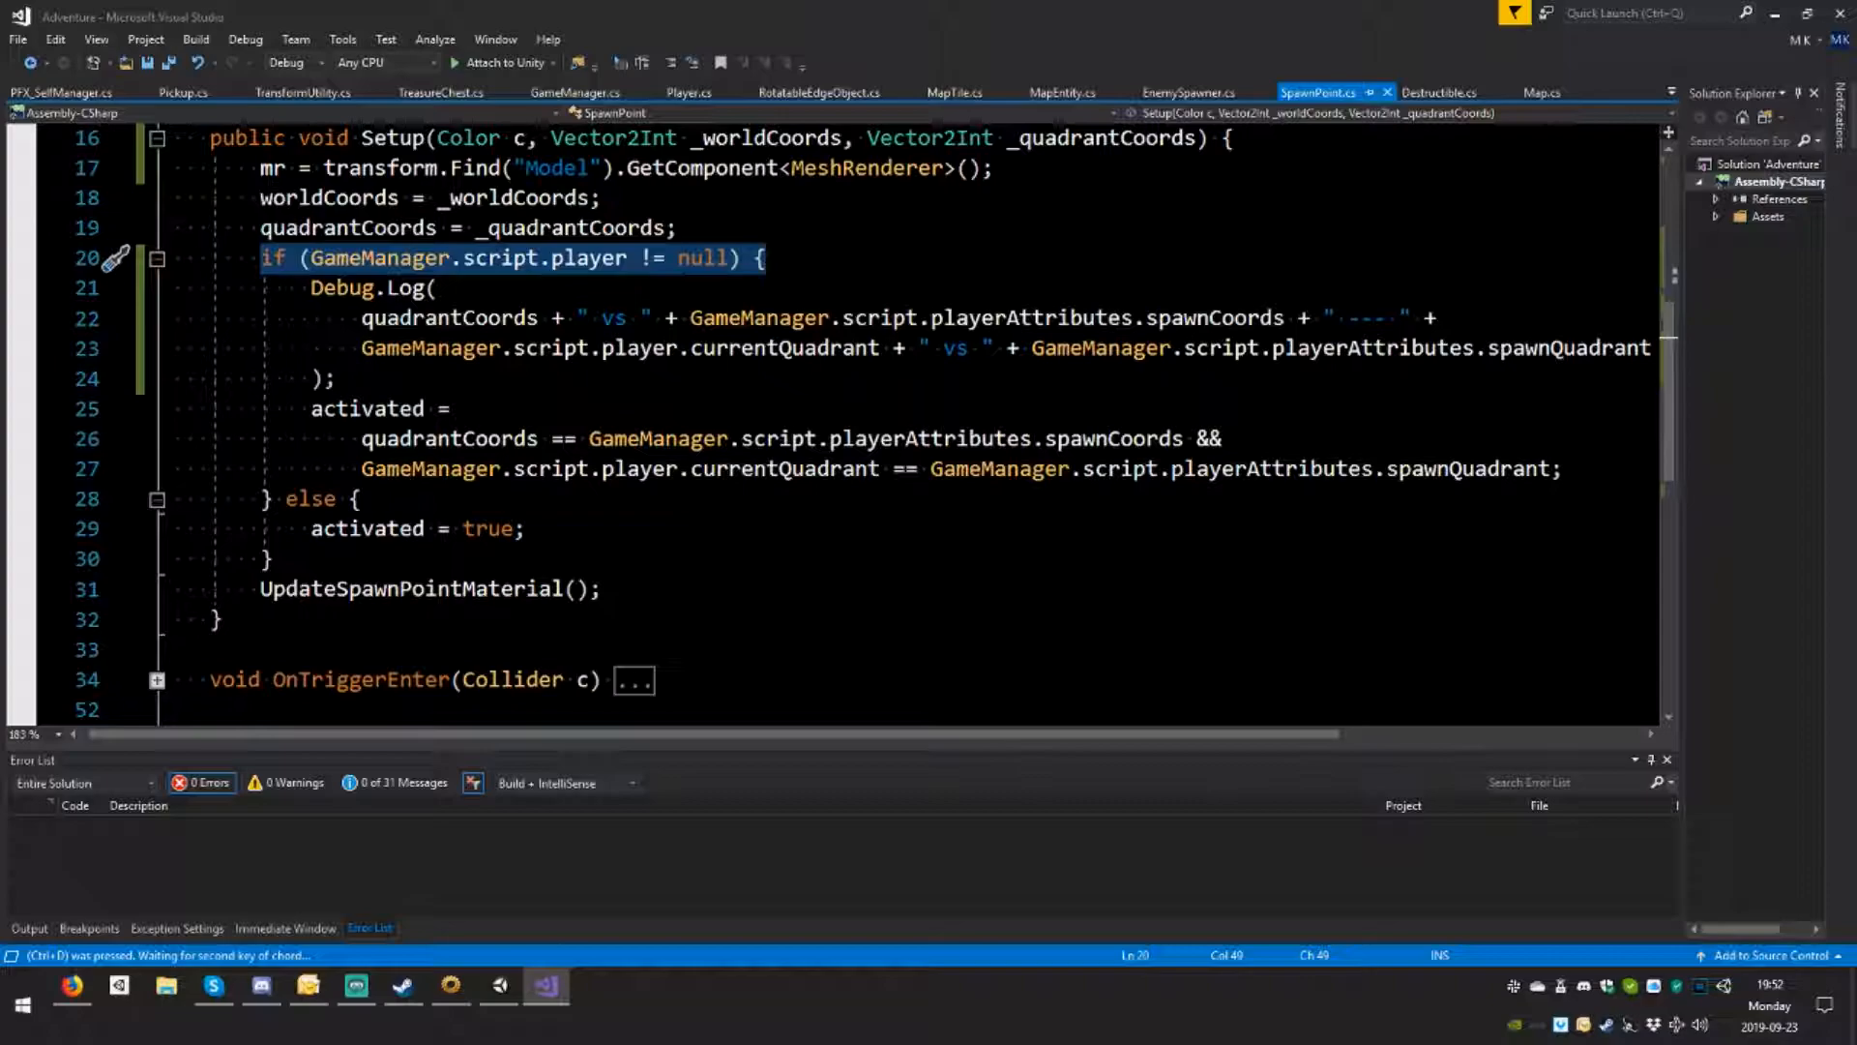
{"action": "mouse_move", "coordinate": [1564, 347]}
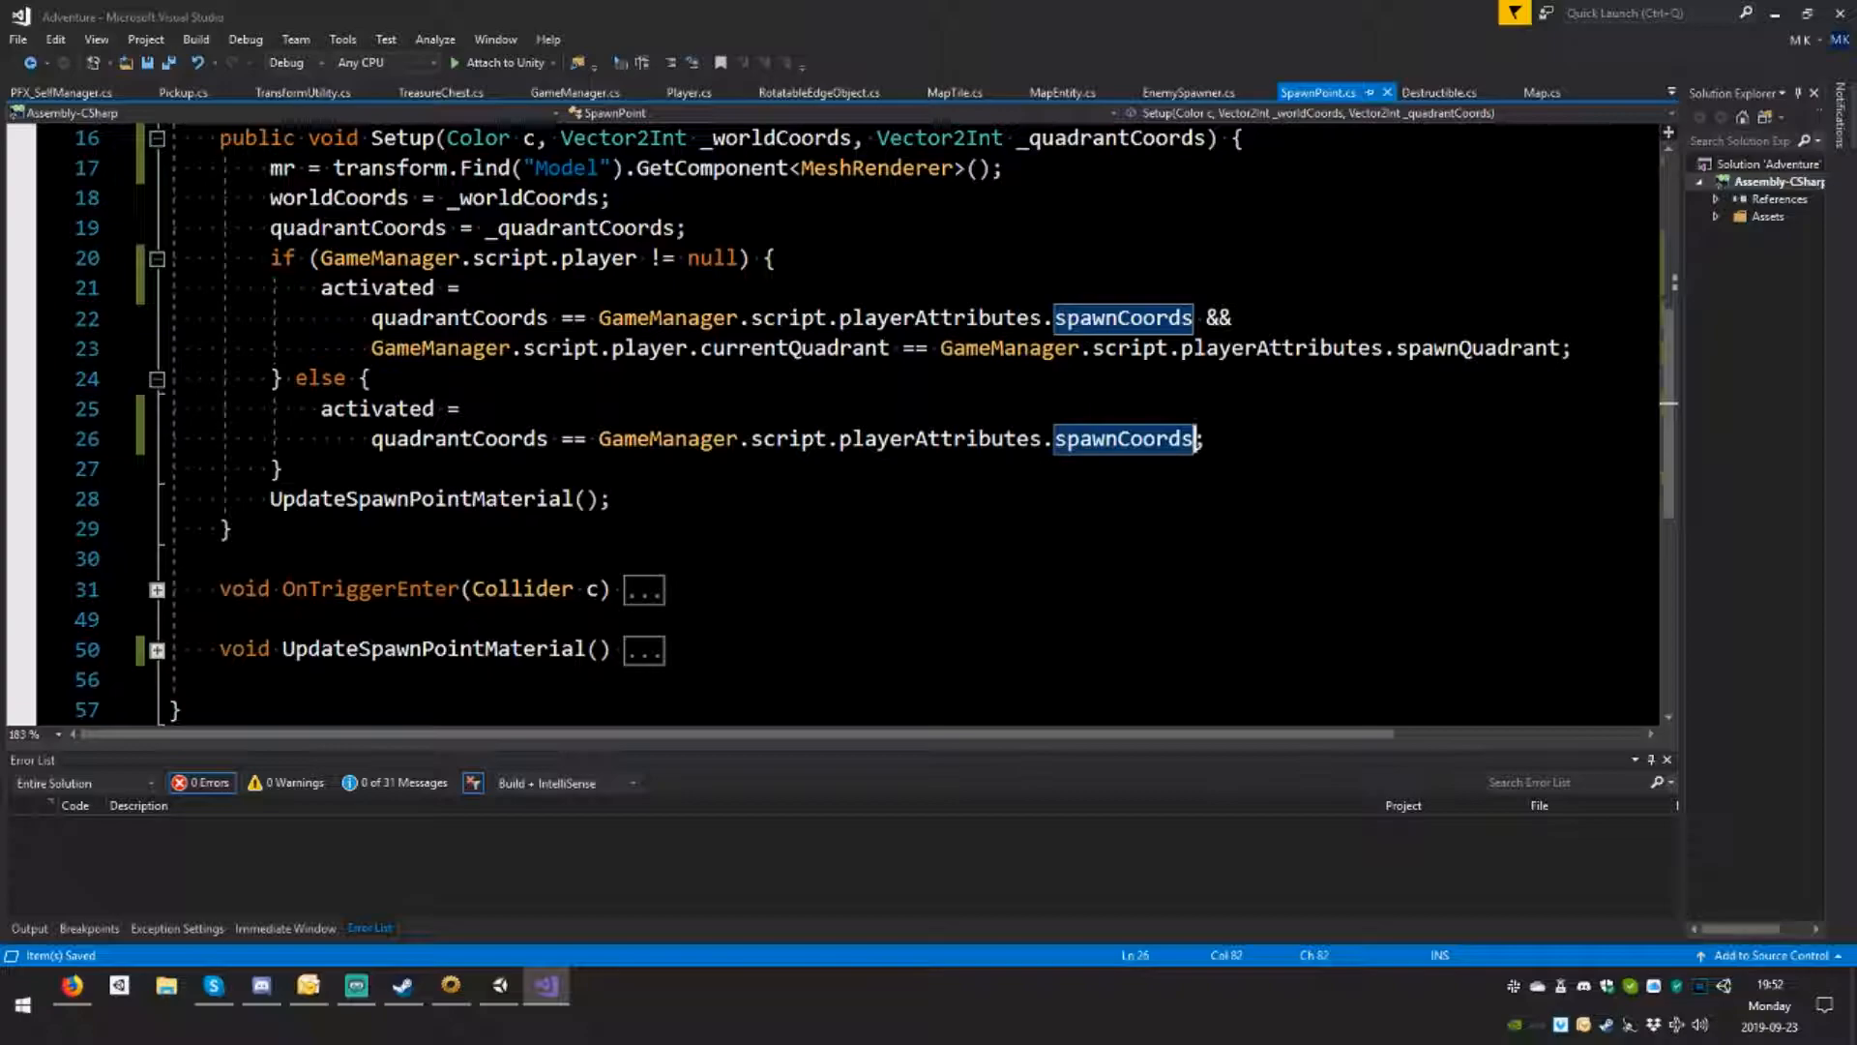
Step: Finish the else-branch activation edit, then start Play mode to walk the level
{"action": "left_click", "coordinate": [497, 985]}
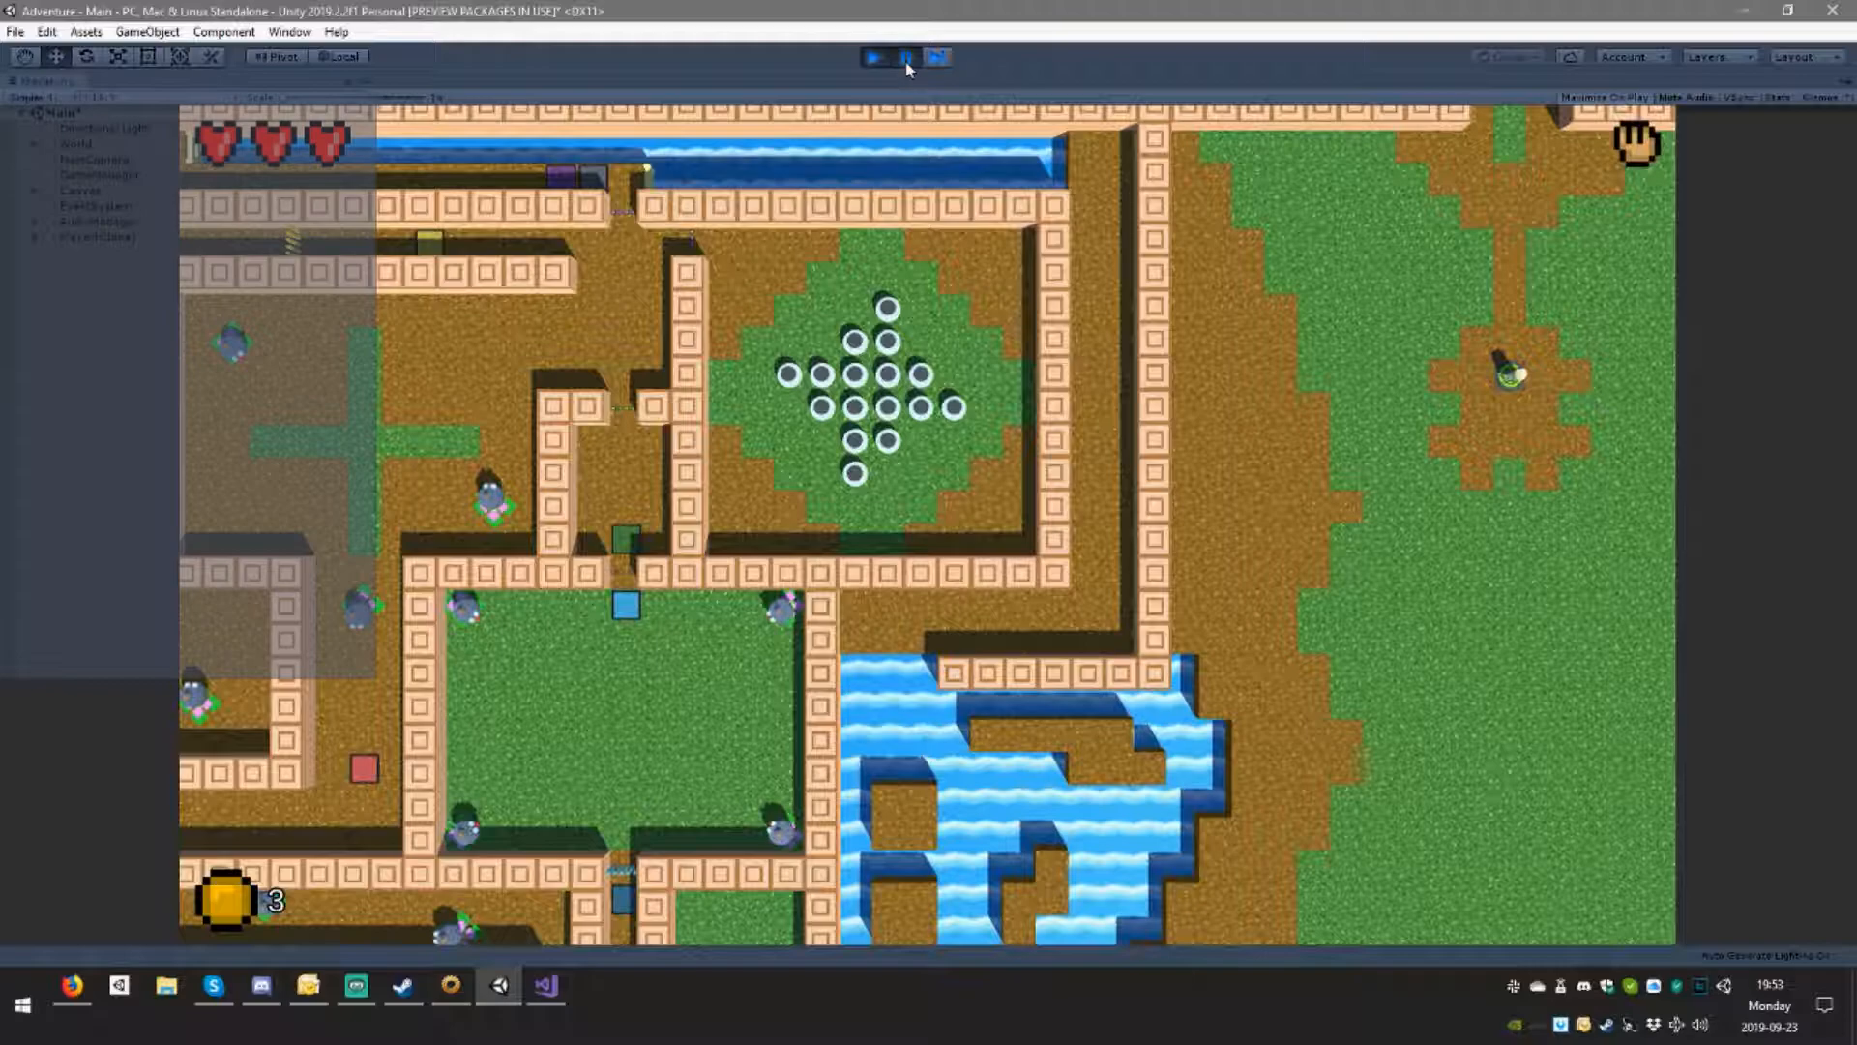
{"action": "left_click", "coordinate": [875, 57]}
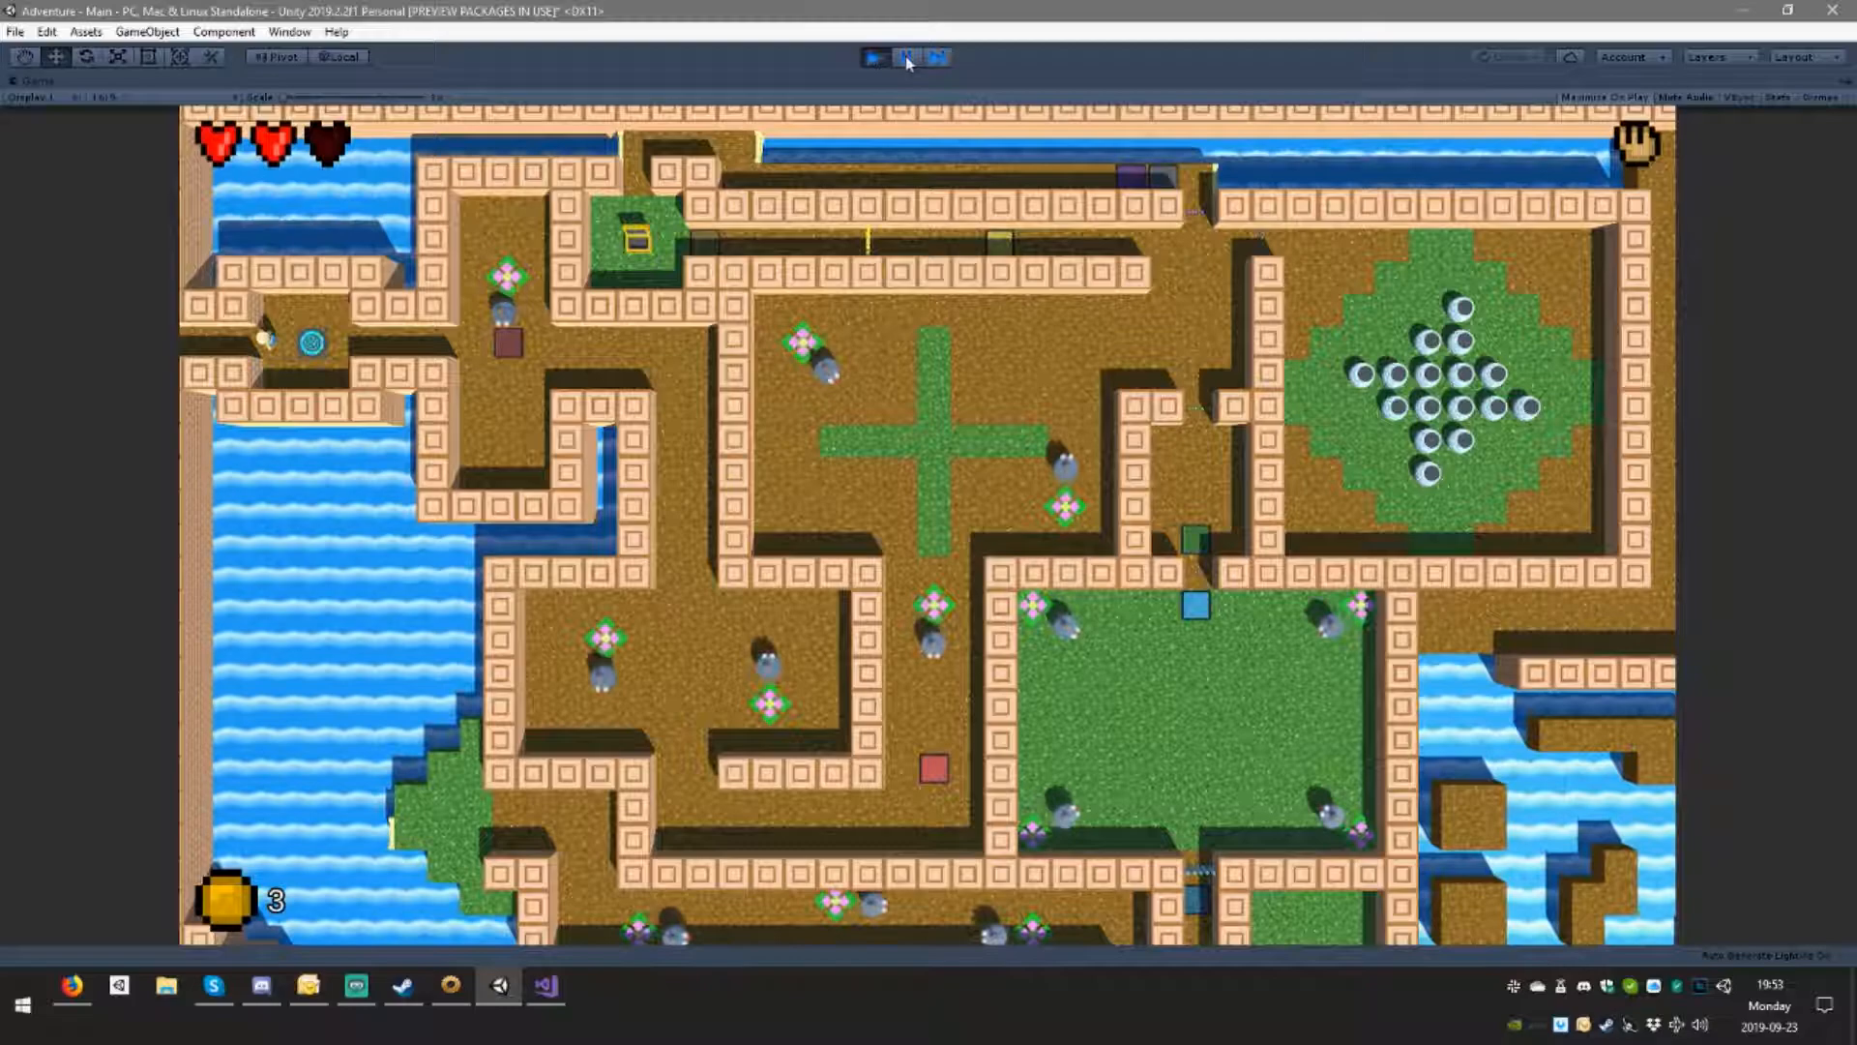
Step: Pause the running game, then stop Play mode to return to the editor
{"action": "left_click", "coordinate": [906, 58]}
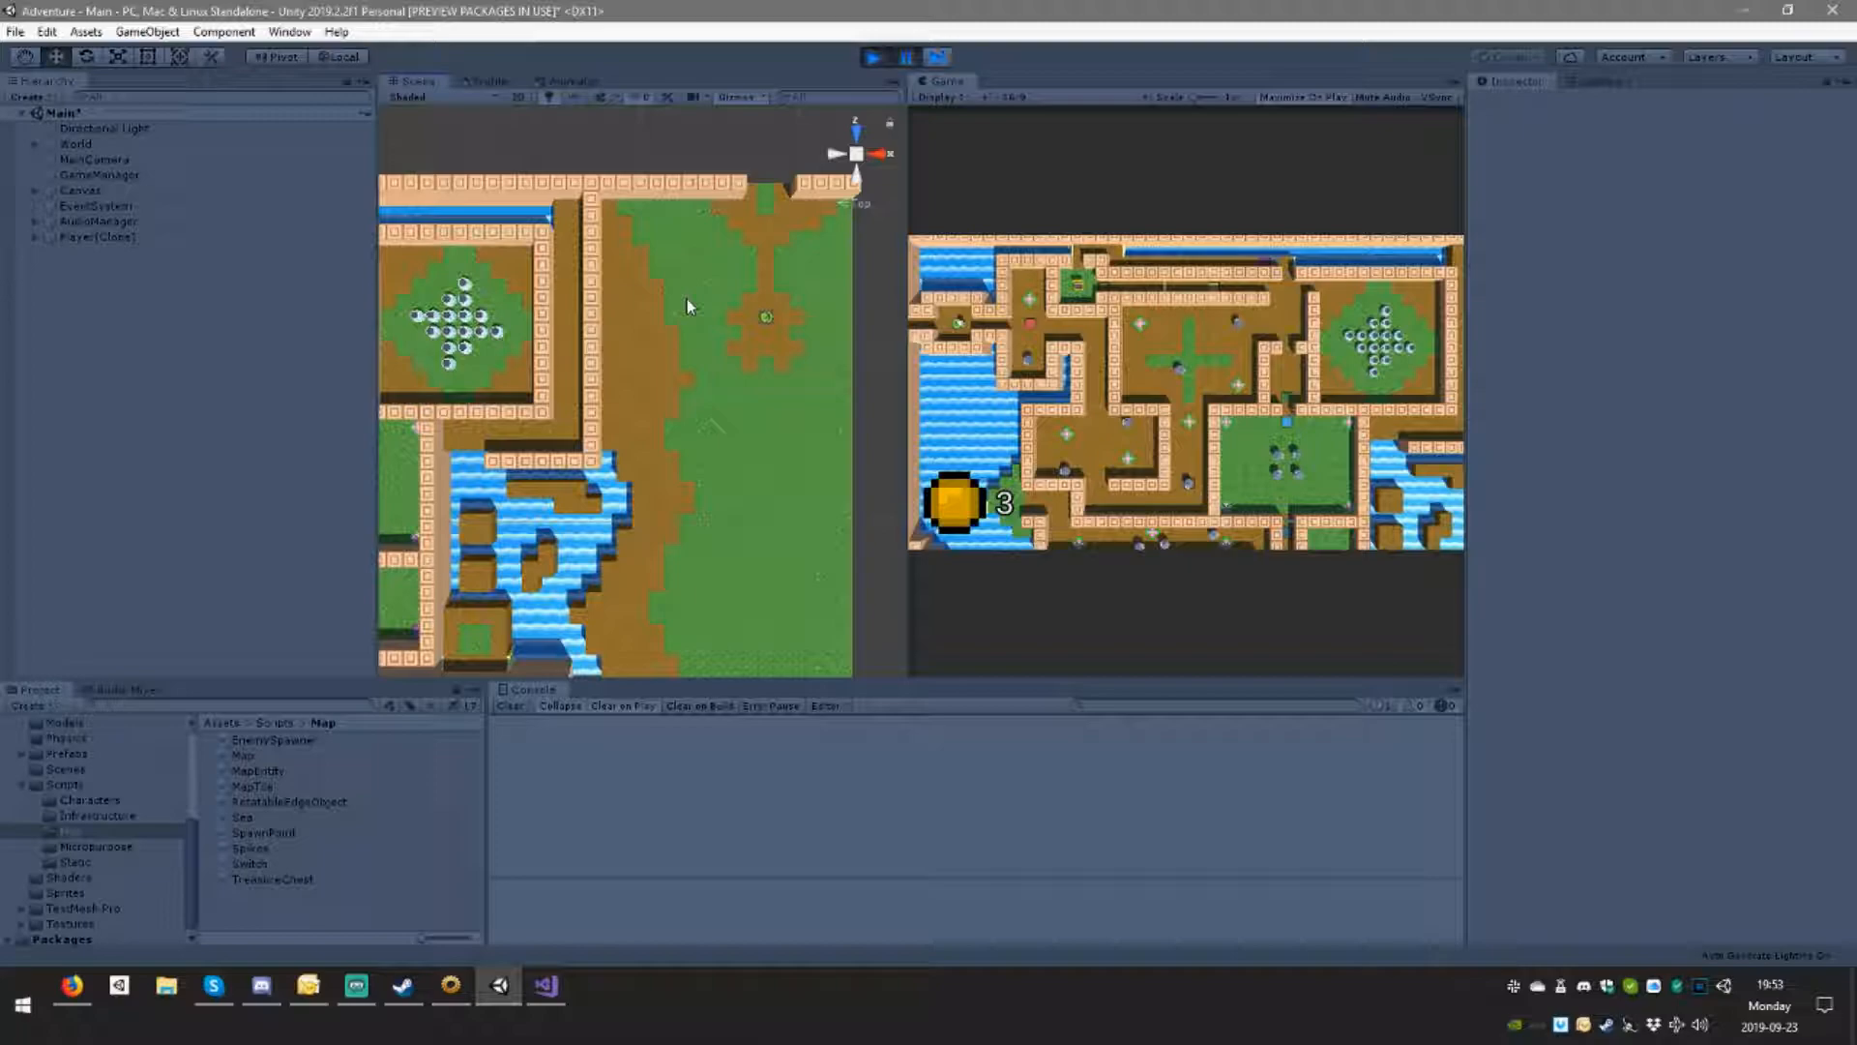
{"action": "left_click", "coordinate": [874, 57]}
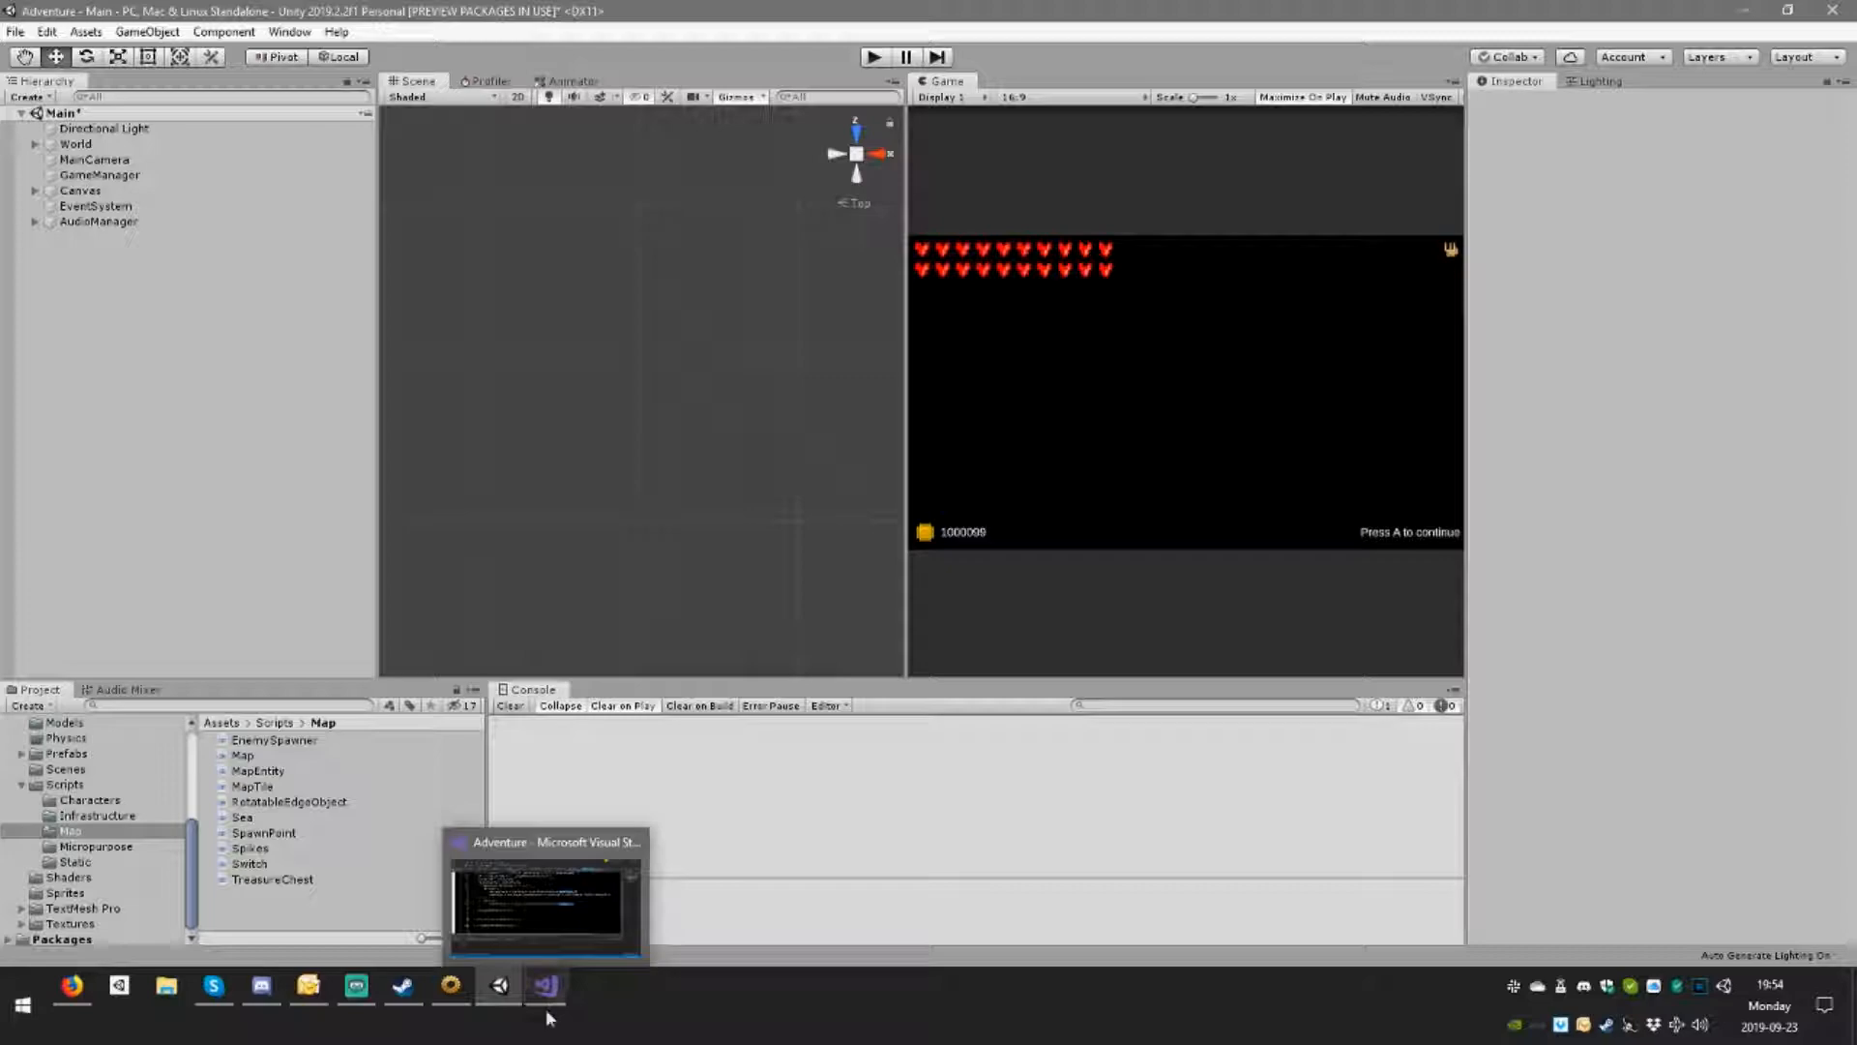
Step: Return to Visual Studio's SpawnPoint.cs with OnTriggerEnter expanded
{"action": "left_click", "coordinate": [543, 983]}
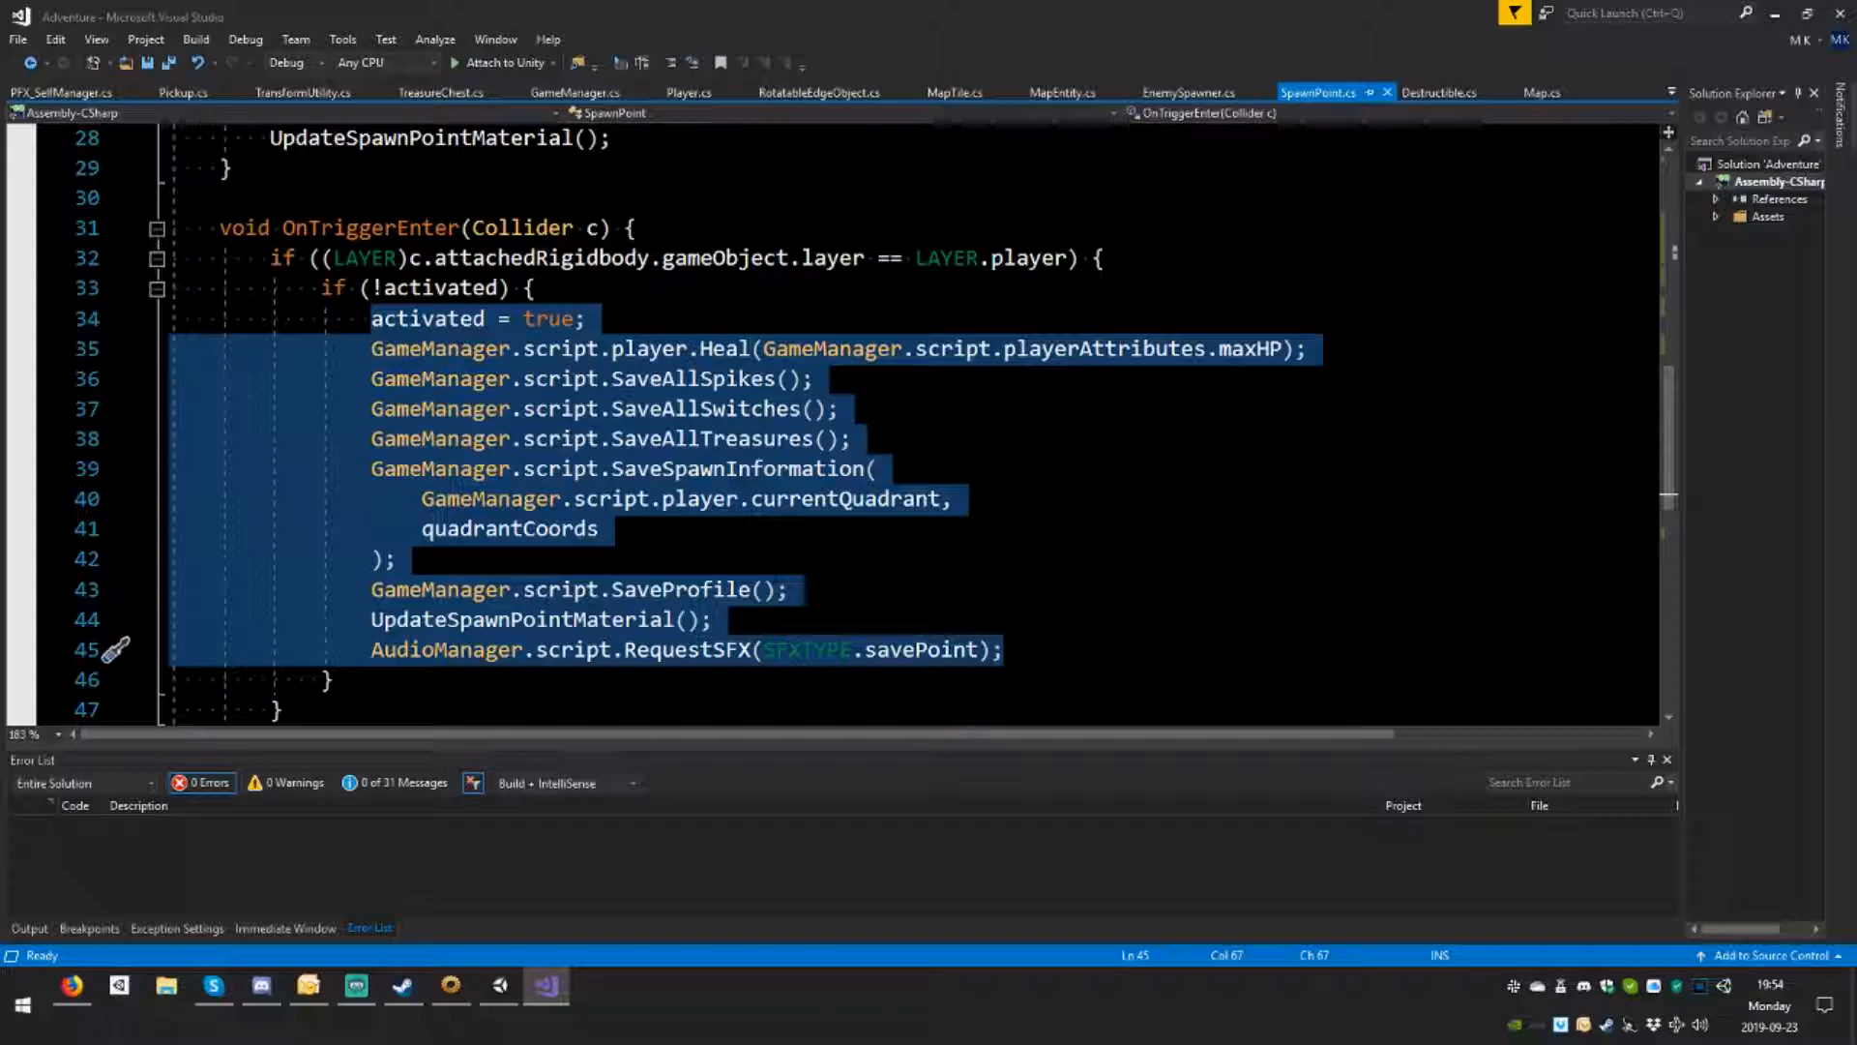
Step: Write public void DeactivateSpawnPoint() setting activated = false and calling UpdateSpawnPointMaterial()
{"action": "left_click", "coordinate": [539, 288]}
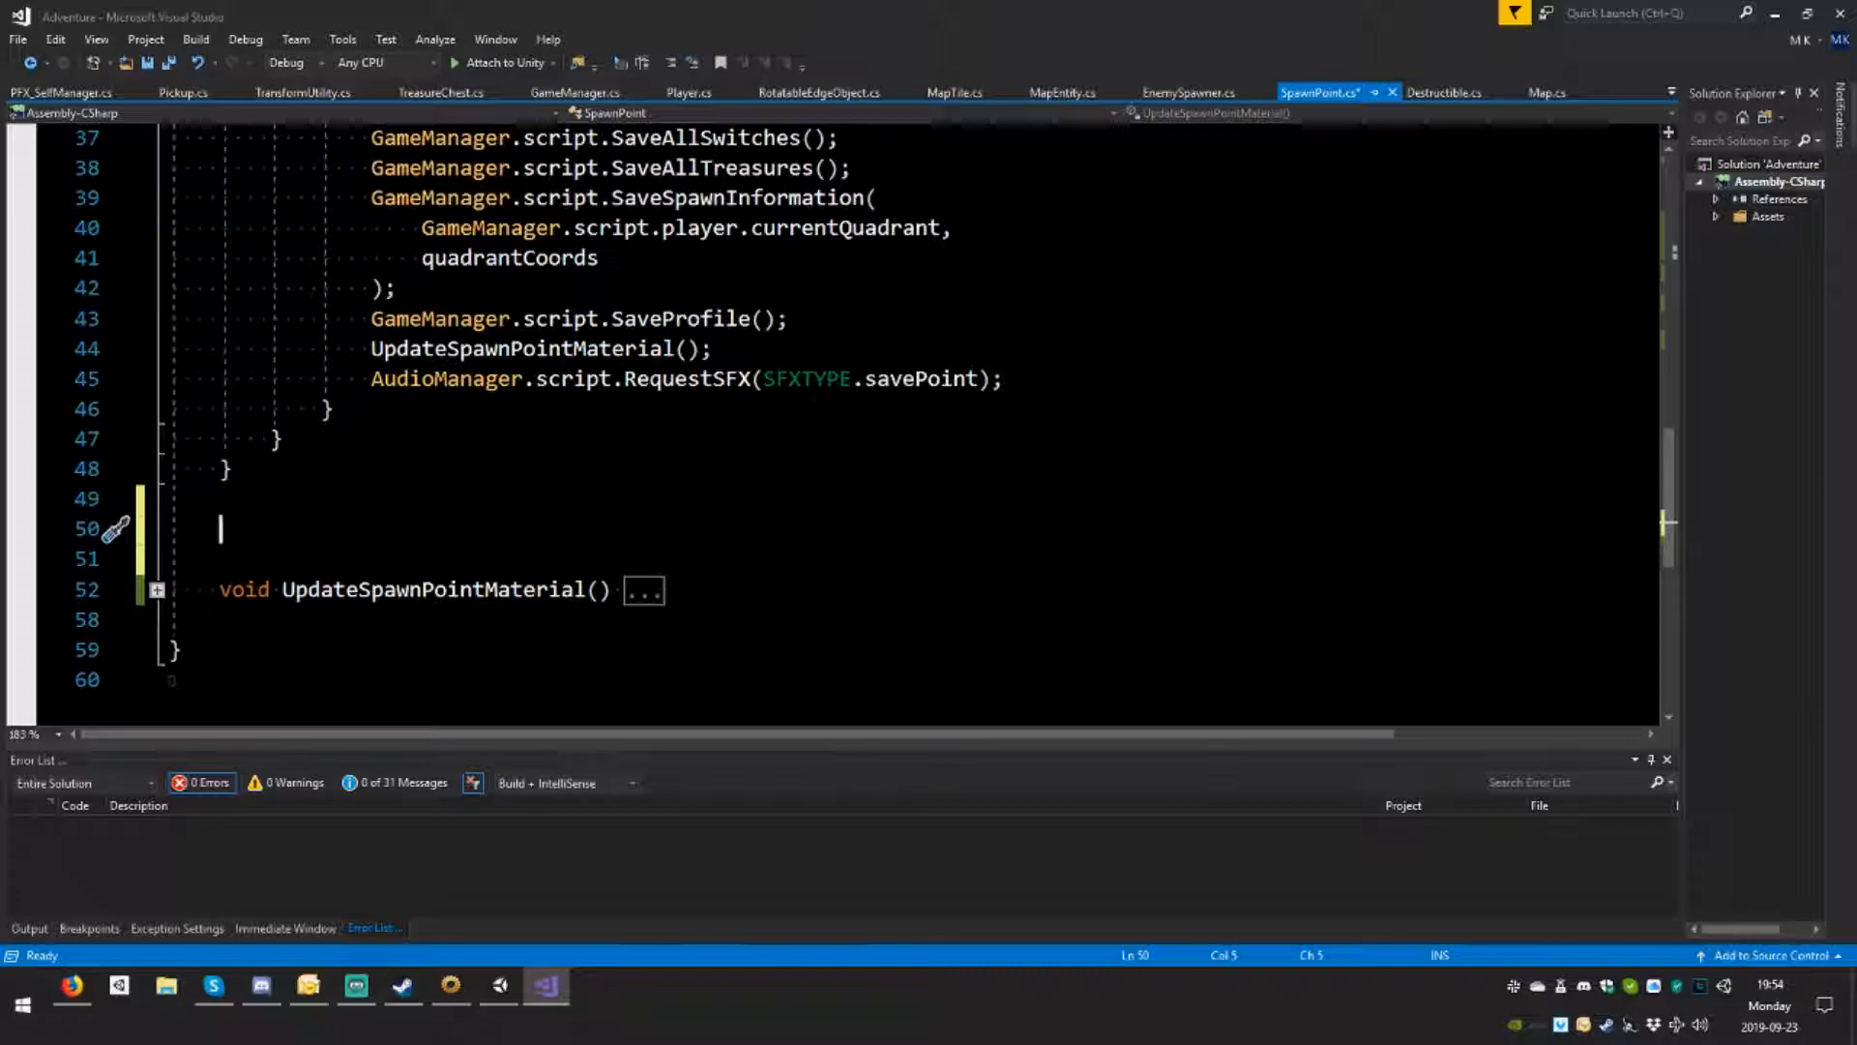
{"action": "type", "text": "public void"}
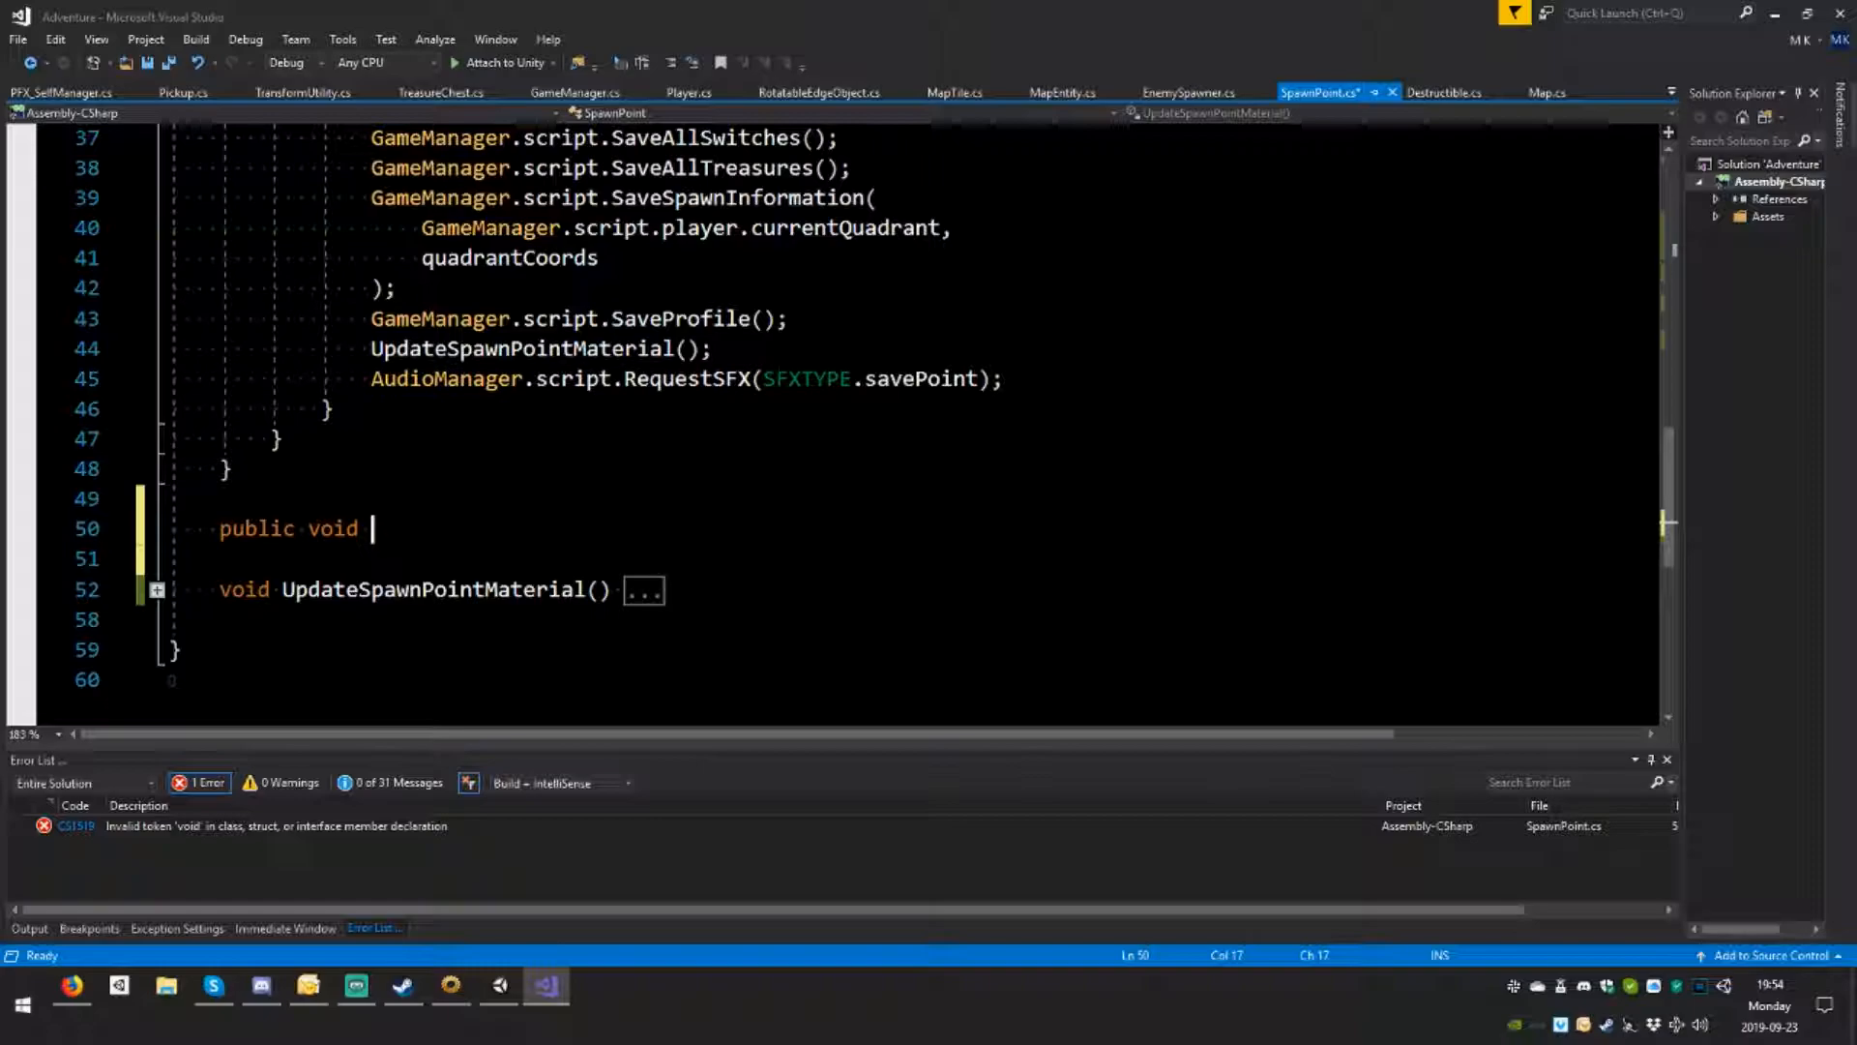
{"action": "type", "text": "DeactivateSpawnPoint() {"}
{"action": "left_click", "coordinate": [914, 558]}
{"action": "type", "text": "activated = false; ;"}
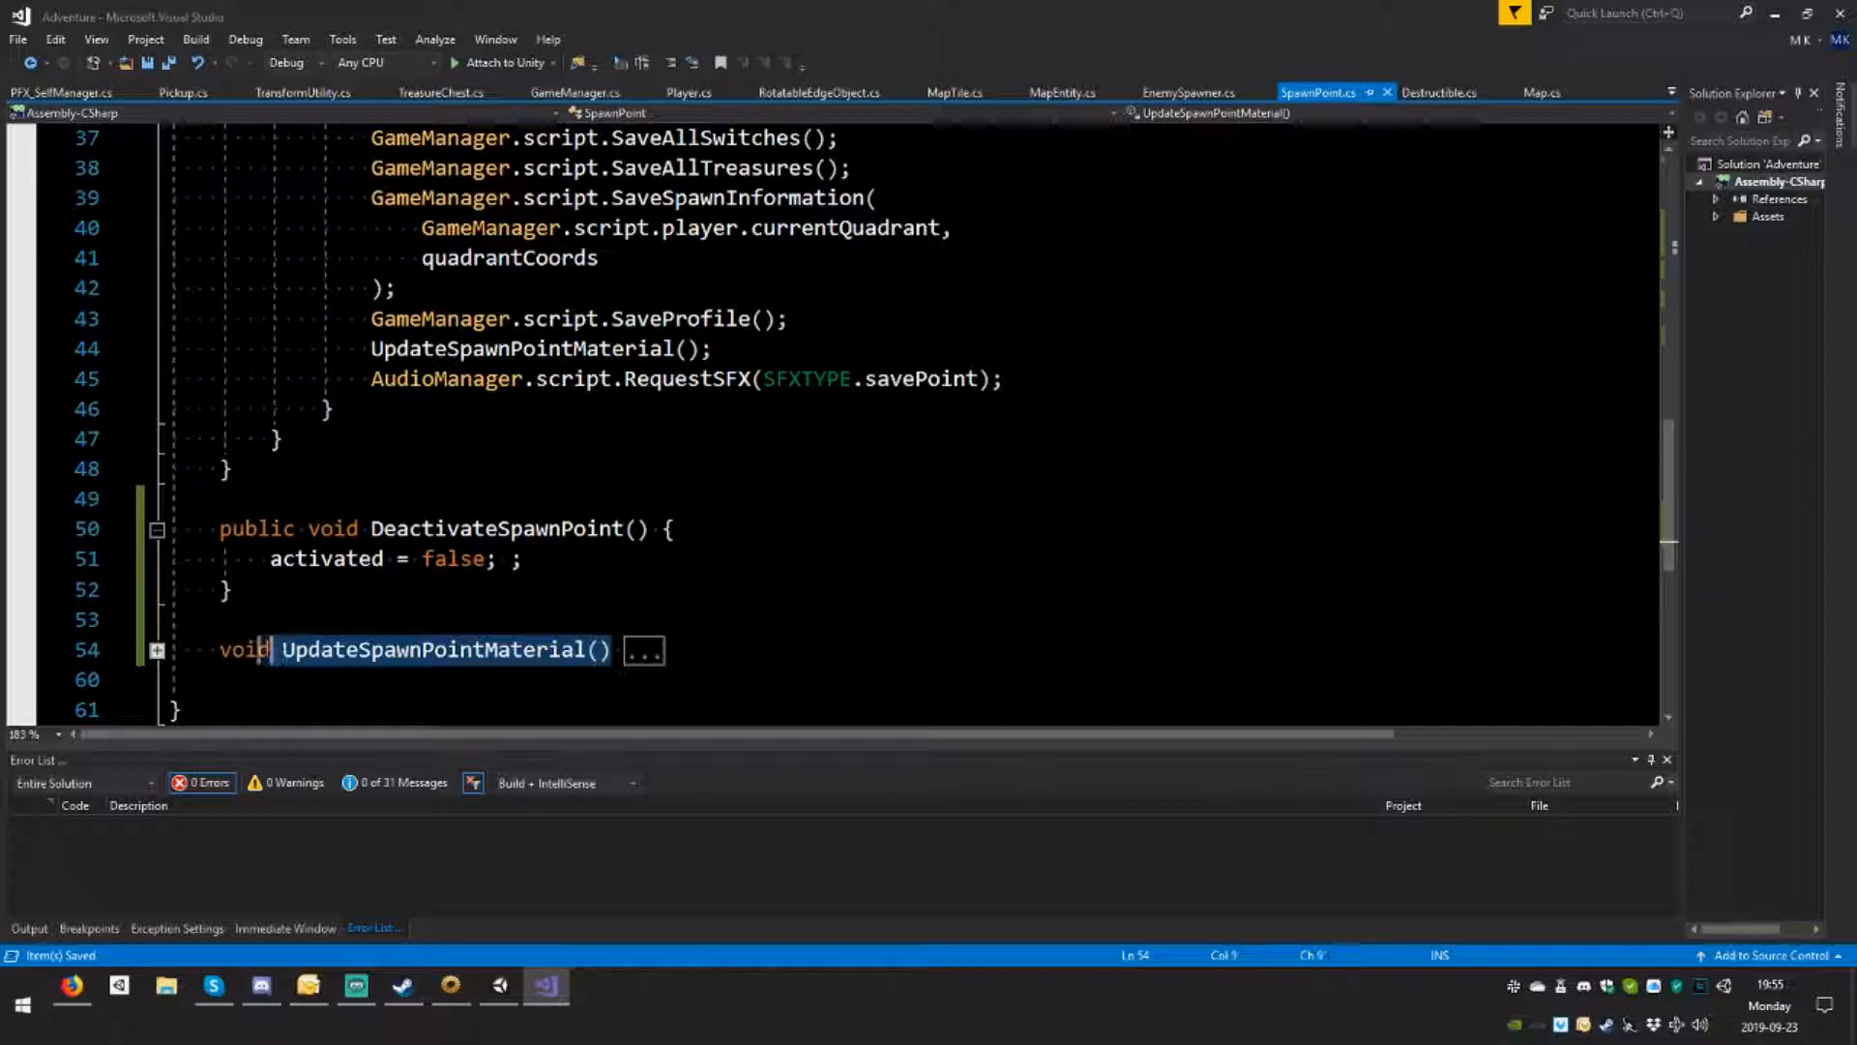
{"action": "type", "text": "UpdateSpawnPointMaterial();"}
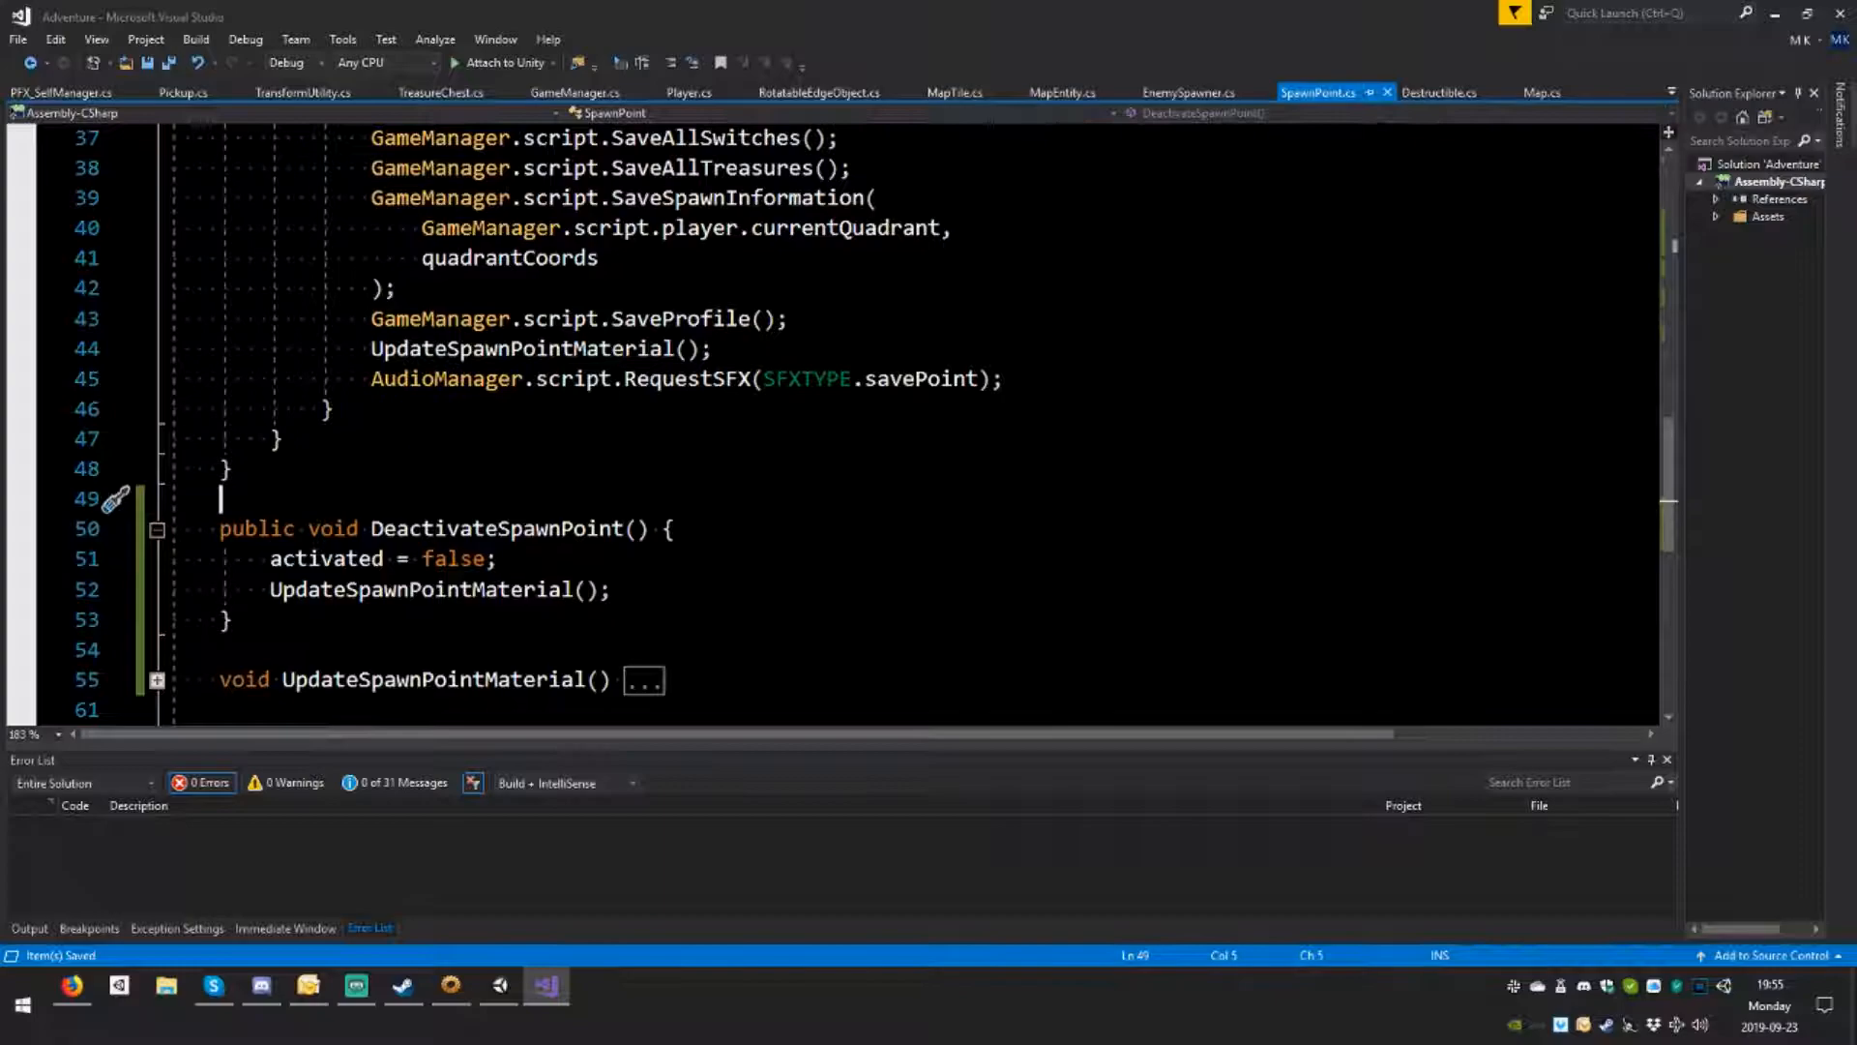
Step: Append an empty public void DeactivateSpawnPoints() method at the end of Map.cs
{"action": "left_click", "coordinate": [1544, 93]}
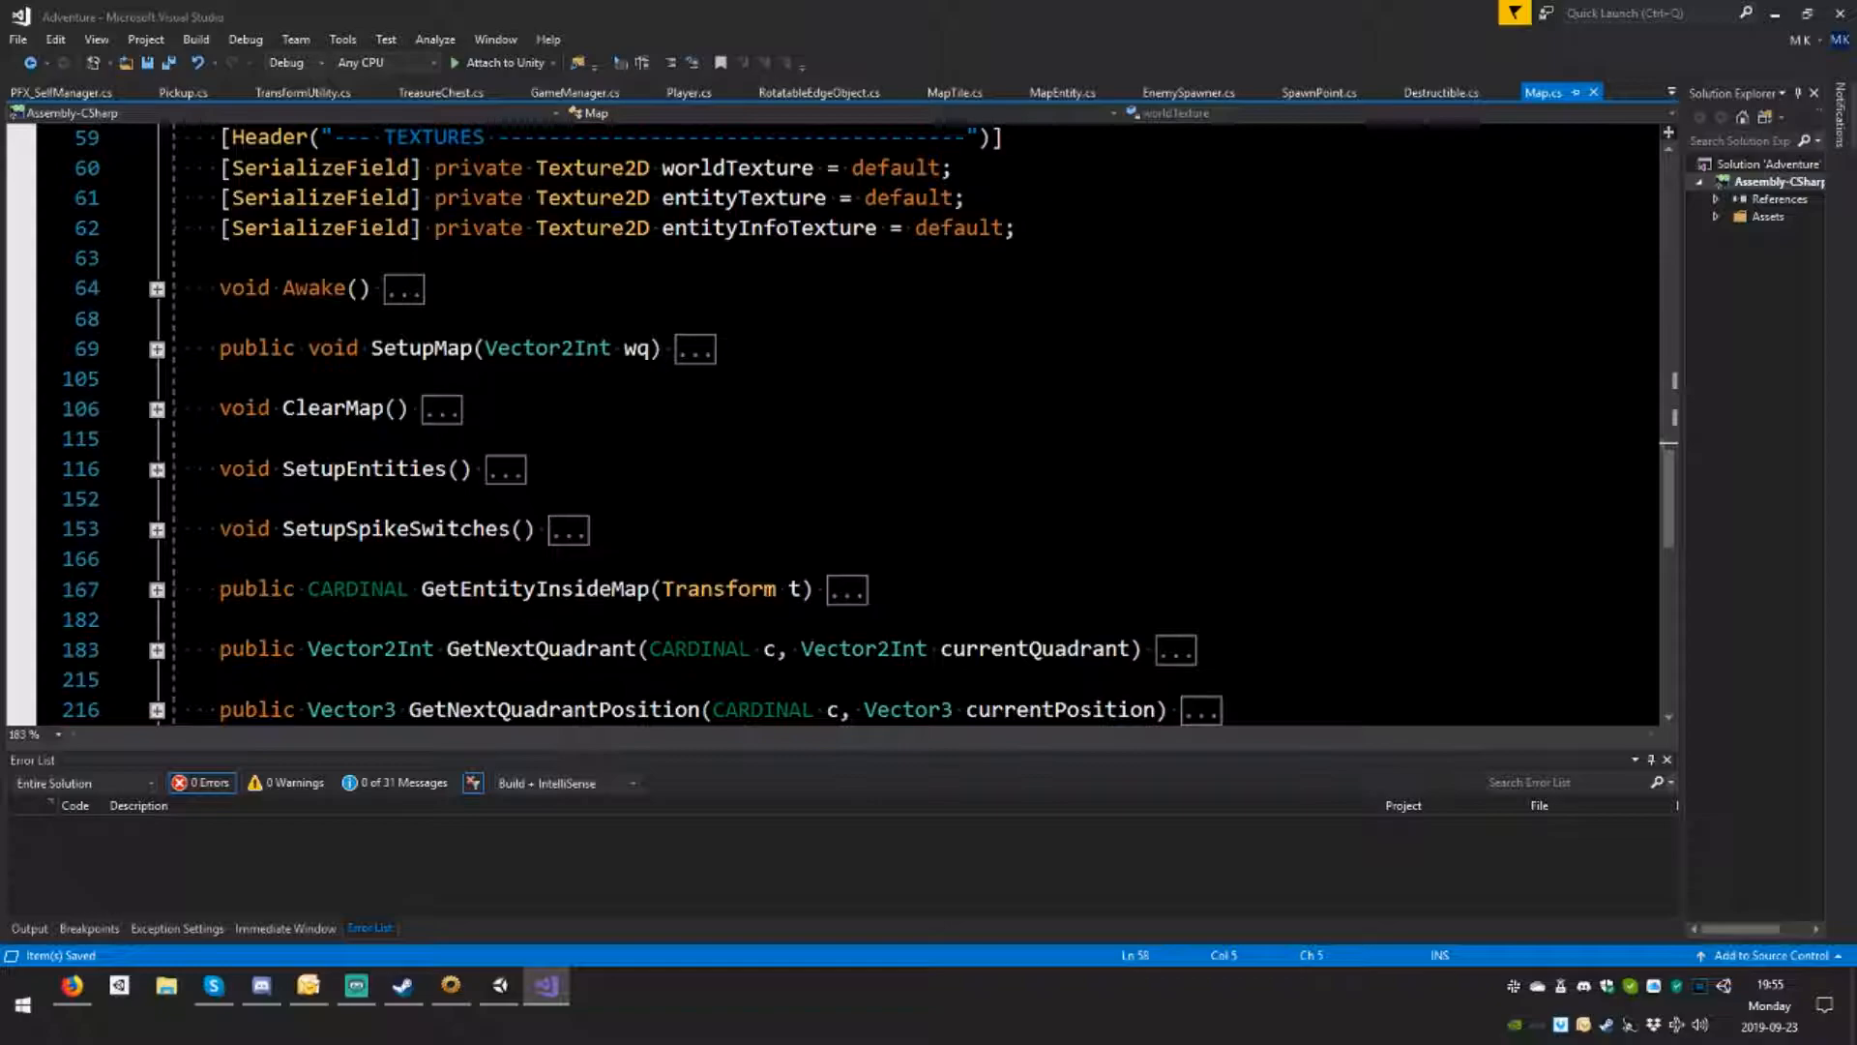
{"action": "scroll", "scroll_direction": "down", "scroll_amount": 3}
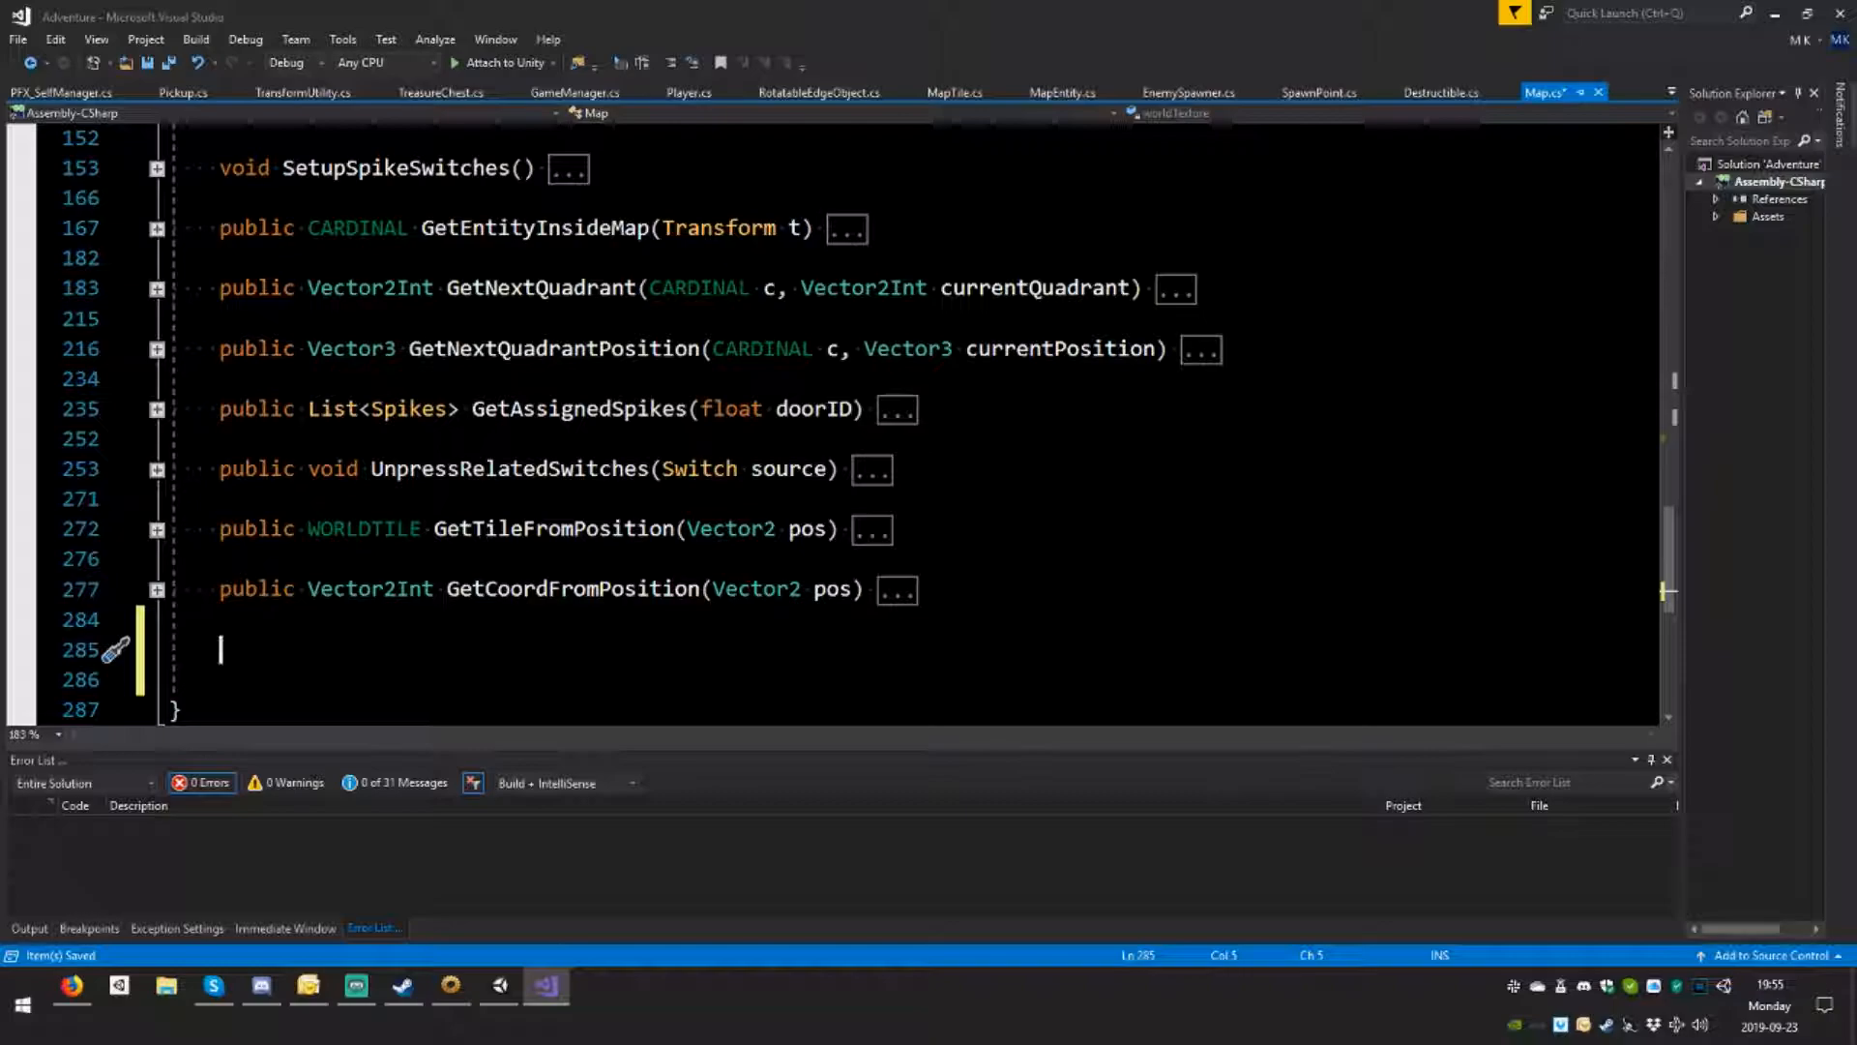
{"action": "type", "text": "public void"}
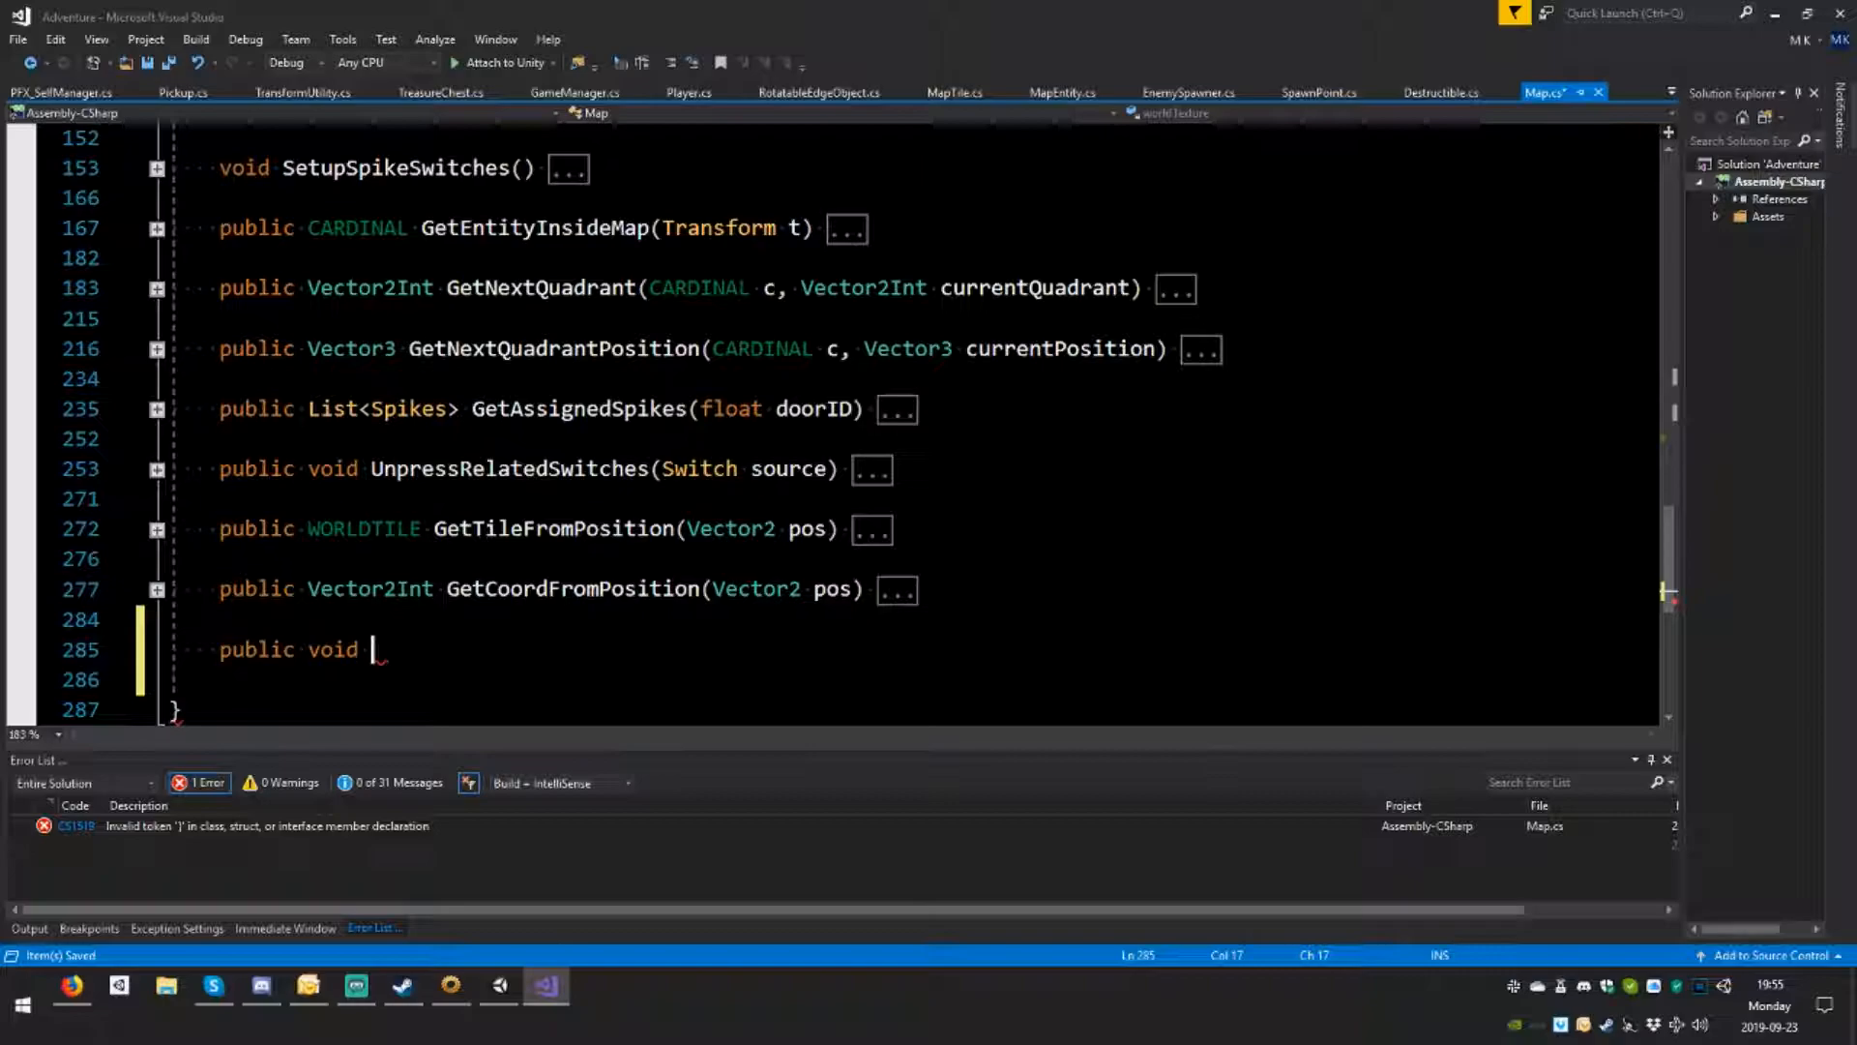
{"action": "type", "text": "DeactivateSpawnPo"}
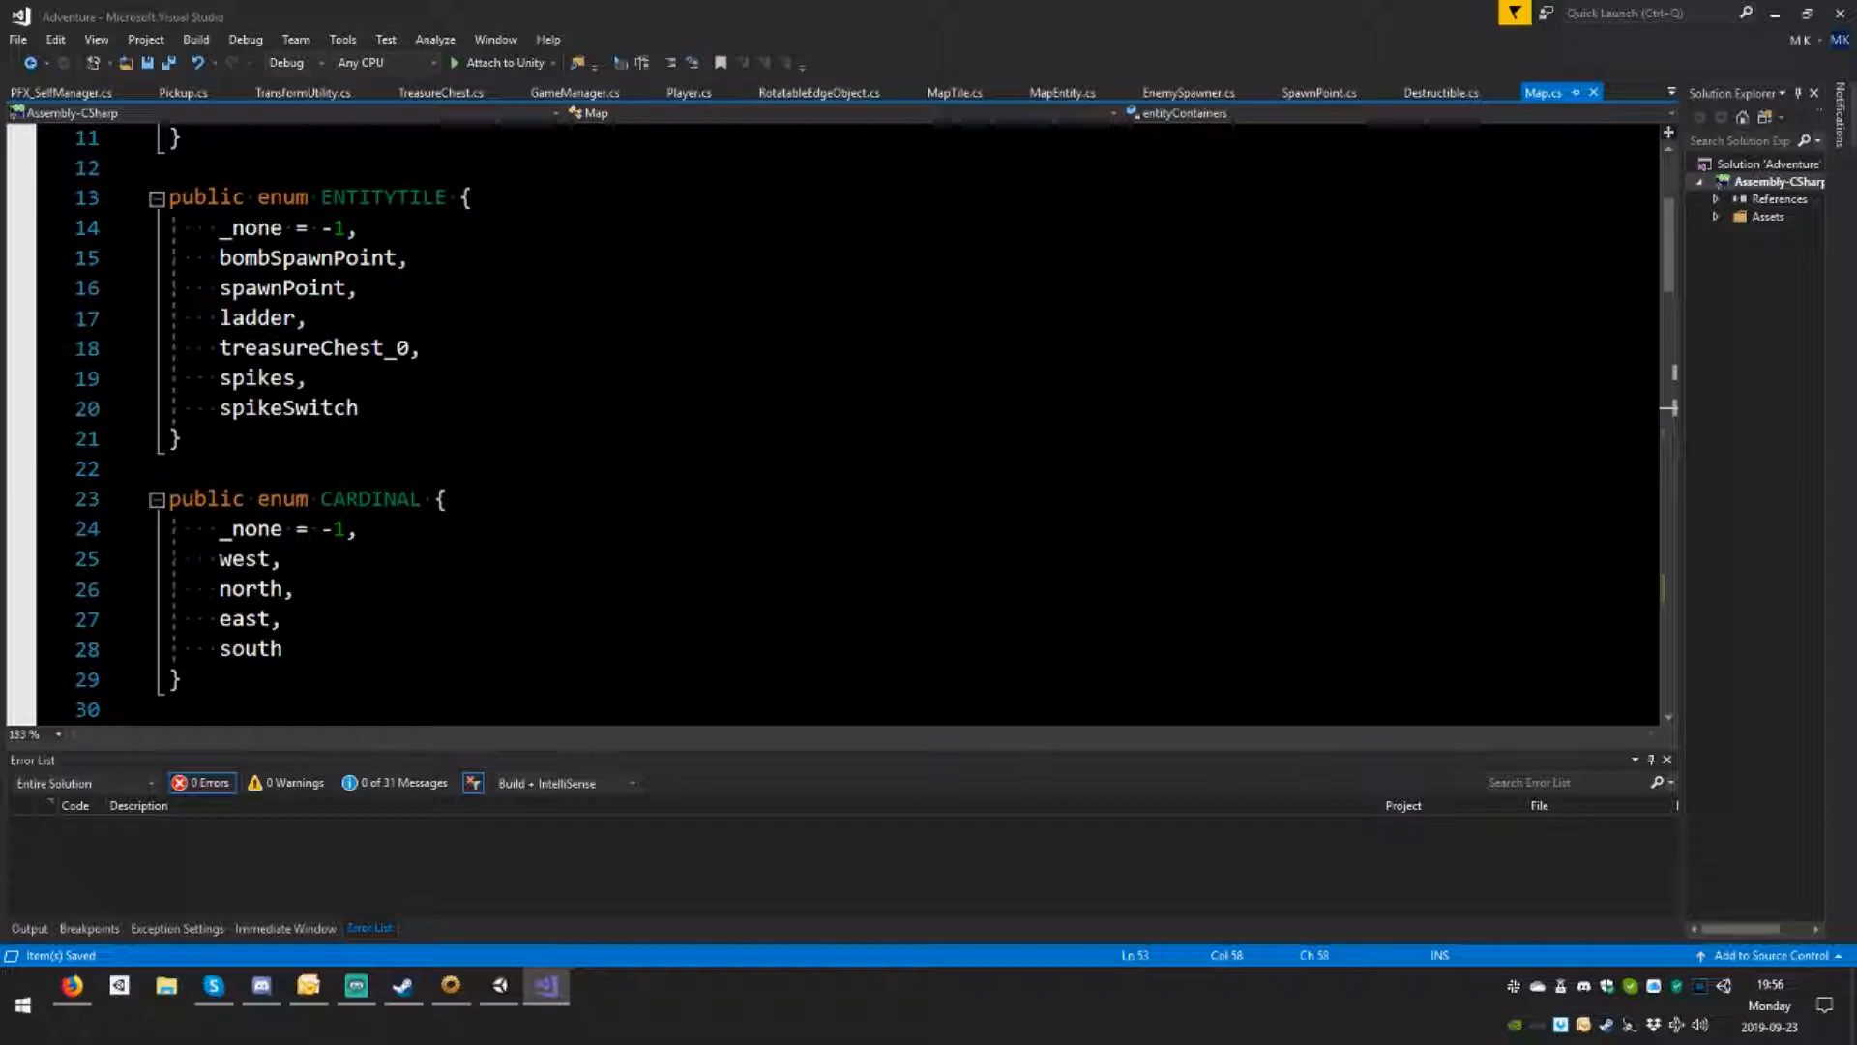
{"action": "scroll", "scroll_direction": "down", "scroll_amount": 3}
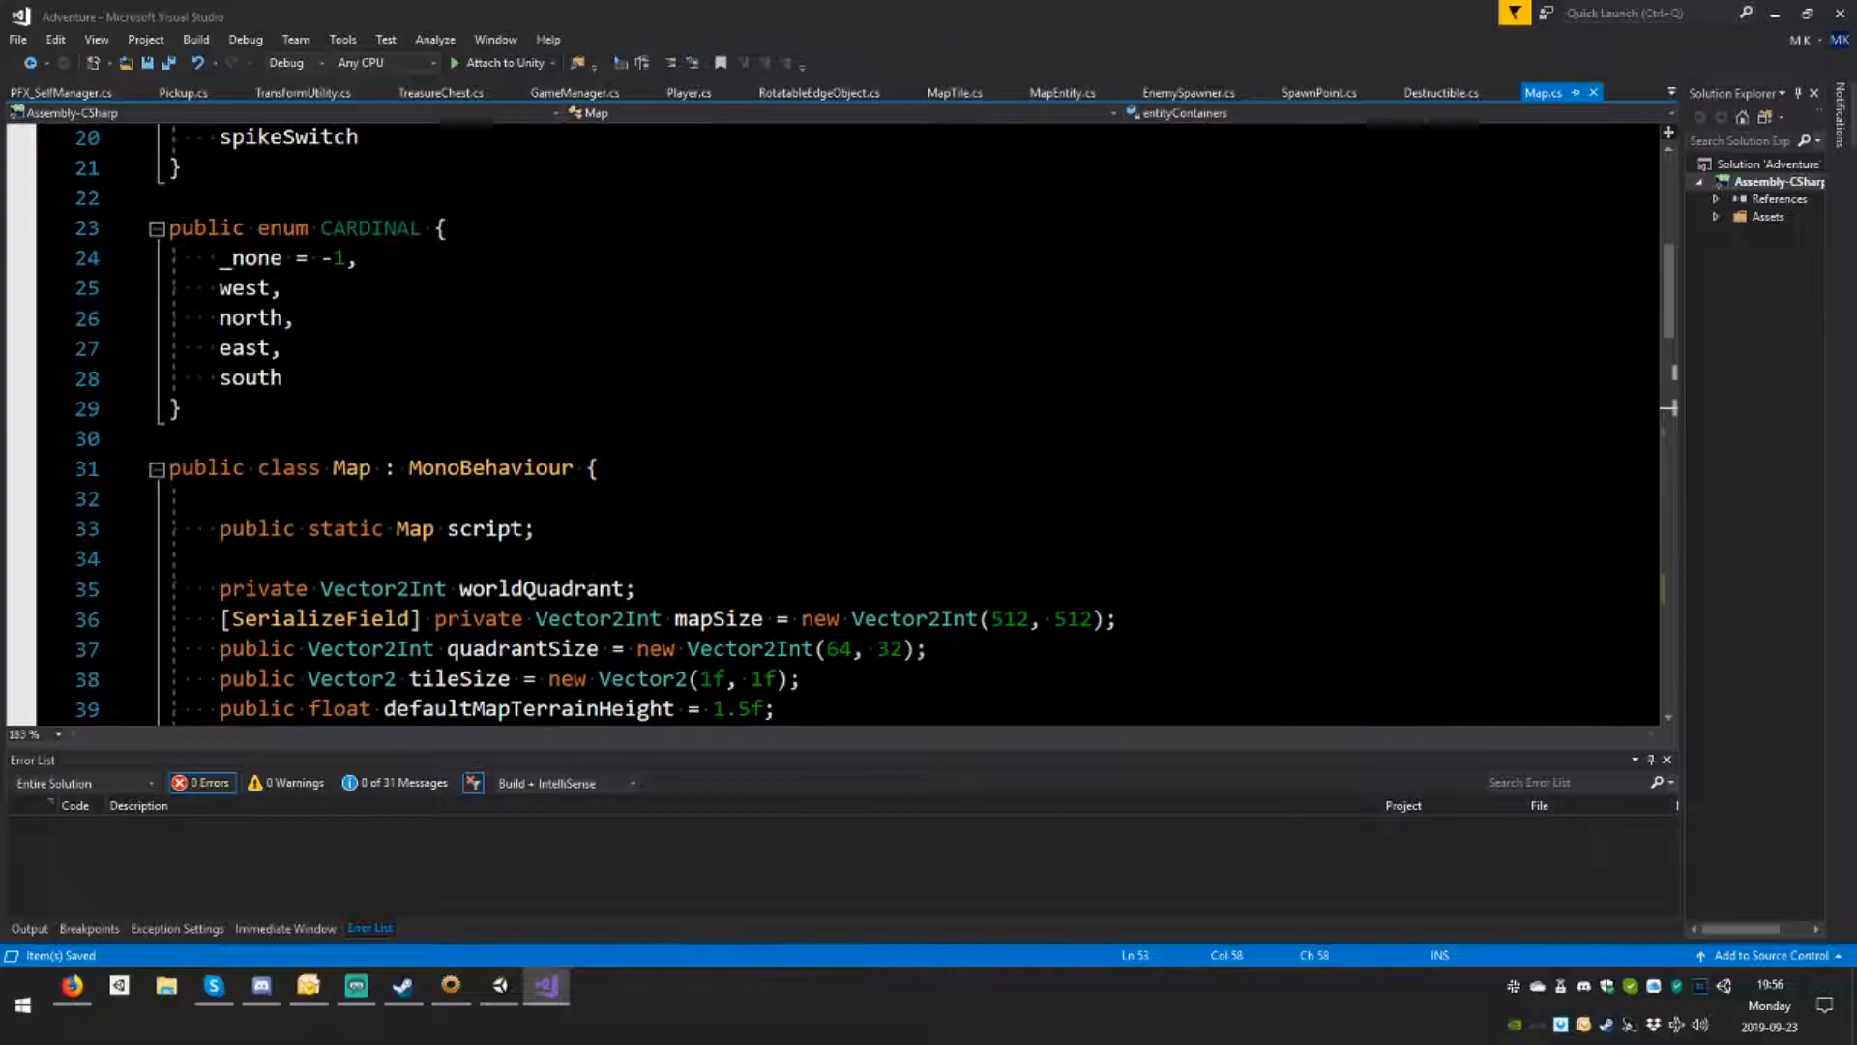
{"action": "scroll", "scroll_direction": "down", "scroll_amount": 3}
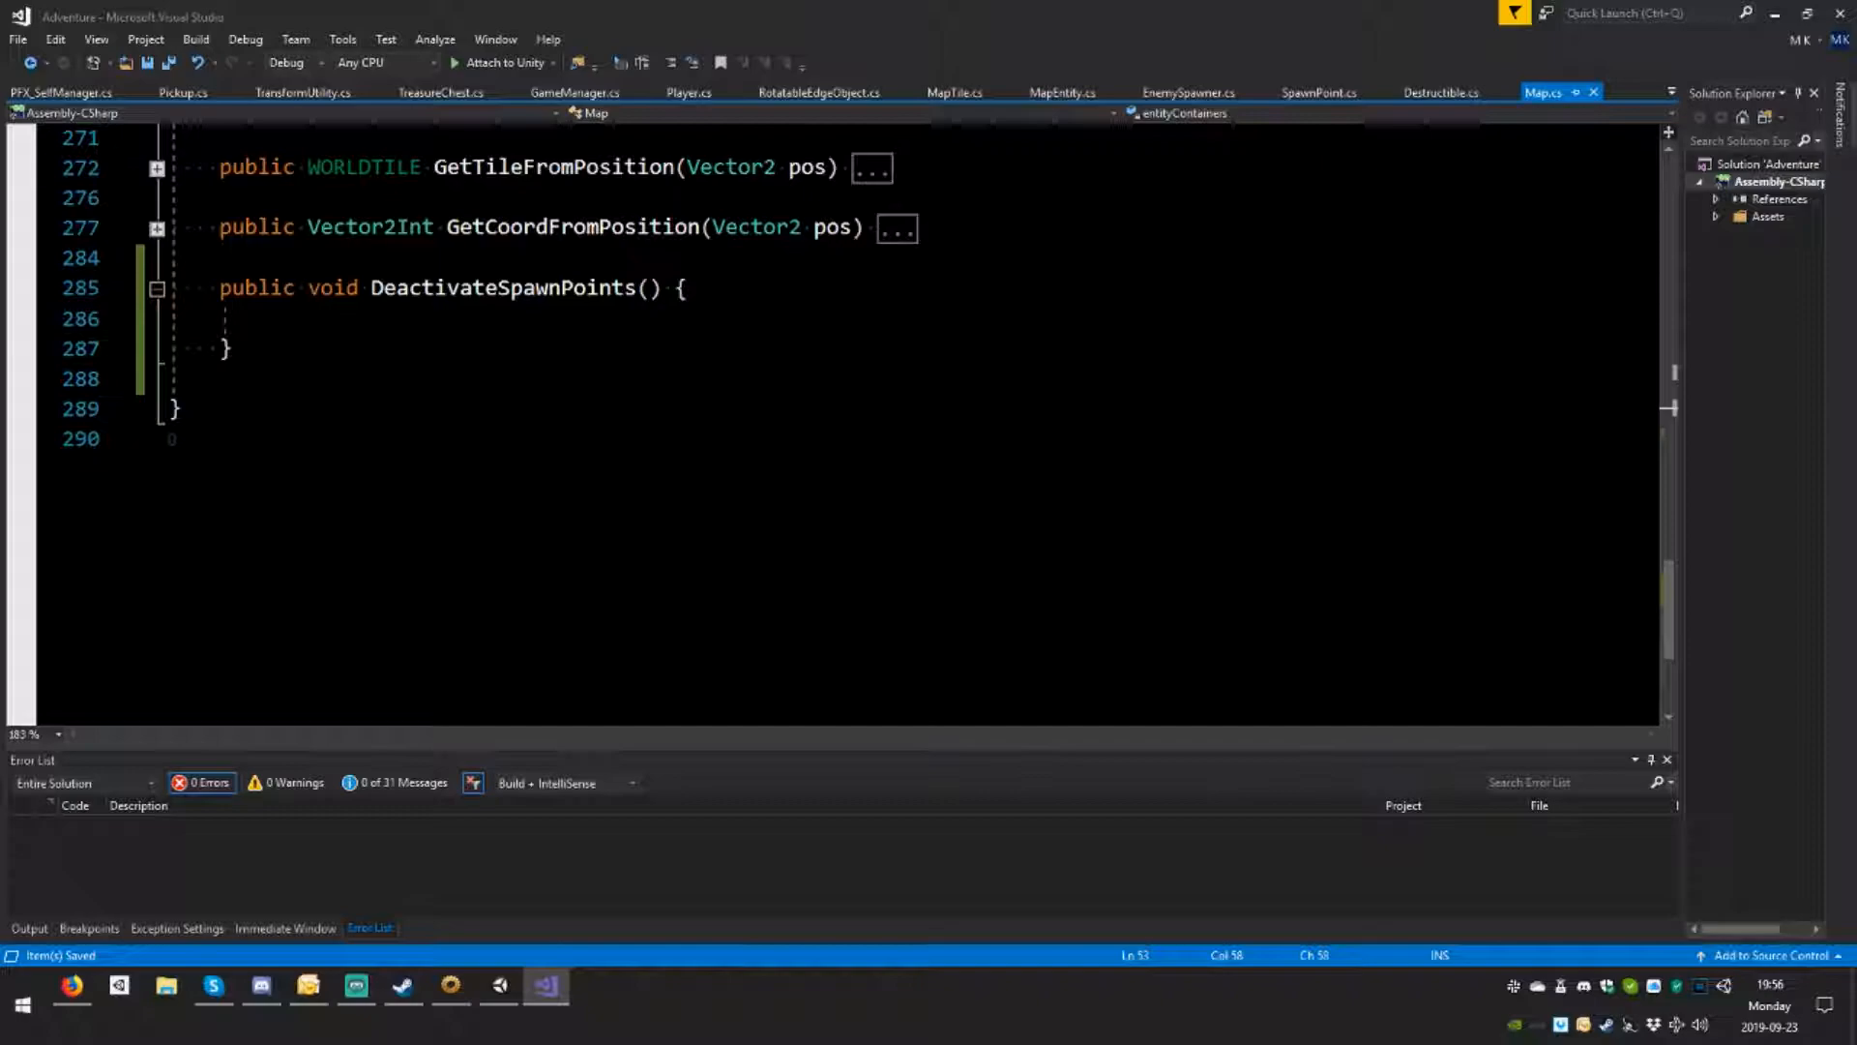
Step: Insert a foreach over SpawnPoint sp in entityContainers[(int)ENTITYTILE.spawnPoint], starting a call on sp
{"action": "type", "text": "foreach"}
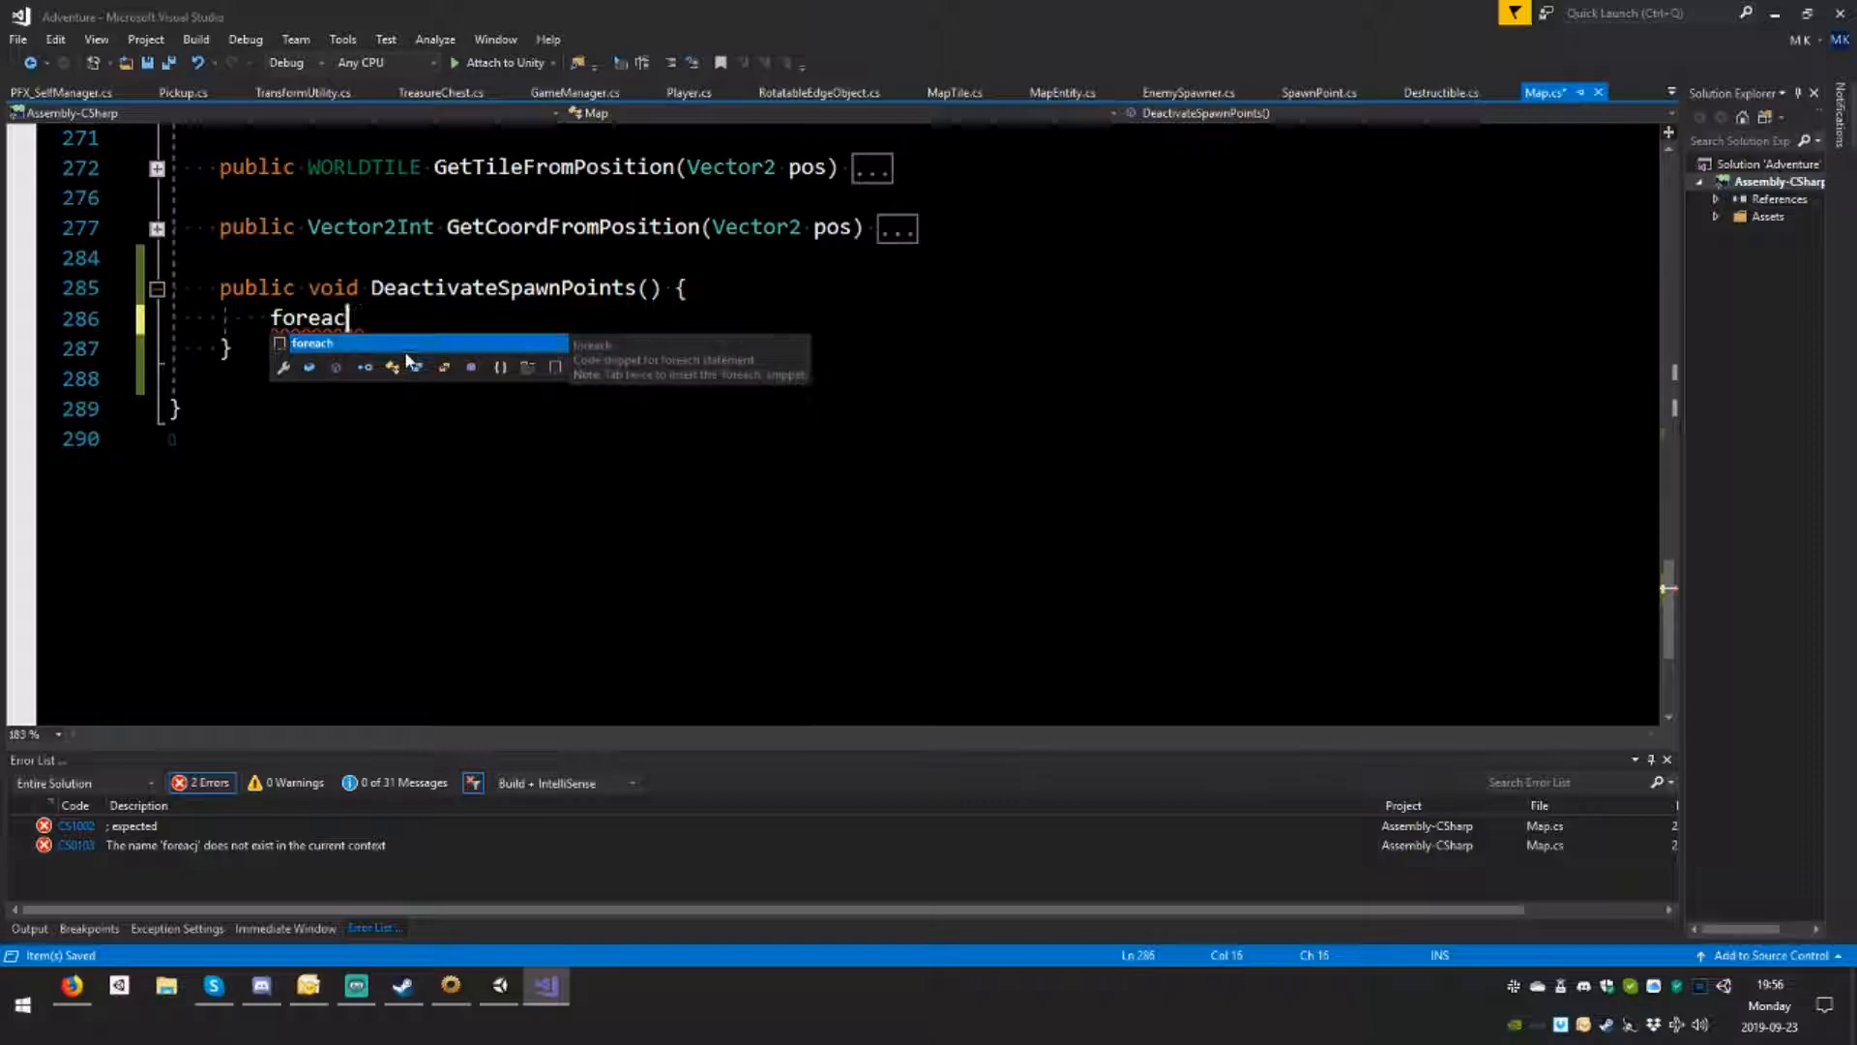
{"action": "key", "text": "Tab"}
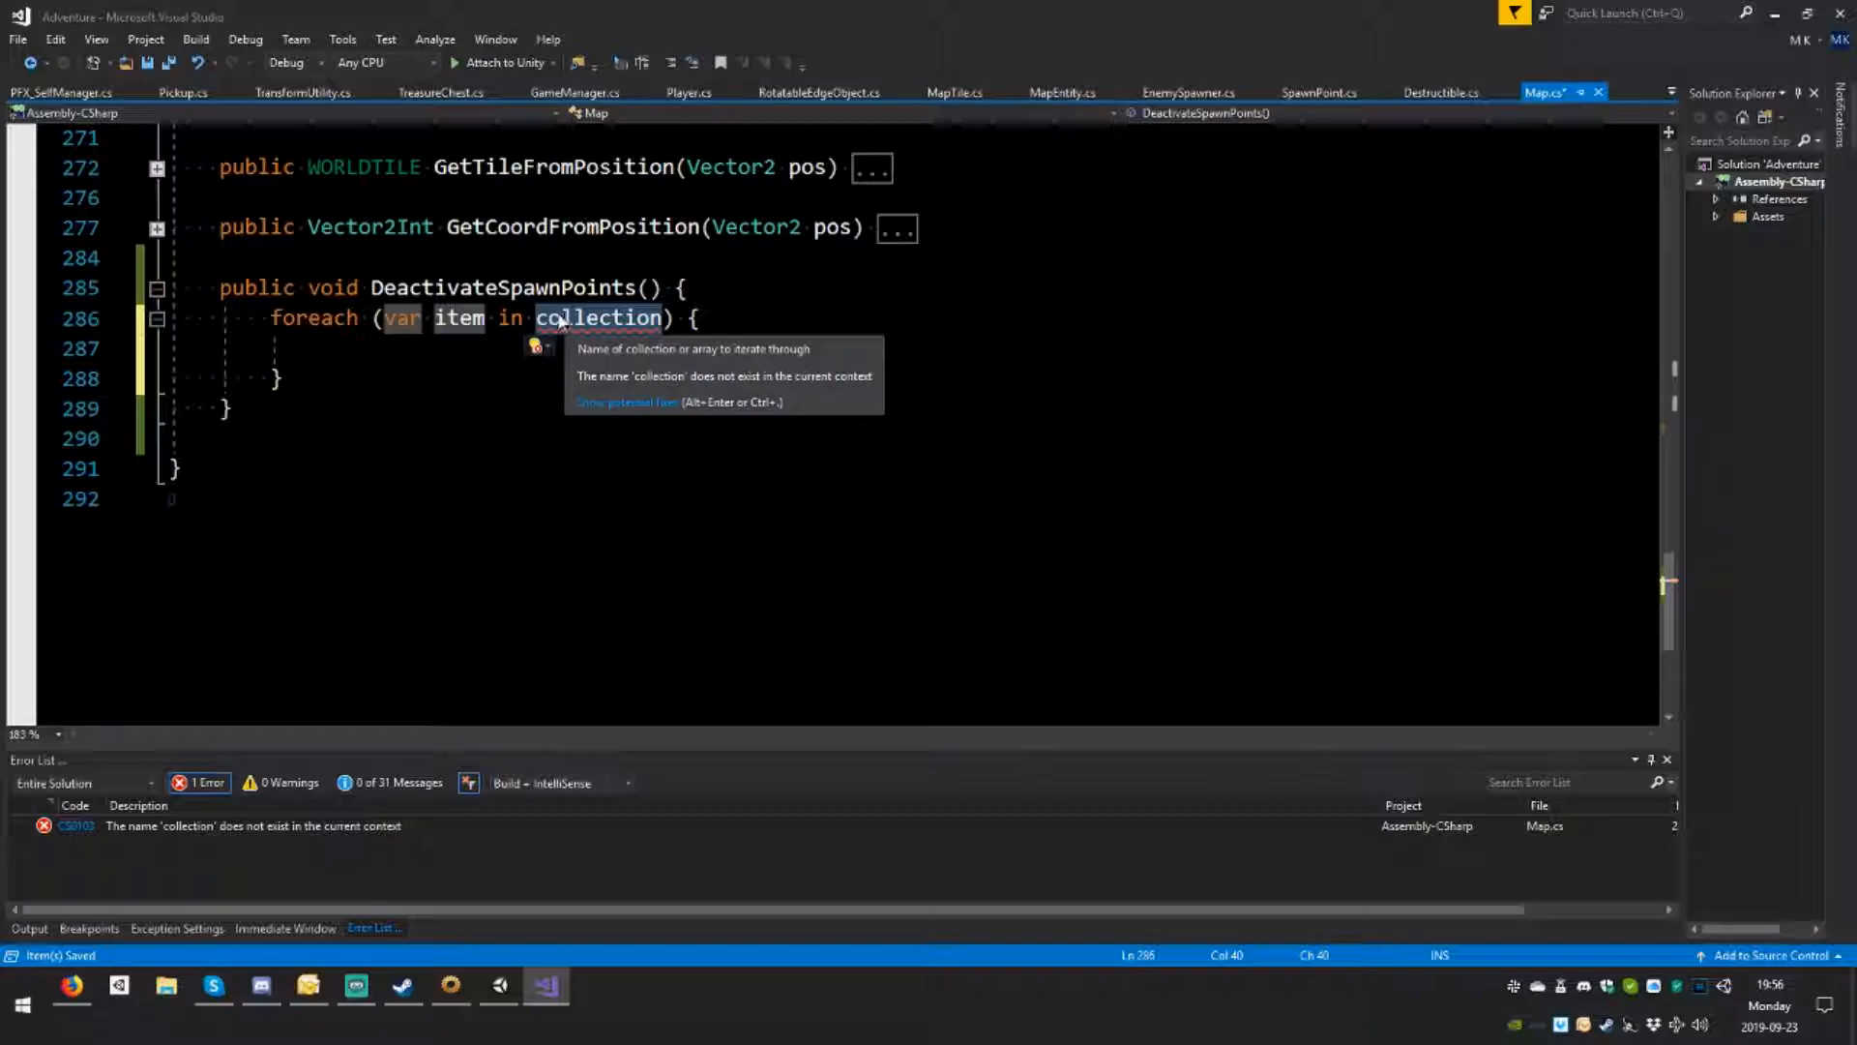
{"action": "type", "text": "entityContainers["}
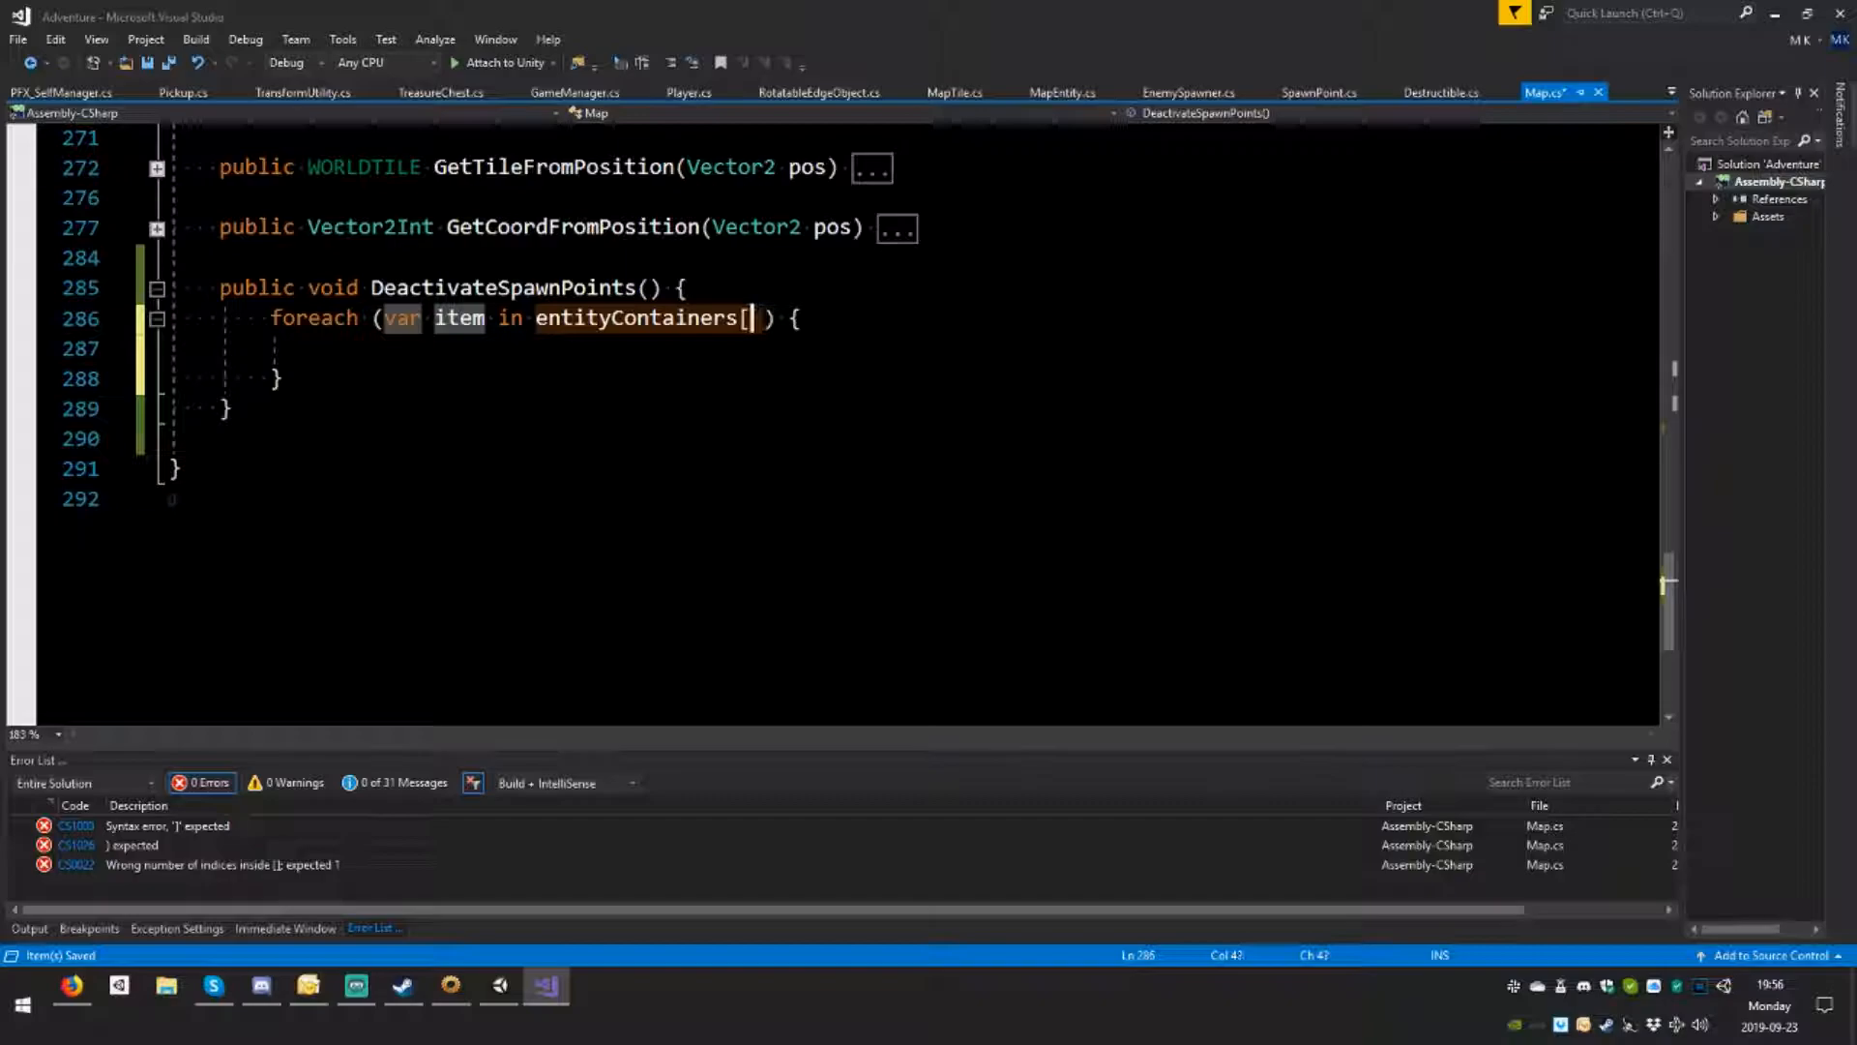
{"action": "type", "text": "(int)"}
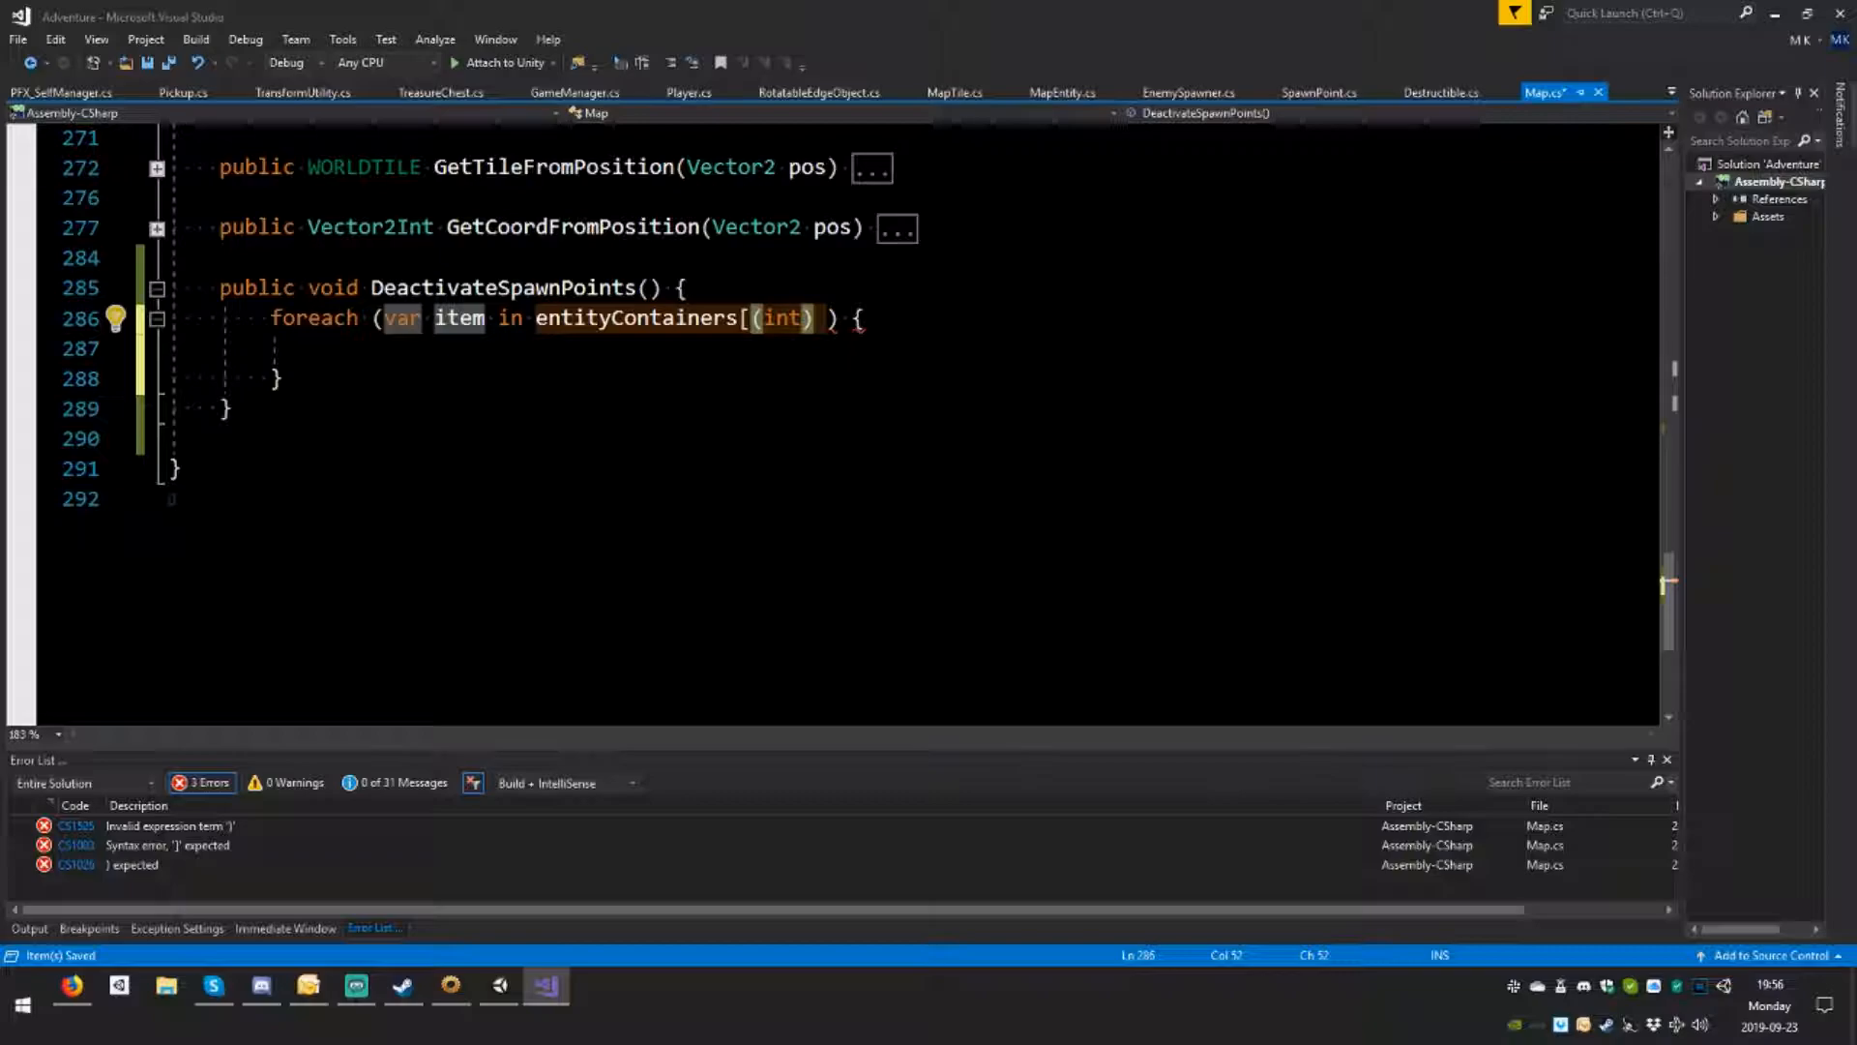
{"action": "type", "text": "ENTITYTILE.spawnPoint"}
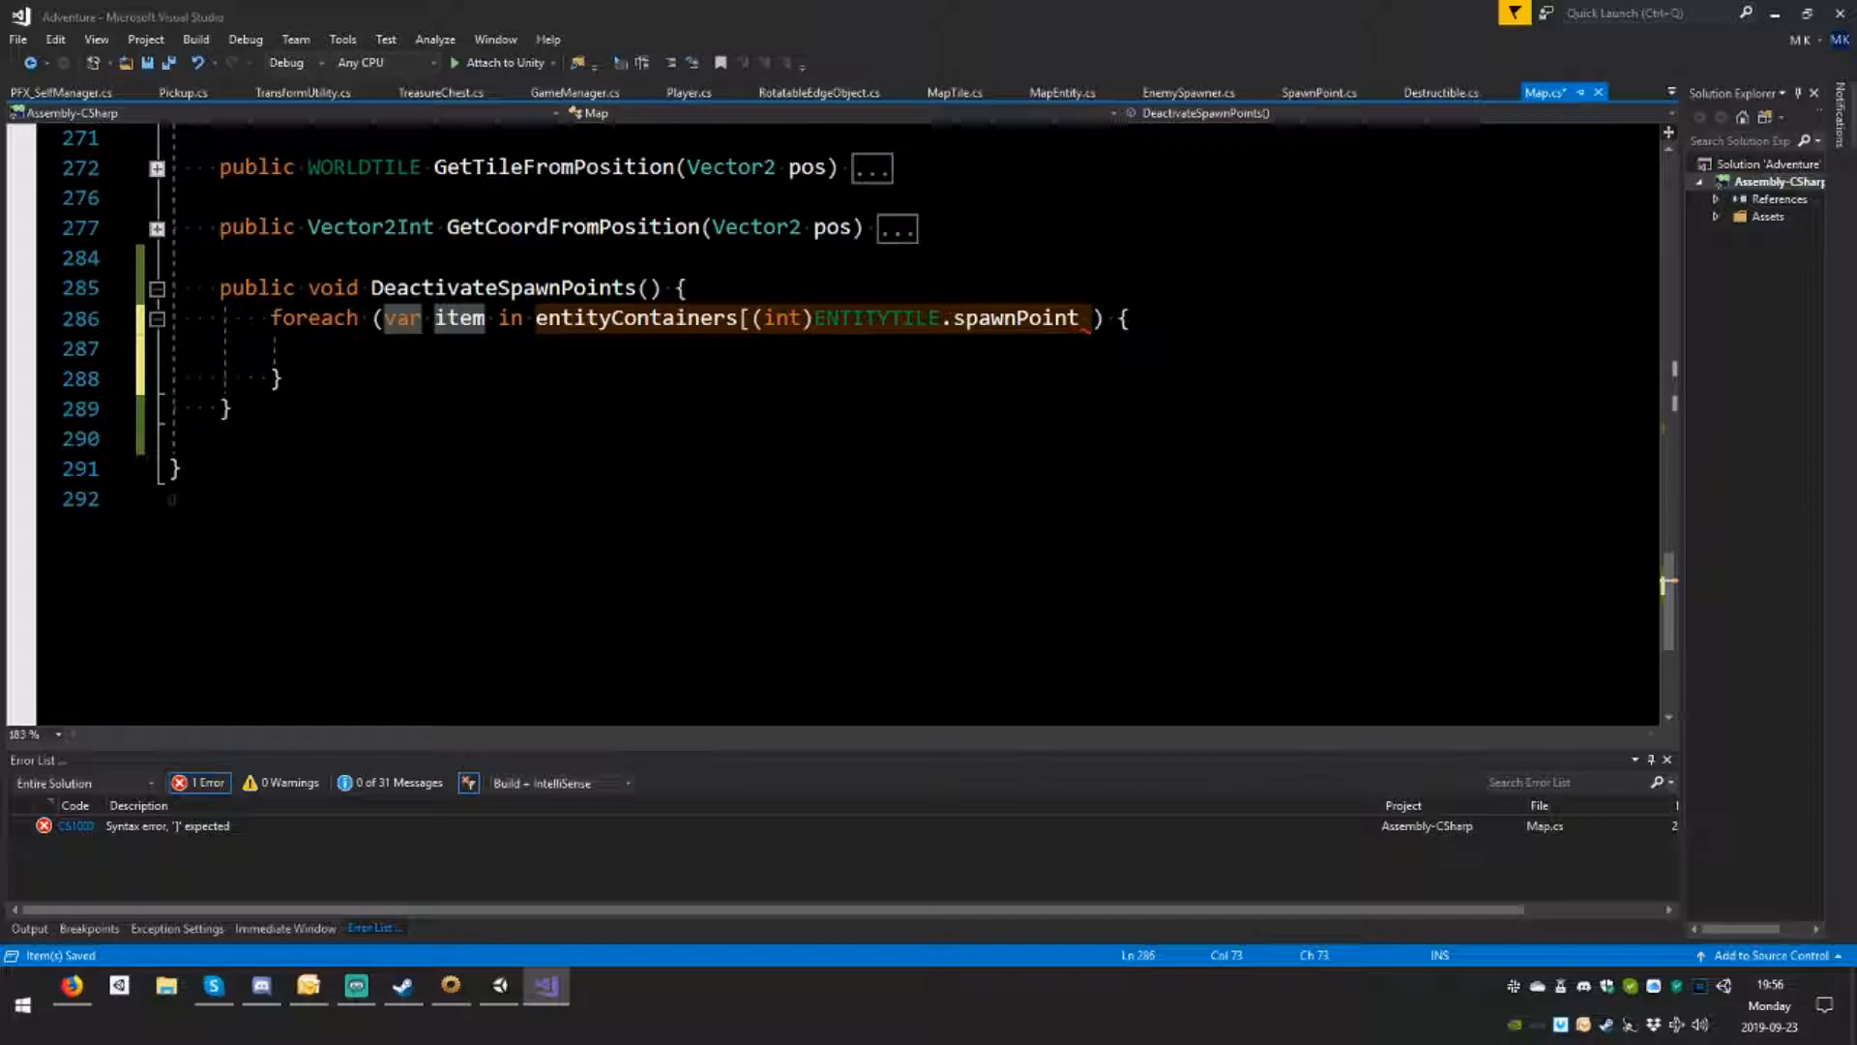
{"action": "type", "text": "]"}
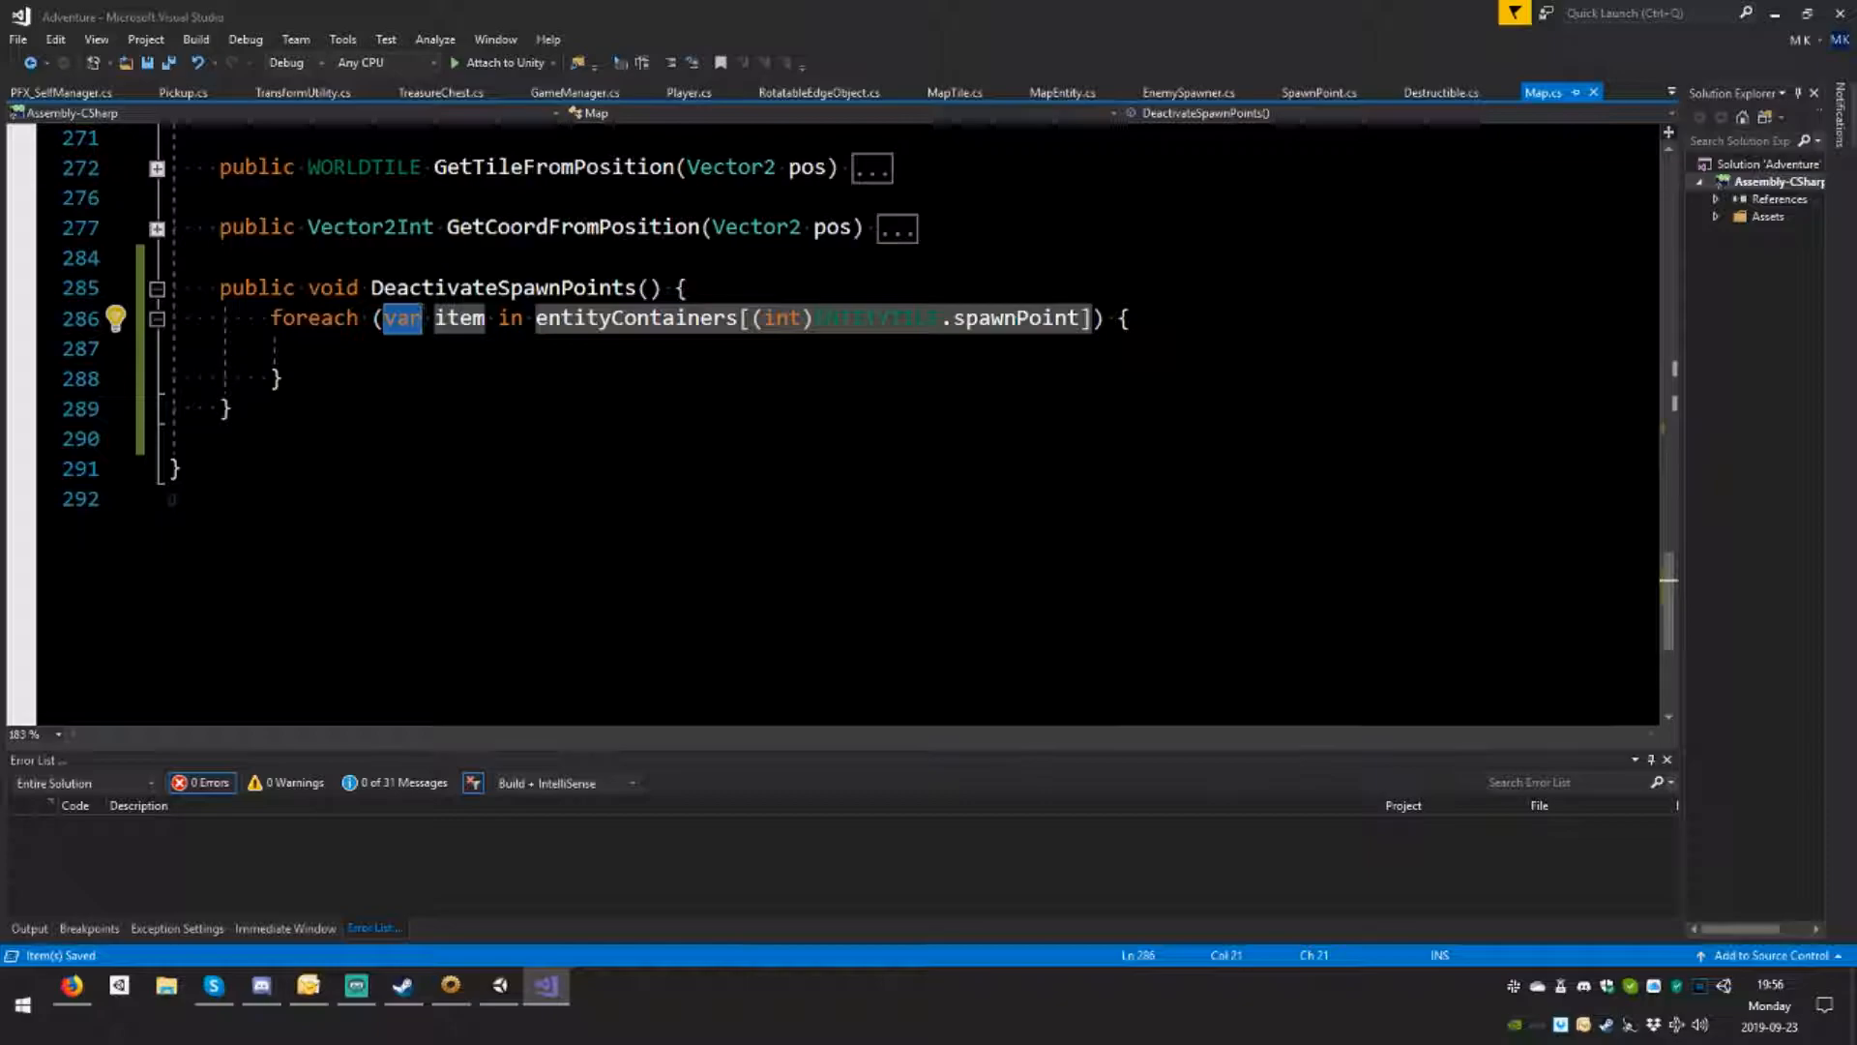
{"action": "type", "text": "SpawnPoint sp"}
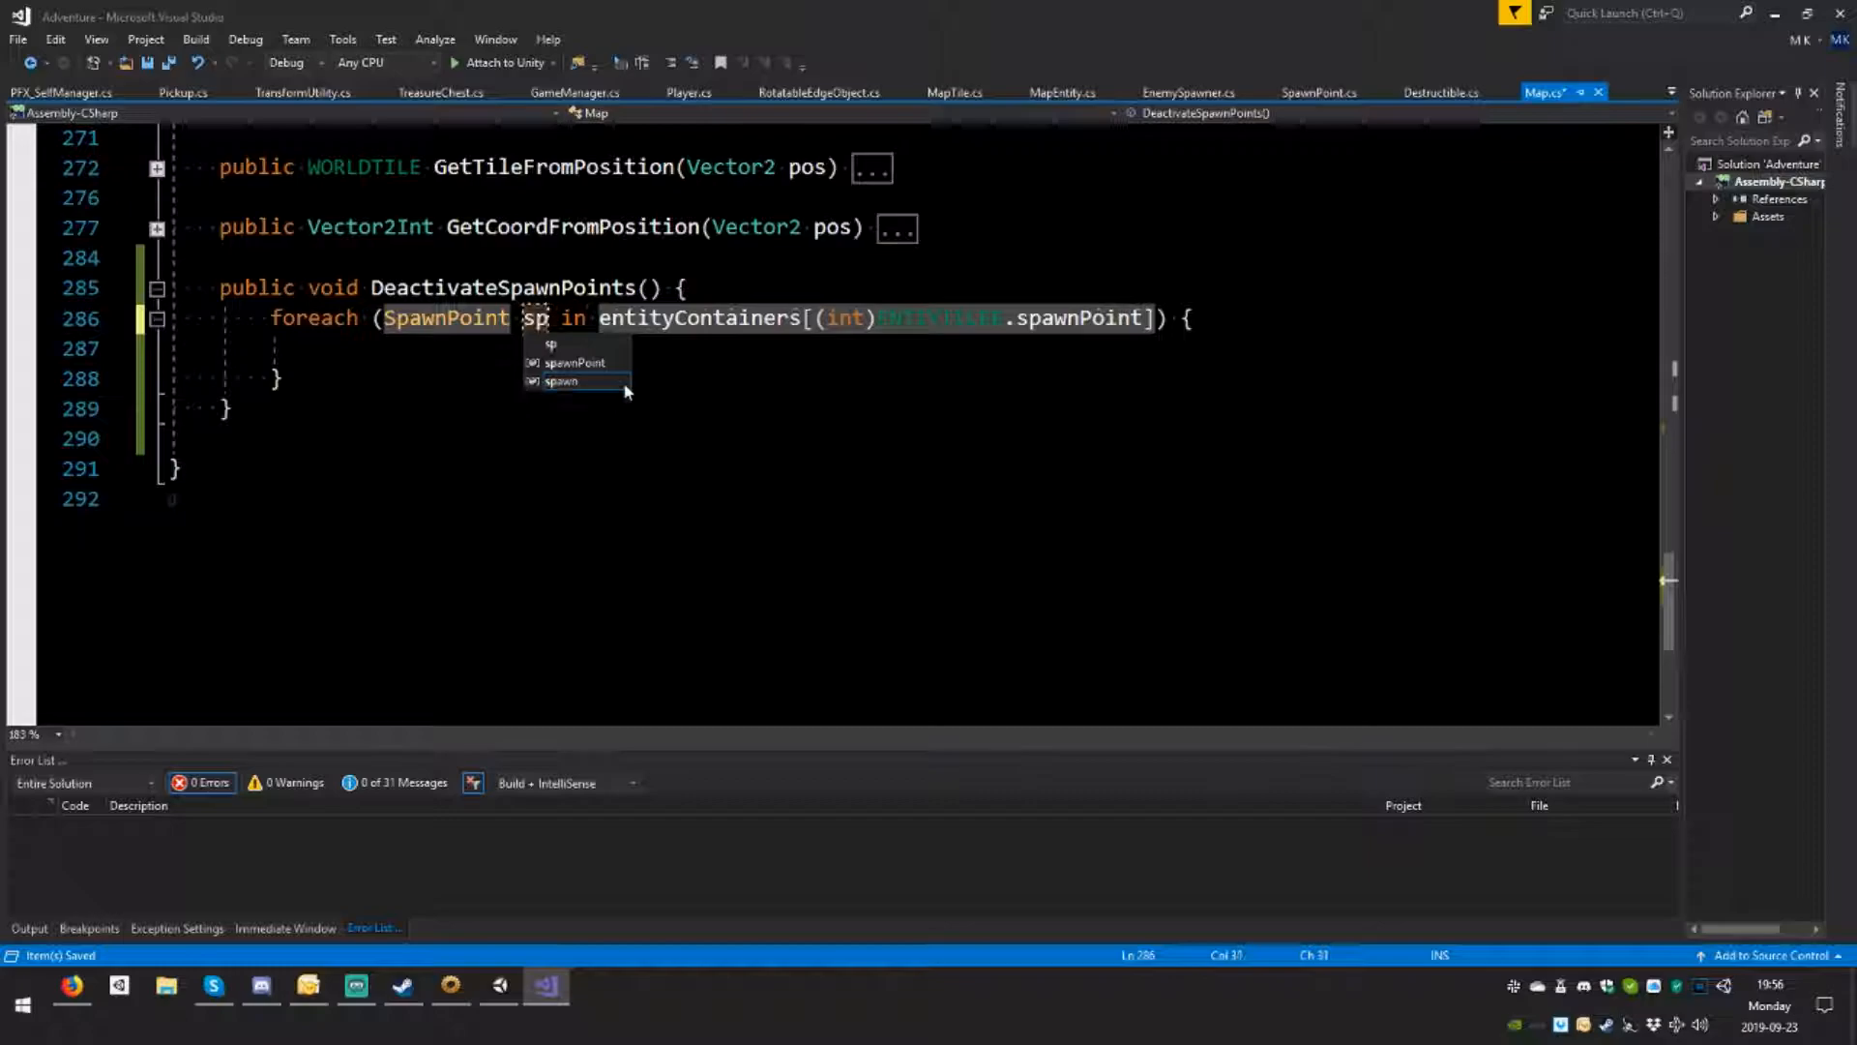
{"action": "type", "text": "sp.der"}
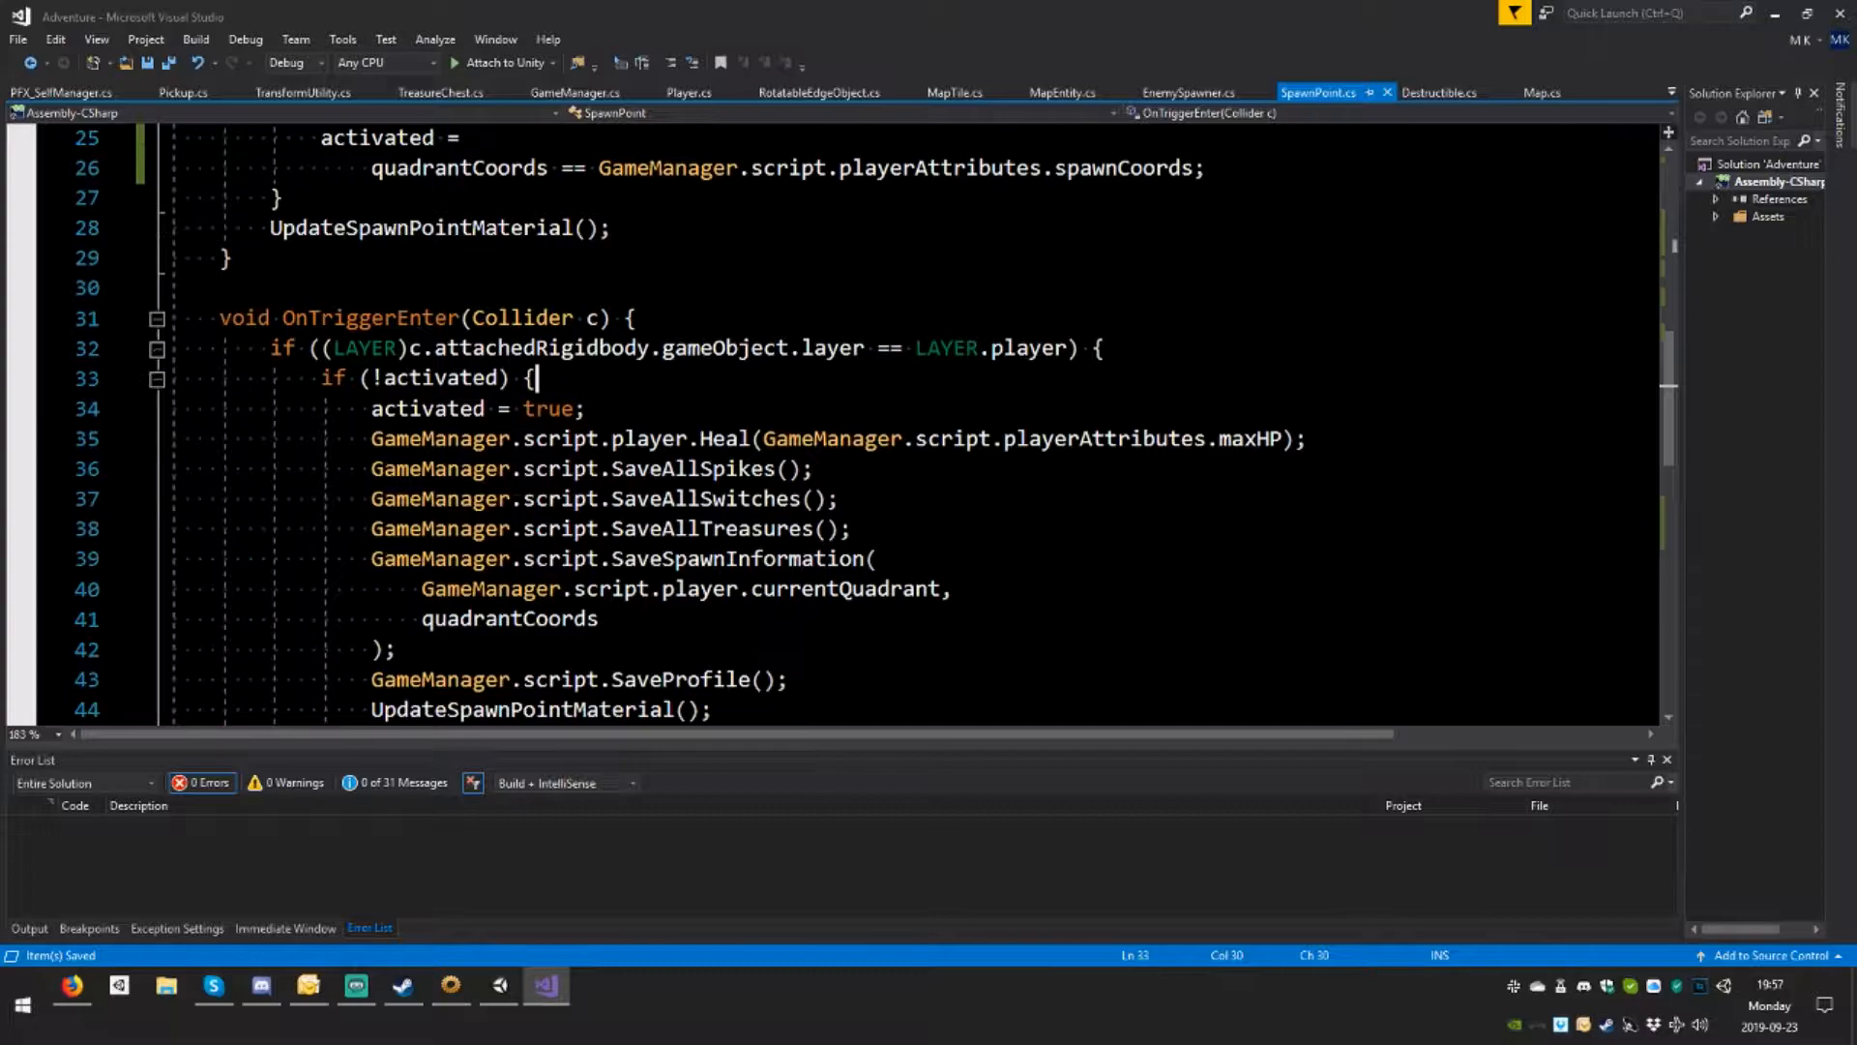
Step: In SpawnPoint's OnTriggerEnter, start typing 'Map.' inside the if (!activated) block
{"action": "type", "text": "Map."}
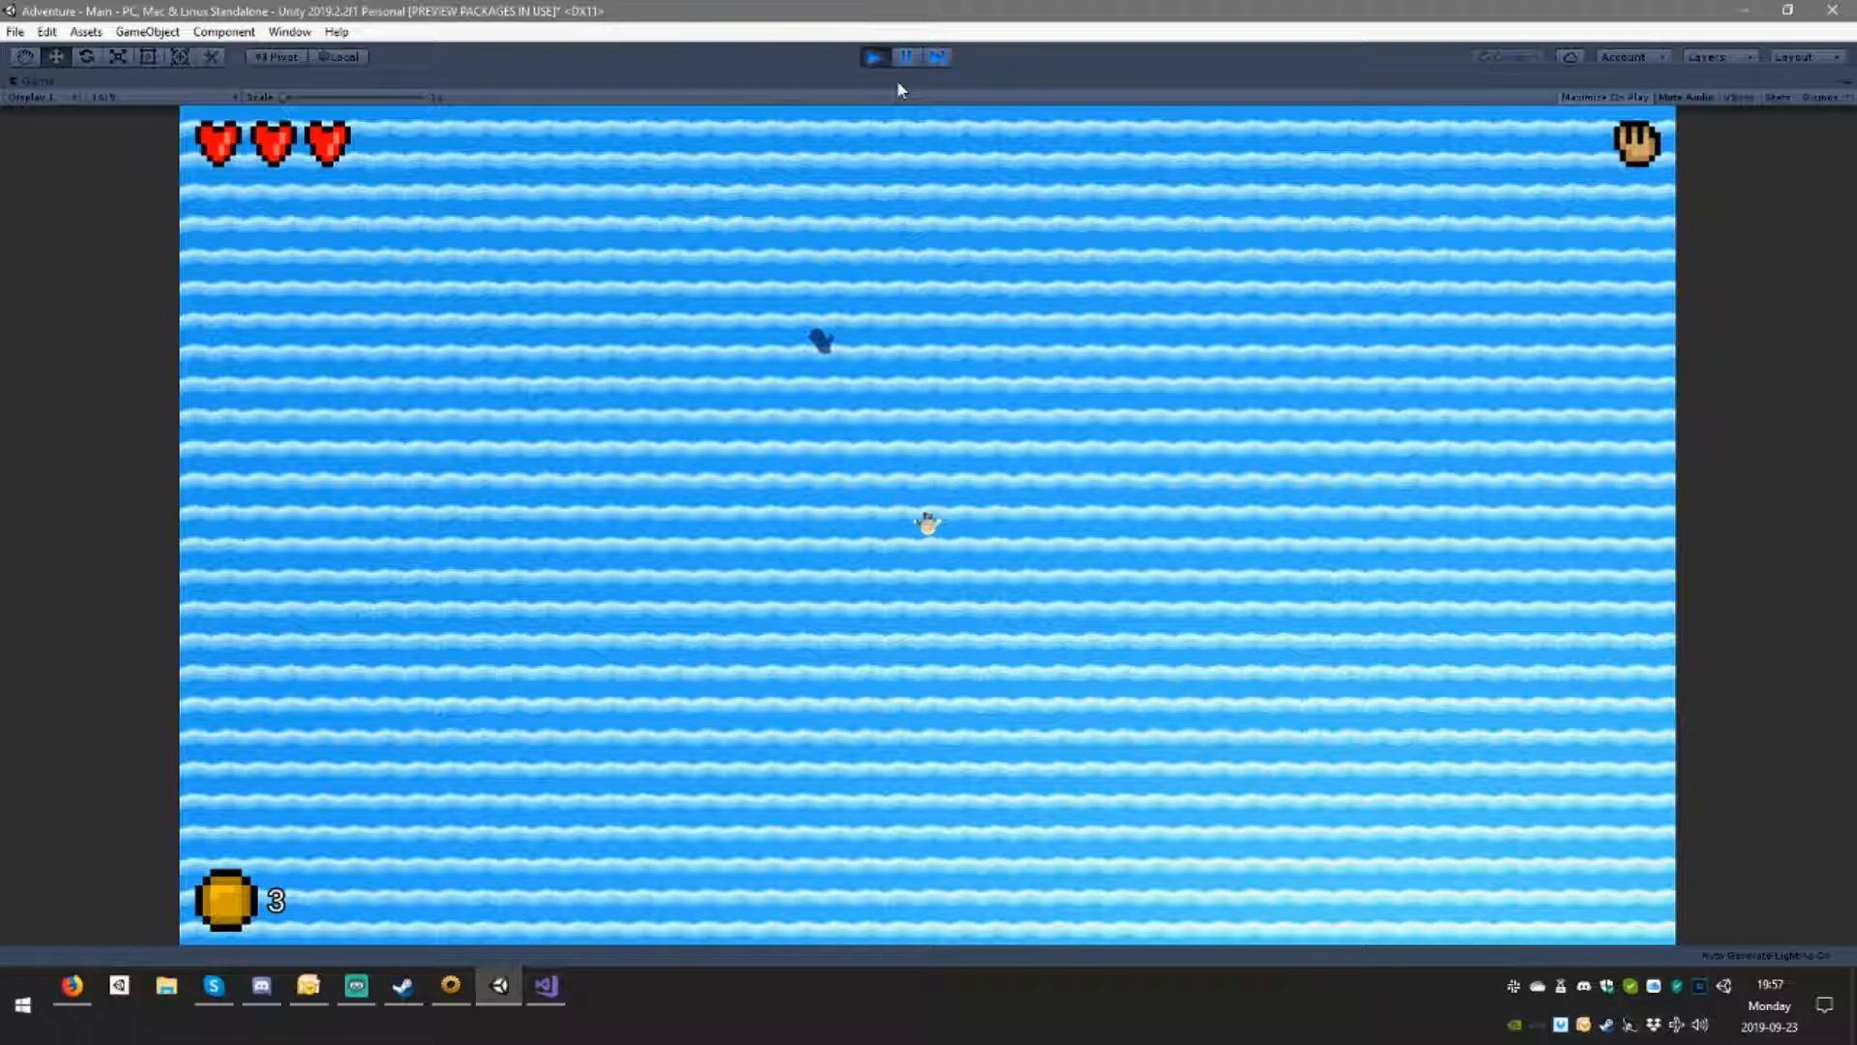
Step: Stop the running Adventure game to exit Play mode
{"action": "left_click", "coordinate": [906, 57]}
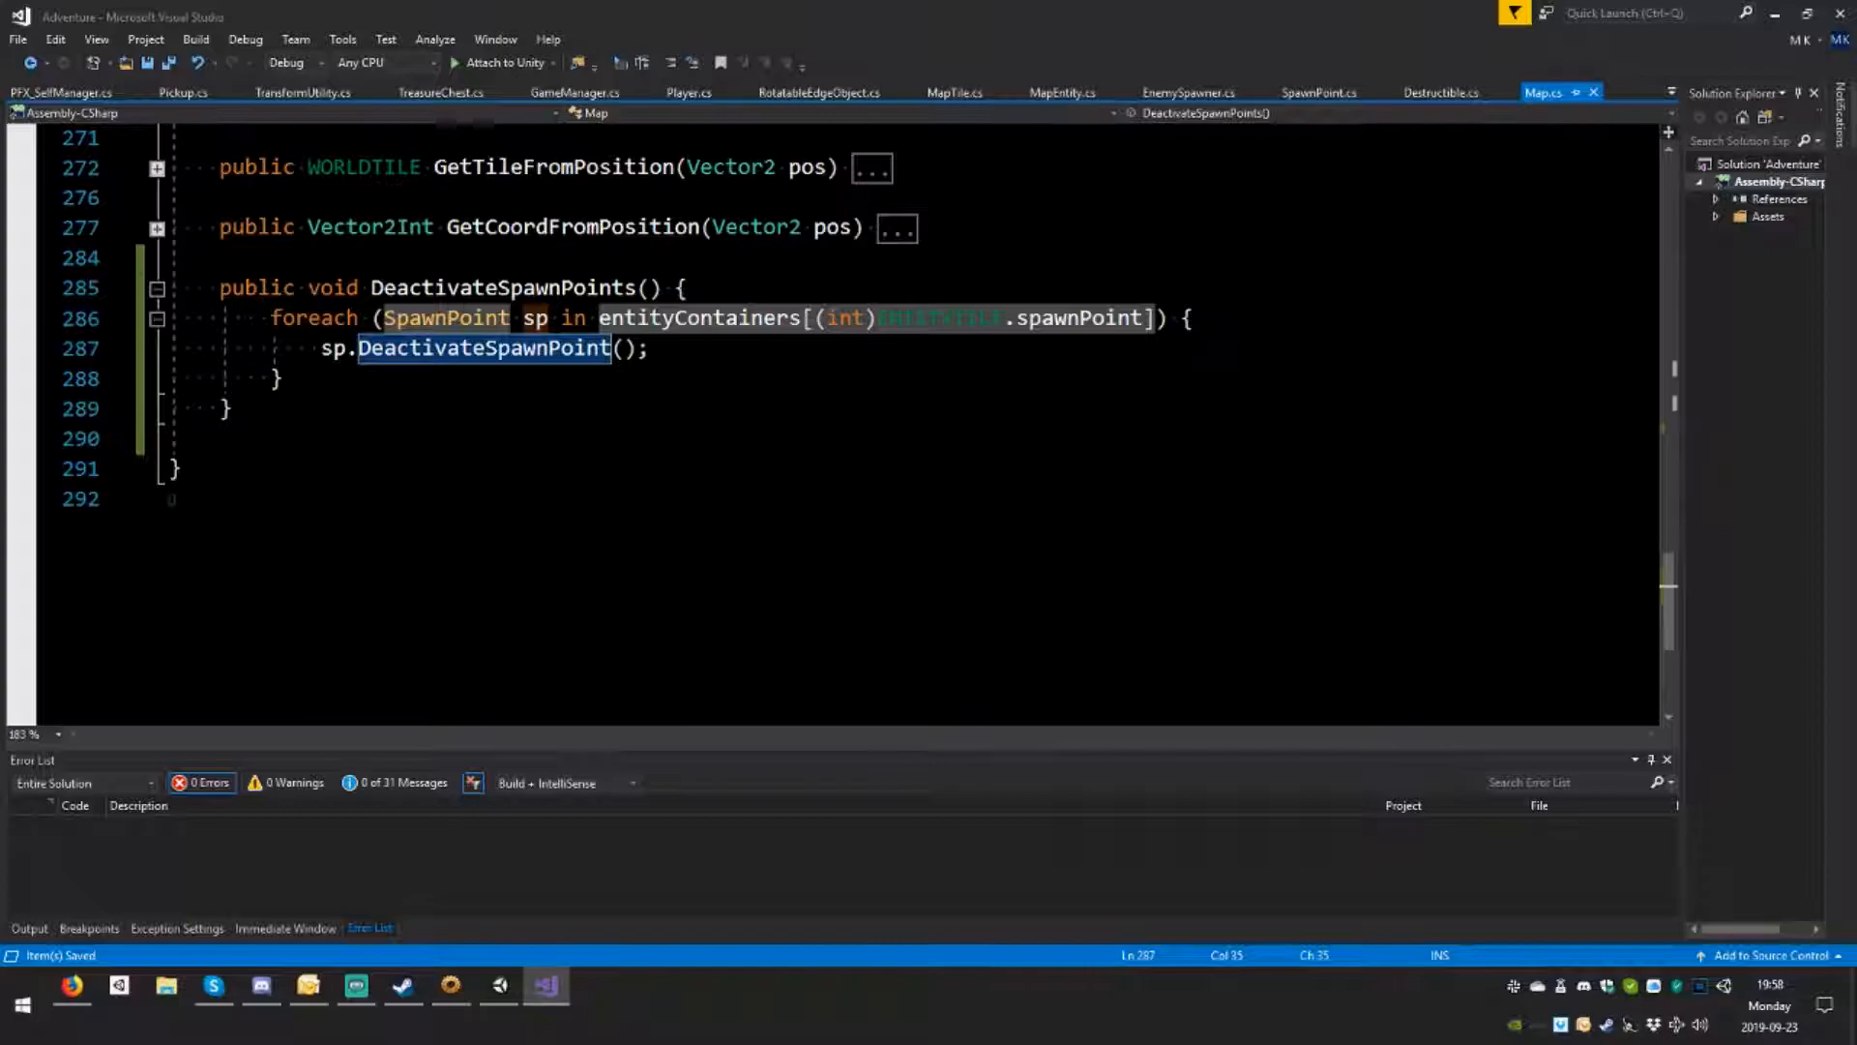
Step: Make the foreach iterate GetComponentsInChildren<SpawnPoint> of the spawn point container
{"action": "type", "text": ".Get"}
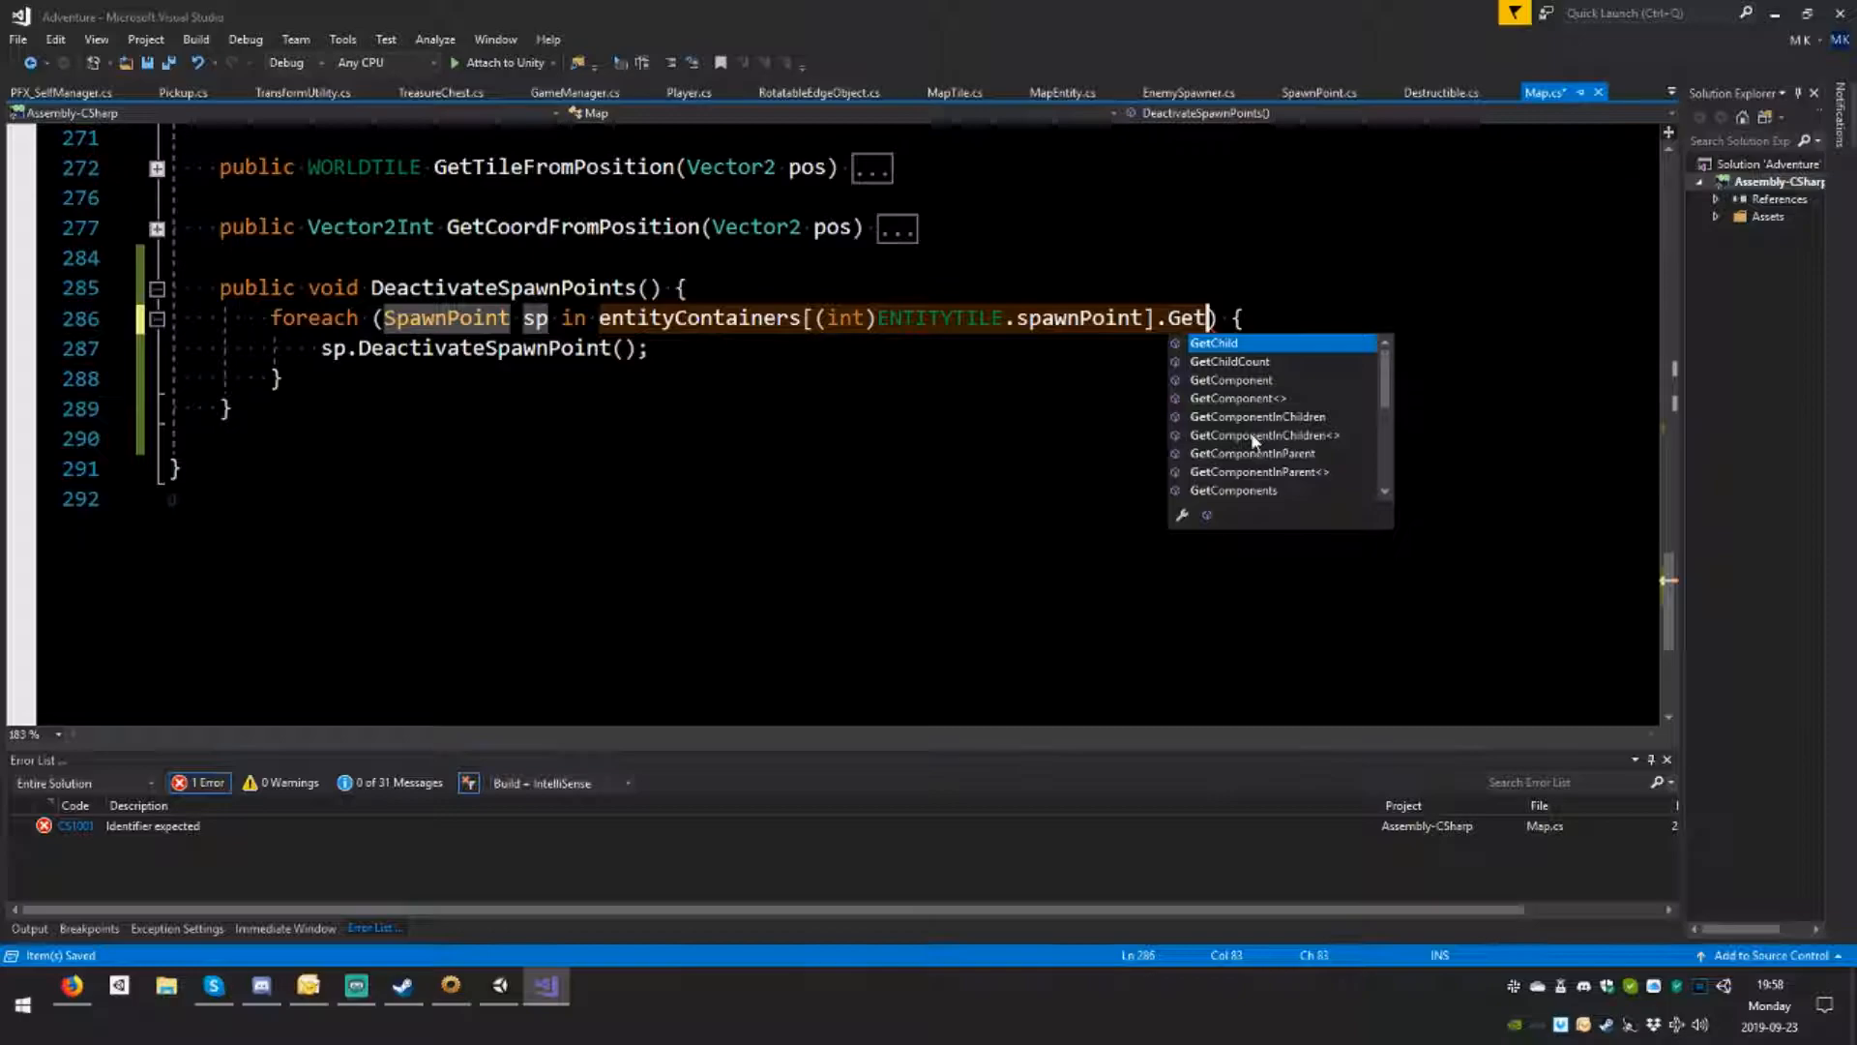
{"action": "type", "text": "ComponentsInChildren"}
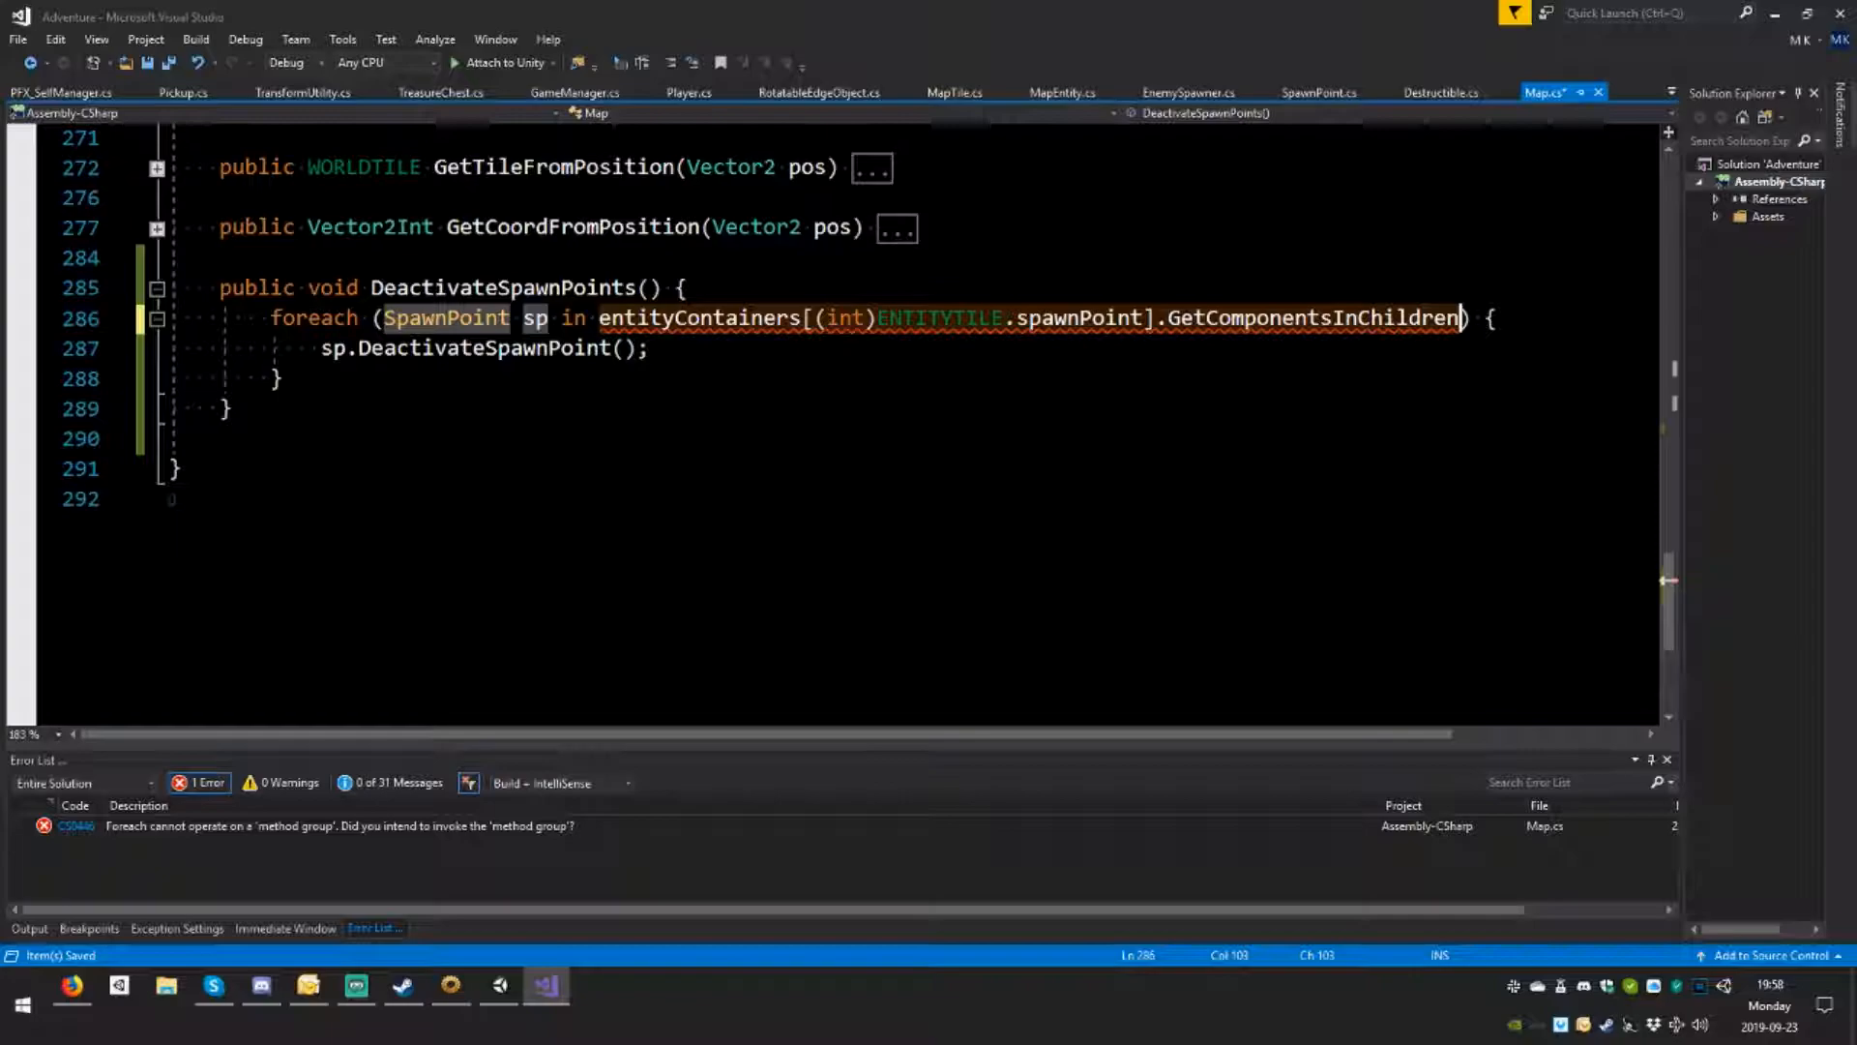
{"action": "type", "text": "<SpawnPoint"}
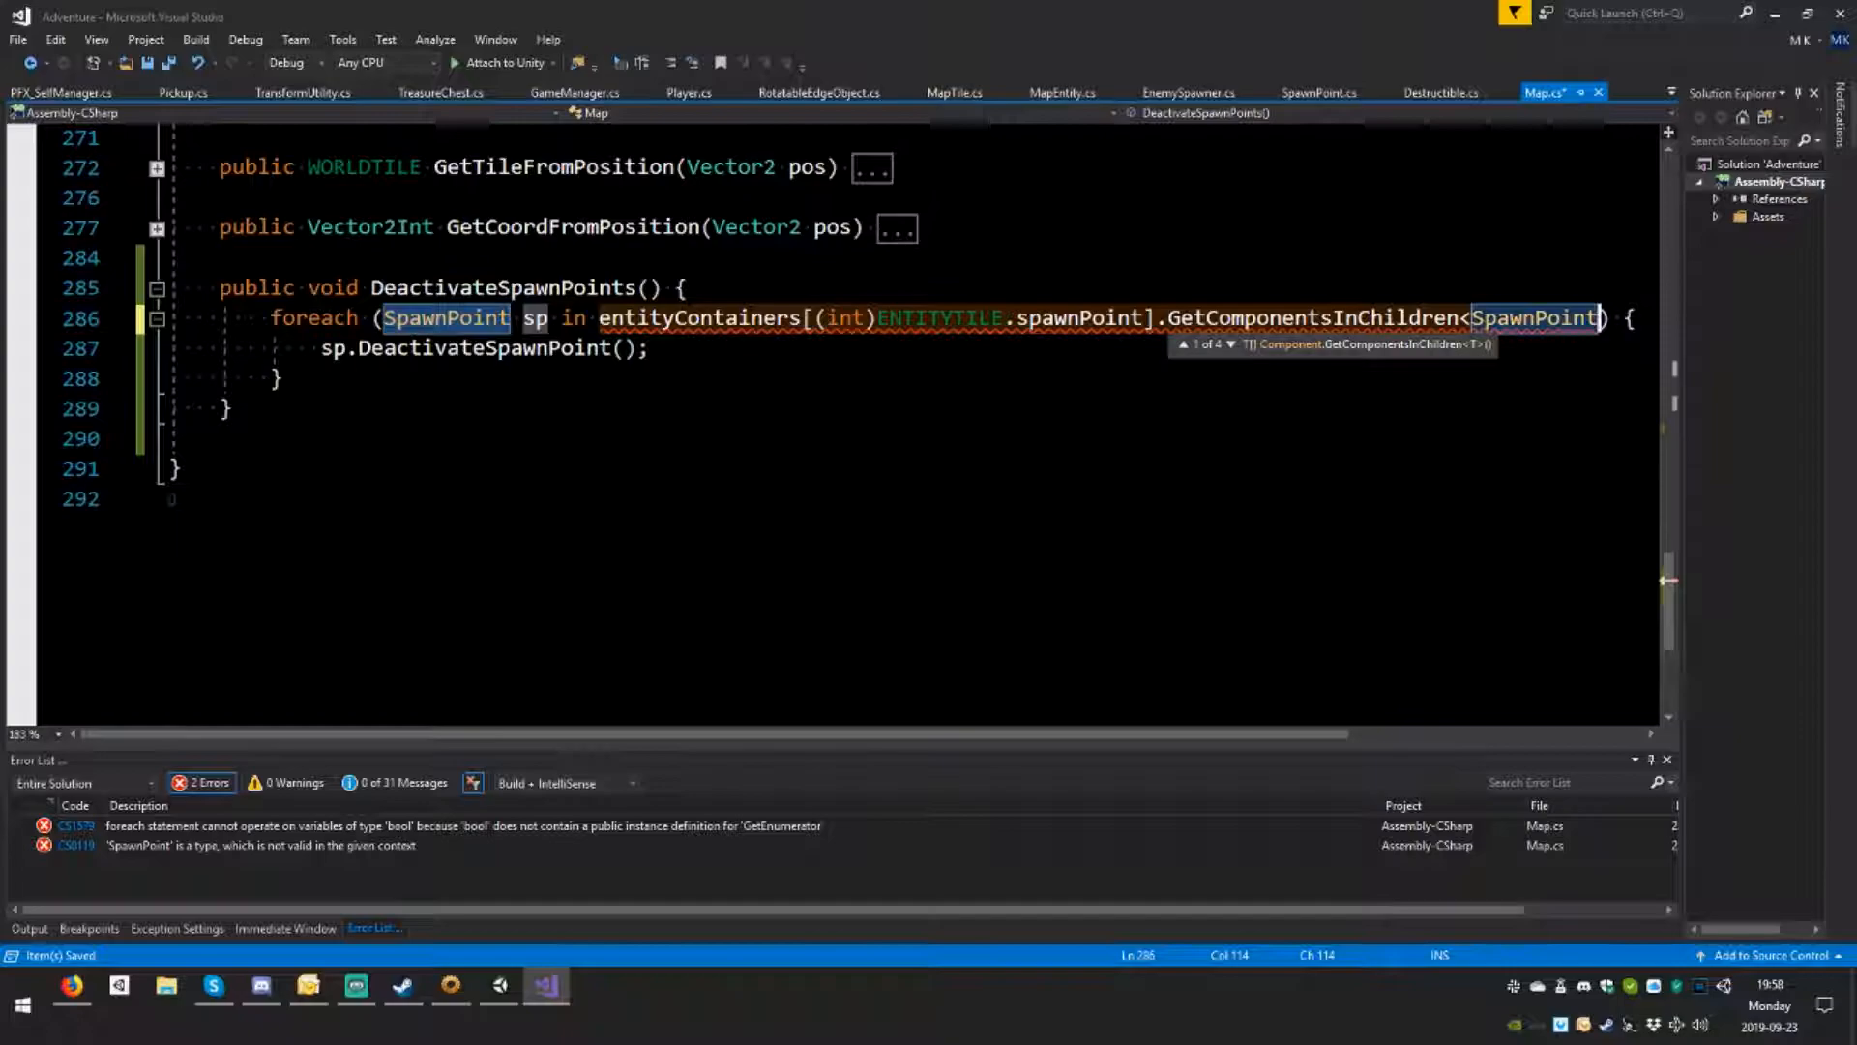
{"action": "left_click", "coordinate": [496, 985]}
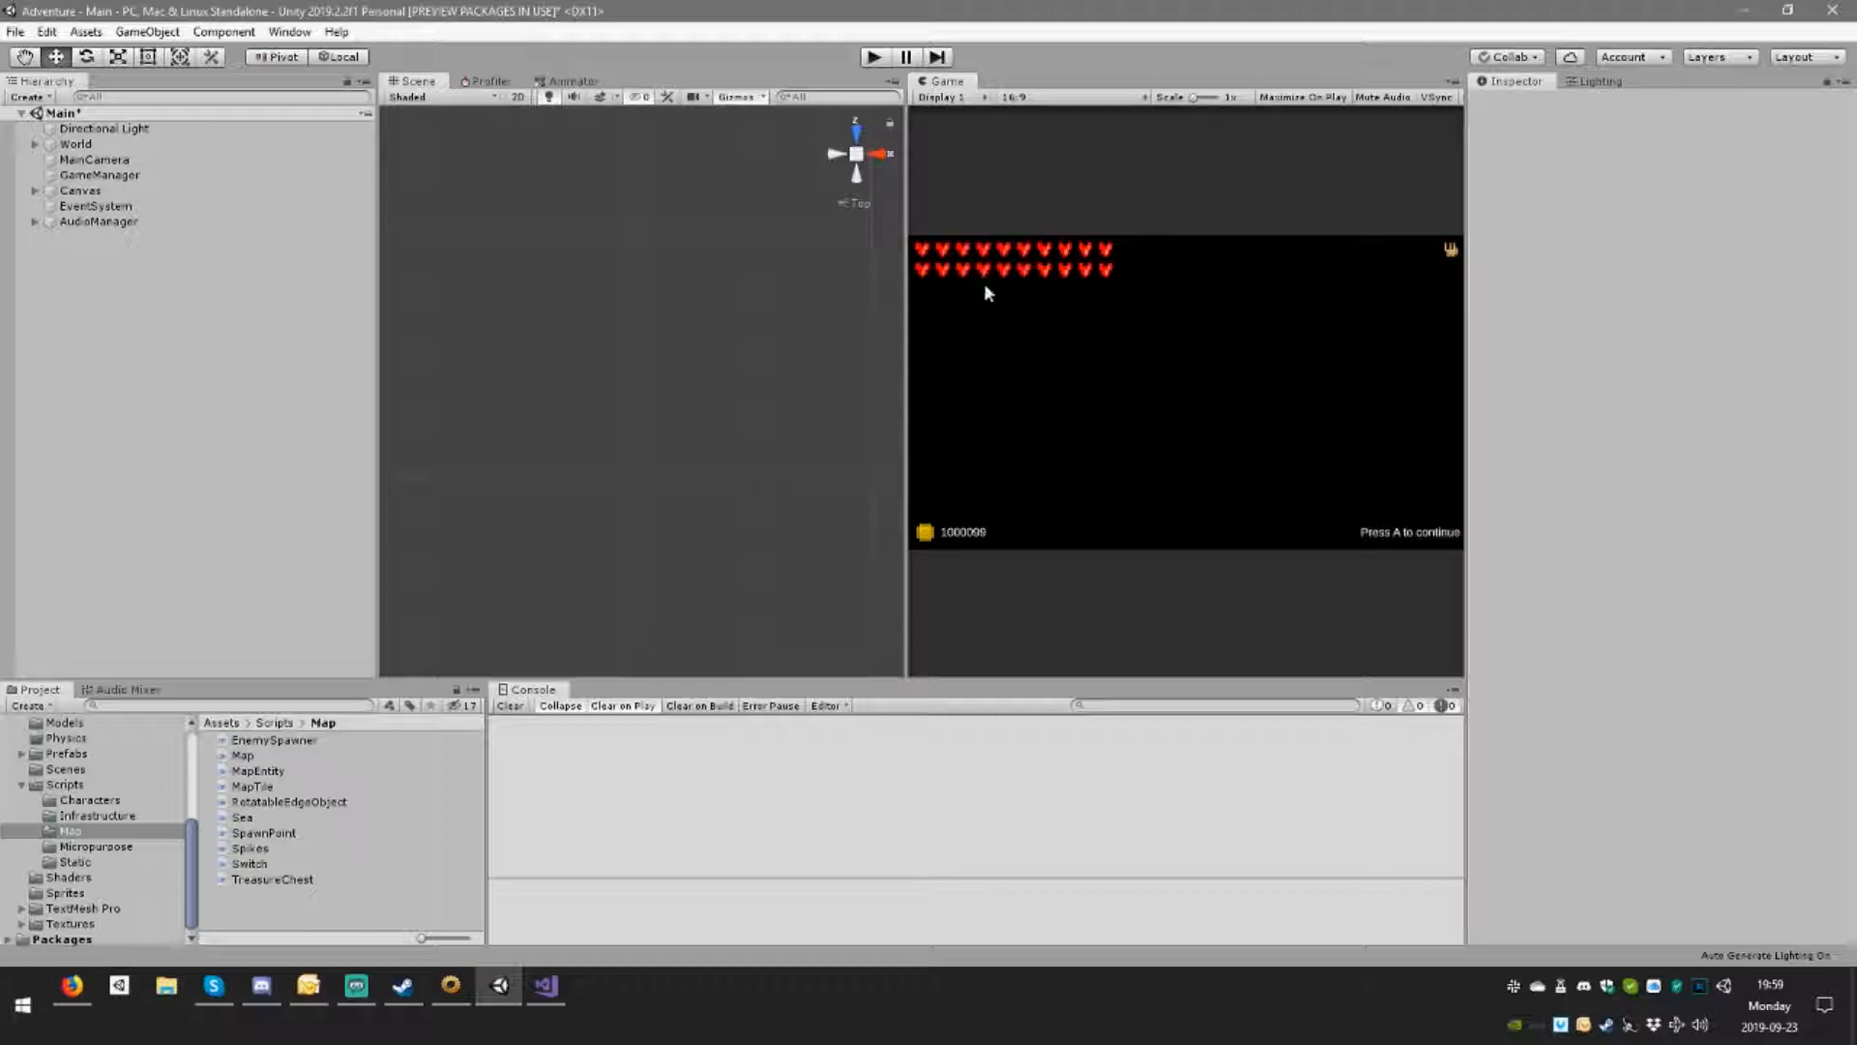
{"action": "mouse_move", "coordinate": [548, 984]}
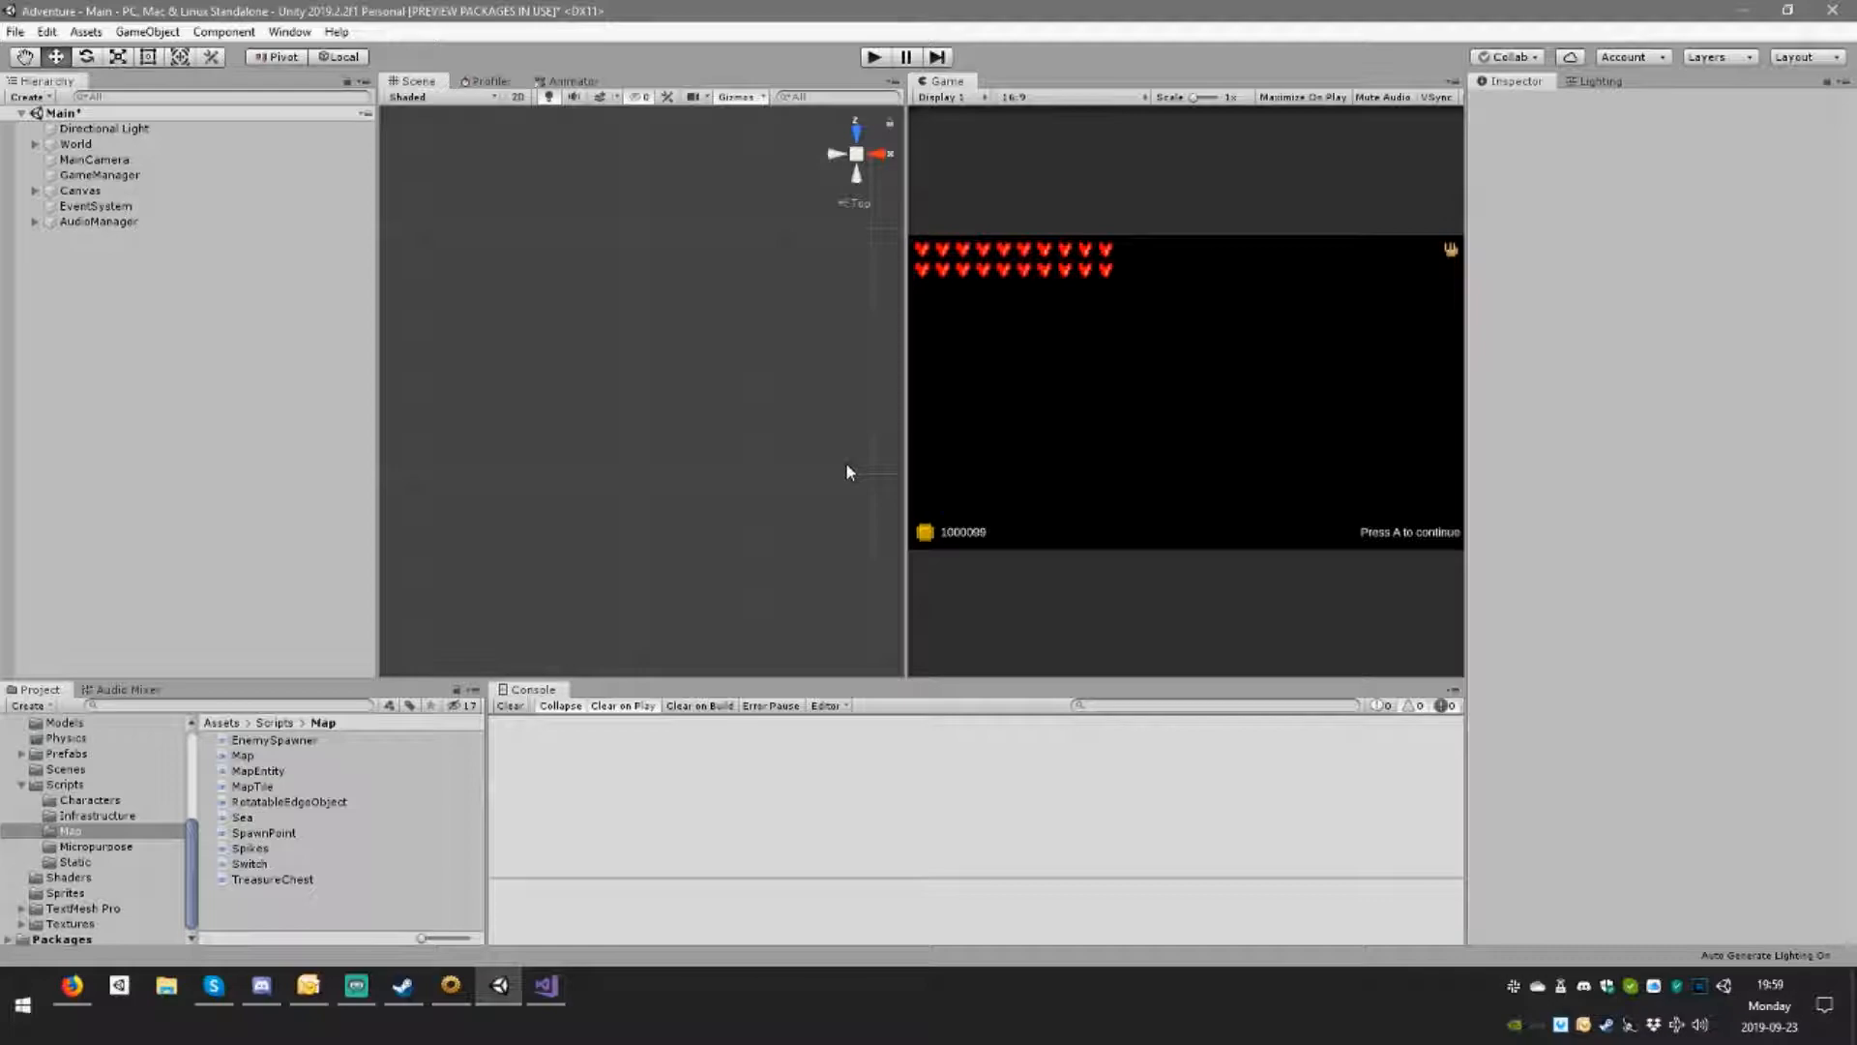
{"action": "mouse_move", "coordinate": [835, 460]}
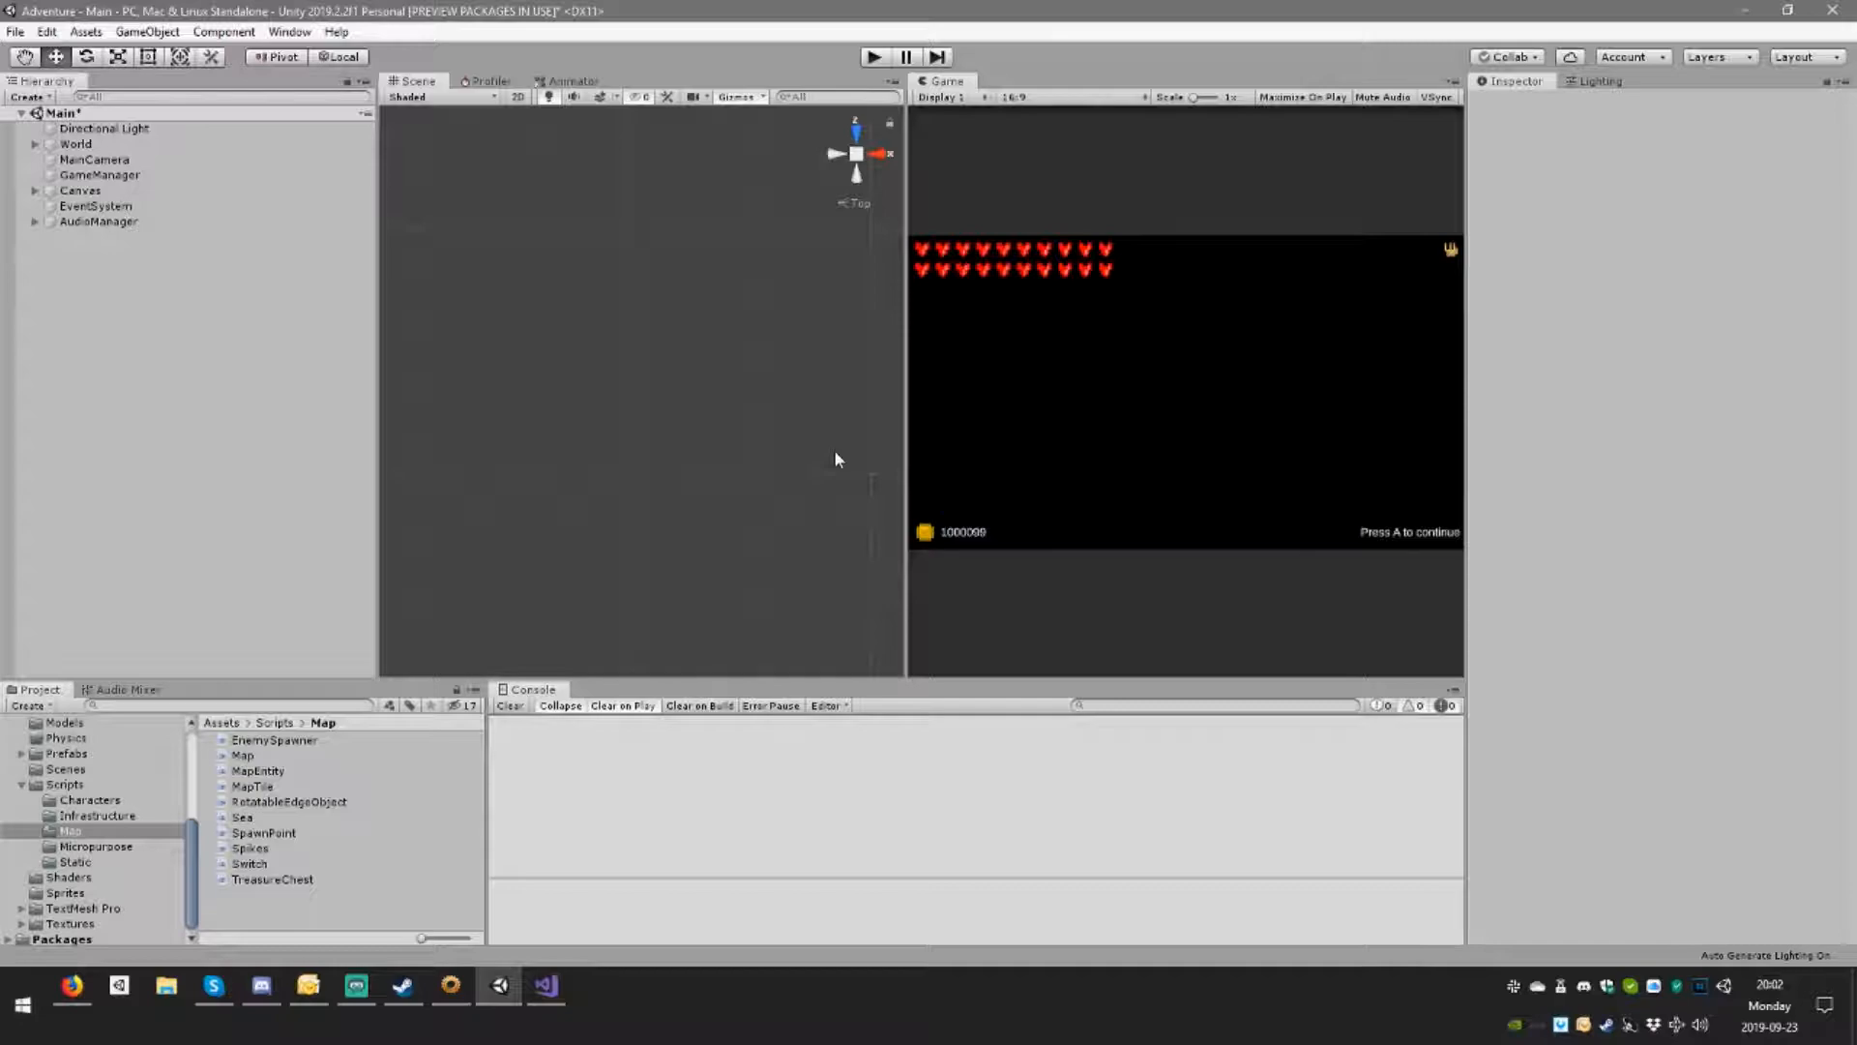
{"action": "mouse_move", "coordinate": [575, 845]}
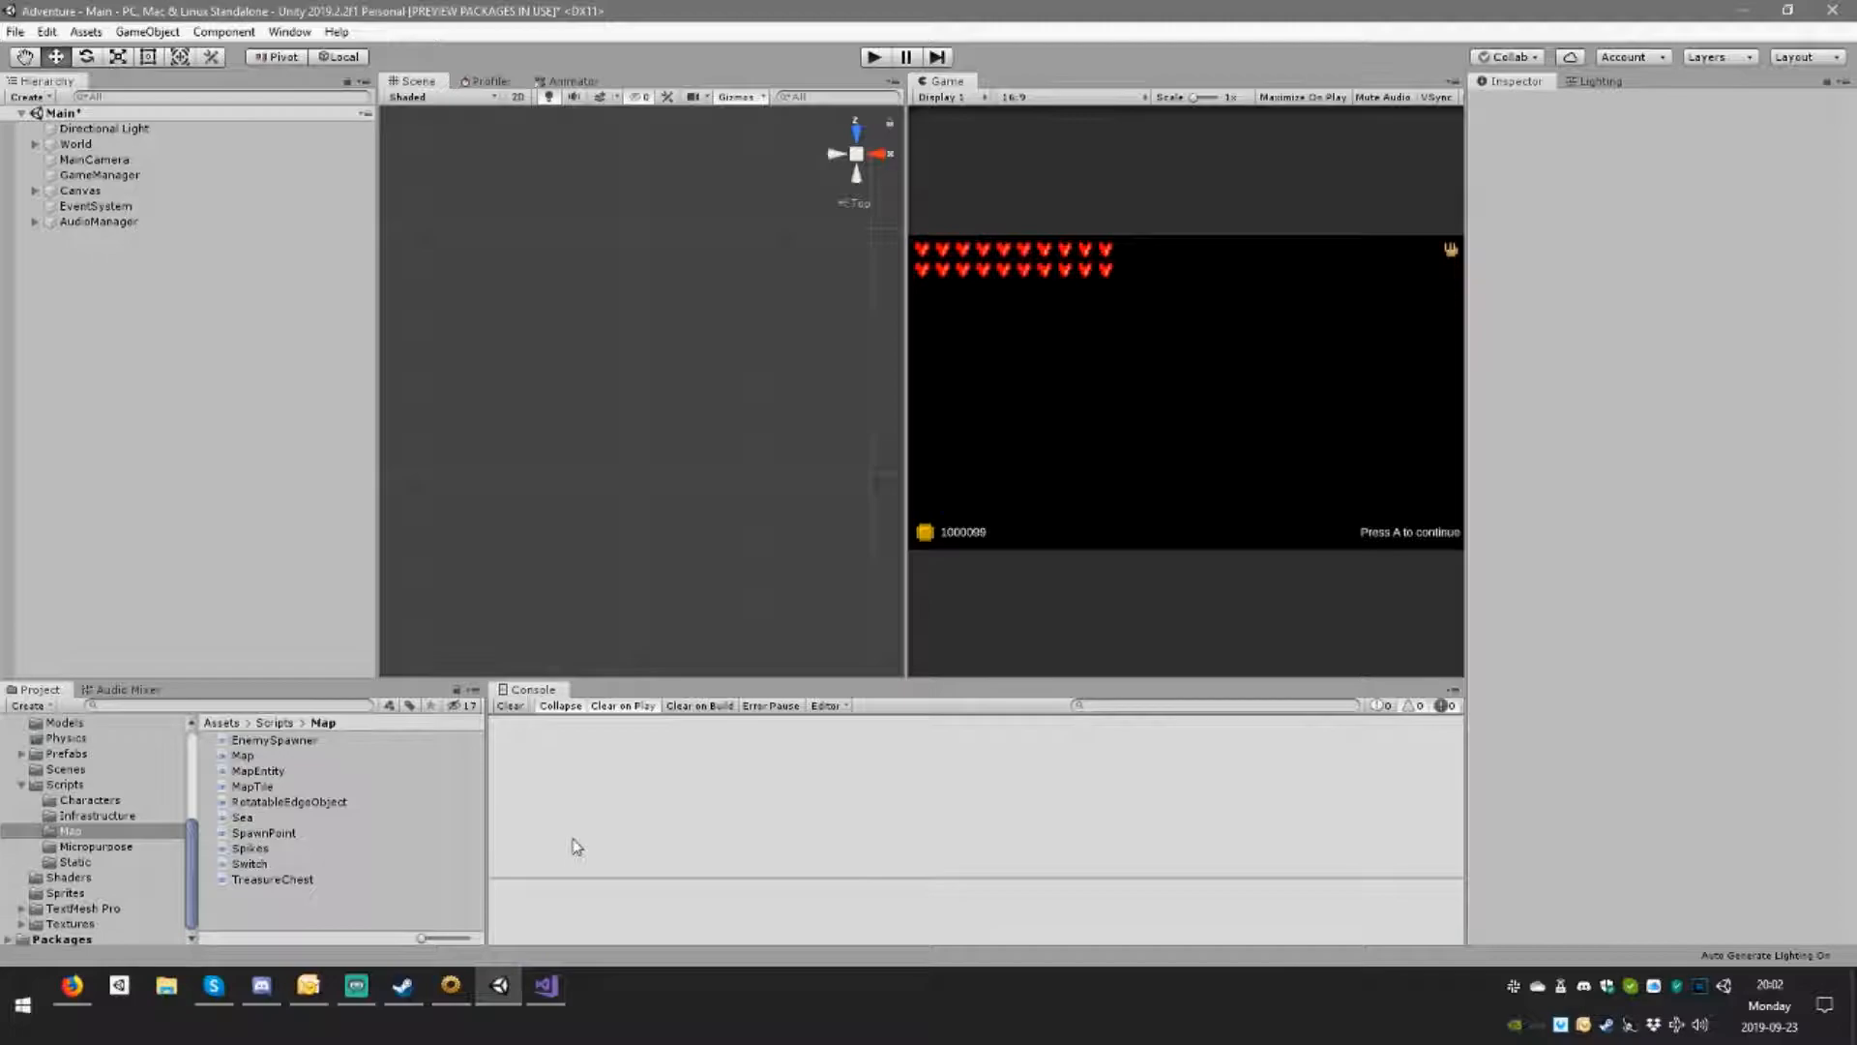
Step: Switch to MagicaVoxel and choose the Face brush in Attach mode
{"action": "left_click", "coordinate": [592, 985]}
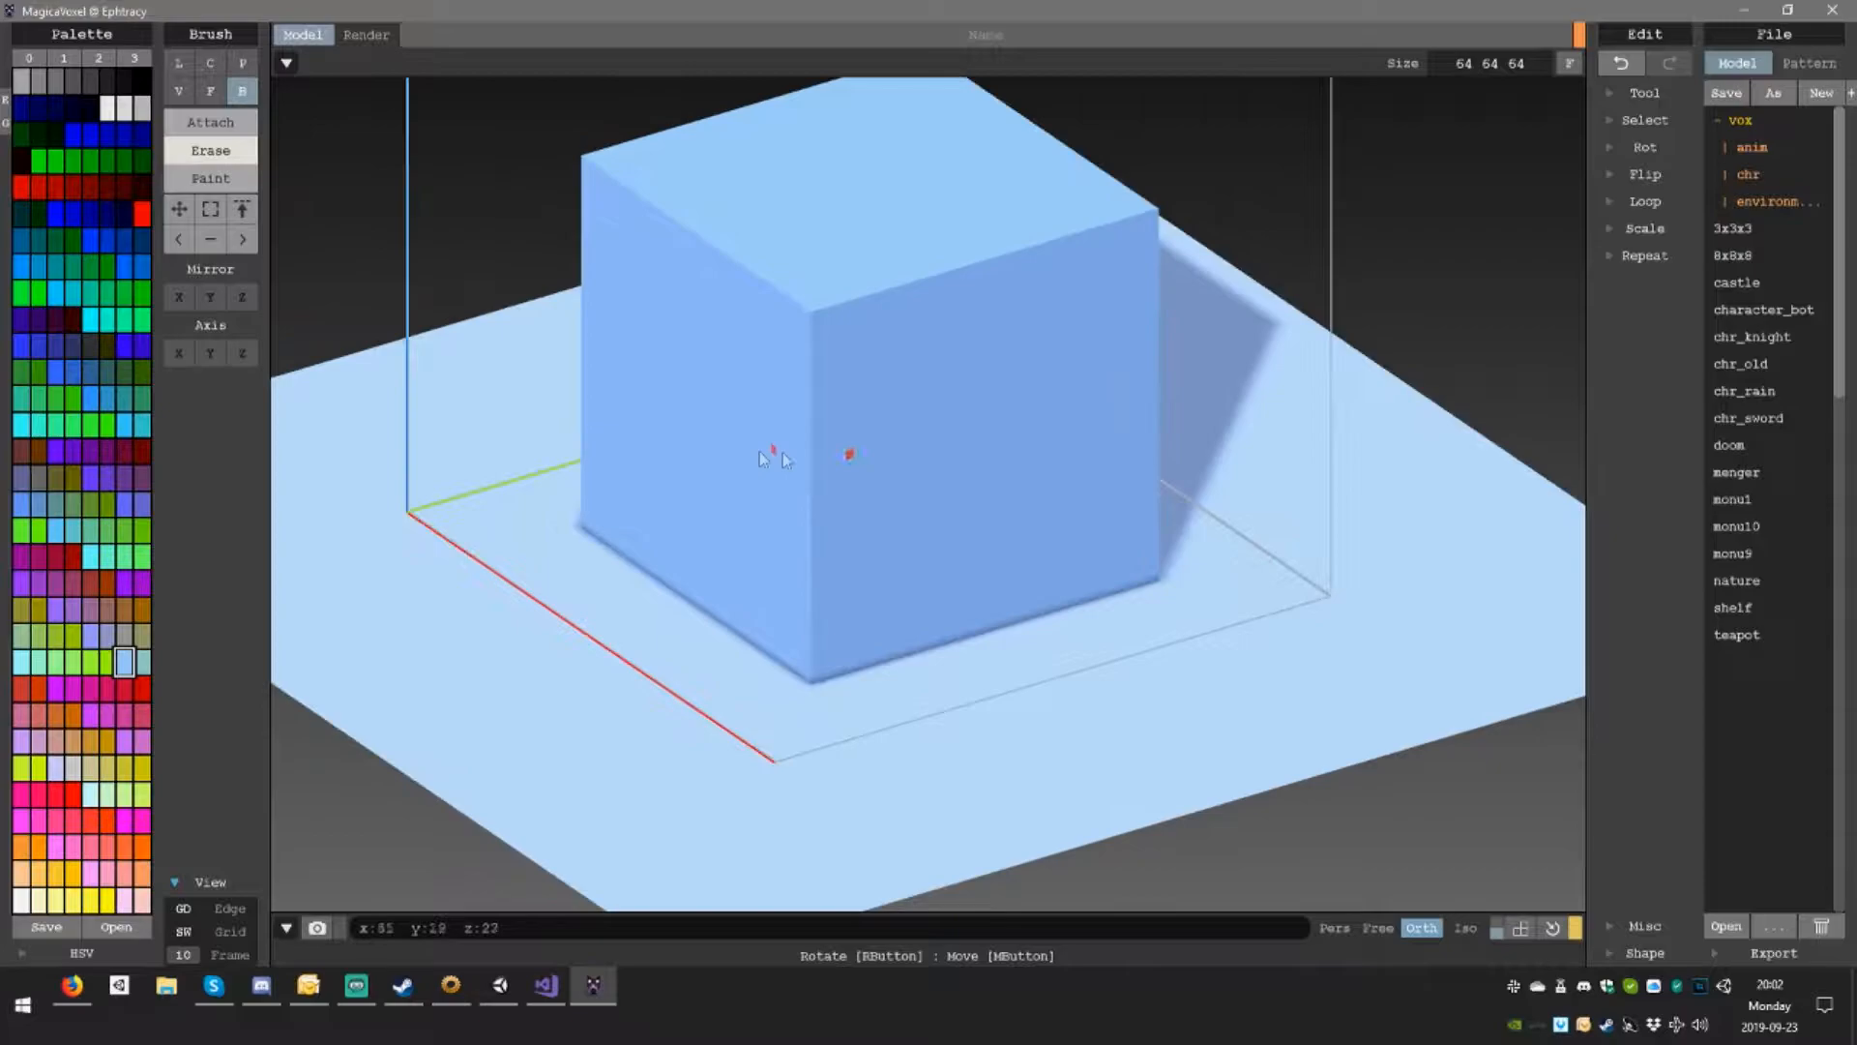
{"action": "left_click", "coordinate": [210, 91]}
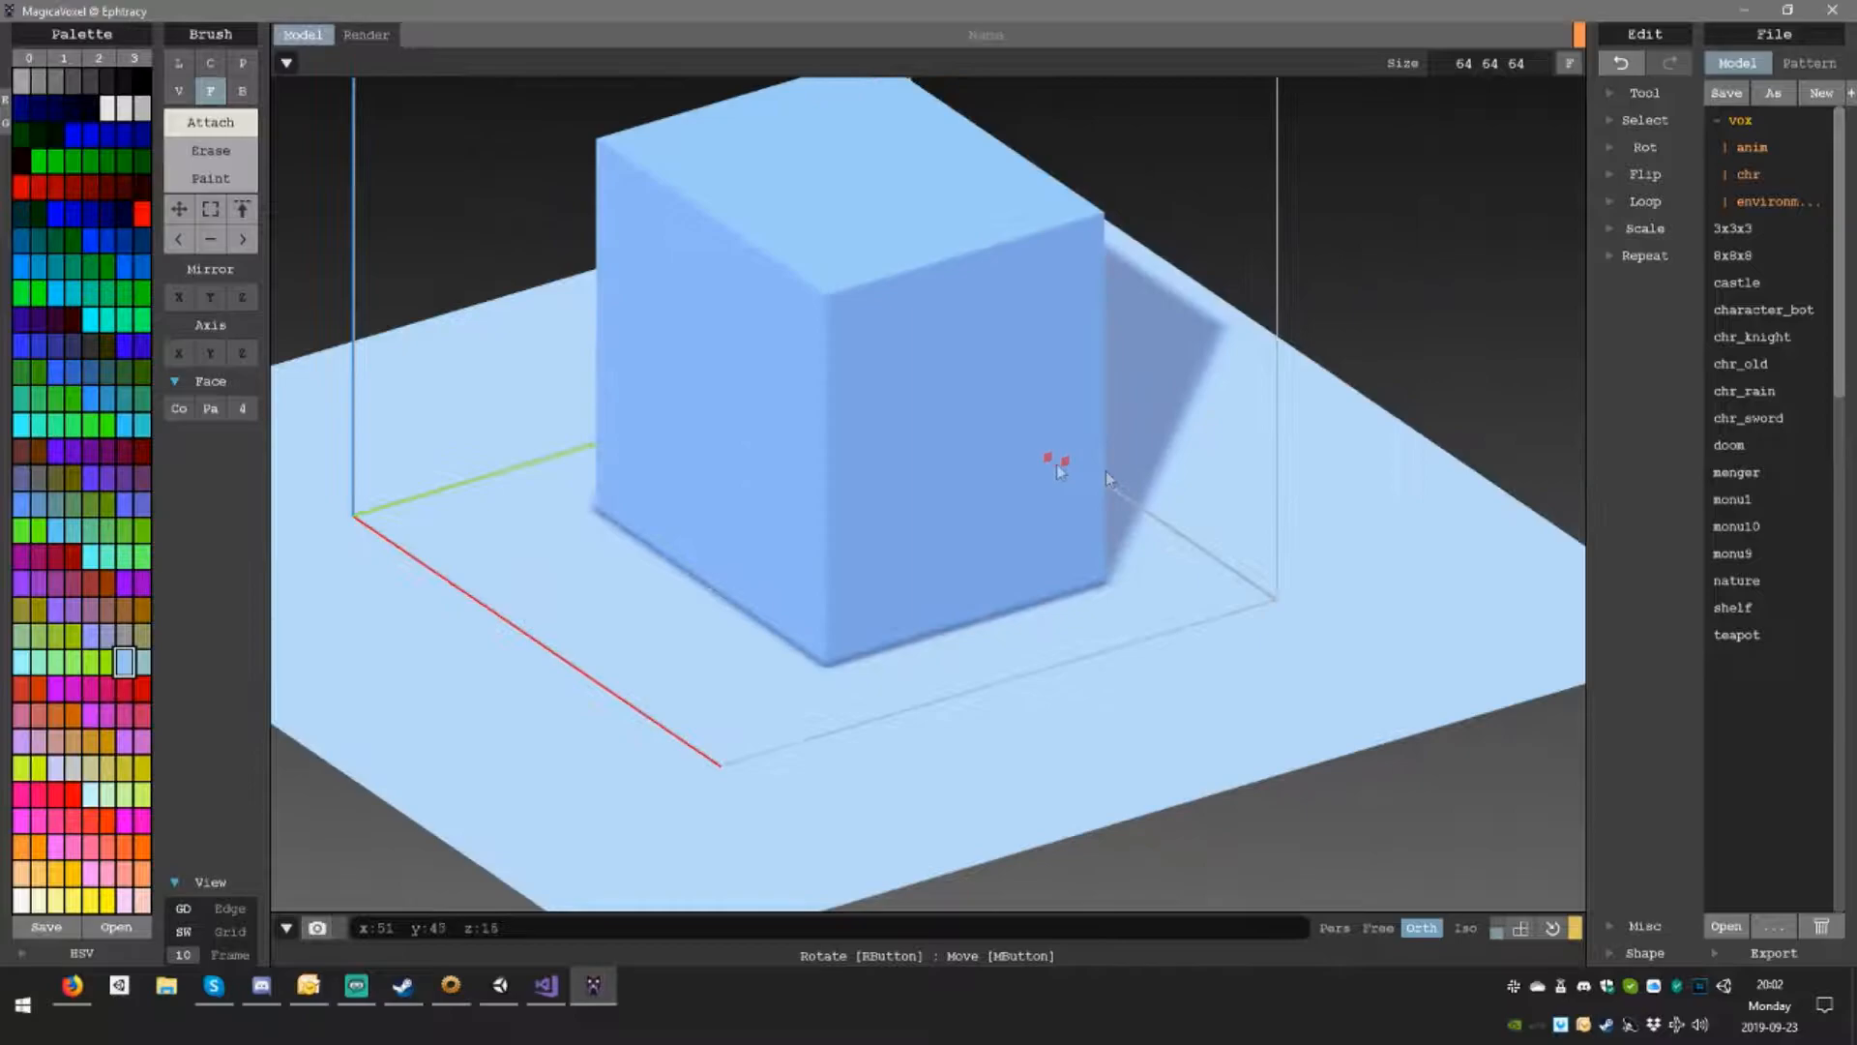
Step: Extrude the default cube into a tall, narrow voxel pillar using face-wide drags
{"action": "left_click_drag", "start_coordinate": [1060, 474], "coordinate": [835, 423]}
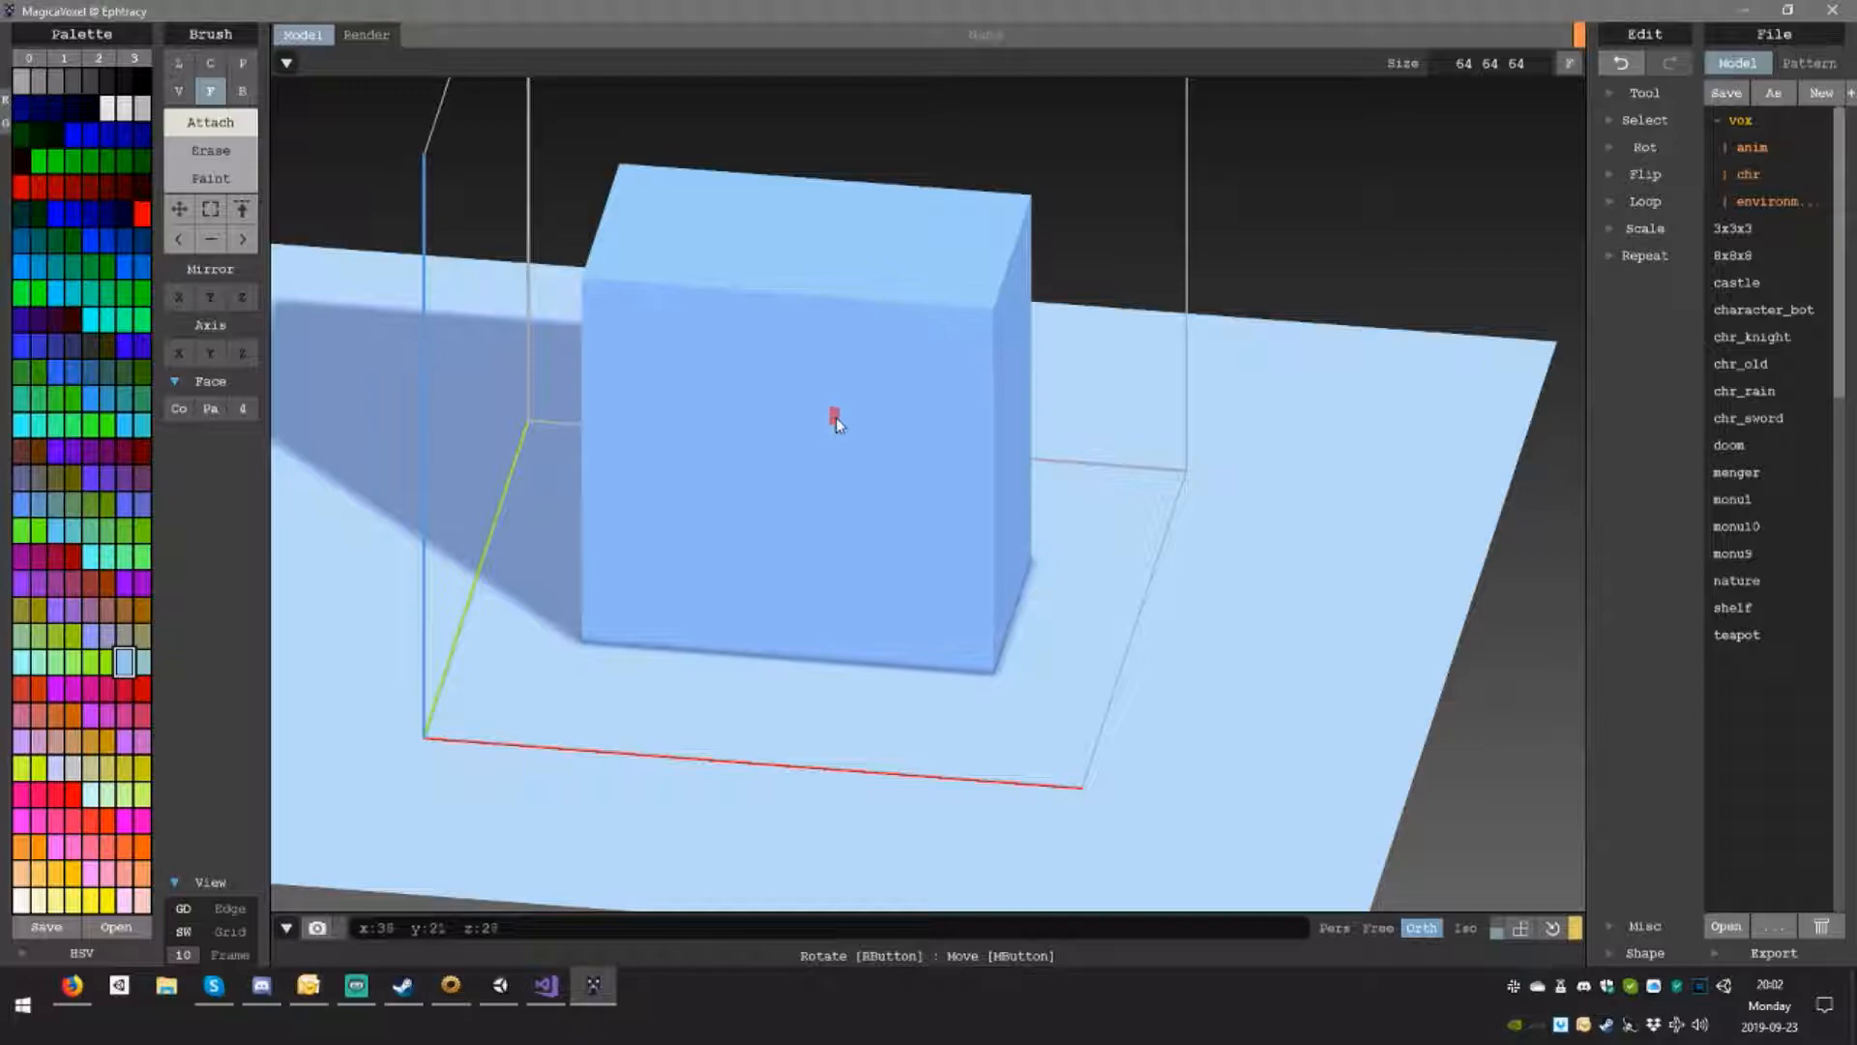
{"action": "left_click_drag", "start_coordinate": [835, 424], "coordinate": [871, 443]}
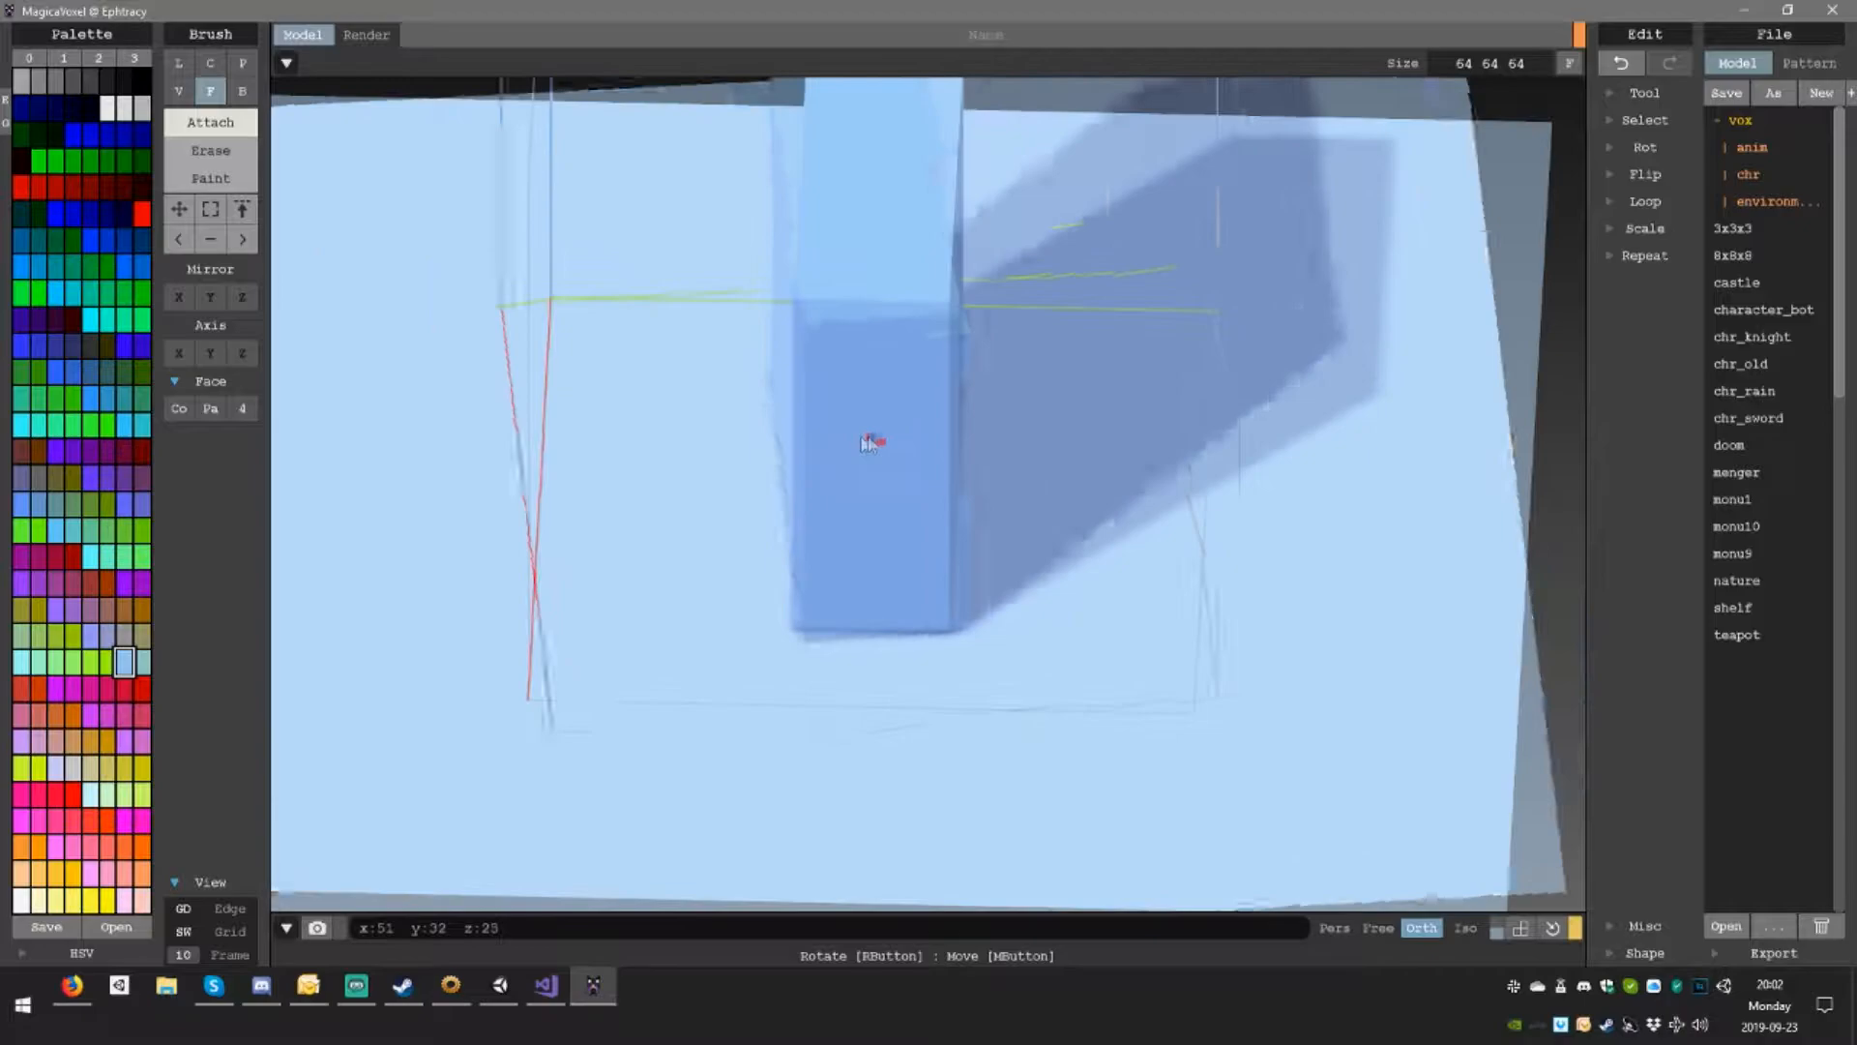
{"action": "left_click_drag", "start_coordinate": [870, 444], "coordinate": [1013, 296]}
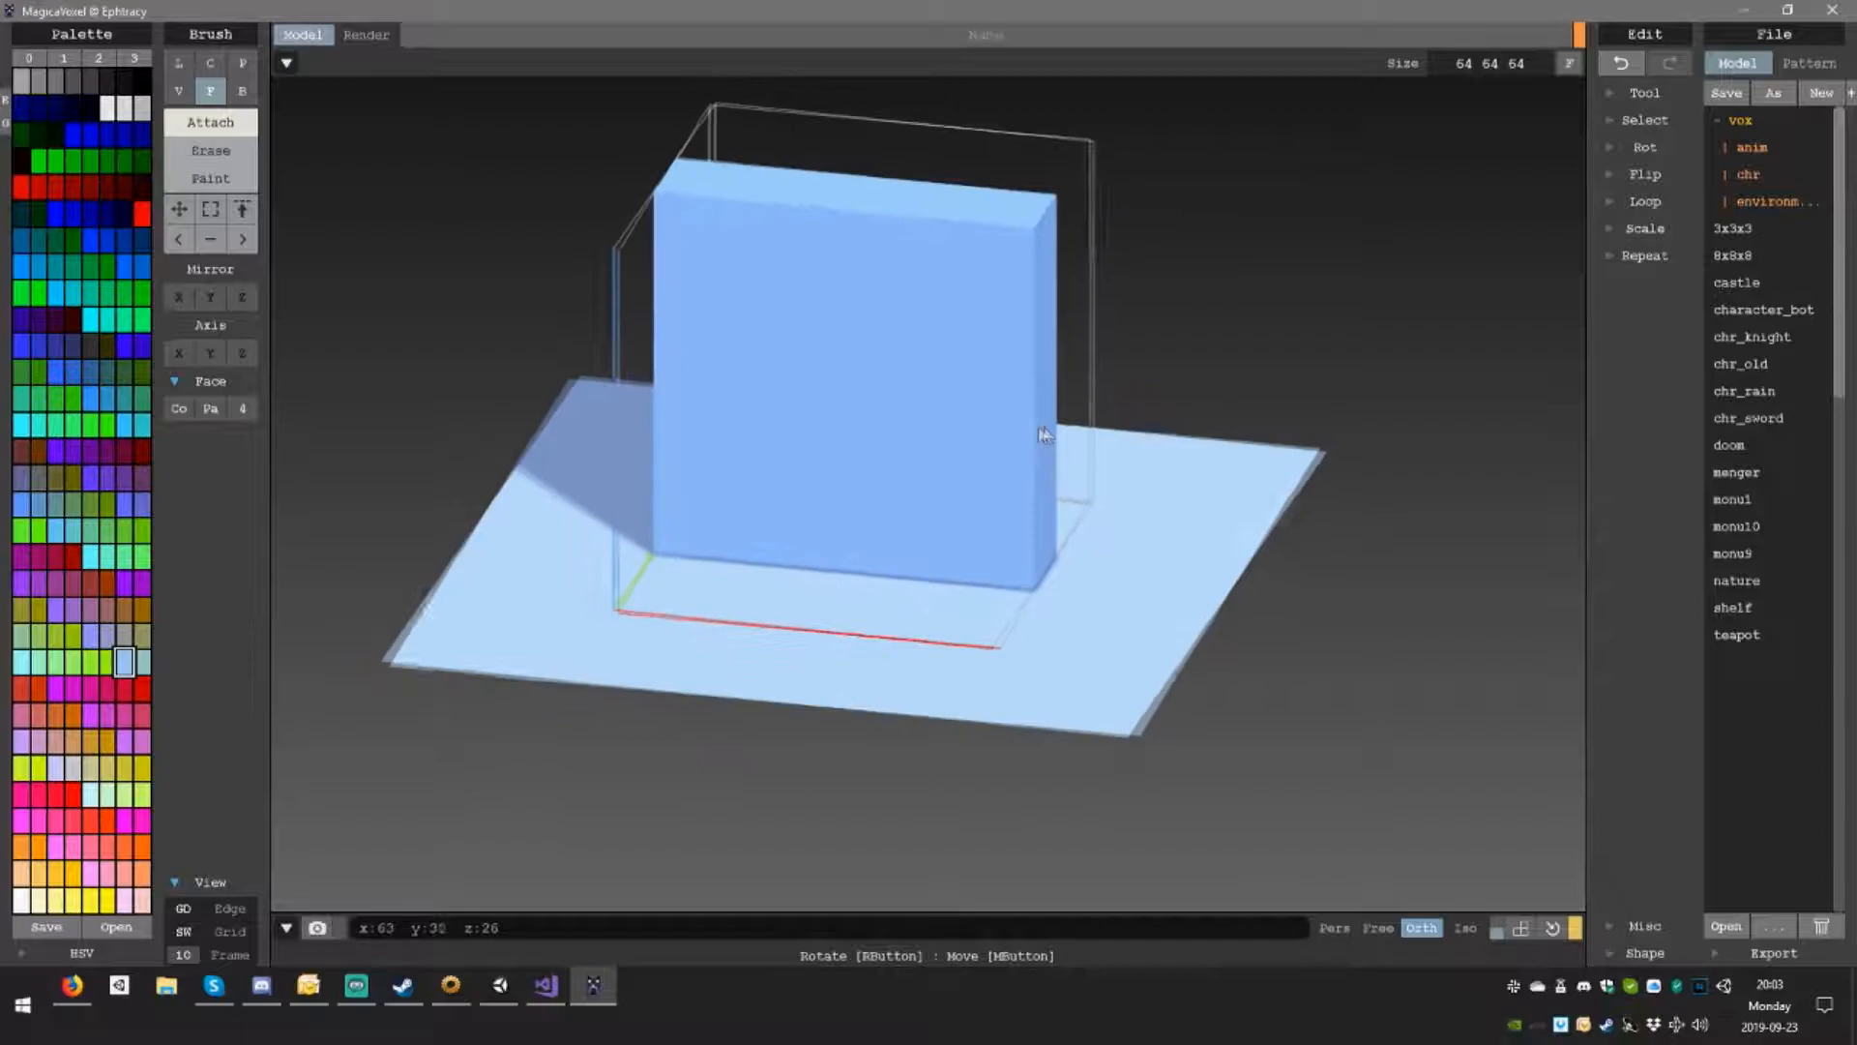
{"action": "left_click_drag", "start_coordinate": [1043, 432], "coordinate": [1119, 421]}
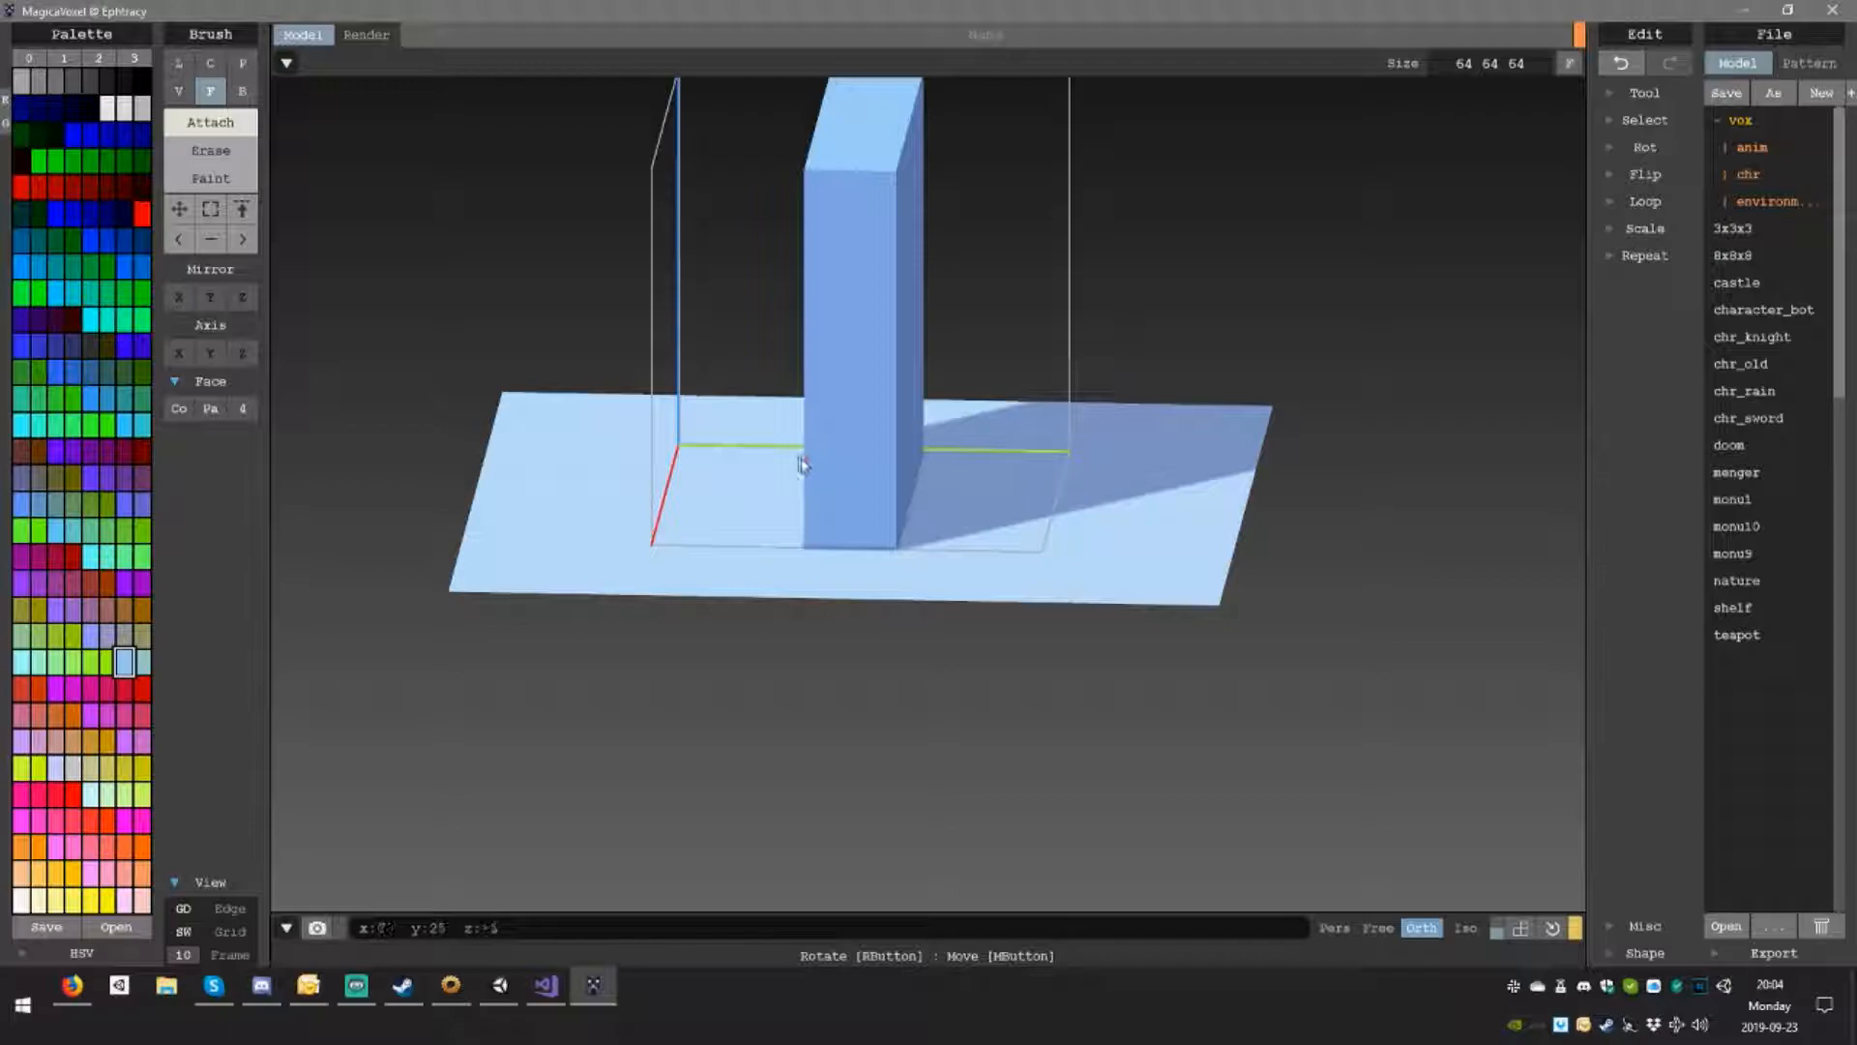
{"action": "mouse_move", "coordinate": [760, 429]}
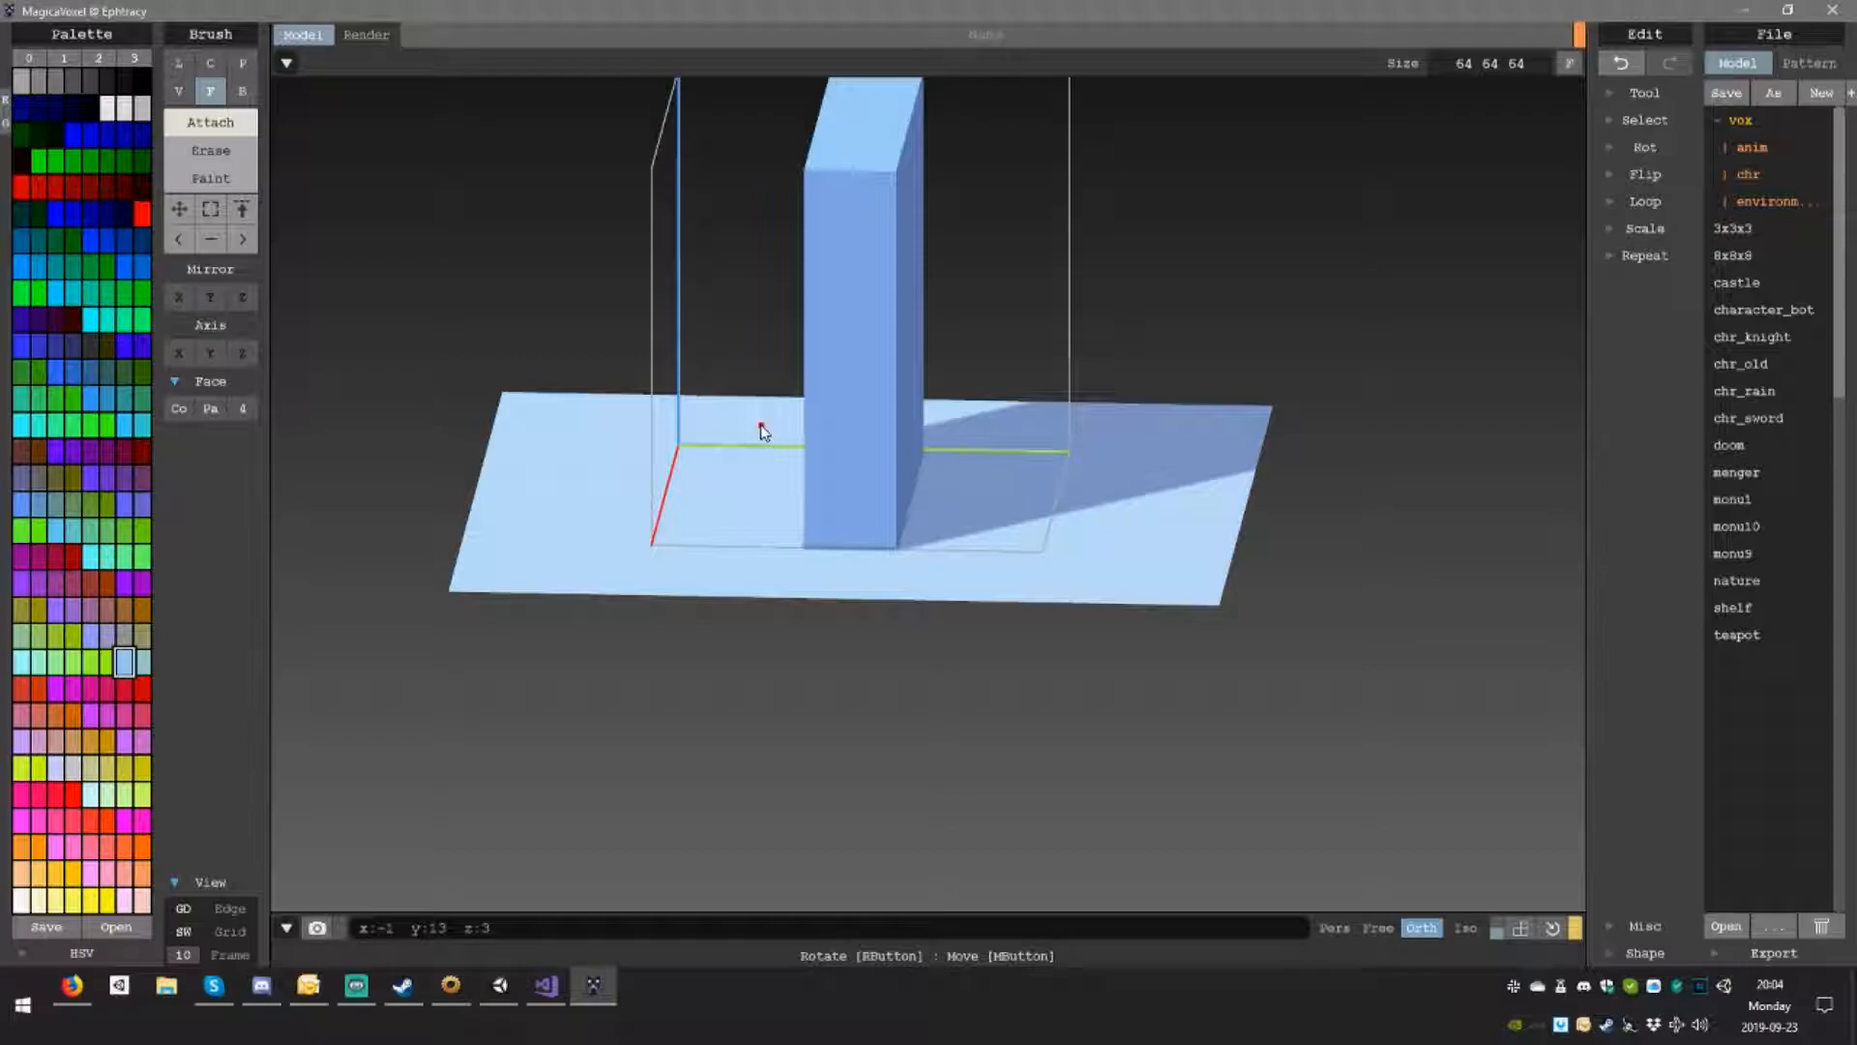
Step: Widen the pillar into a cube, then flatten it into a thin slab
{"action": "left_click_drag", "start_coordinate": [764, 429], "coordinate": [800, 539]}
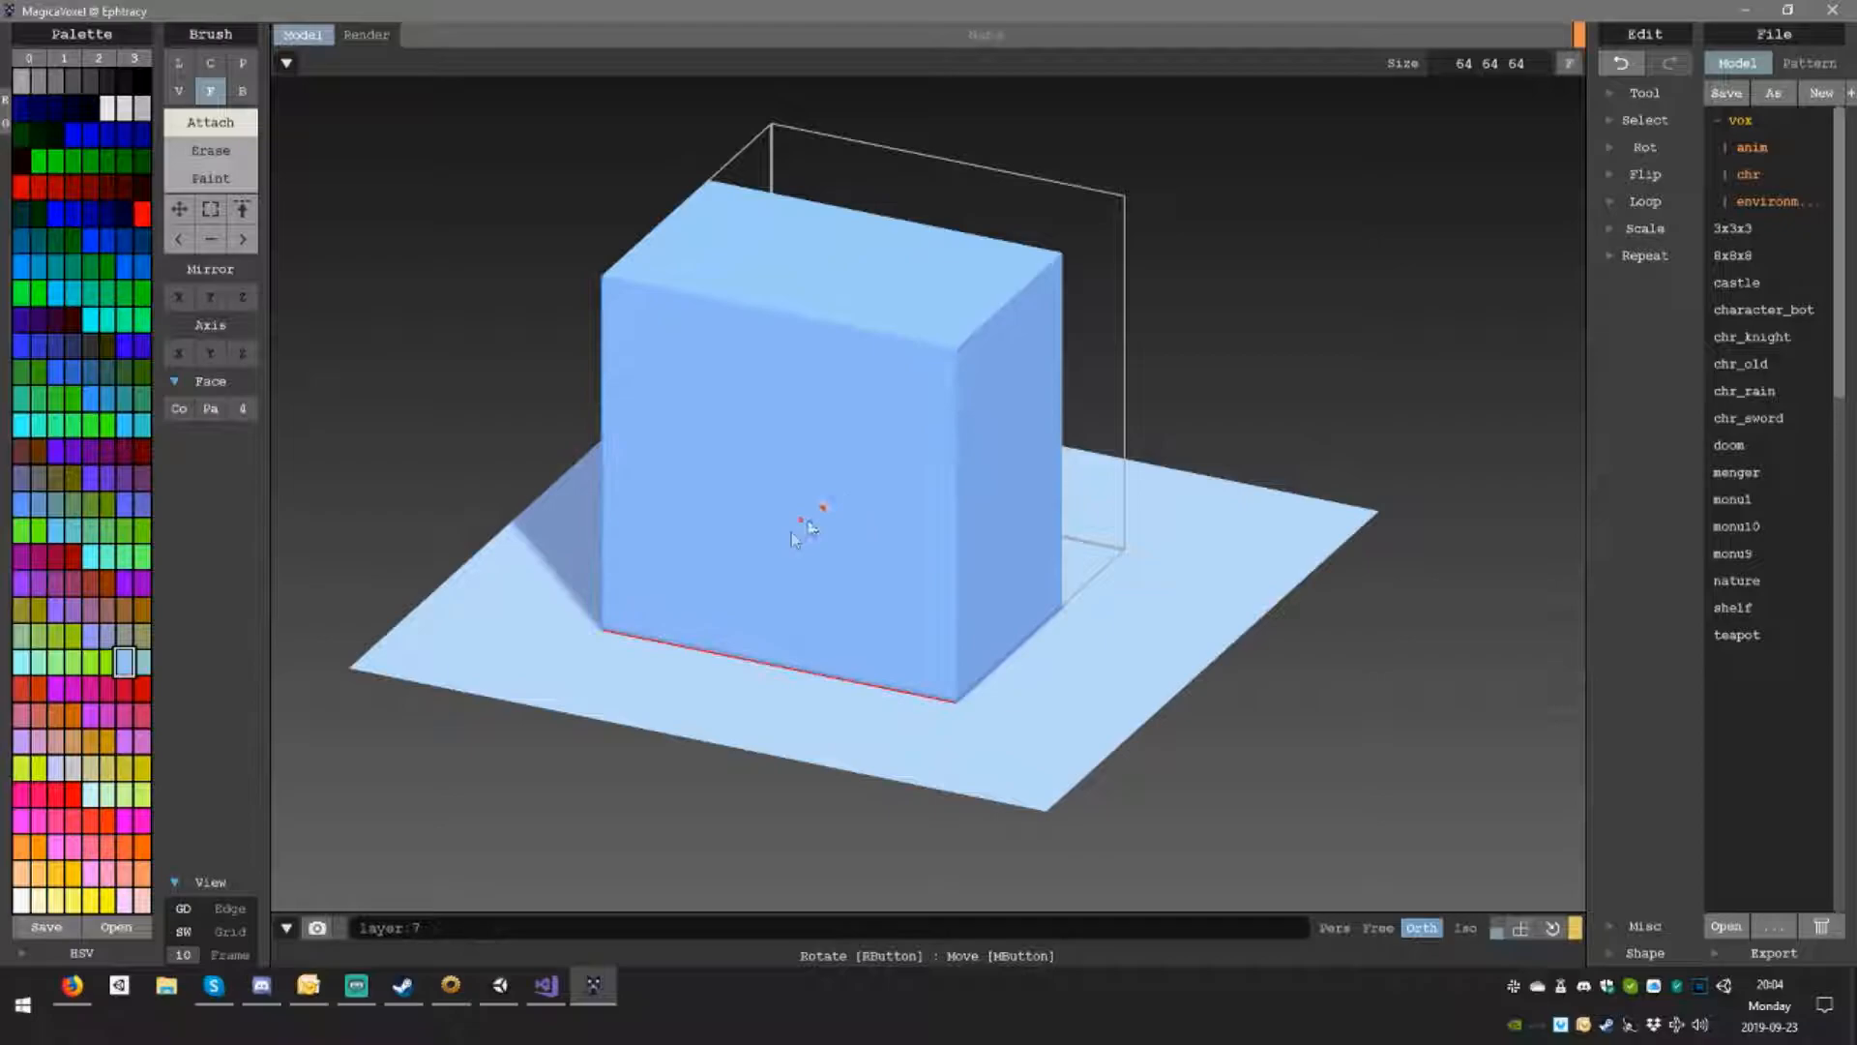
{"action": "left_click_drag", "start_coordinate": [794, 539], "coordinate": [1203, 387]}
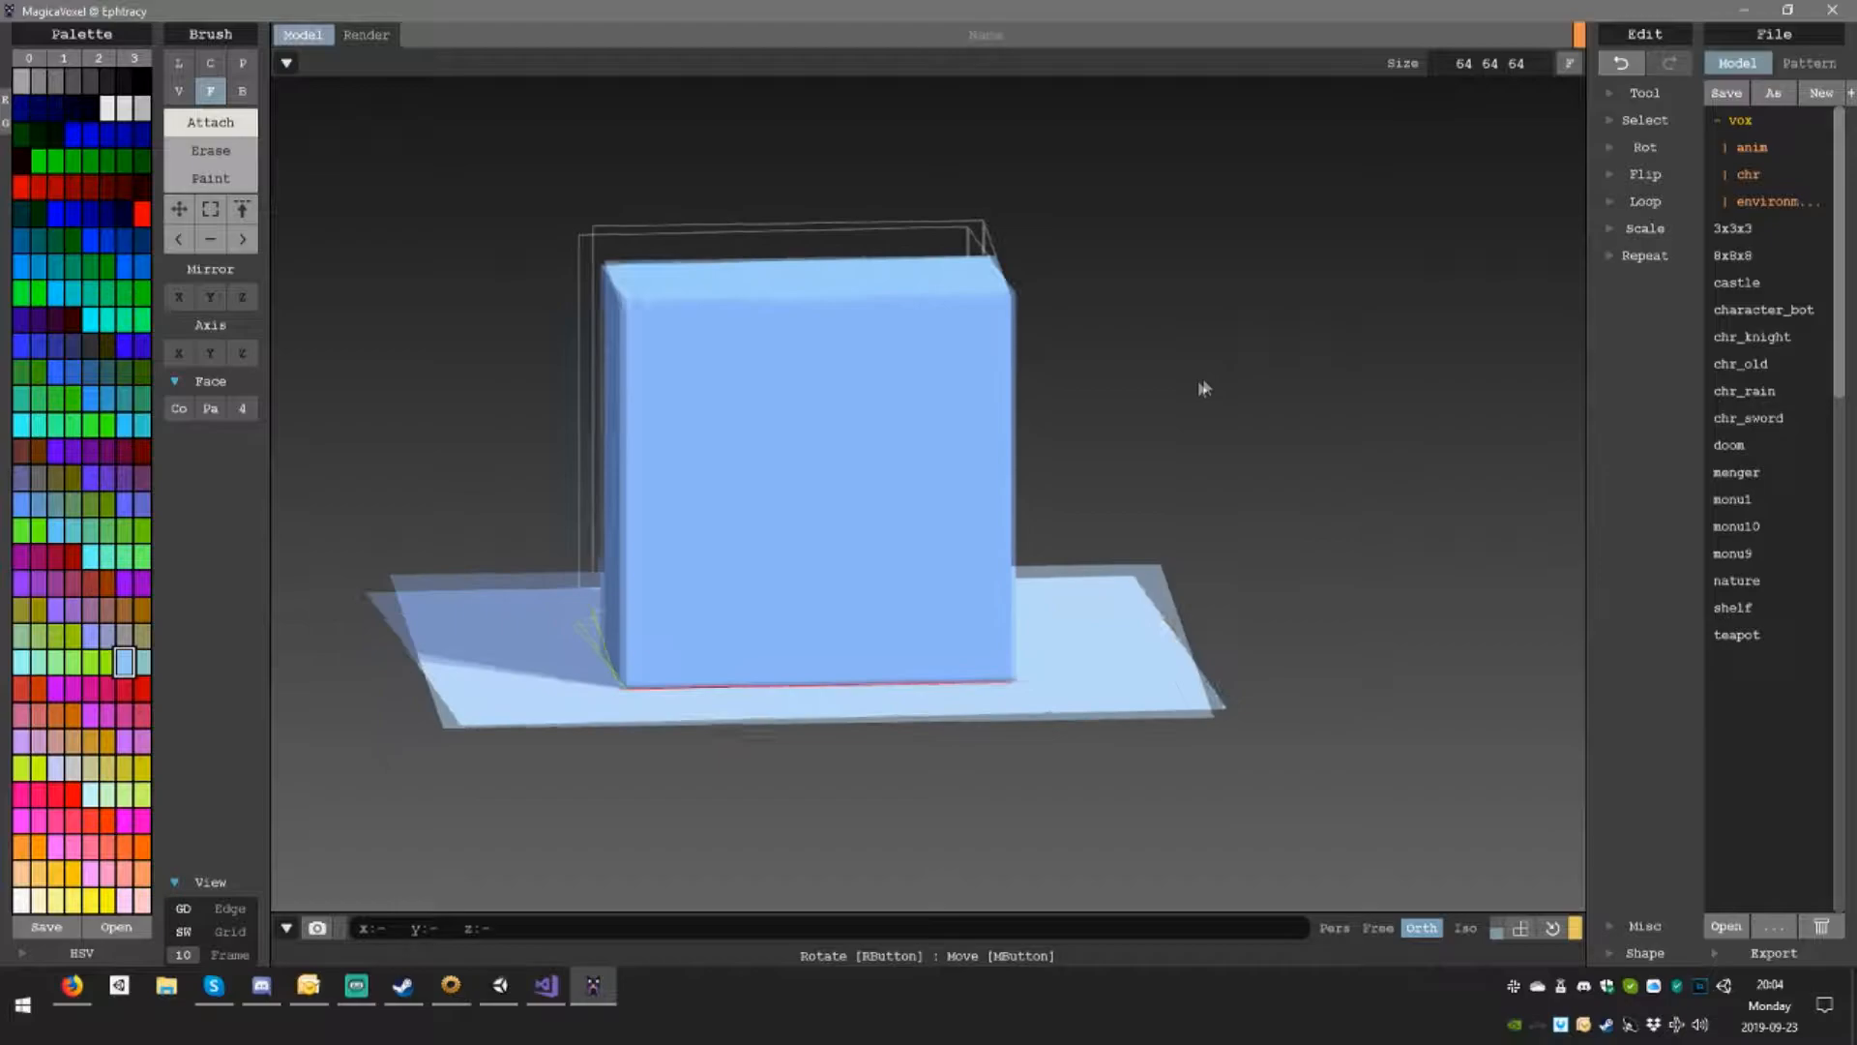
{"action": "left_click_drag", "start_coordinate": [1203, 387], "coordinate": [1043, 424]}
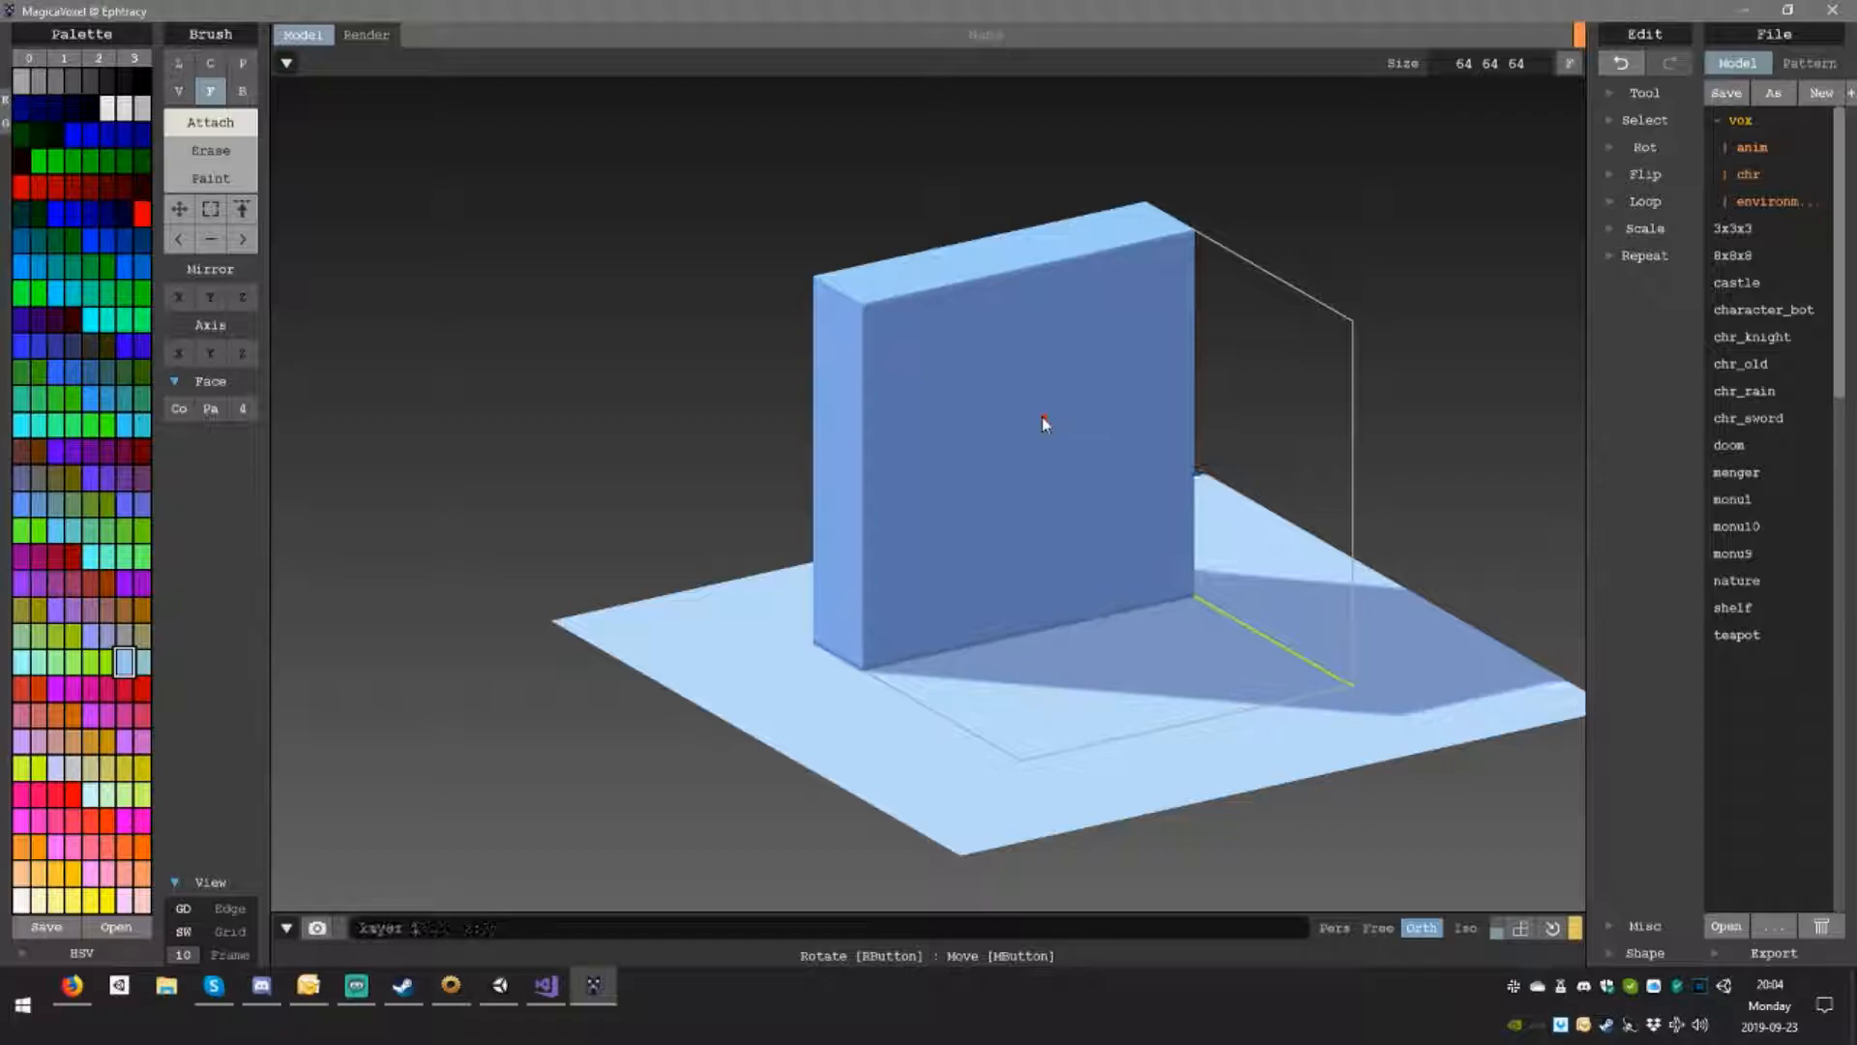
{"action": "left_click_drag", "start_coordinate": [1046, 424], "coordinate": [492, 172]}
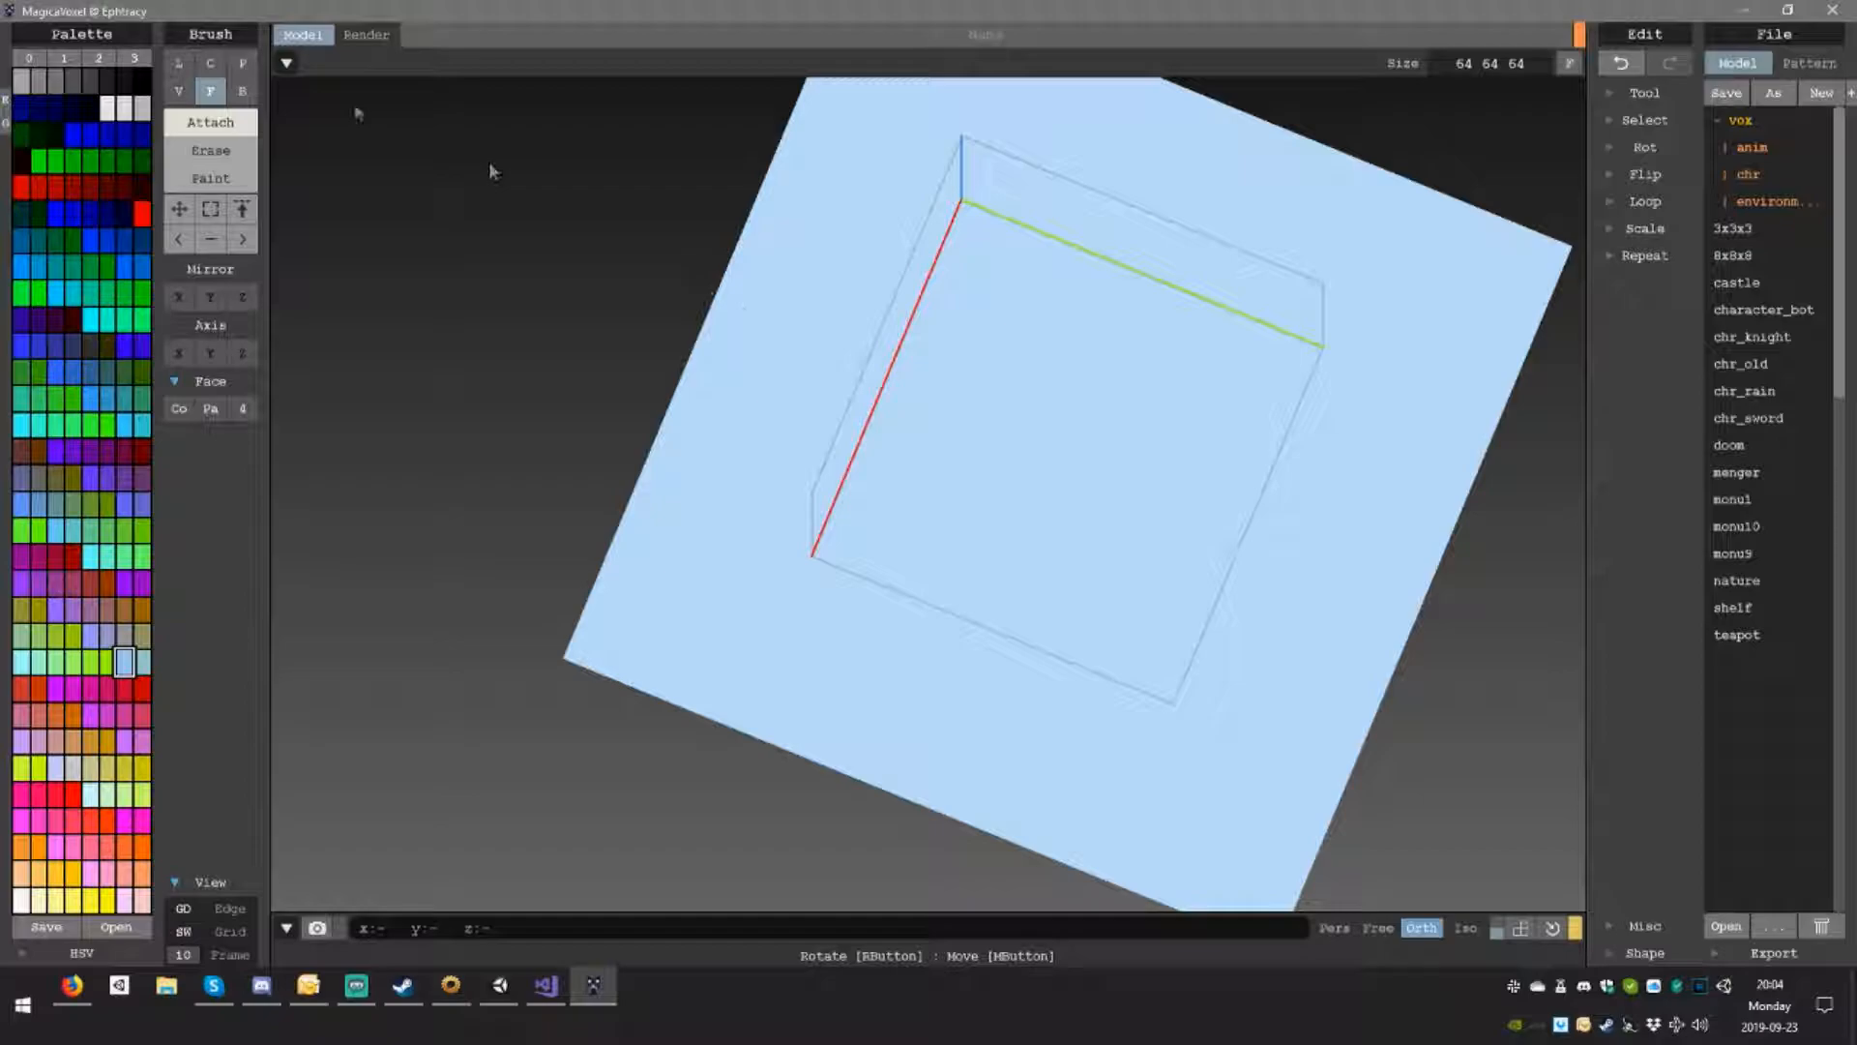
Step: Fill the volume with a large voxel sphere using the Sphr brush and size spinner
{"action": "left_click", "coordinate": [210, 63]}
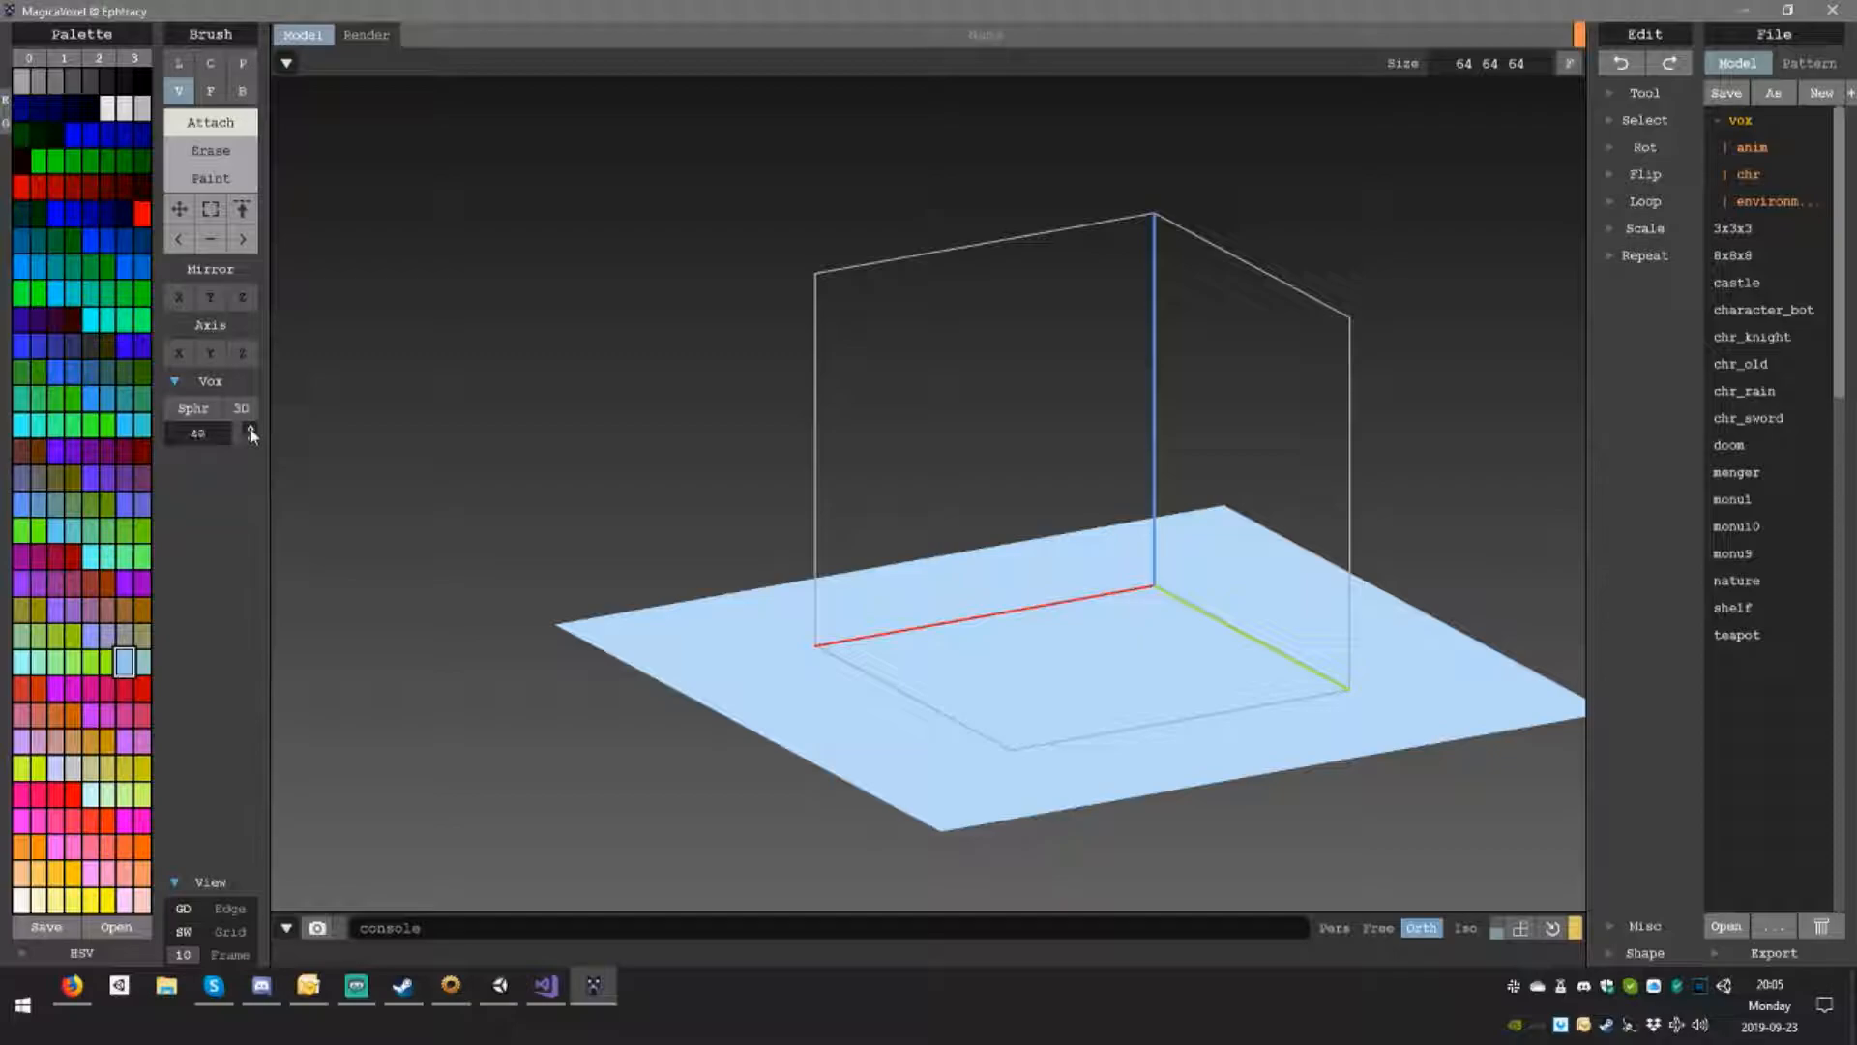
{"action": "left_click", "coordinate": [250, 429]}
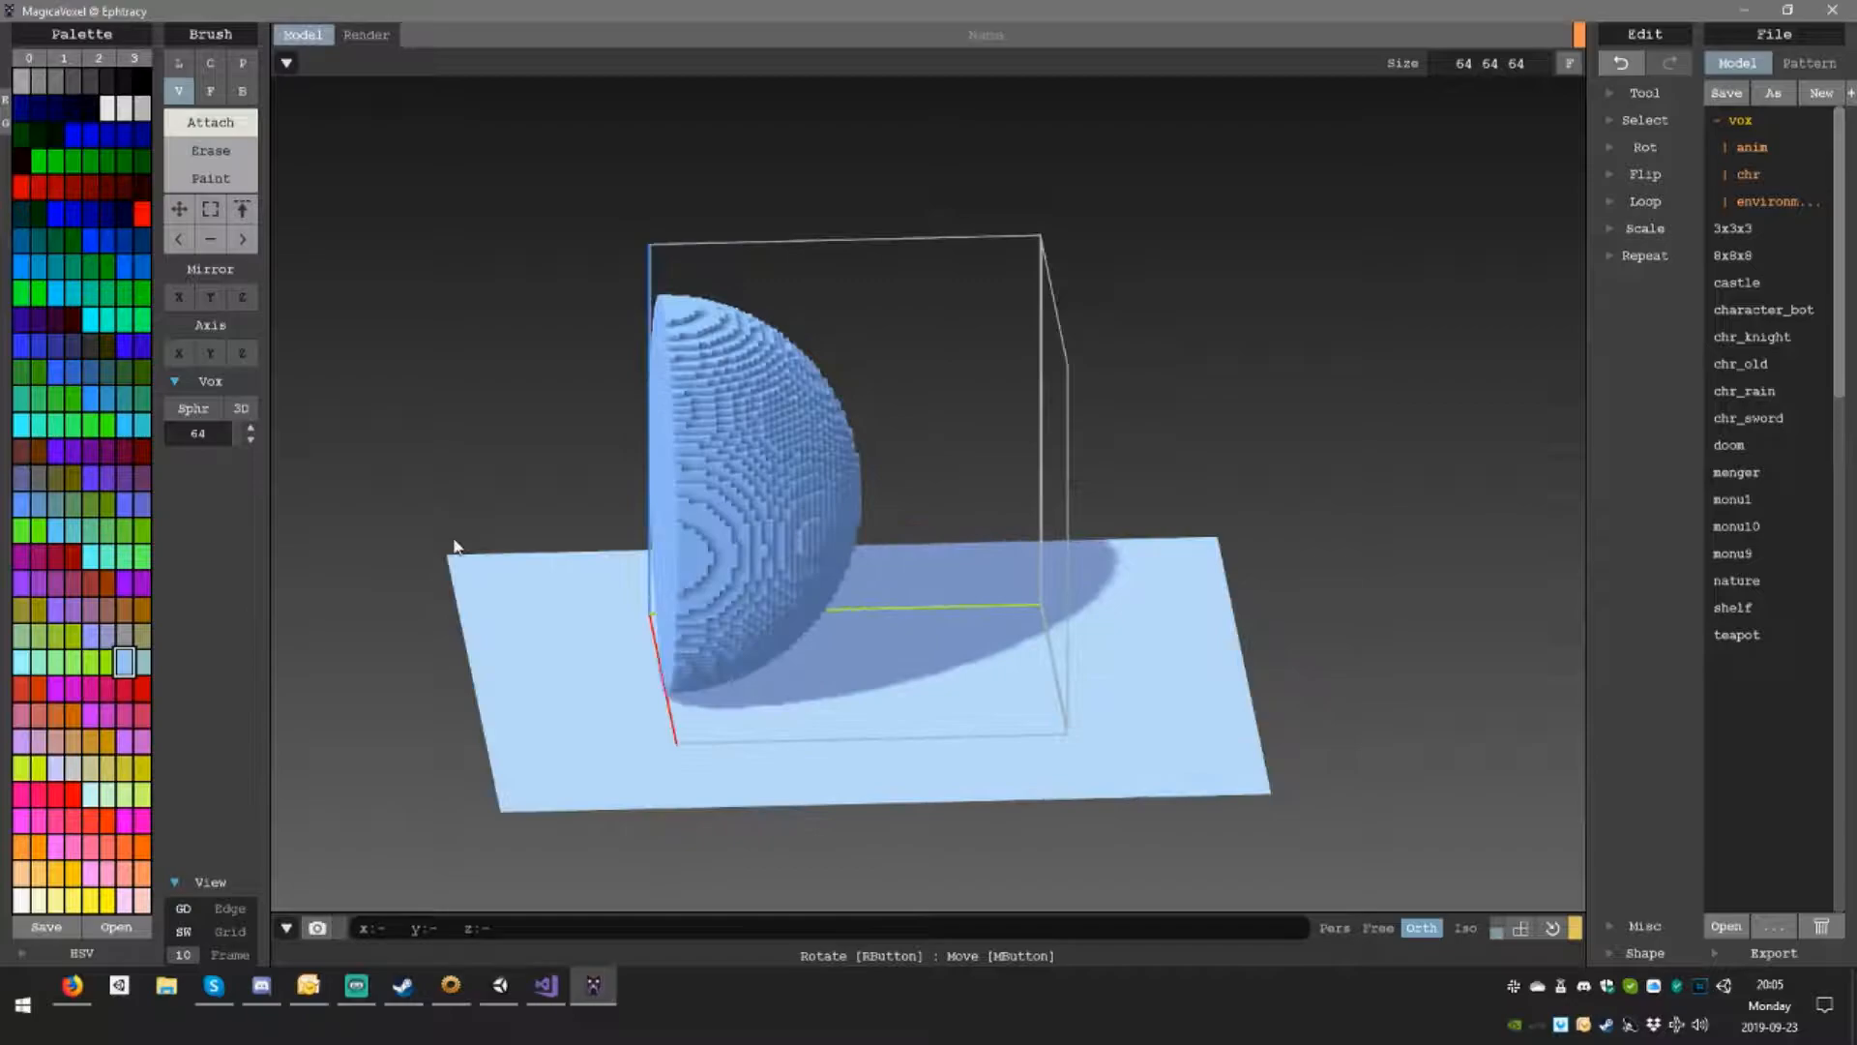
{"action": "left_click", "coordinate": [250, 448]}
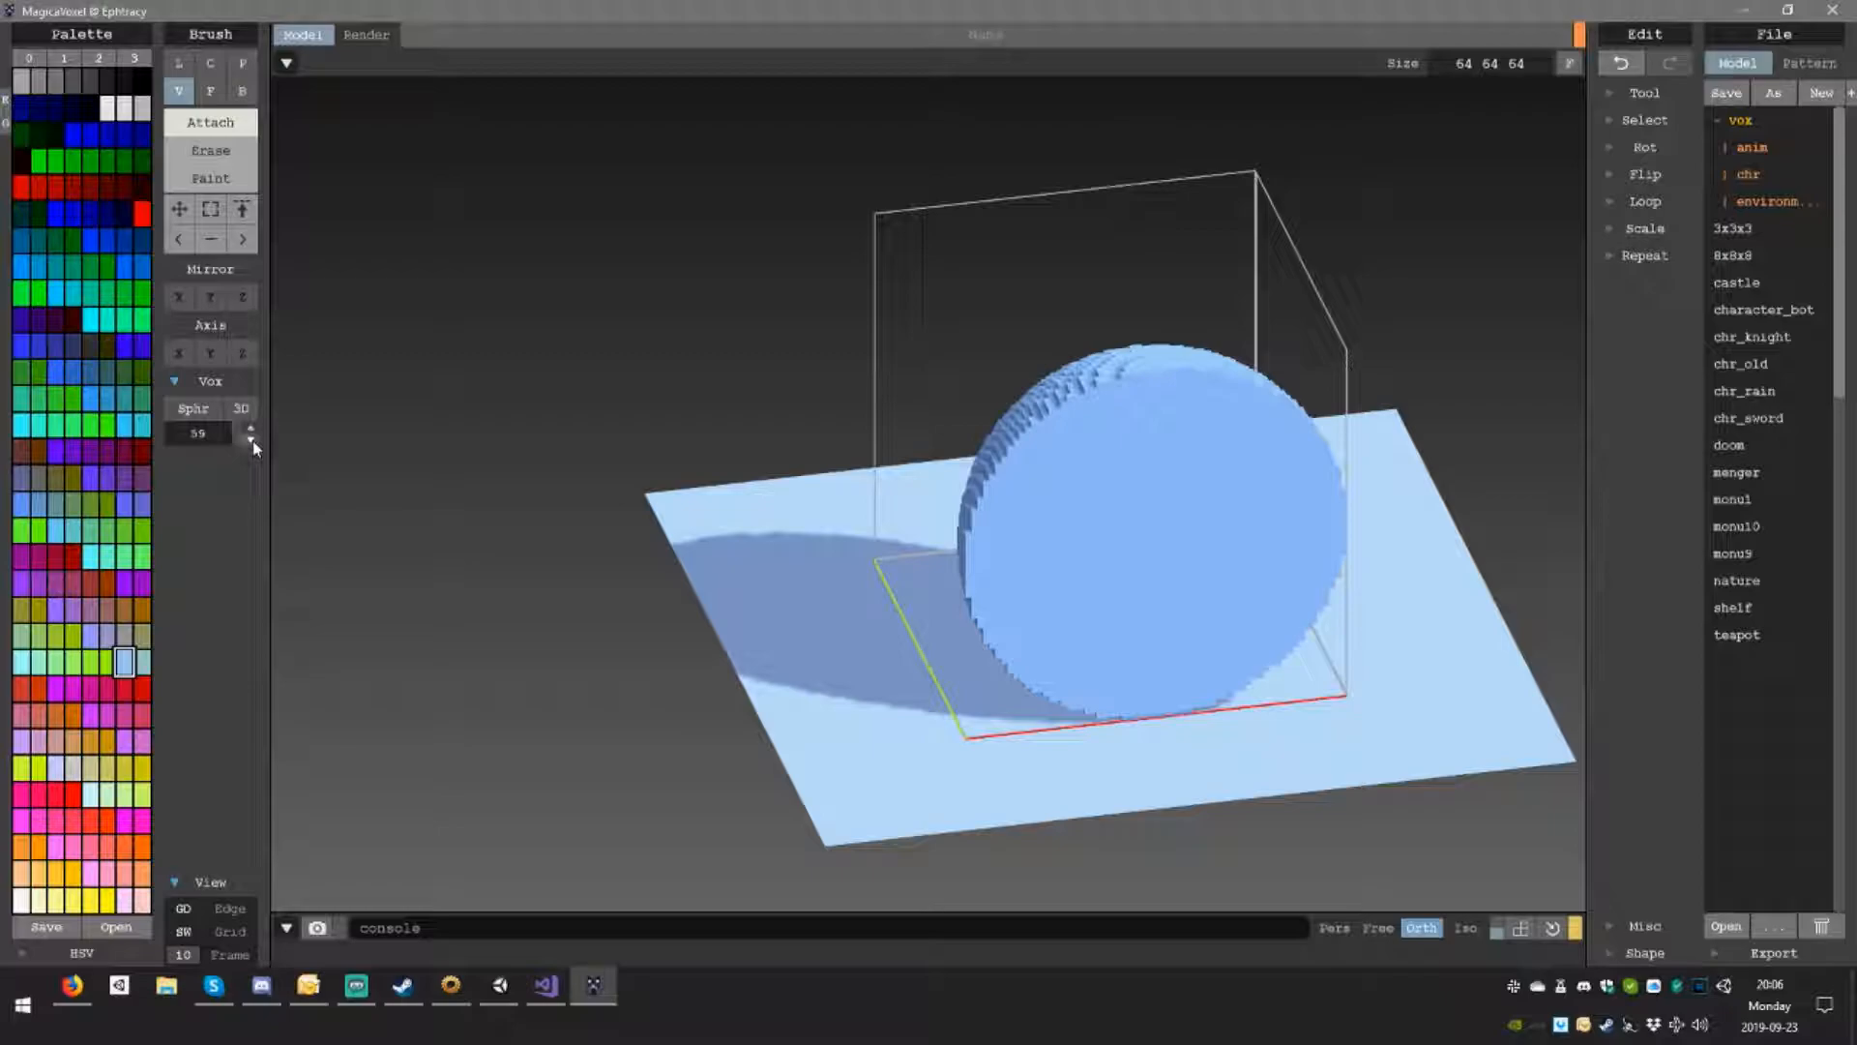
{"action": "left_click", "coordinate": [253, 447]}
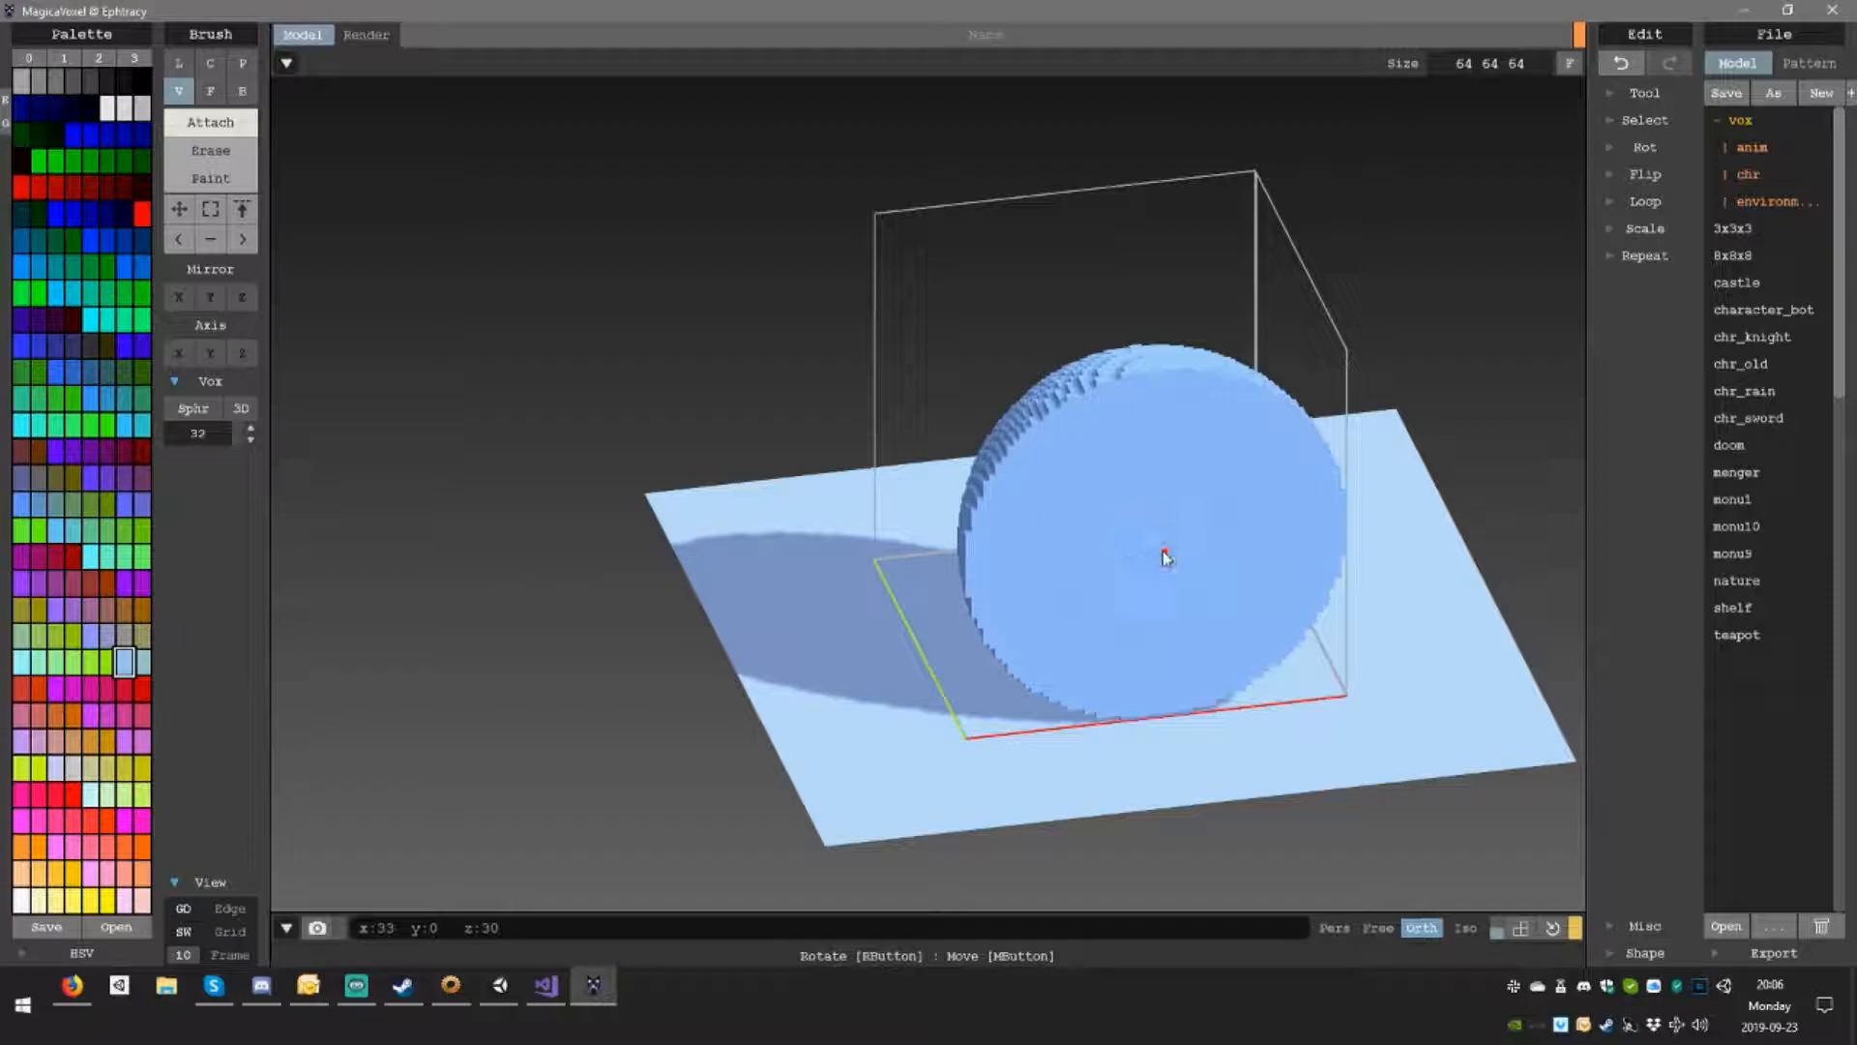
Step: Erase the sphere's interior and half its body, leaving a thin hemispherical shell
{"action": "left_click_drag", "start_coordinate": [1167, 557], "coordinate": [1178, 551]}
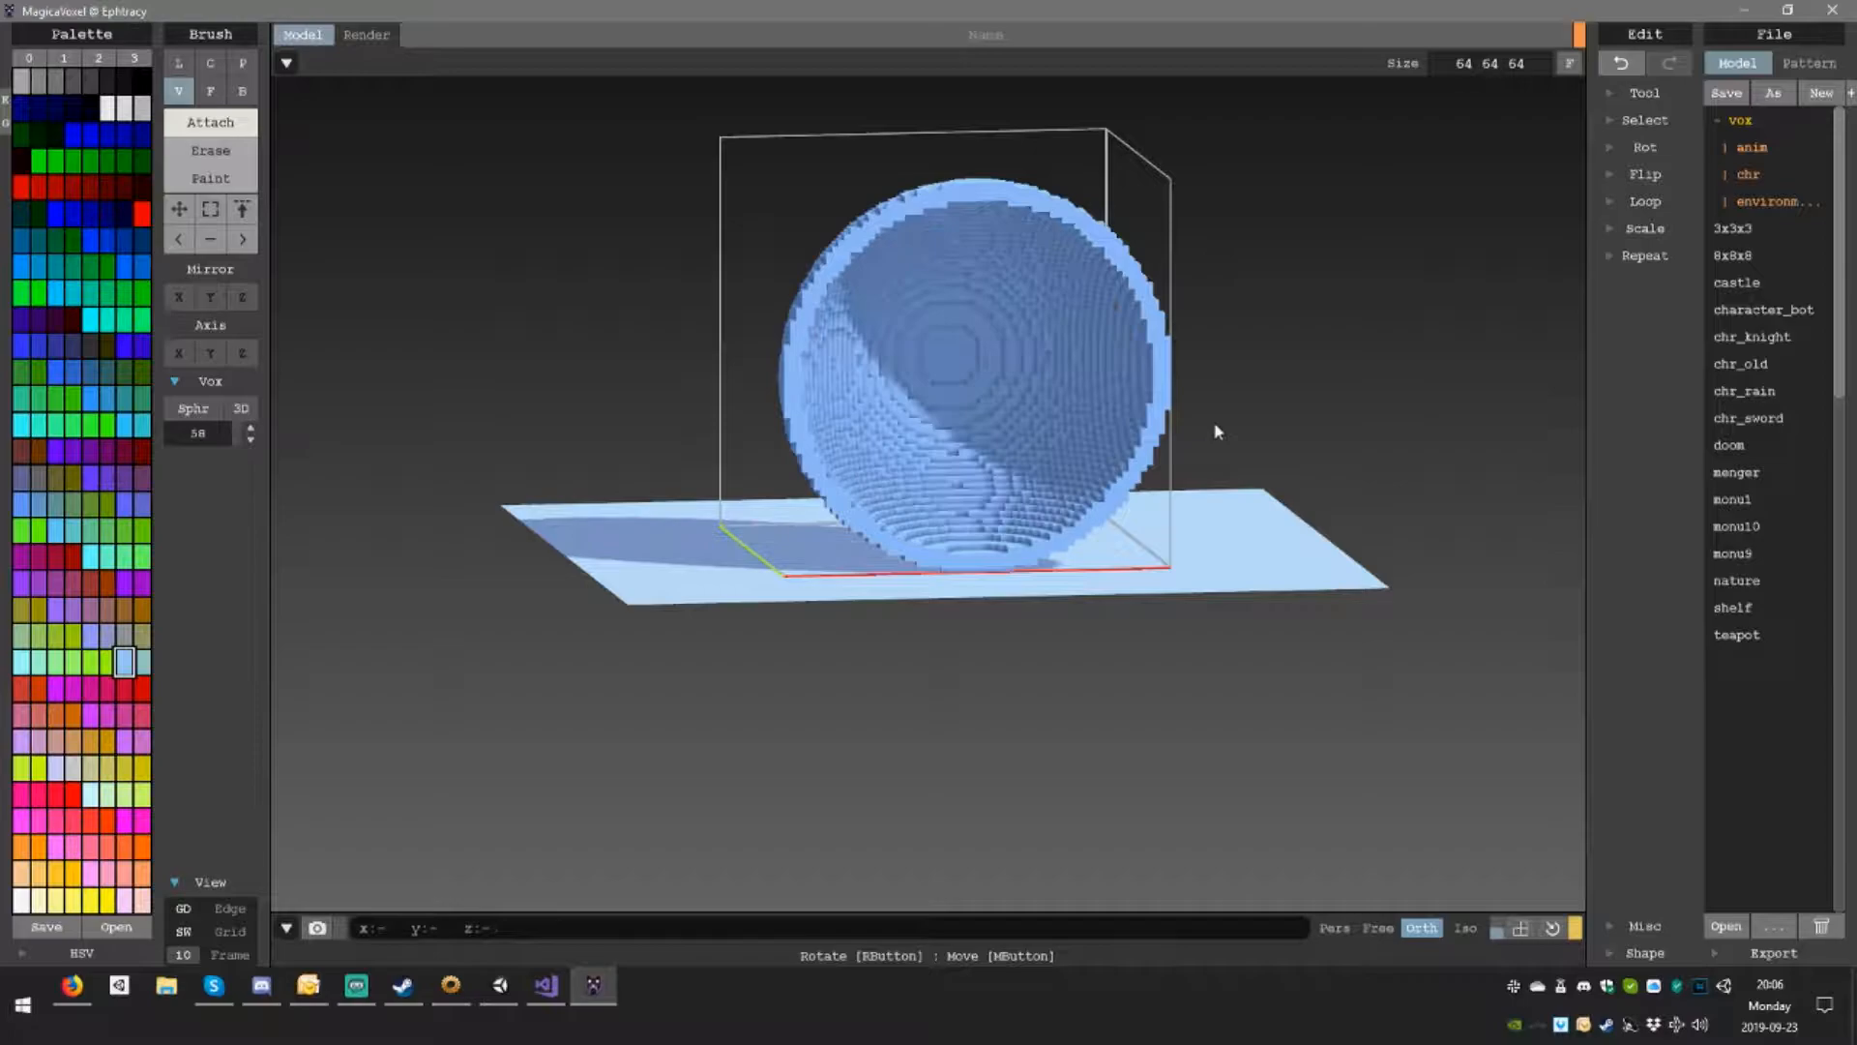
{"action": "left_click_drag", "start_coordinate": [1214, 429], "coordinate": [1055, 489]}
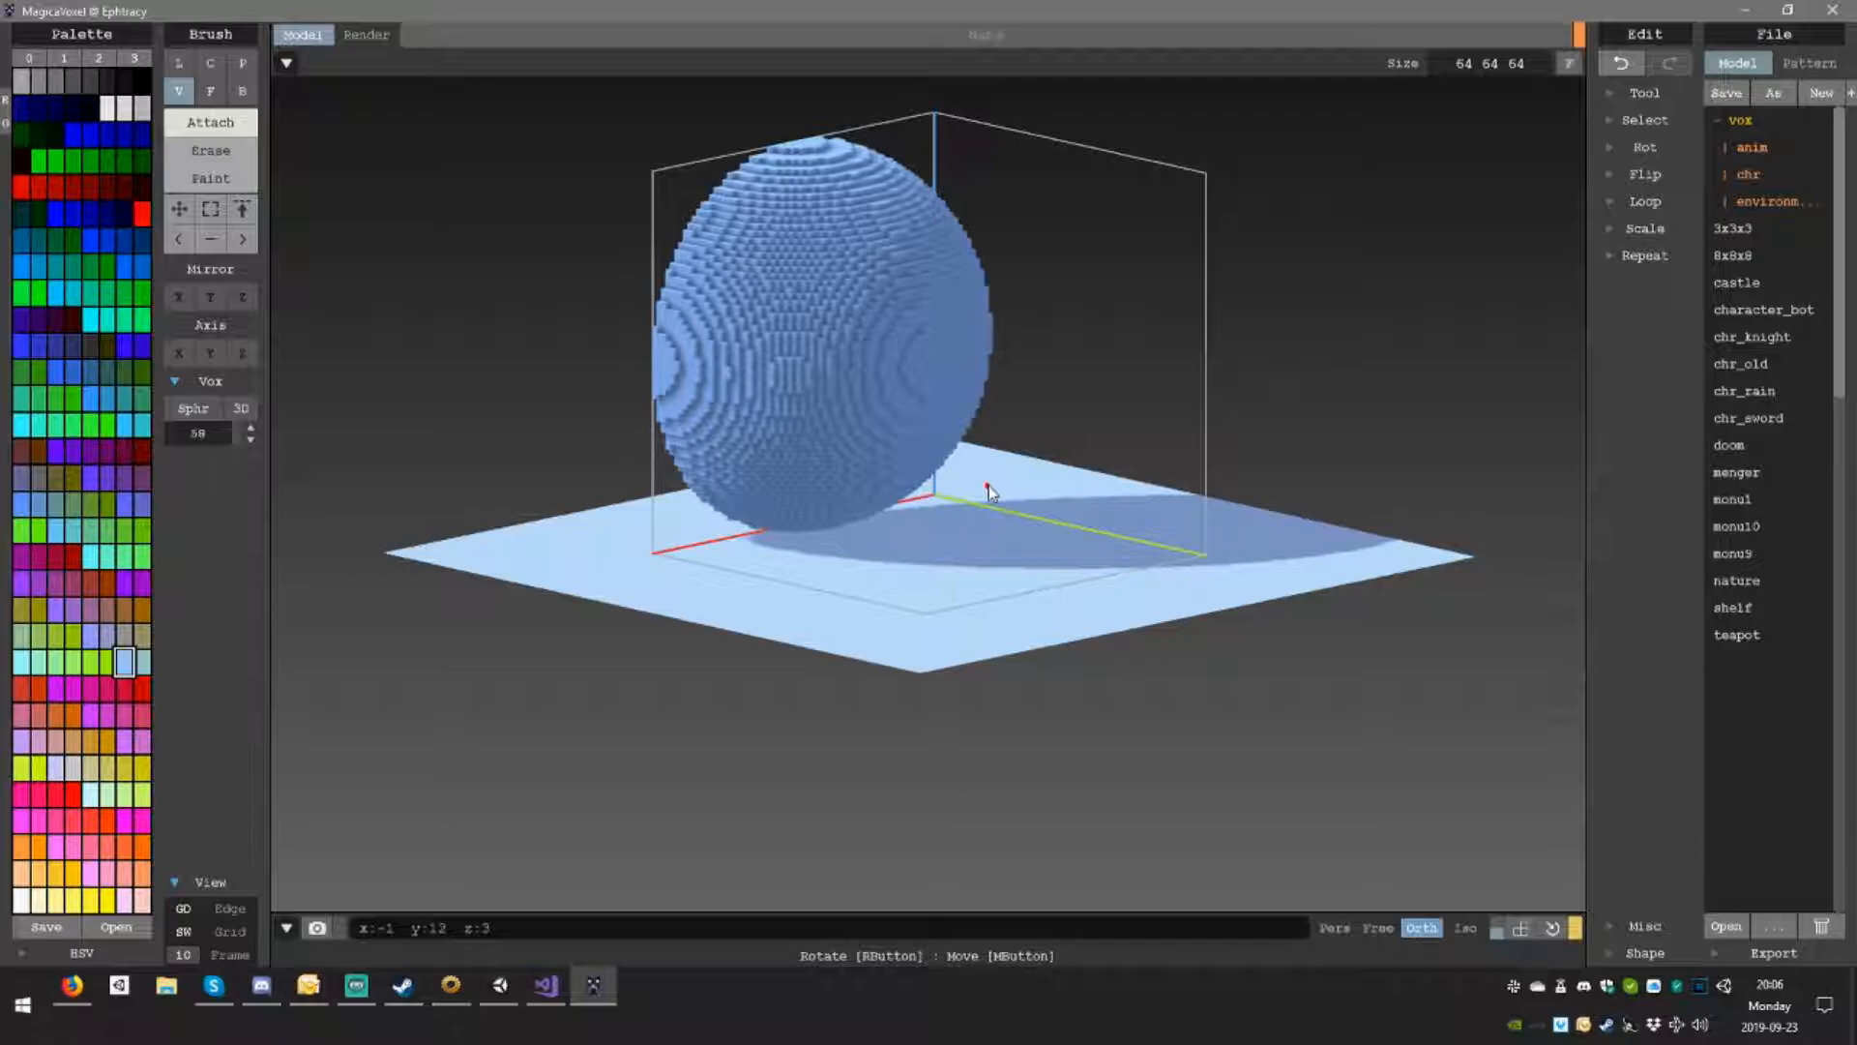
{"action": "left_click_drag", "start_coordinate": [988, 491], "coordinate": [859, 368]}
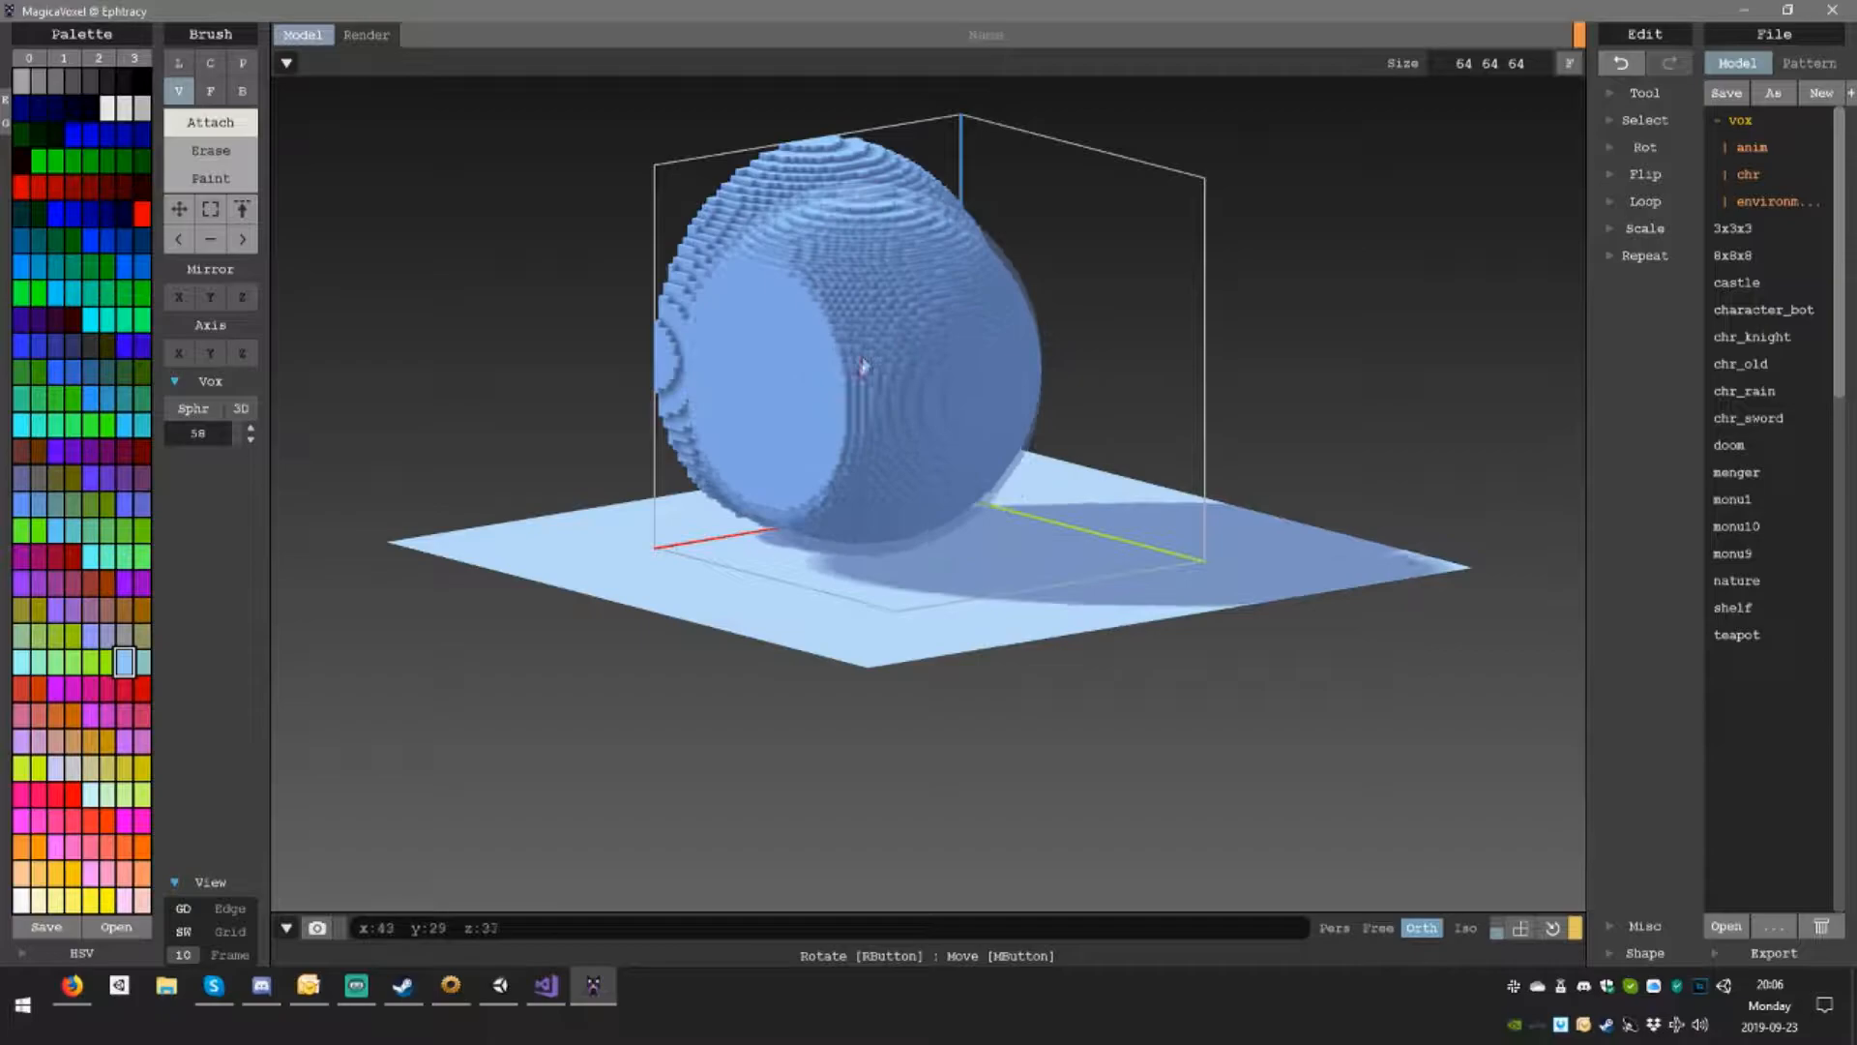
{"action": "left_click_drag", "start_coordinate": [862, 364], "coordinate": [1022, 385]}
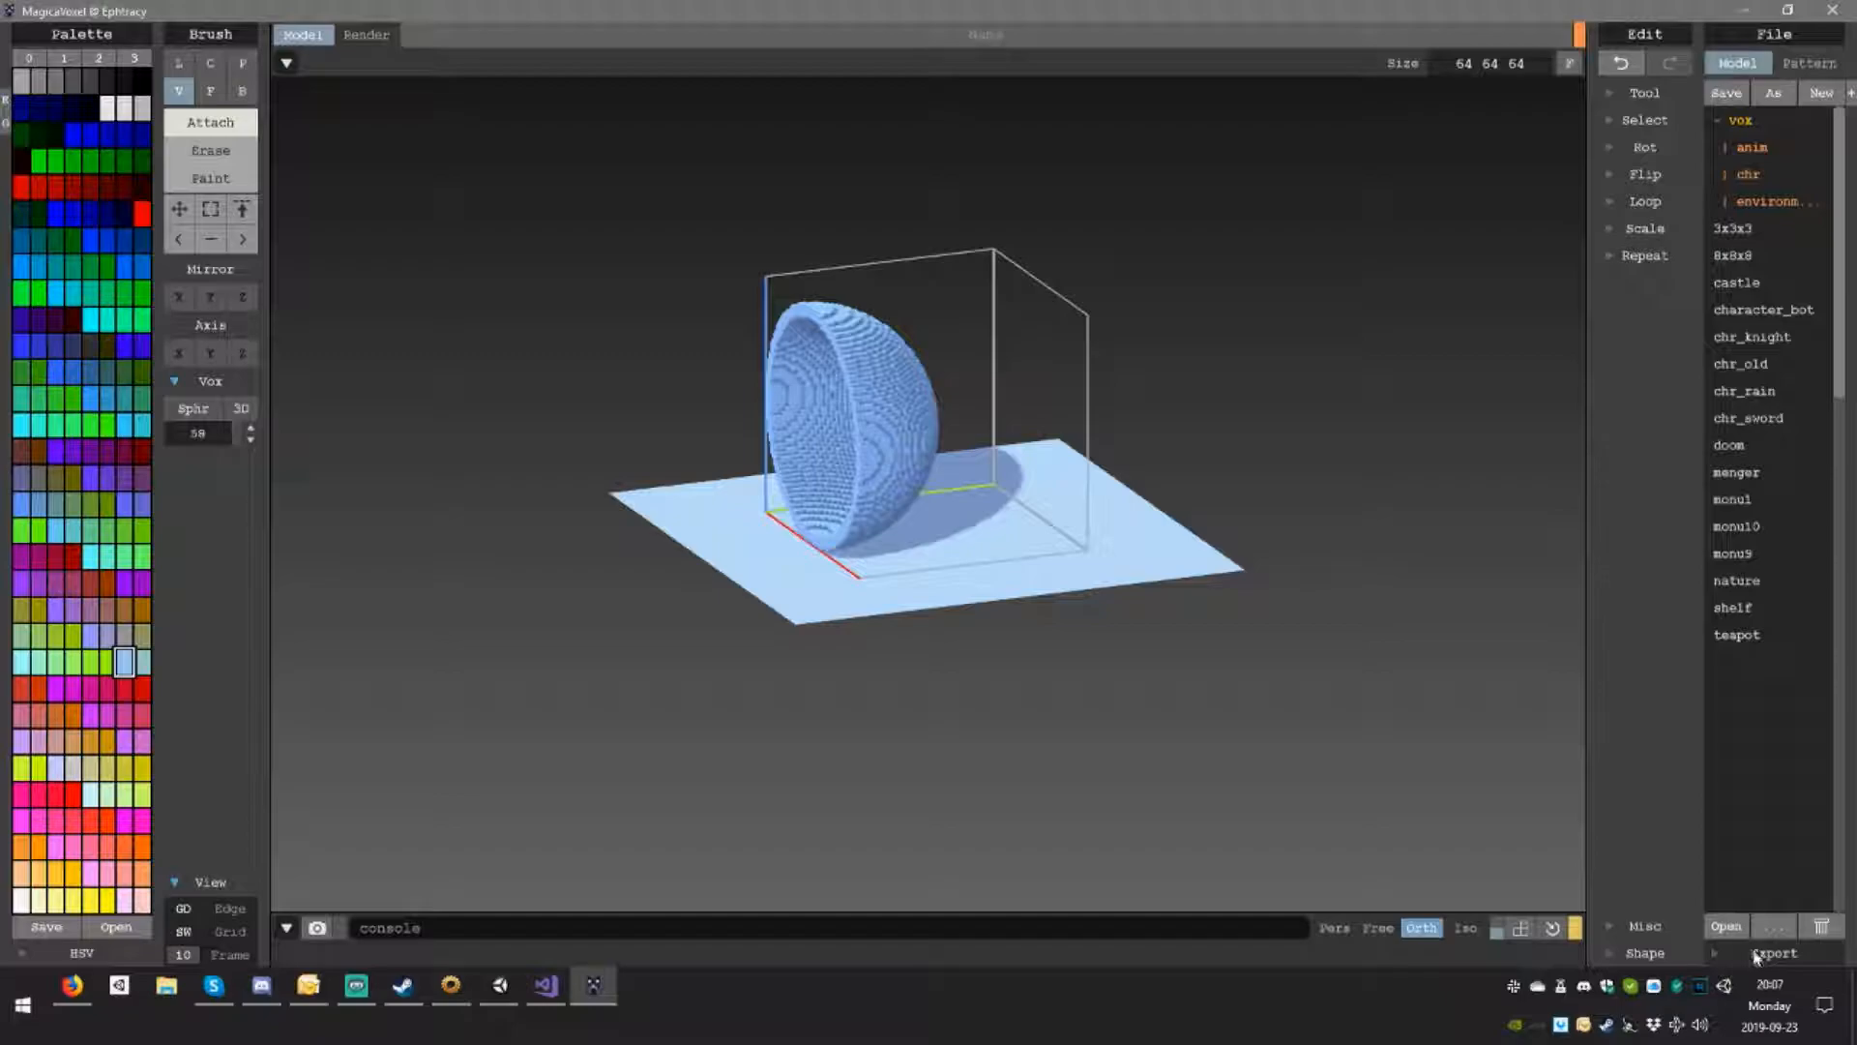
Step: Export the half-shell shield model in PLY format
{"action": "left_click", "coordinate": [1774, 954]}
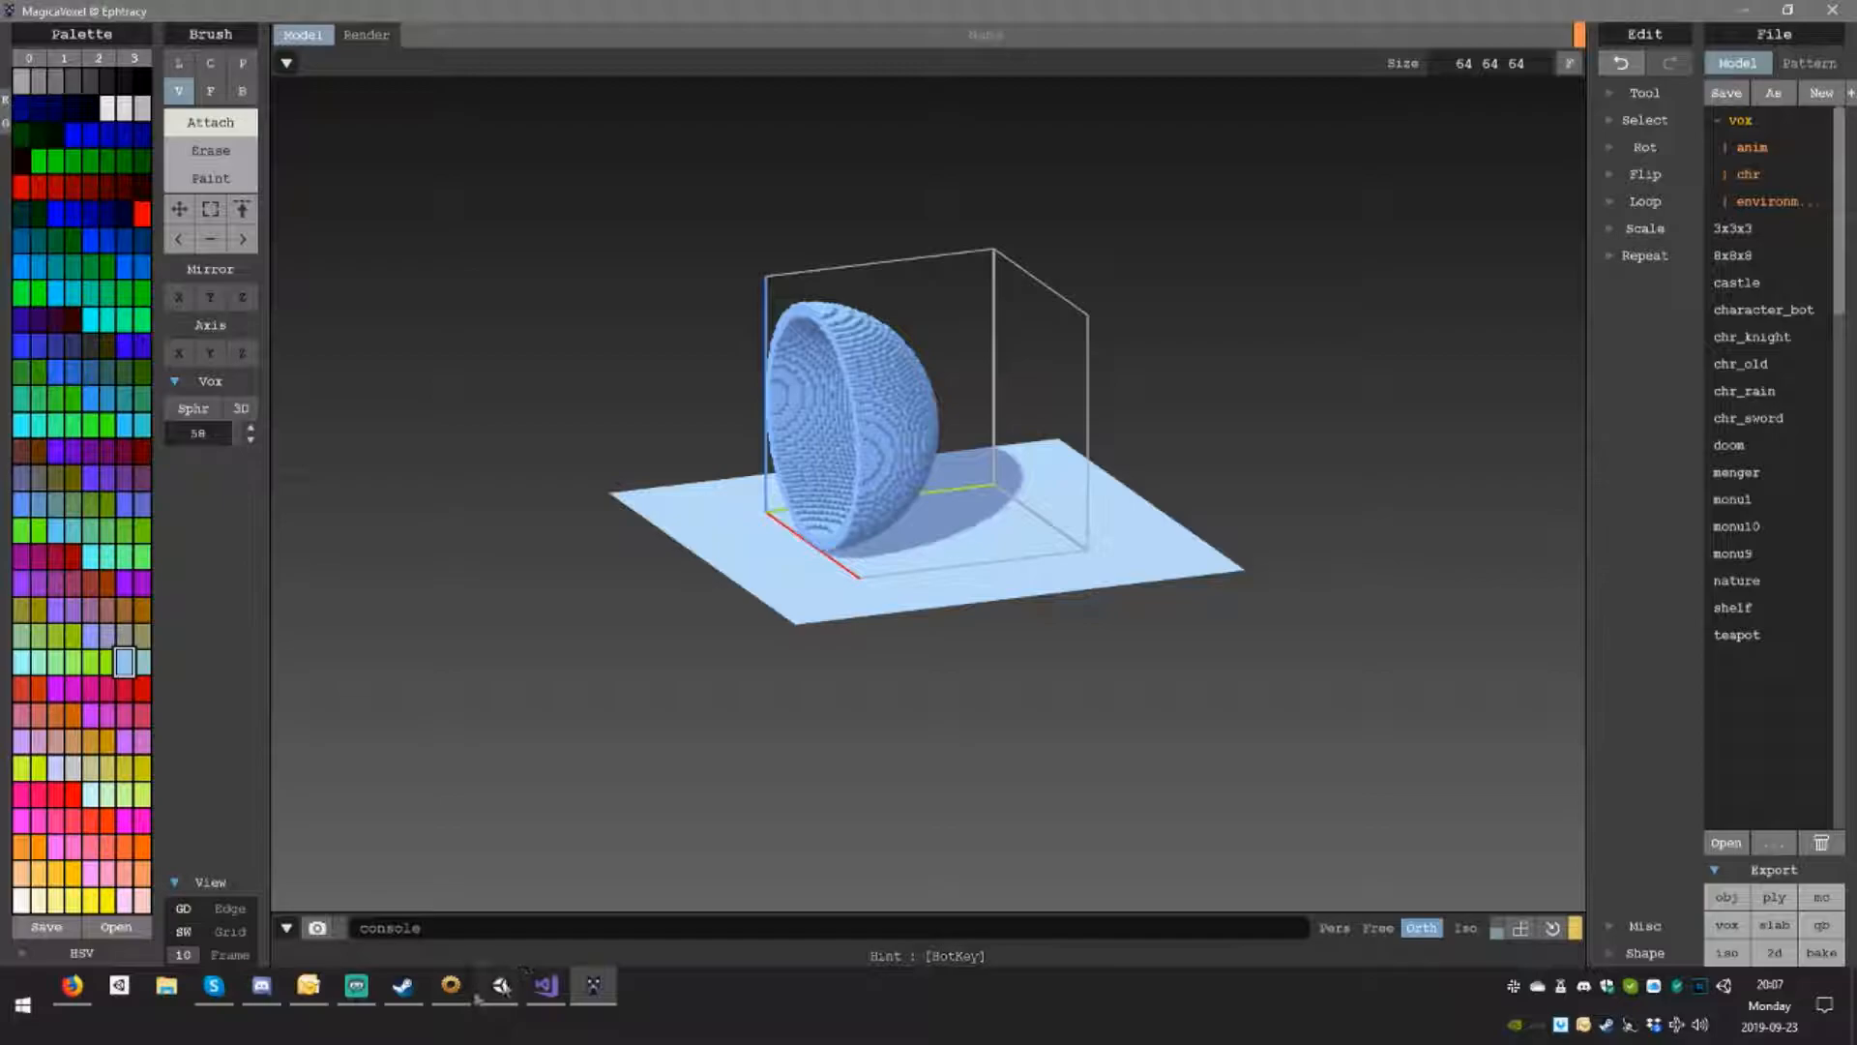
{"action": "left_click", "coordinate": [543, 986]}
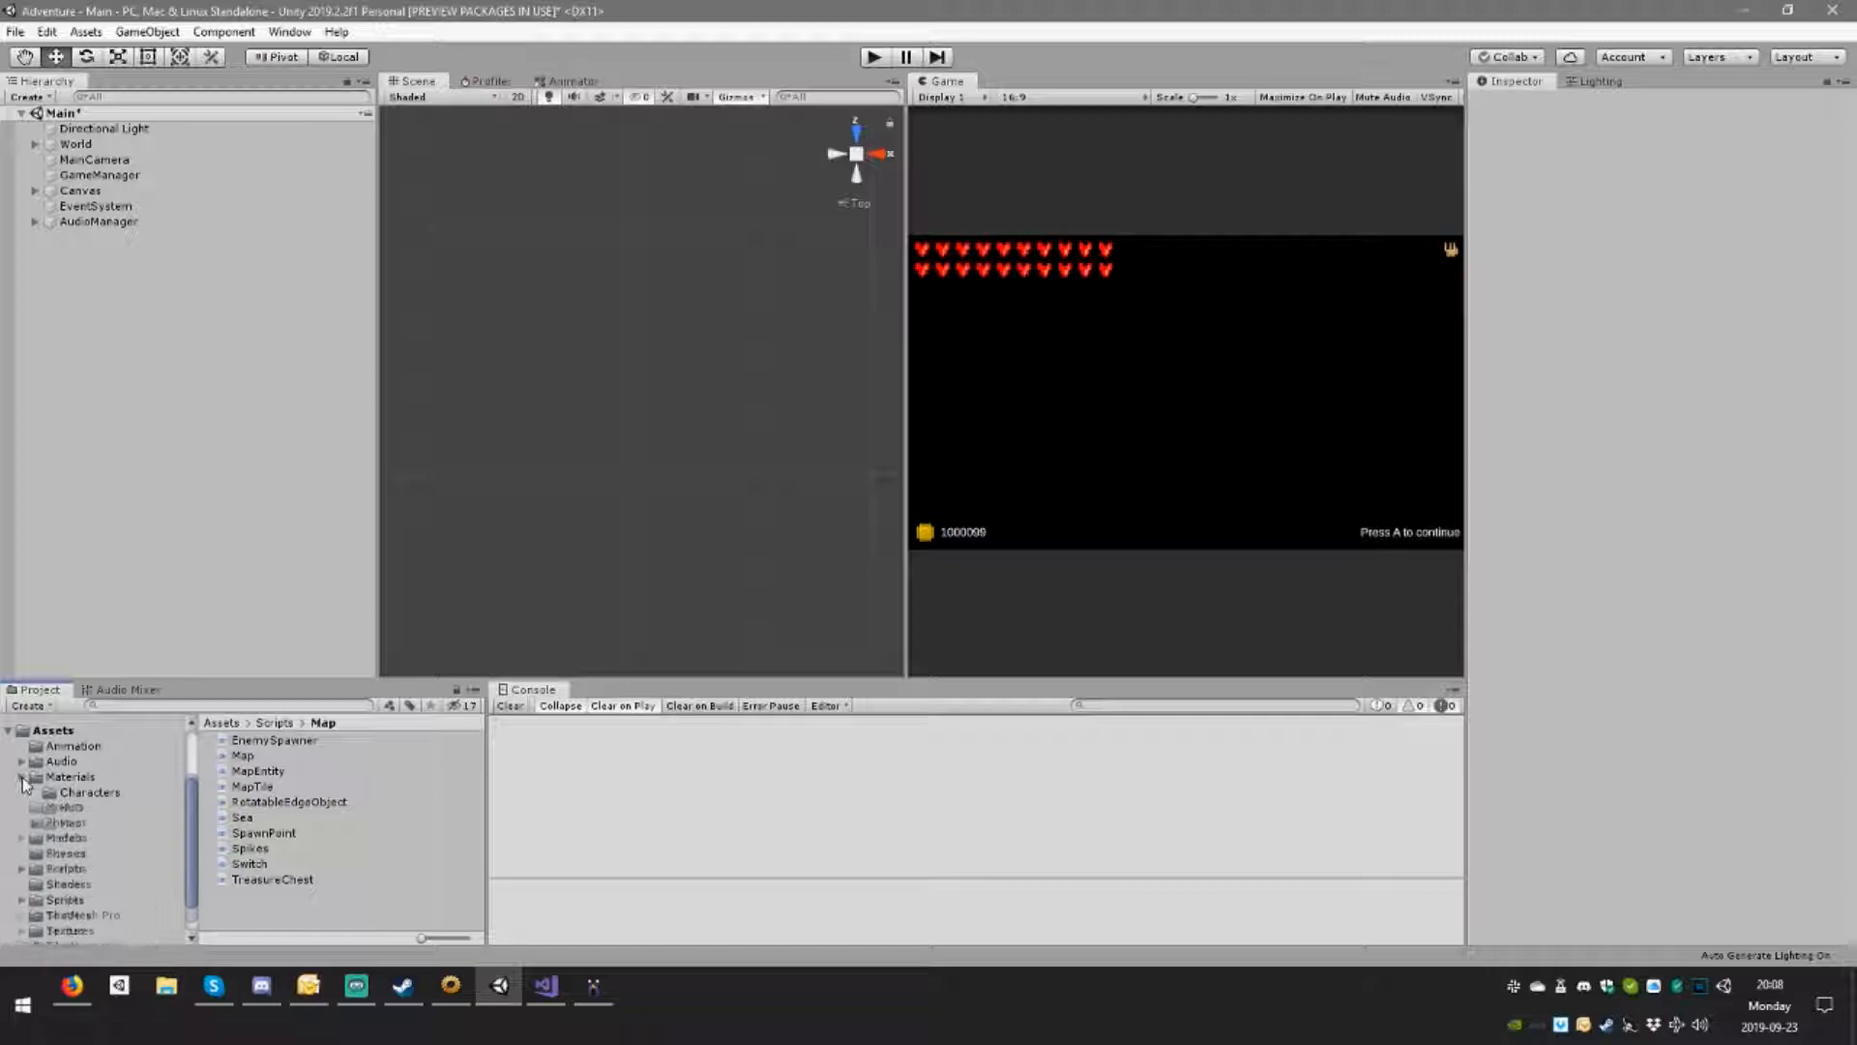
Step: Browse the Project window's Assets and open the Models folder
{"action": "left_click", "coordinate": [73, 749]}
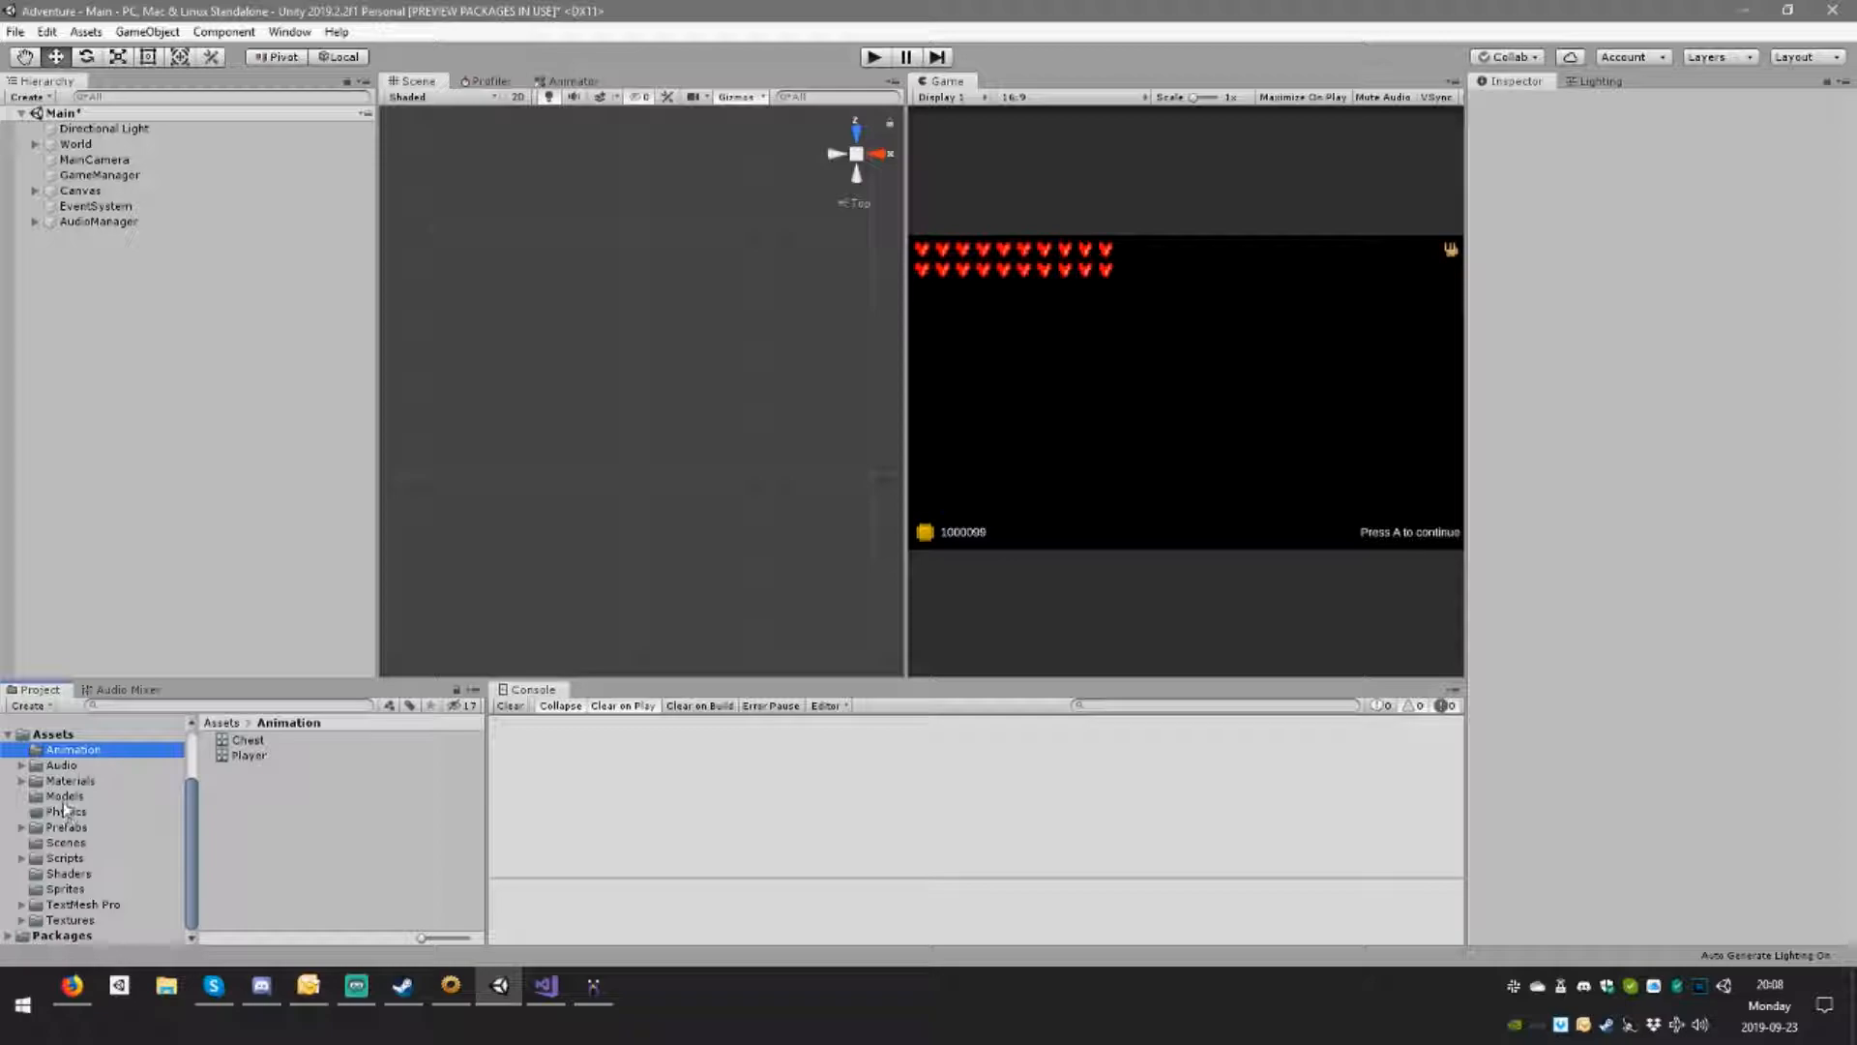
{"action": "double_click", "coordinate": [260, 754]}
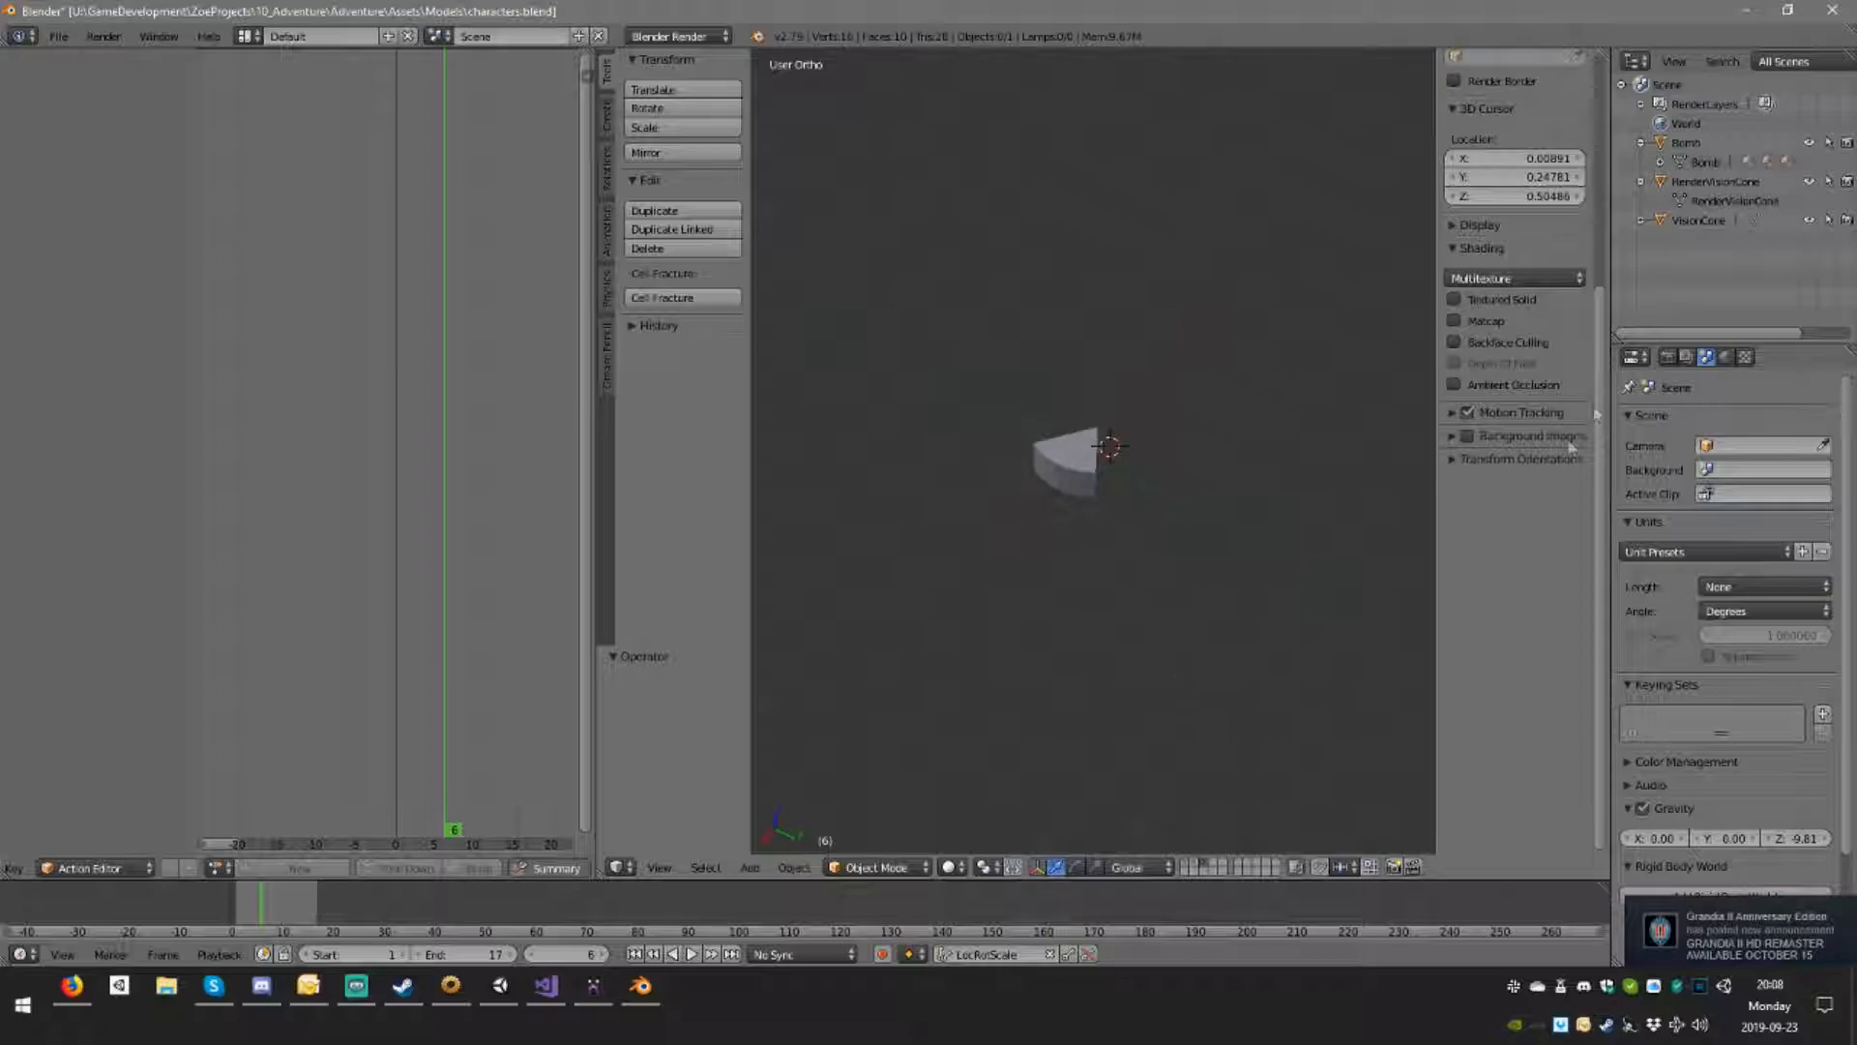
Step: Open player.blend with the green voxel player character, ready to import a Stanford PLY
{"action": "left_click", "coordinate": [499, 986]}
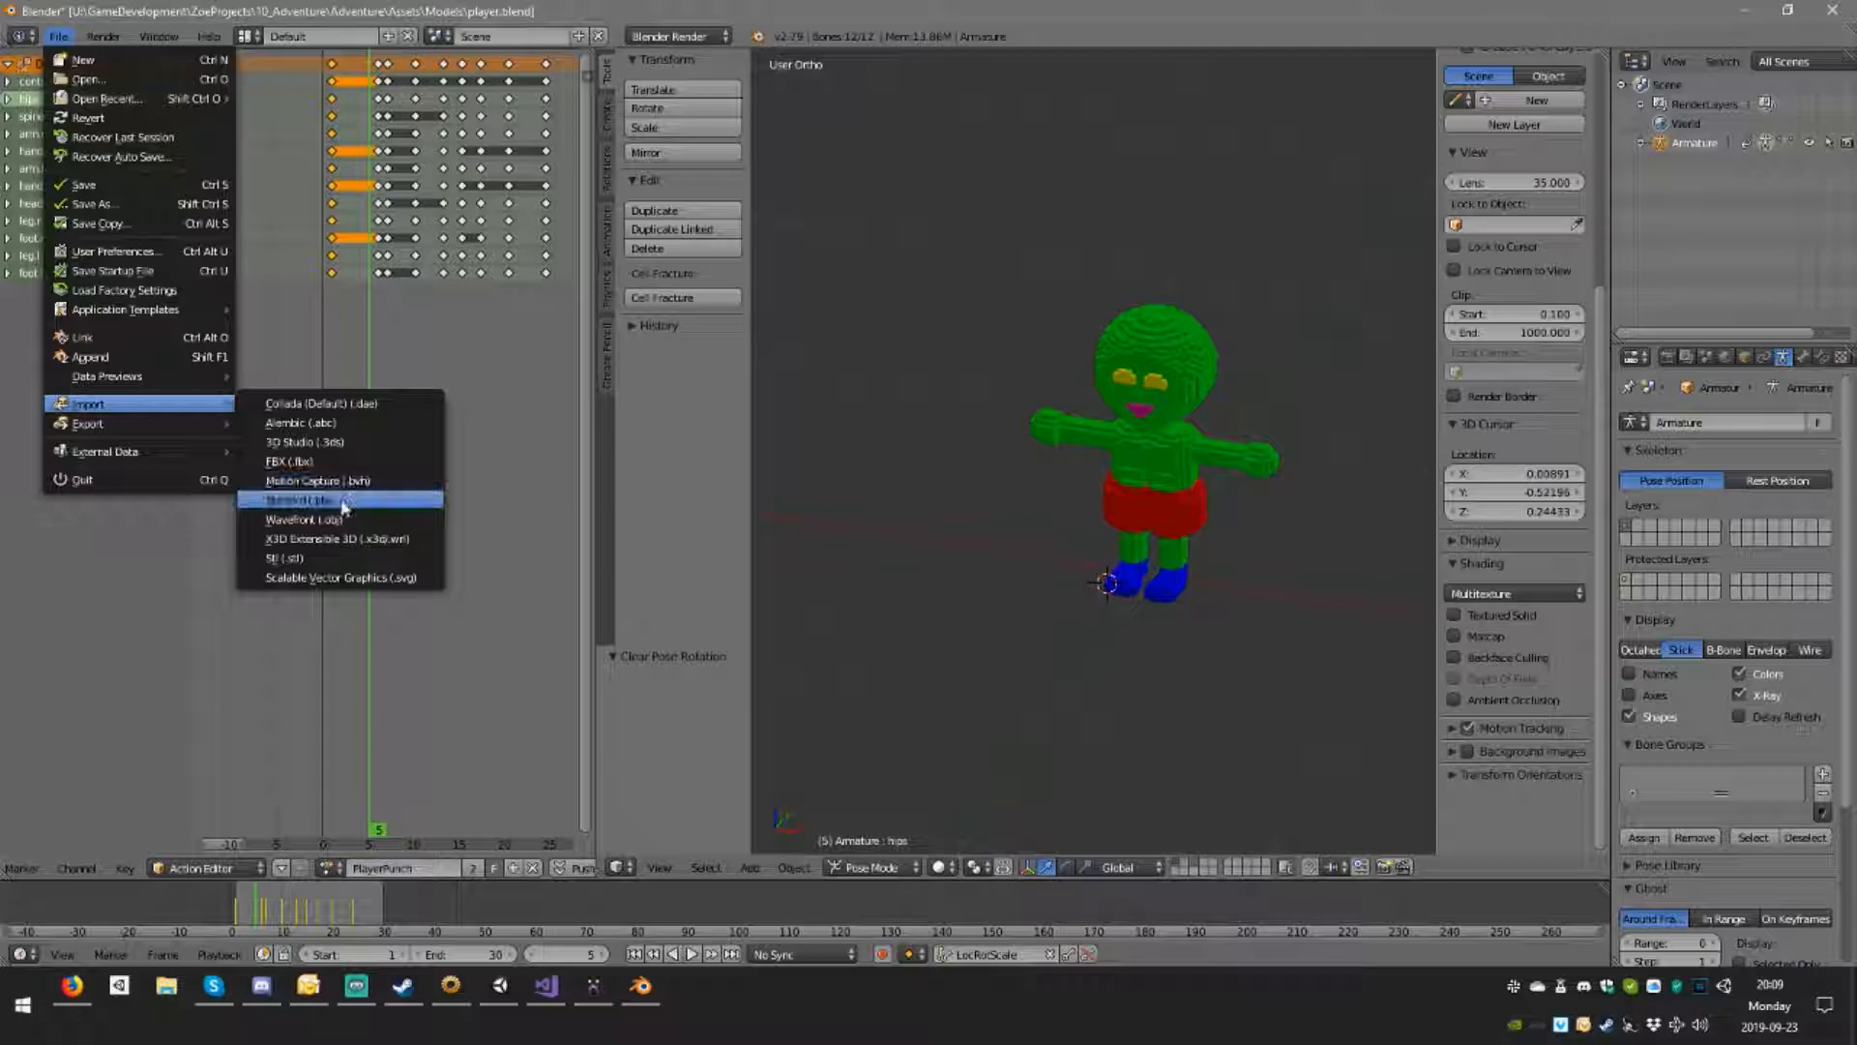
Step: Import the shield PLY from the export folder and begin merging its duplicate vertices
{"action": "left_click", "coordinate": [299, 500]}
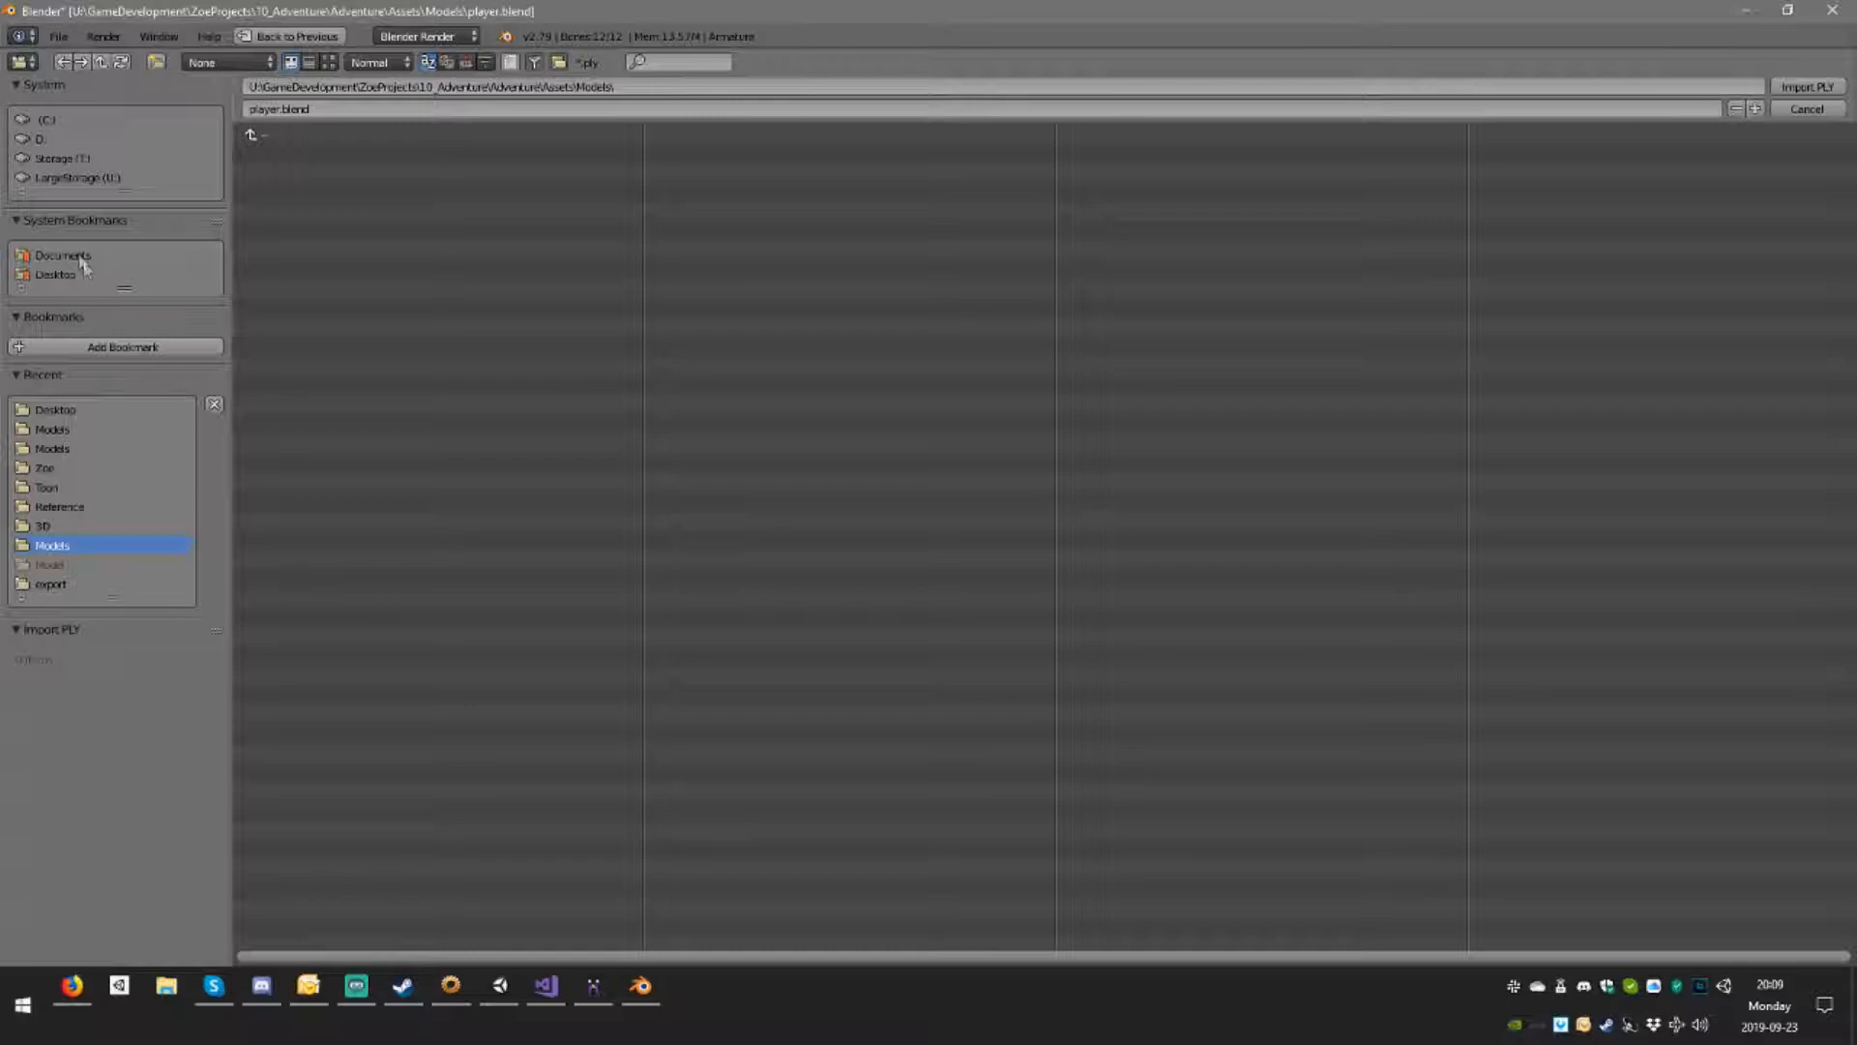
{"action": "left_click", "coordinate": [45, 469]}
{"action": "type", "text": "Remove"}
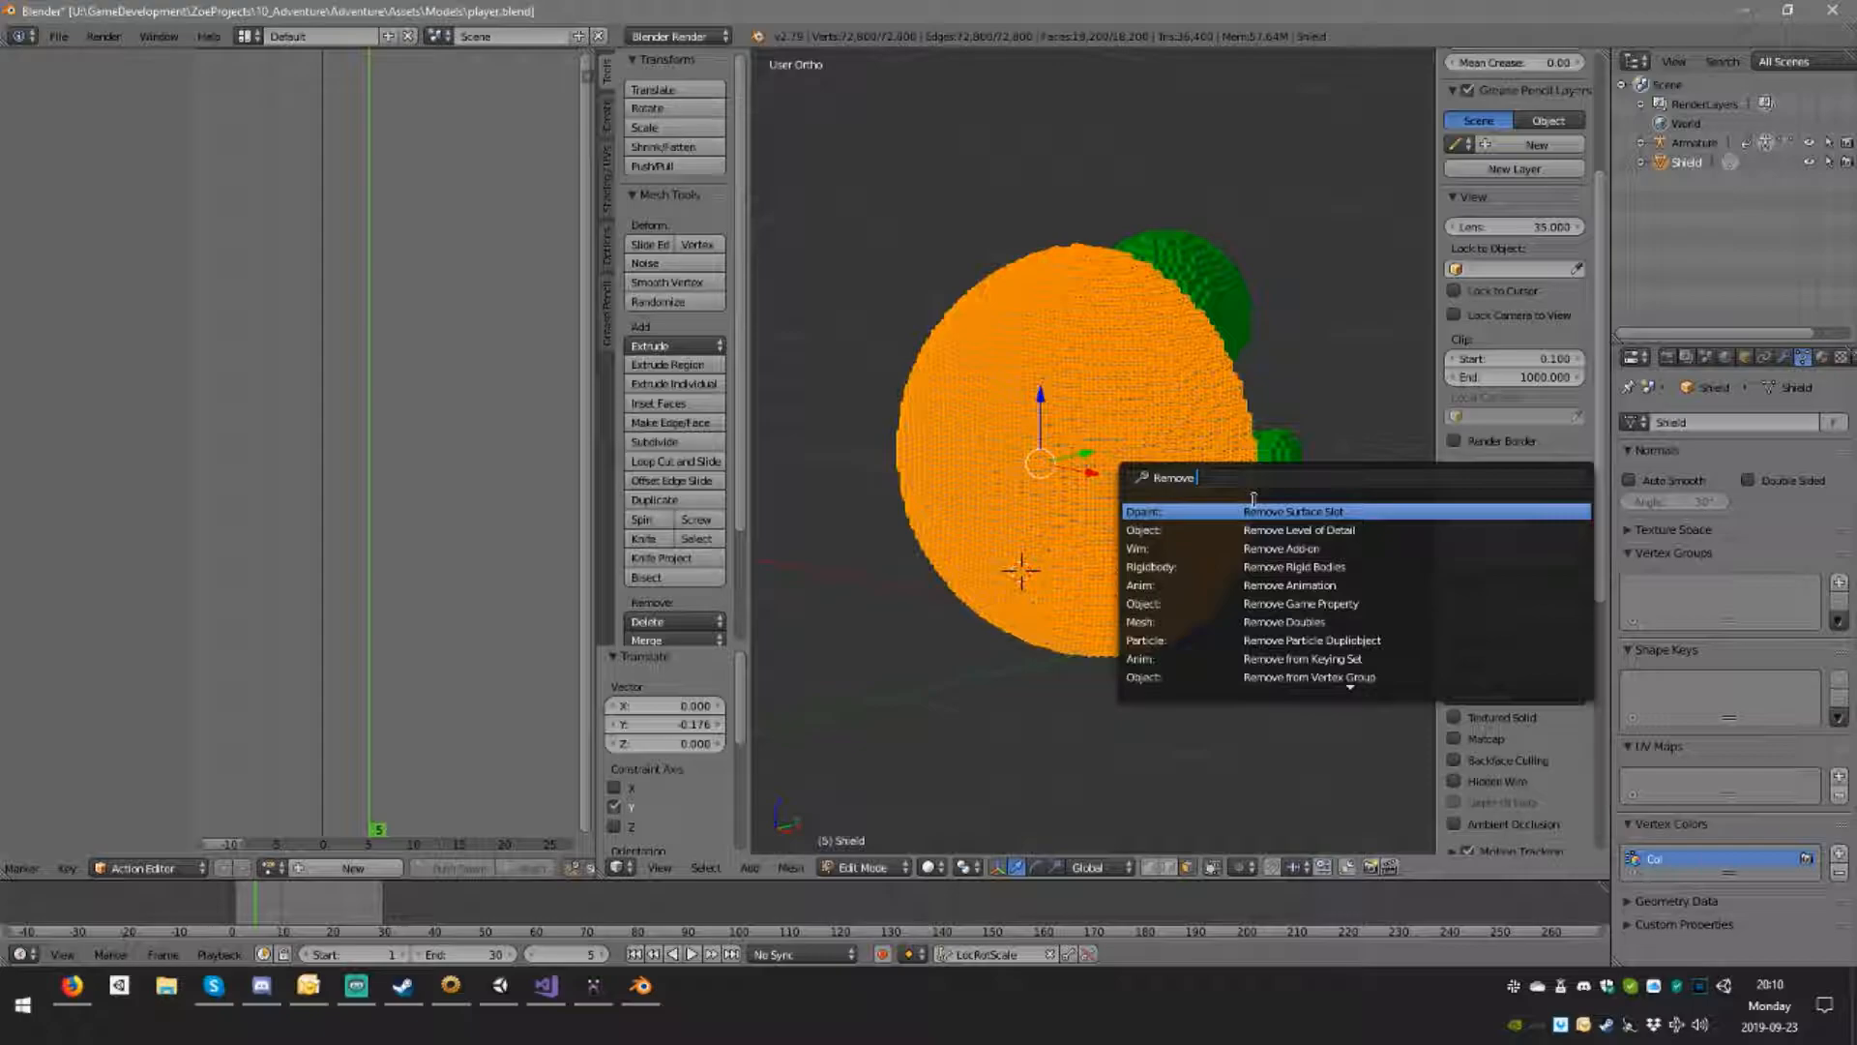
{"action": "left_click", "coordinate": [1283, 622]}
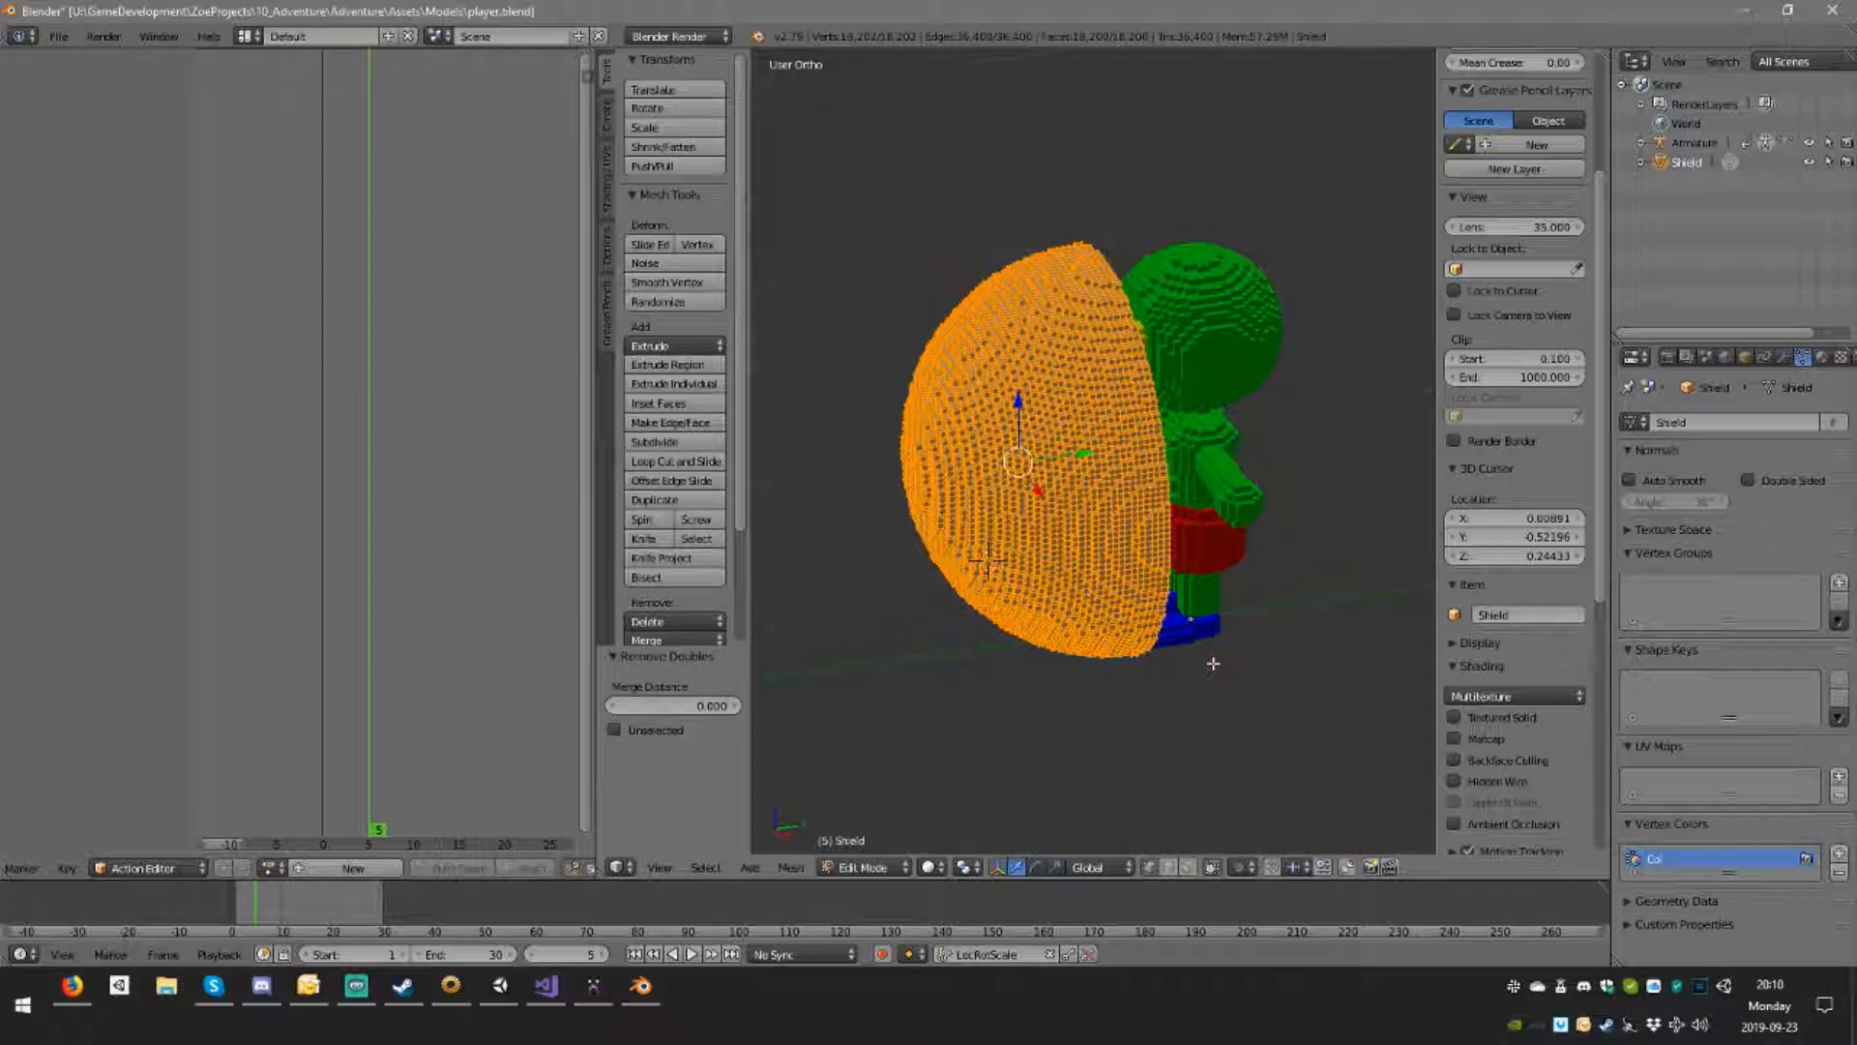
Step: Remove the Shield's doubles, leaving 18,204 vertices, then search for Limited Dissolve
{"action": "type", "text": "lim"}
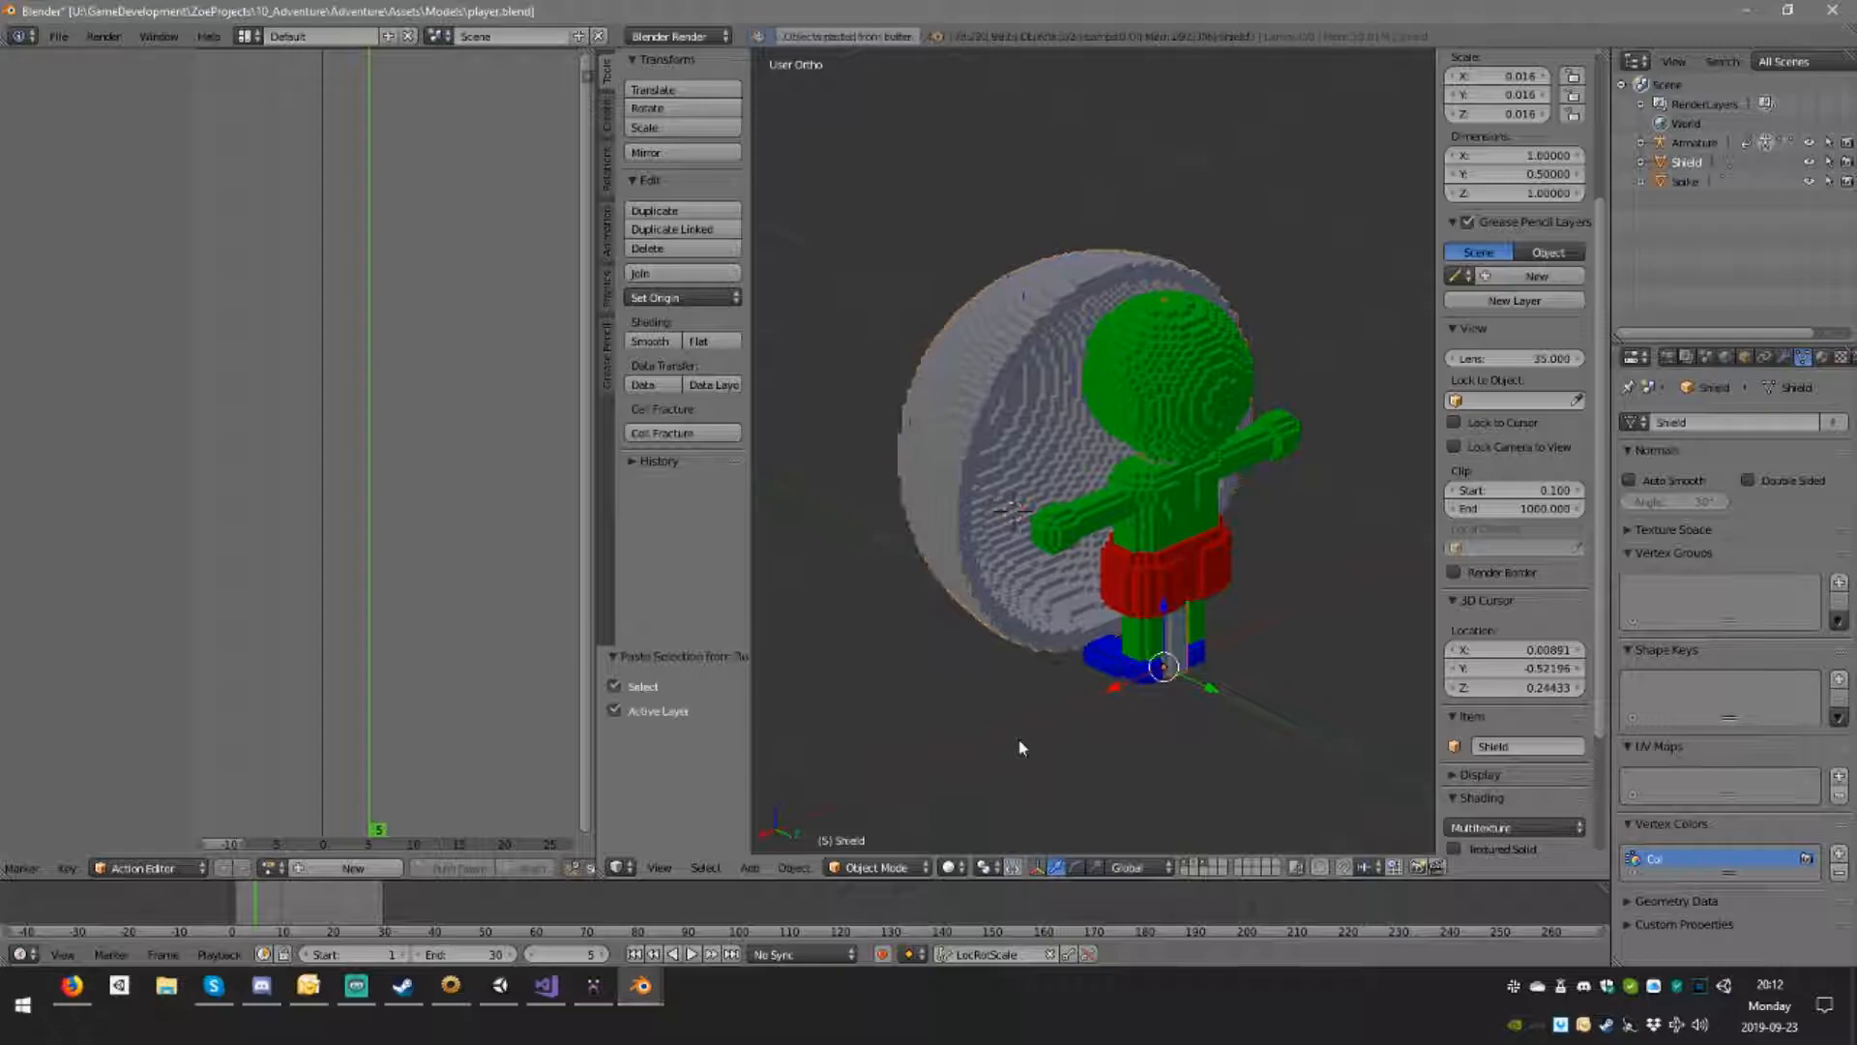
Step: Switch to a straight side view of the shielded avatar
{"action": "key", "text": "Tab"}
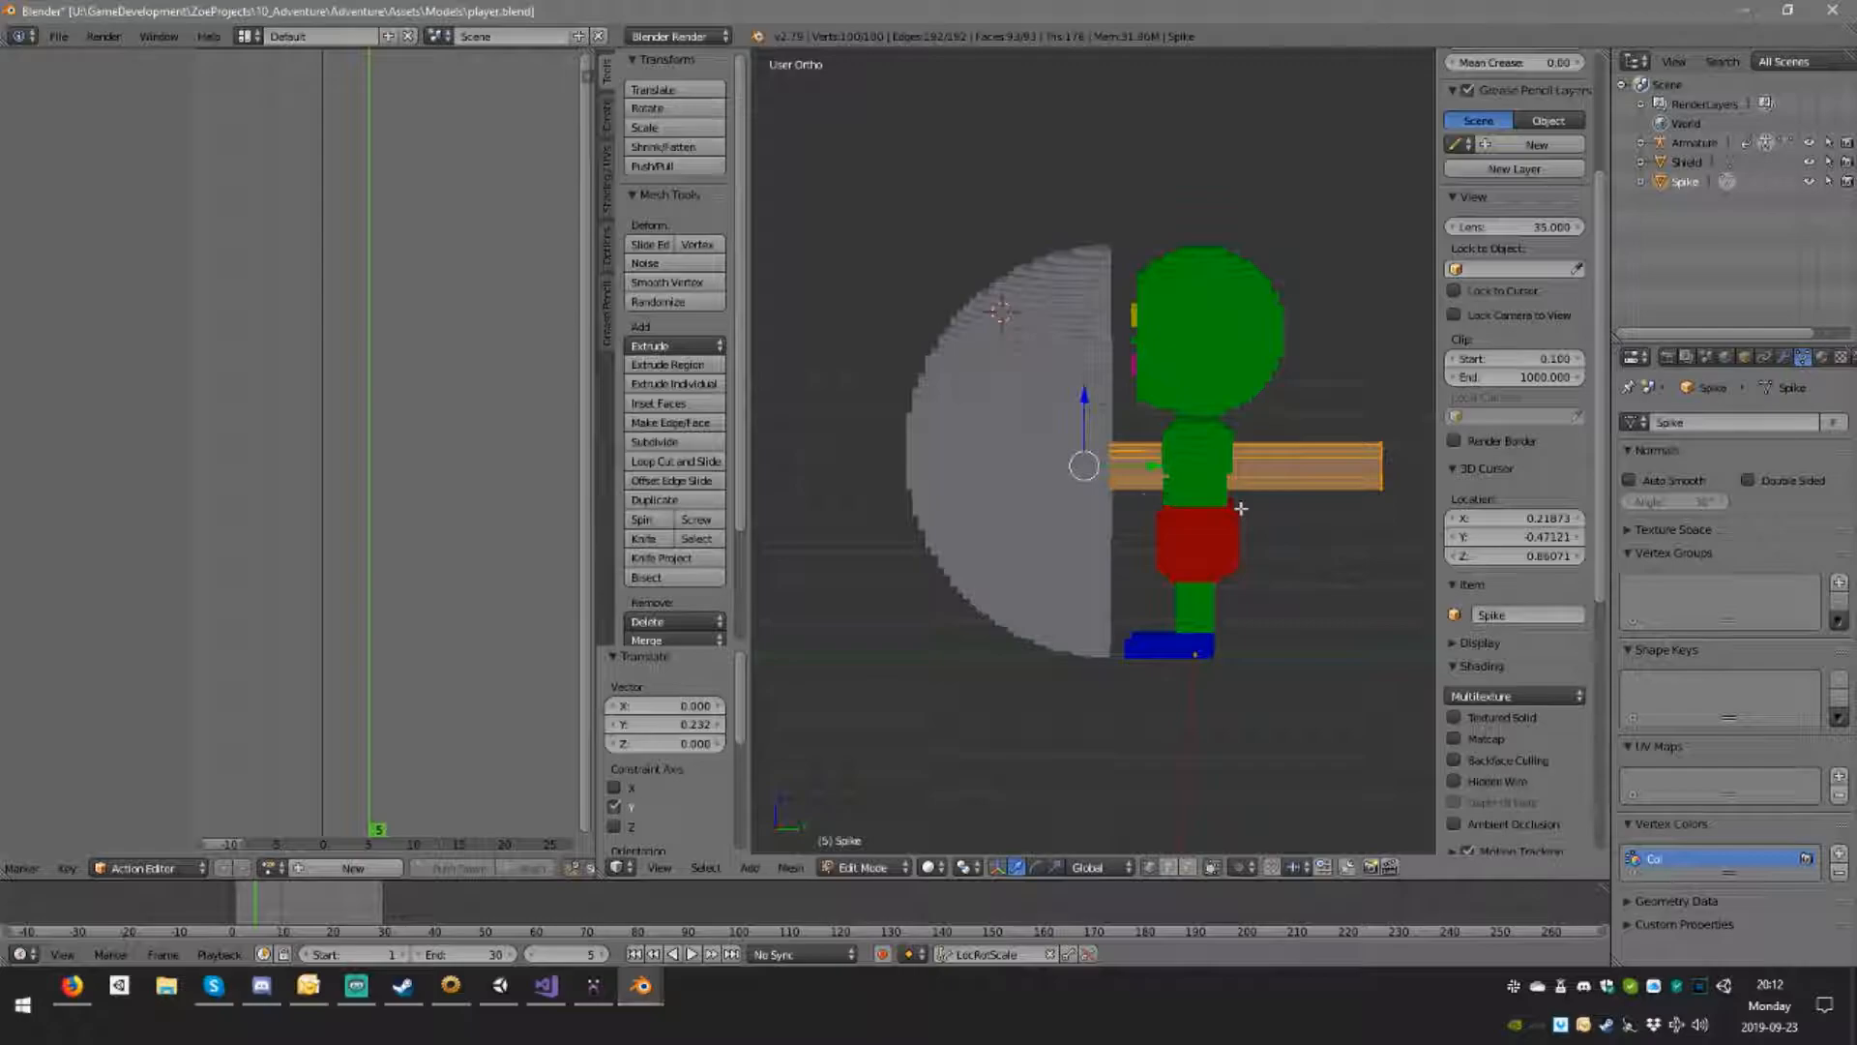
Step: Drag the Spike vertices along the arm line to lengthen the bar
{"action": "left_click_drag", "start_coordinate": [1240, 508], "coordinate": [1303, 687]}
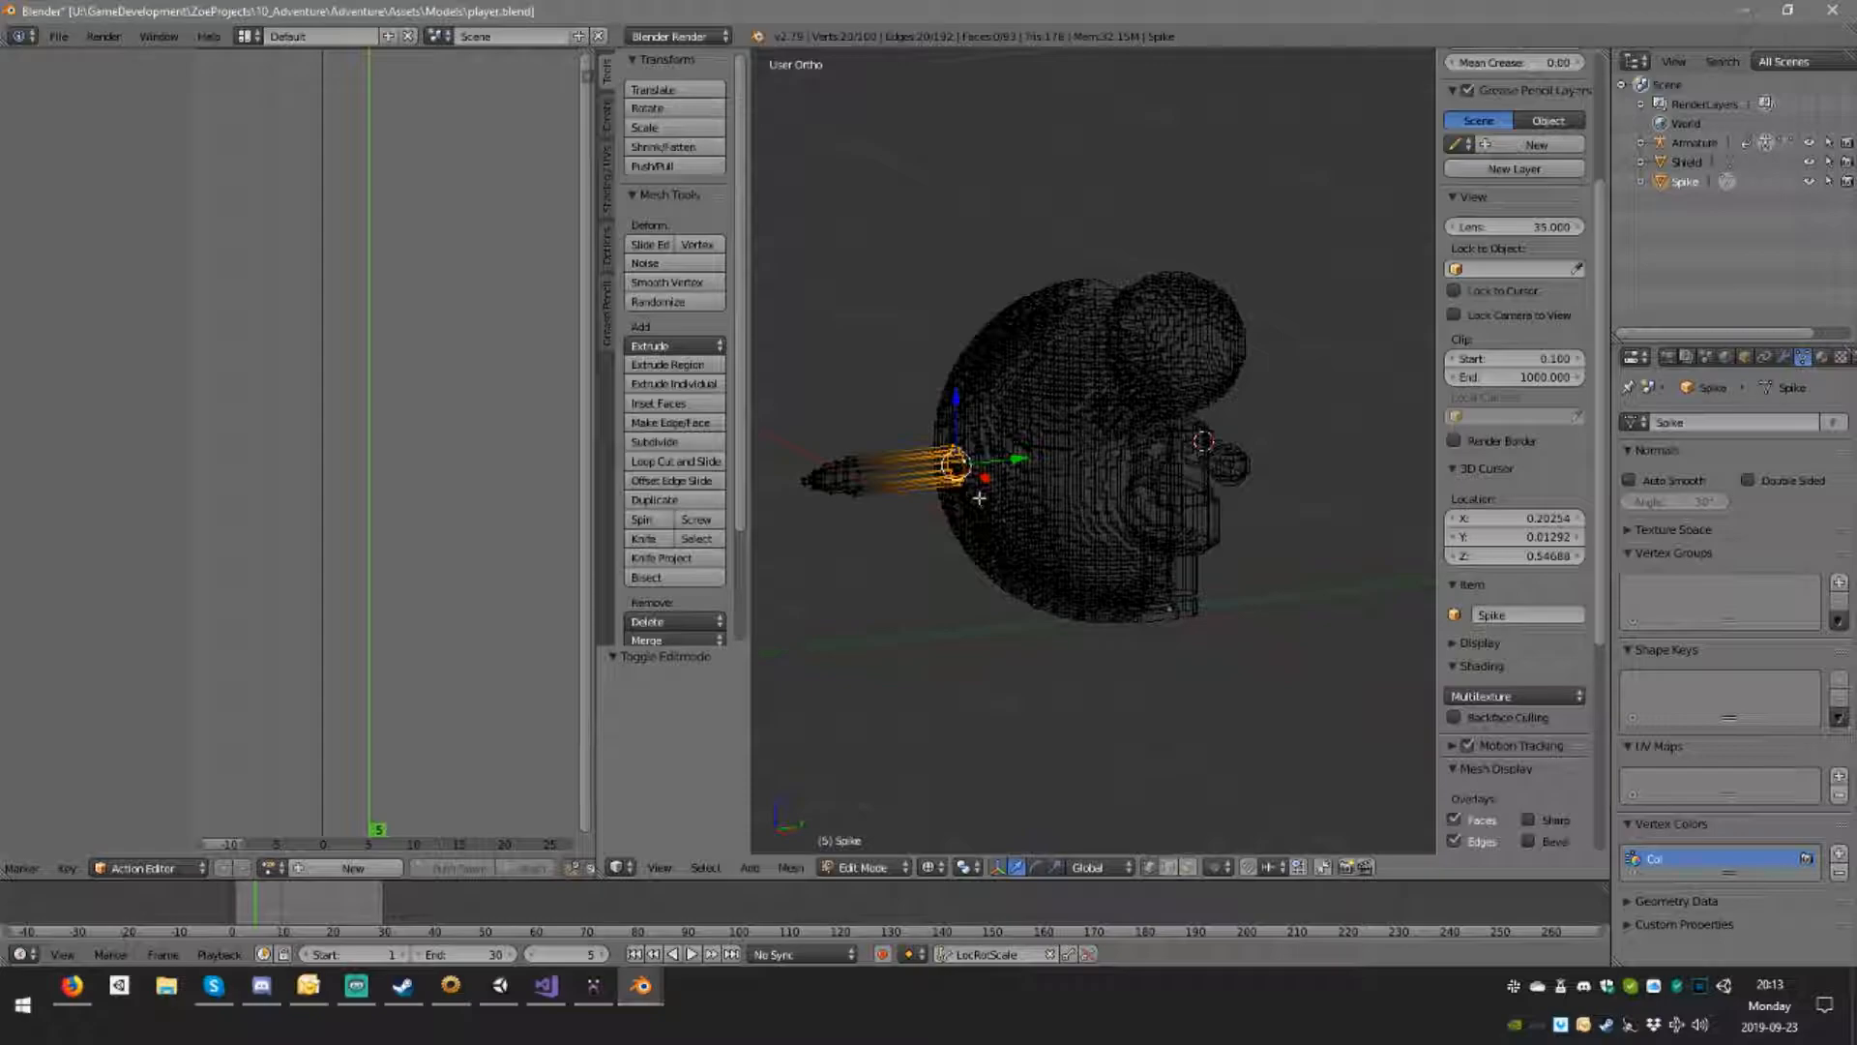
Step: Leave Edit Mode so the pointed Spike stays an object beside the shield
{"action": "left_click", "coordinate": [864, 867]}
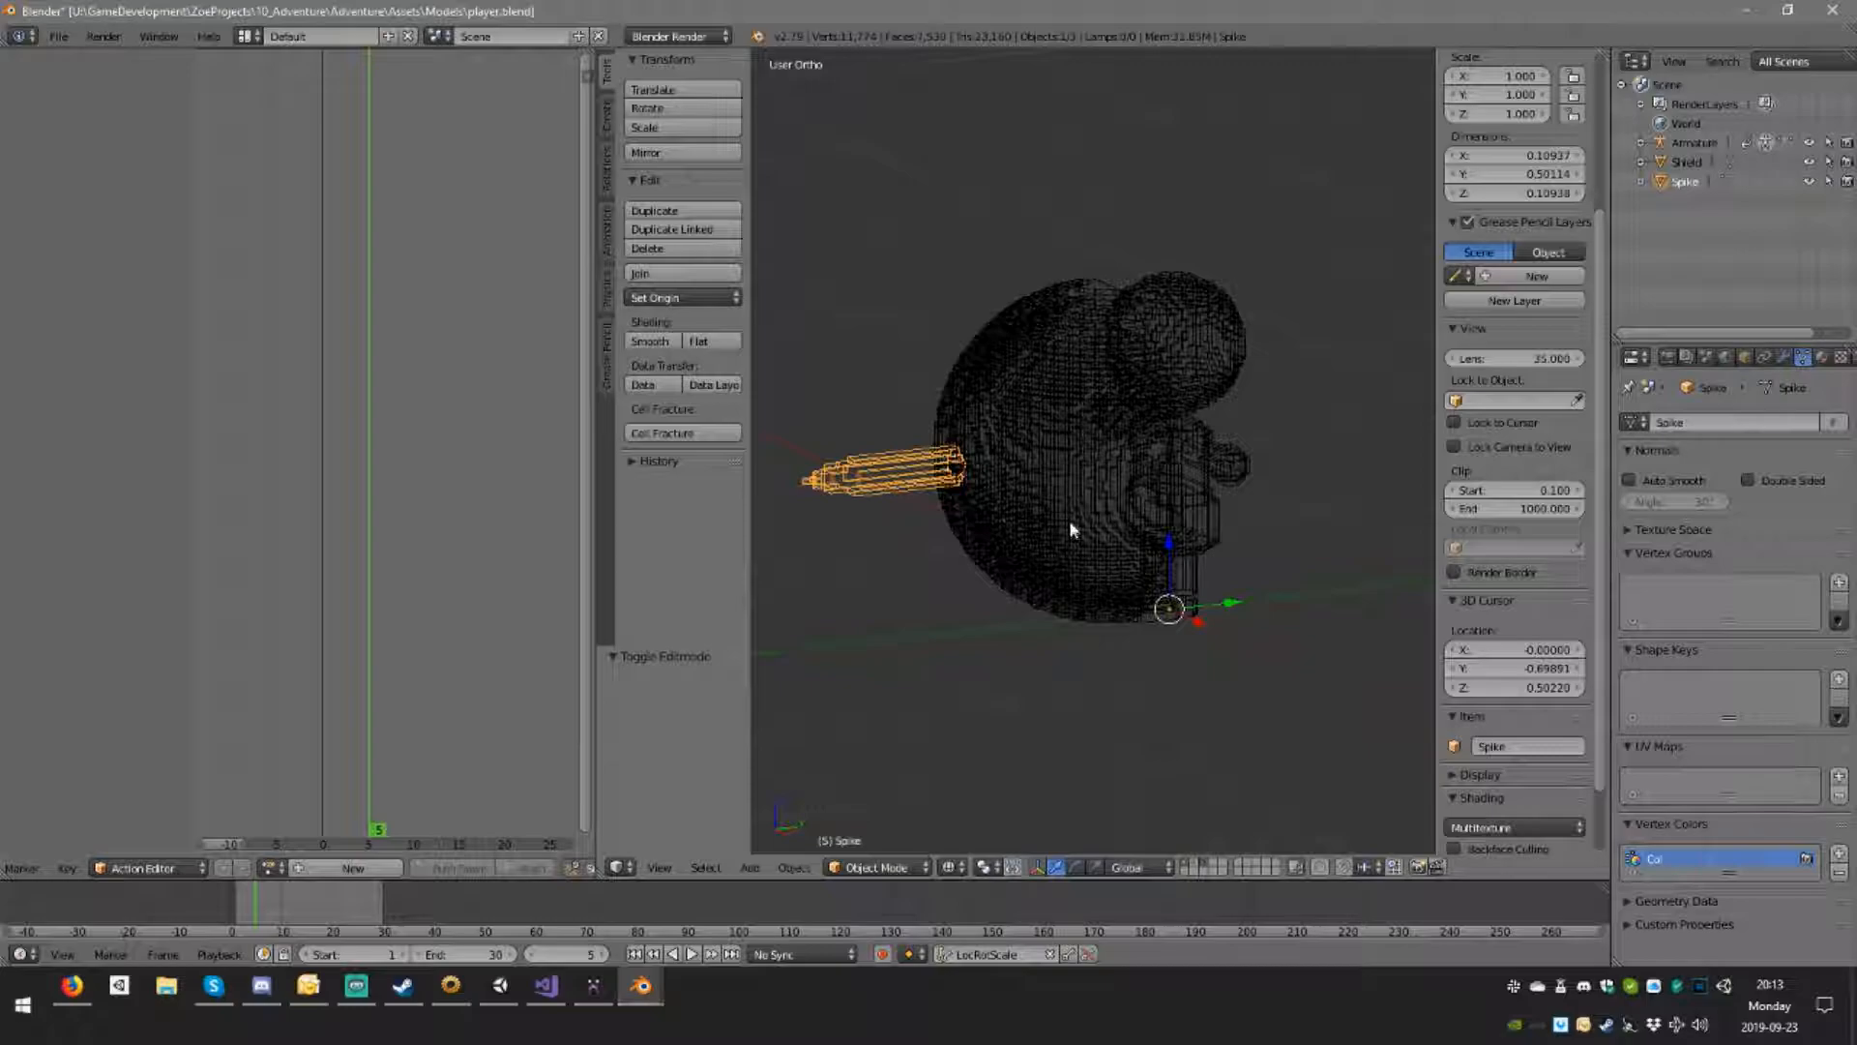
{"action": "left_click", "coordinate": [654, 297]}
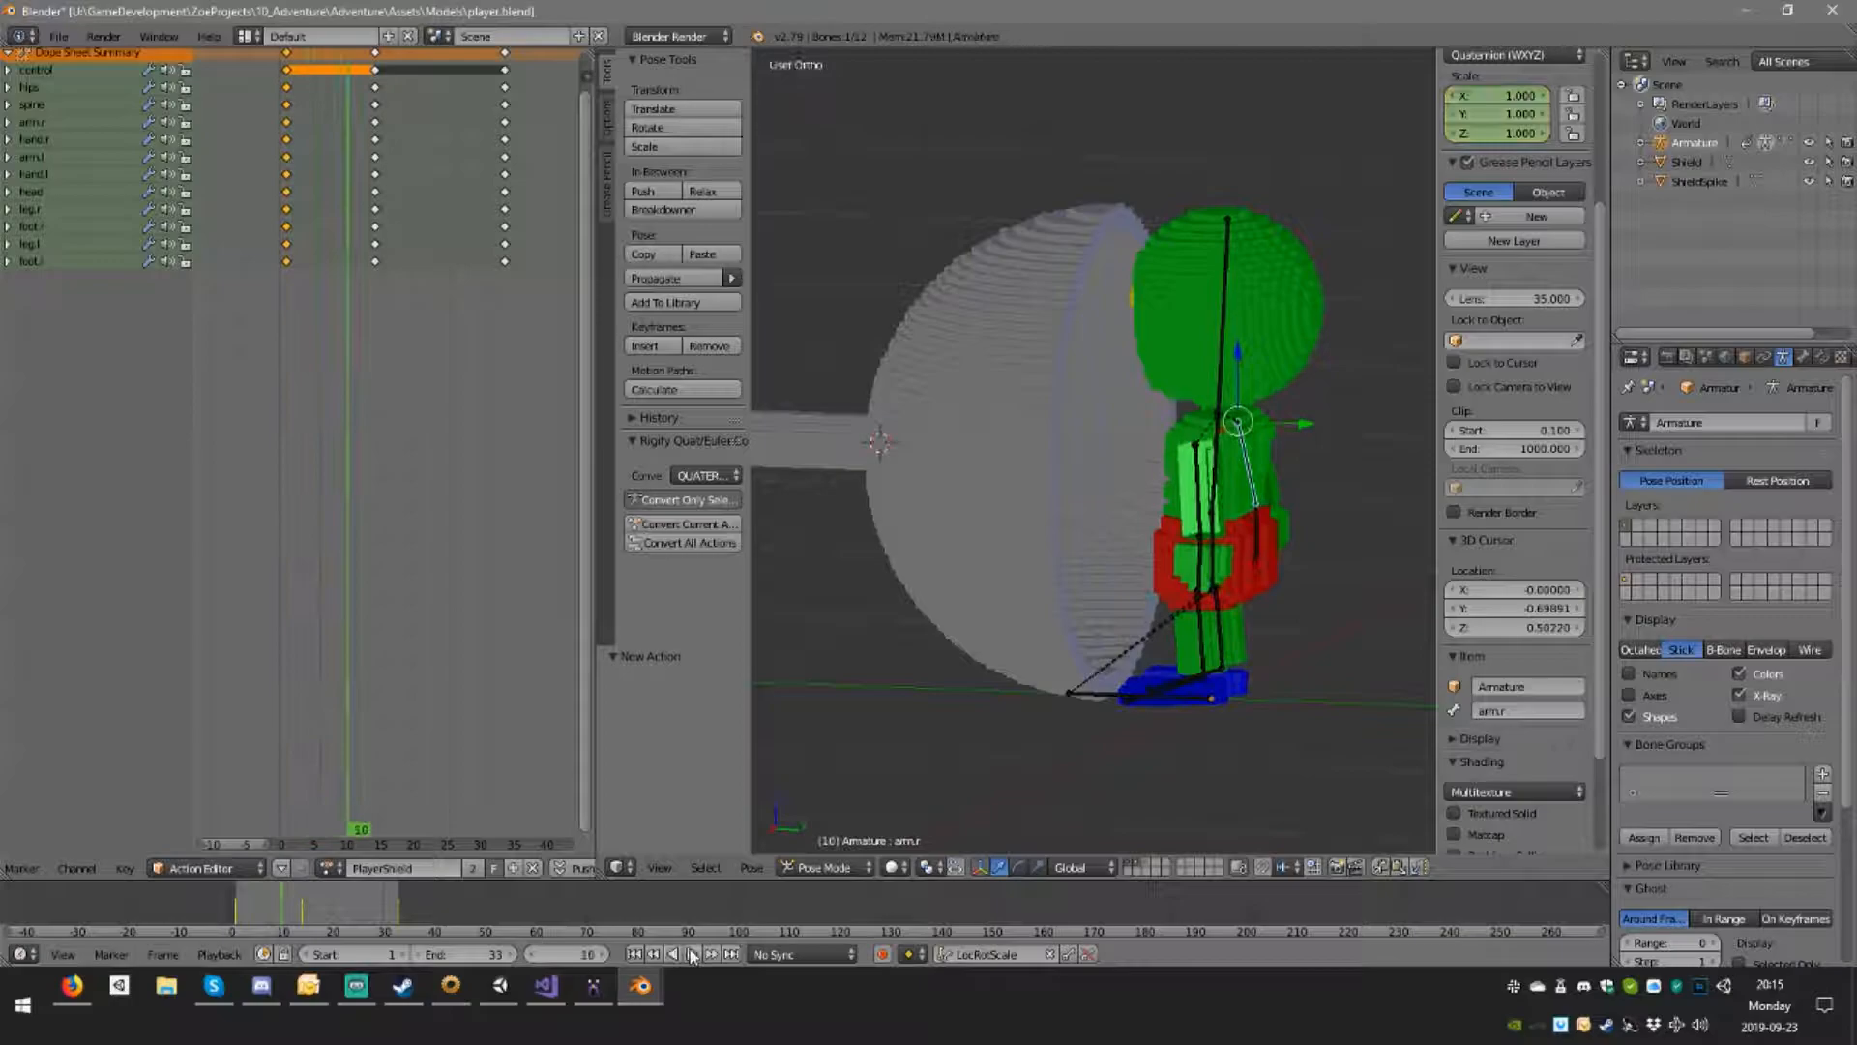
Step: Rotate the arm.r bone at frame 10 of PlayerShield and keyframe it
{"action": "left_click", "coordinate": [673, 954]}
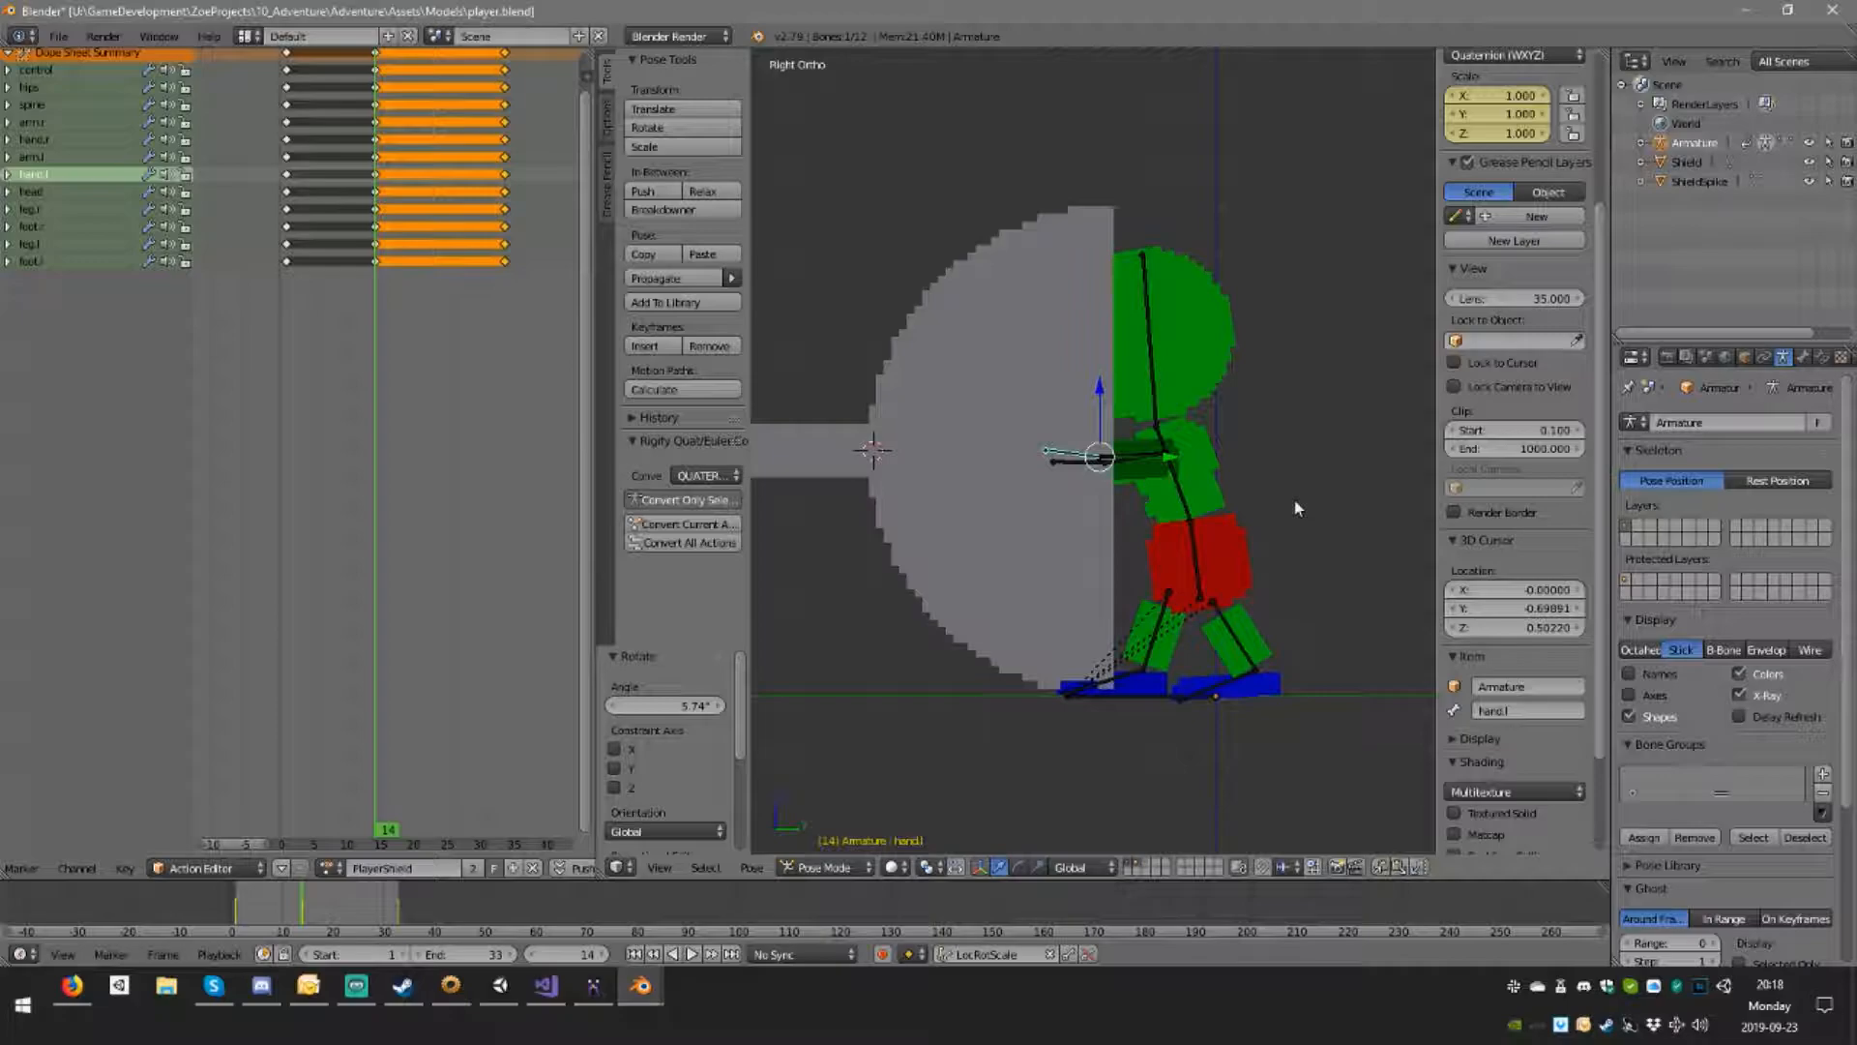
Step: Rotate the hand.l bone about 5.74° at frame 14 and keyframe it
{"action": "left_click", "coordinate": [1167, 453]}
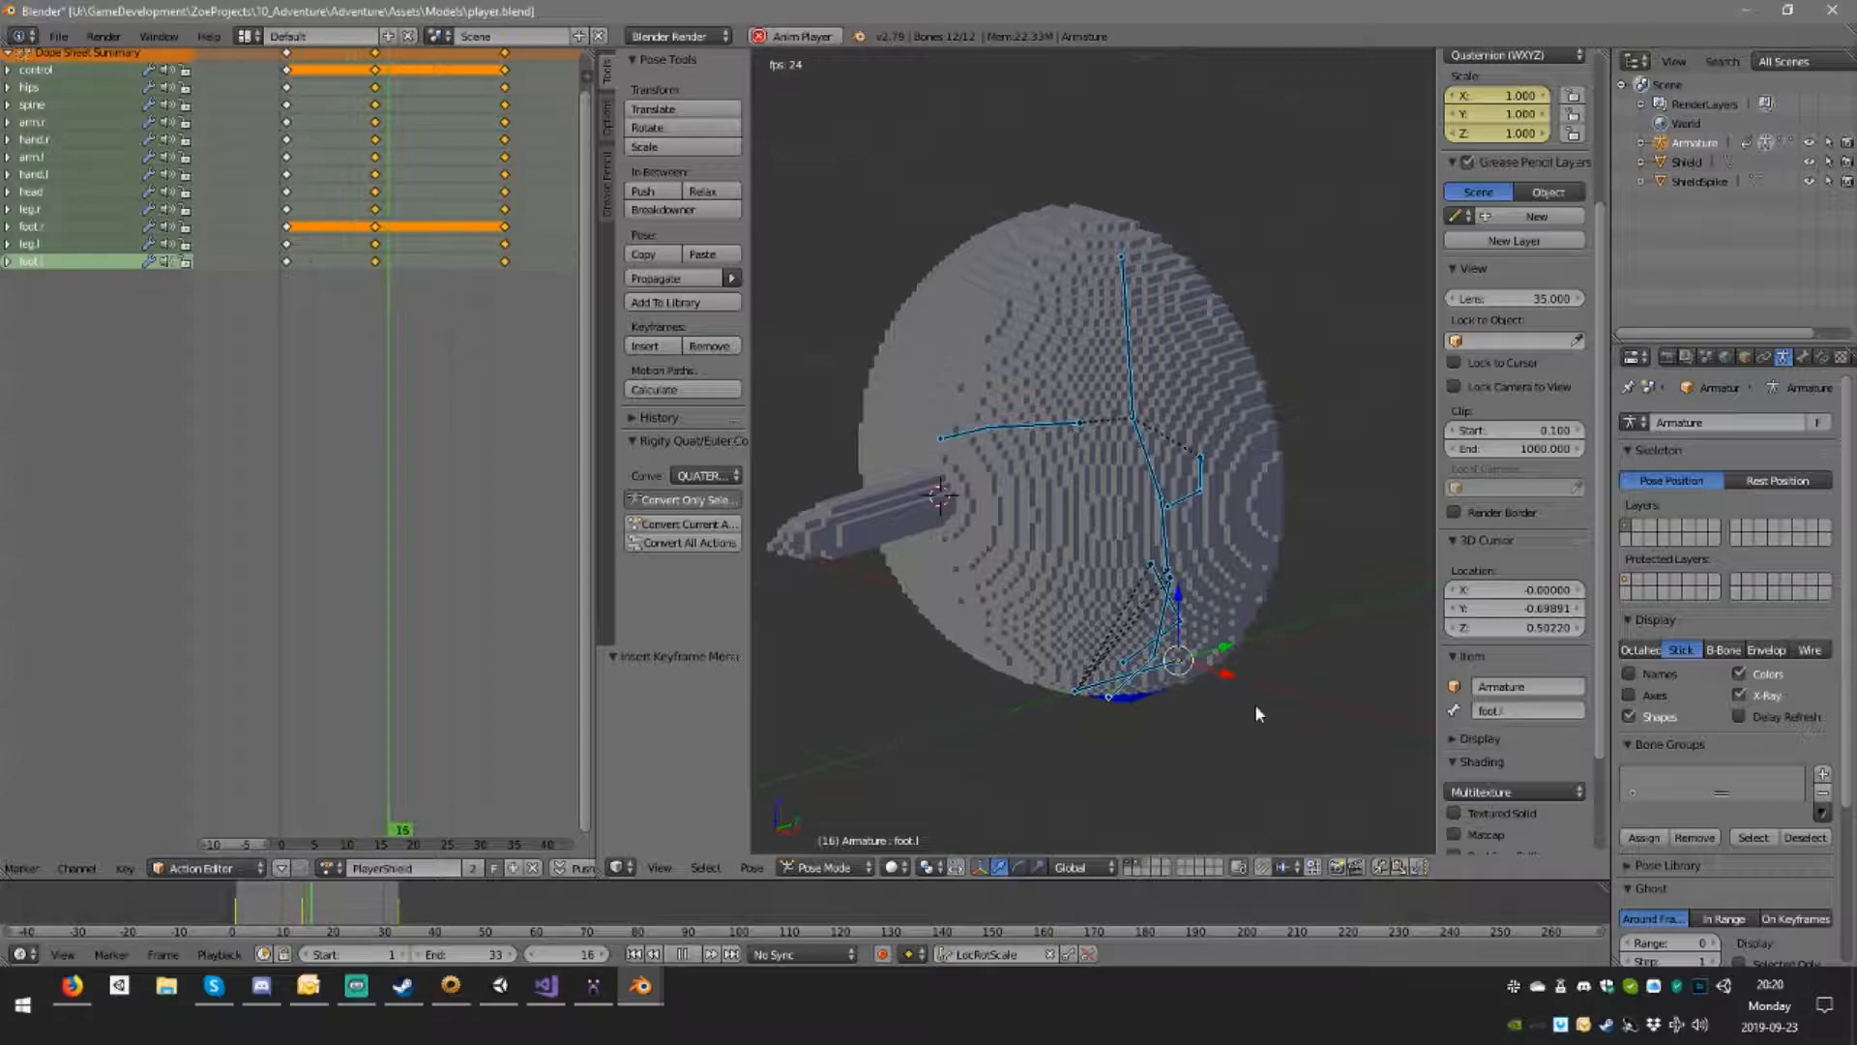
Step: Pose and keyframe foot.l and the leg bones at frame 16
{"action": "left_click", "coordinate": [326, 829]}
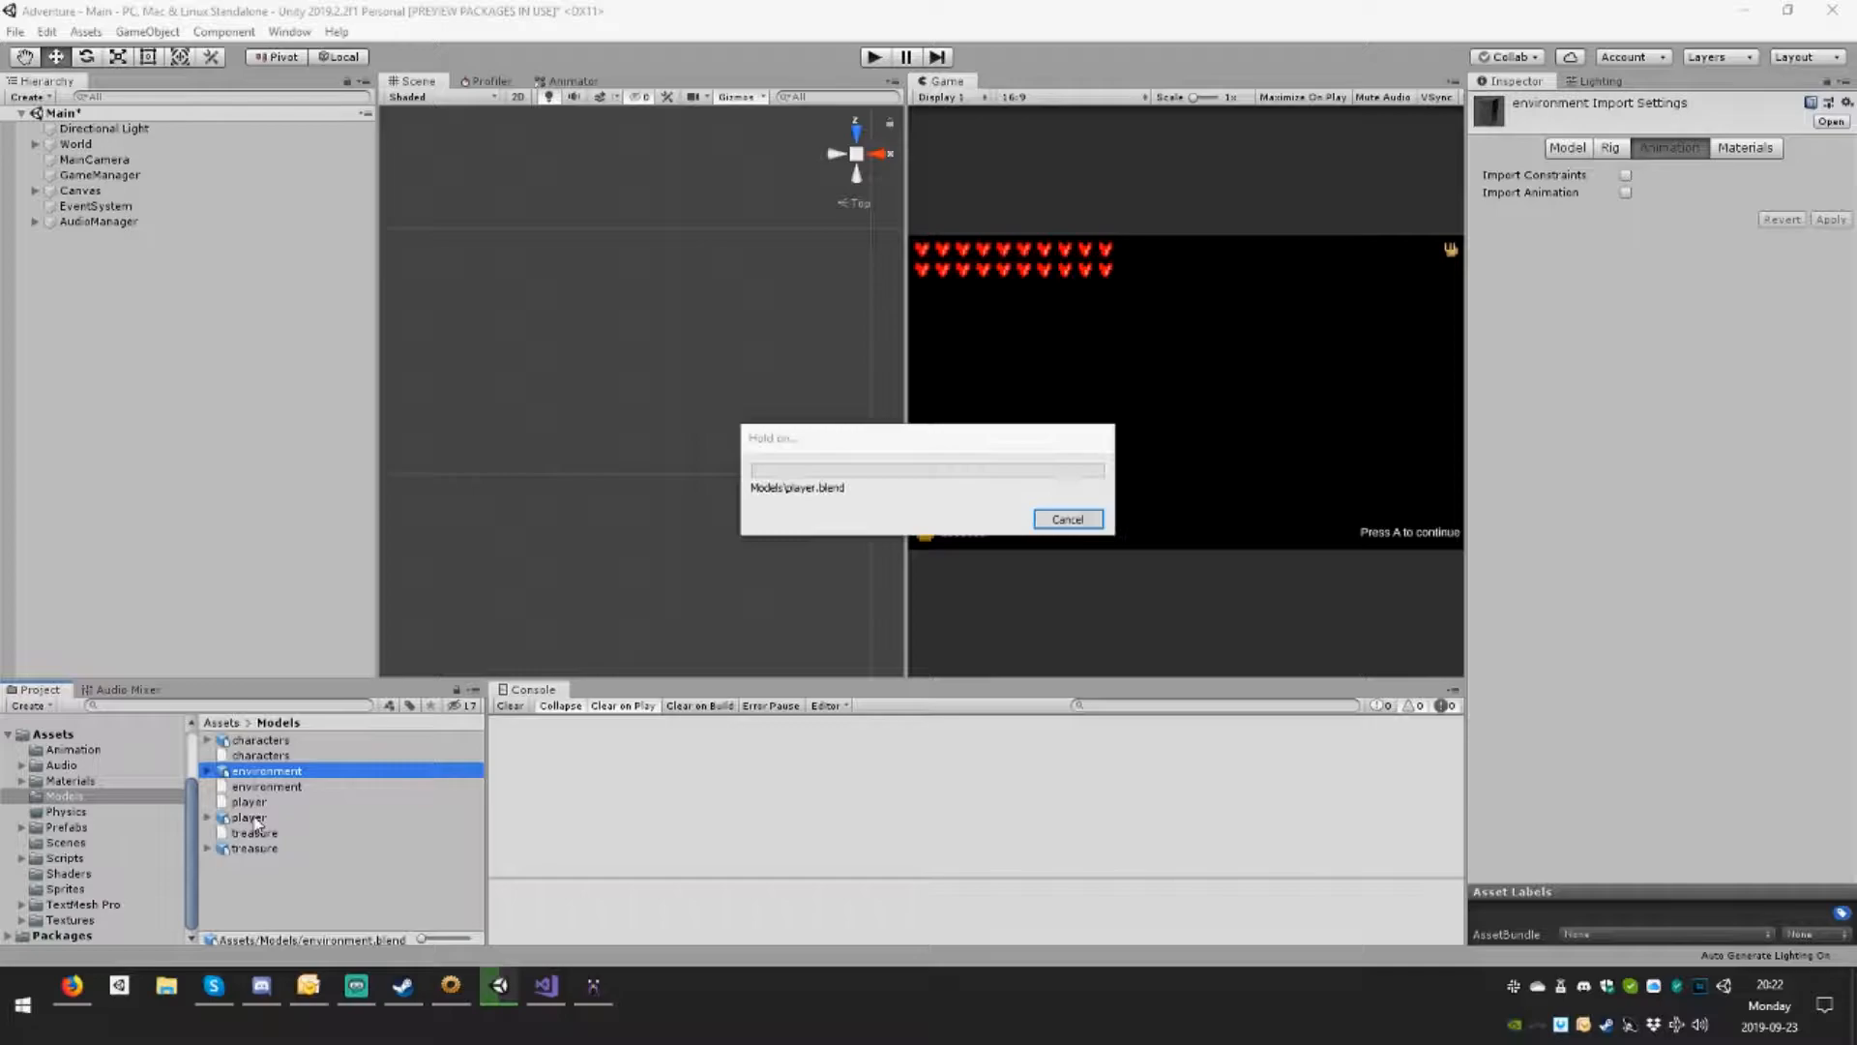
Step: Bake PlayerShield's root rotation and position into pose based on Original, and apply
{"action": "left_click", "coordinate": [249, 817]}
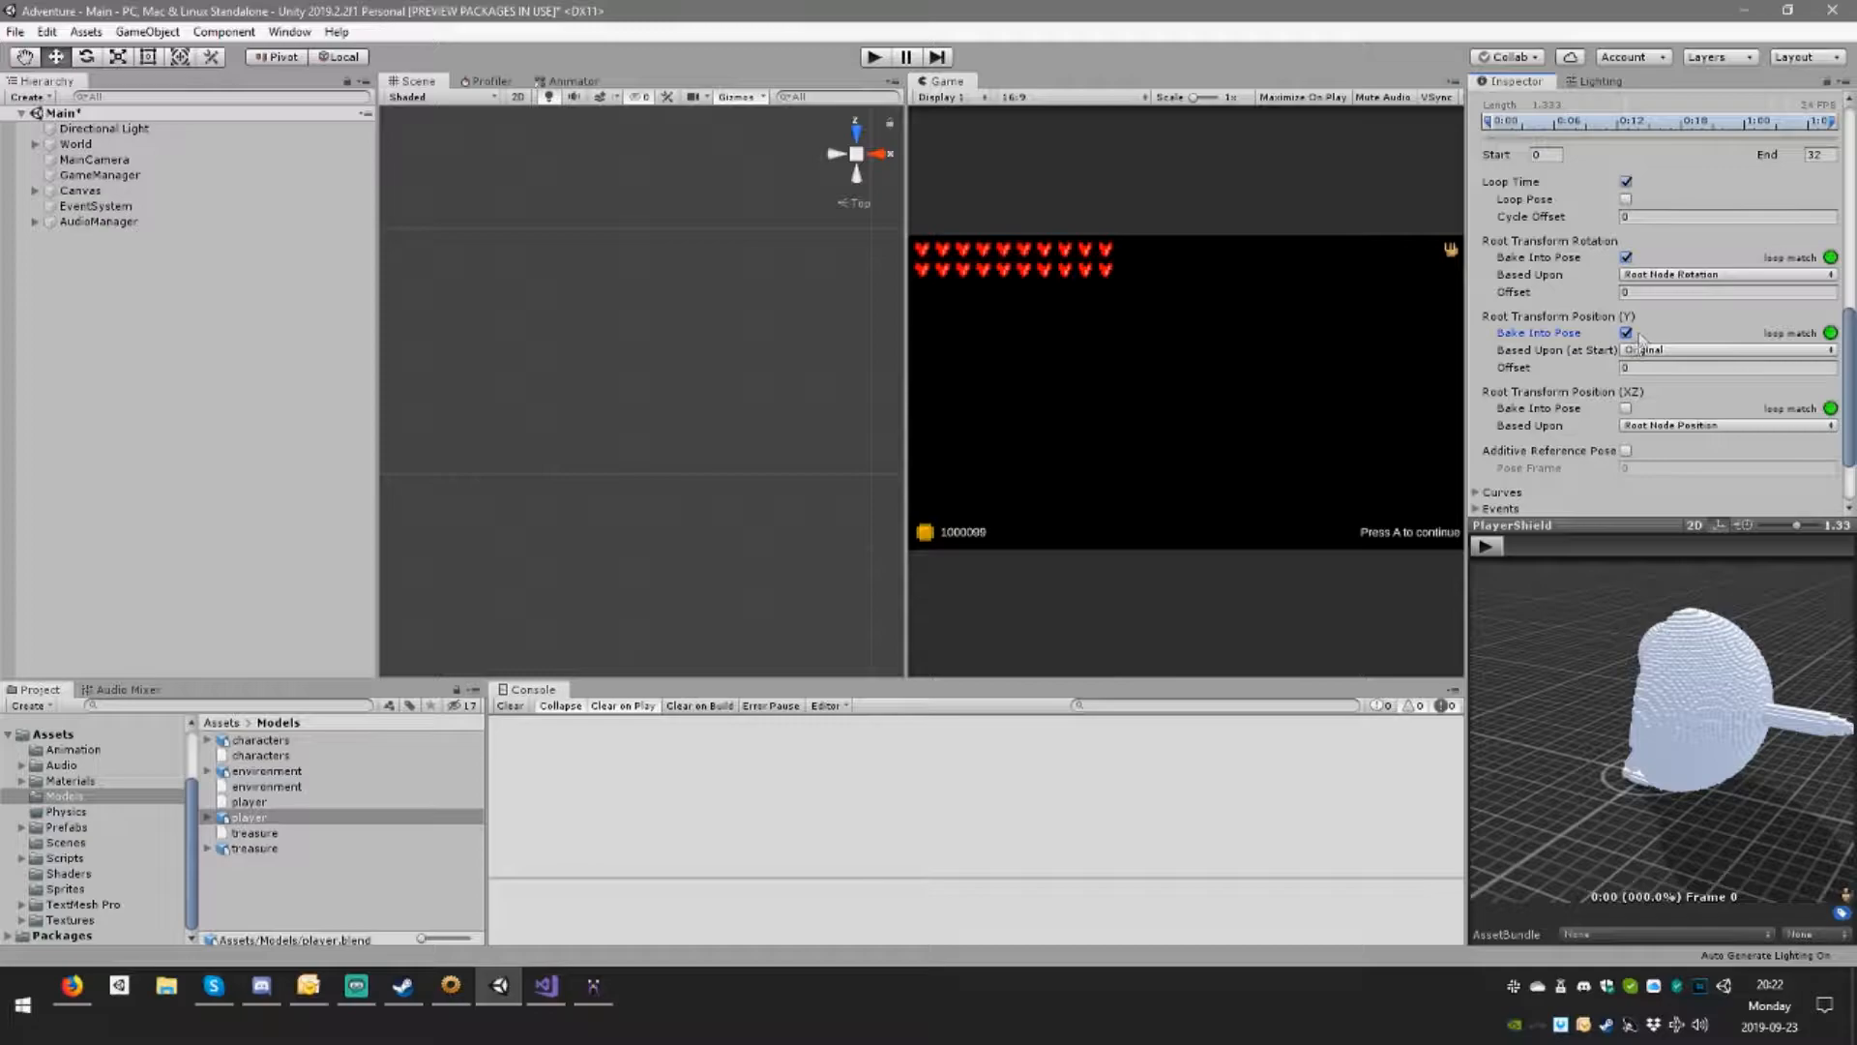
{"action": "scroll", "scroll_direction": "down", "scroll_amount": 3}
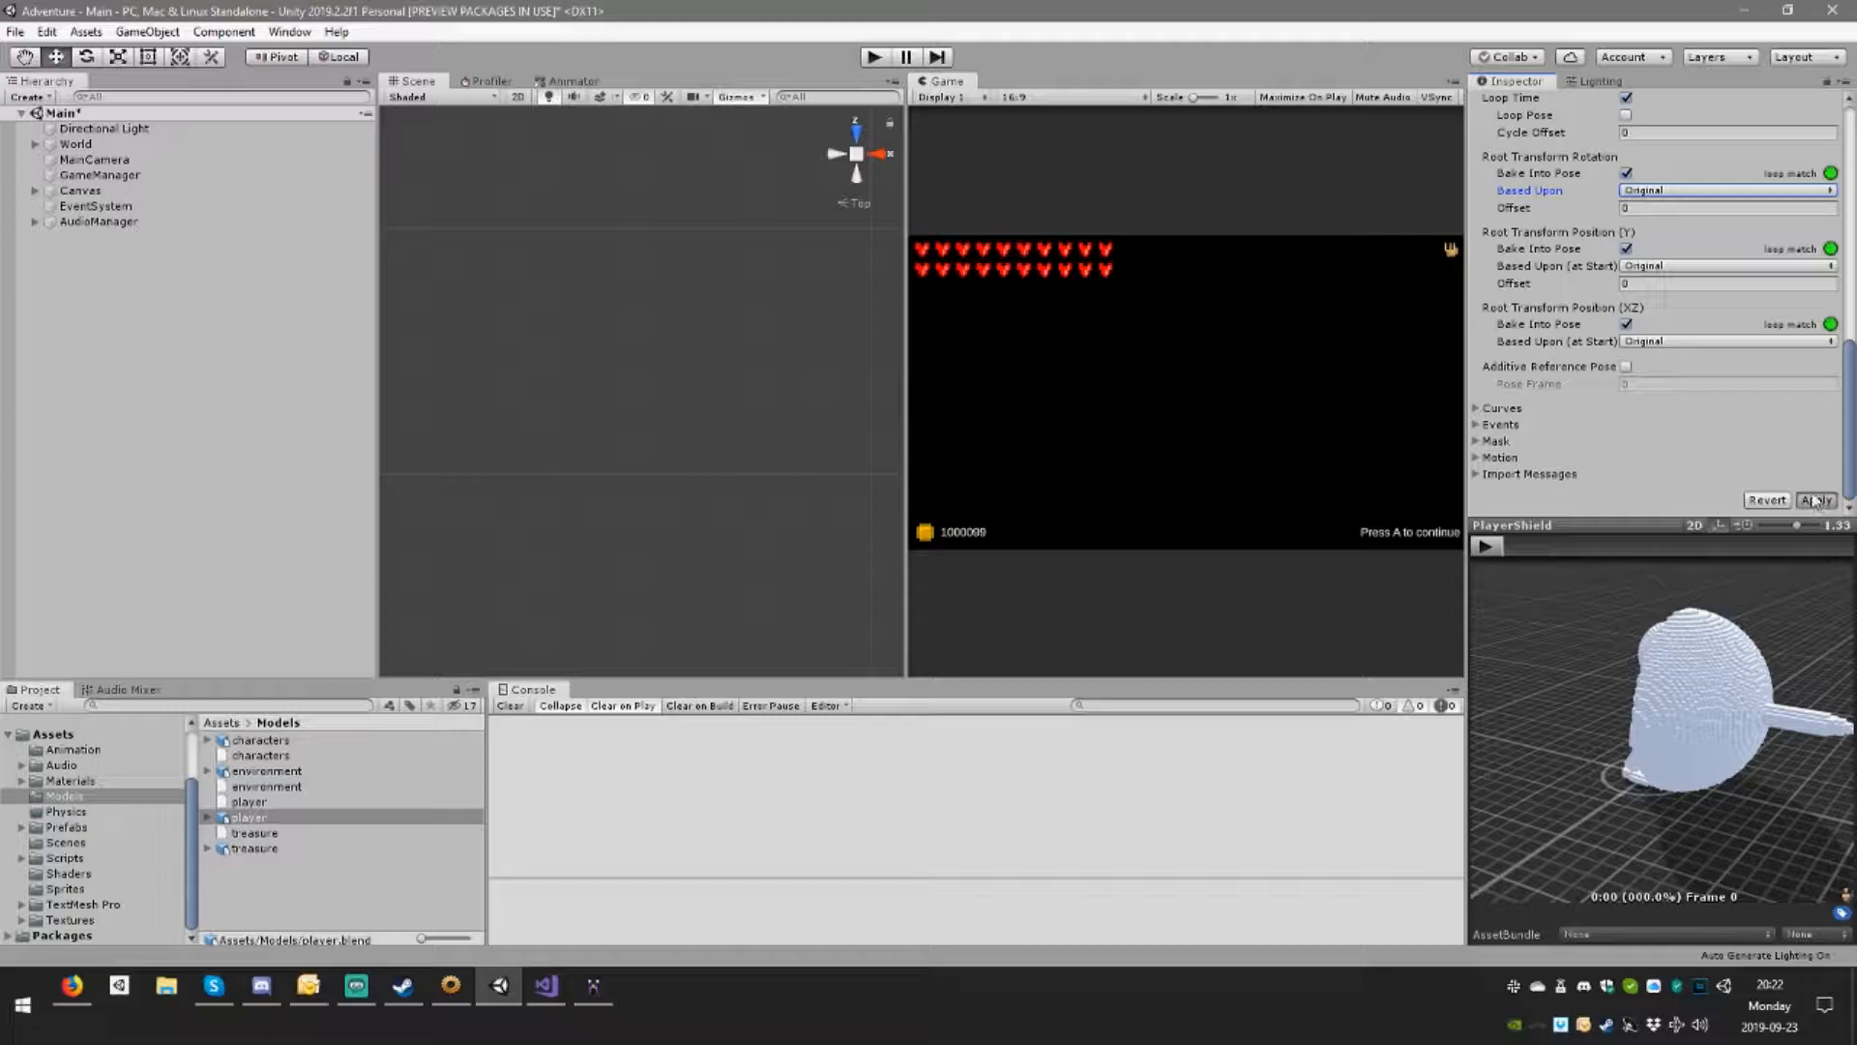
{"action": "left_click", "coordinate": [1661, 148]}
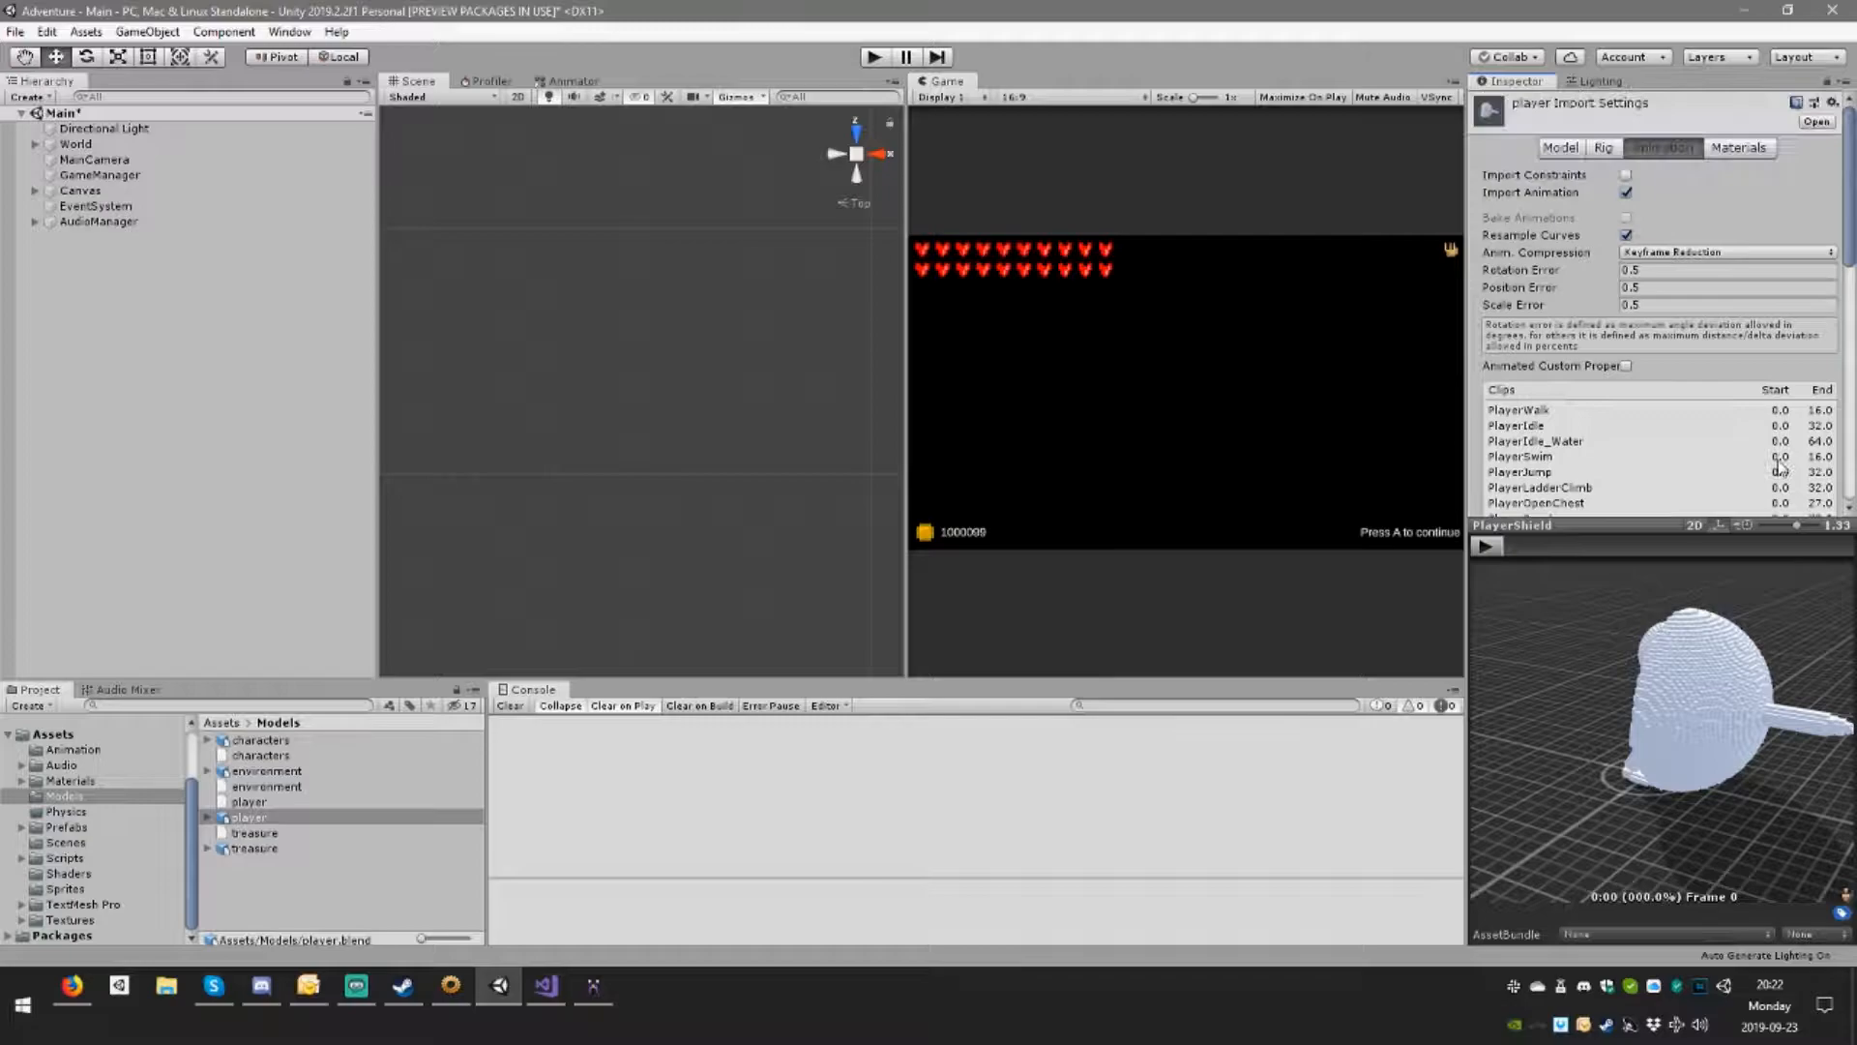
Step: Create an animator controller in Assets/Animation and name it Shield
{"action": "left_click", "coordinate": [70, 748]}
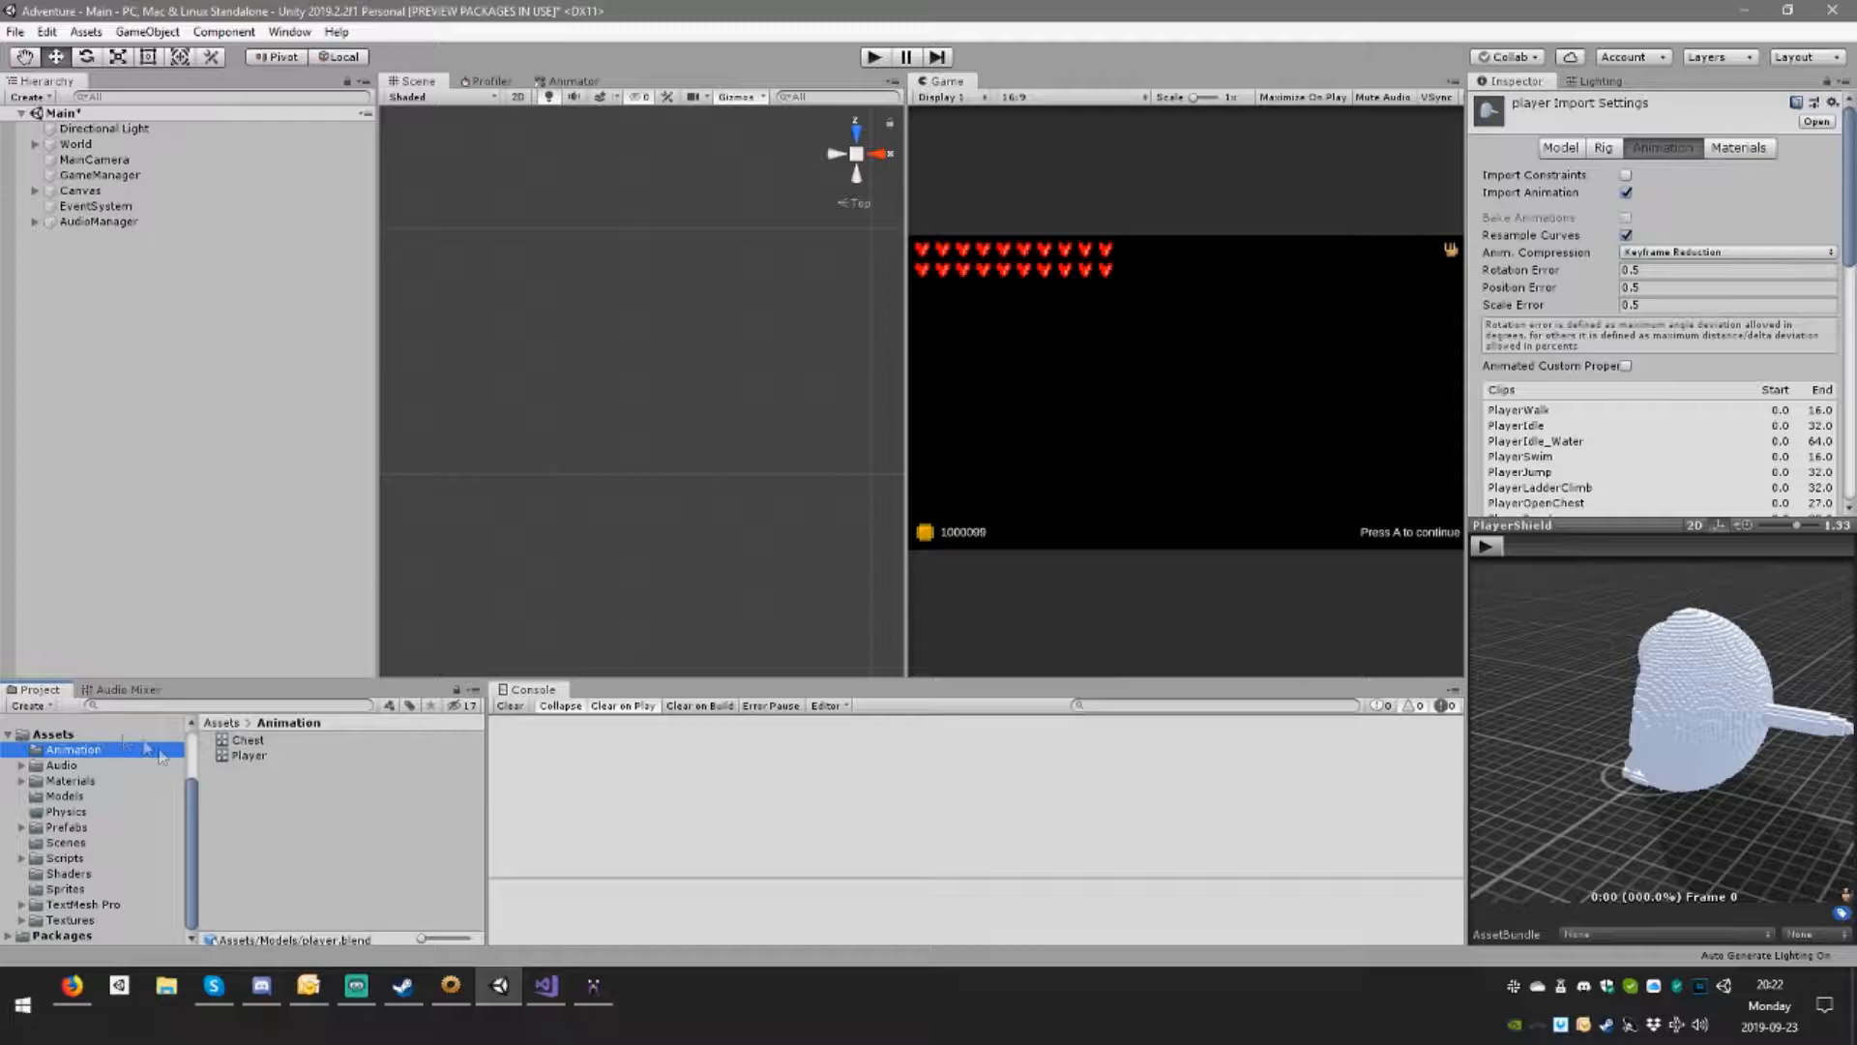
{"action": "double_click", "coordinate": [250, 755]}
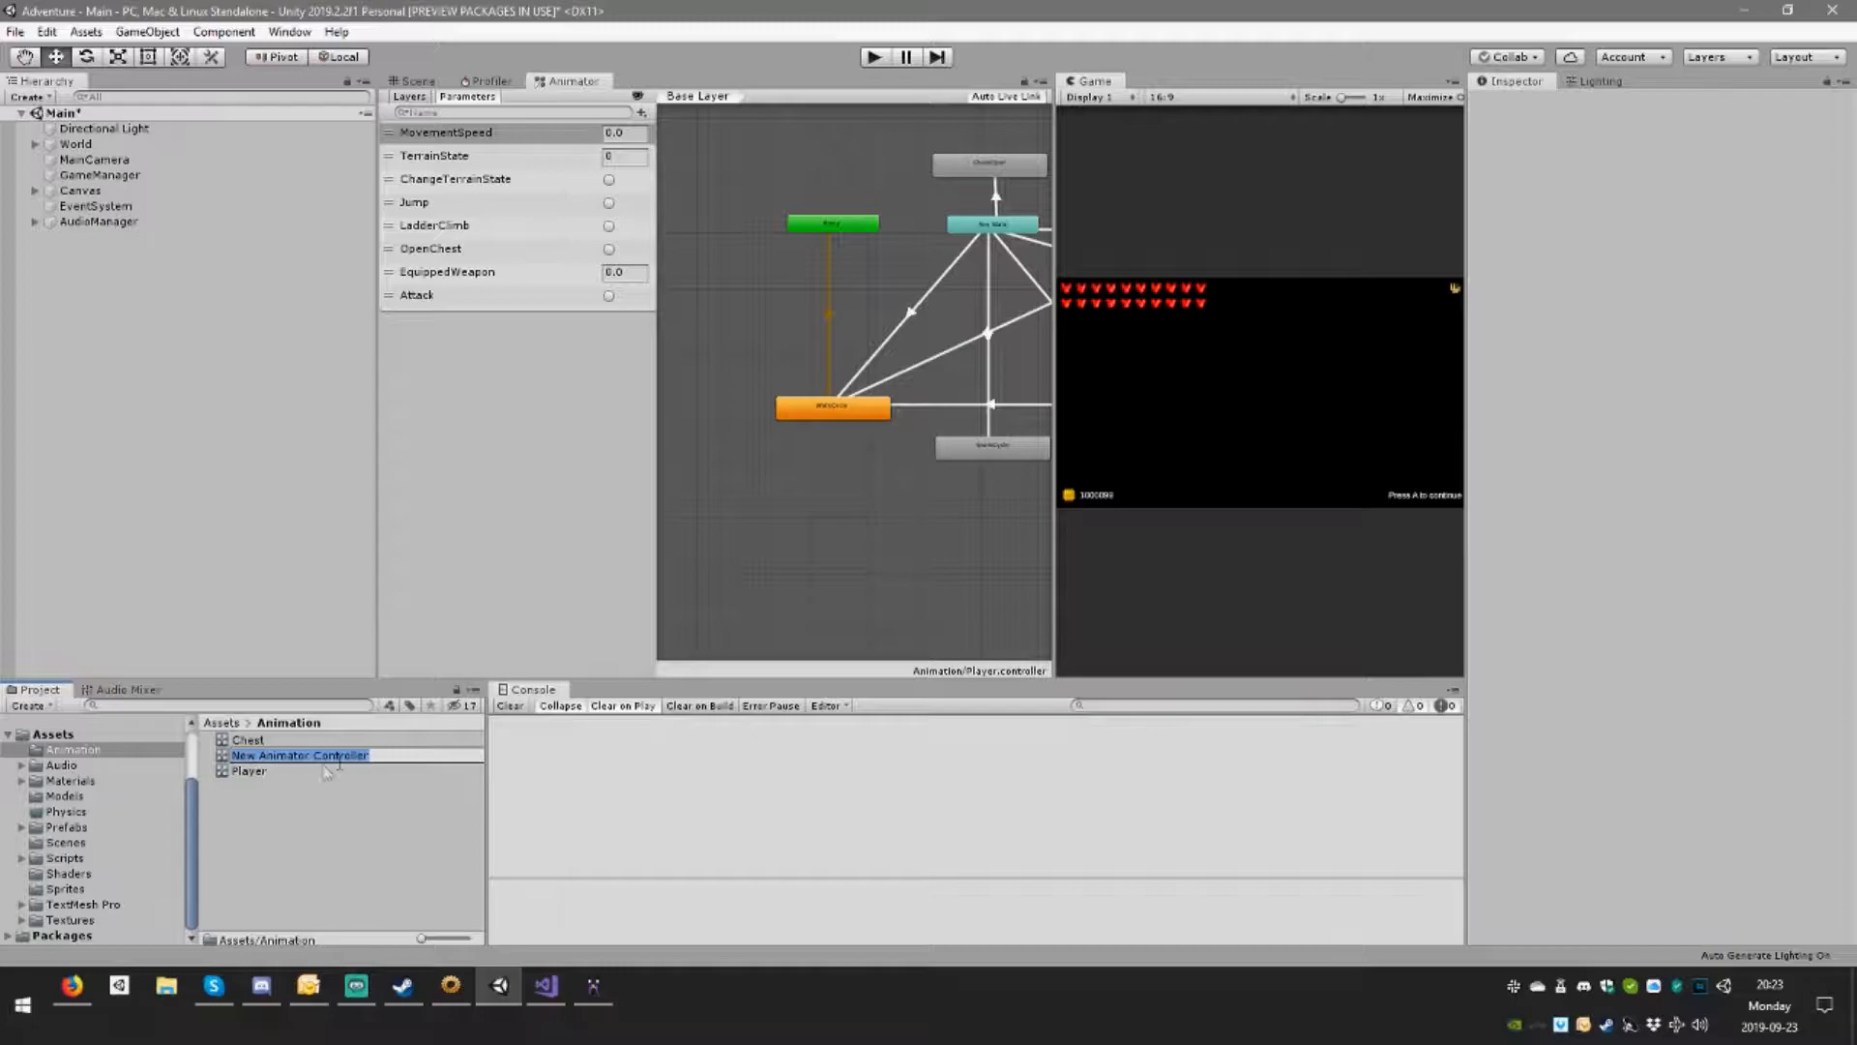
{"action": "type", "text": "Shield"}
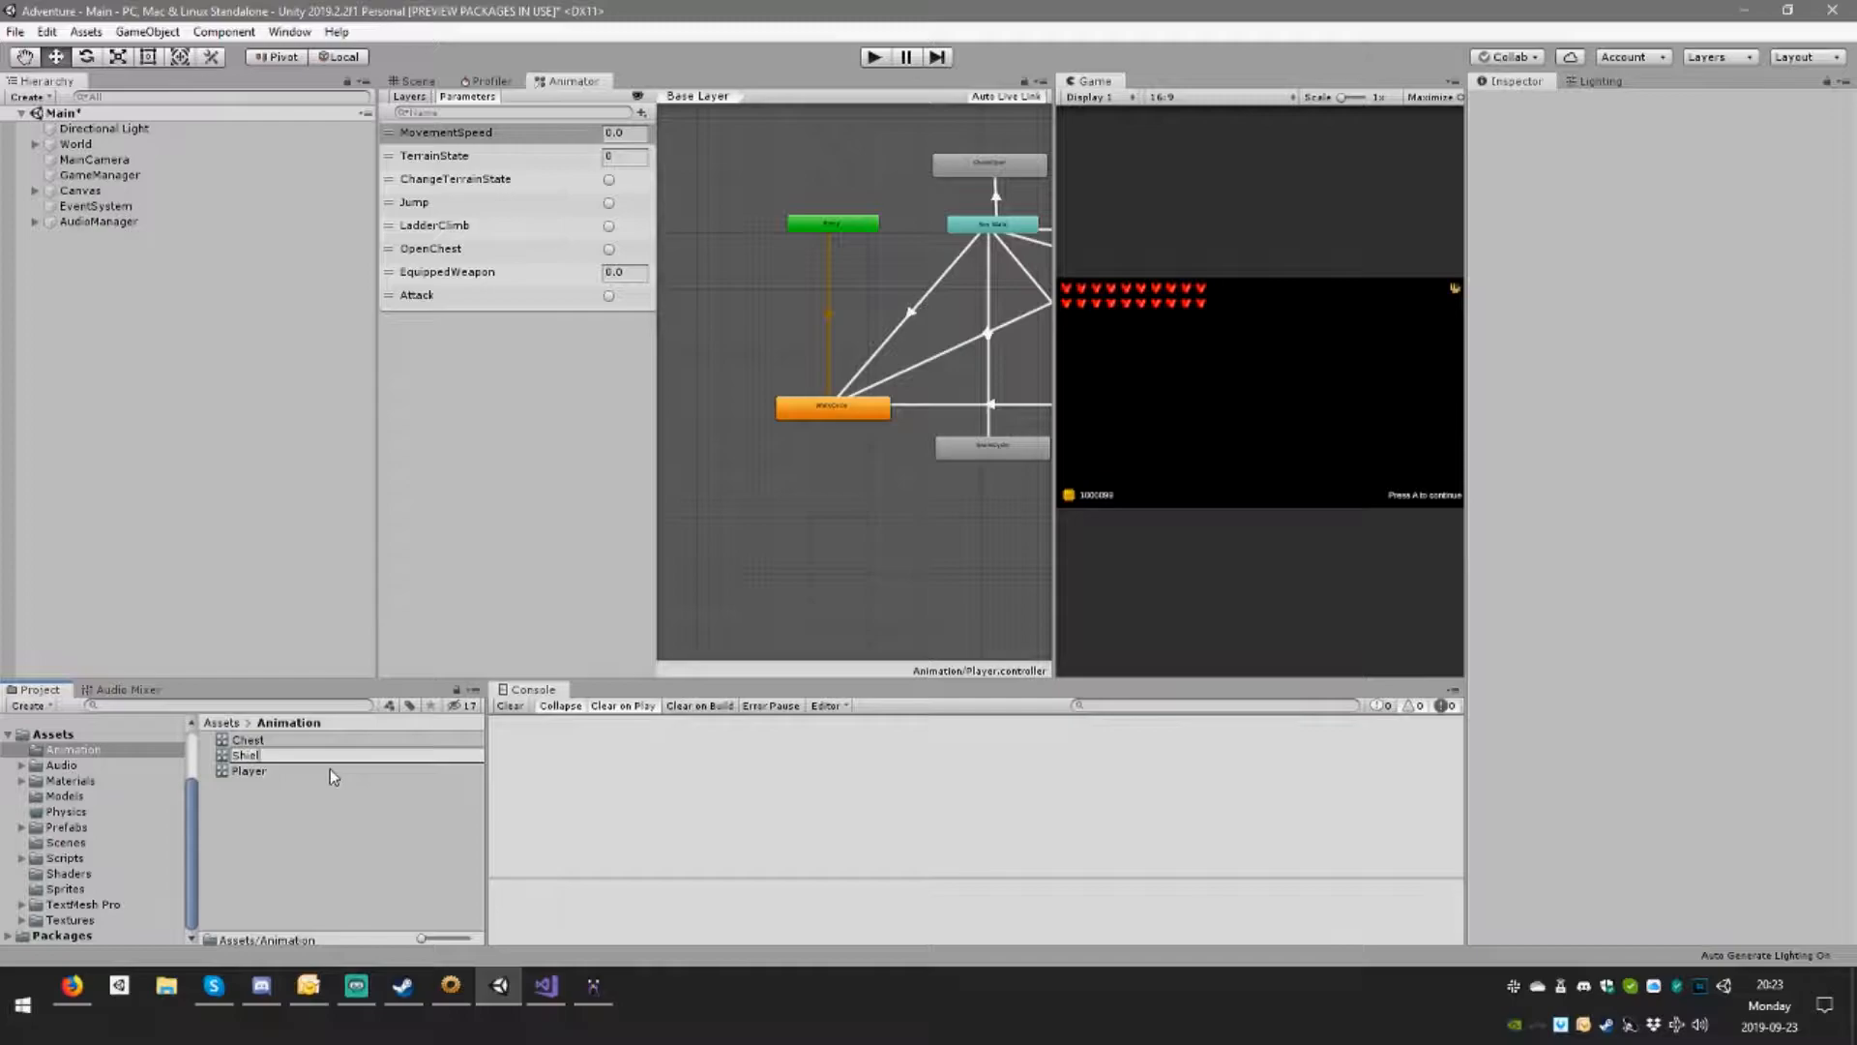
Step: Confirm the controller name, give the new state the PlayerShield motion, and rename it ShieldIdle
{"action": "left_click", "coordinate": [268, 771]}
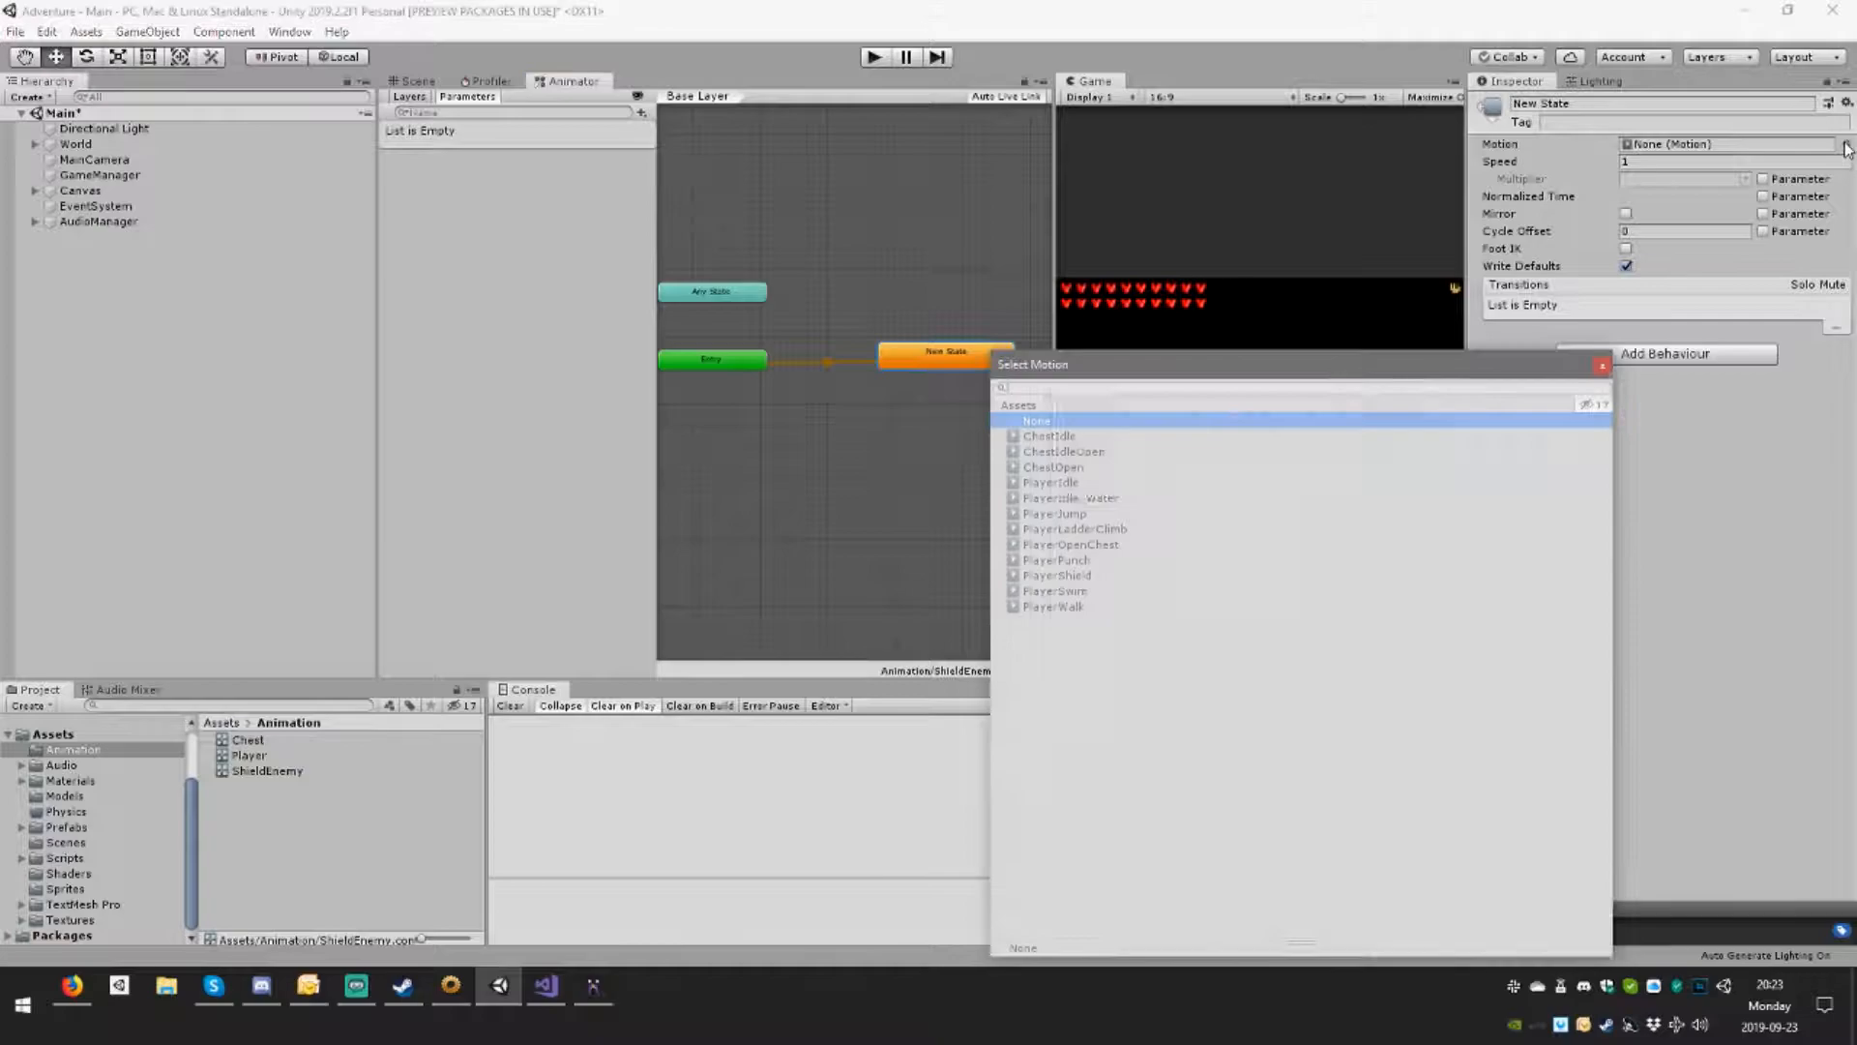
{"action": "left_click", "coordinate": [1056, 575]}
{"action": "type", "text": "Play"}
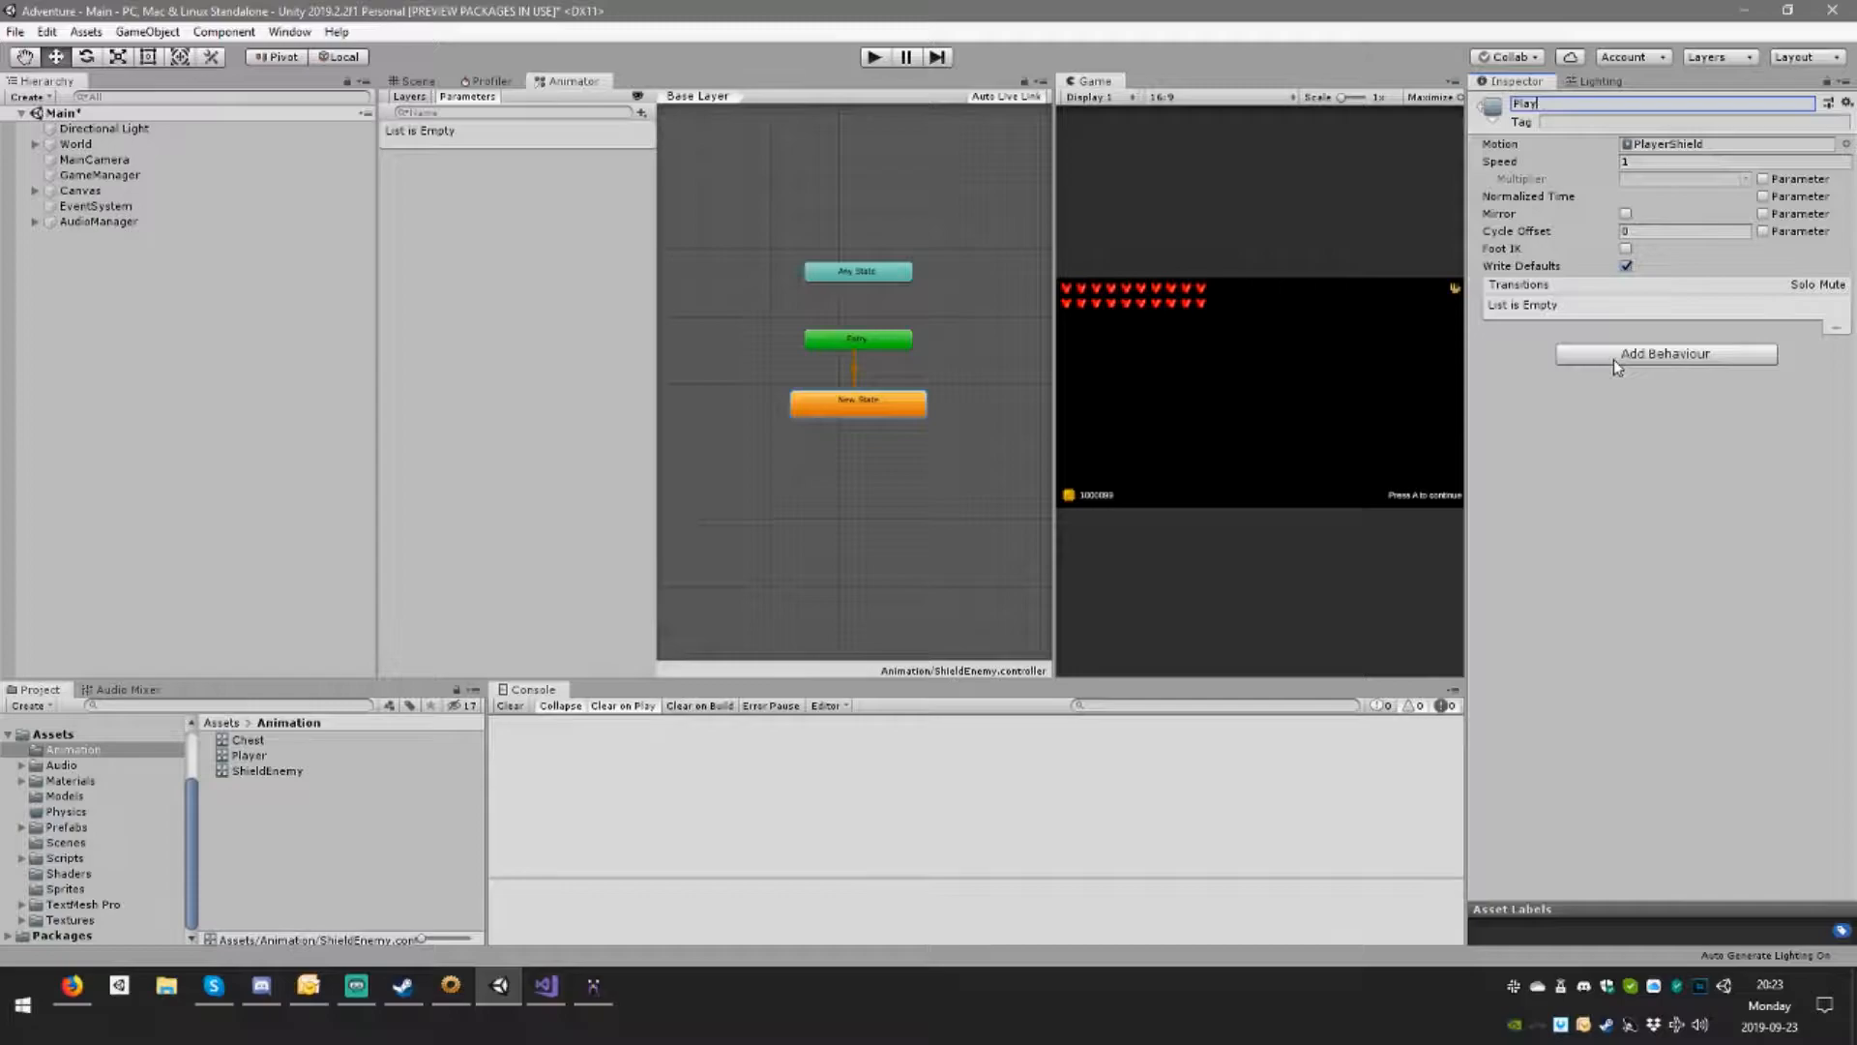
{"action": "type", "text": "ShieldId"}
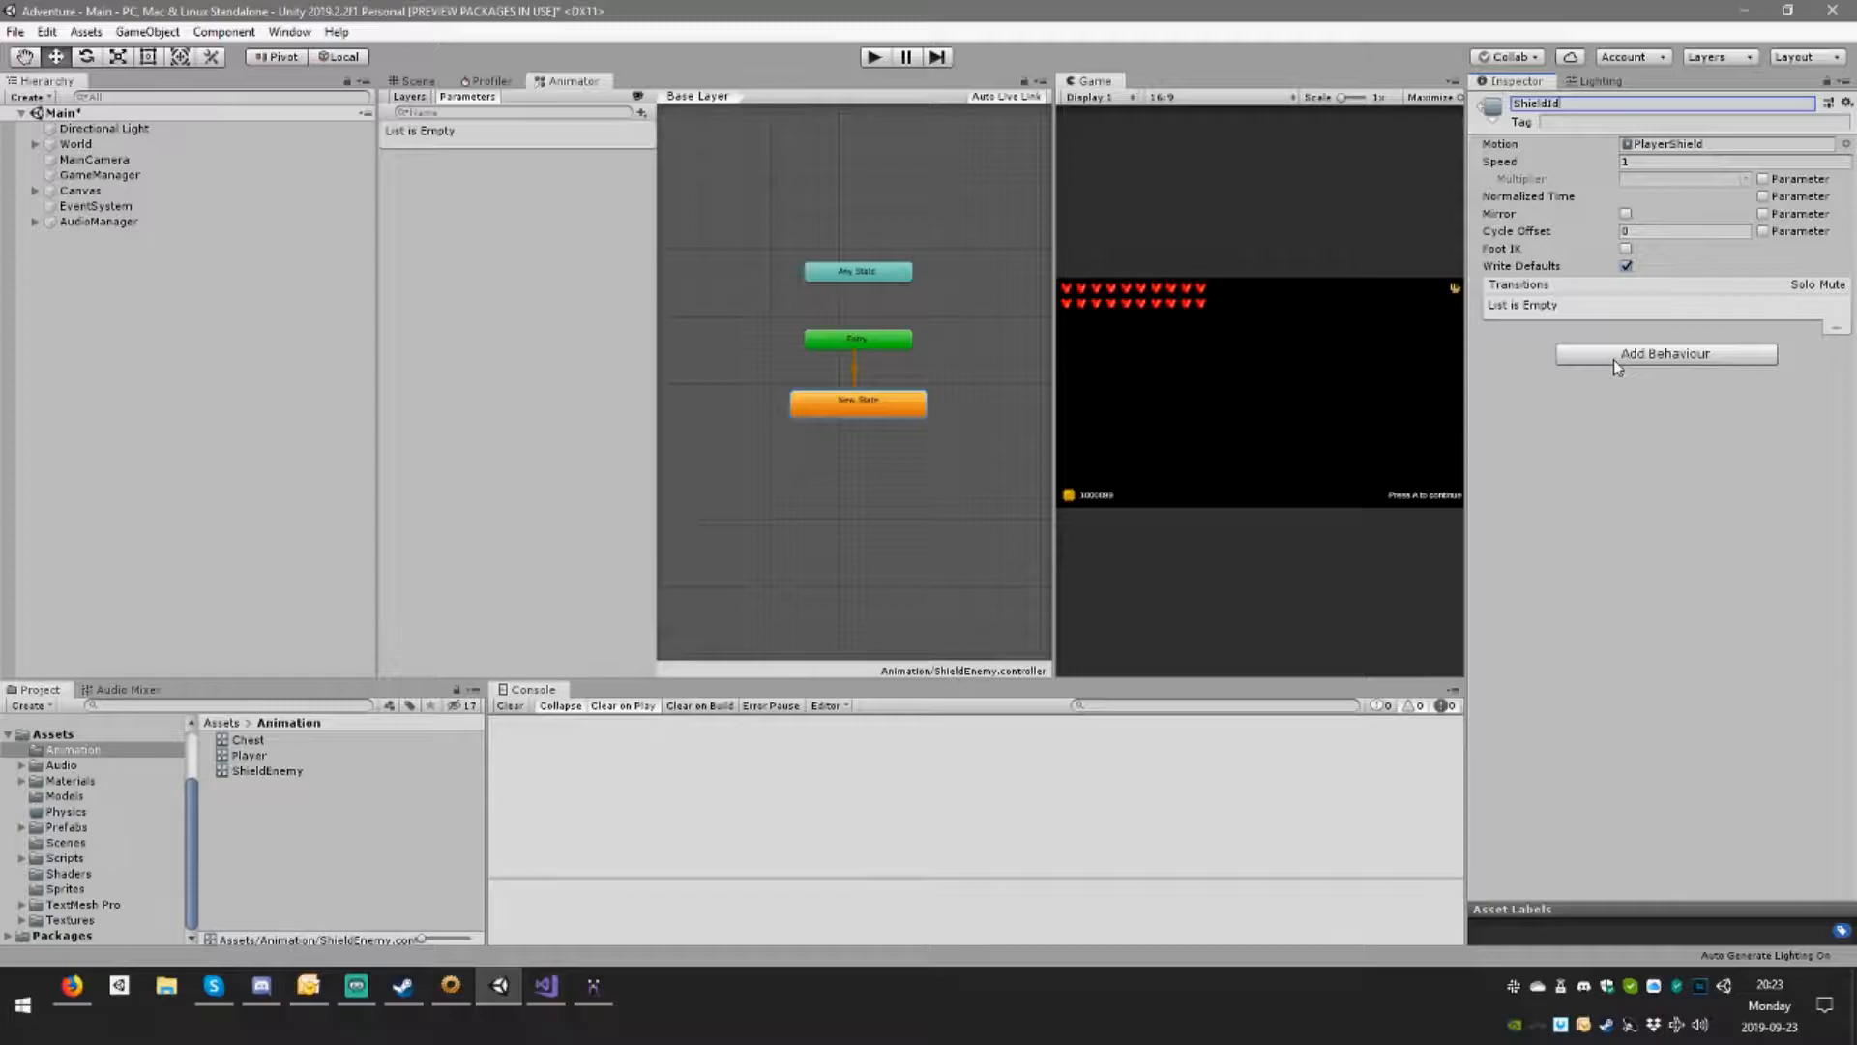
{"action": "type", "text": "ShieldIdle"}
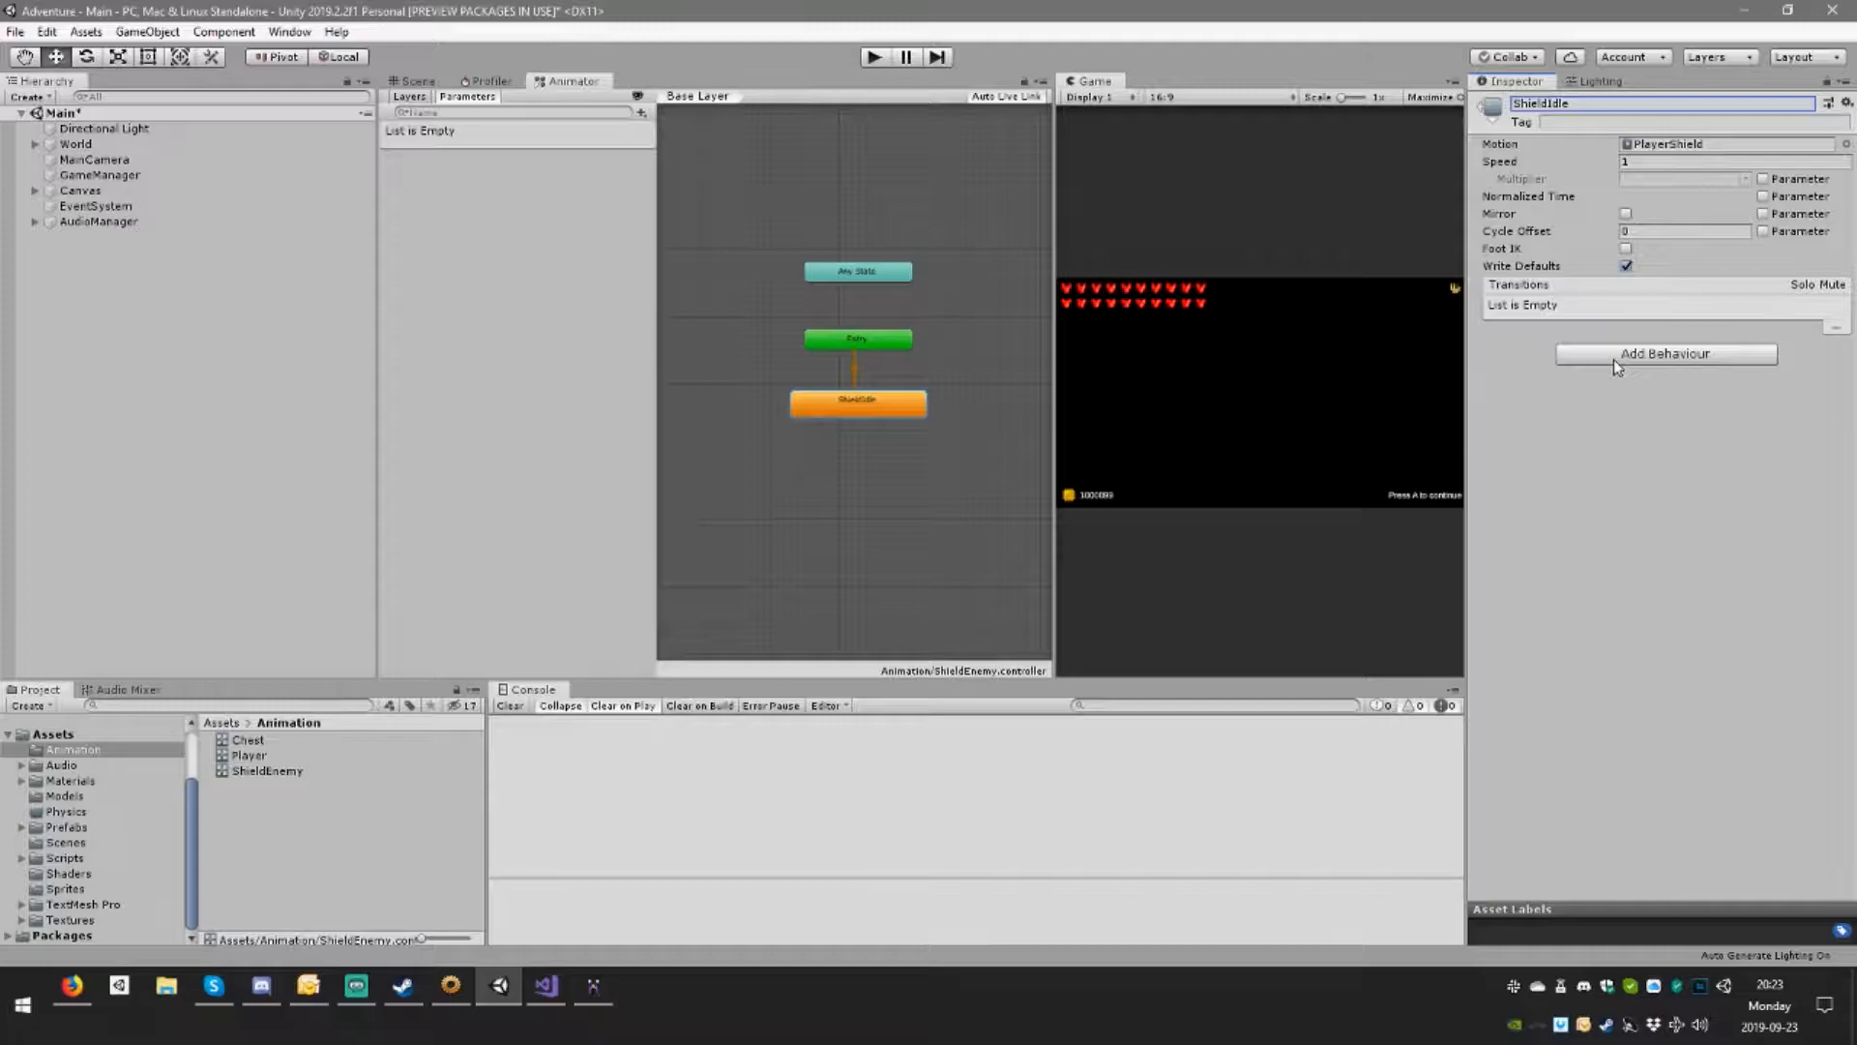
Step: Confirm the ShieldIdle state name and browse to the Prefabs > Enemies folder
{"action": "left_click", "coordinate": [249, 802]}
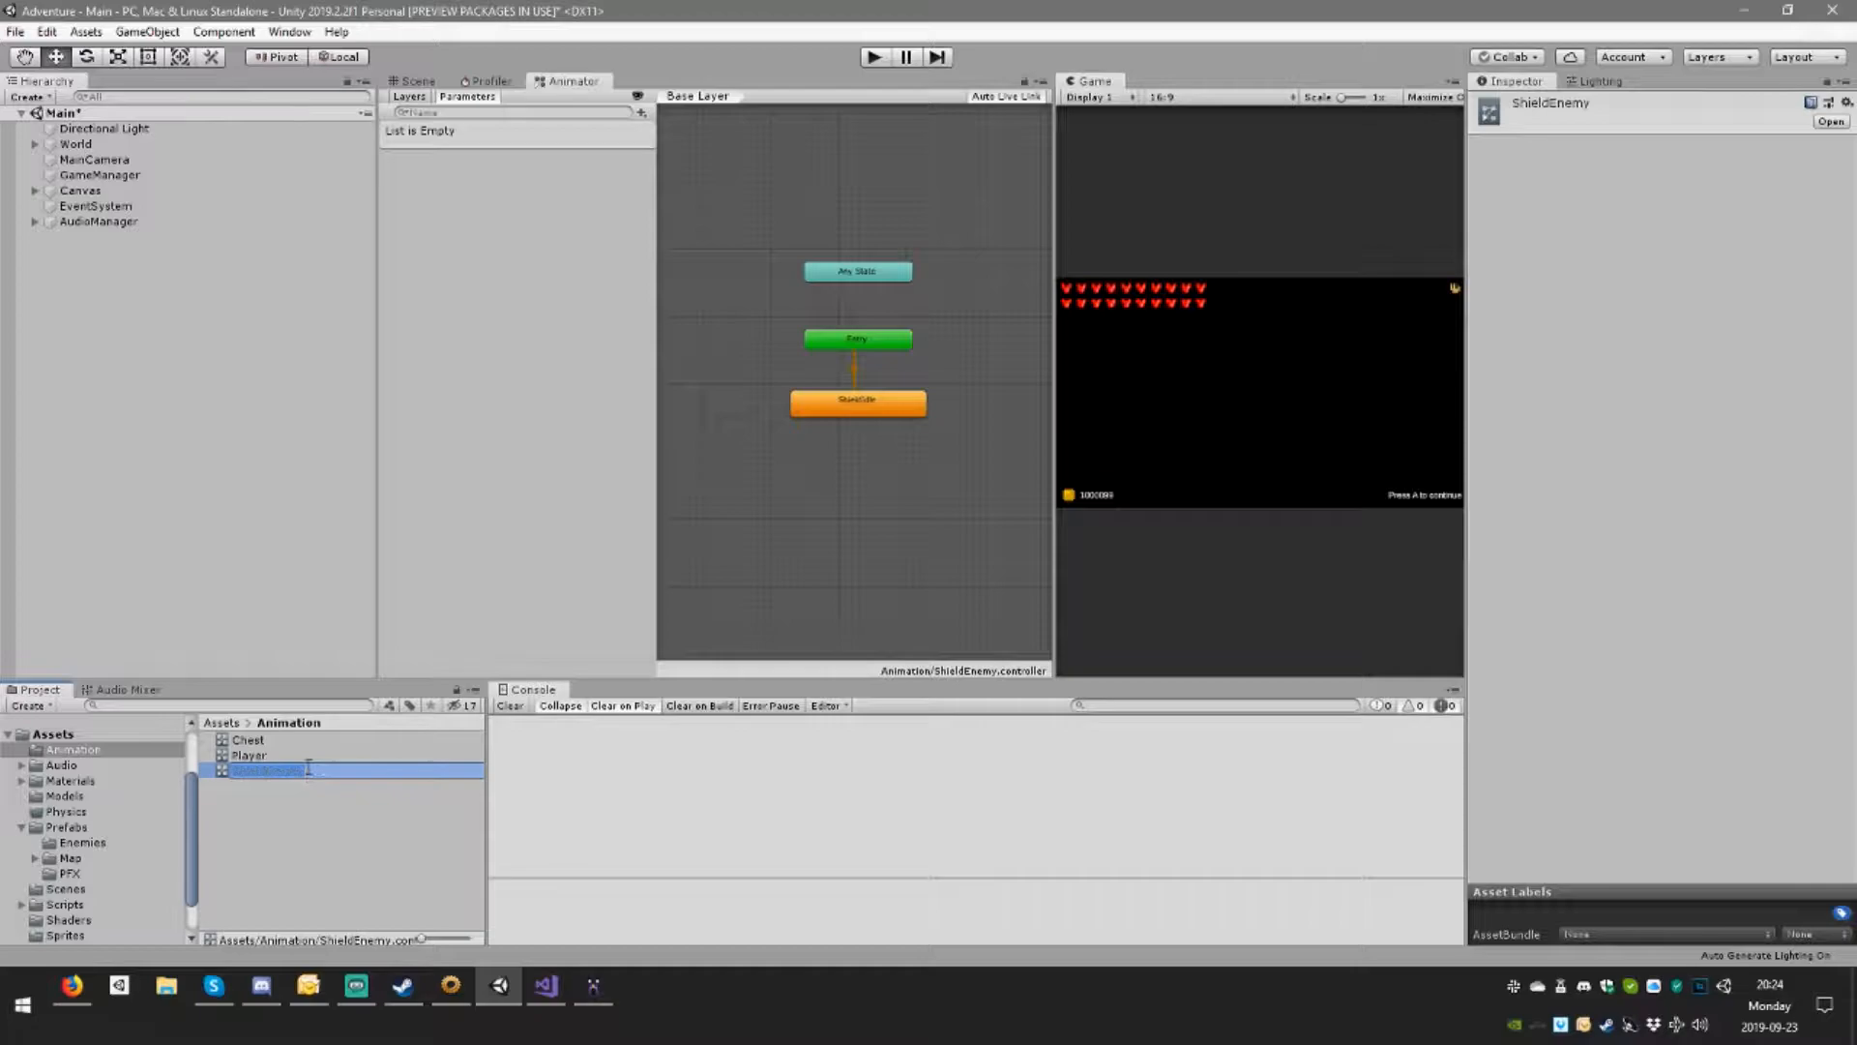
{"action": "left_click", "coordinate": [81, 843]}
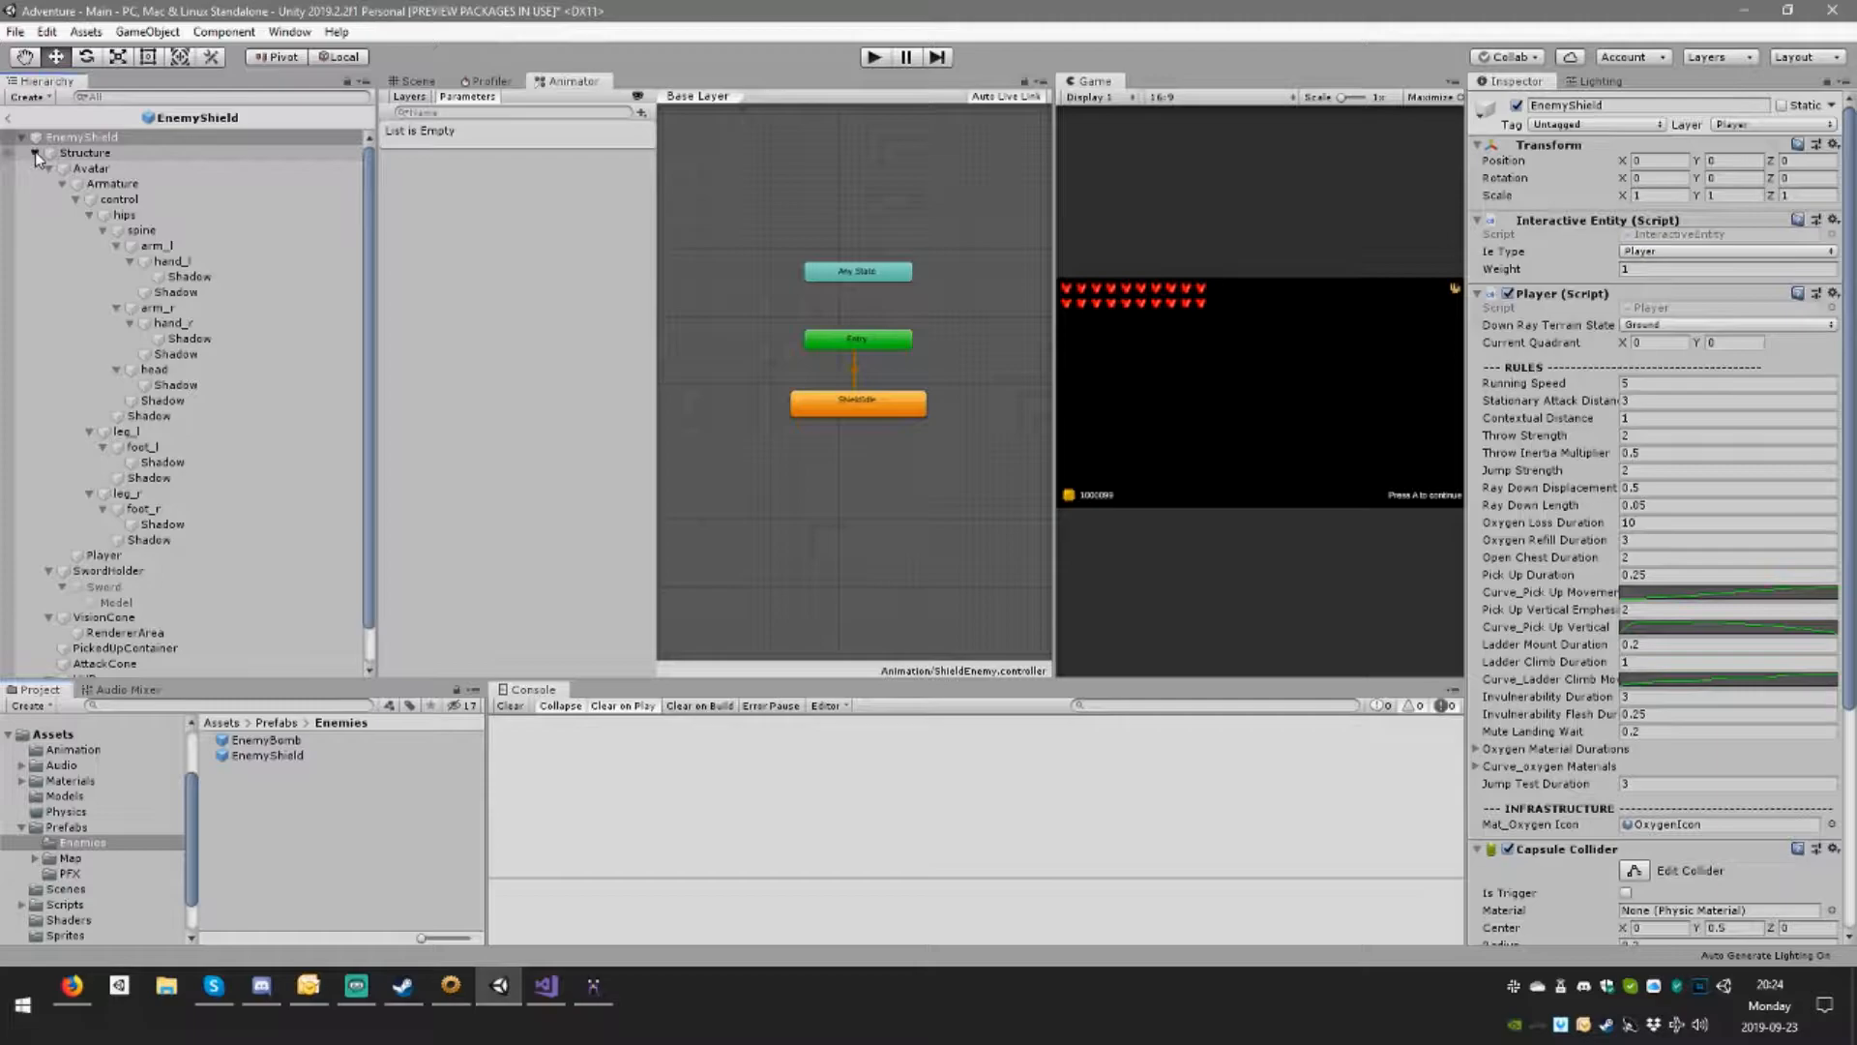
Step: Paste EnemyBomb's Enemy values (detection distance 7.5, max aggression 3) into EnemyShield and expand Structure
{"action": "left_click", "coordinate": [265, 739]}
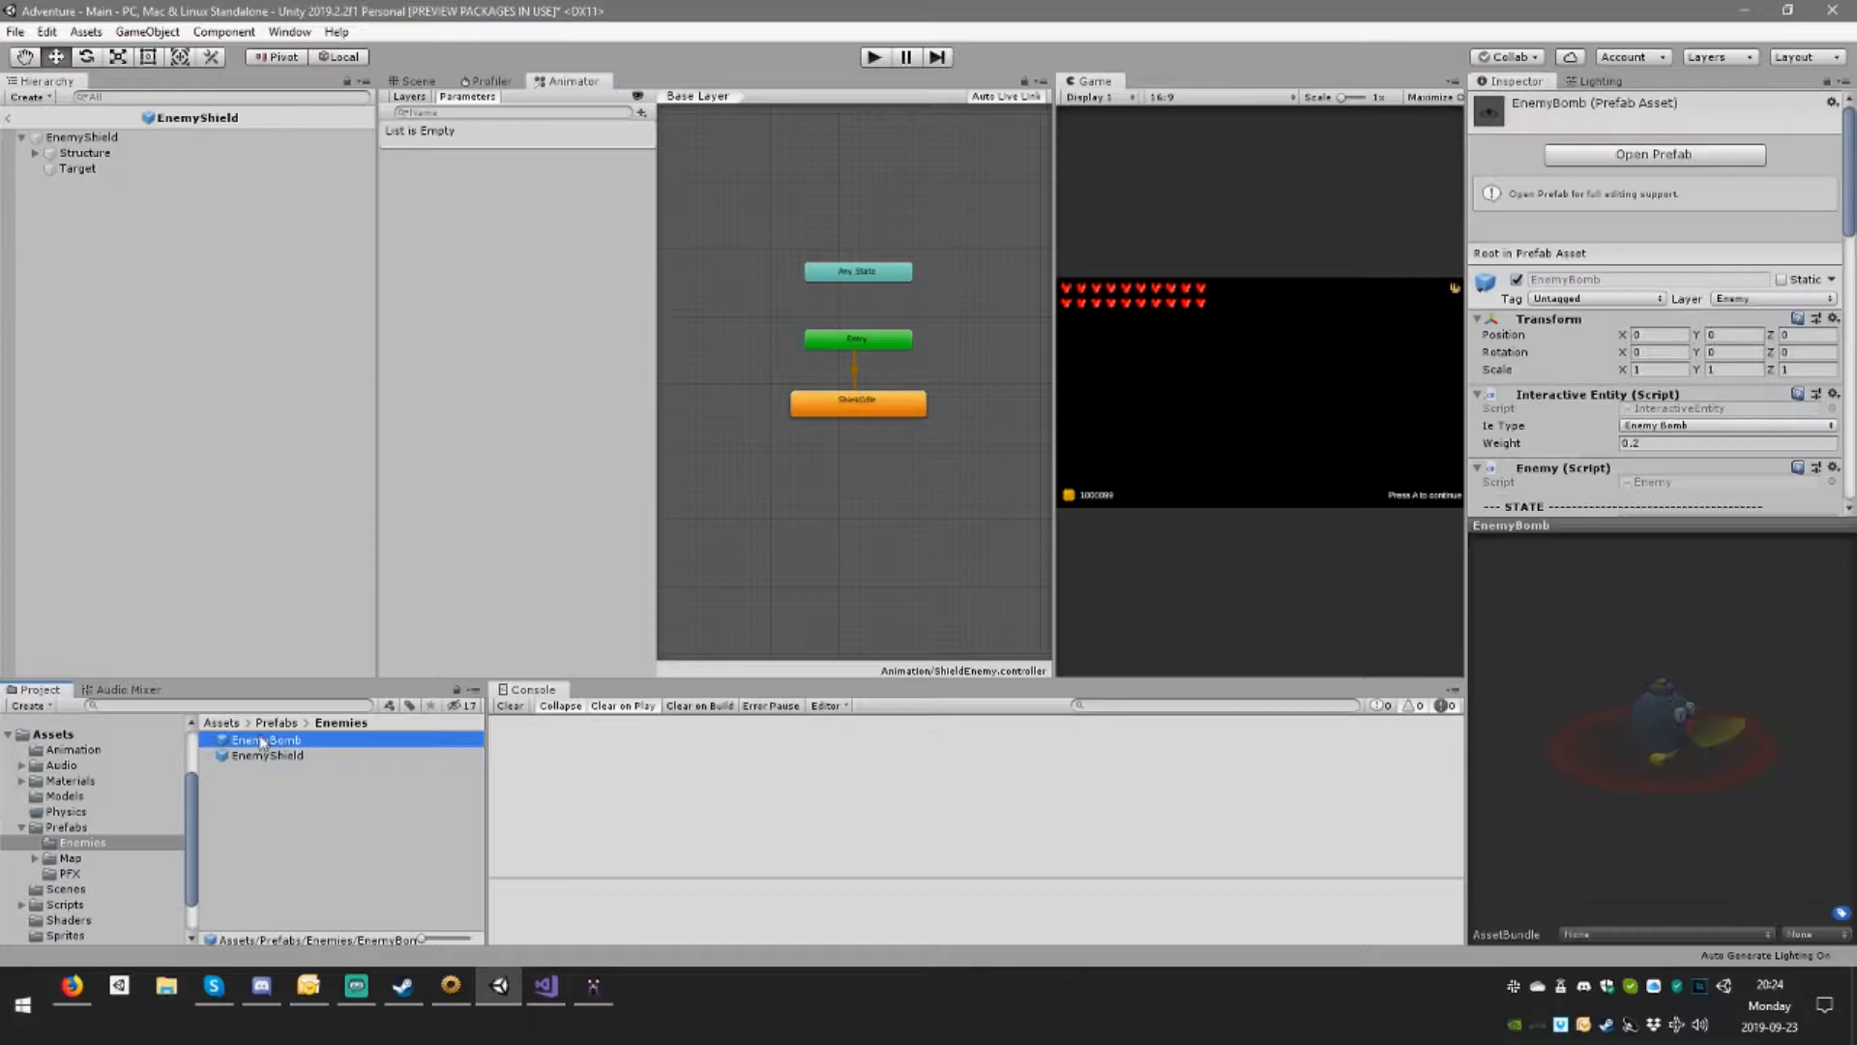
{"action": "left_click", "coordinate": [267, 754]}
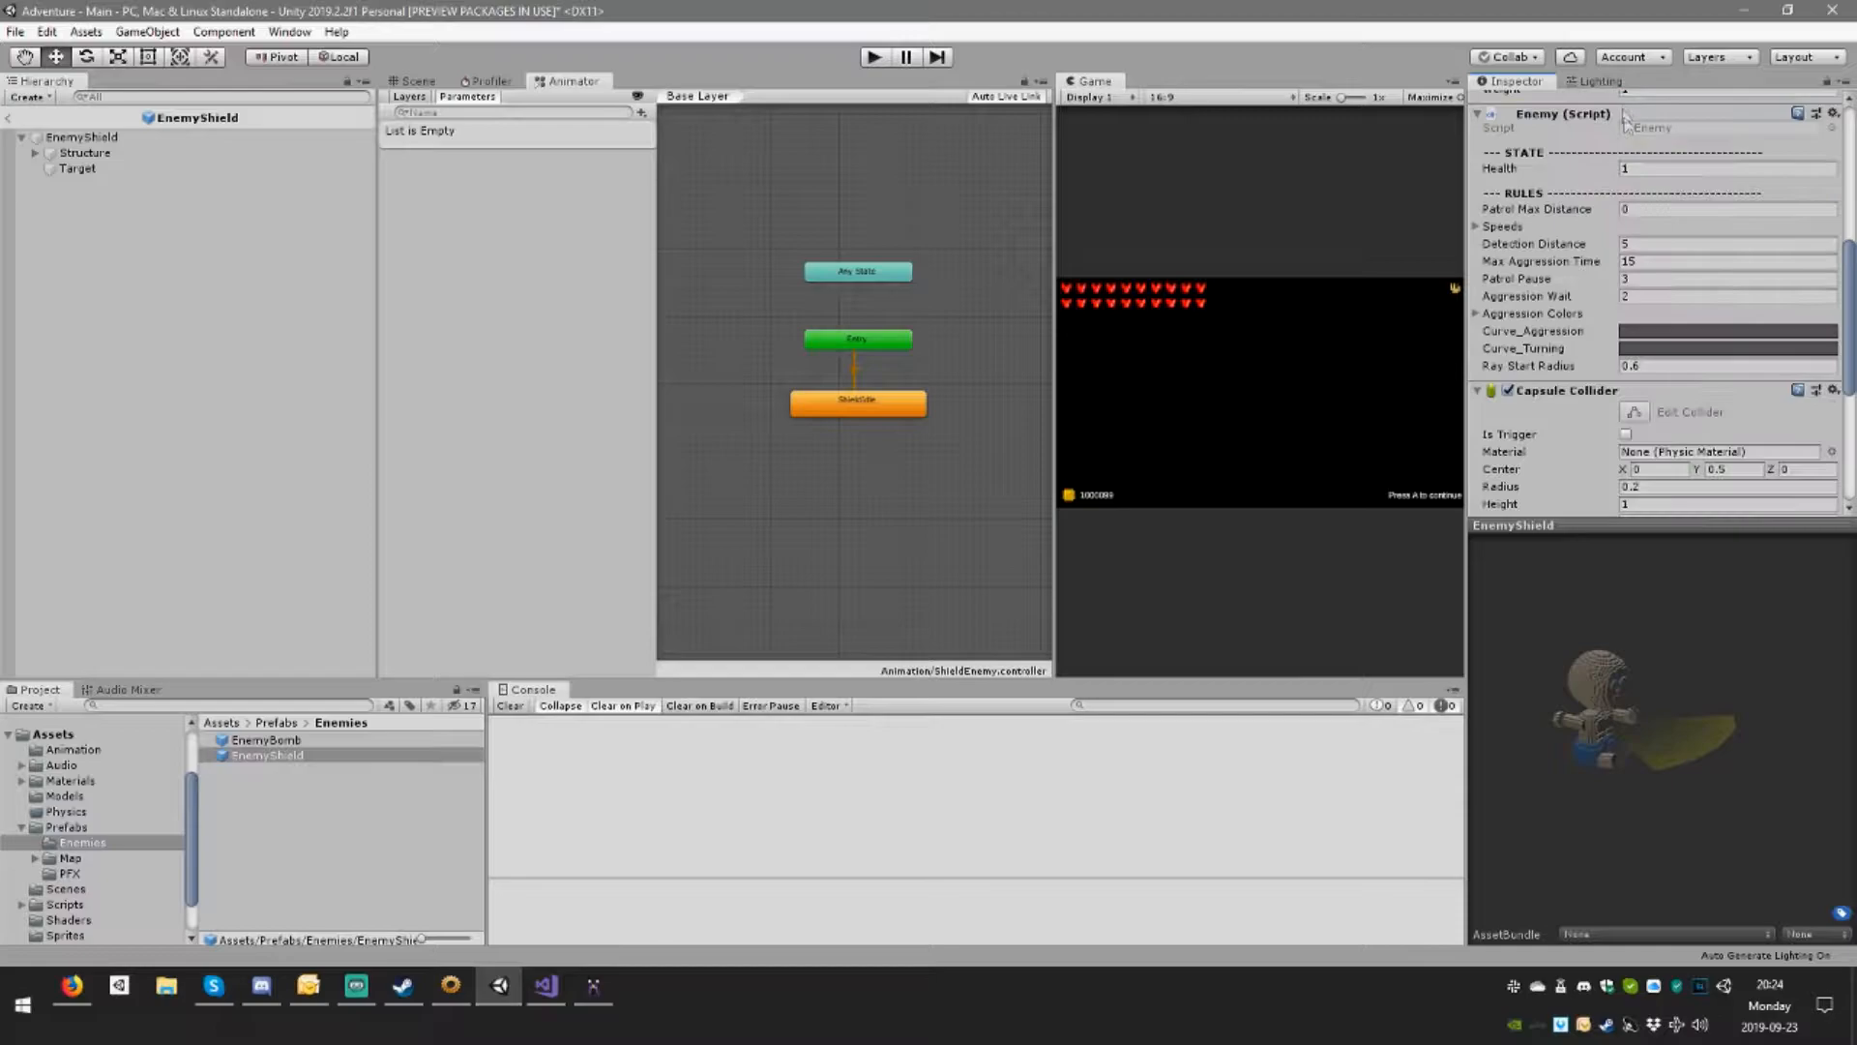
{"action": "left_click", "coordinate": [265, 739]}
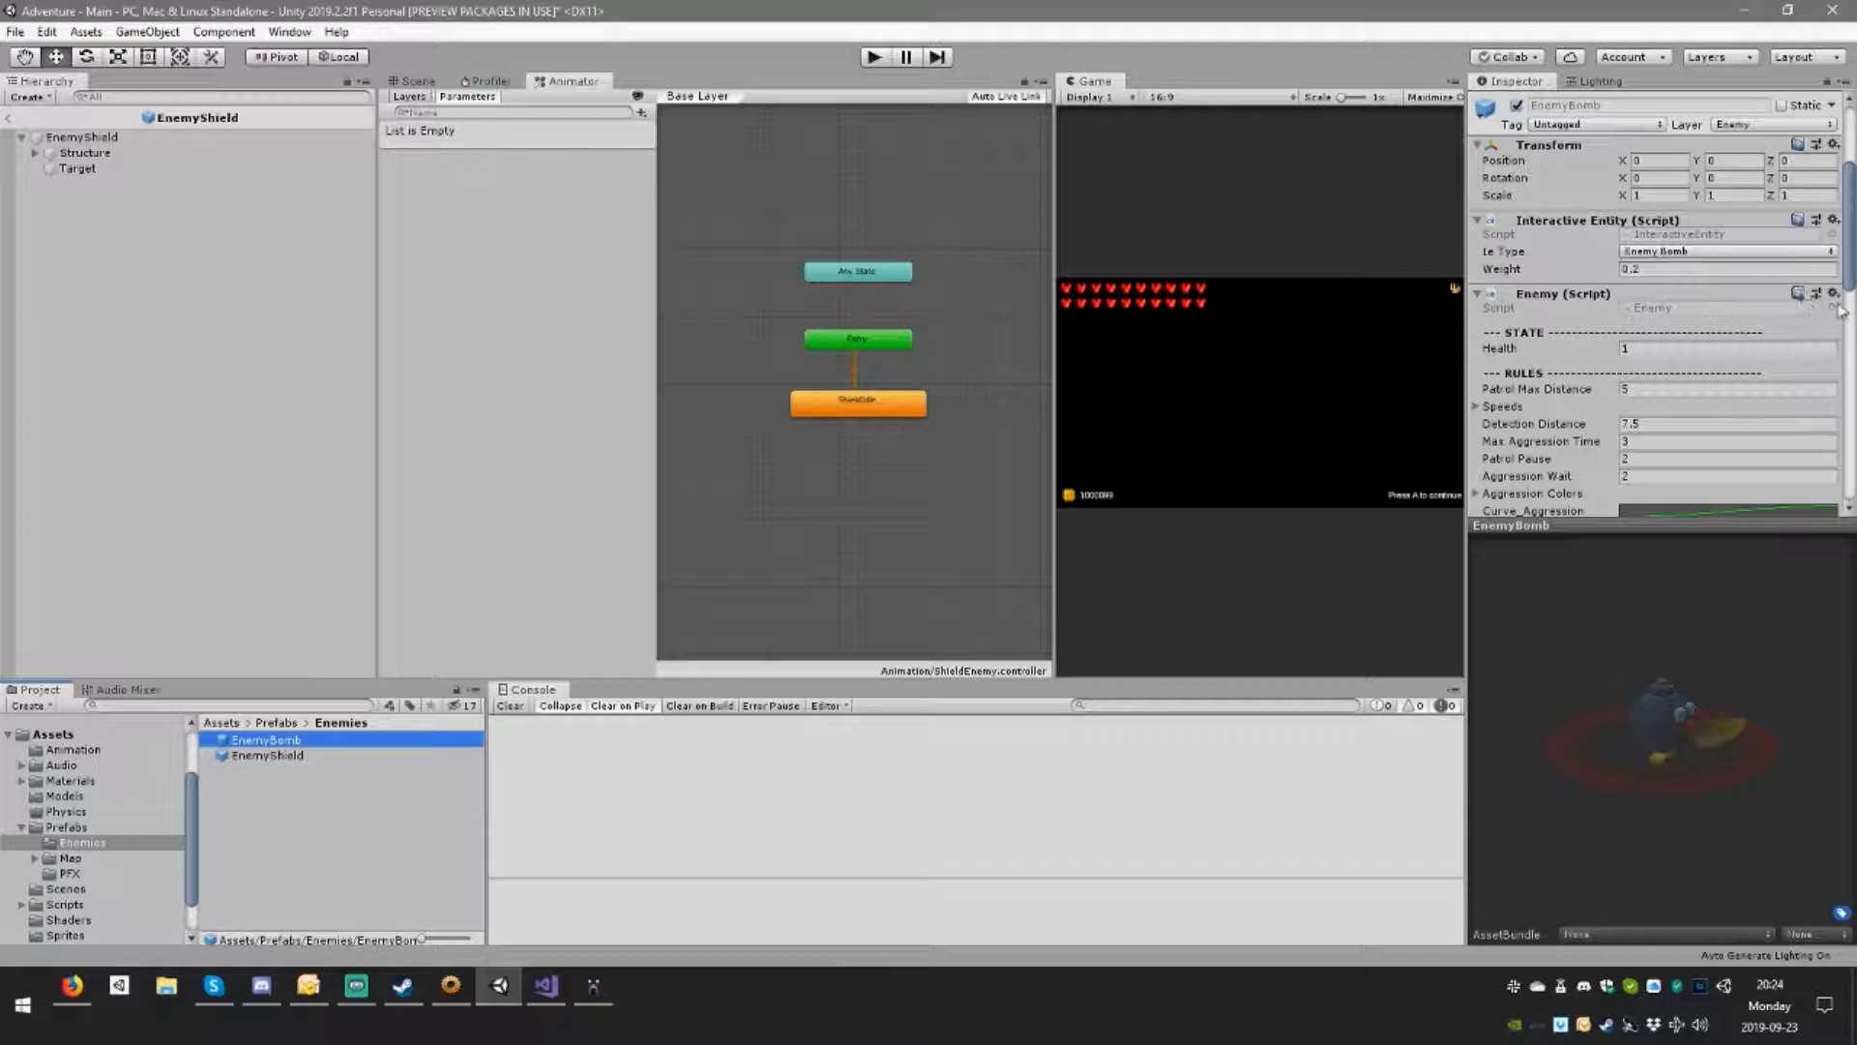
{"action": "left_click", "coordinate": [1834, 294]}
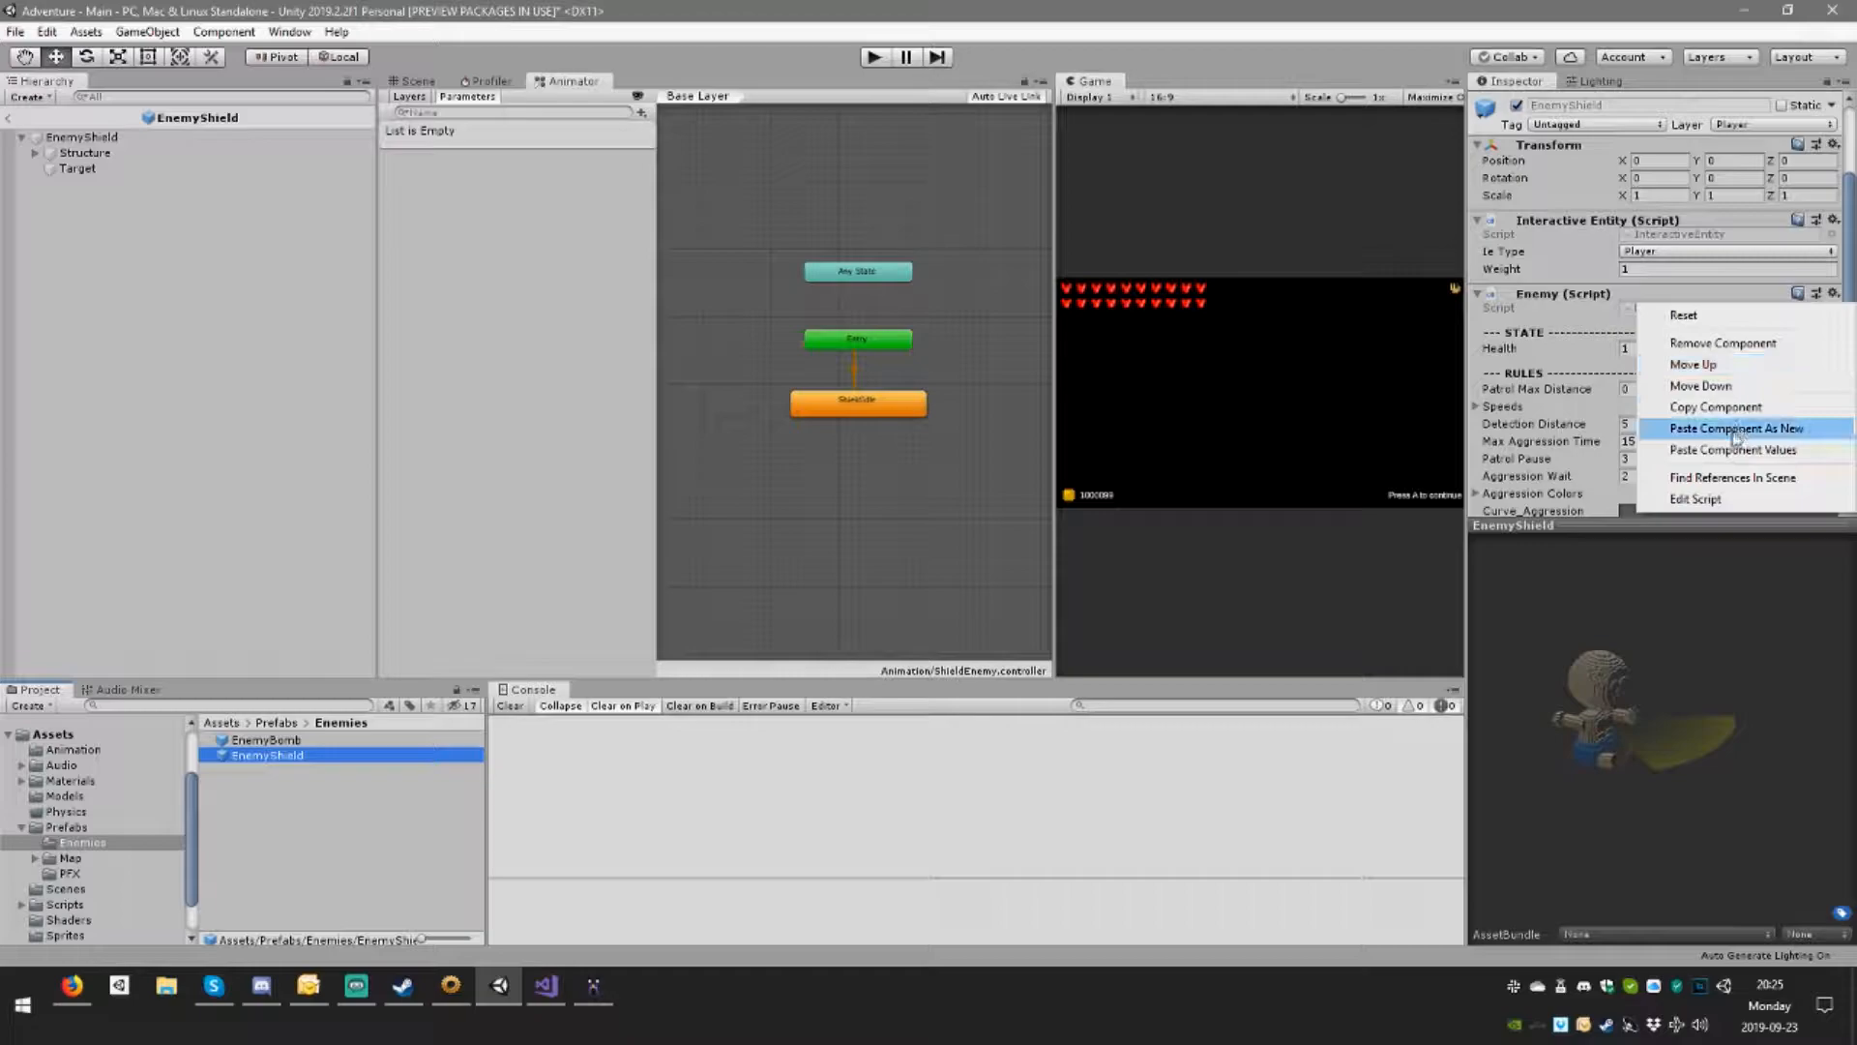
{"action": "left_click", "coordinate": [1733, 449]}
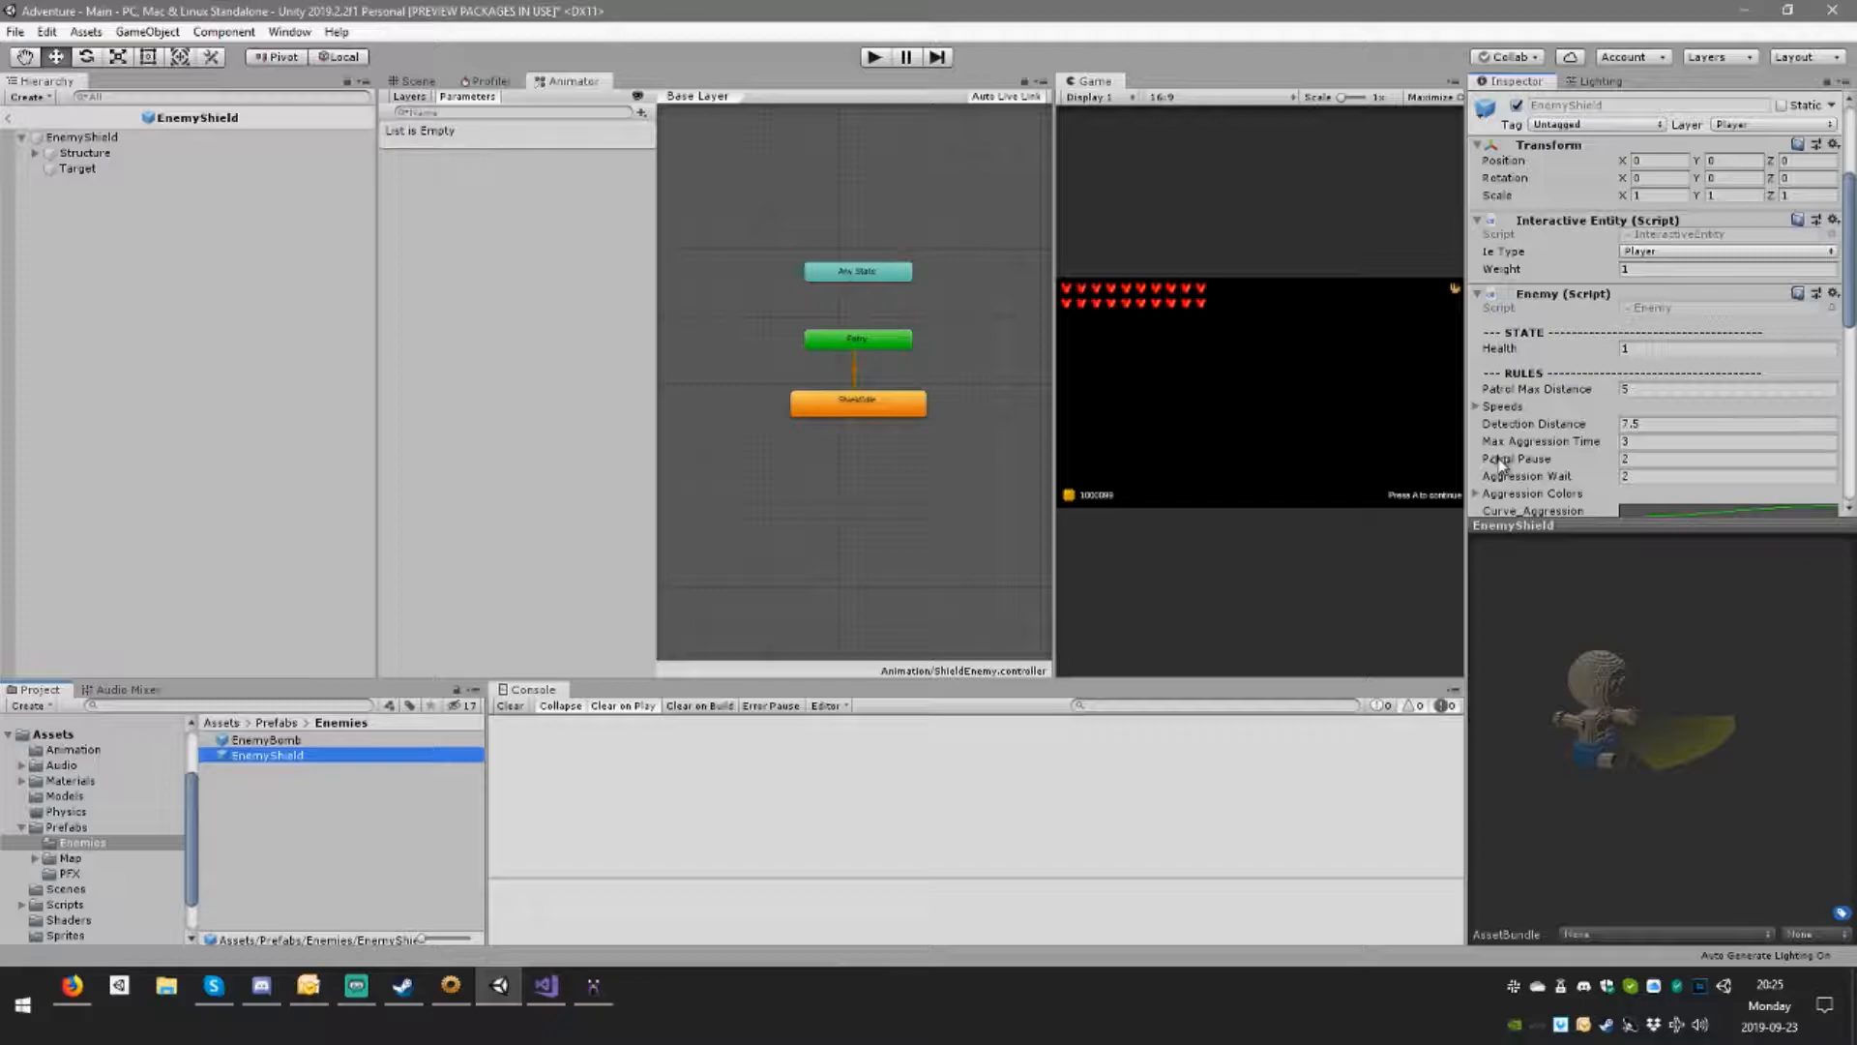
{"action": "scroll", "scroll_direction": "down", "scroll_amount": 3}
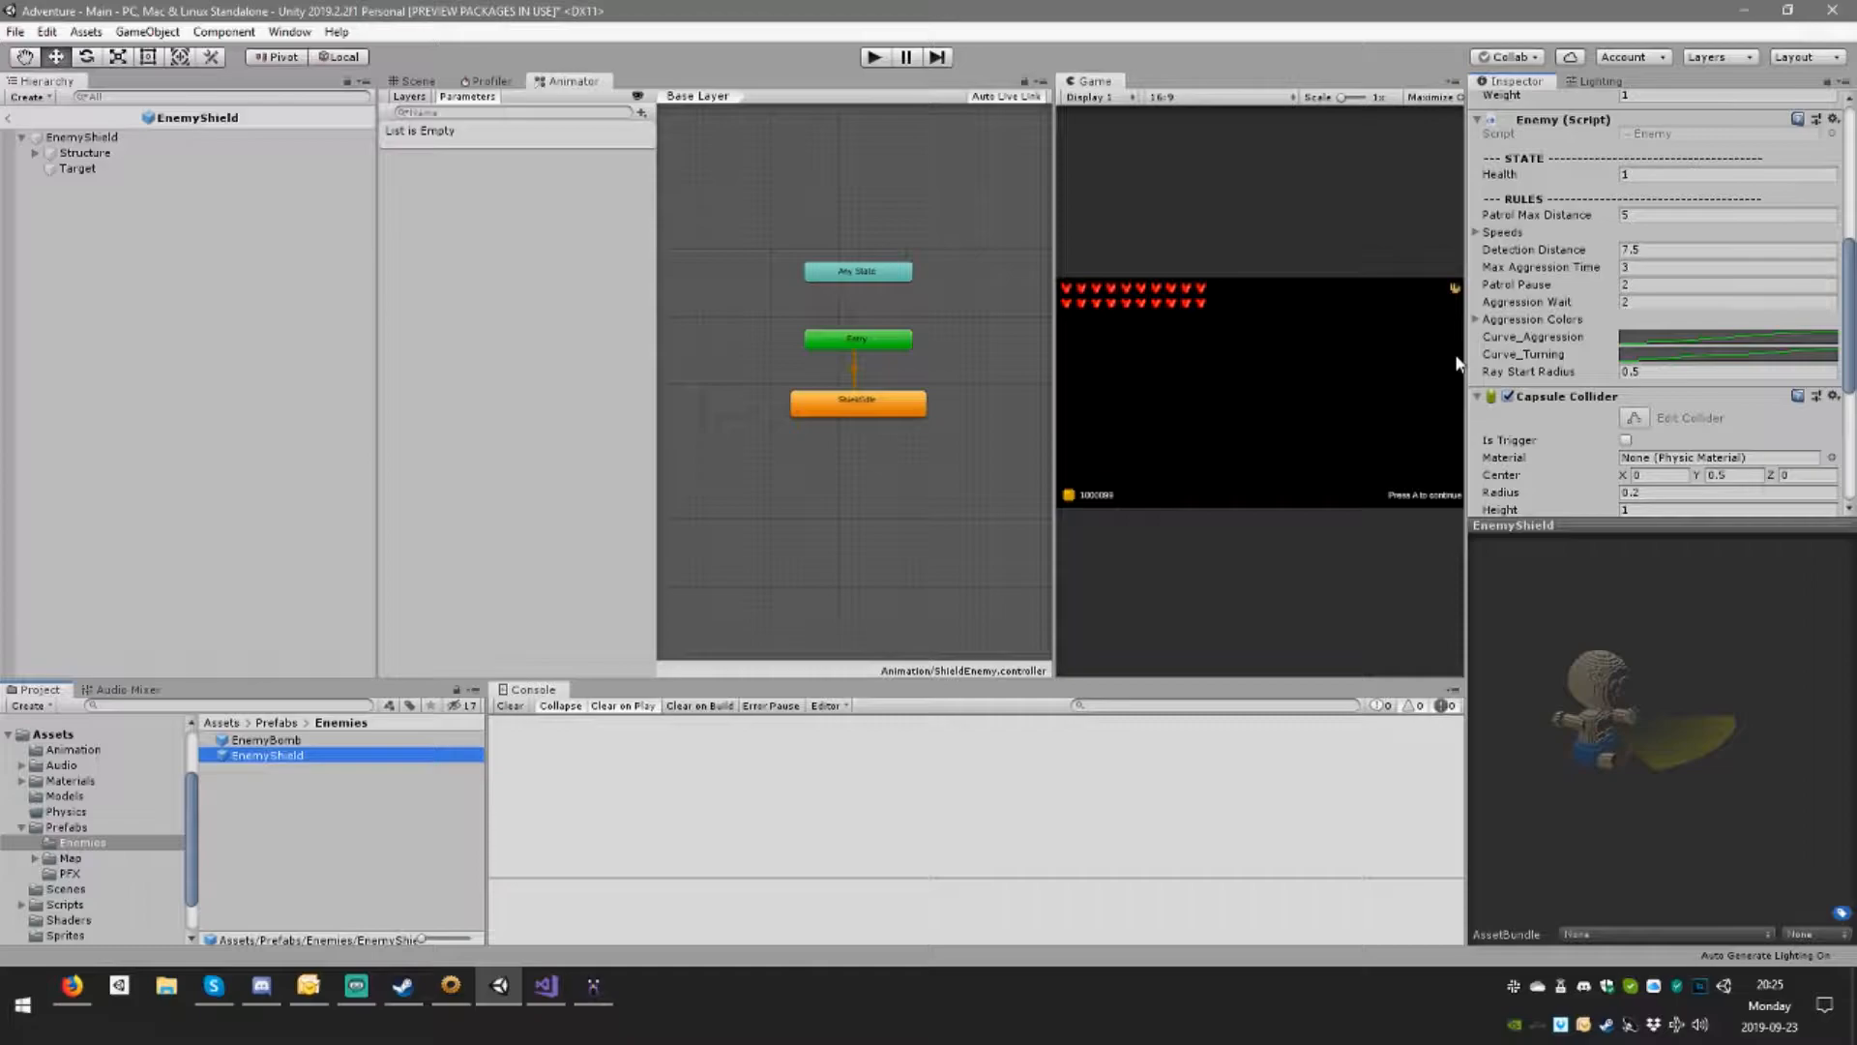
{"action": "left_click", "coordinate": [33, 152]}
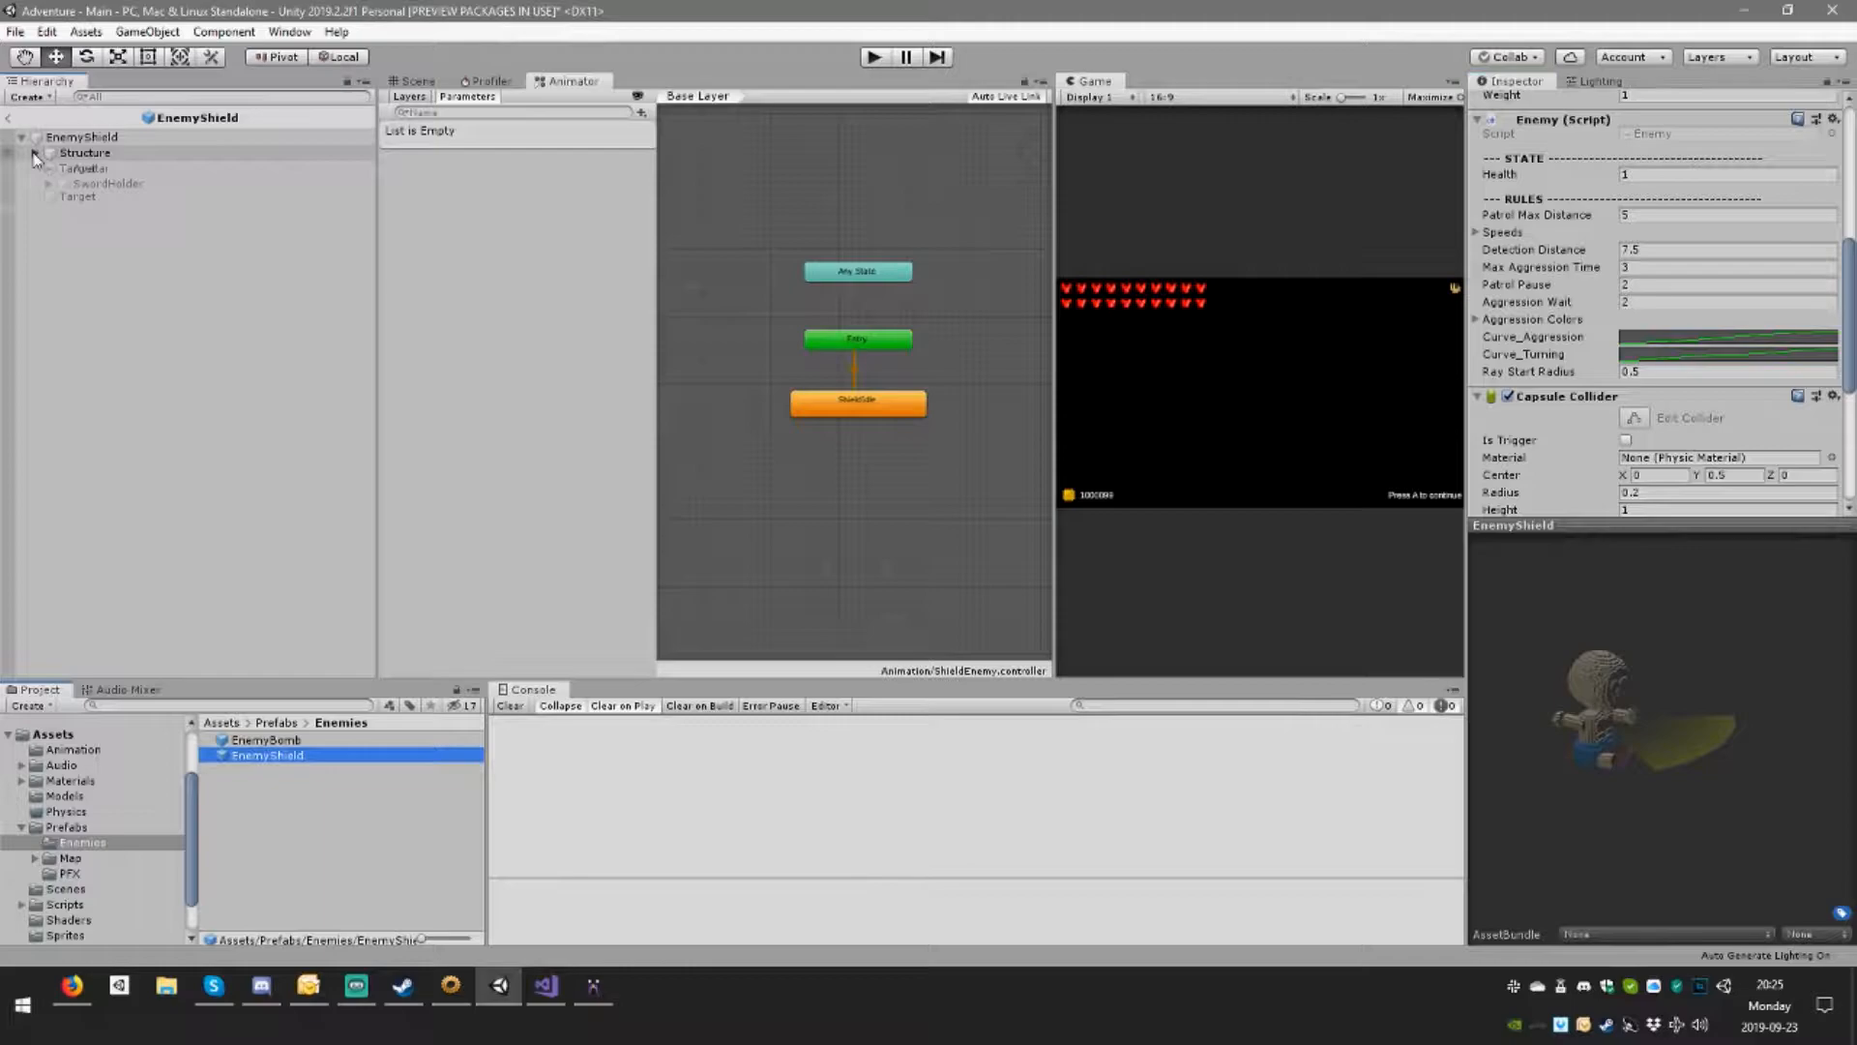
Step: In Scene view, delete HUD, AttackCone and PickedUpContainer, leaving Avatar, SwordHolder and VisionCone
{"action": "left_click", "coordinate": [111, 183]}
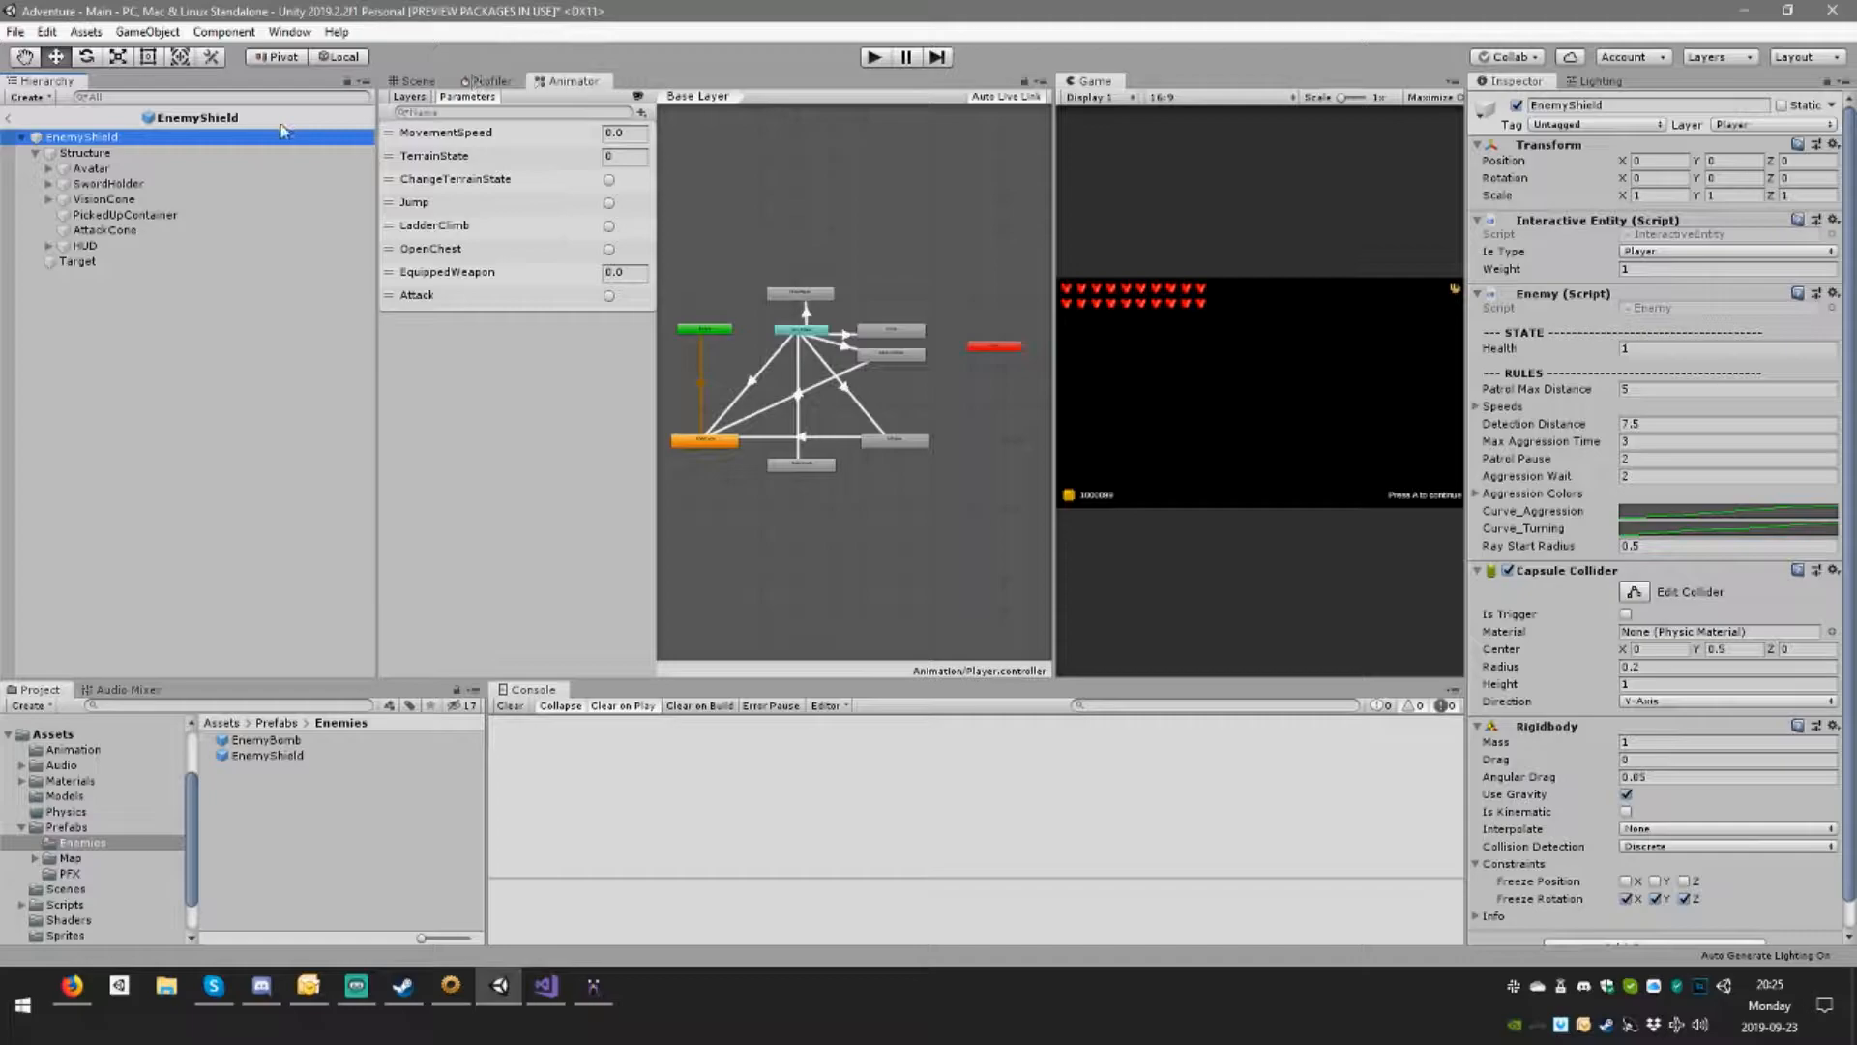
{"action": "left_click", "coordinate": [417, 80]}
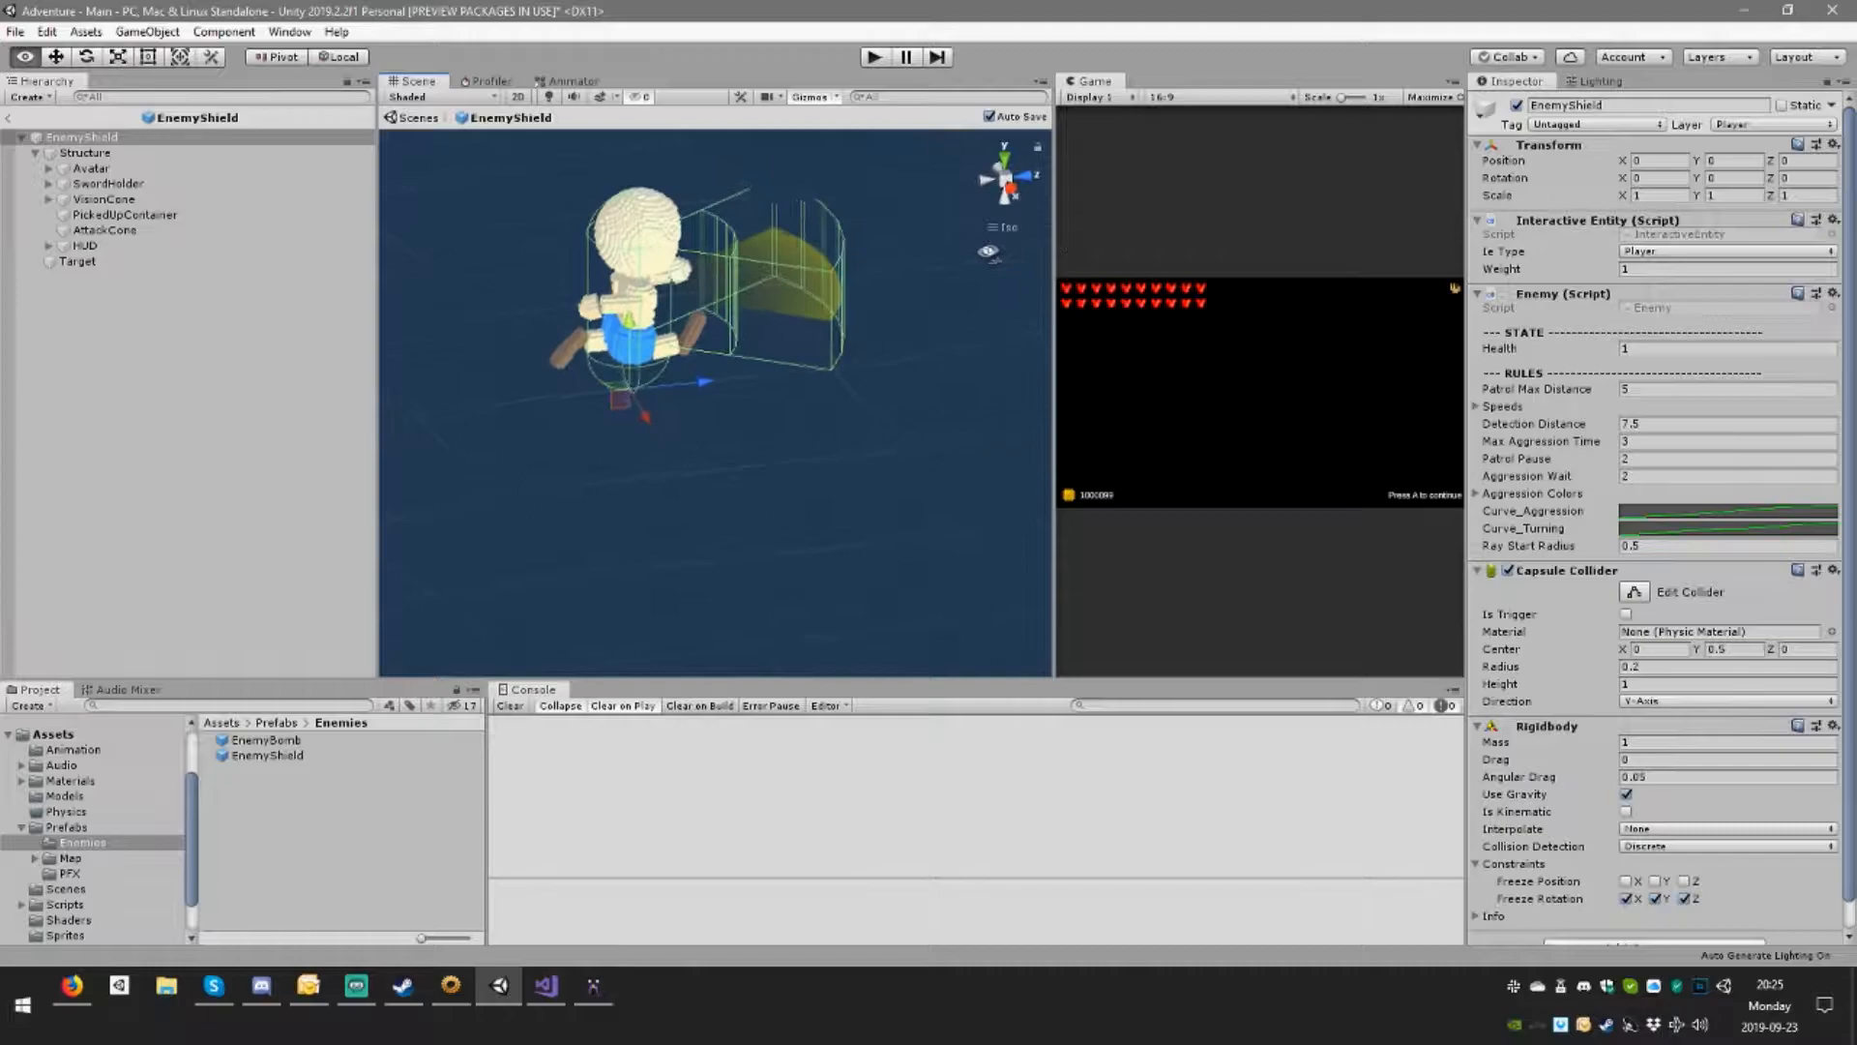
{"action": "left_click", "coordinate": [76, 260]}
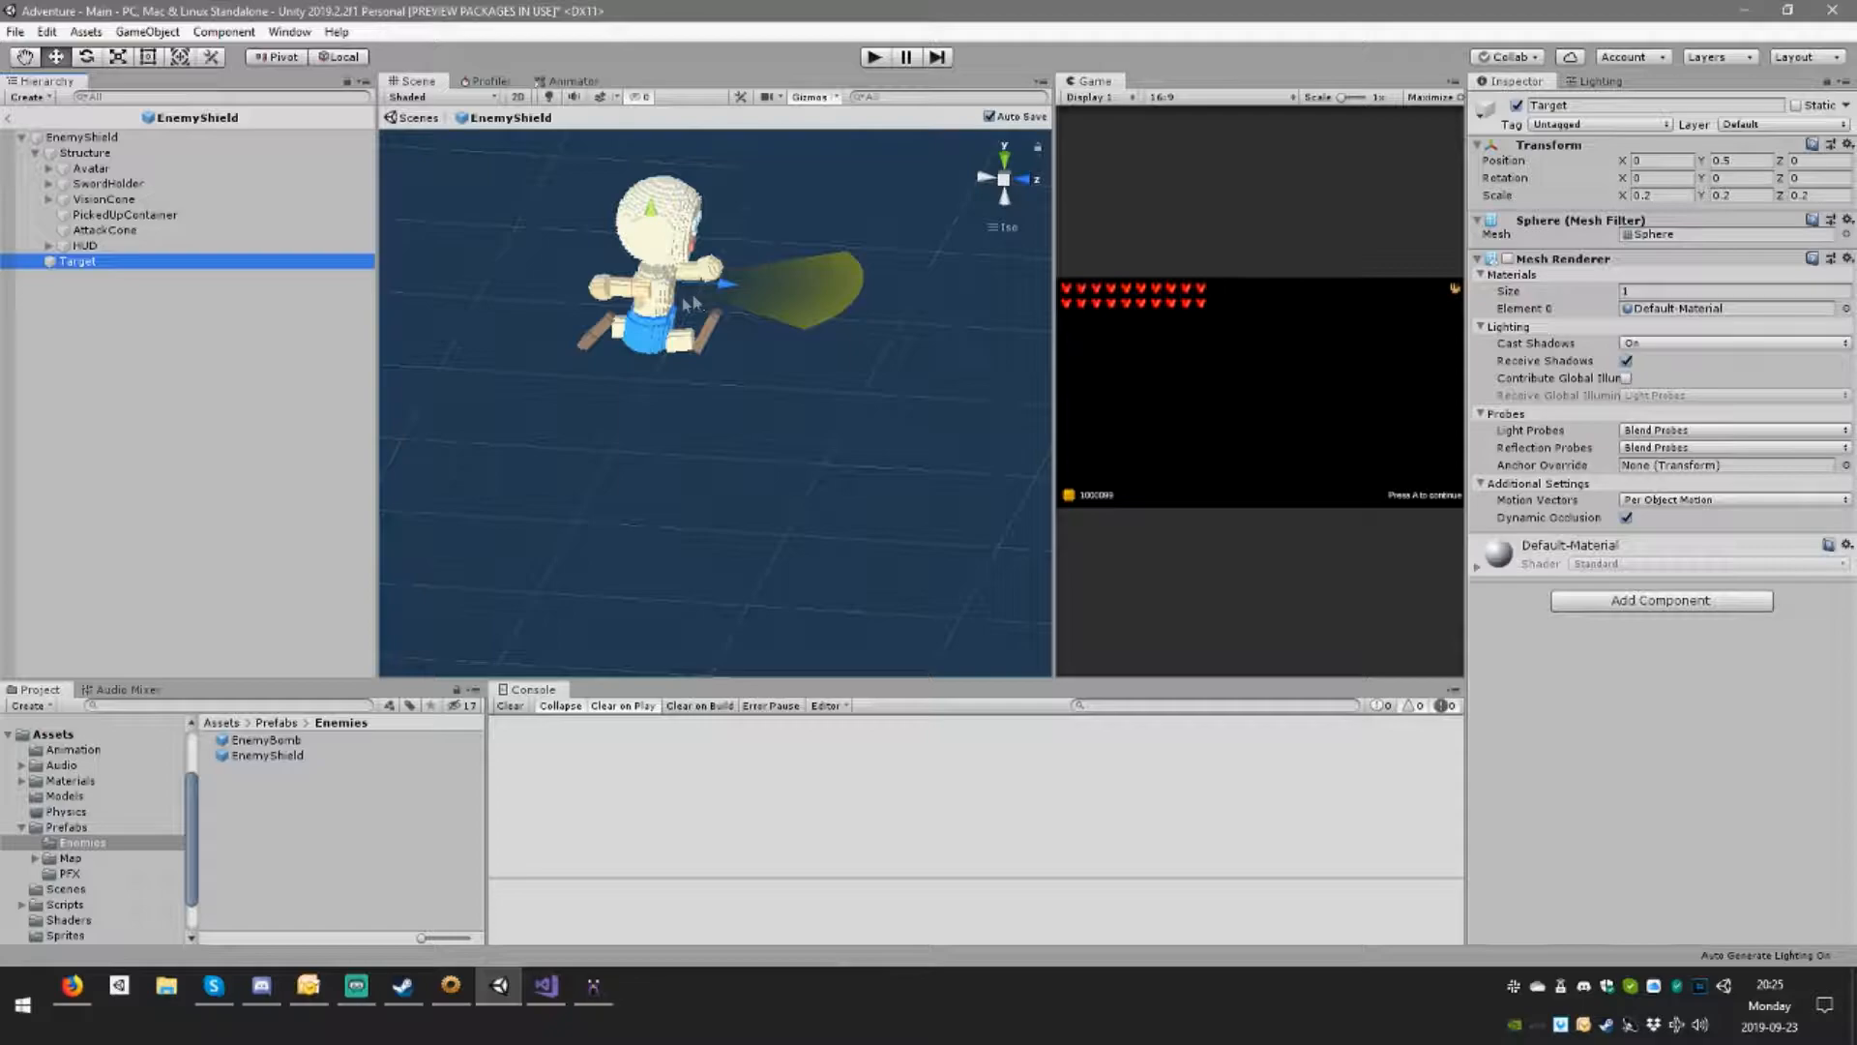
{"action": "left_click", "coordinate": [85, 245]}
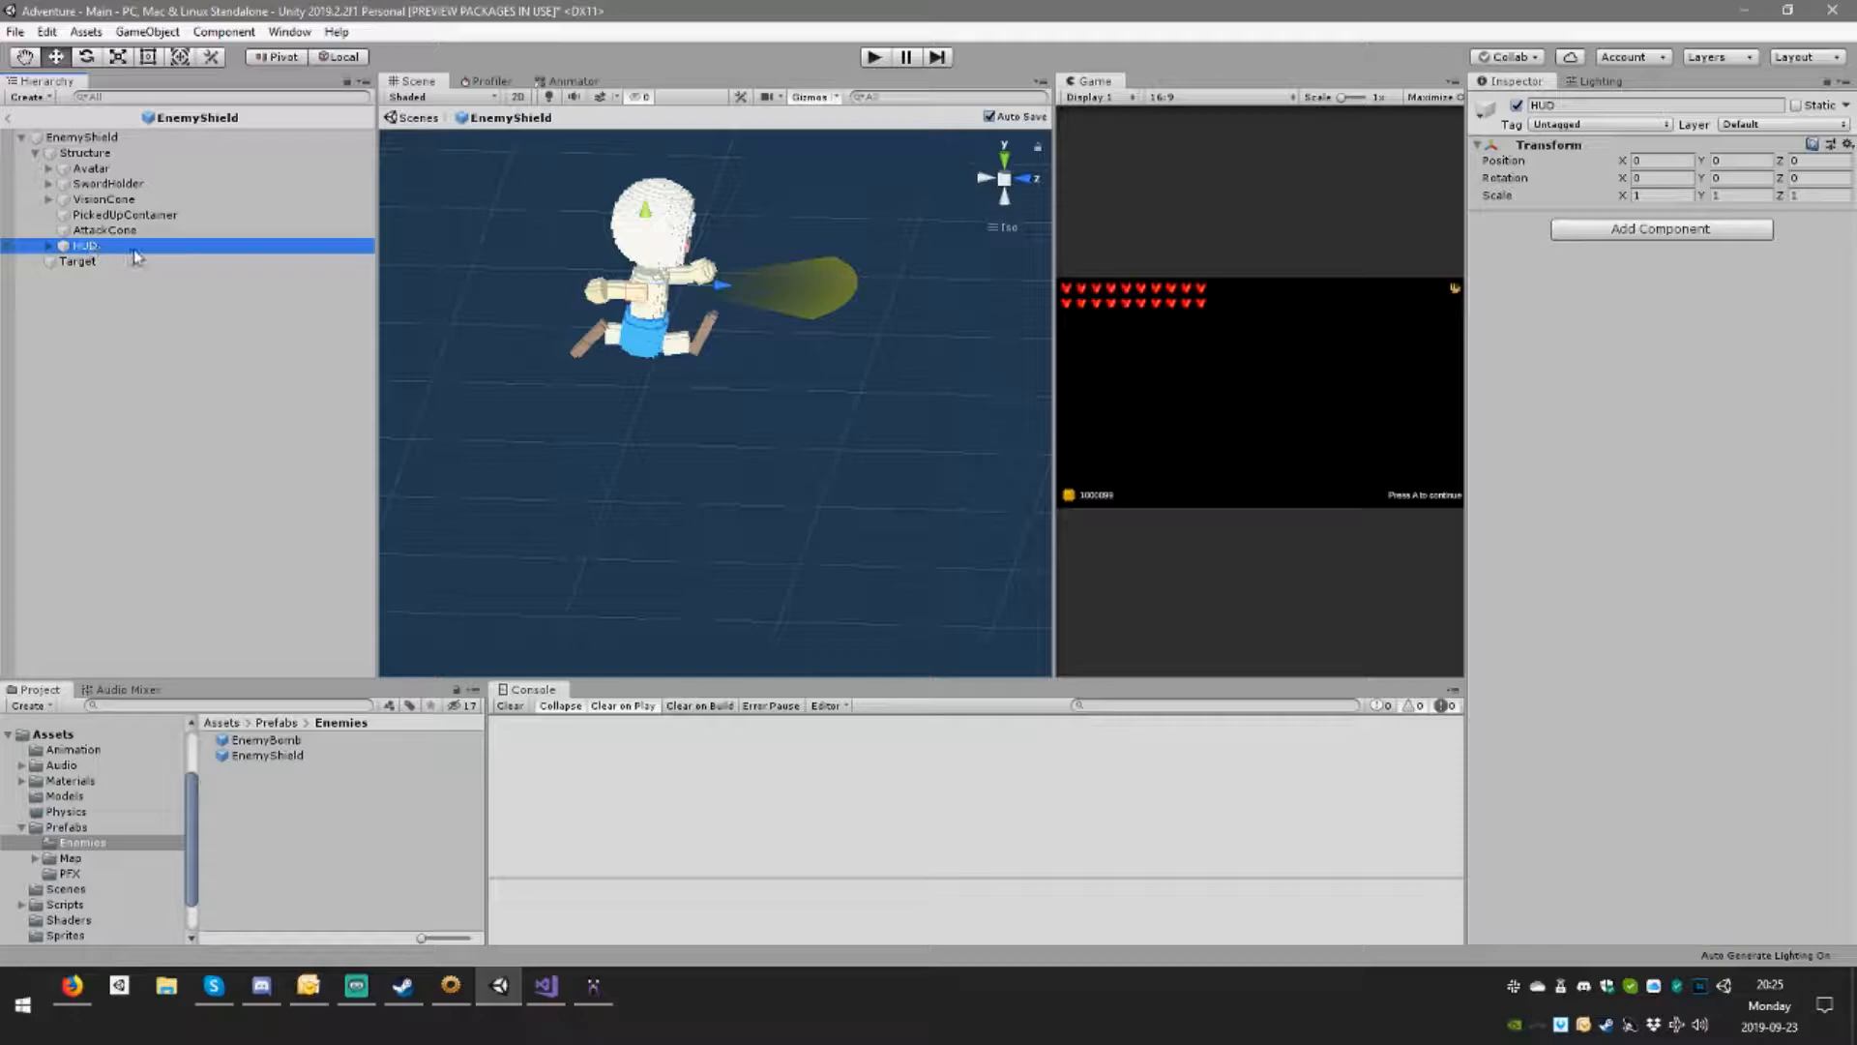
{"action": "left_click", "coordinate": [106, 230]}
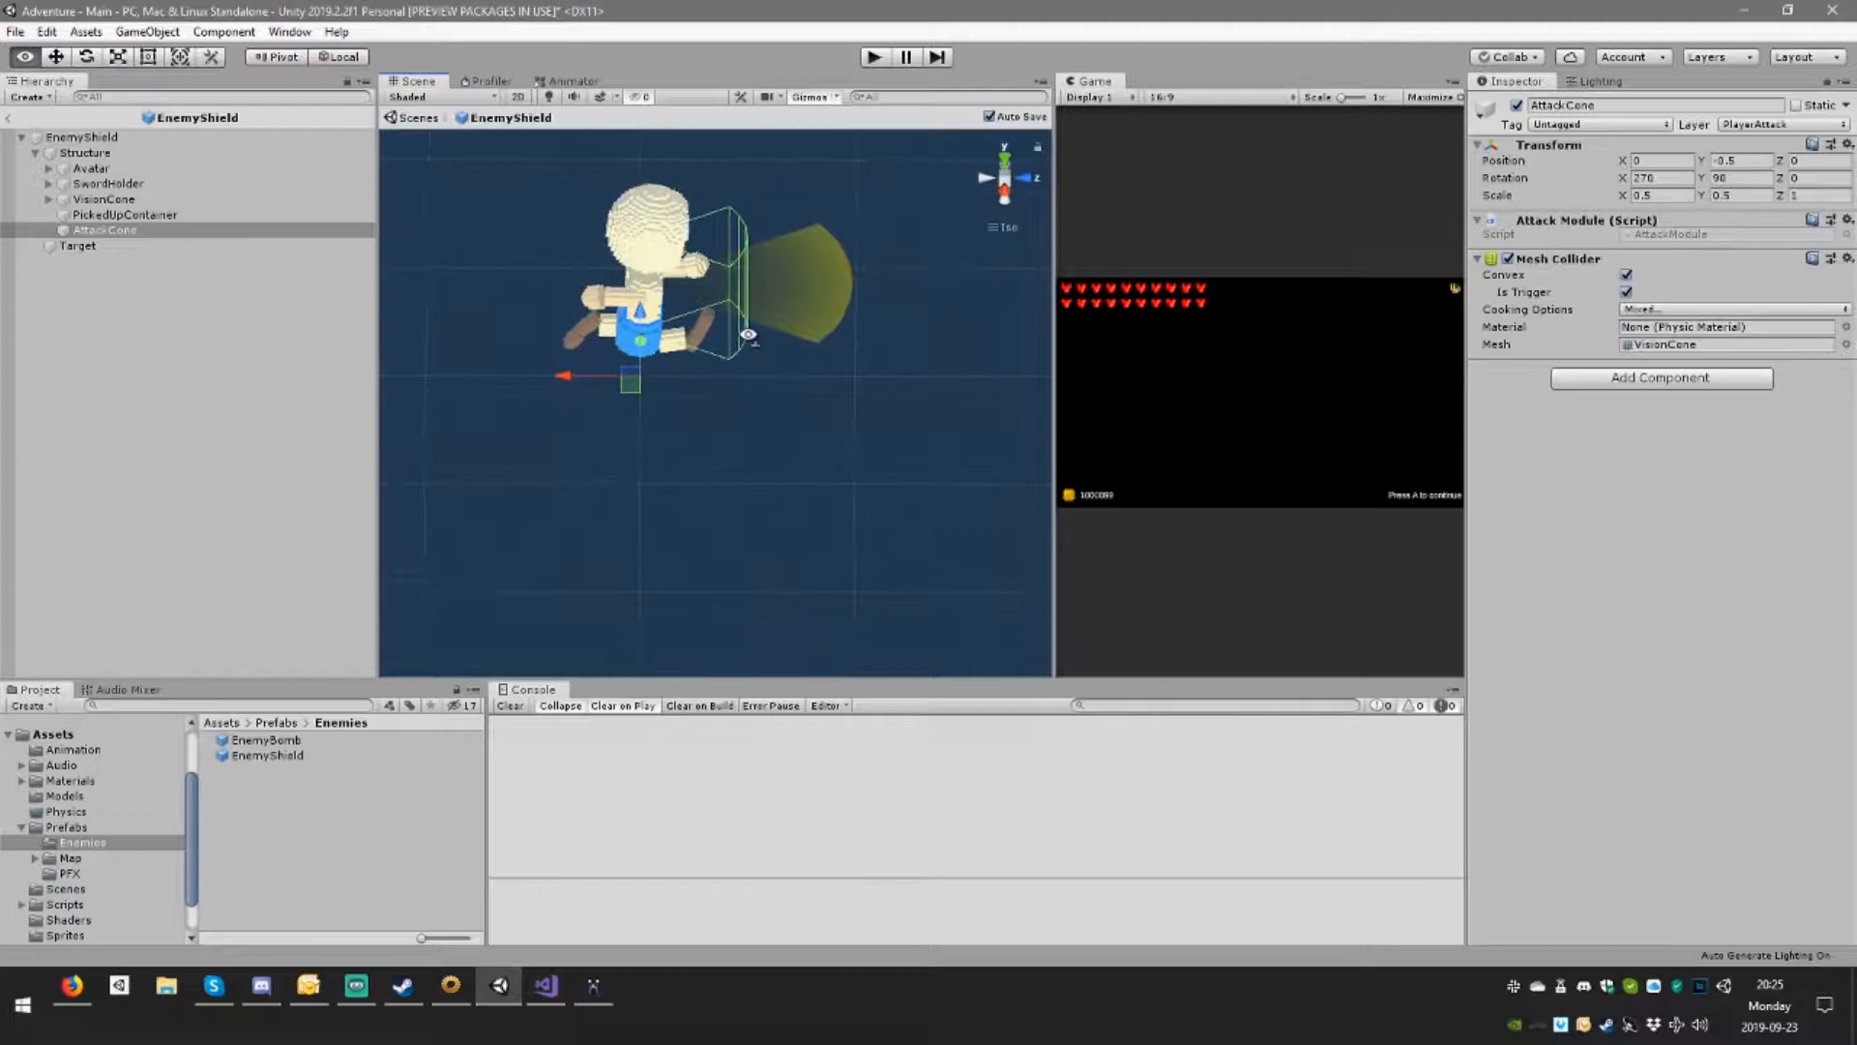
{"action": "left_click", "coordinate": [125, 215]}
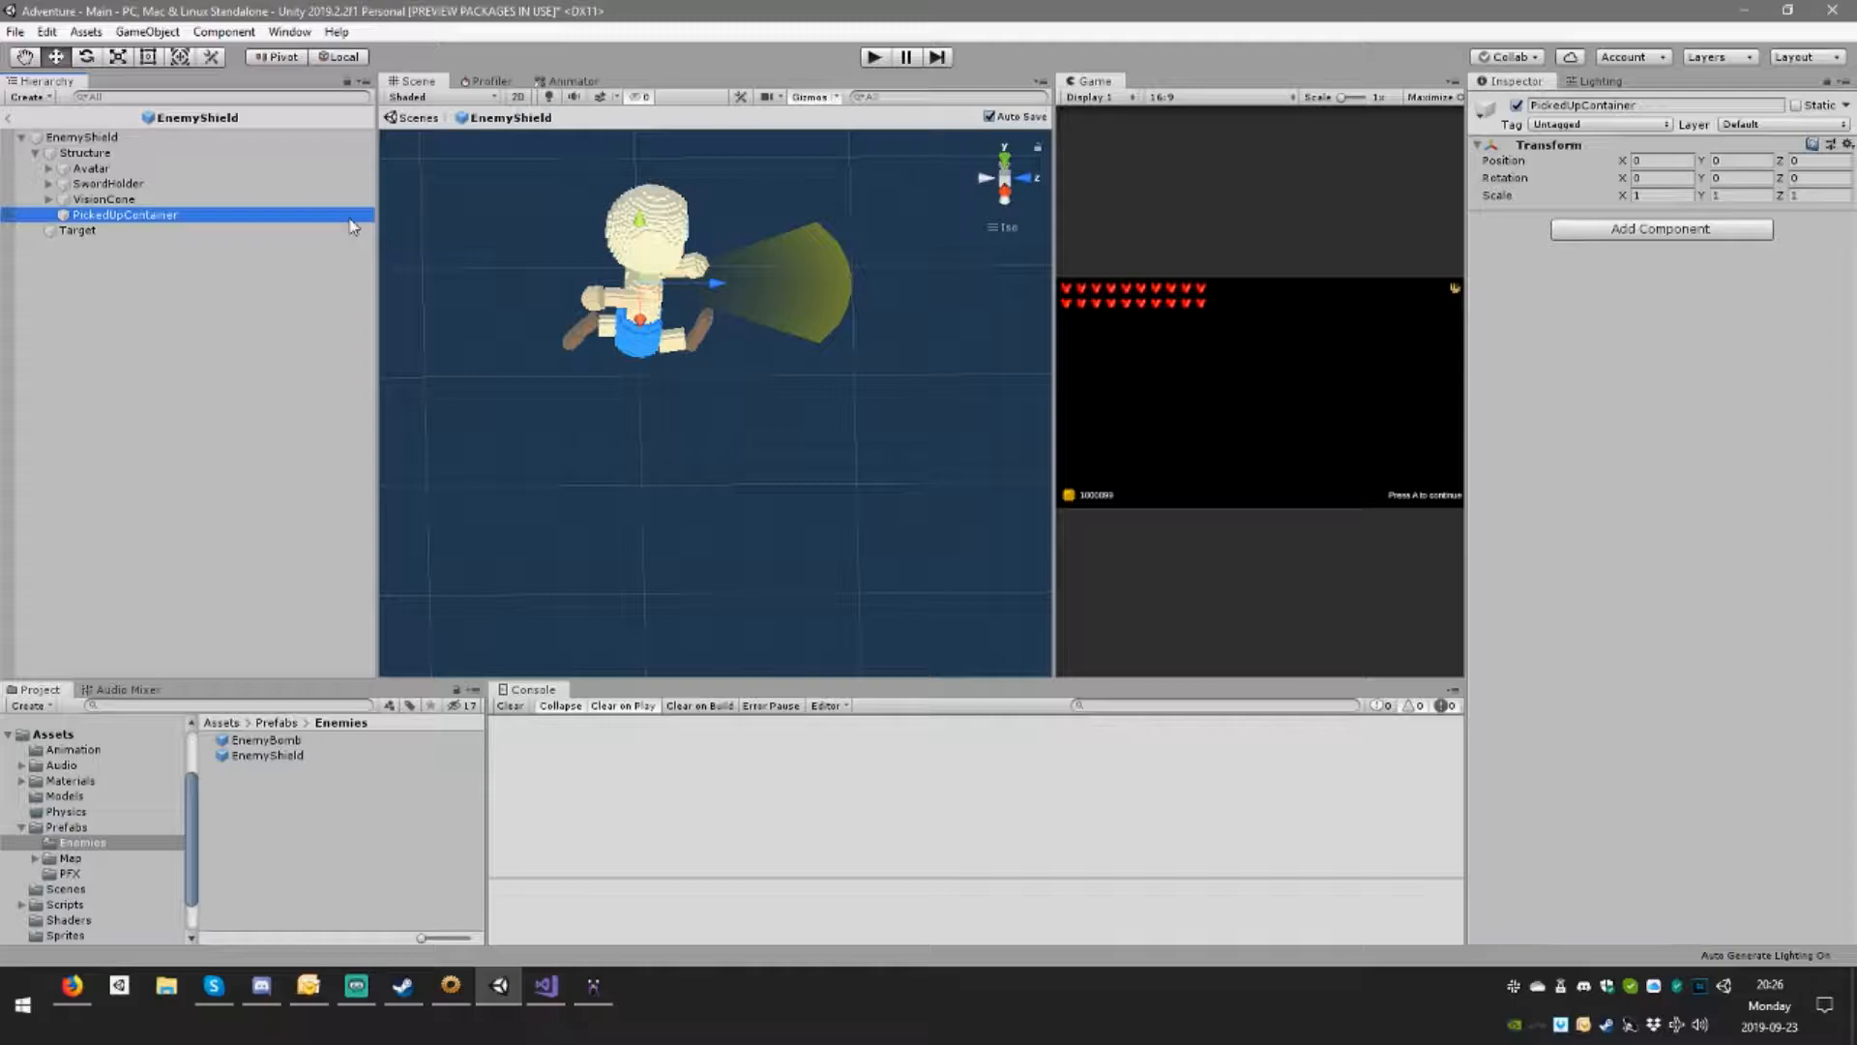
{"action": "left_click", "coordinate": [106, 184]}
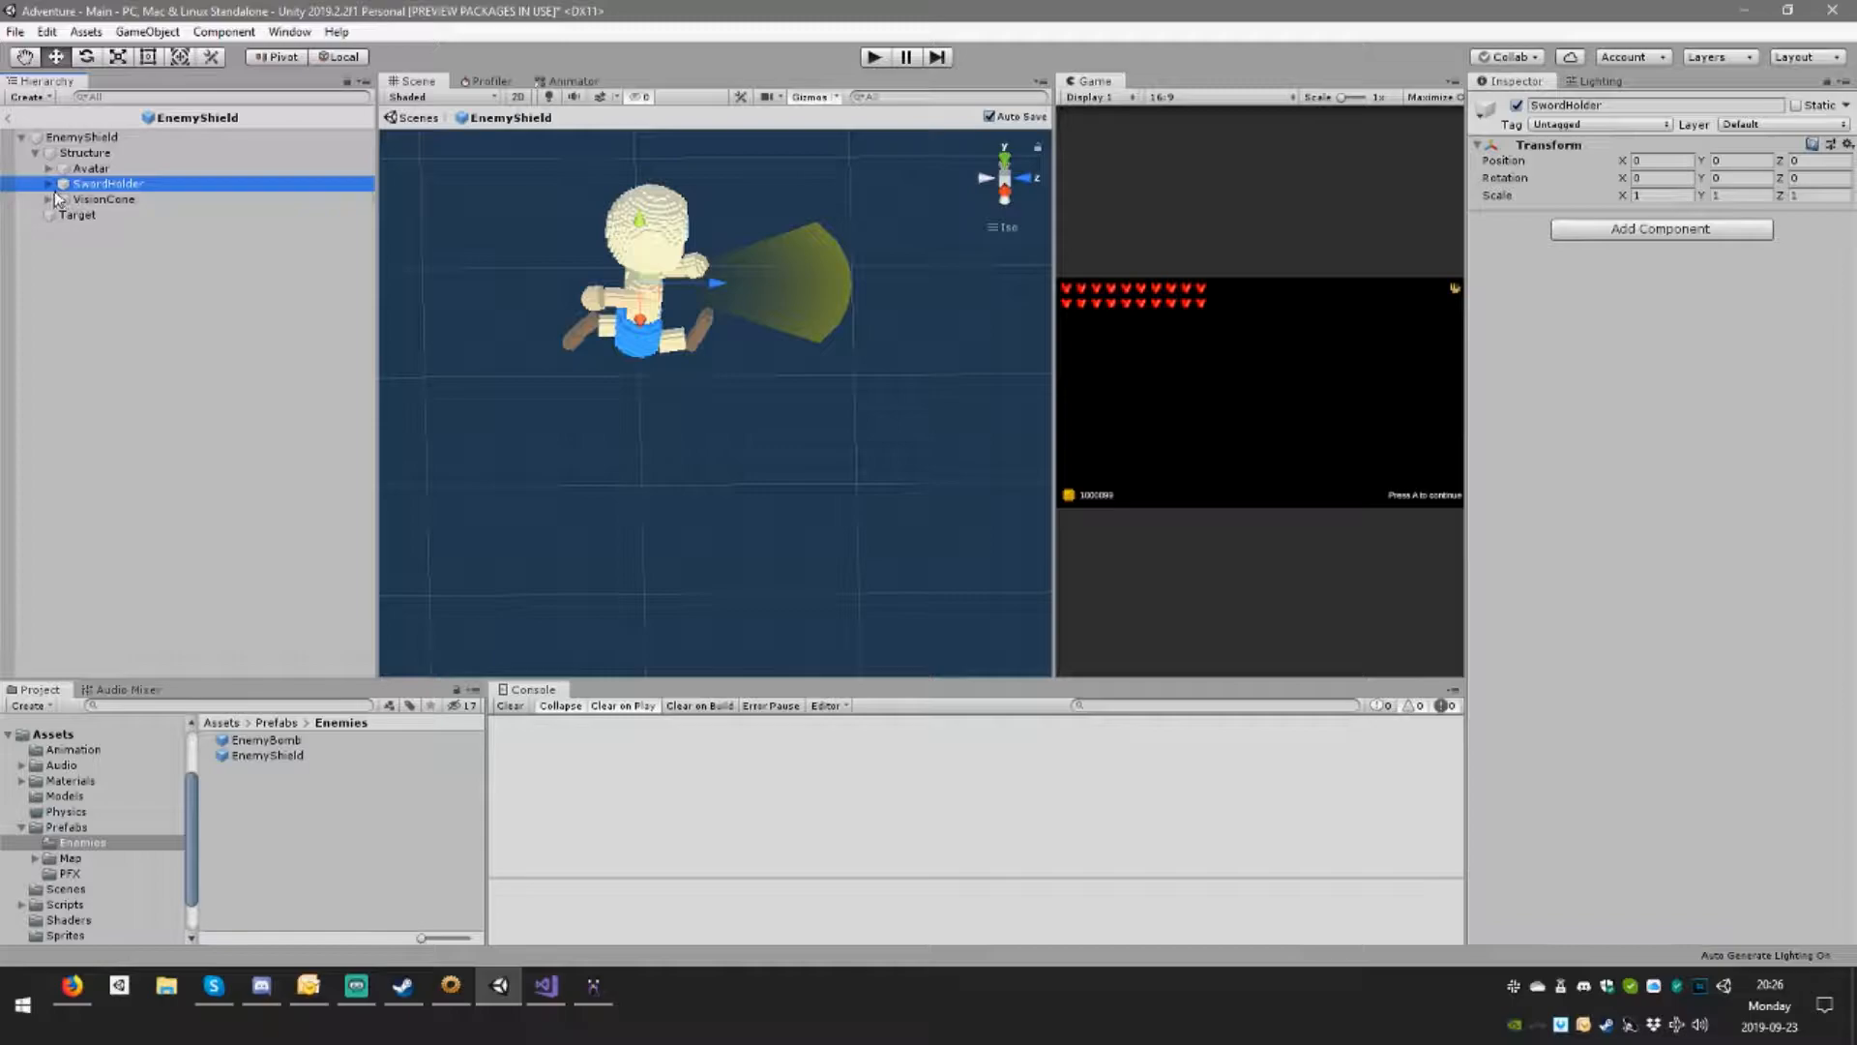
Step: Rename the SwordHolder child to ShieldHolder and open the Assets/Models folder
{"action": "double_click", "coordinate": [106, 183]}
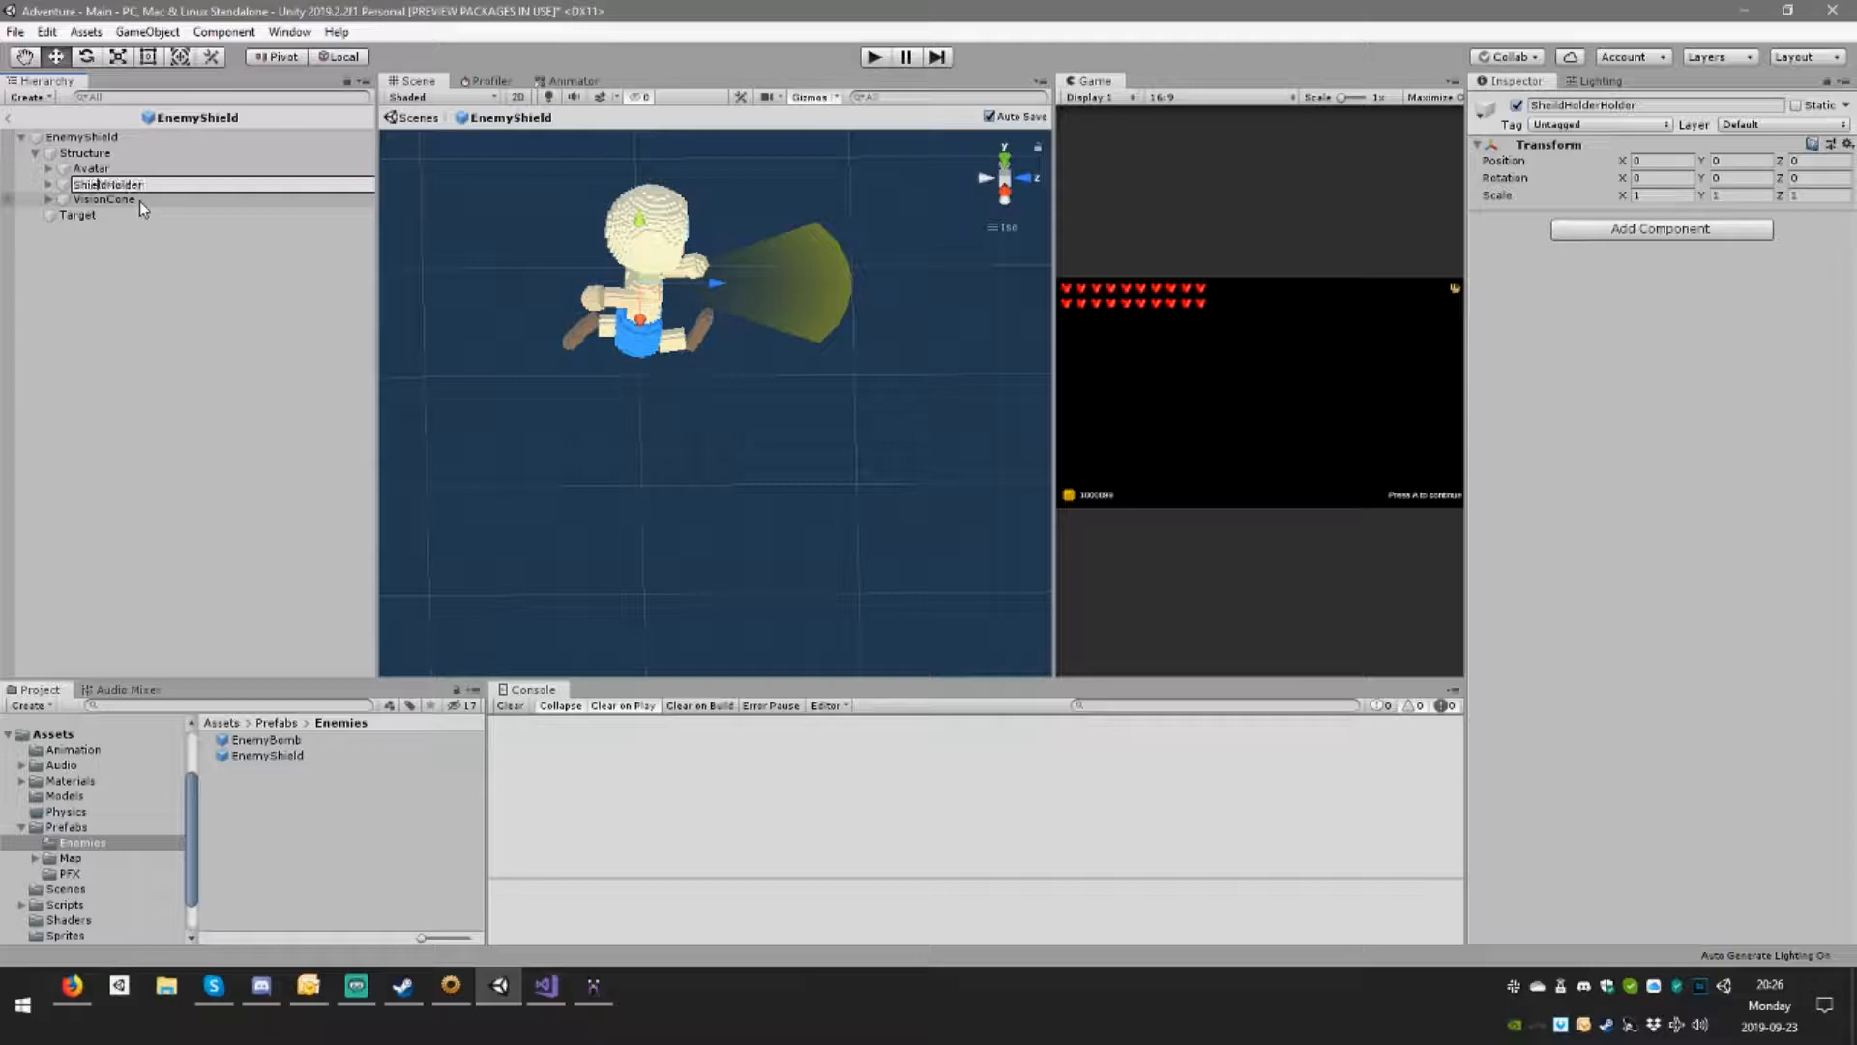
{"action": "left_click", "coordinate": [107, 184]}
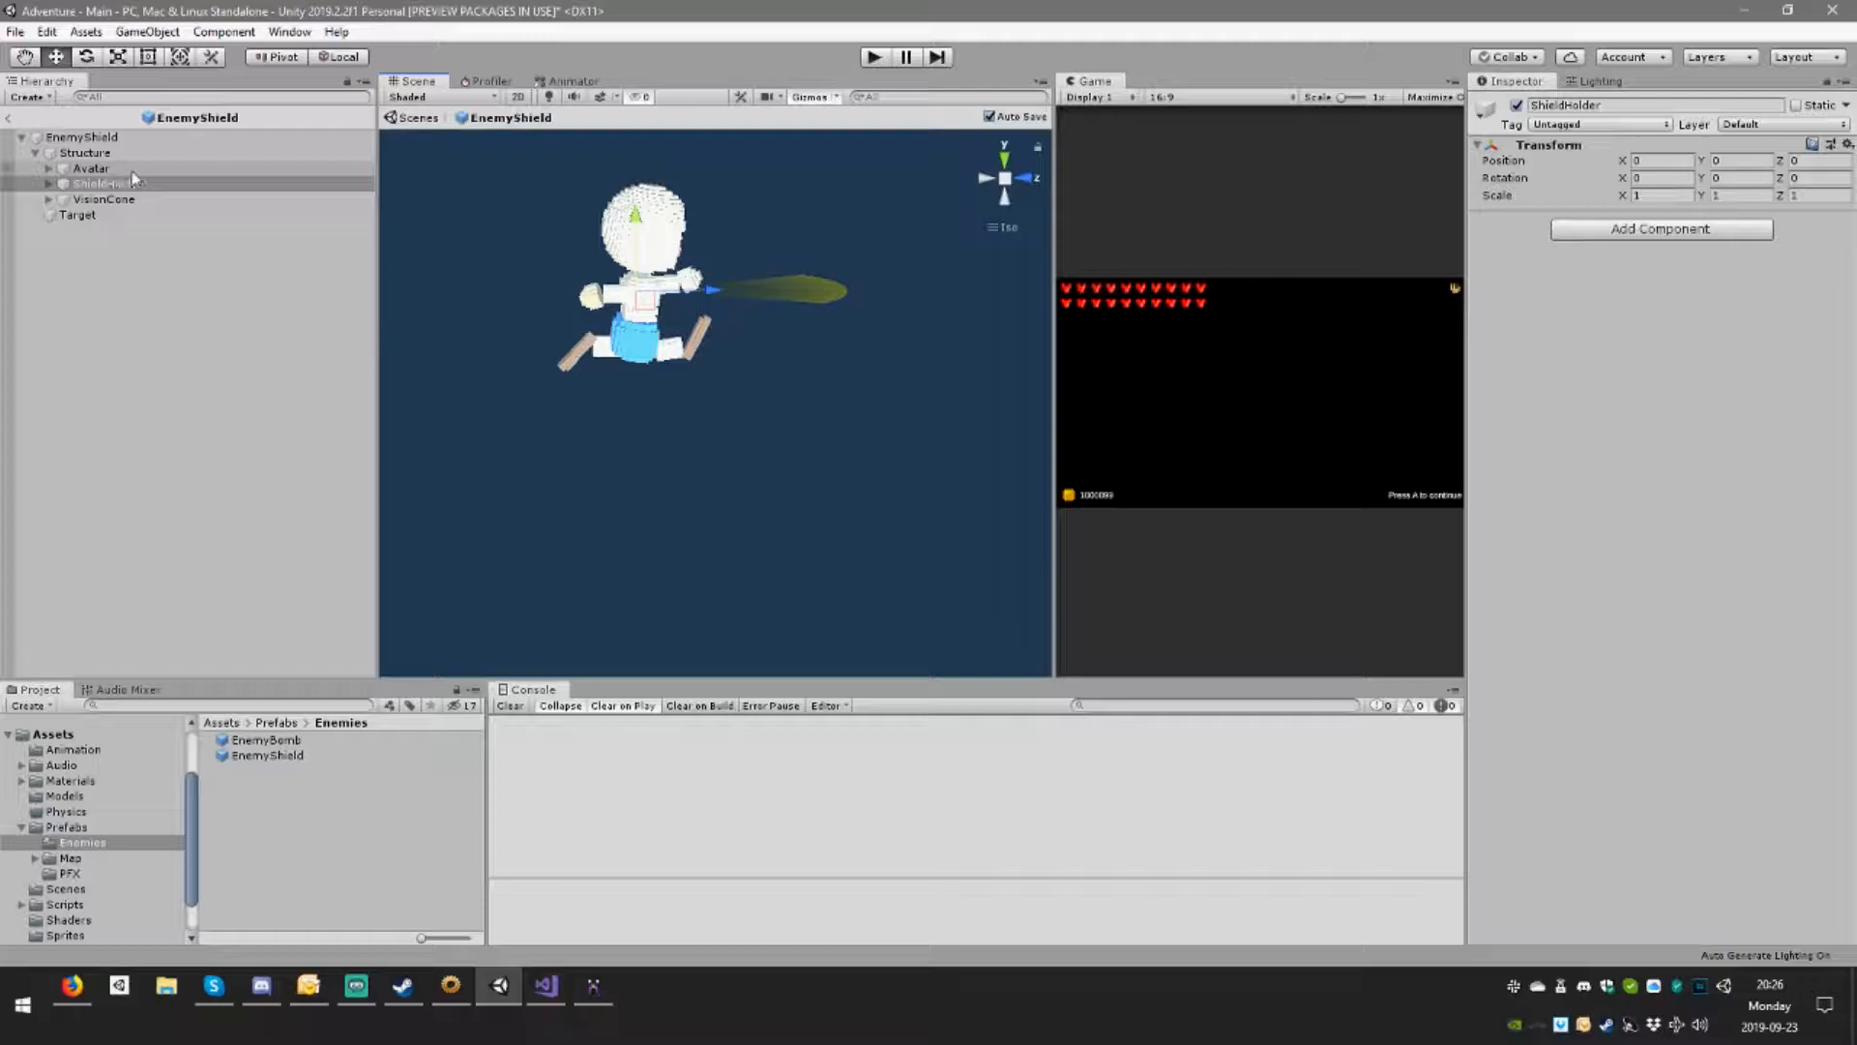
{"action": "left_click", "coordinate": [107, 184]}
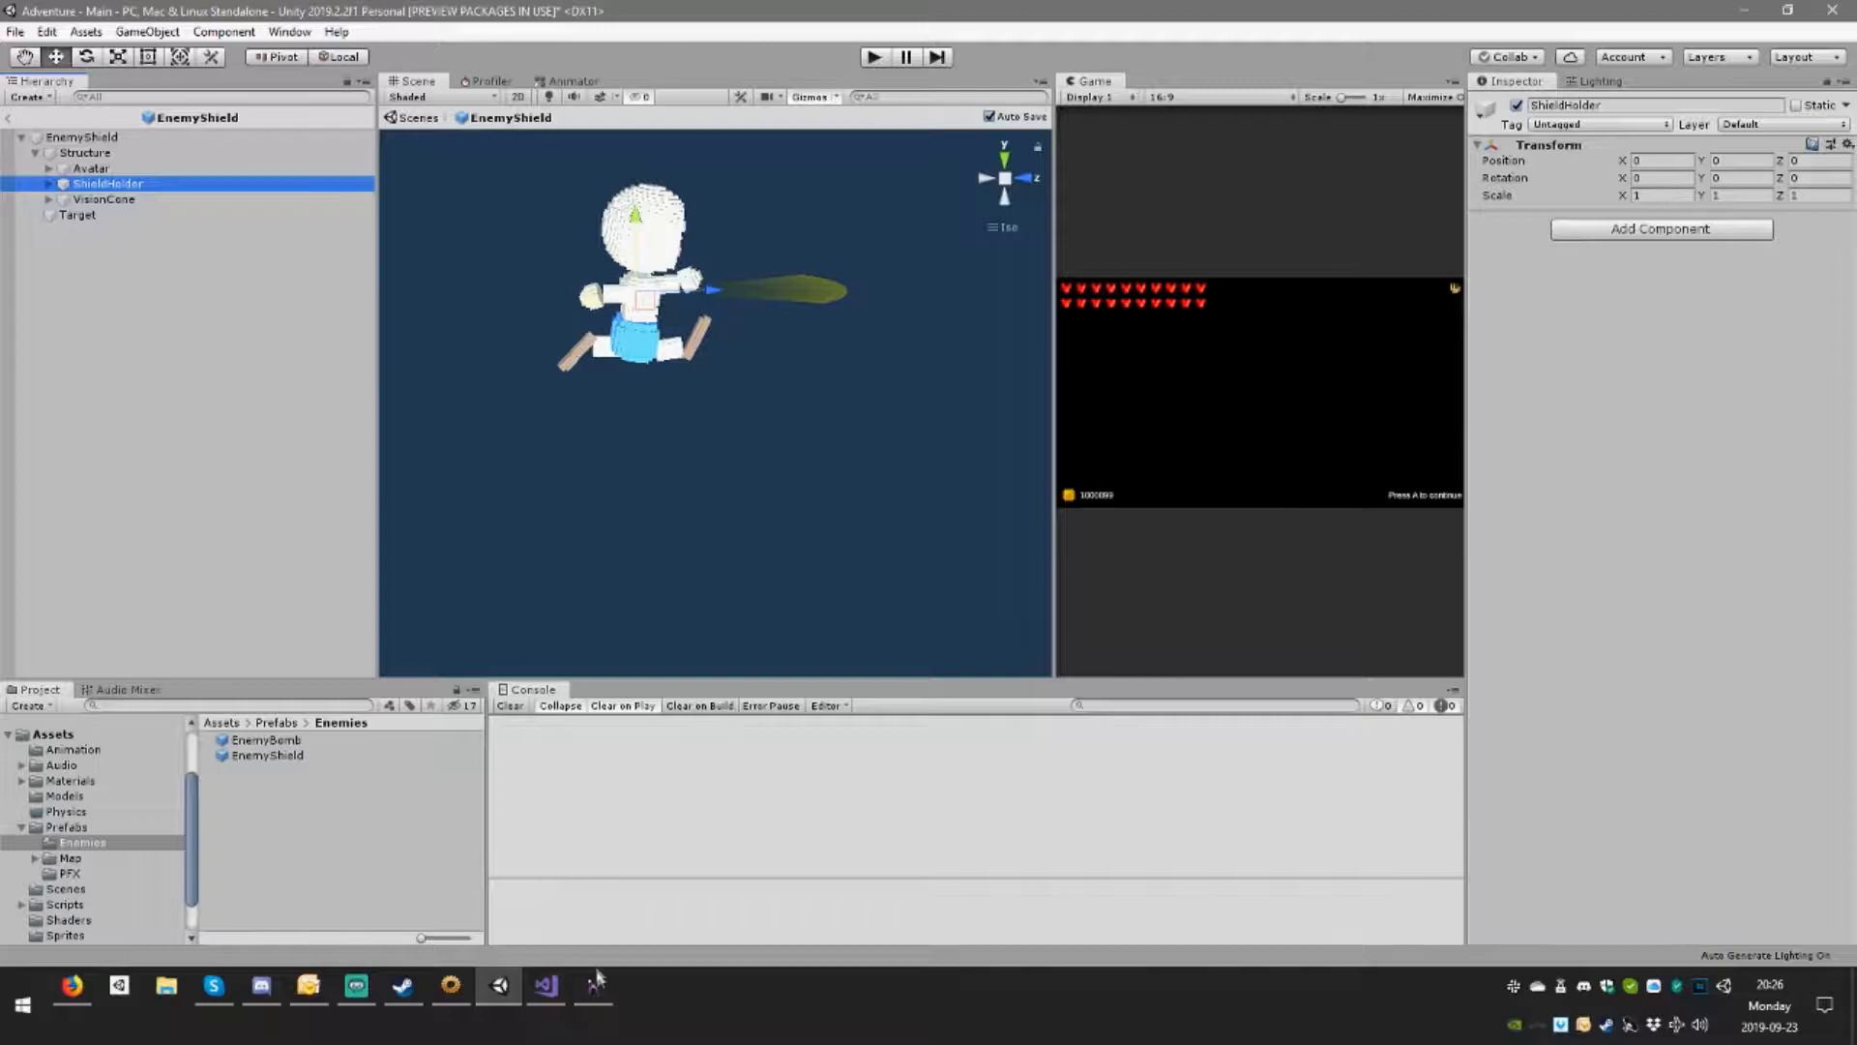
{"action": "left_click", "coordinate": [65, 796]}
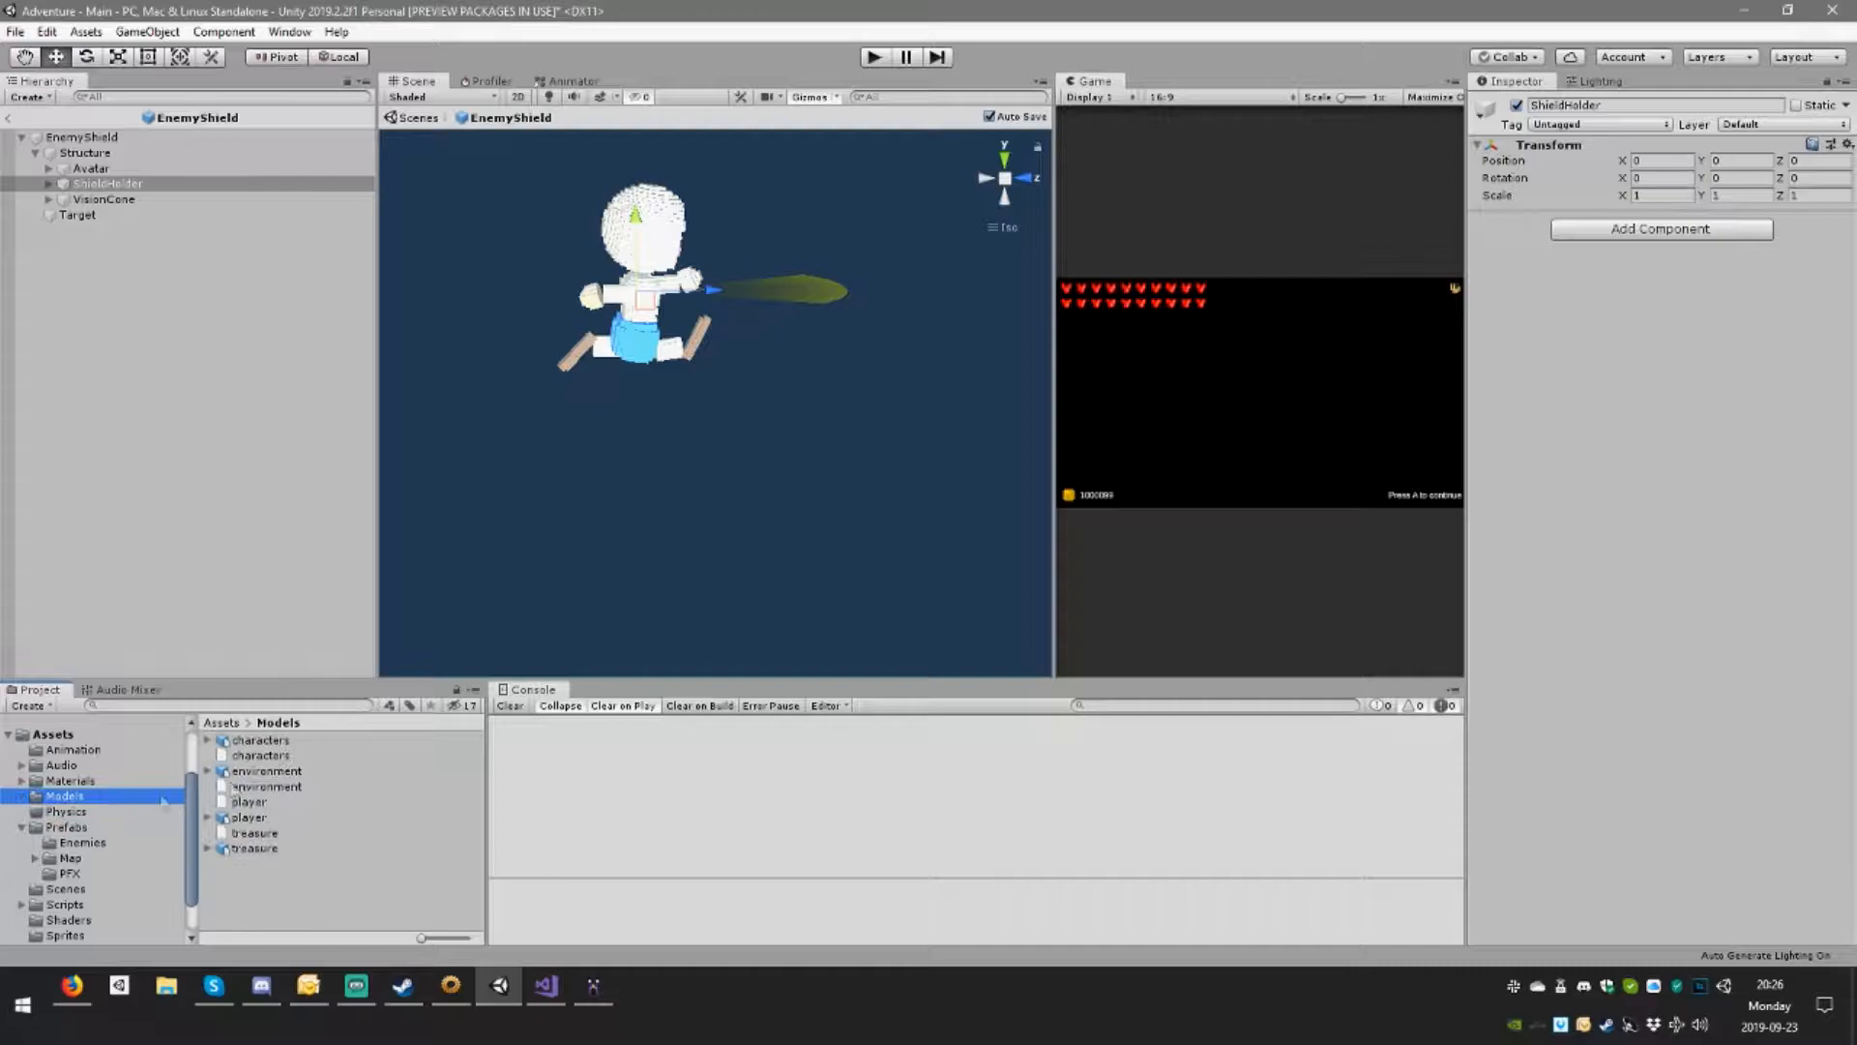
Step: Open player.blend from Assets/Models in Blender
{"action": "left_click", "coordinate": [639, 985]}
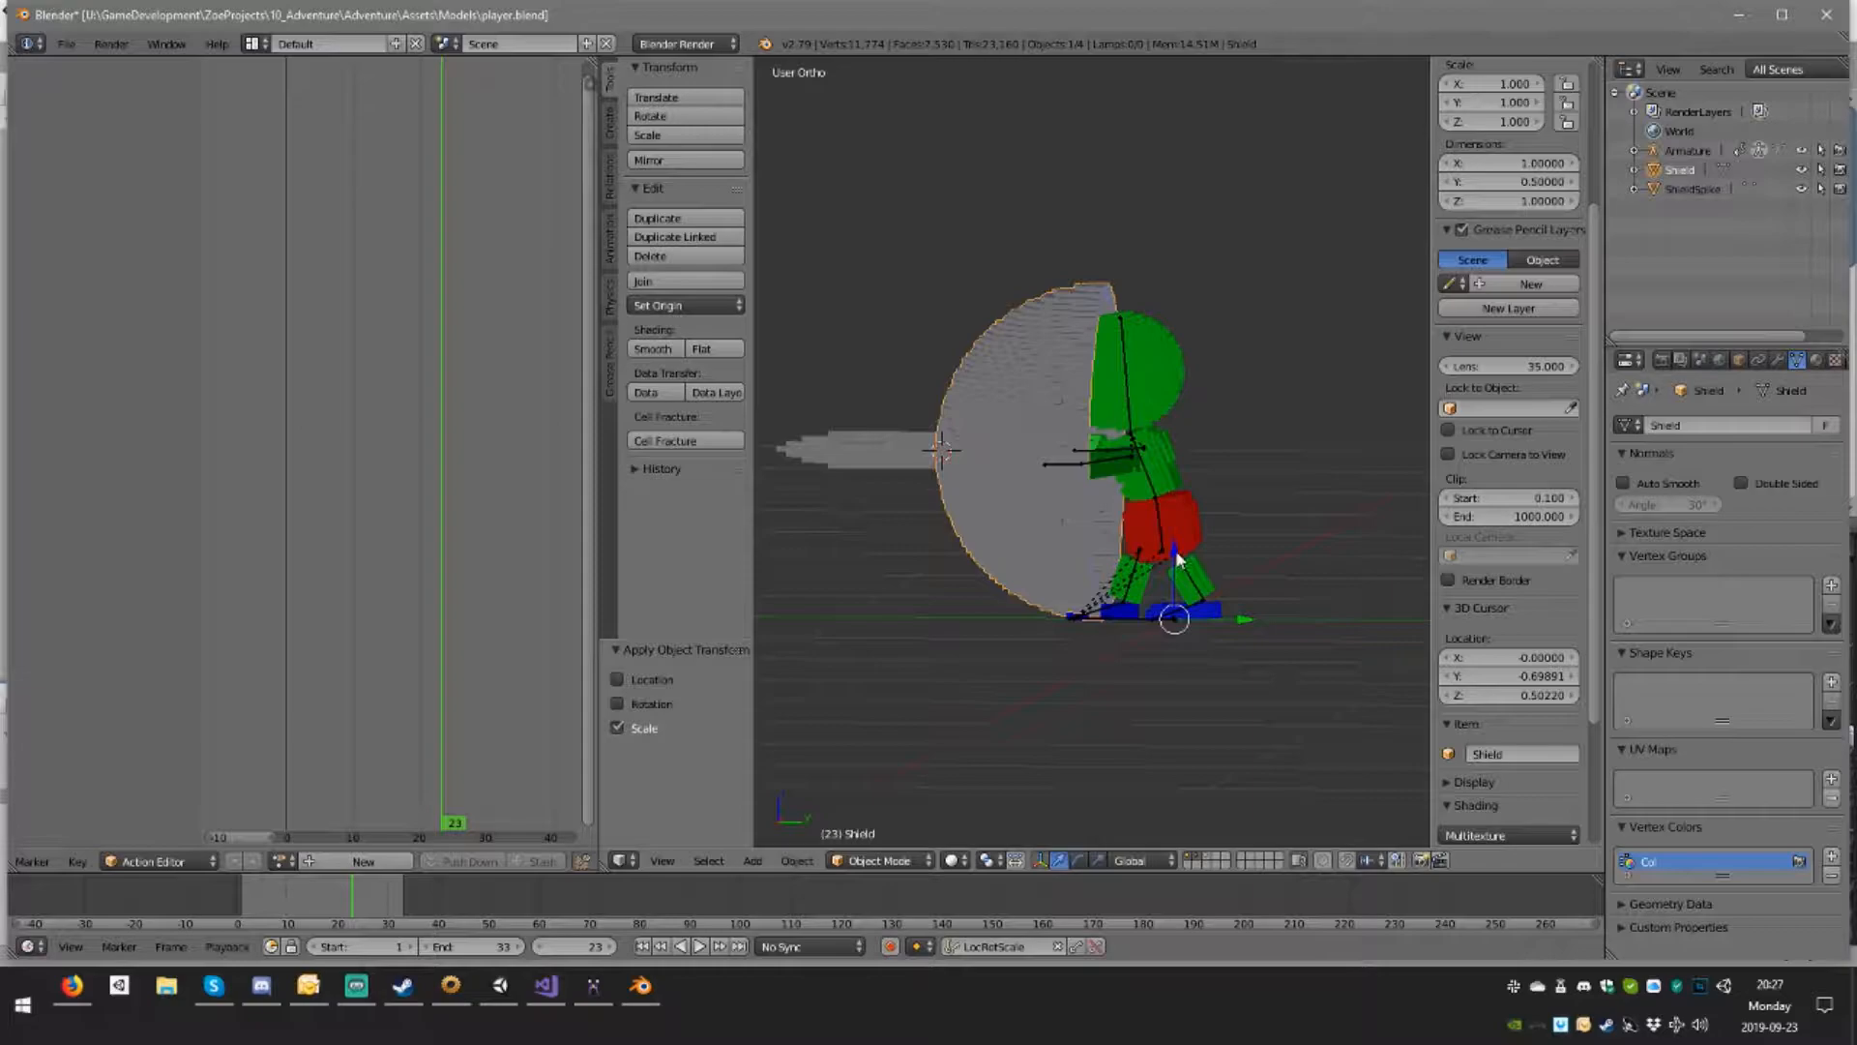
Step: Apply Set Origin > Origin to 3D Cursor to the selected Shield object
{"action": "left_click", "coordinate": [658, 305]}
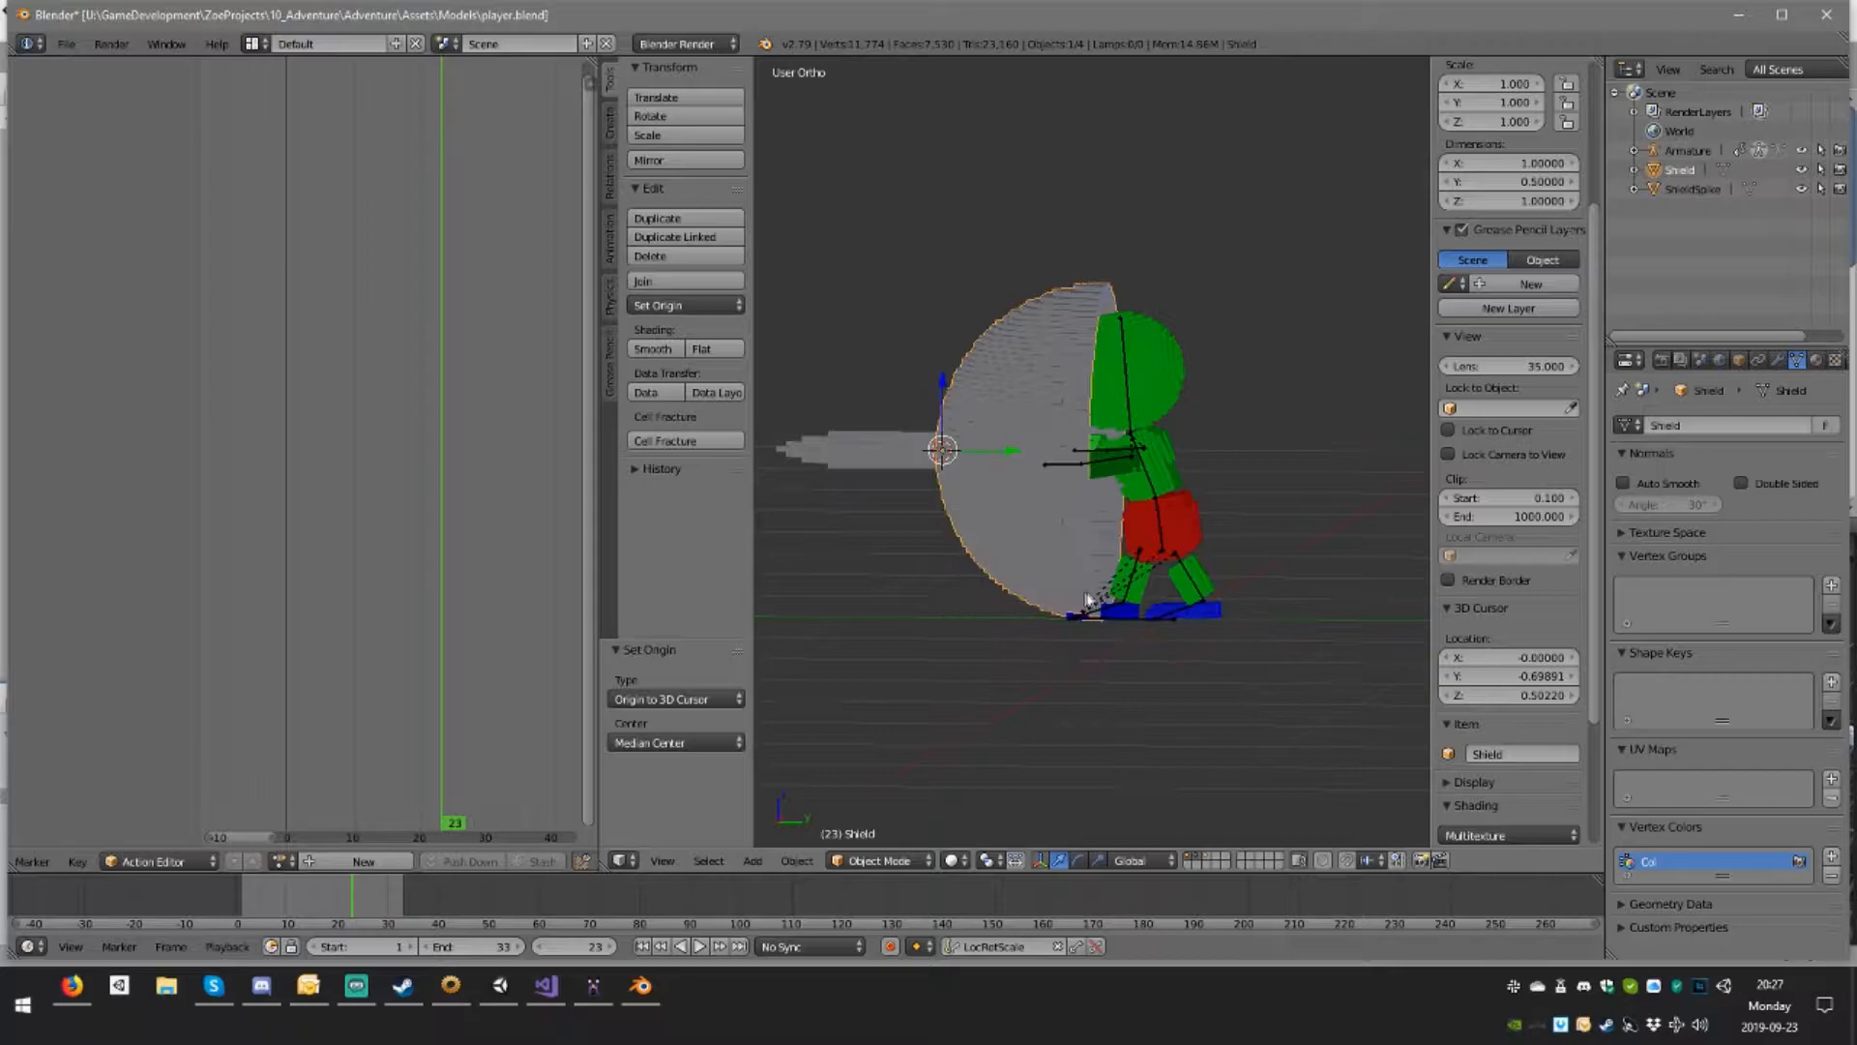
{"action": "left_click", "coordinate": [657, 305]}
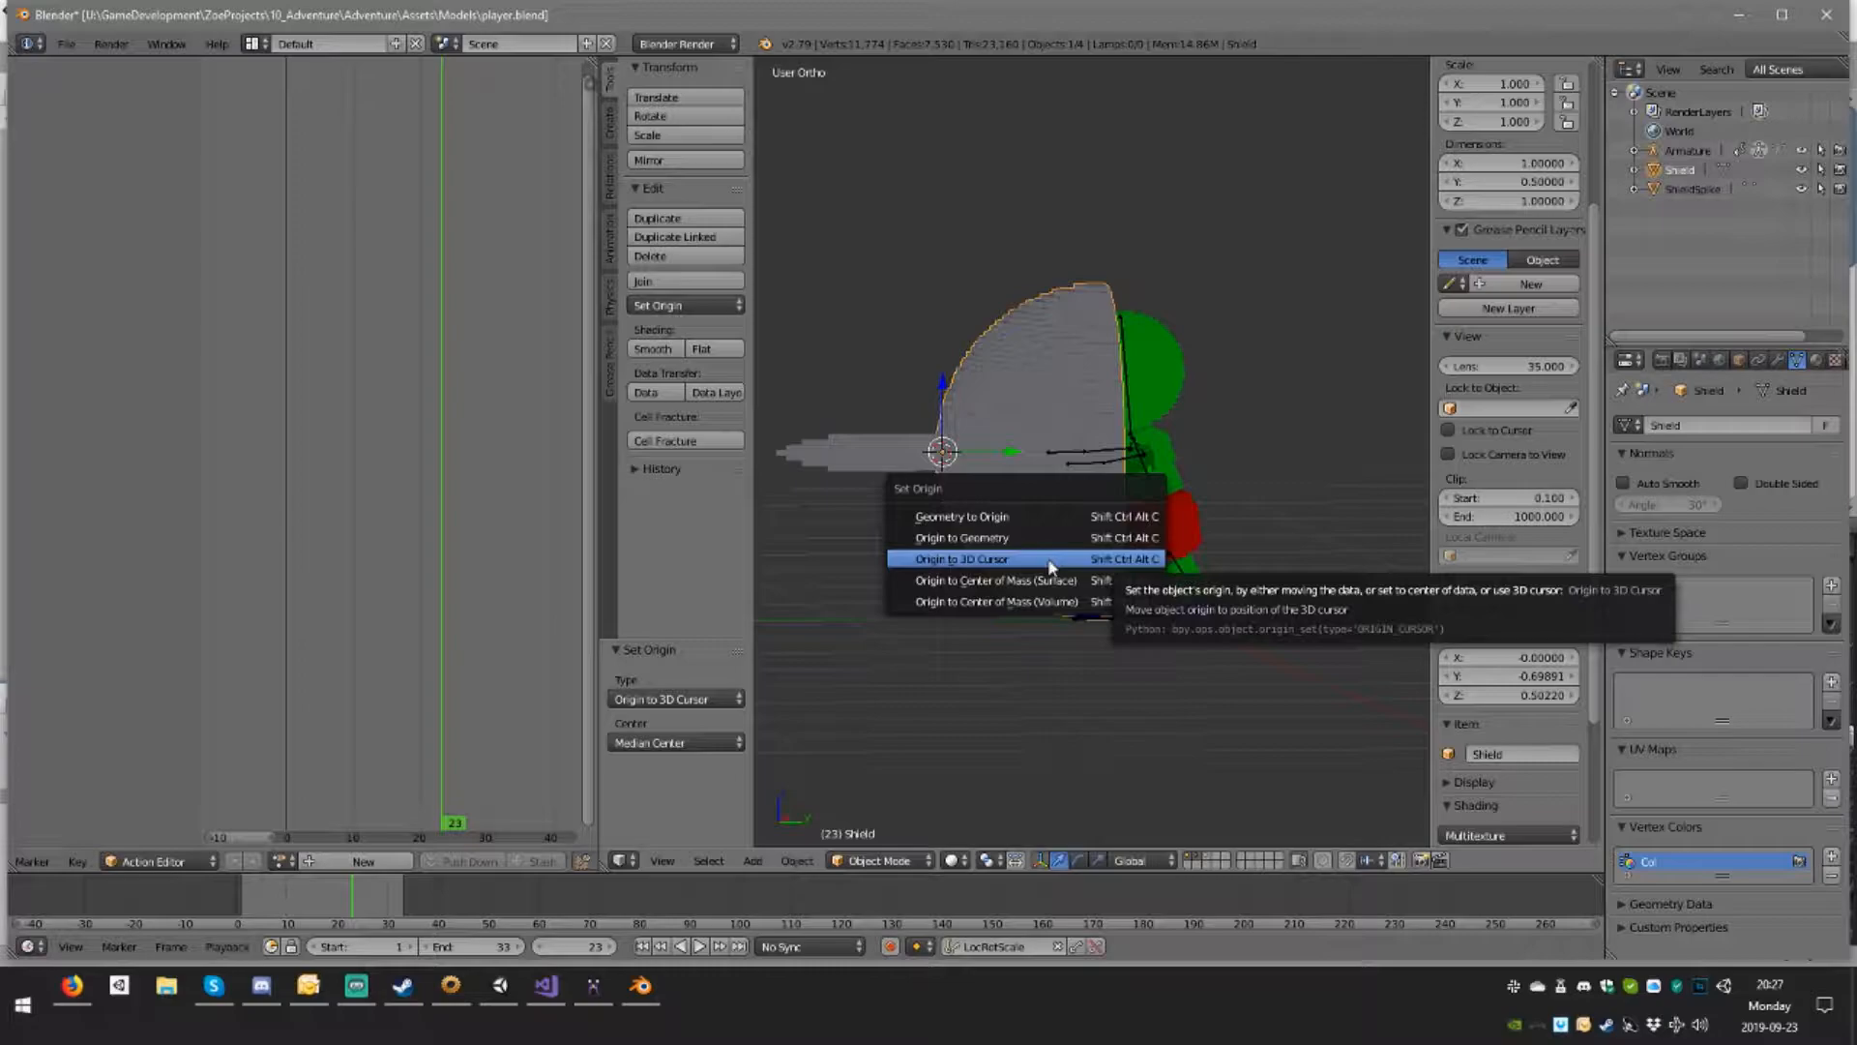
{"action": "left_click", "coordinate": [961, 558]}
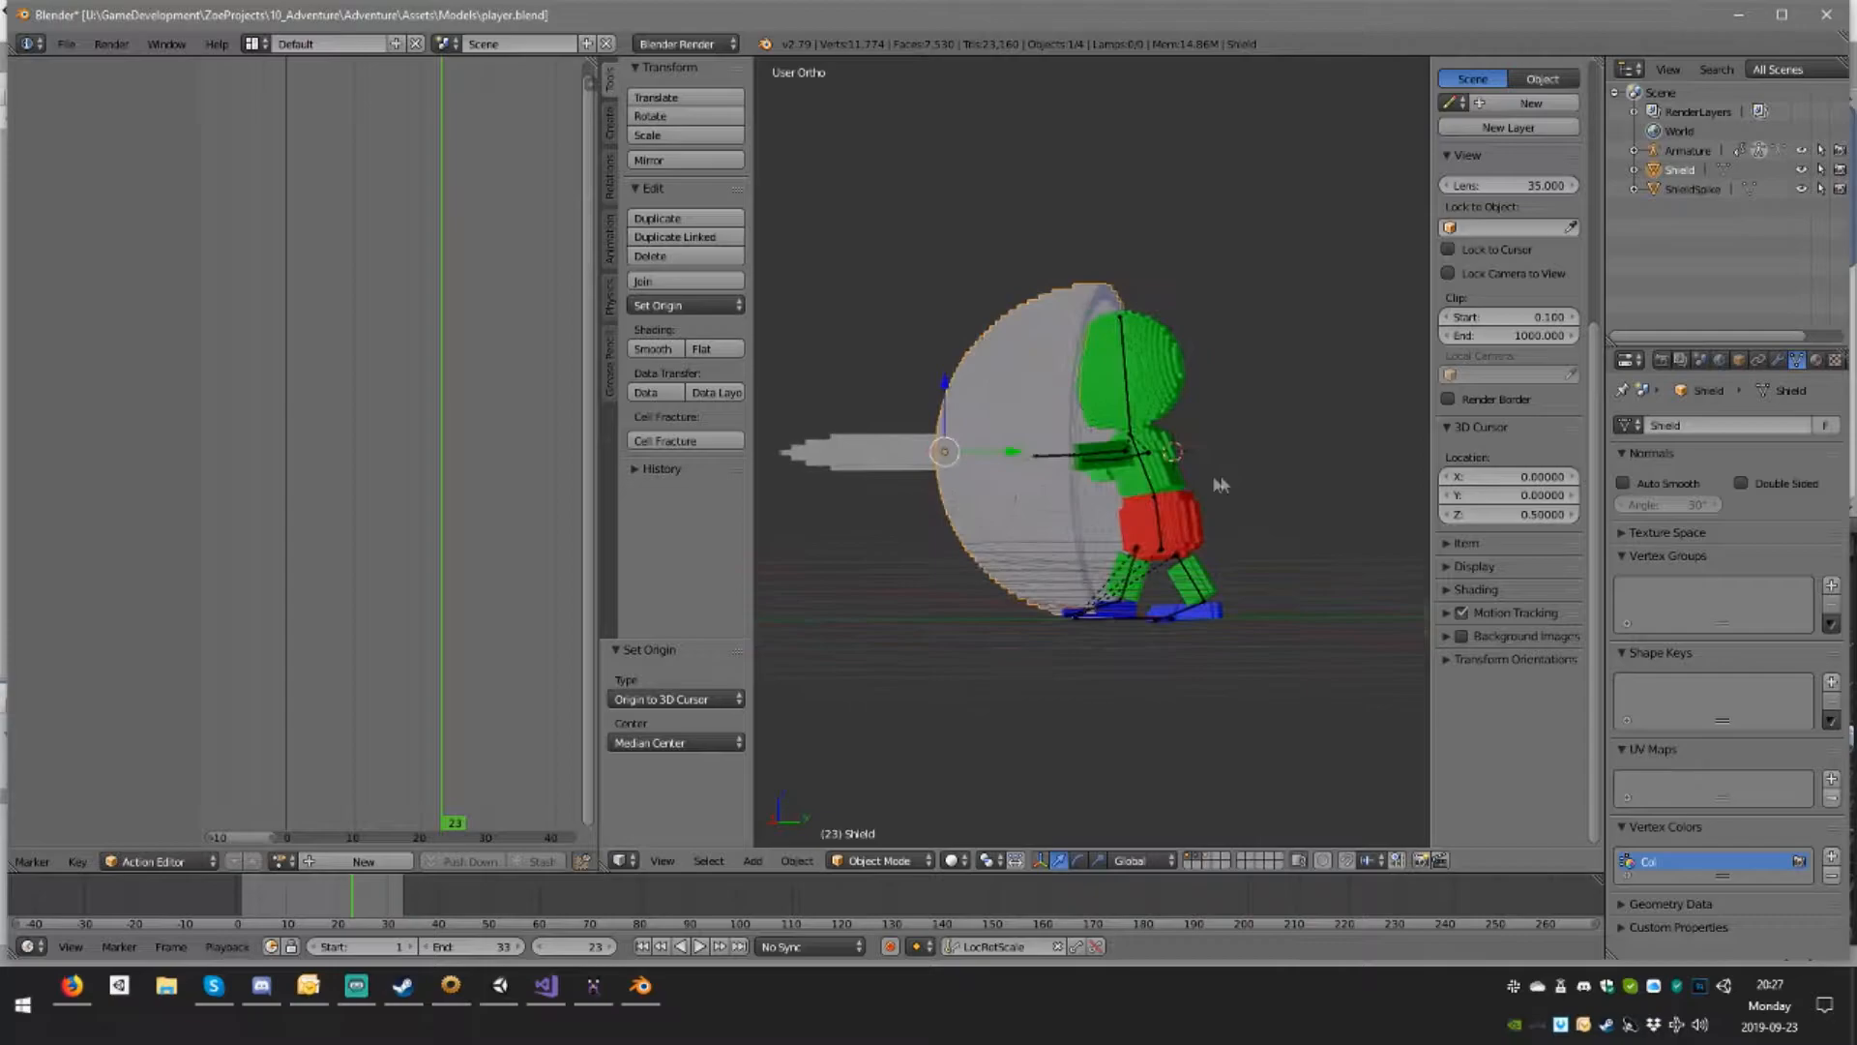
{"action": "left_click", "coordinate": [659, 305]}
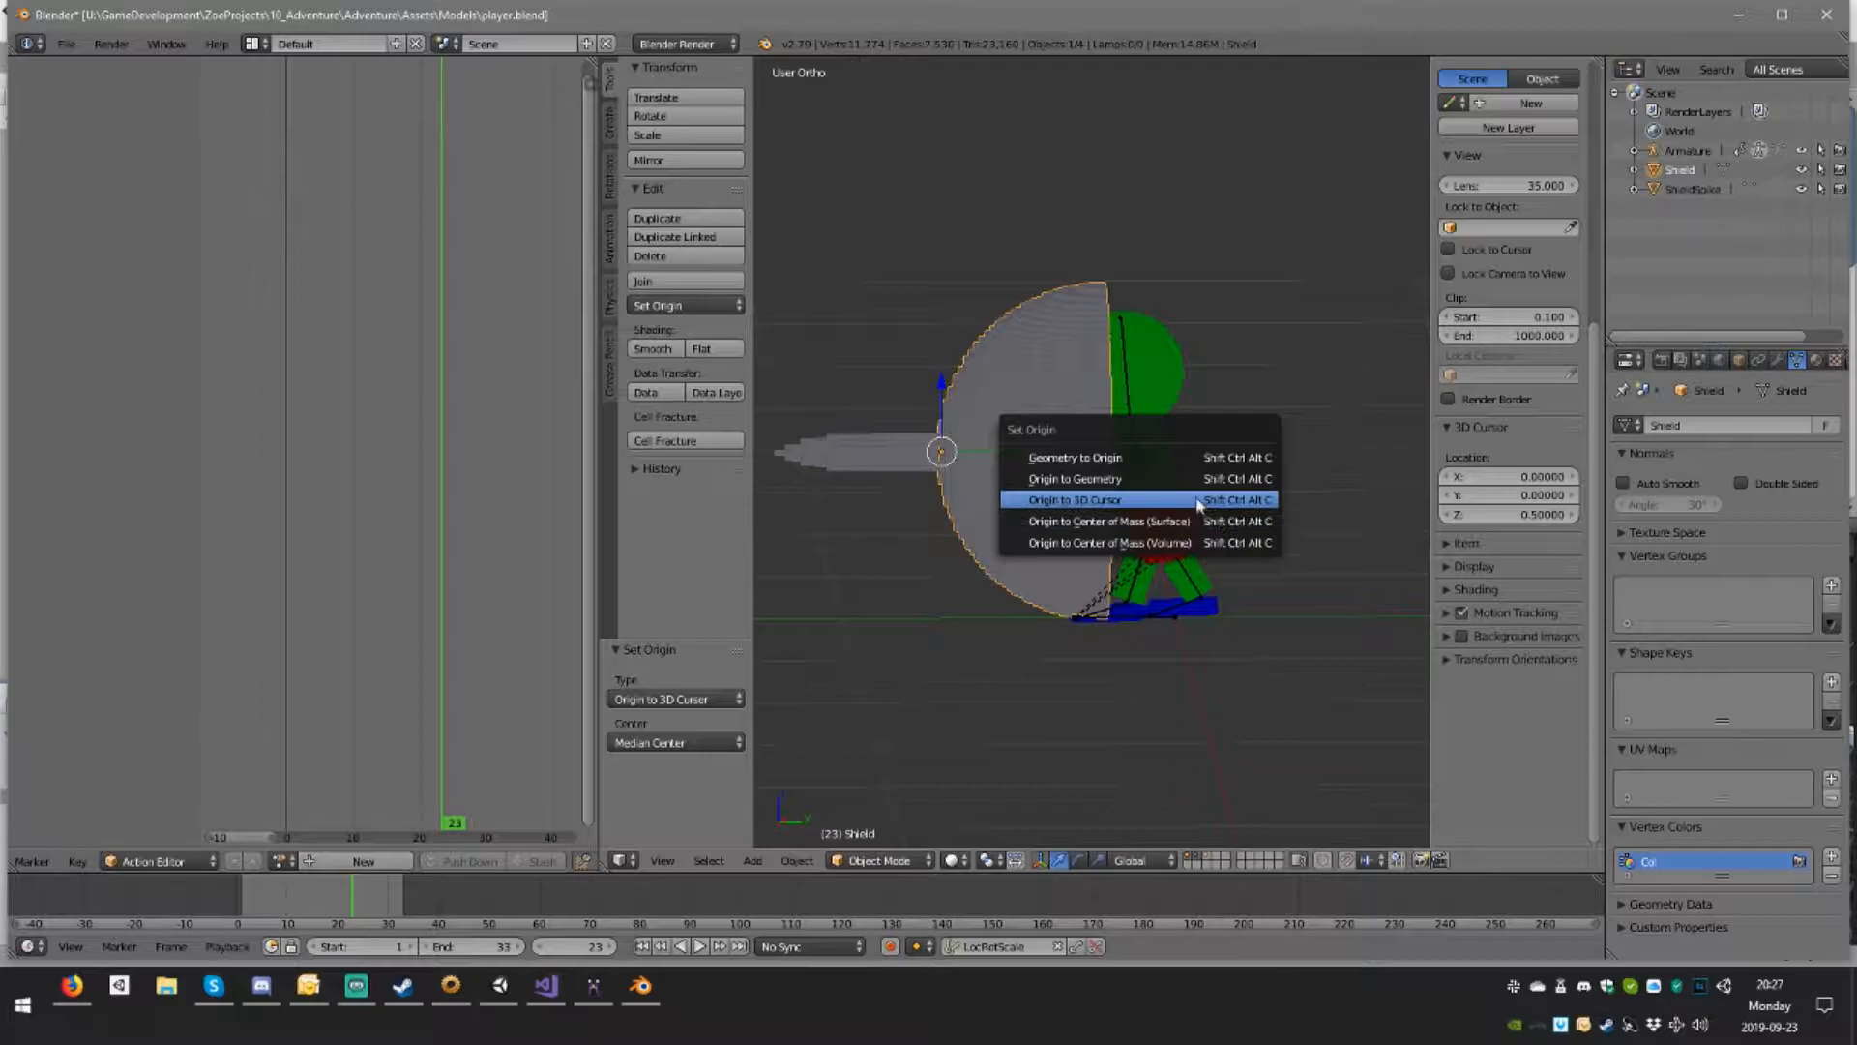
{"action": "left_click", "coordinate": [1072, 500]}
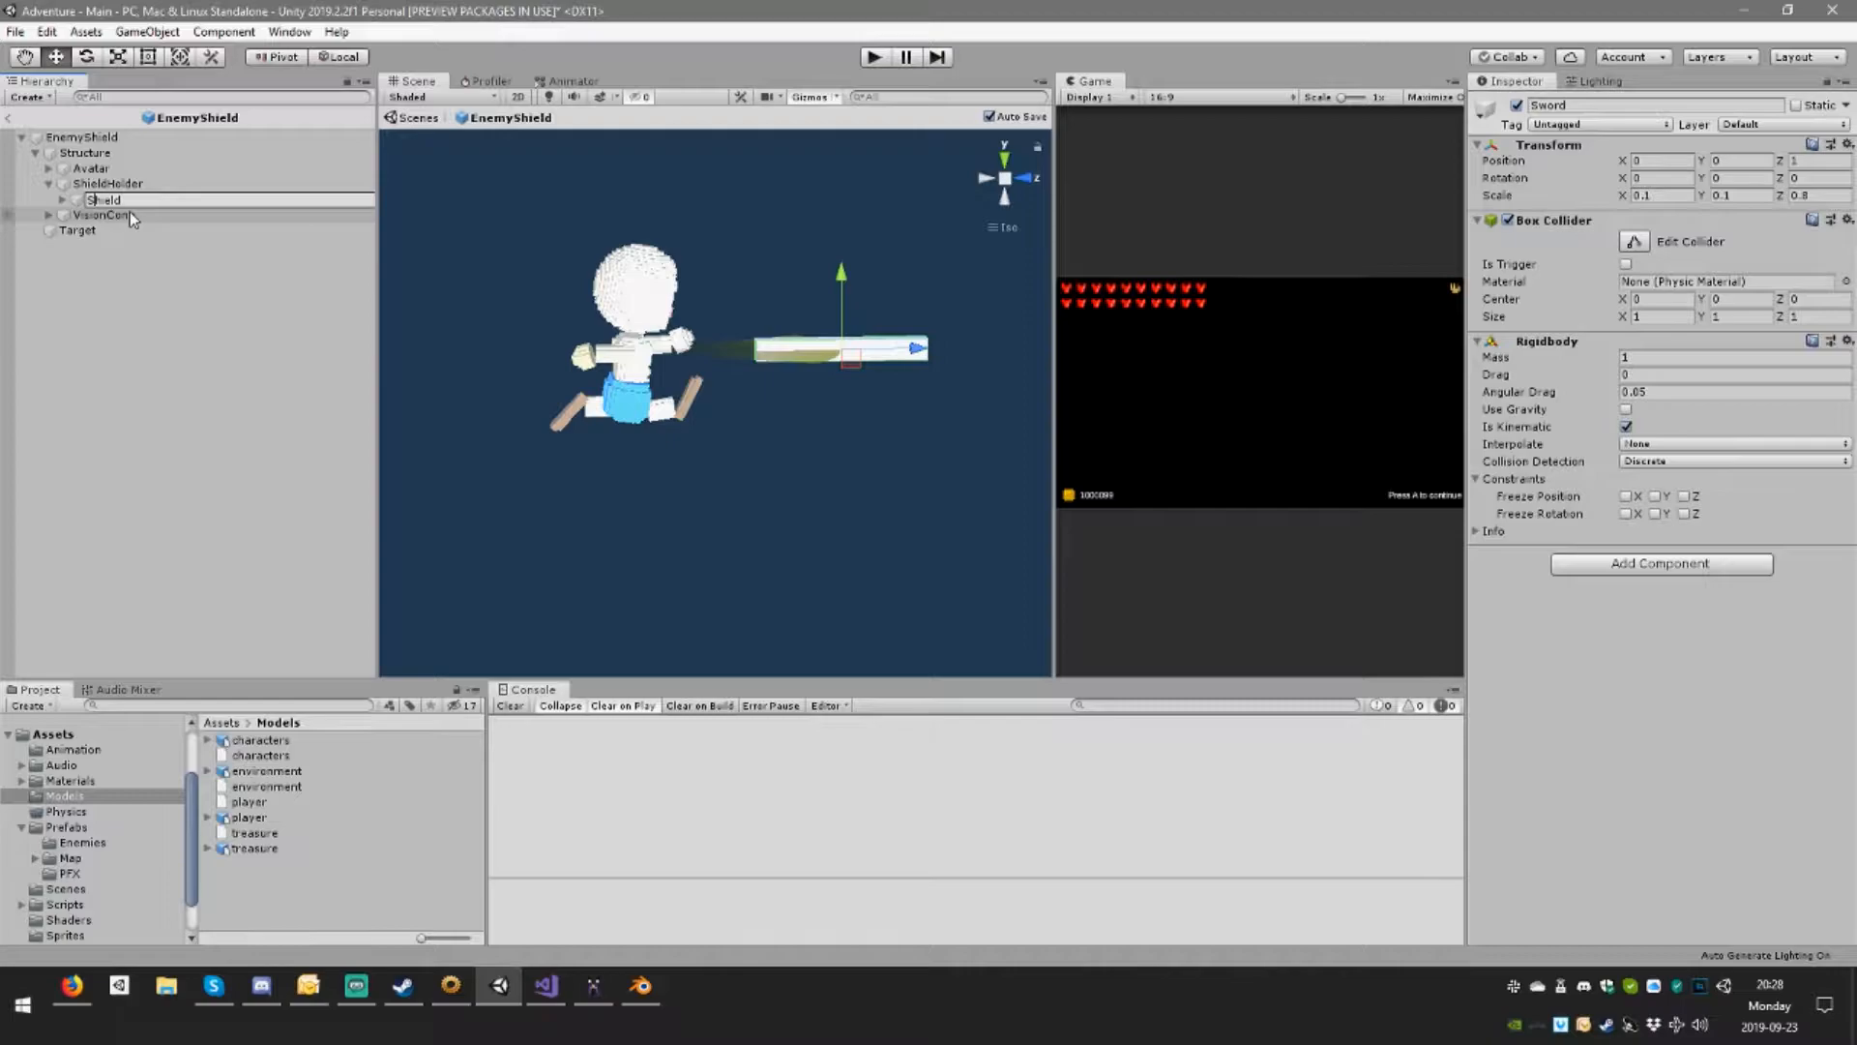
Step: Confirm the name Shield for the new child under ShieldHolder
{"action": "left_click", "coordinate": [104, 199]}
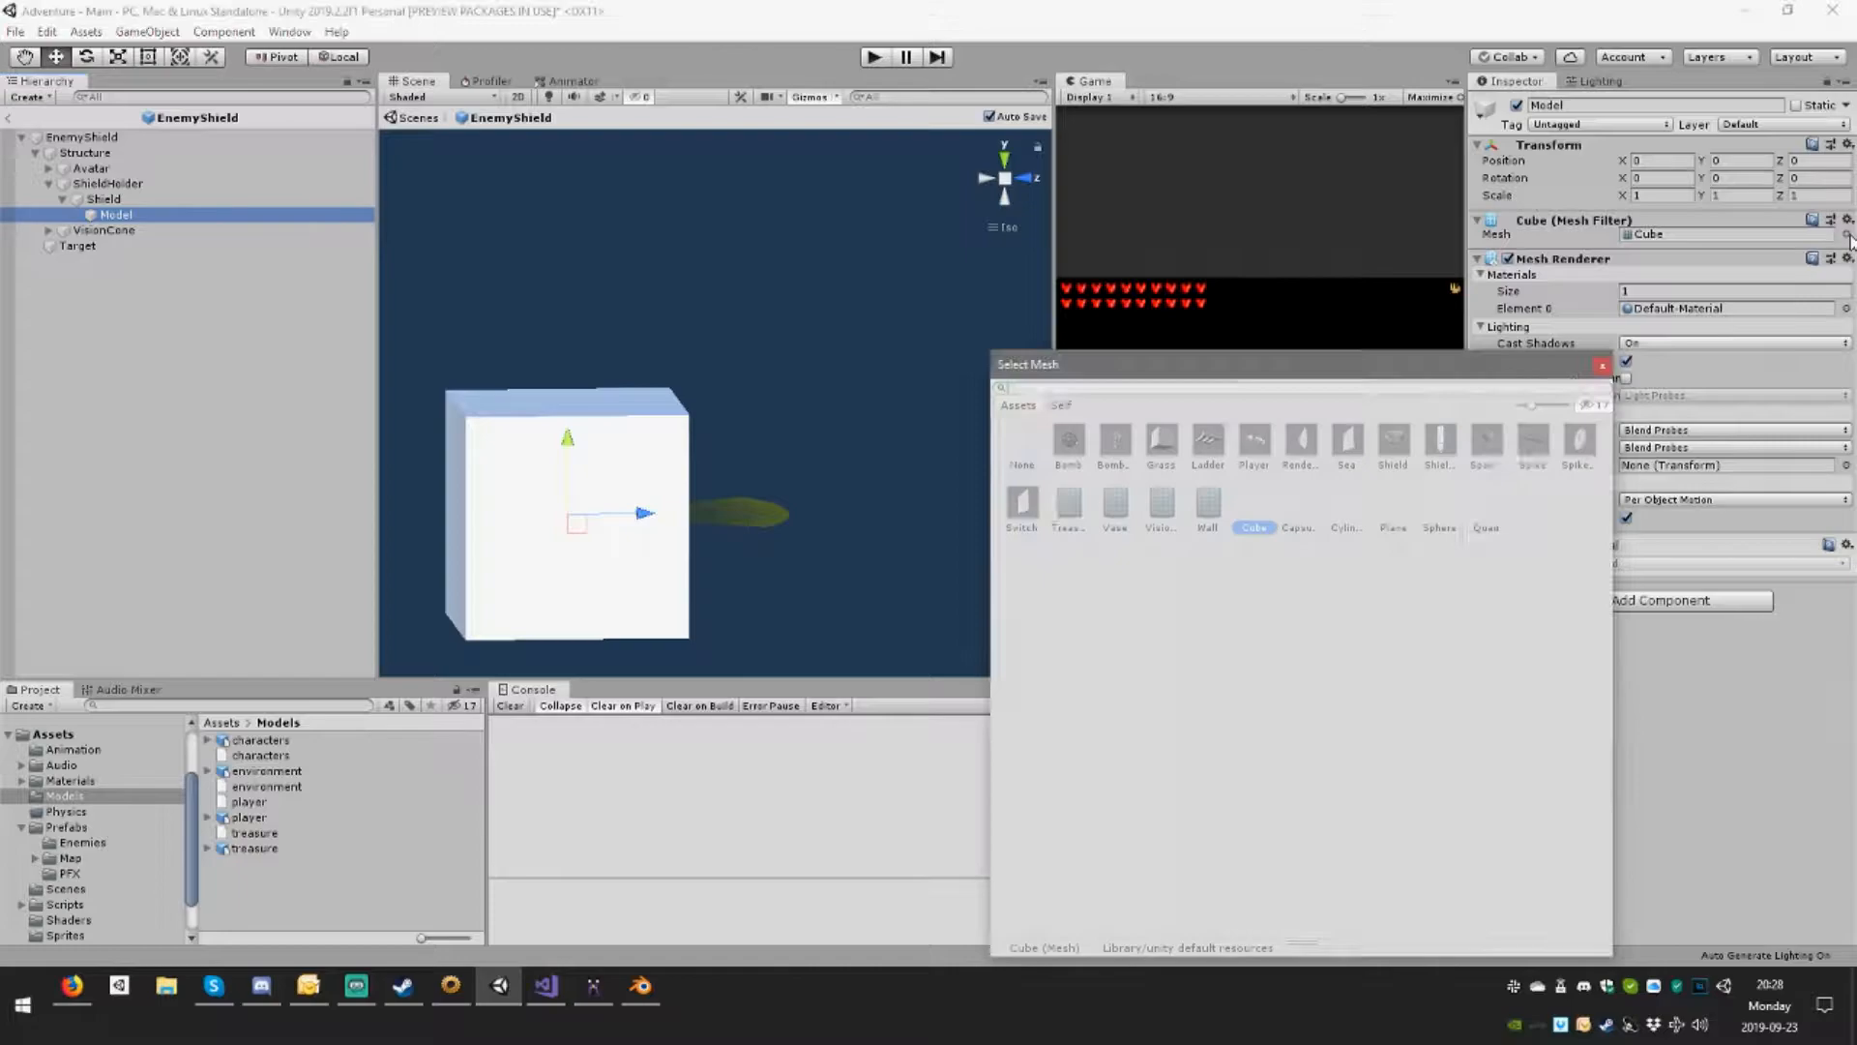
Step: Swap the Model cube's mesh for the Shield mesh and rotate it to face forward
{"action": "left_click", "coordinate": [1392, 441]}
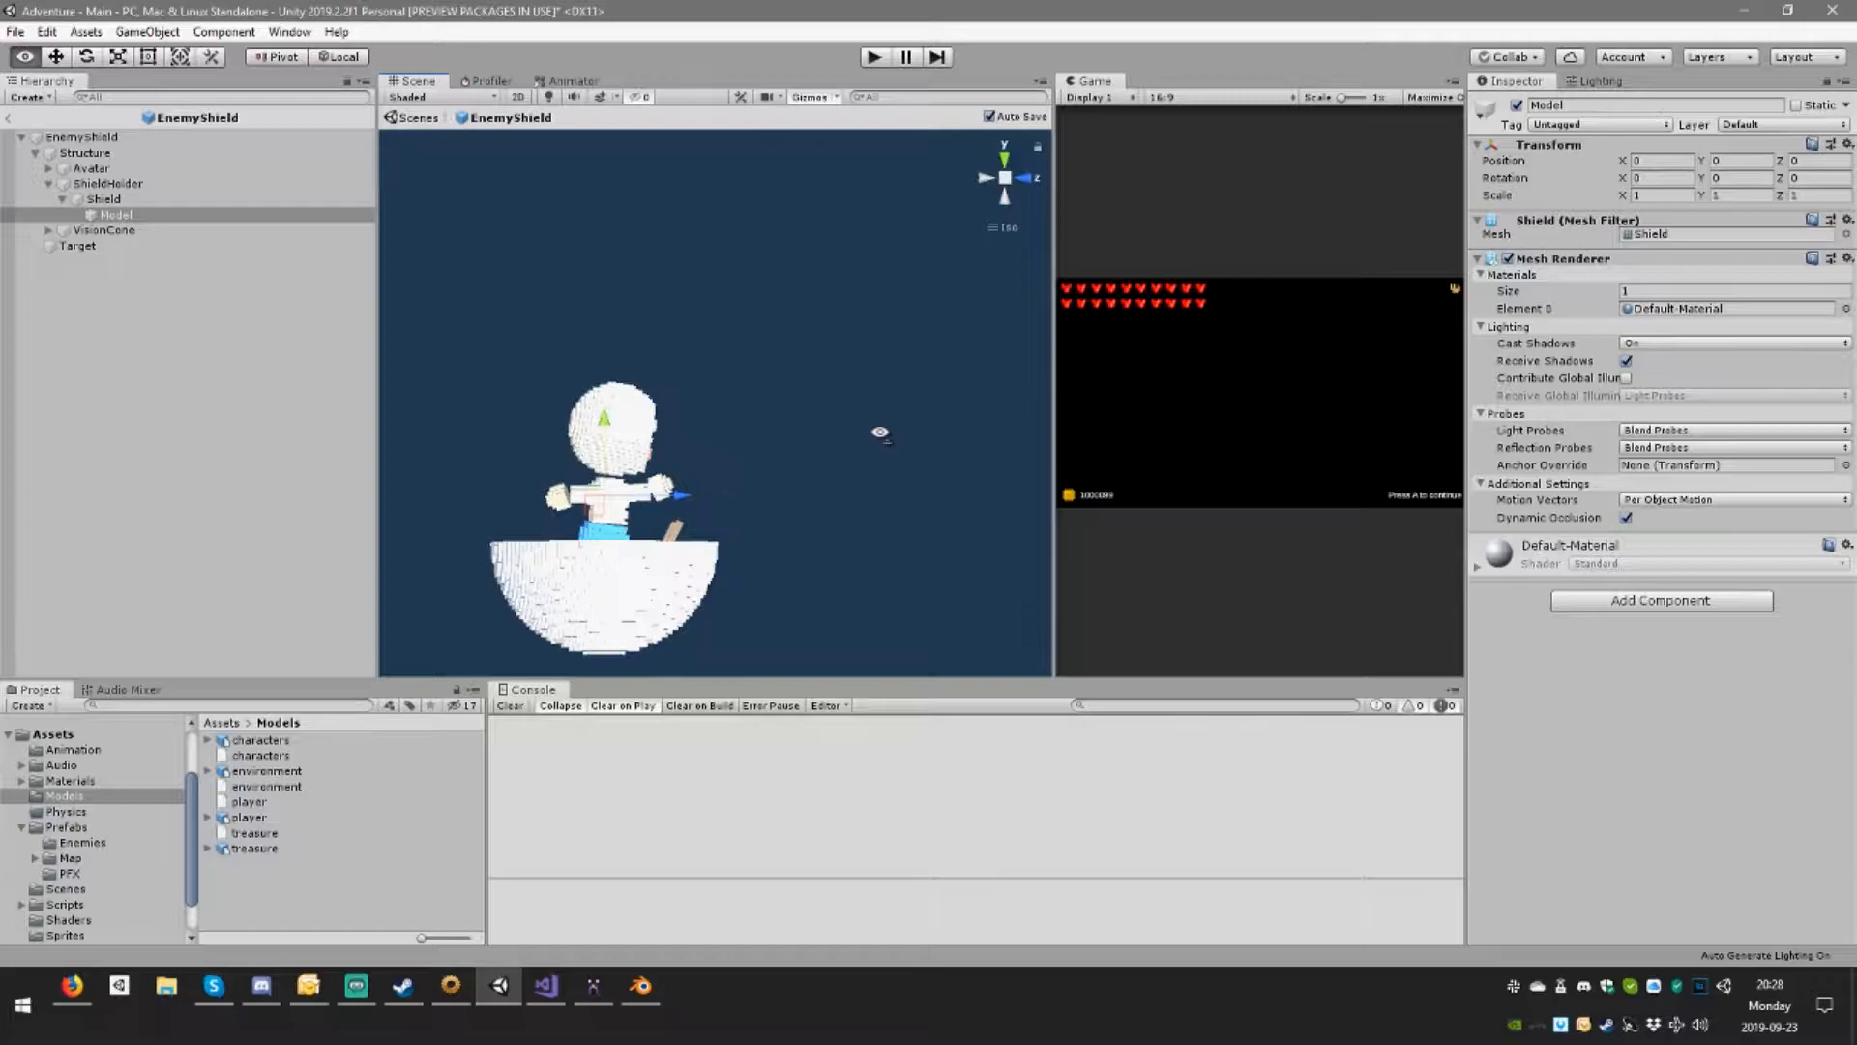
{"action": "left_click", "coordinate": [1658, 178]}
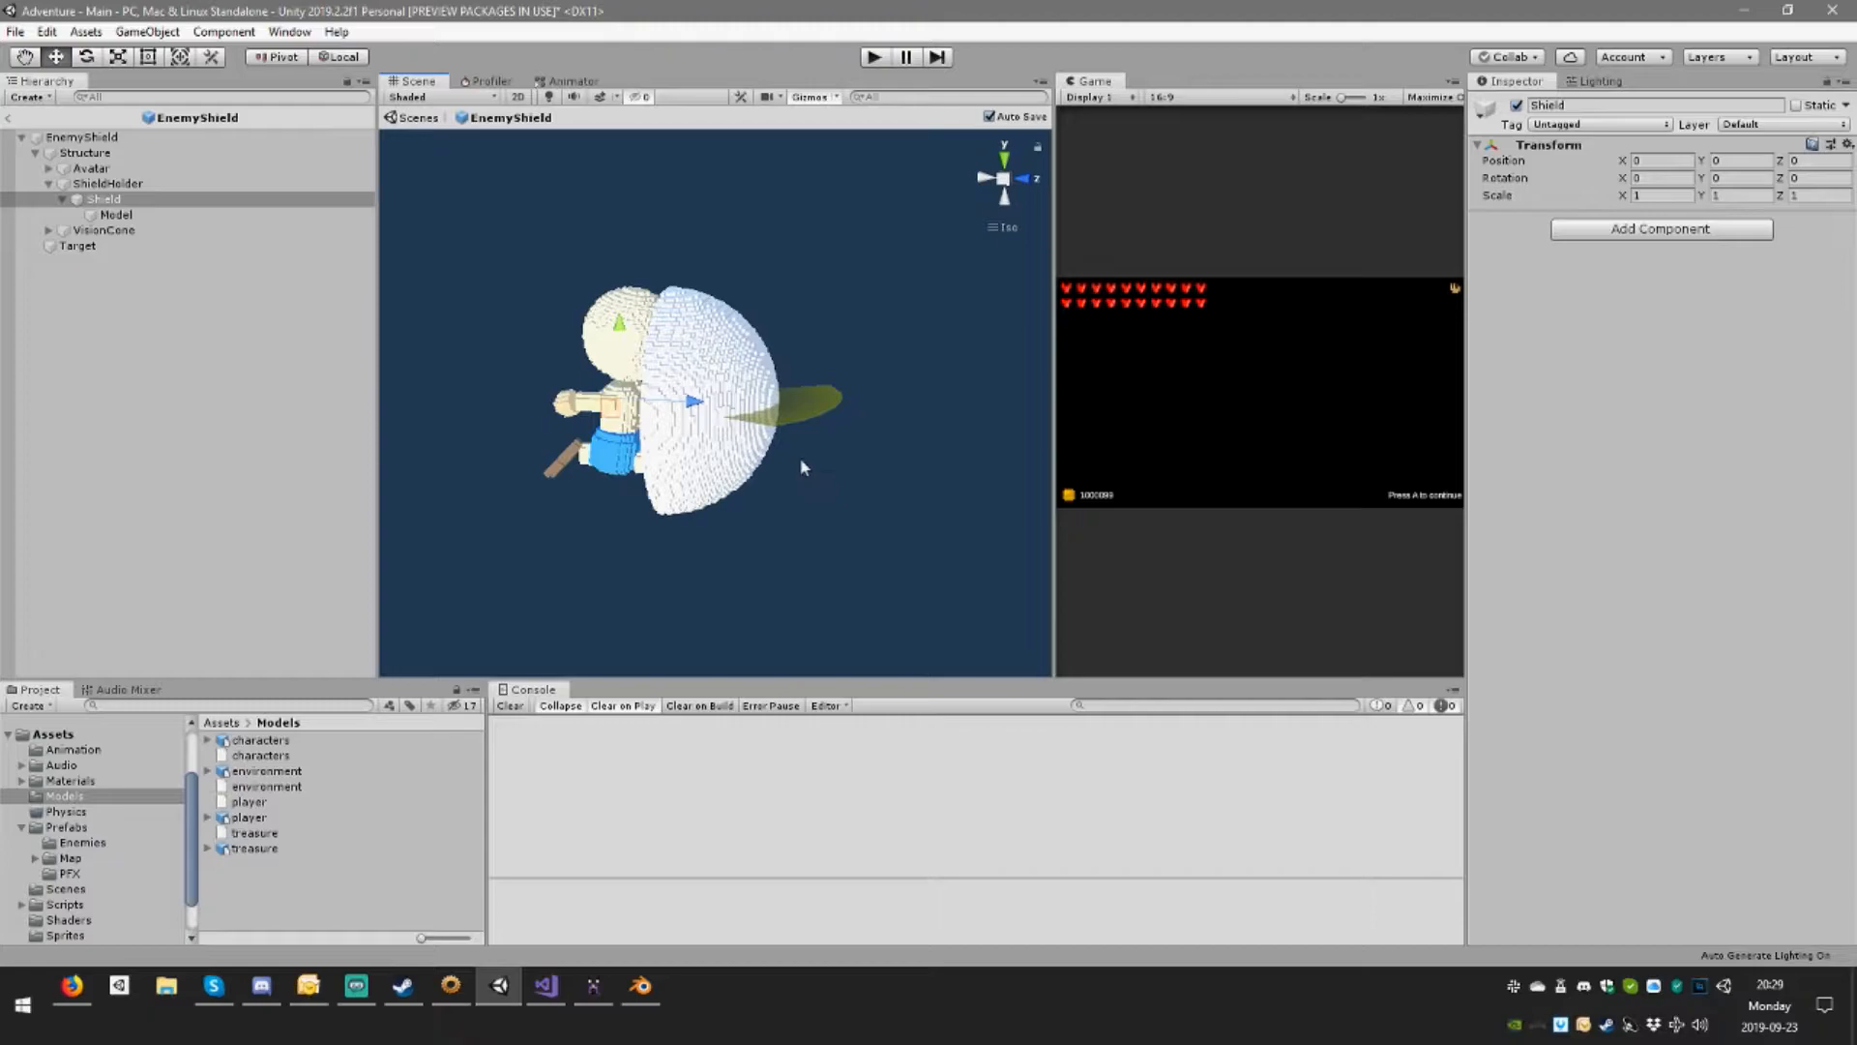
Step: Add an empty child named Spikes under Shield and give the dome the red Nose material
{"action": "left_click", "coordinate": [115, 215]}
{"action": "type", "text": "S"}
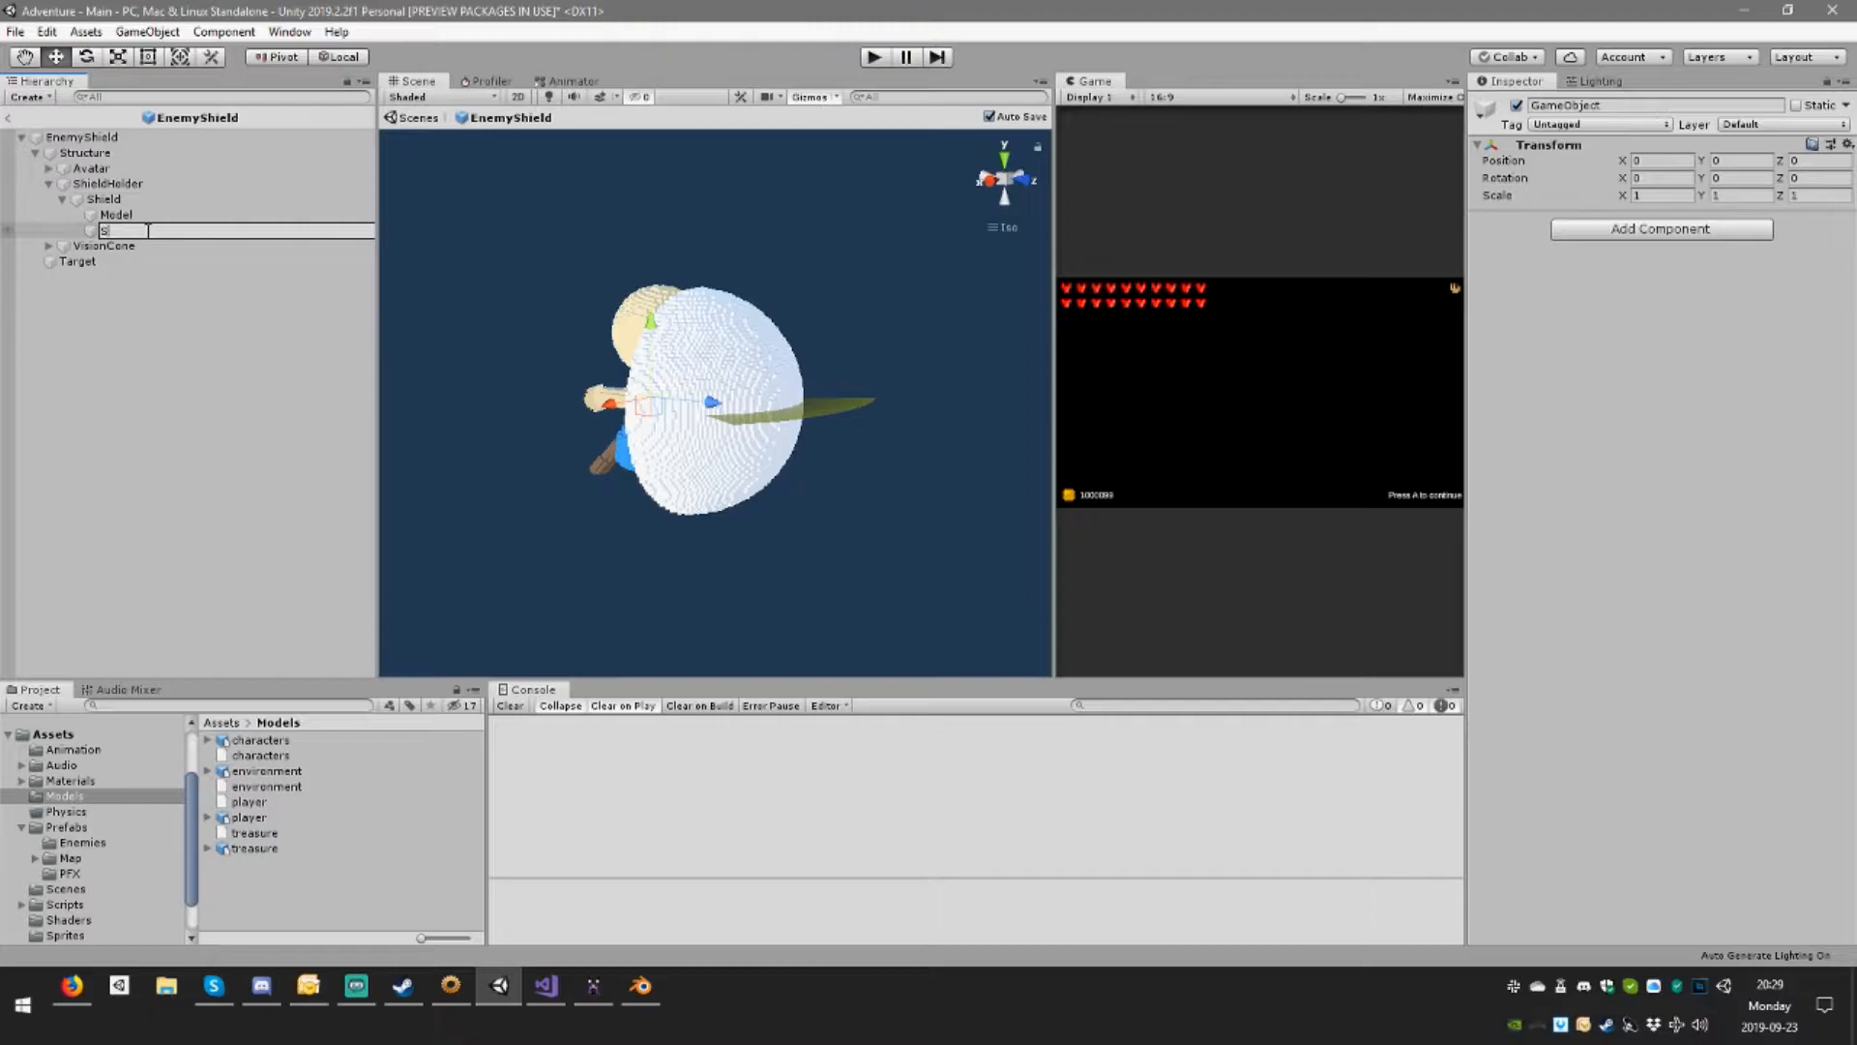
{"action": "left_click", "coordinate": [116, 214]}
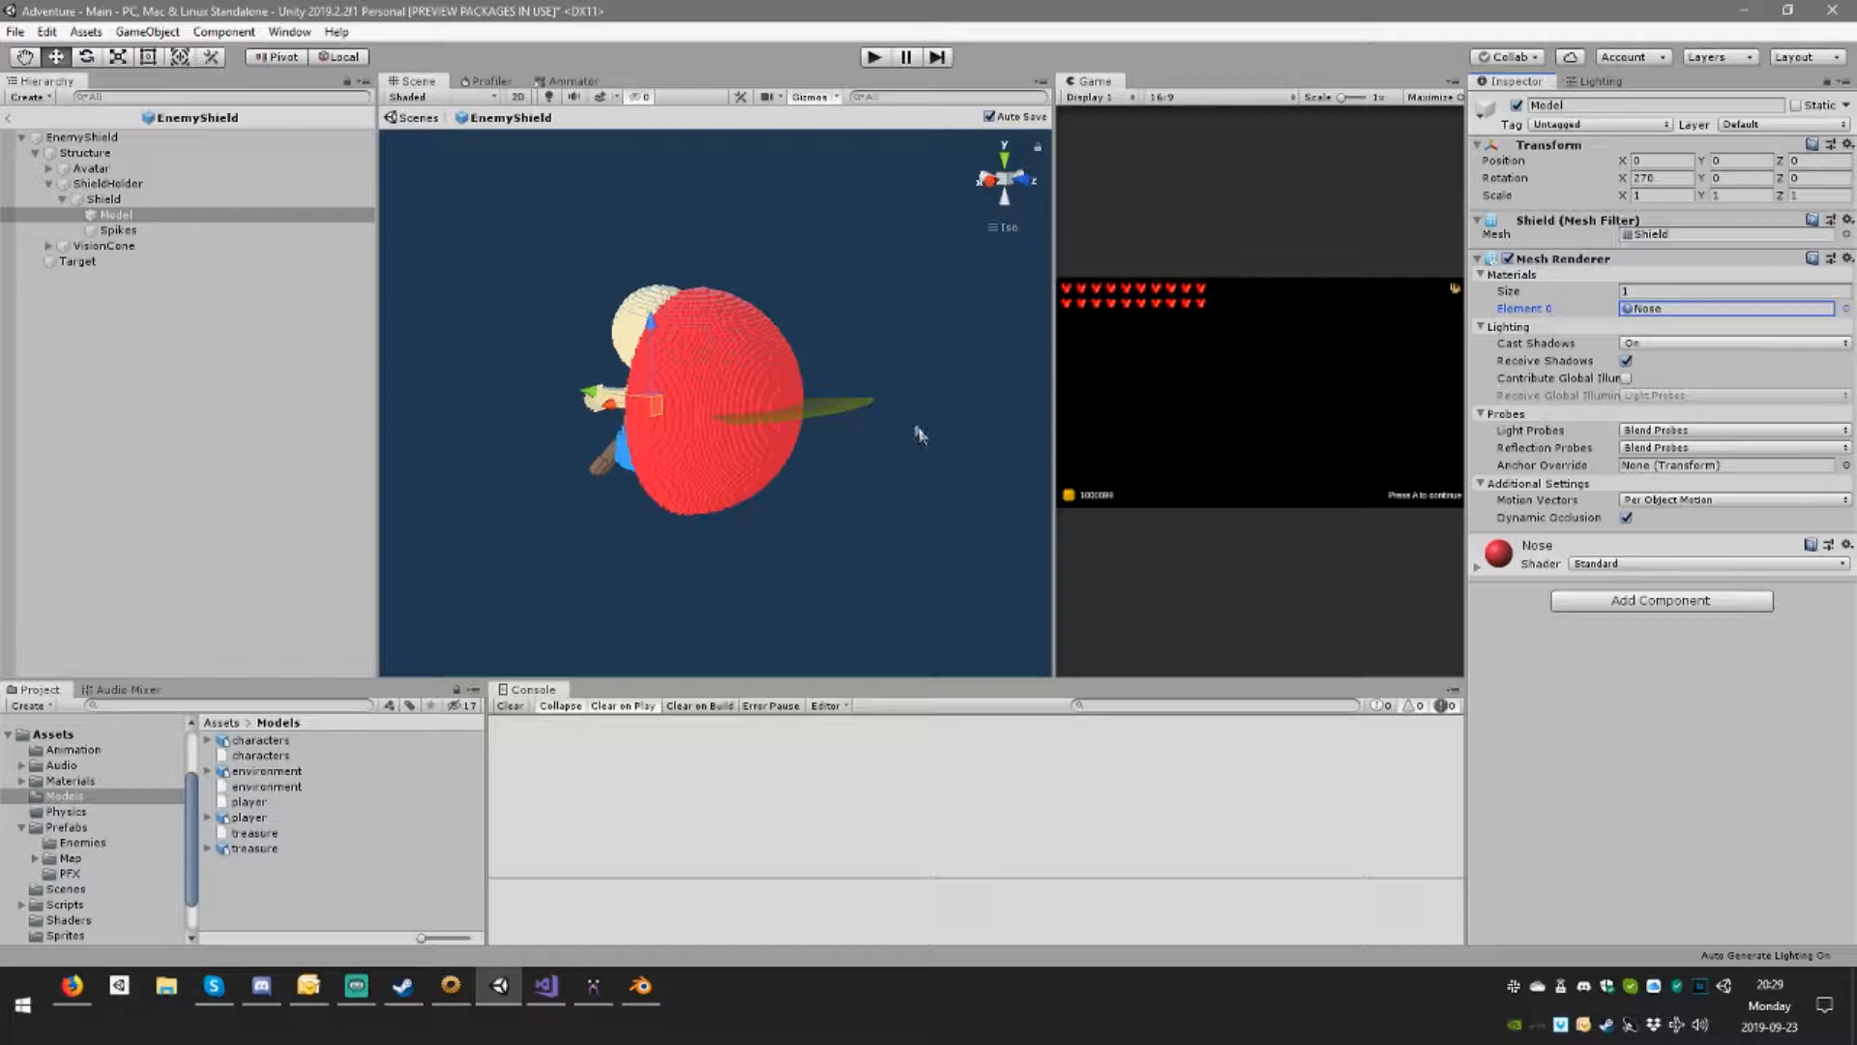
{"action": "left_click", "coordinate": [115, 215]}
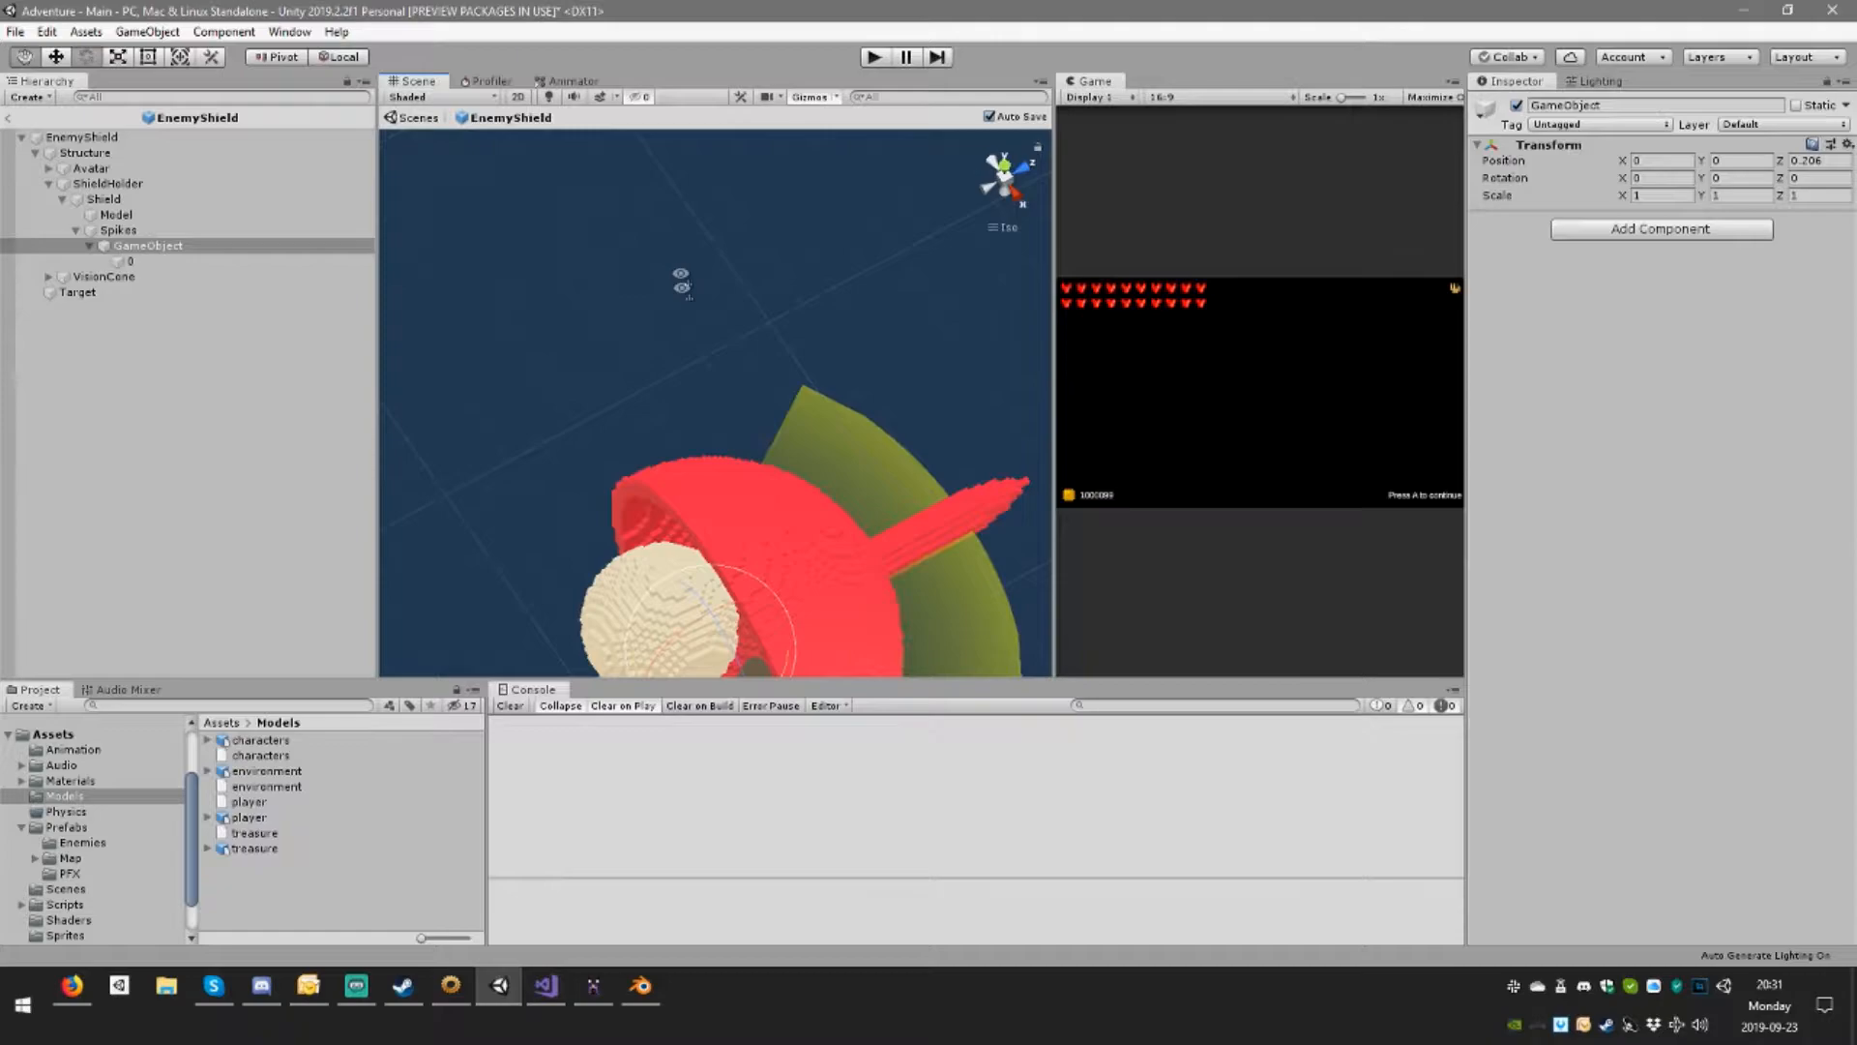
Step: Set up spike child 0 with the ShieldSpike mesh, Nose material and X rotation 270
{"action": "left_click", "coordinate": [130, 260]}
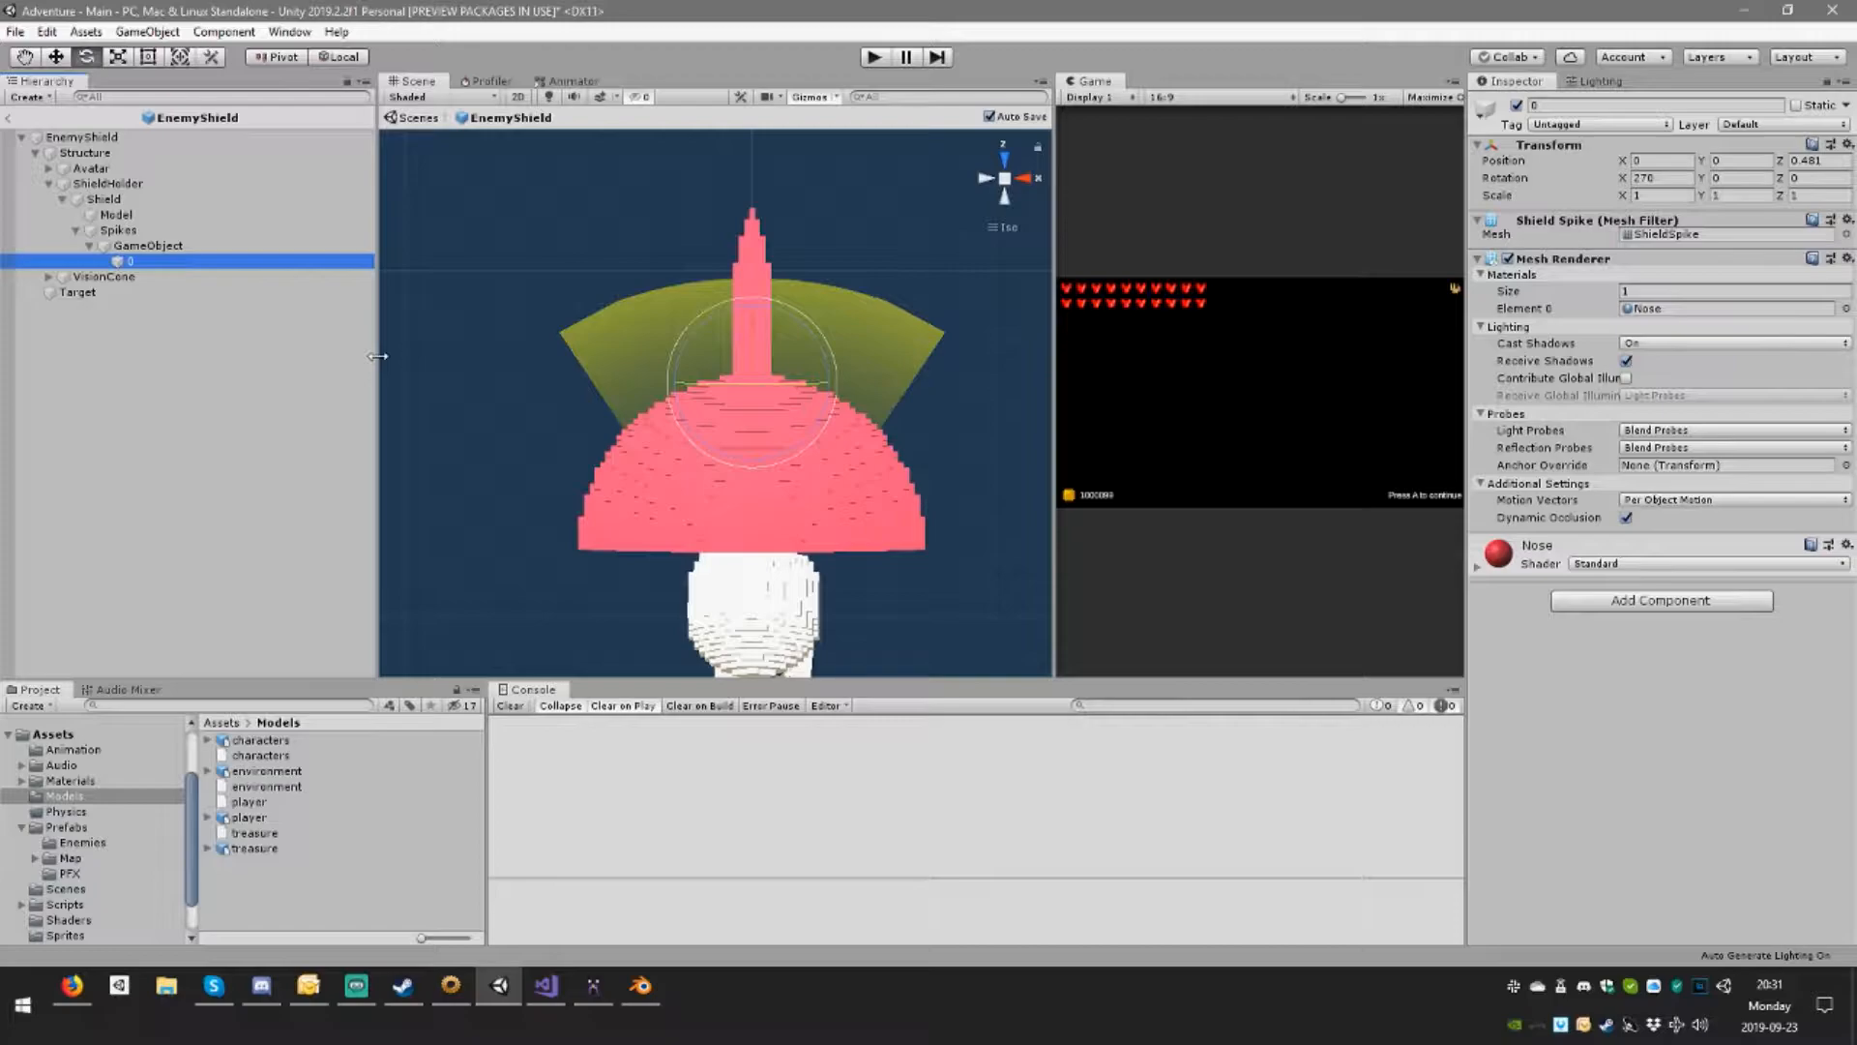
{"action": "double_click", "coordinate": [131, 263]}
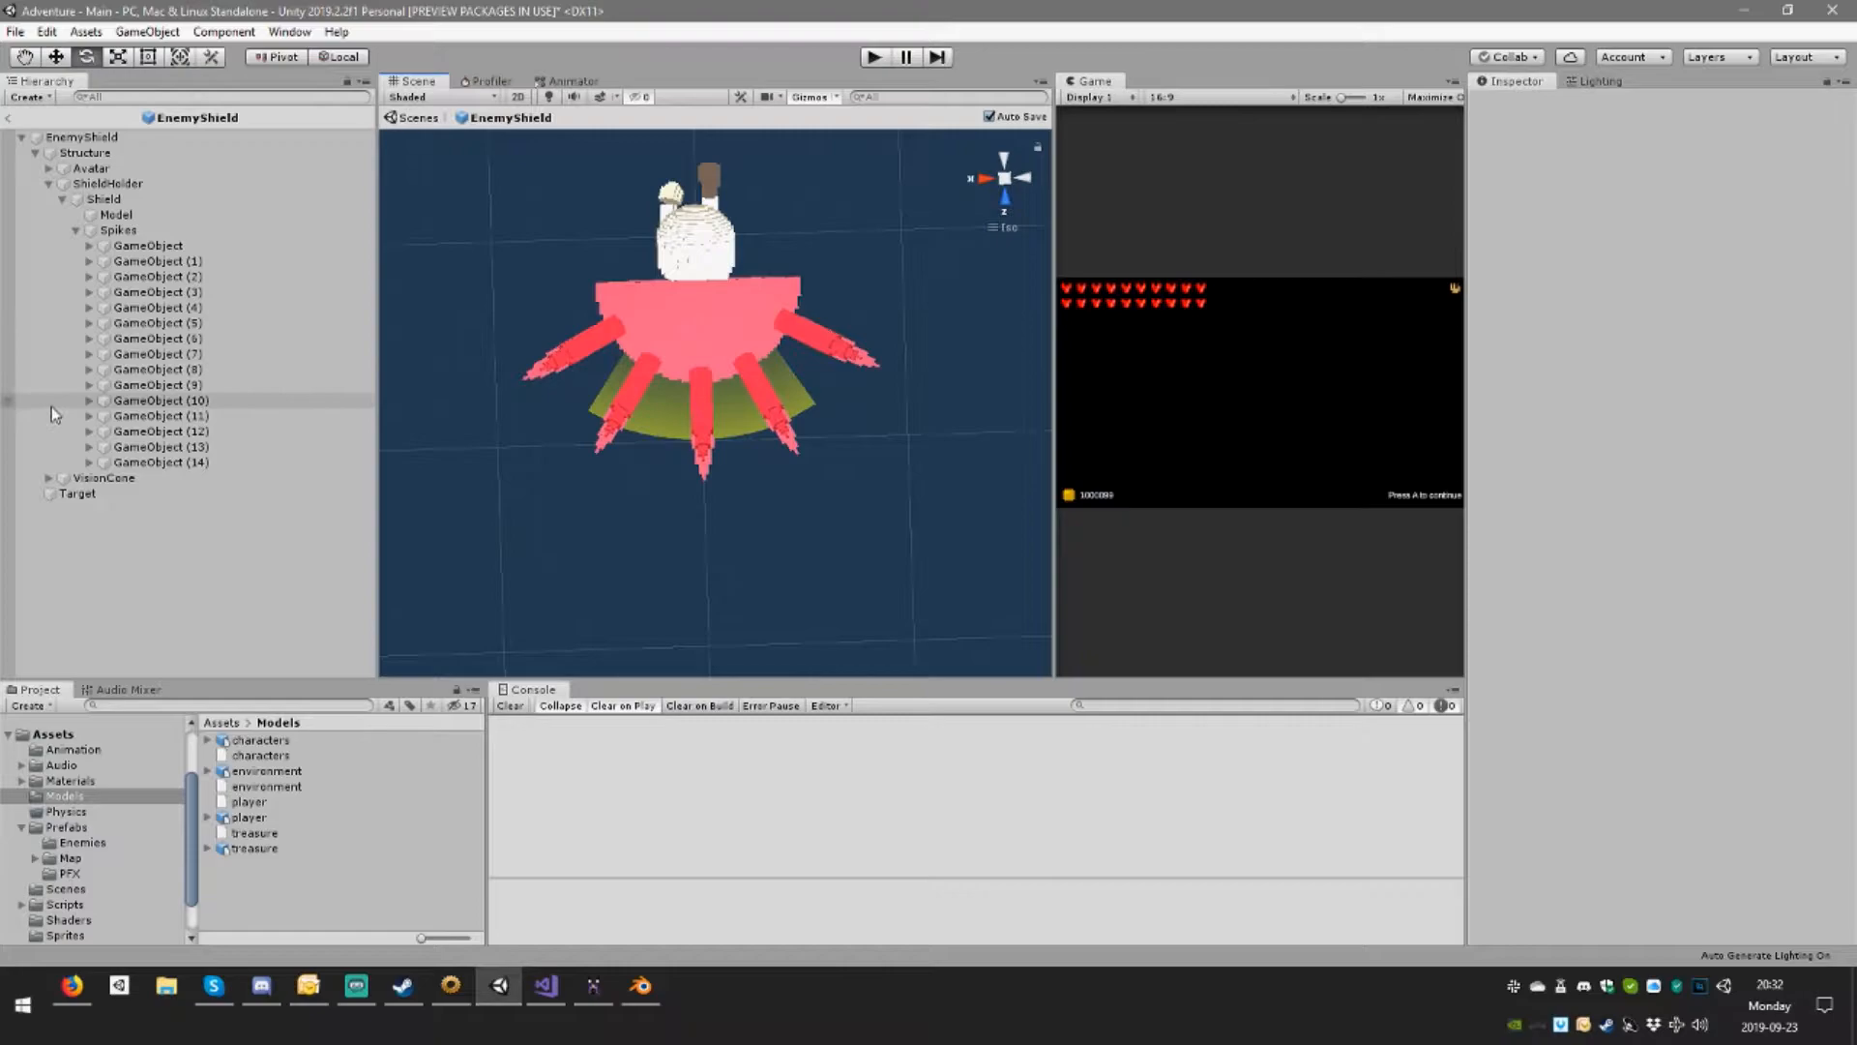
Step: Delete the surplus spikes, keeping nine, and rename the remaining ones Spike
{"action": "left_click", "coordinate": [160, 462]}
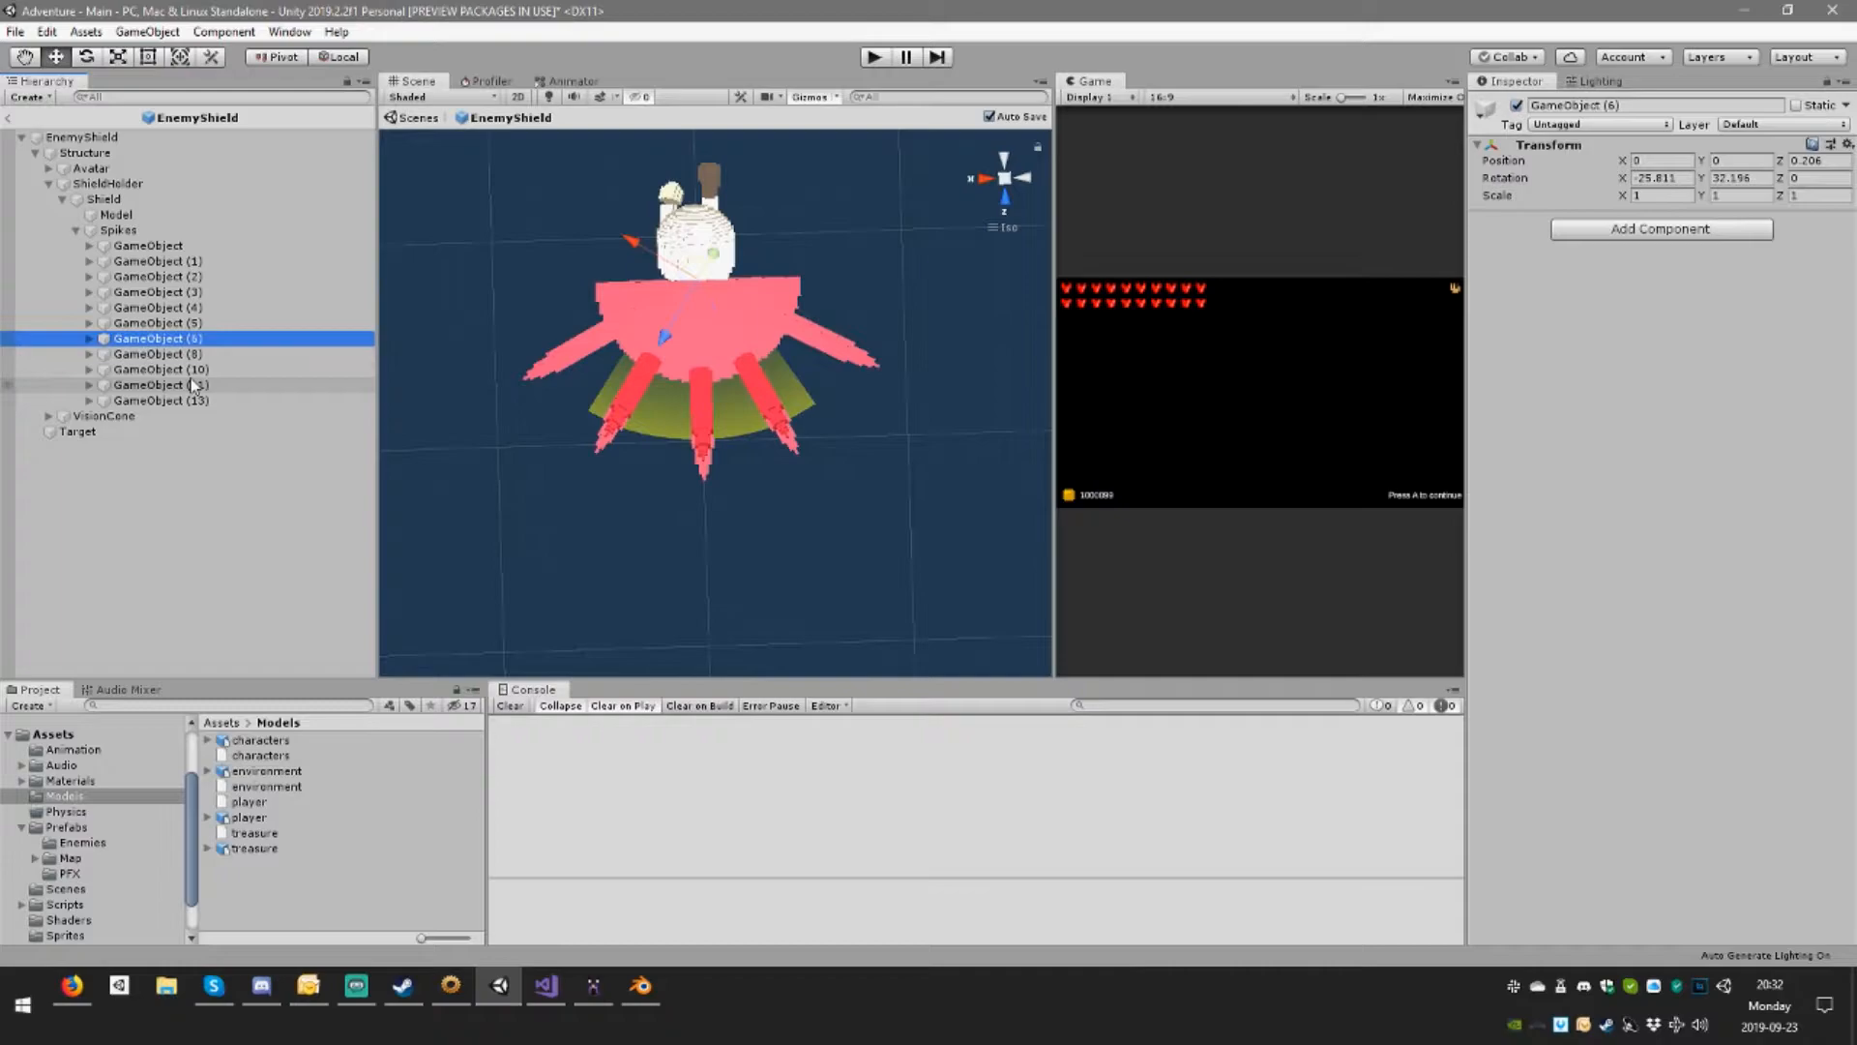
{"action": "left_click", "coordinate": [115, 215]}
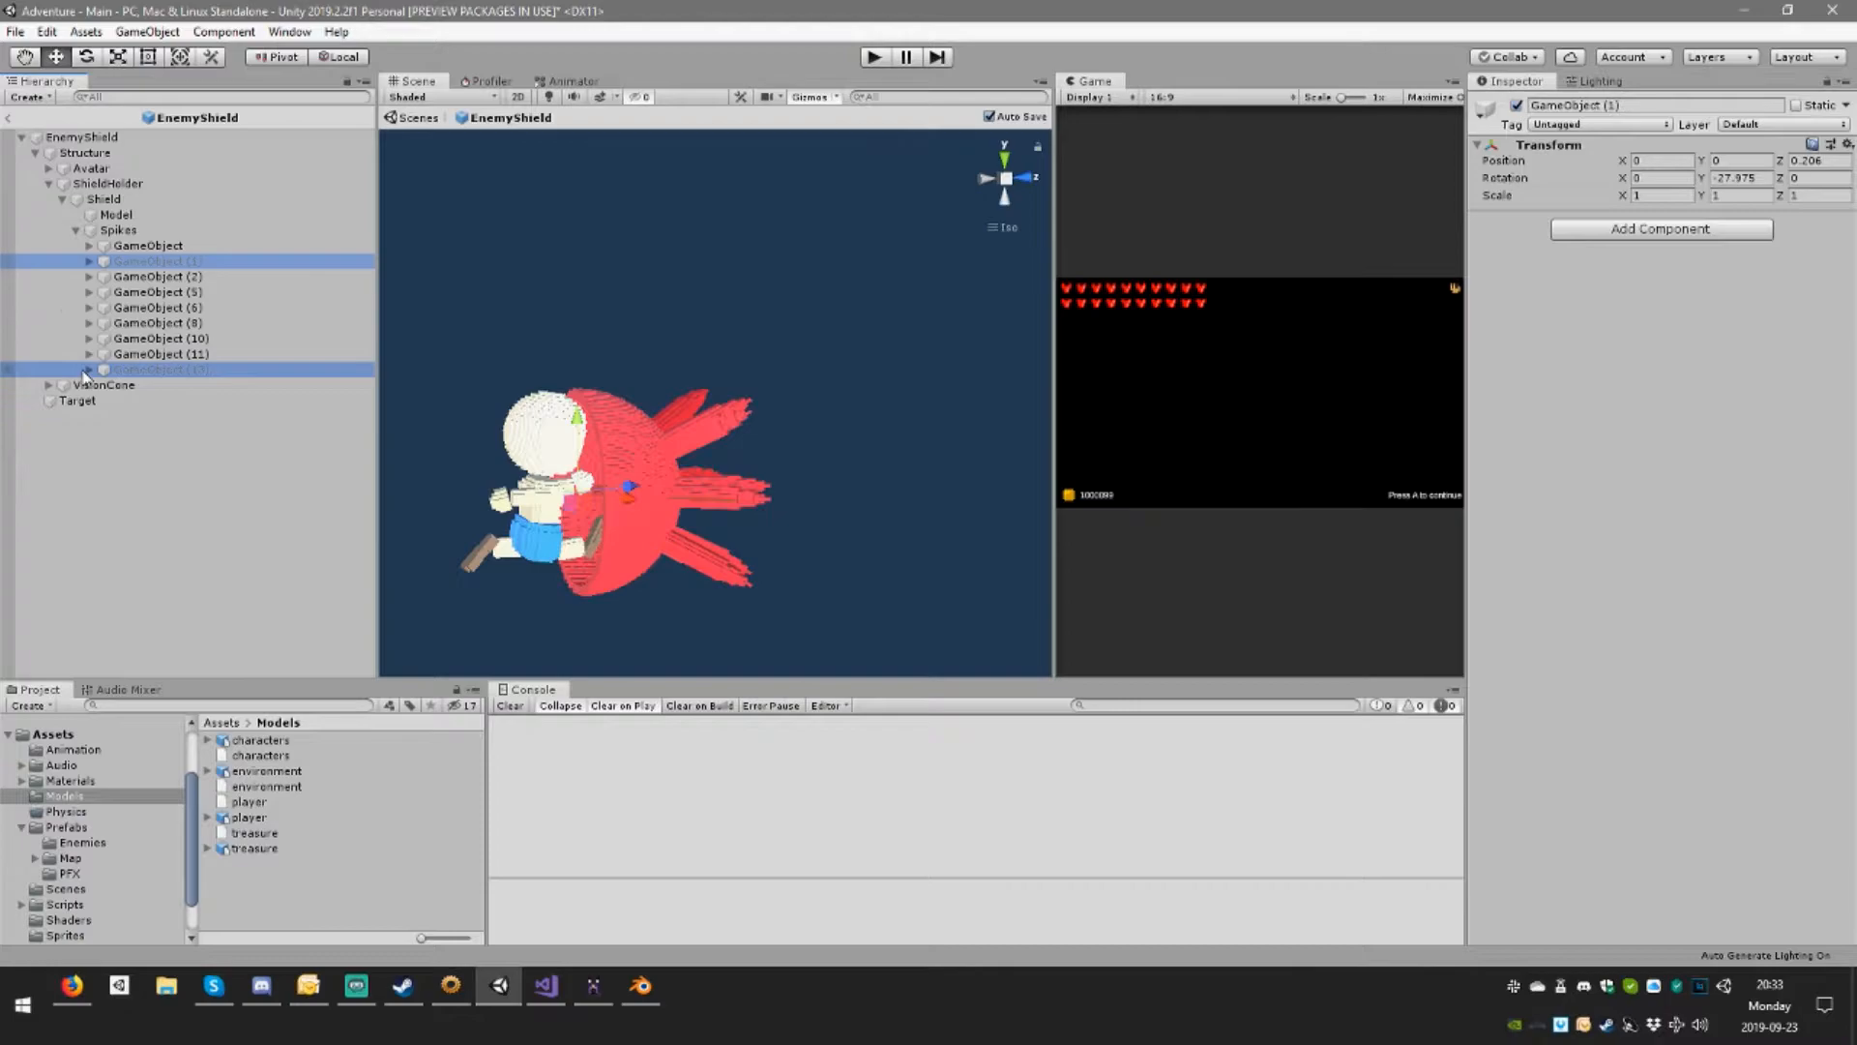
{"action": "left_click", "coordinate": [88, 261]}
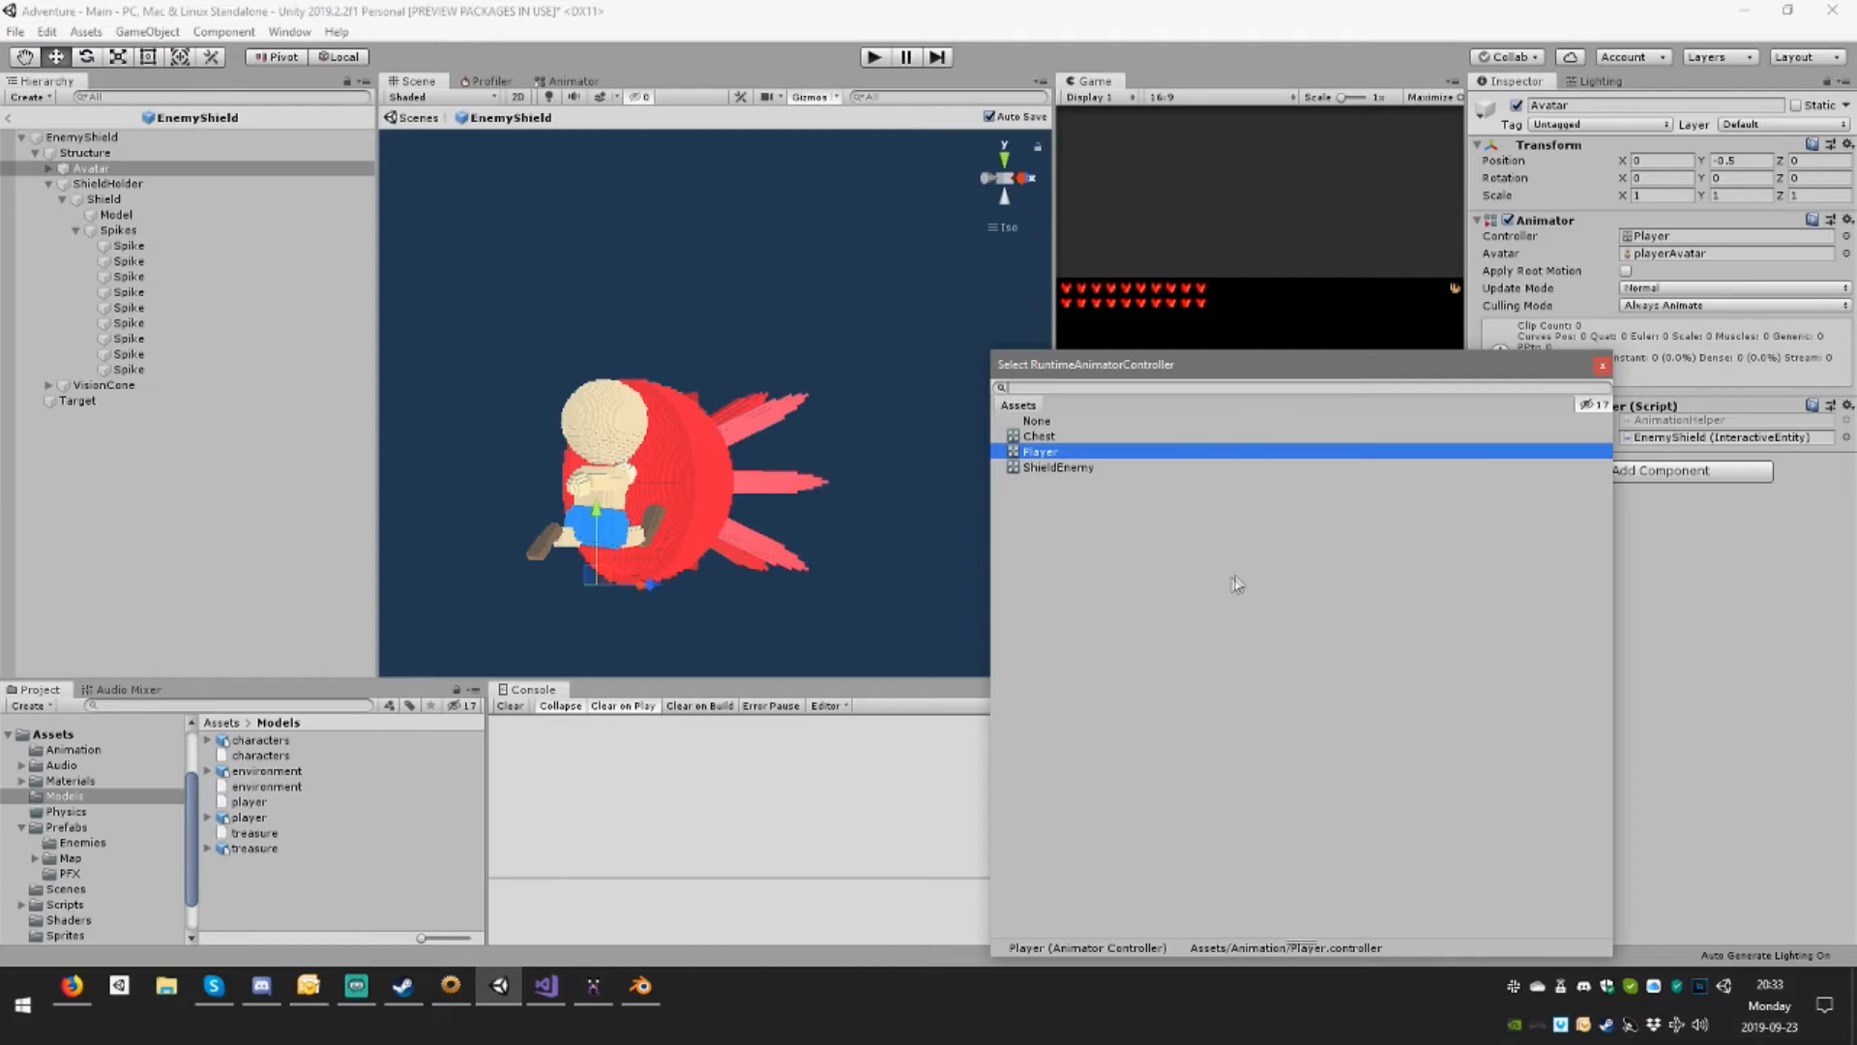
Step: Assign the ShieldEnemy animator controller to the Avatar's Animator
{"action": "double_click", "coordinate": [1058, 466]}
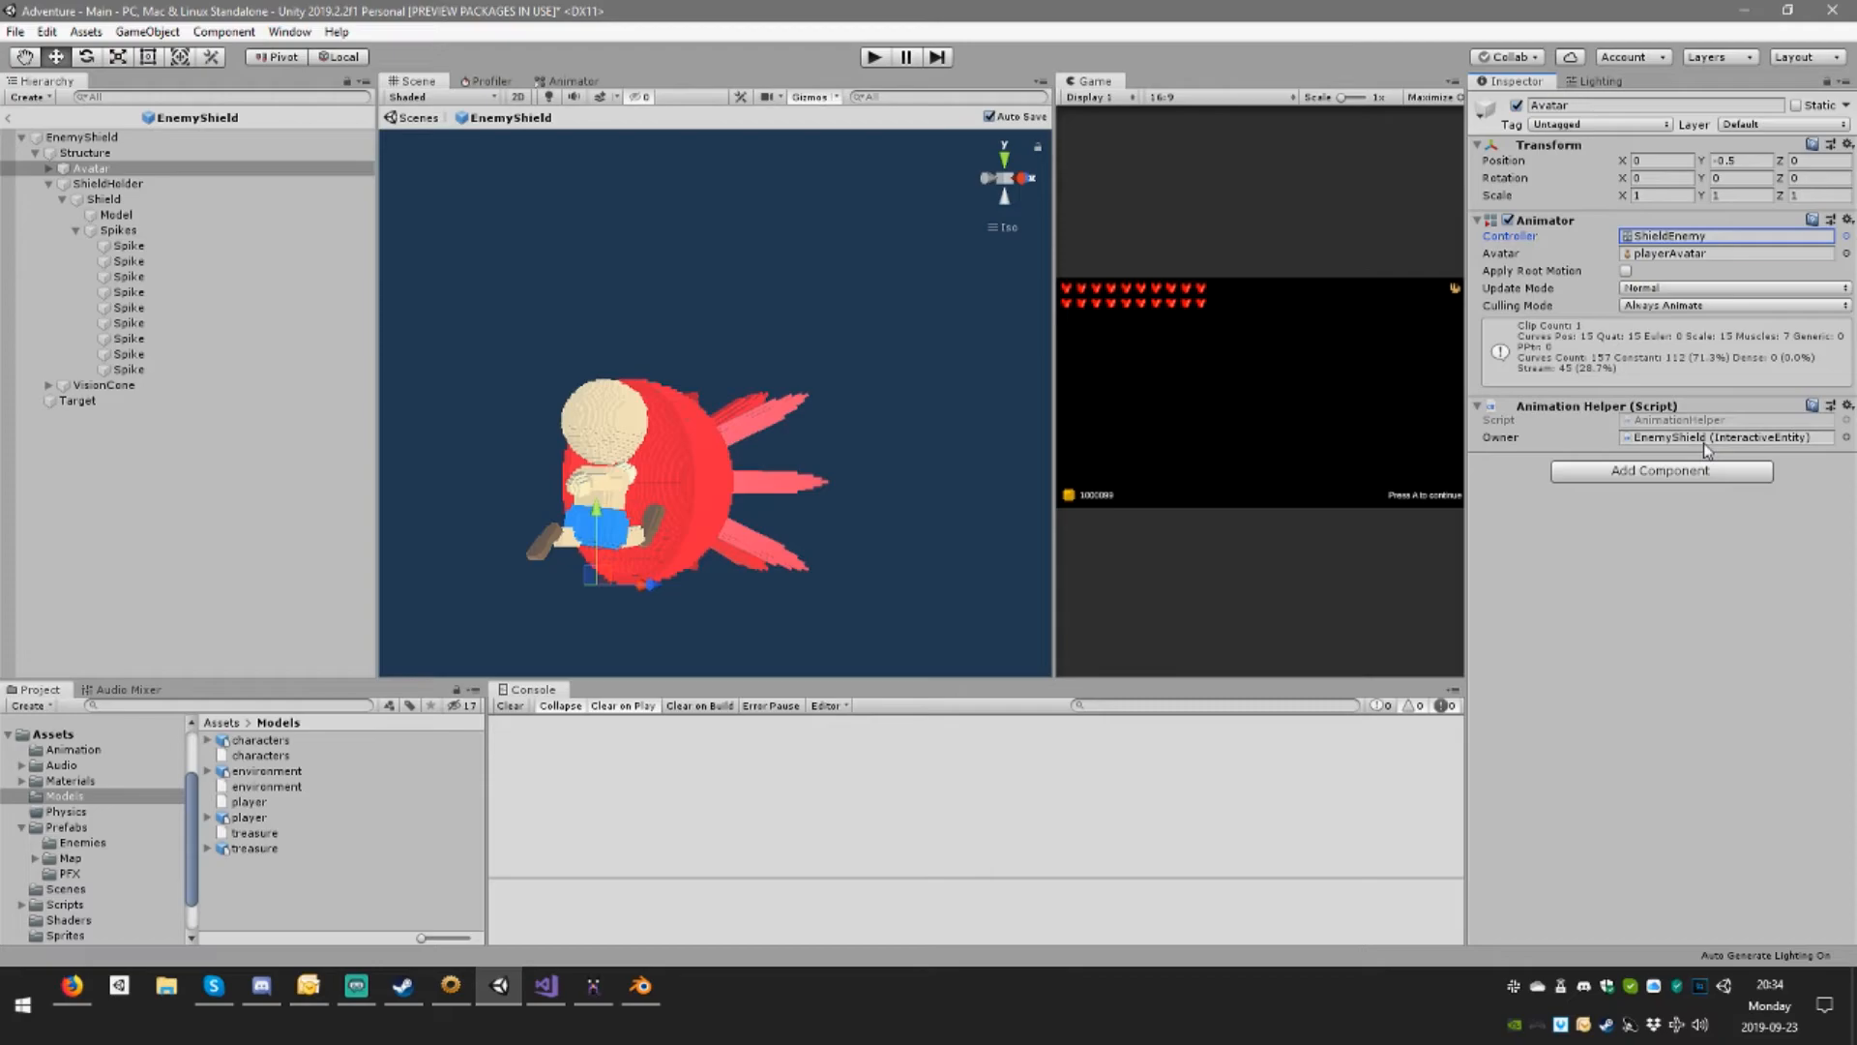
{"action": "left_click", "coordinate": [1832, 405]}
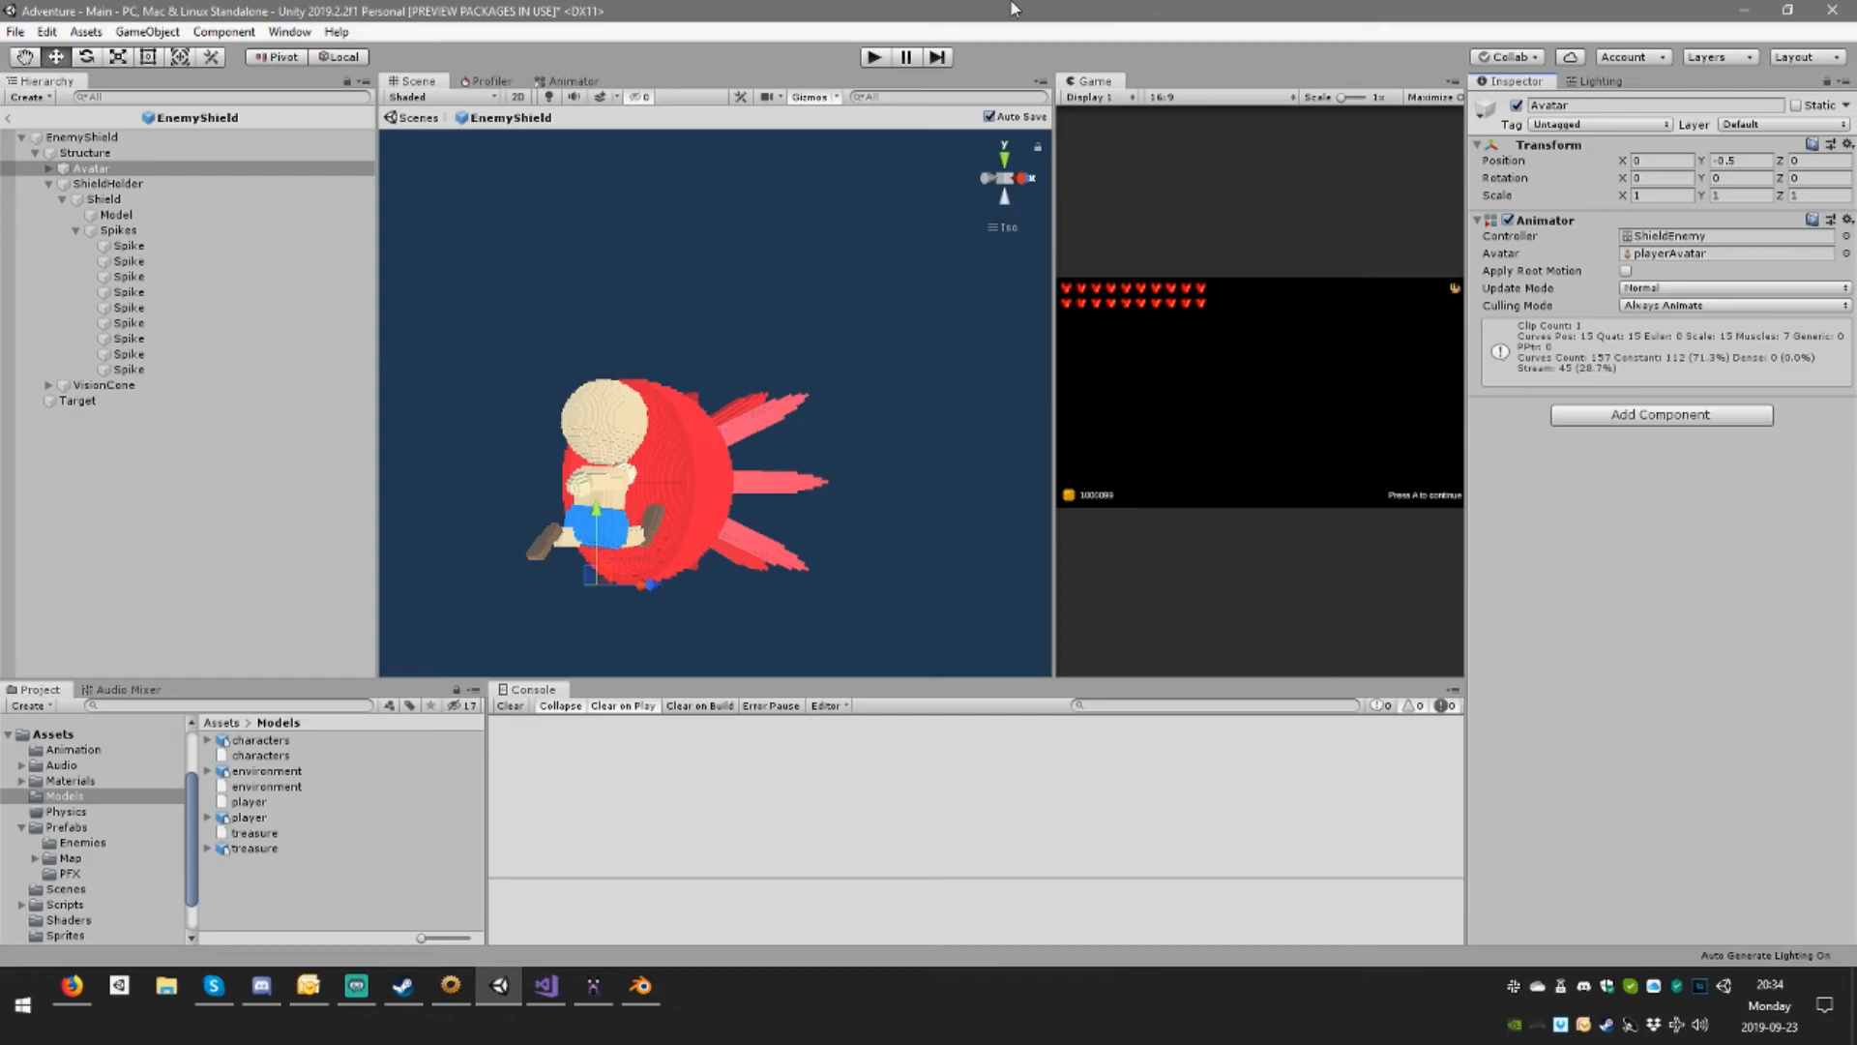
Step: Remove the Animation Helper (Script) component from the Avatar
{"action": "left_click", "coordinate": [907, 57]}
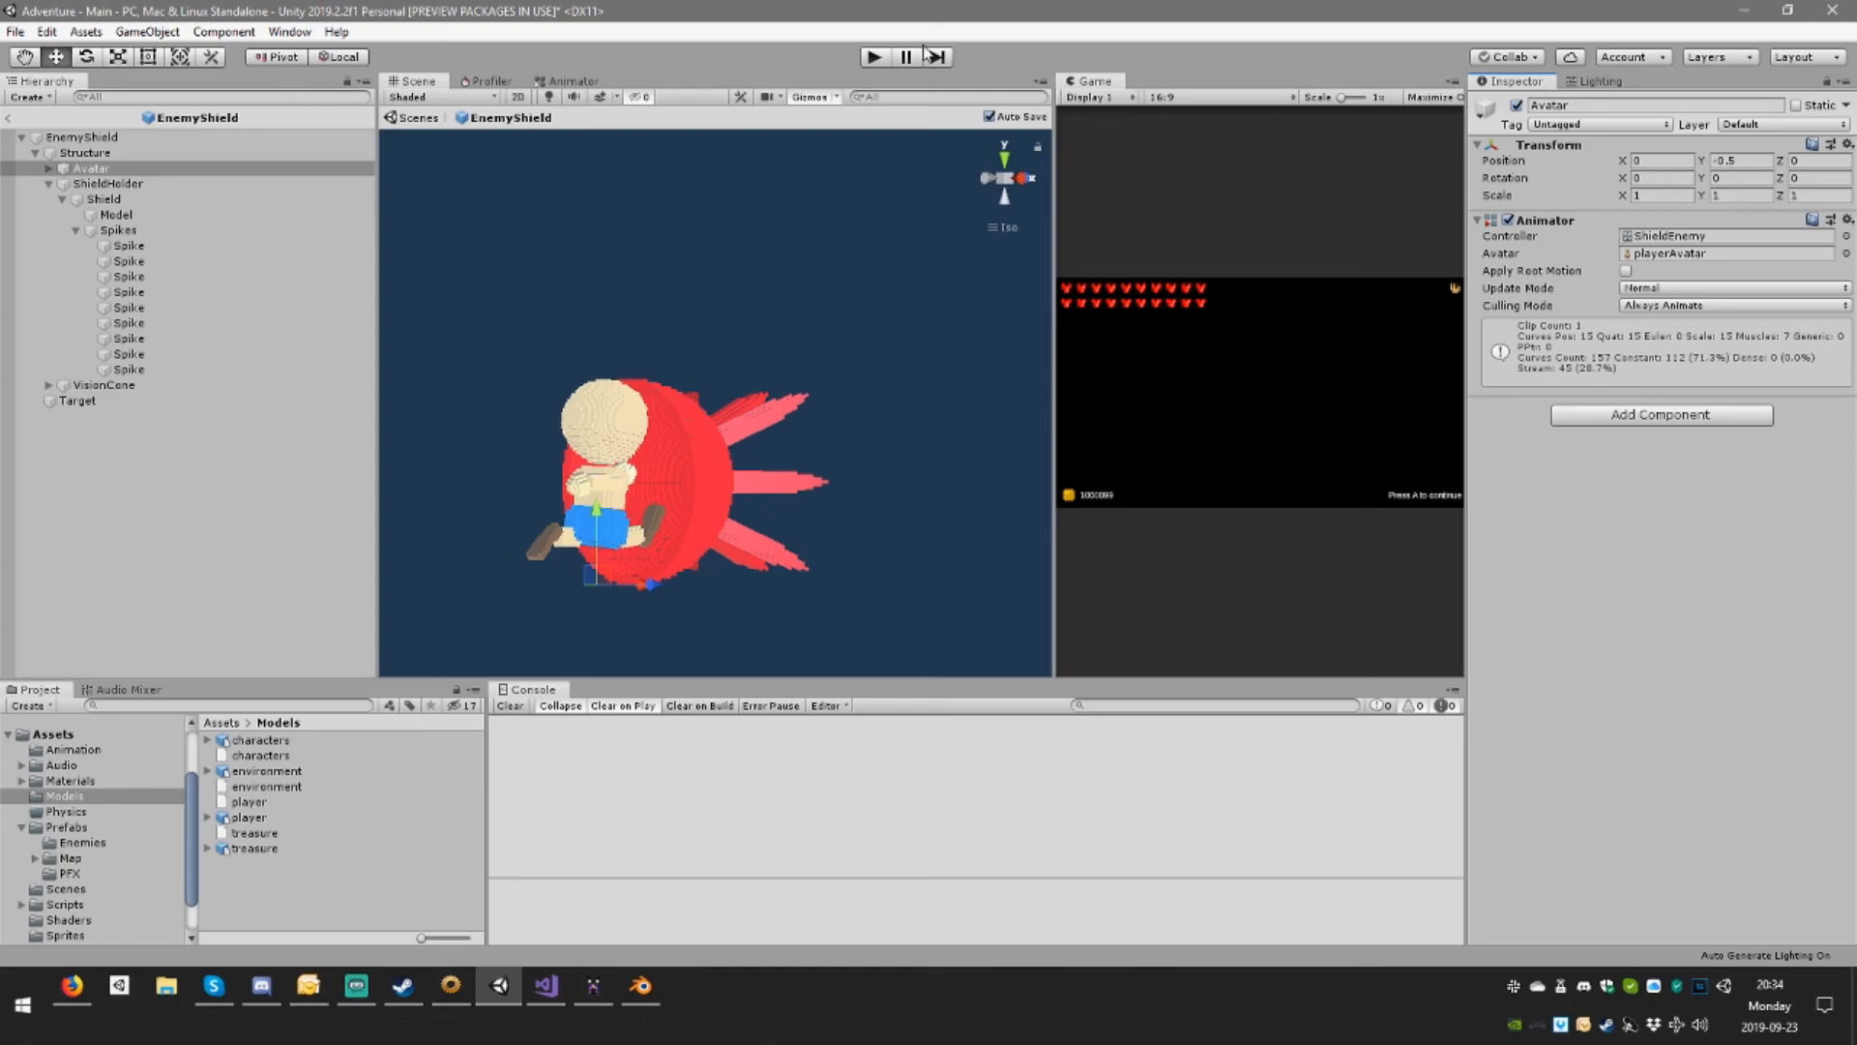